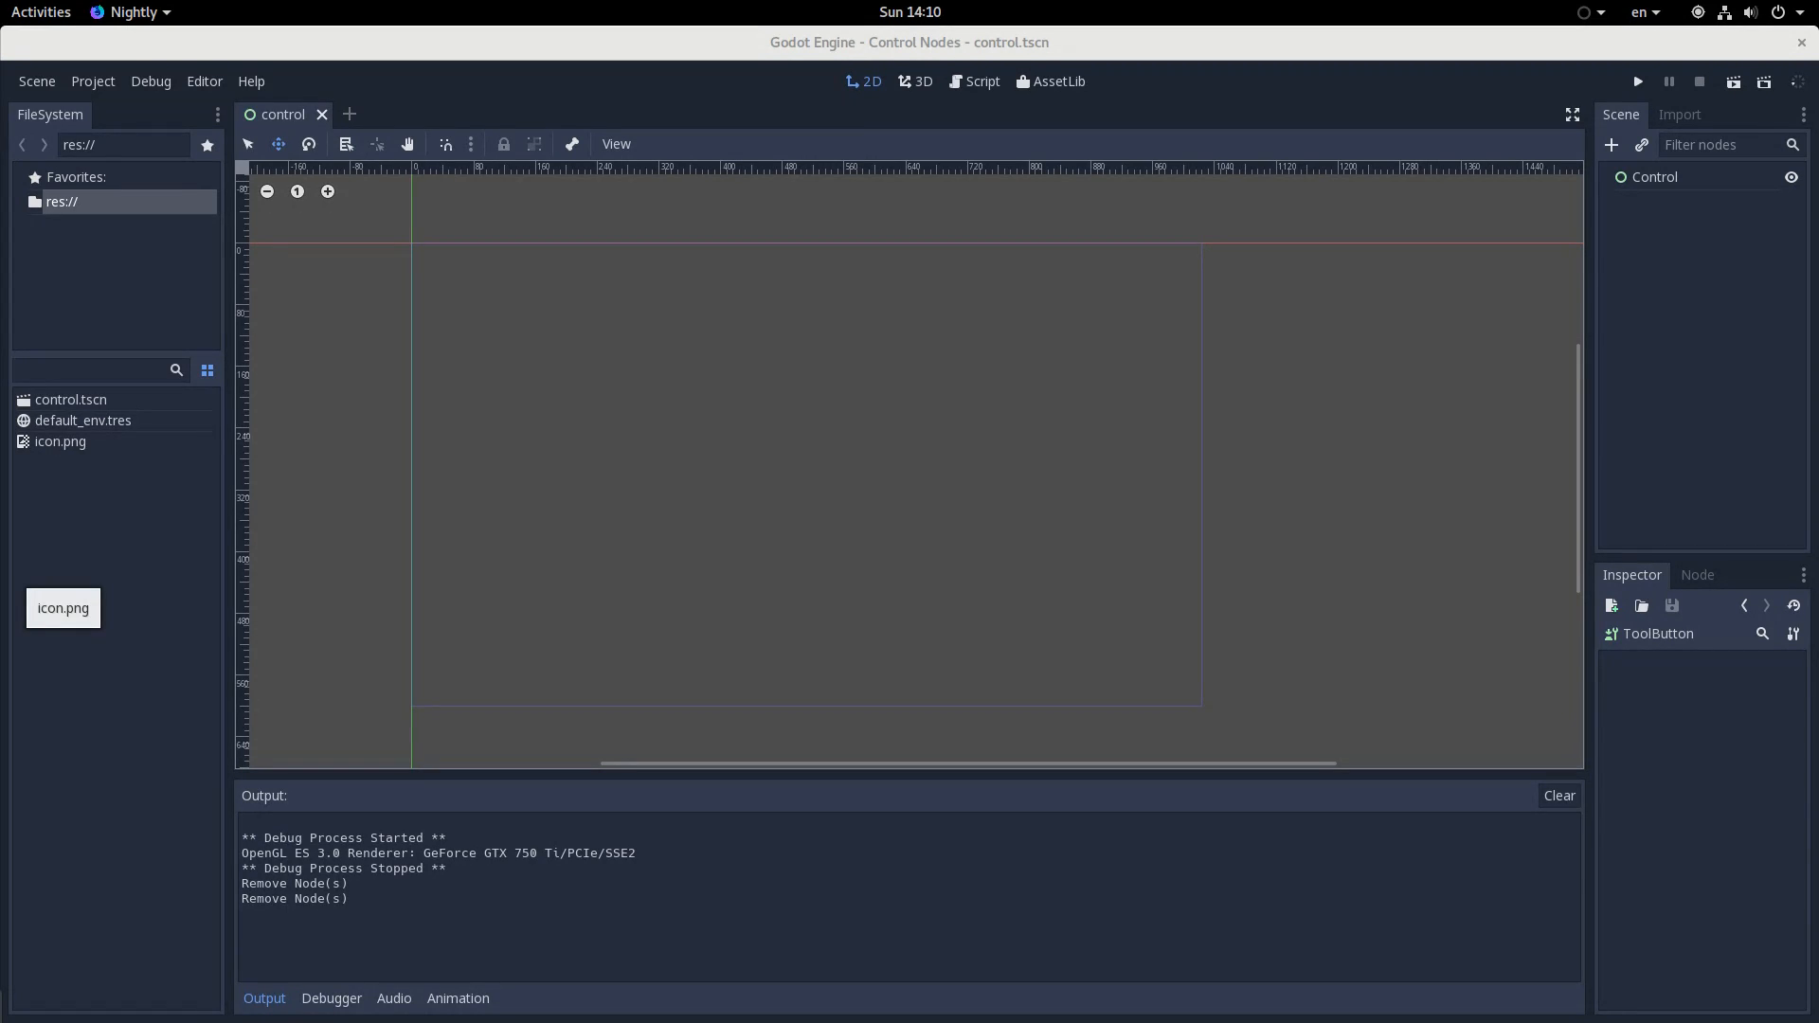
Add a Popup child under the Control root and toggle its visibility on
{"action": "left_click", "coordinate": [1653, 176]}
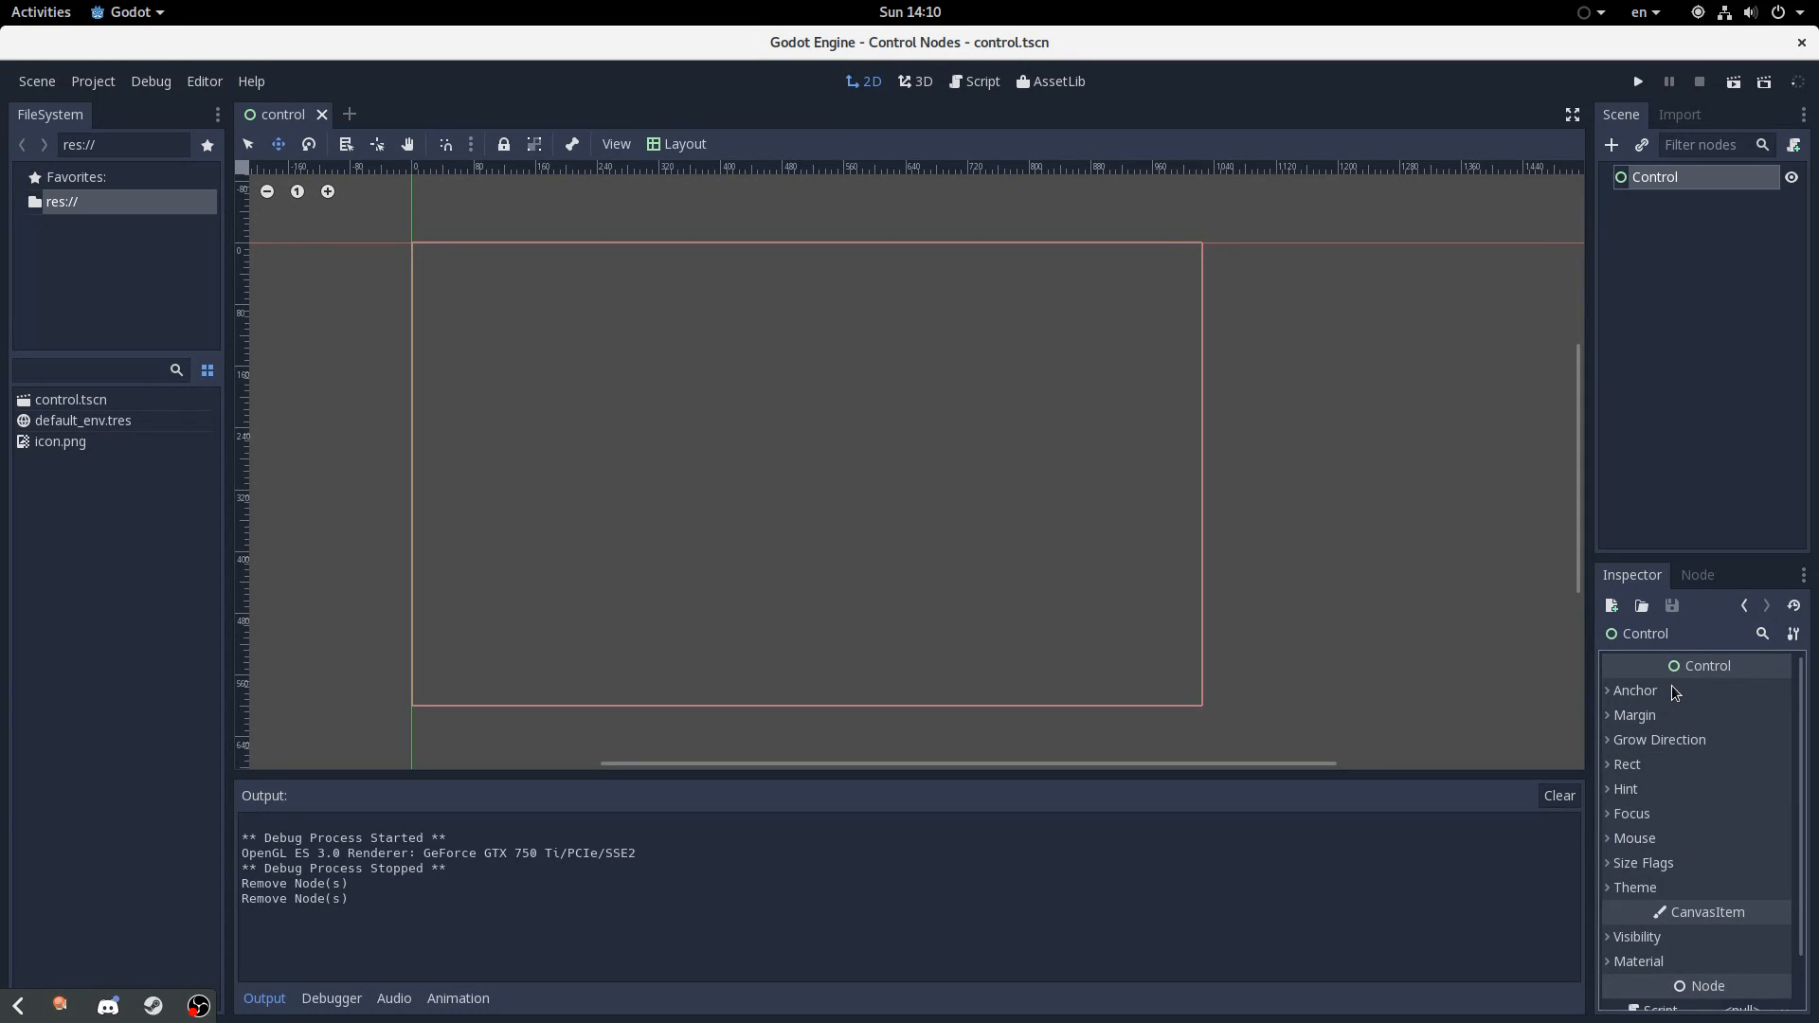
{"action": "mouse_move", "coordinate": [1508, 573]}
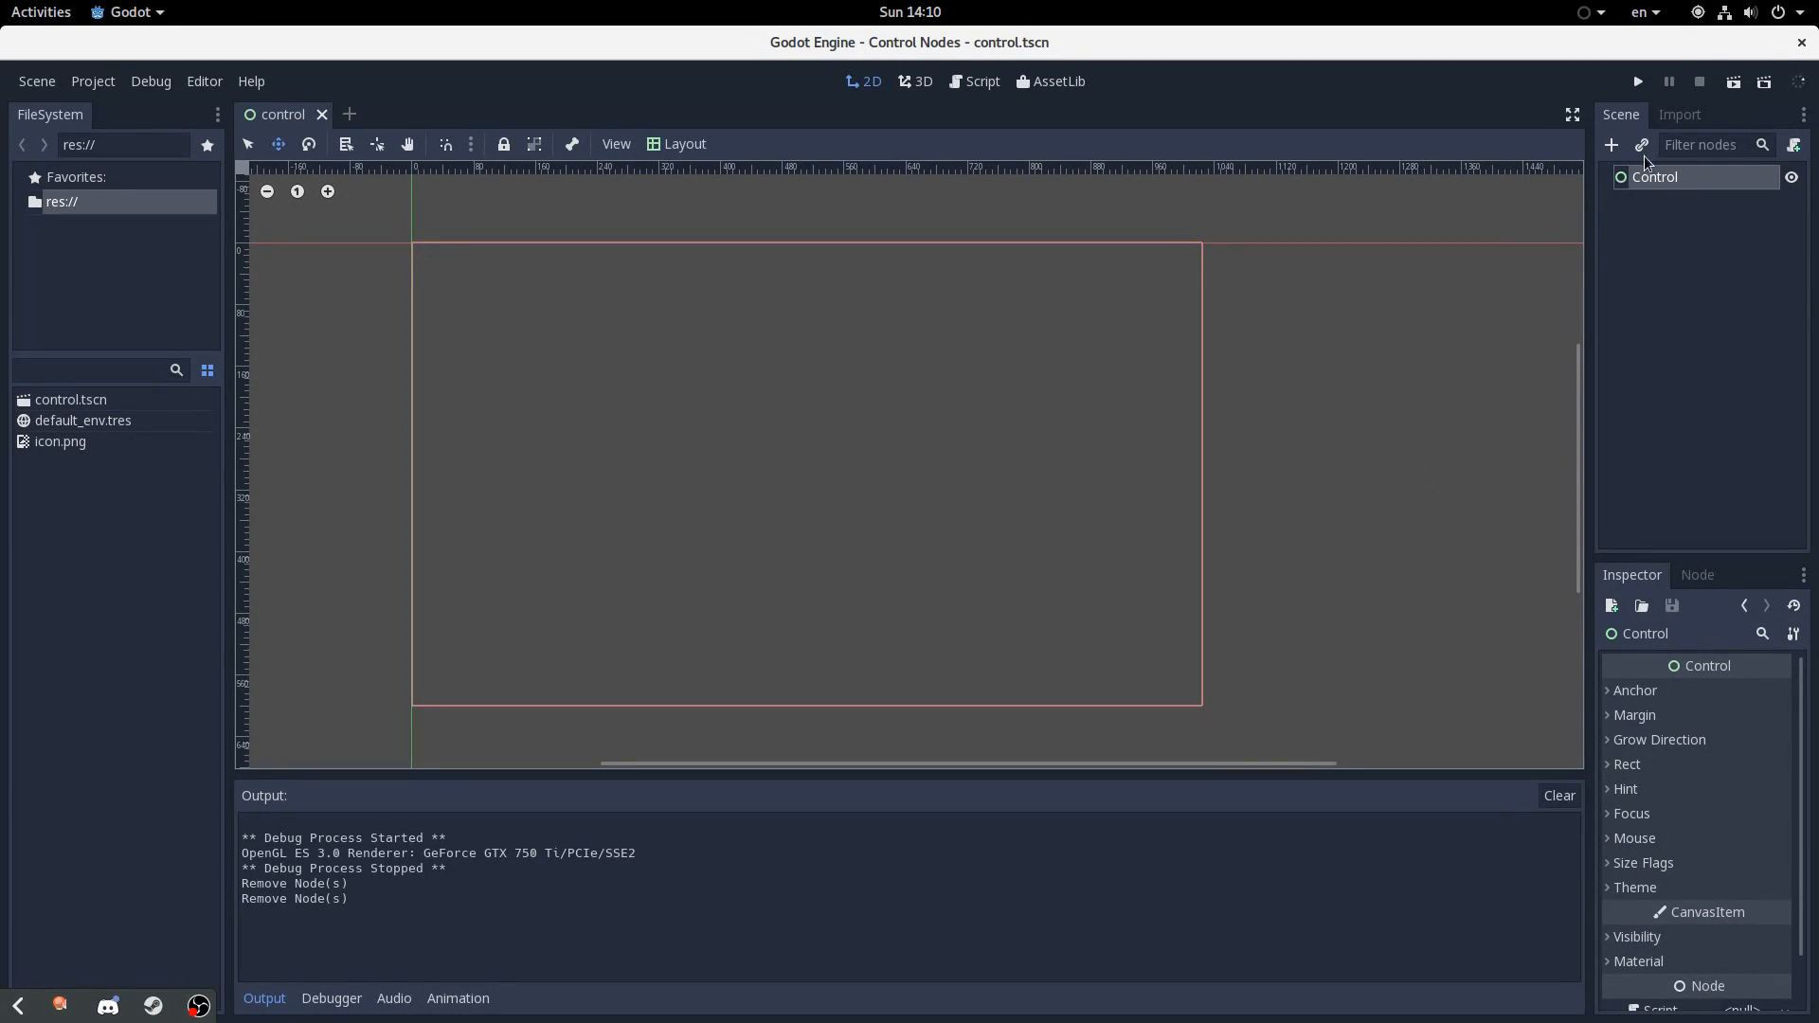
{"action": "left_click", "coordinate": [1611, 144]}
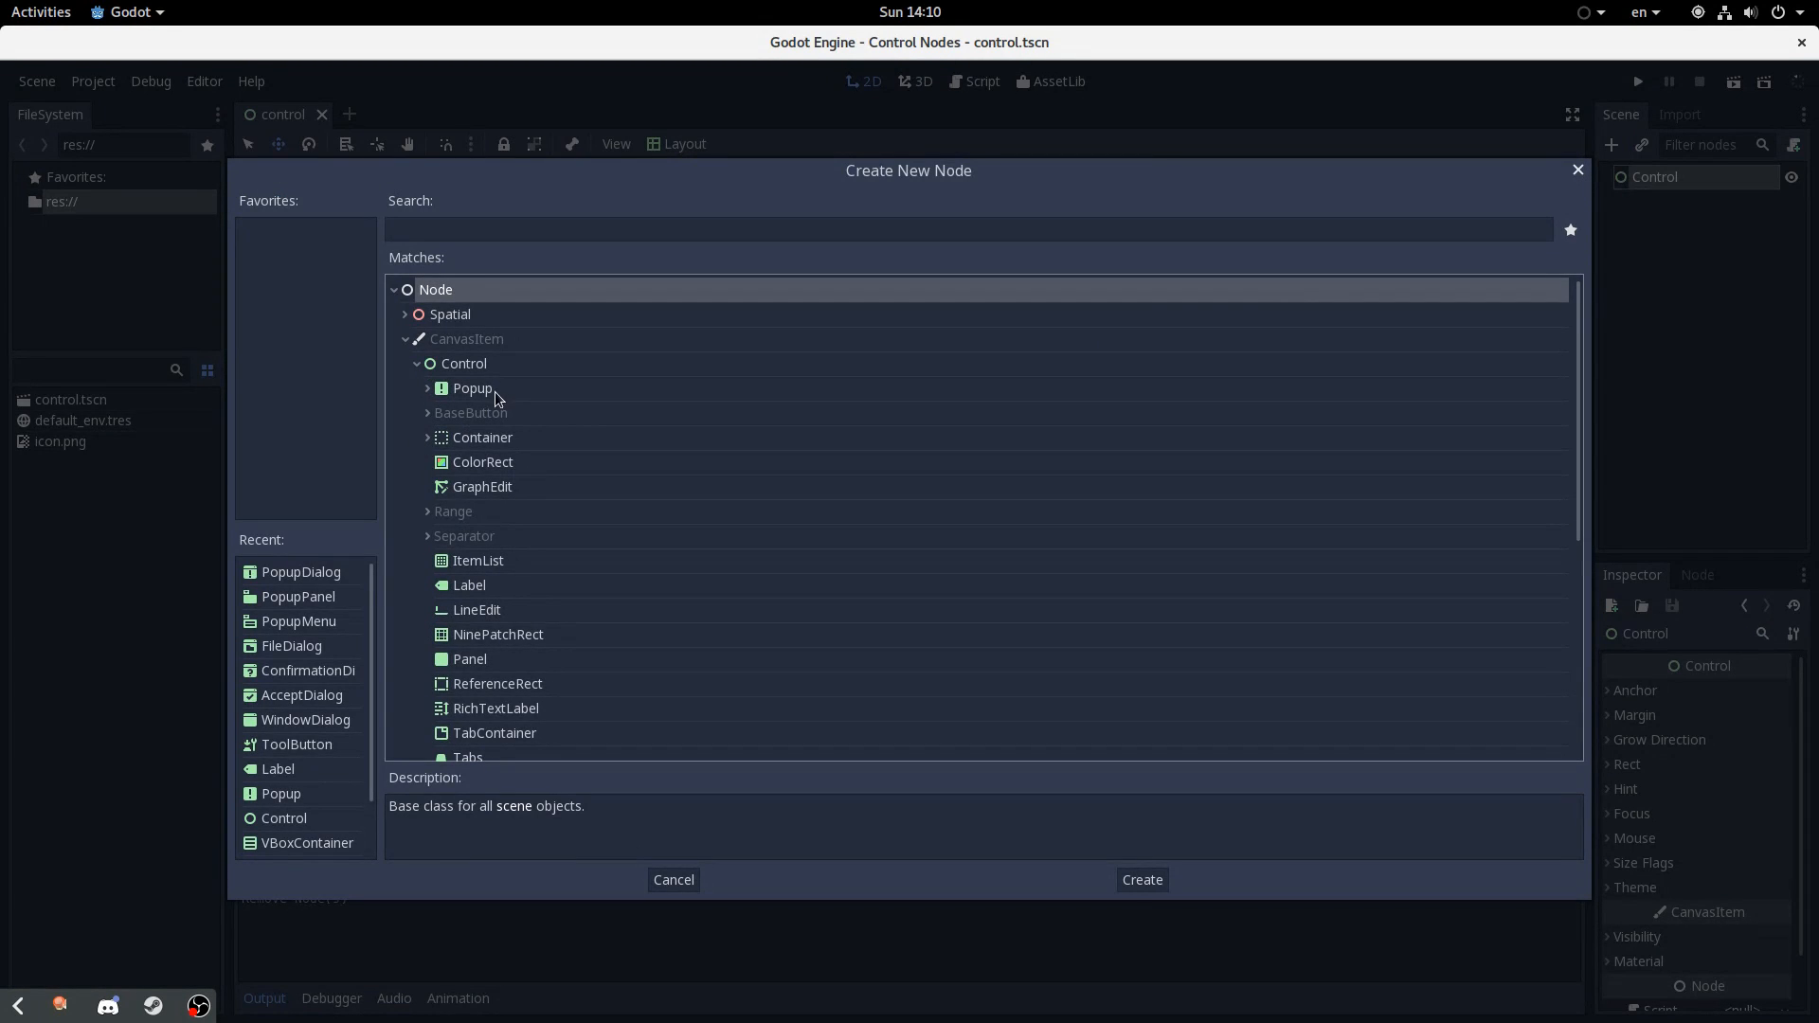
{"action": "left_click", "coordinate": [1139, 879]}
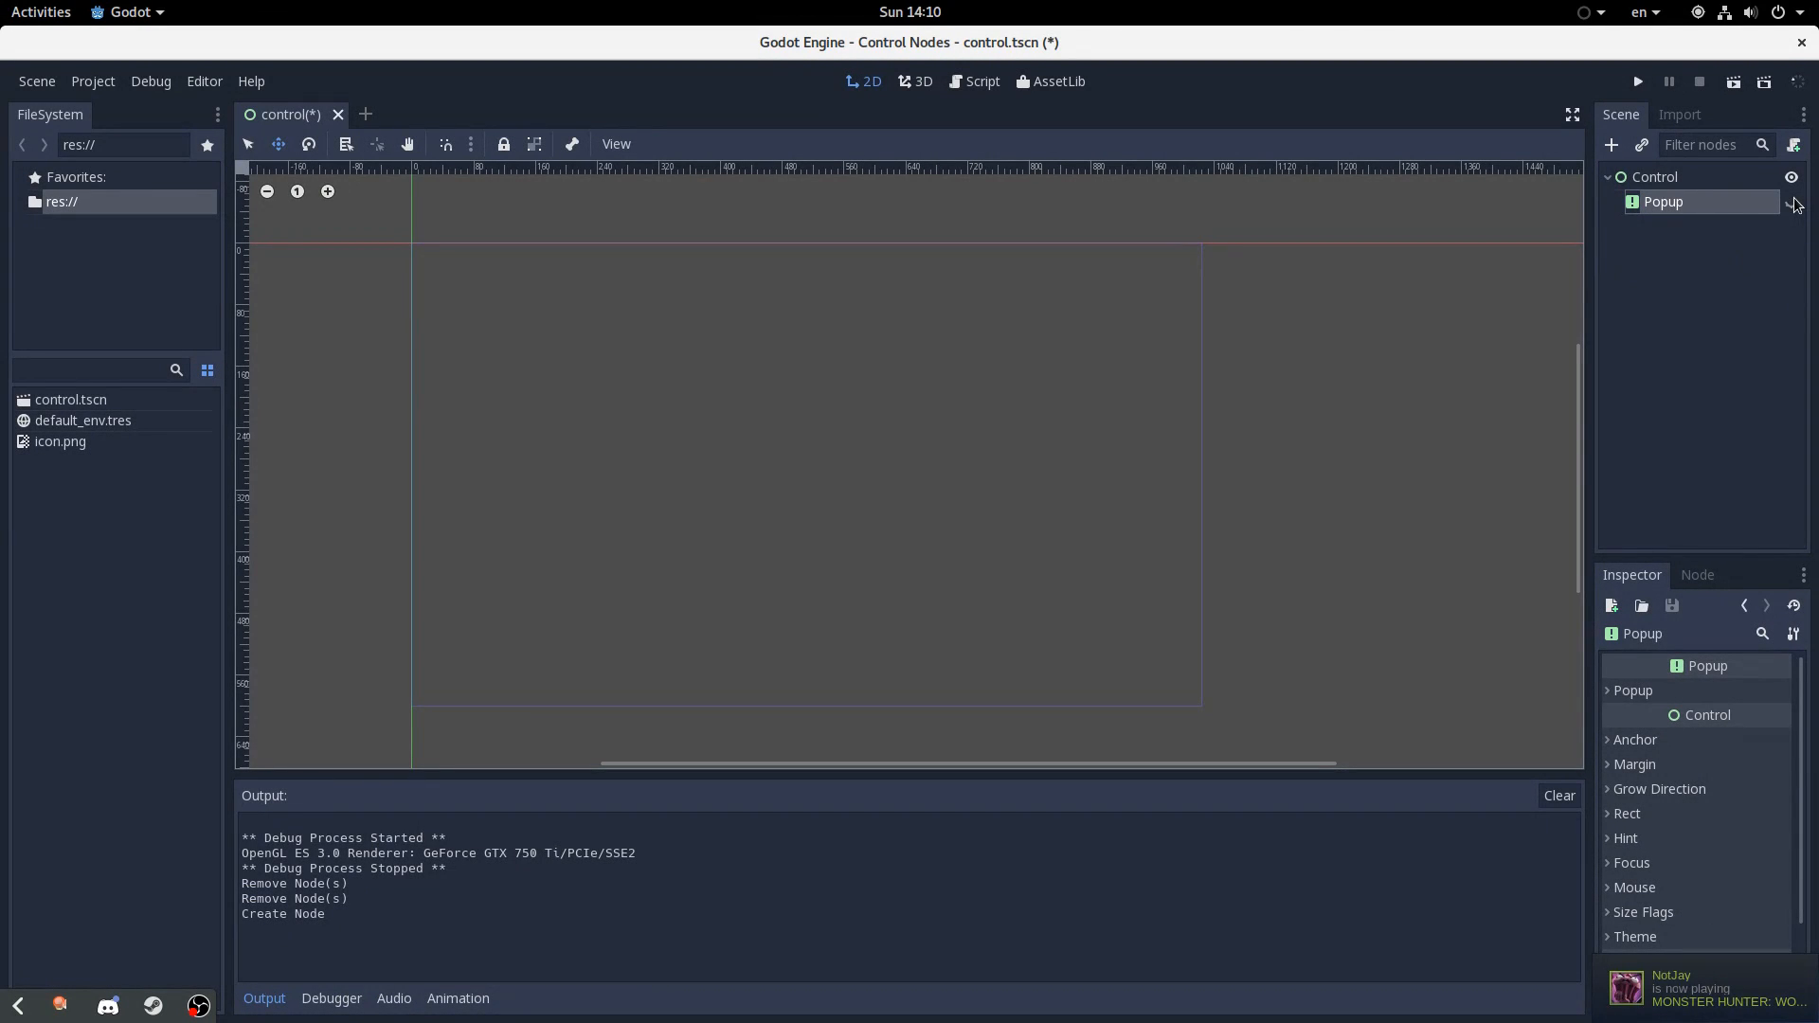
{"action": "mouse_move", "coordinate": [1792, 202]}
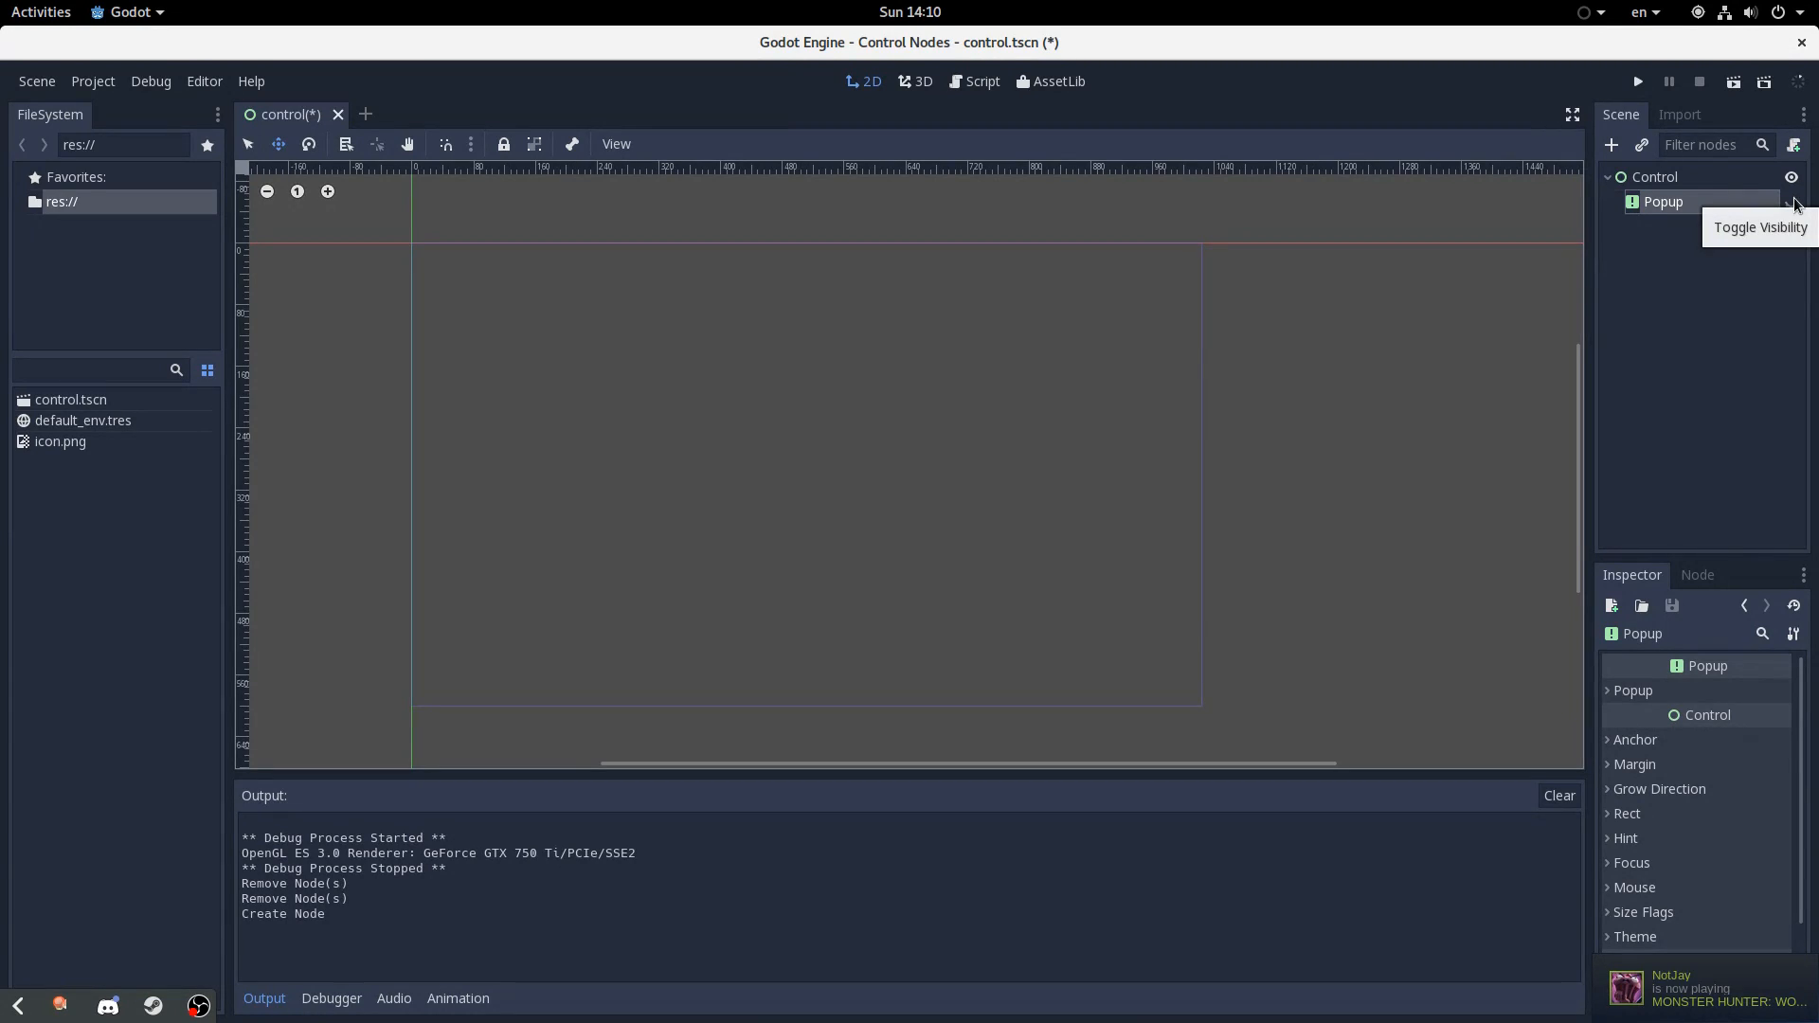
{"action": "left_click", "coordinate": [1790, 202]}
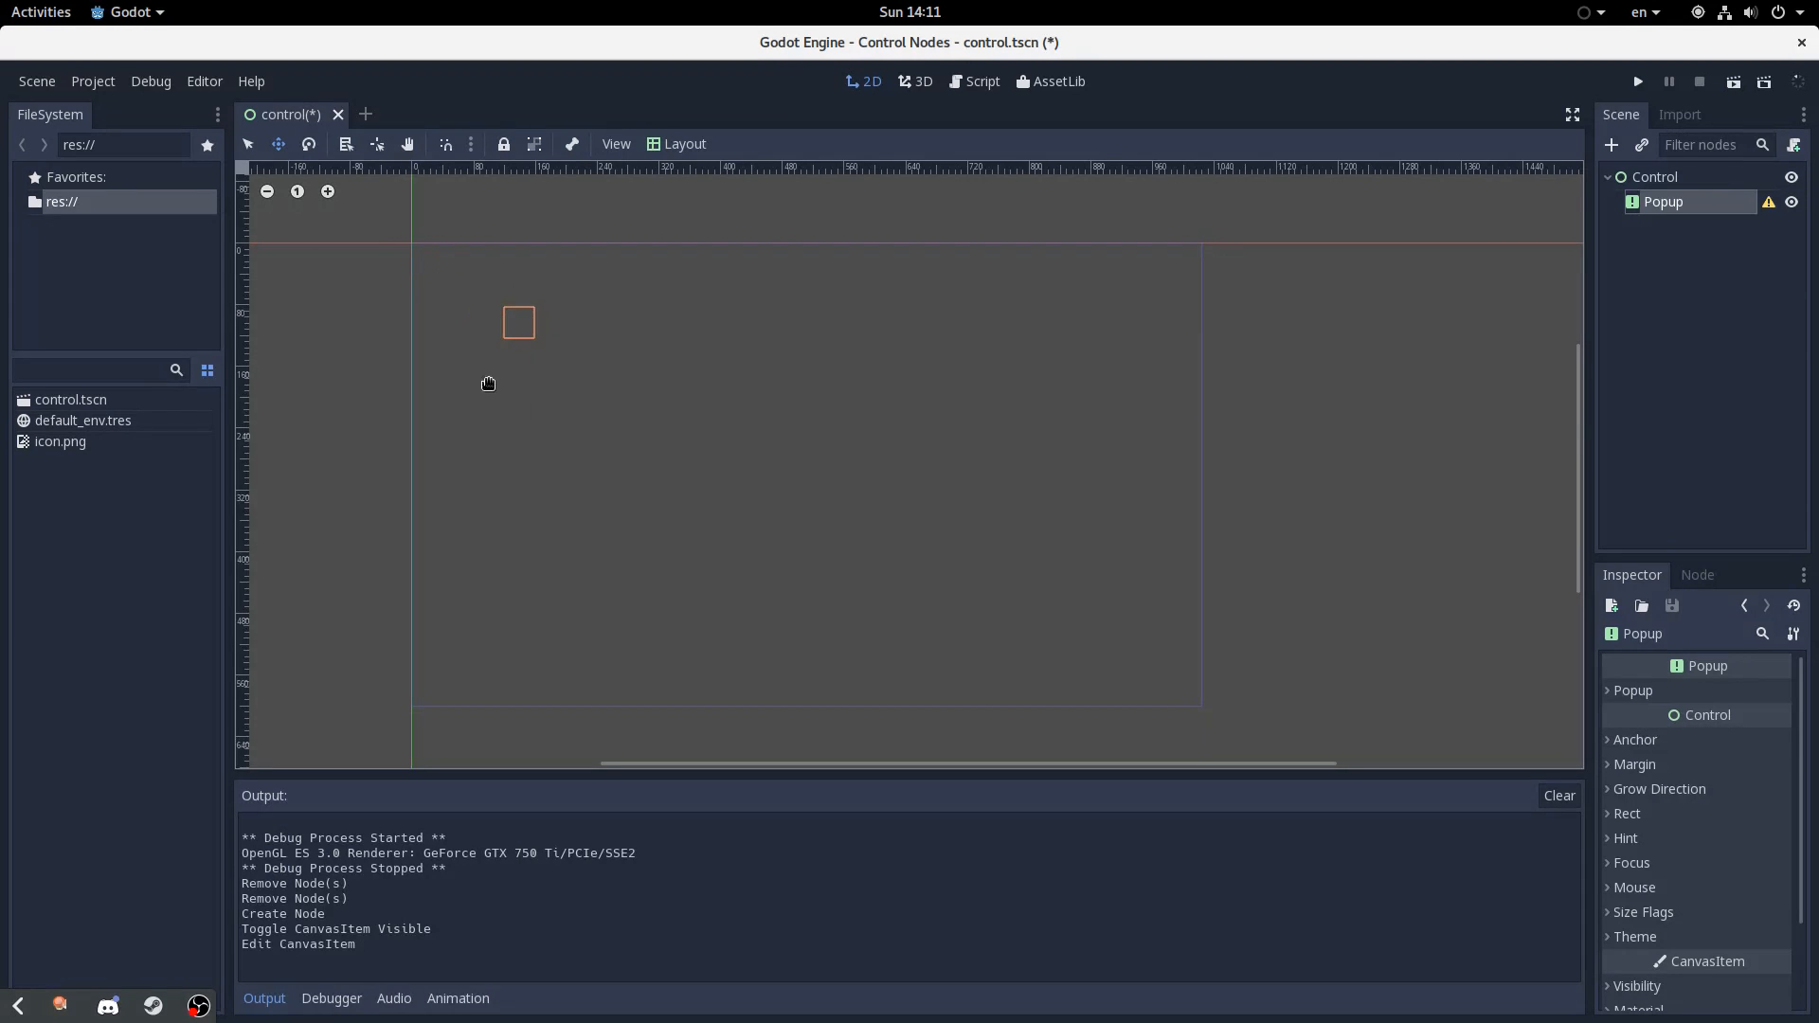
Add a Label inside the Popup and start typing its text 'Hello, world!'
{"action": "left_click", "coordinate": [1610, 144]}
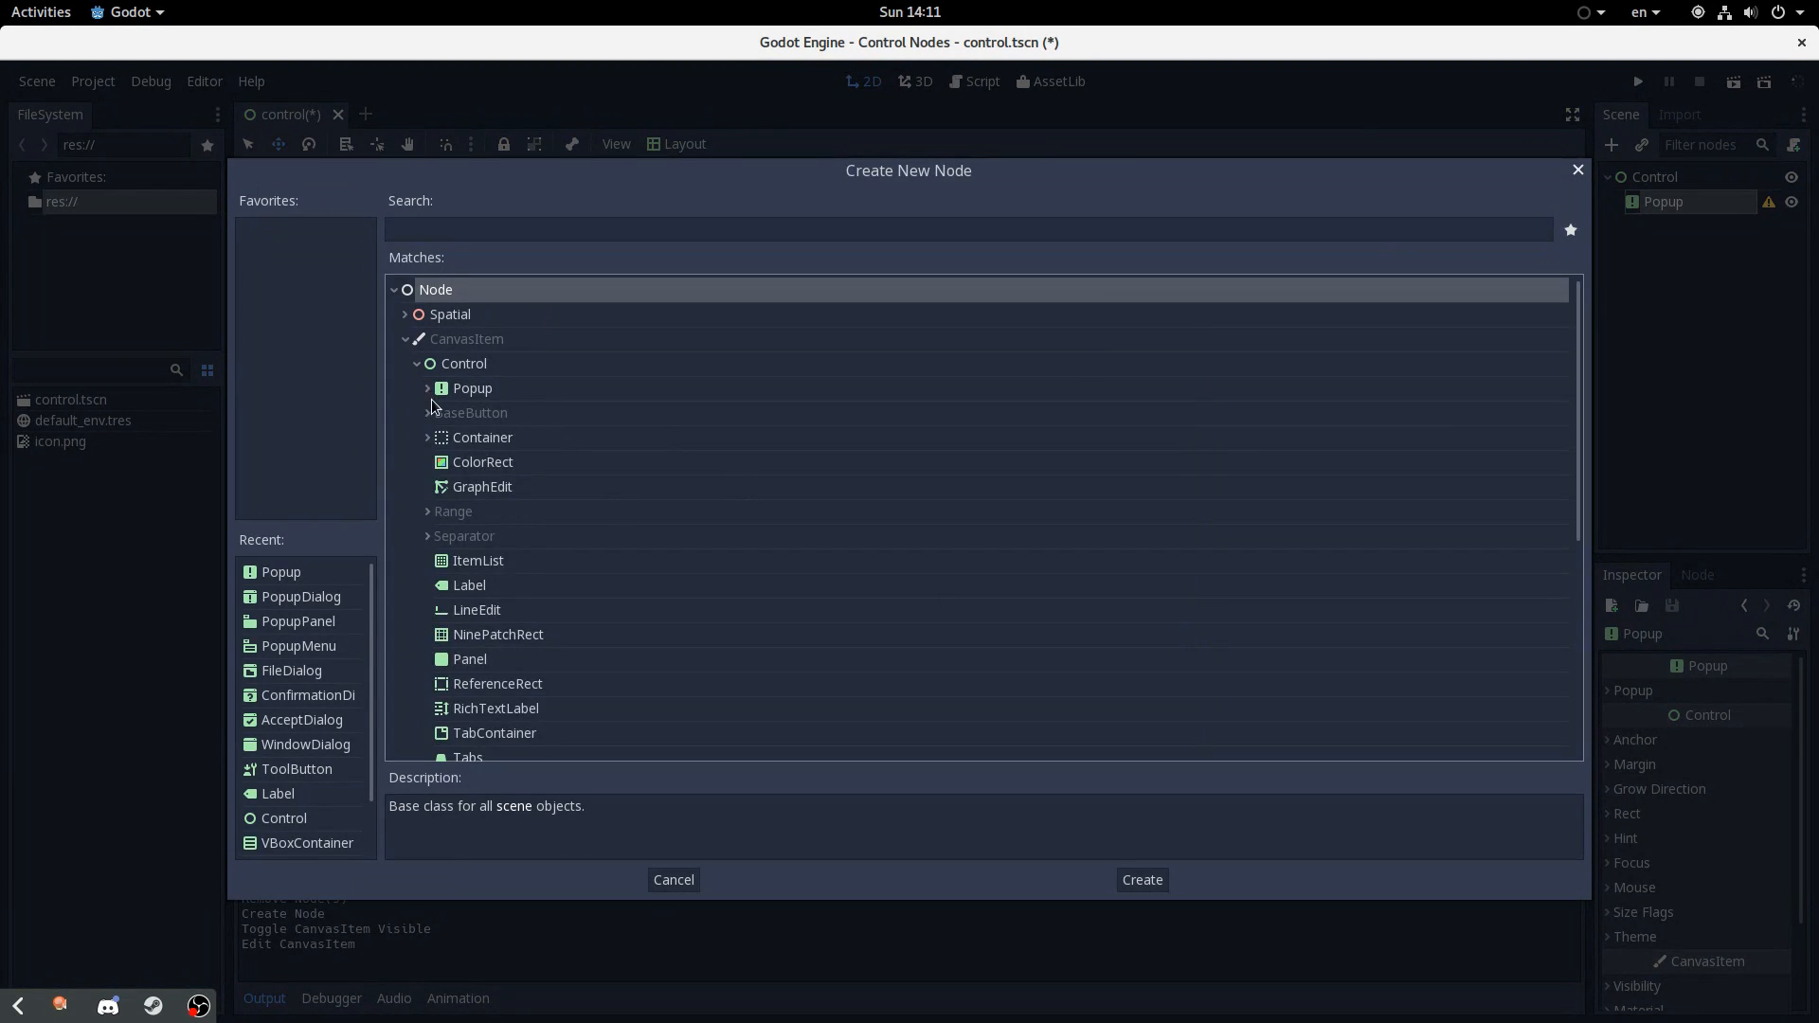
{"action": "left_click", "coordinate": [427, 387]}
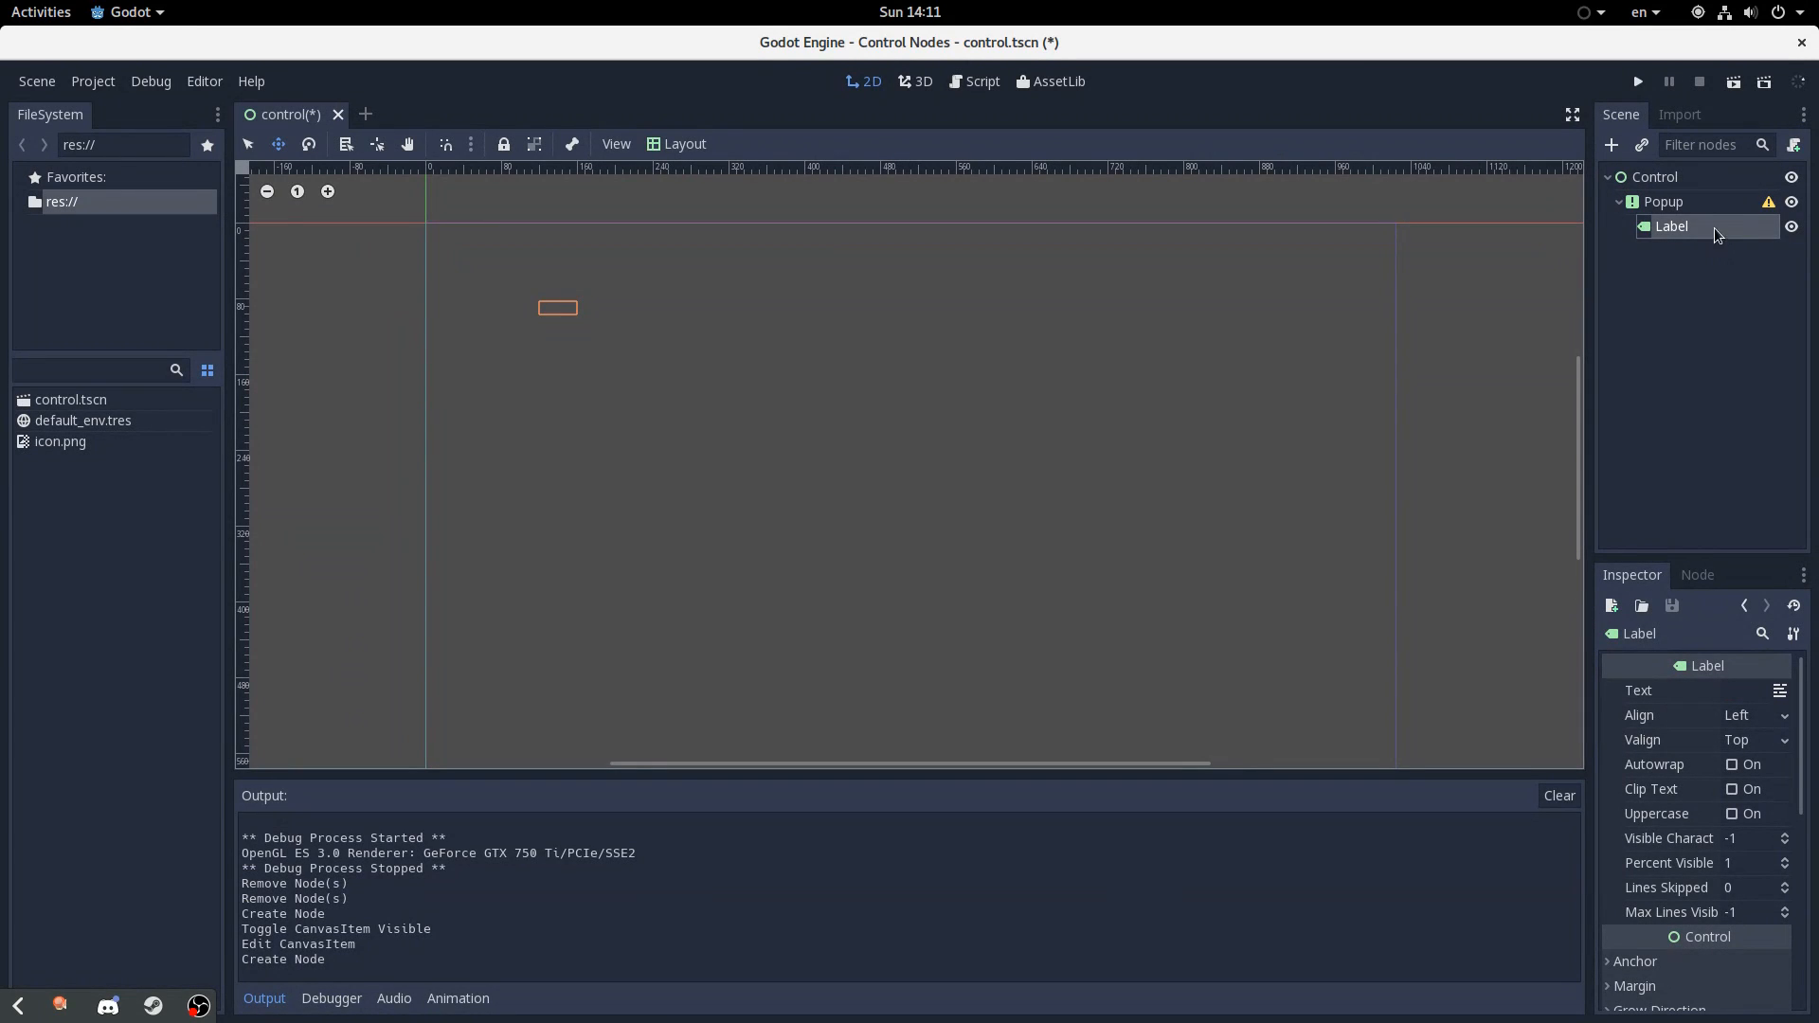
{"action": "type", "text": "Hell"}
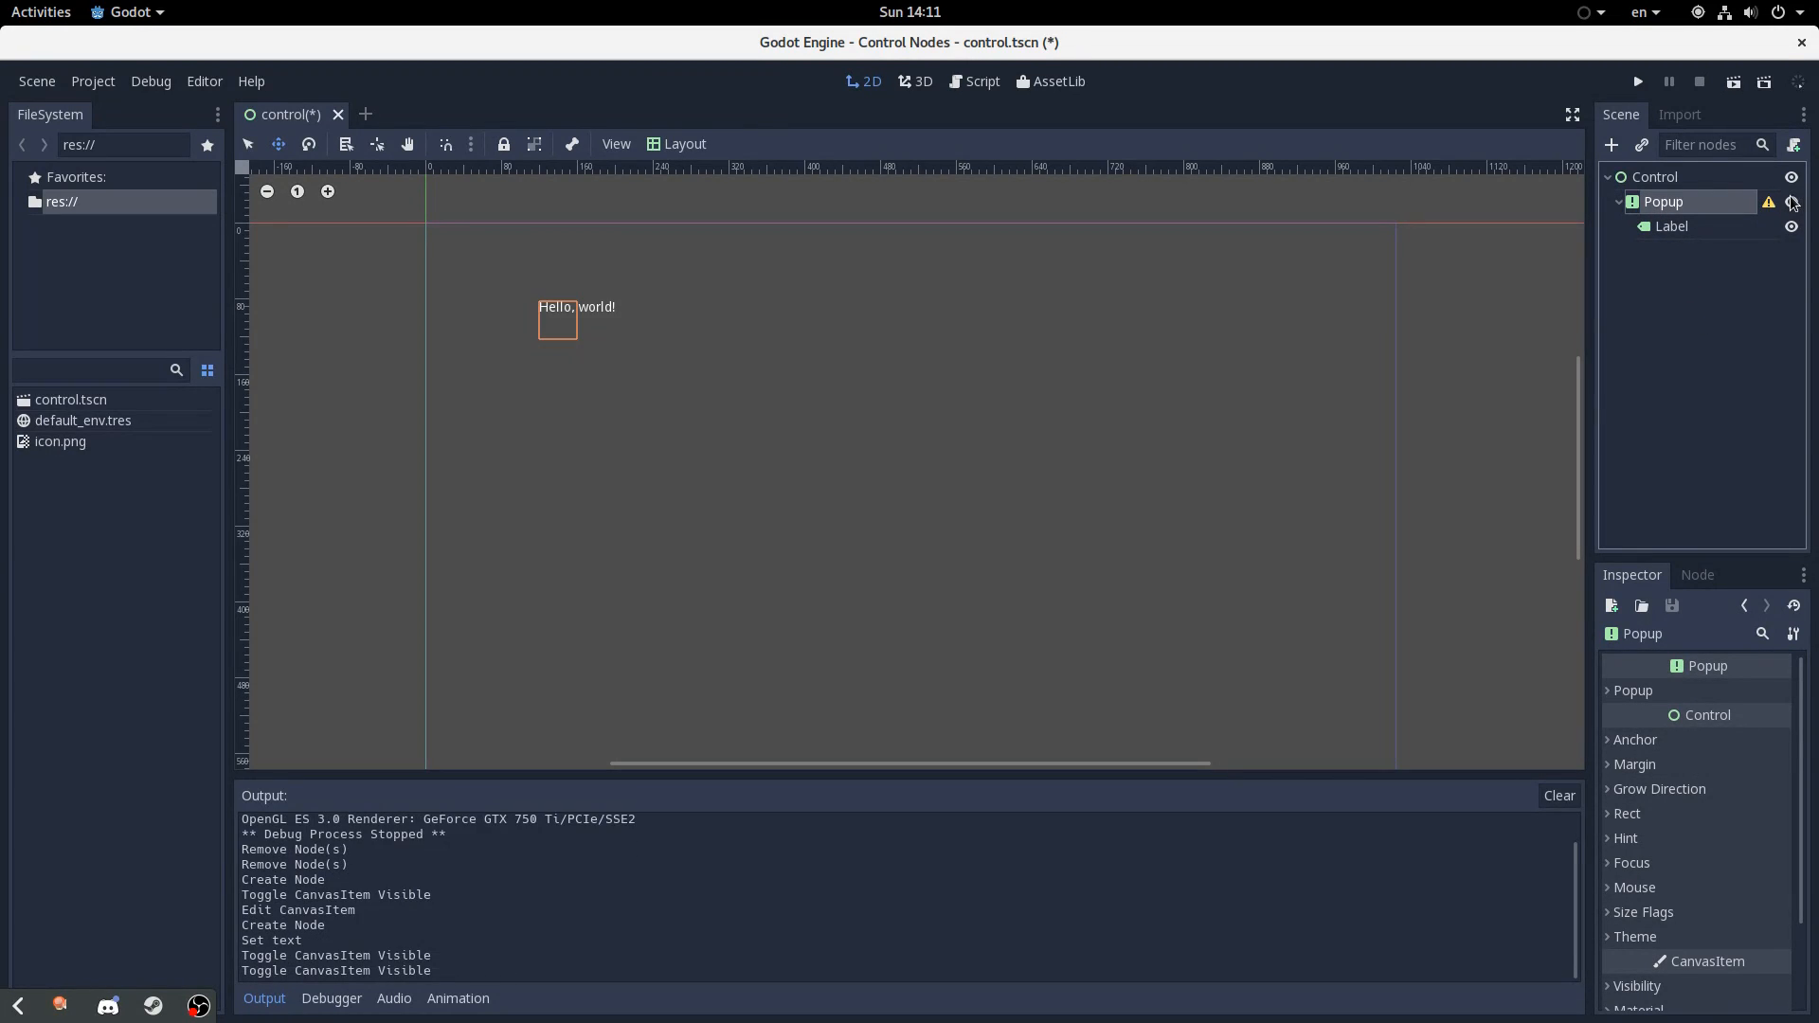
{"action": "mouse_move", "coordinate": [1790, 201]}
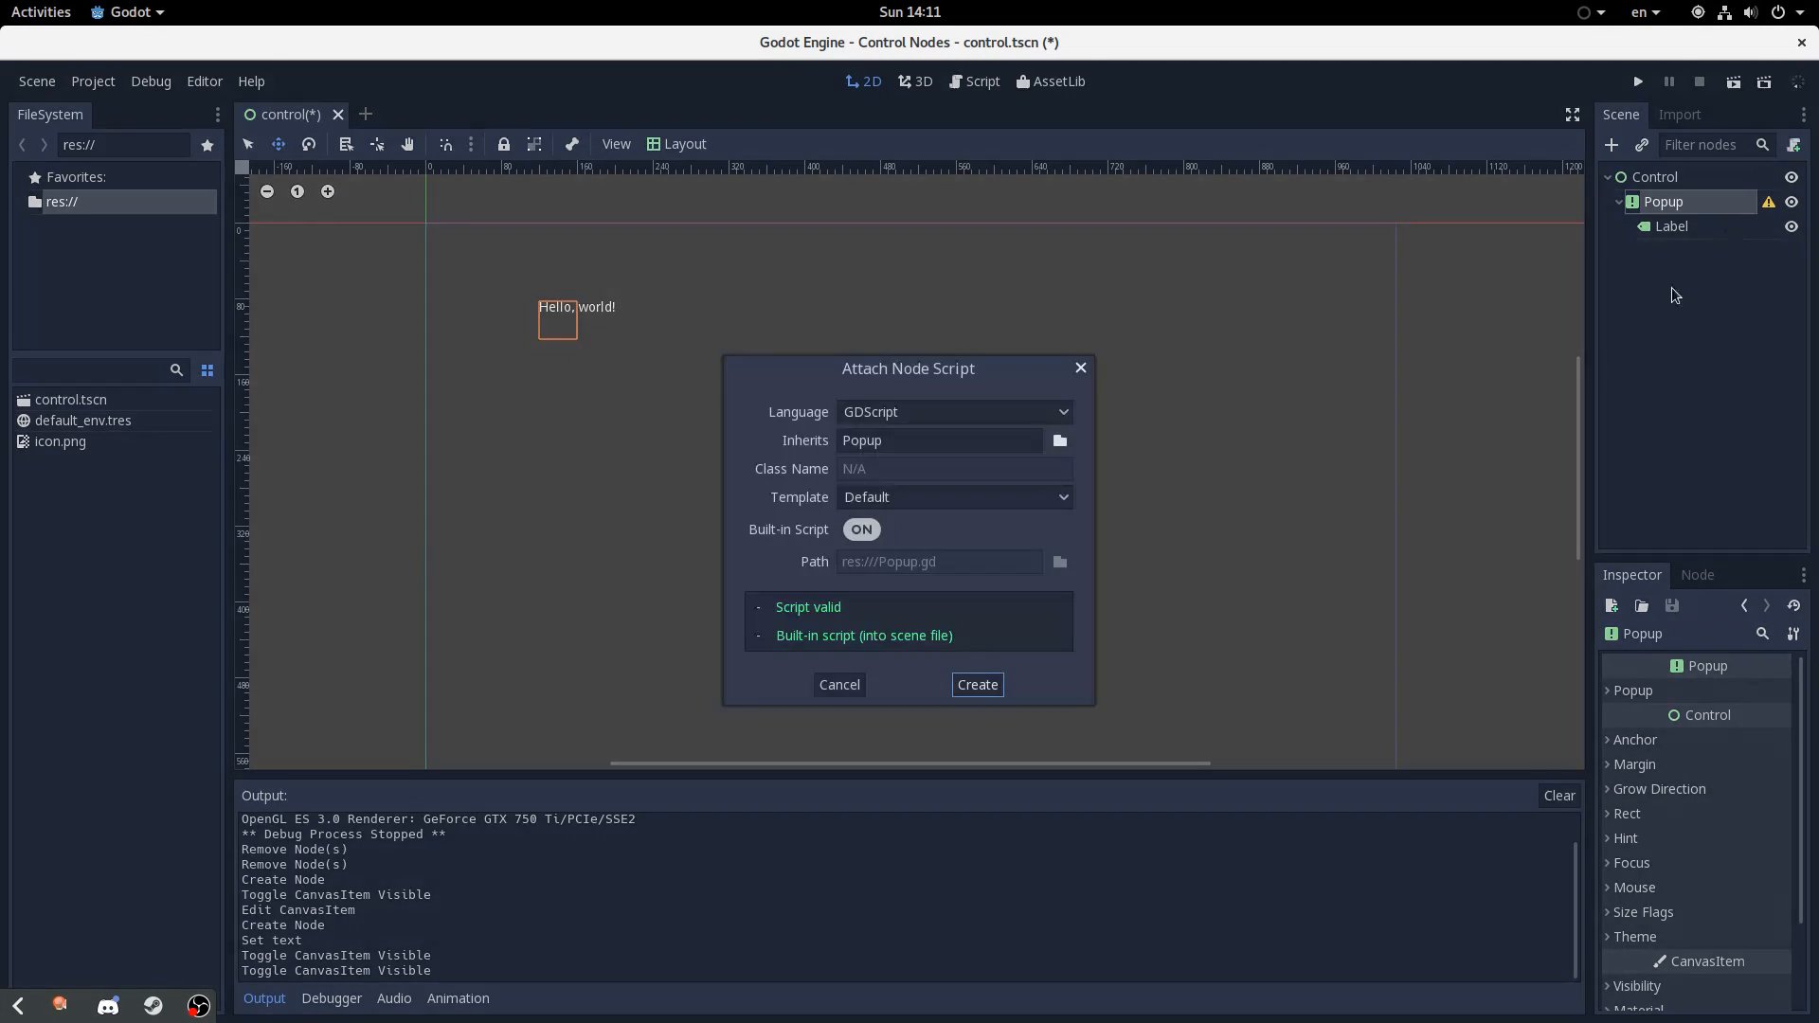
Attach the built-in script, add a ToolButton labelled 'Pop!', and run the scene
{"action": "left_click", "coordinate": [976, 684]}
{"action": "type", "text": "to"}
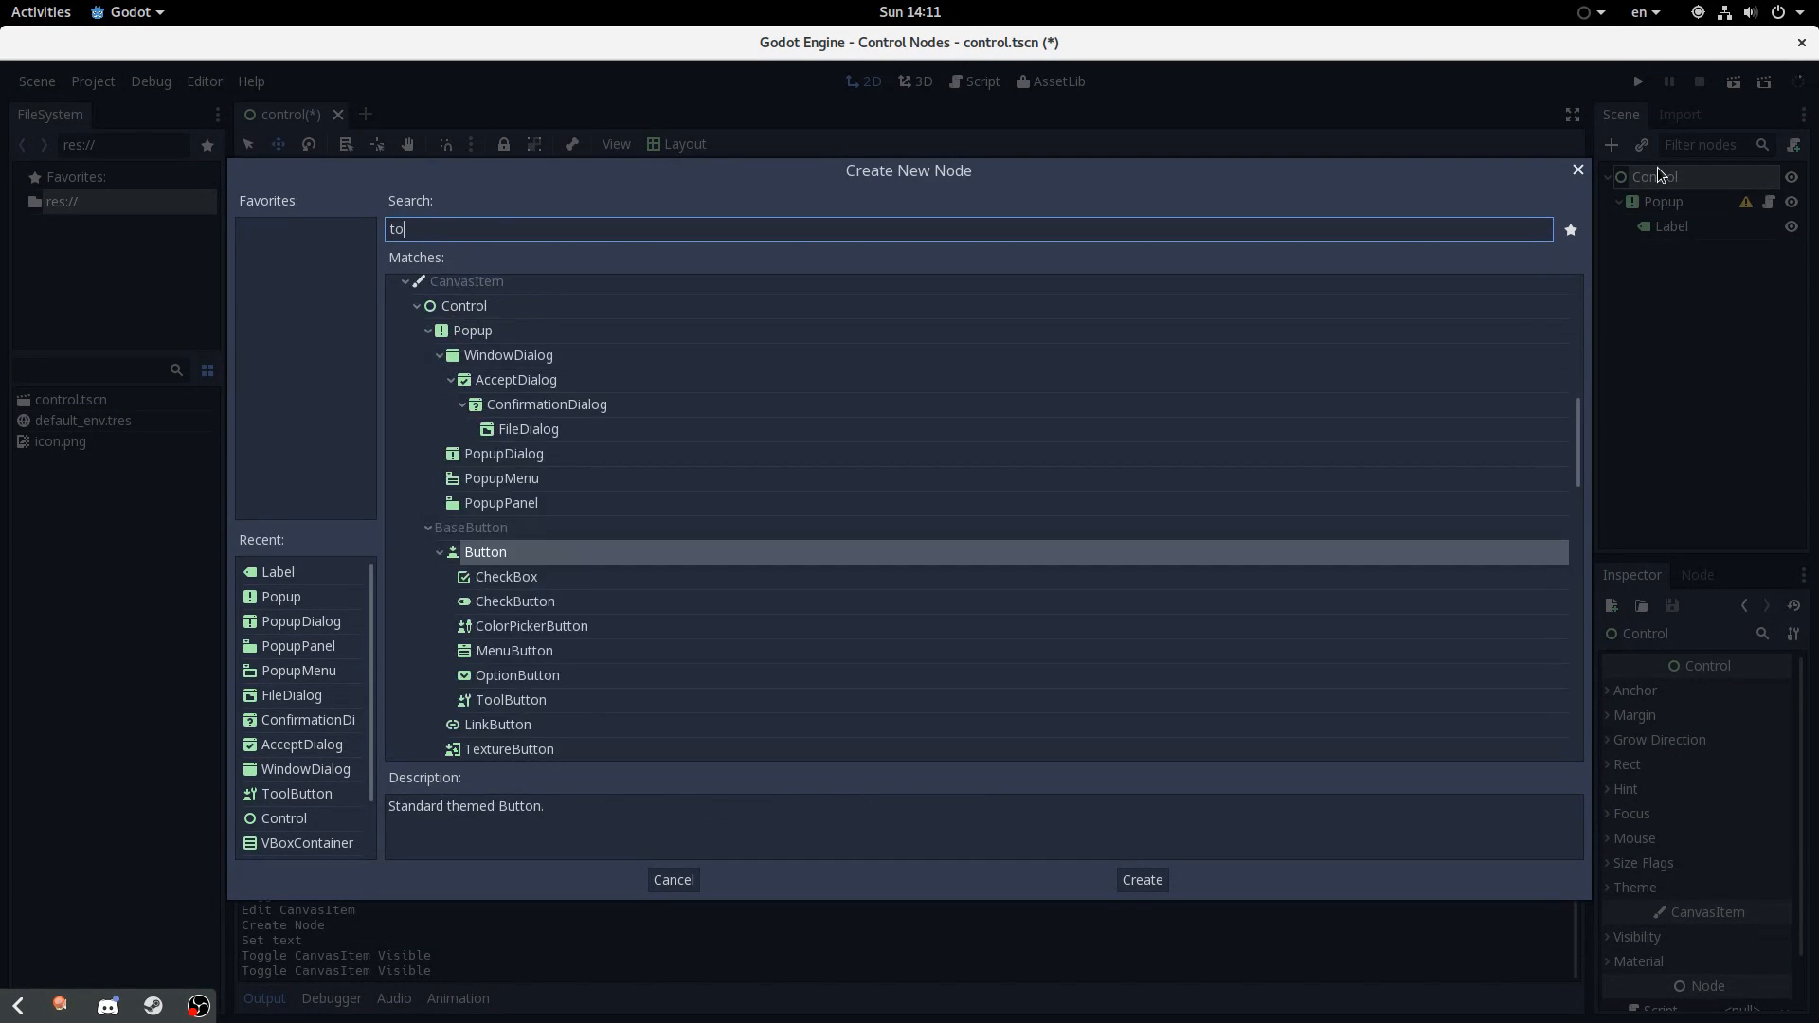
{"action": "left_click", "coordinate": [1139, 880]}
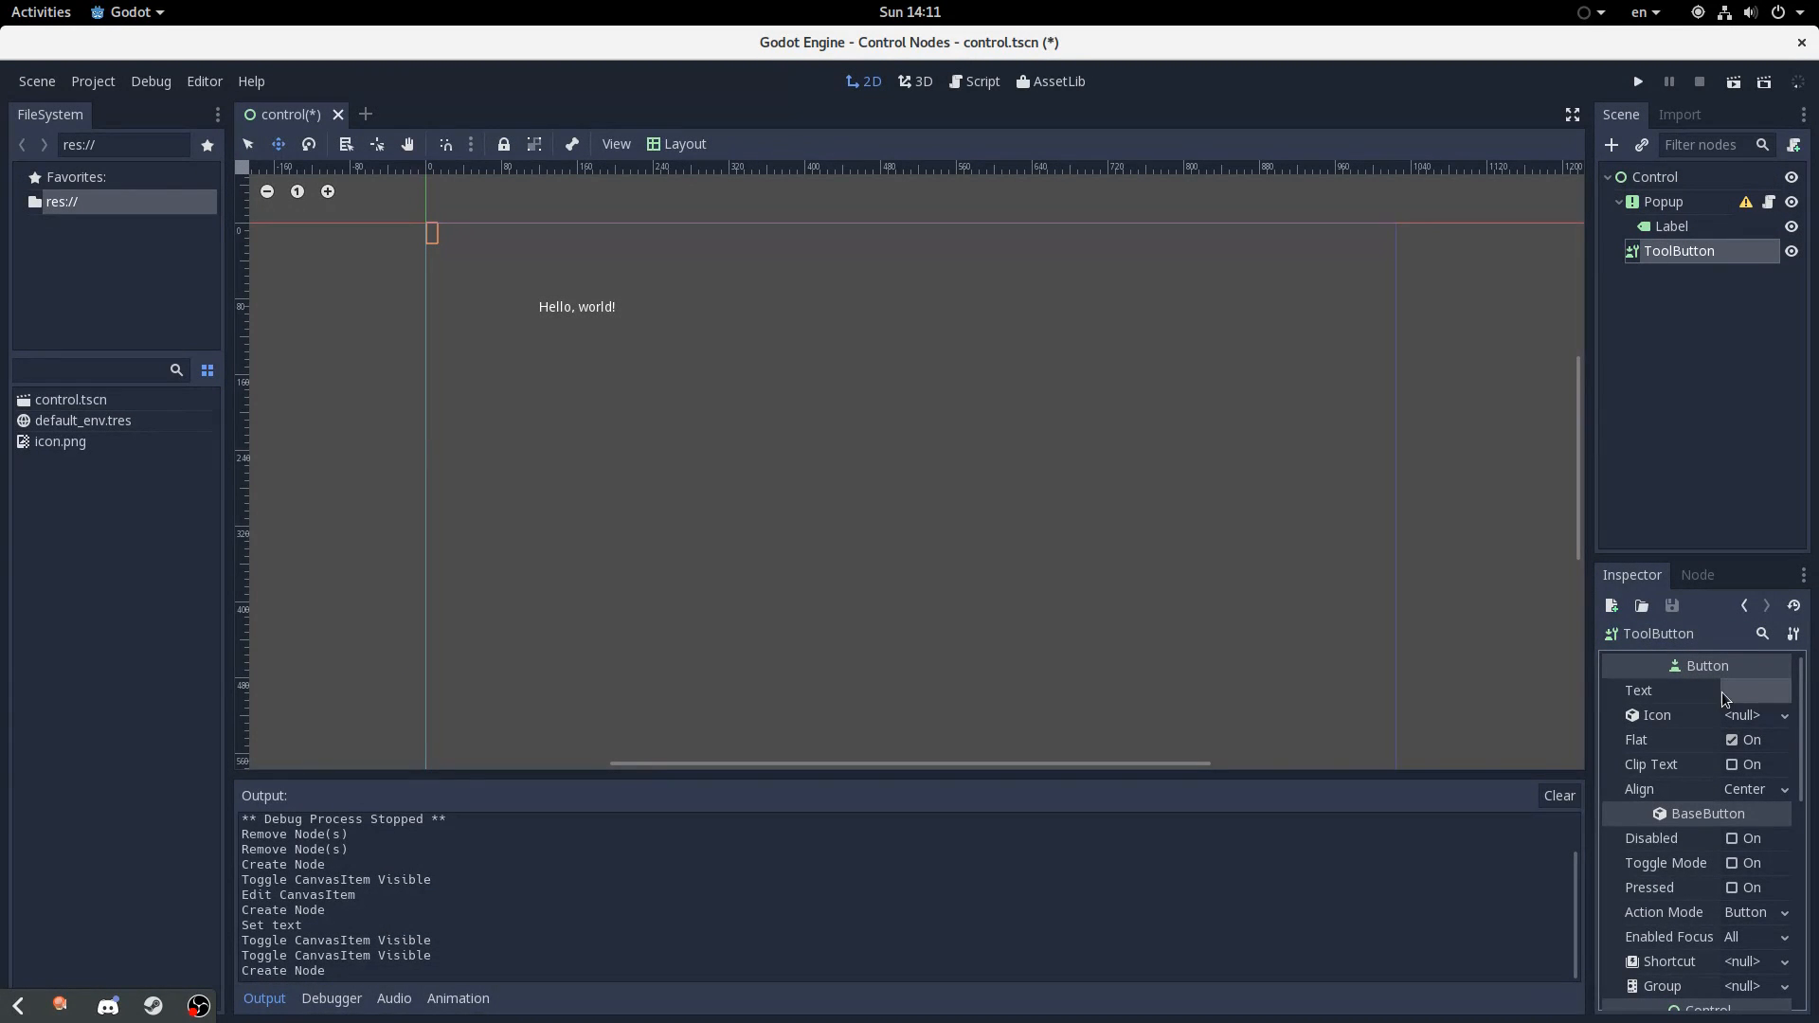
{"action": "left_click", "coordinate": [1752, 690]}
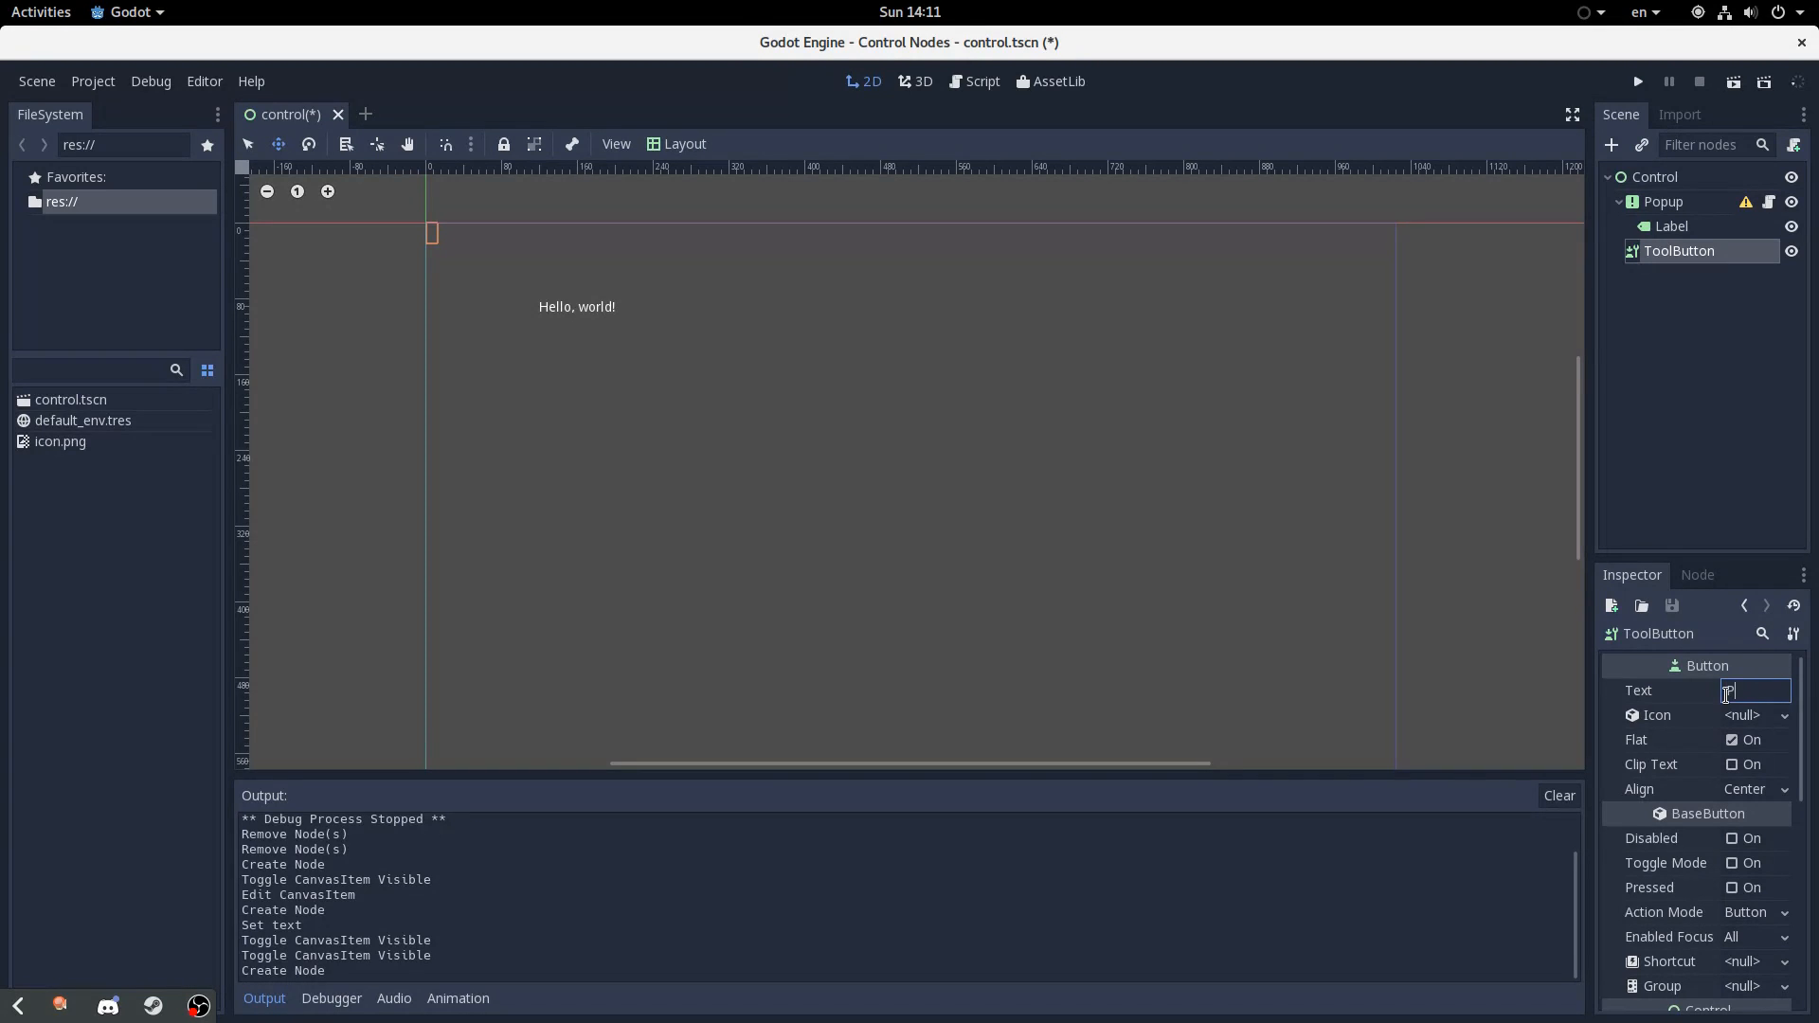
{"action": "type", "text": "Pop!"}
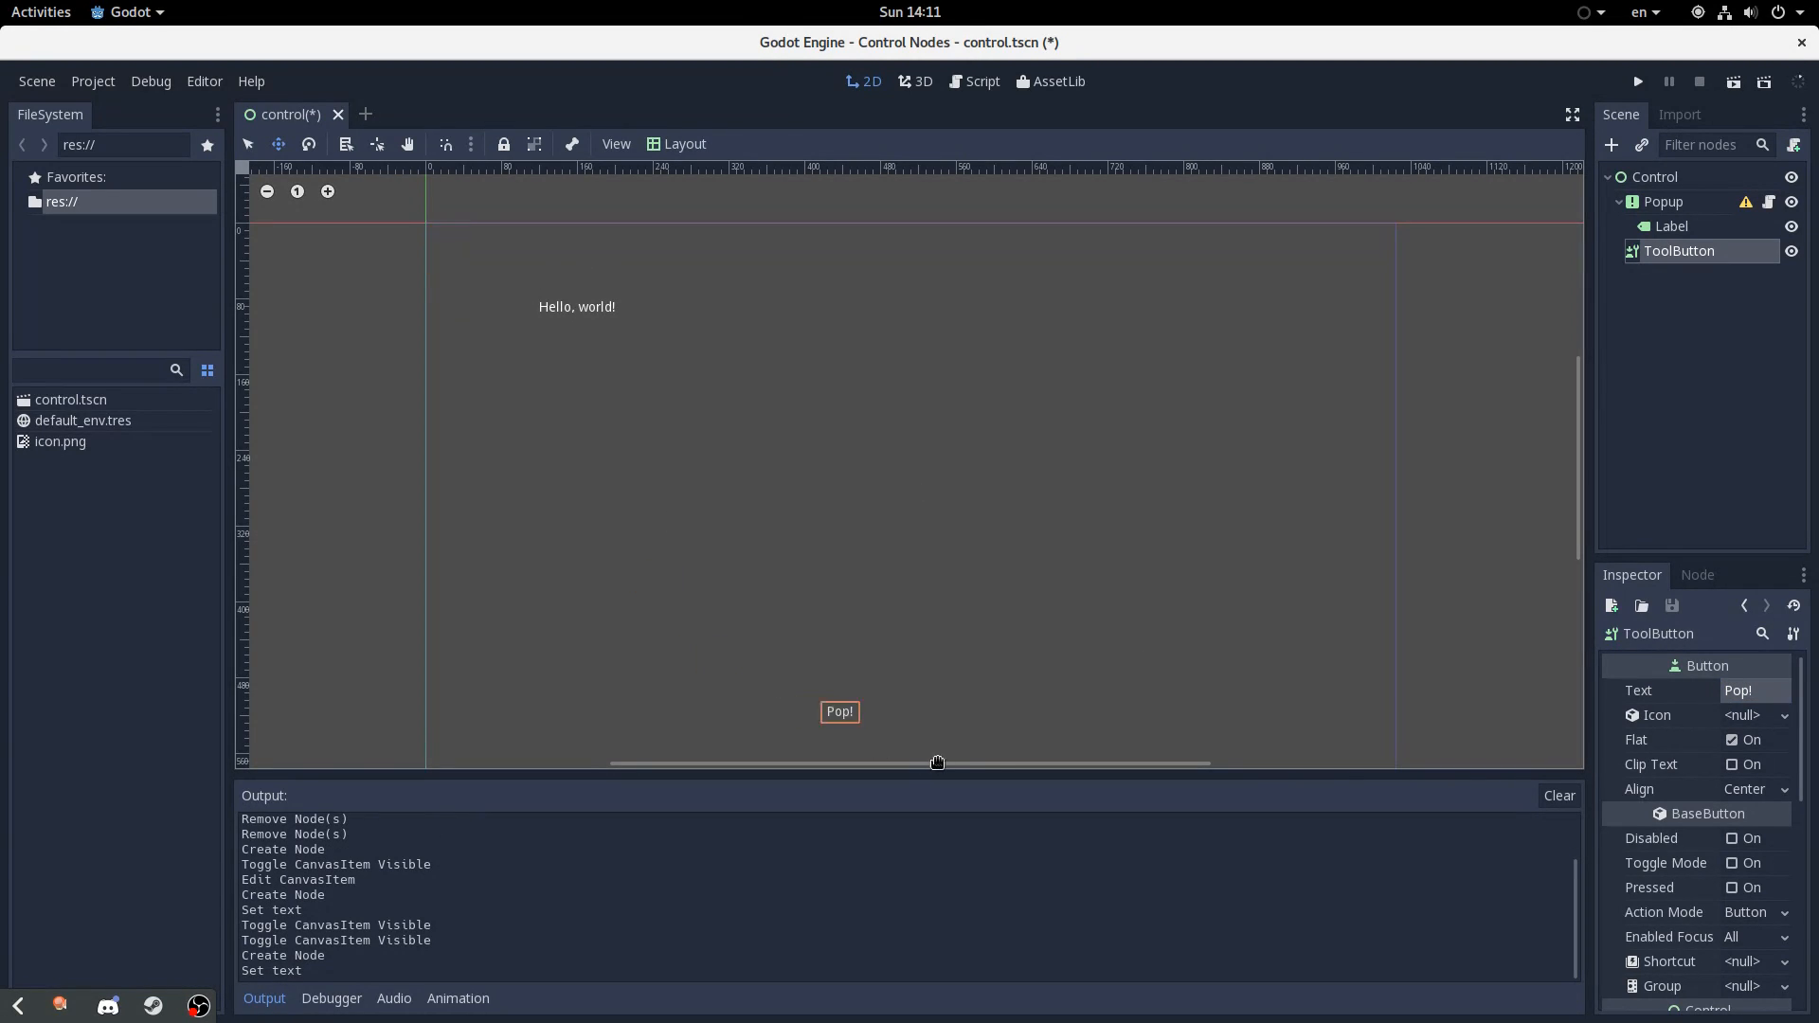
{"action": "left_click", "coordinate": [1663, 200]}
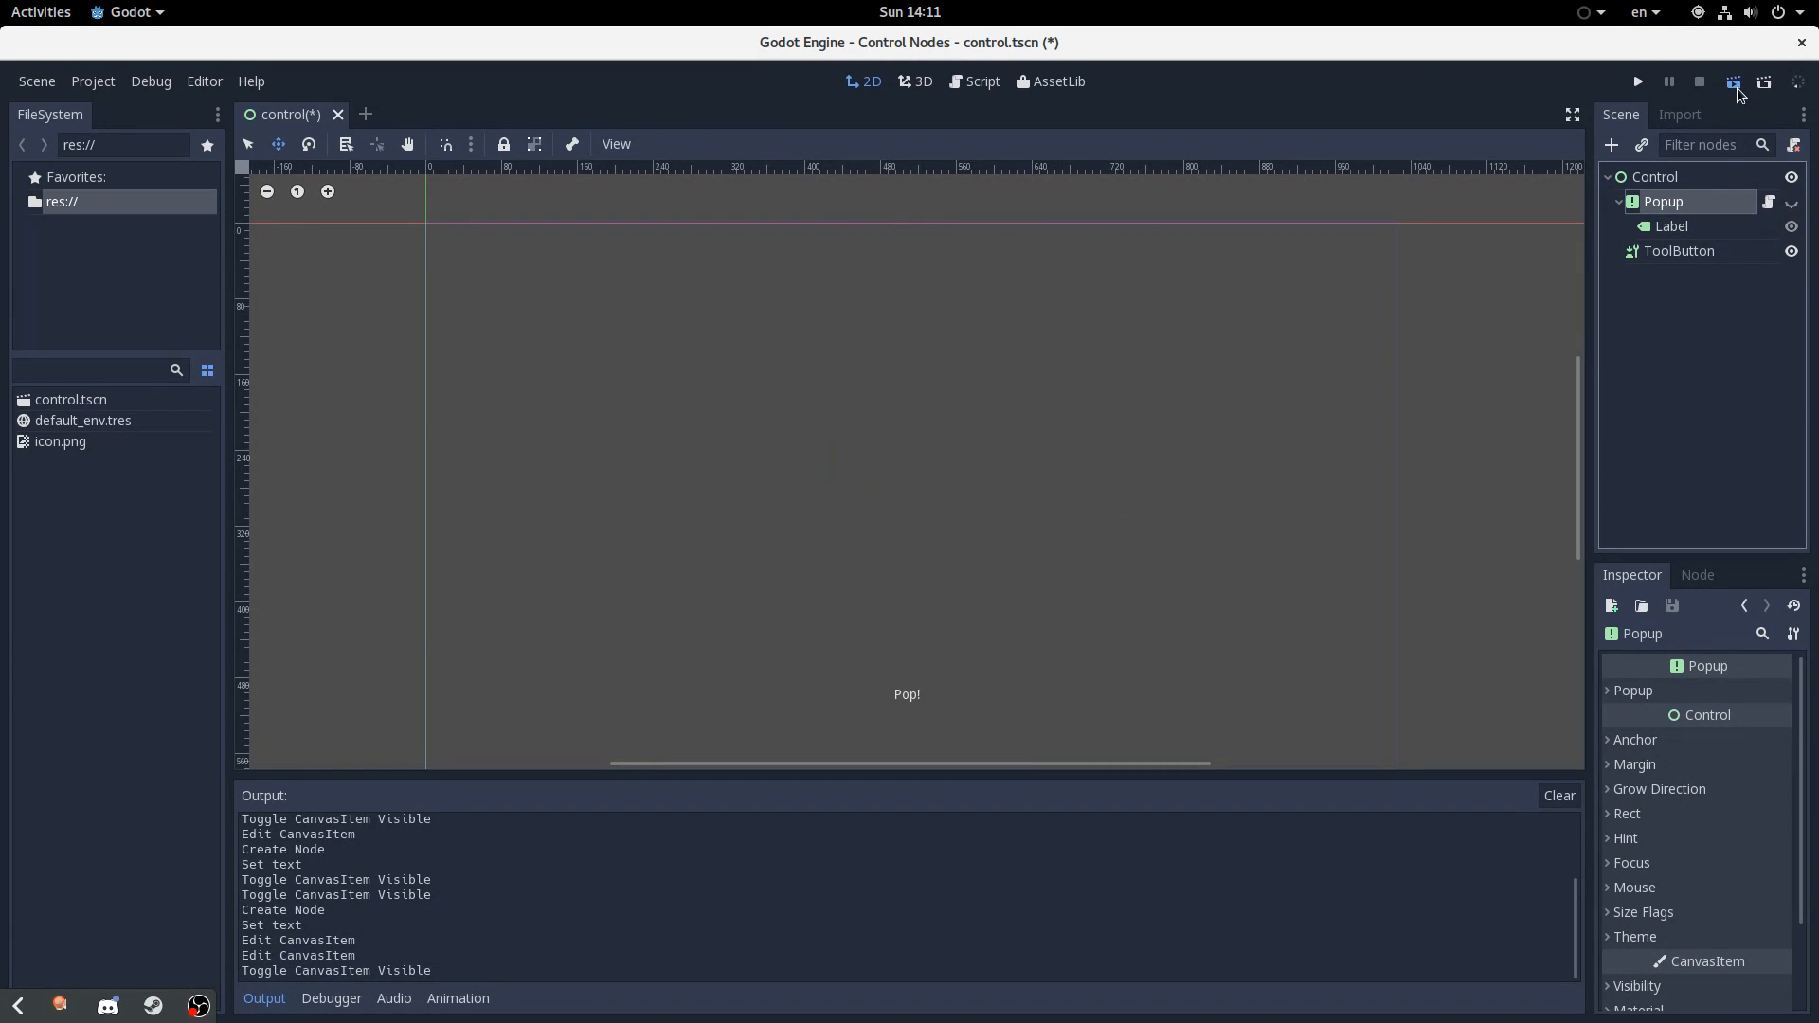
{"action": "left_click", "coordinate": [1634, 81]}
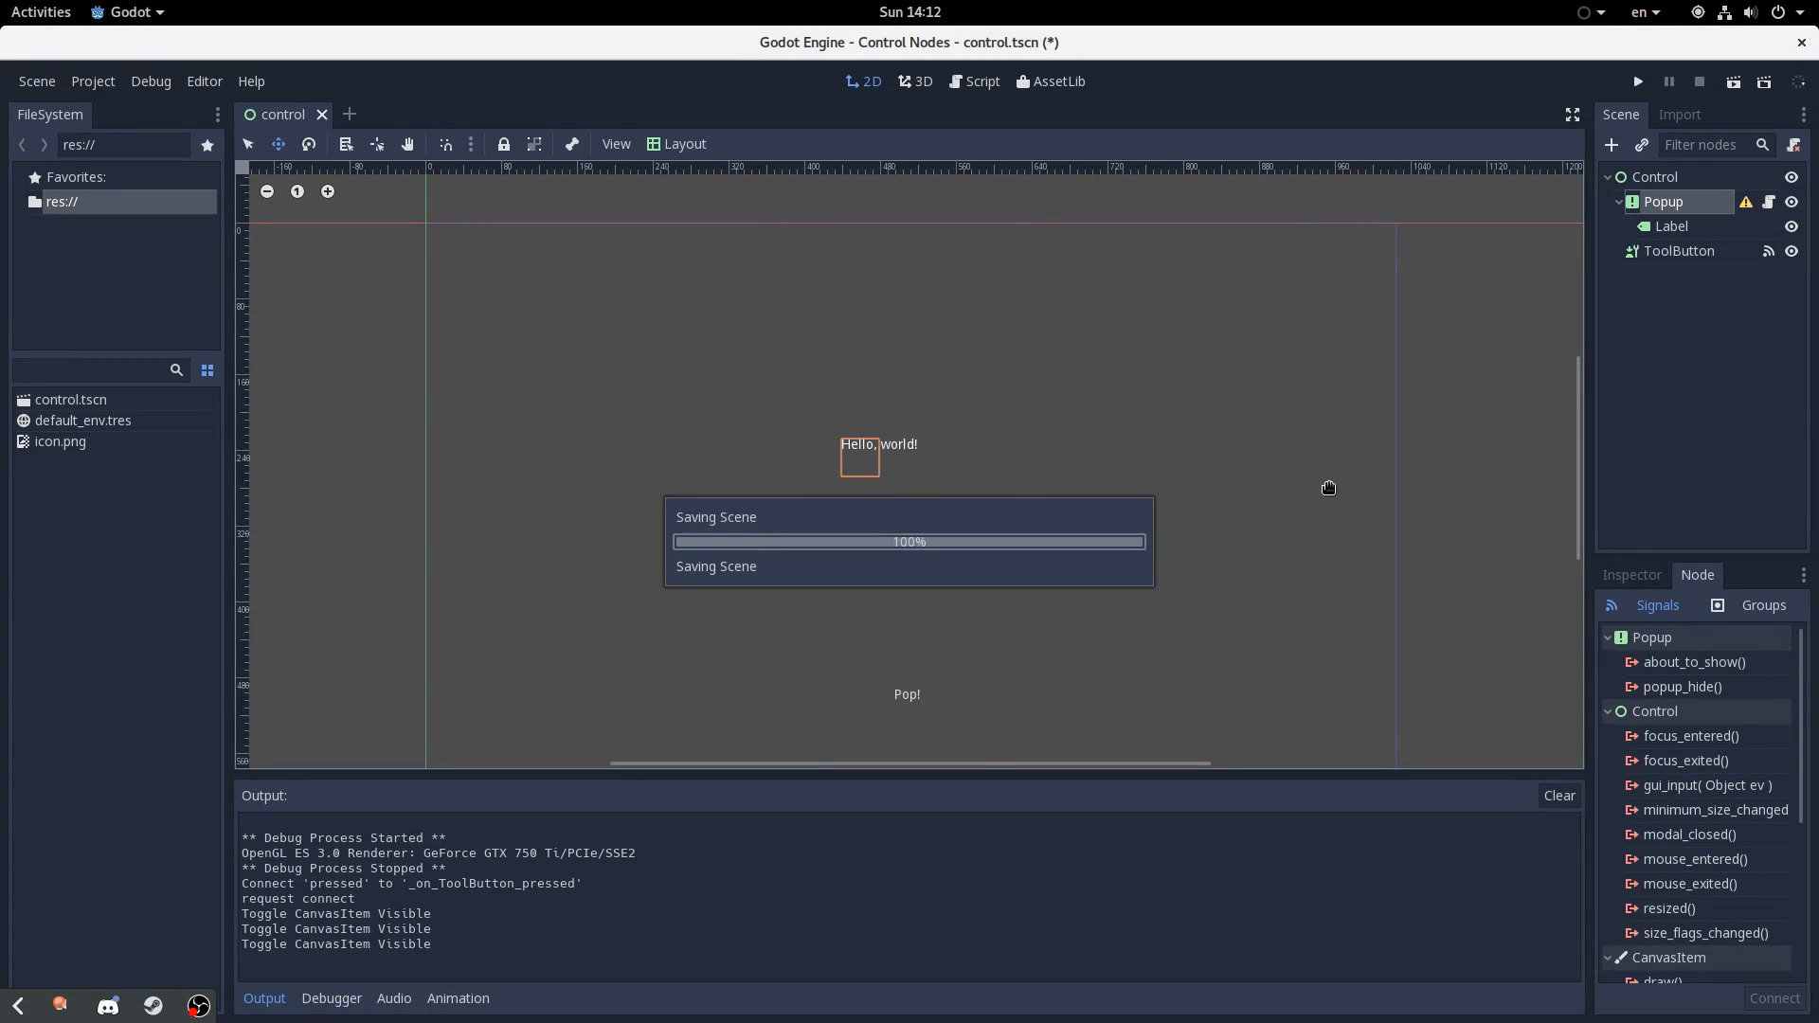
Save the scene and replace pass in the button handler with popup()
{"action": "key", "text": "ctrl+s"}
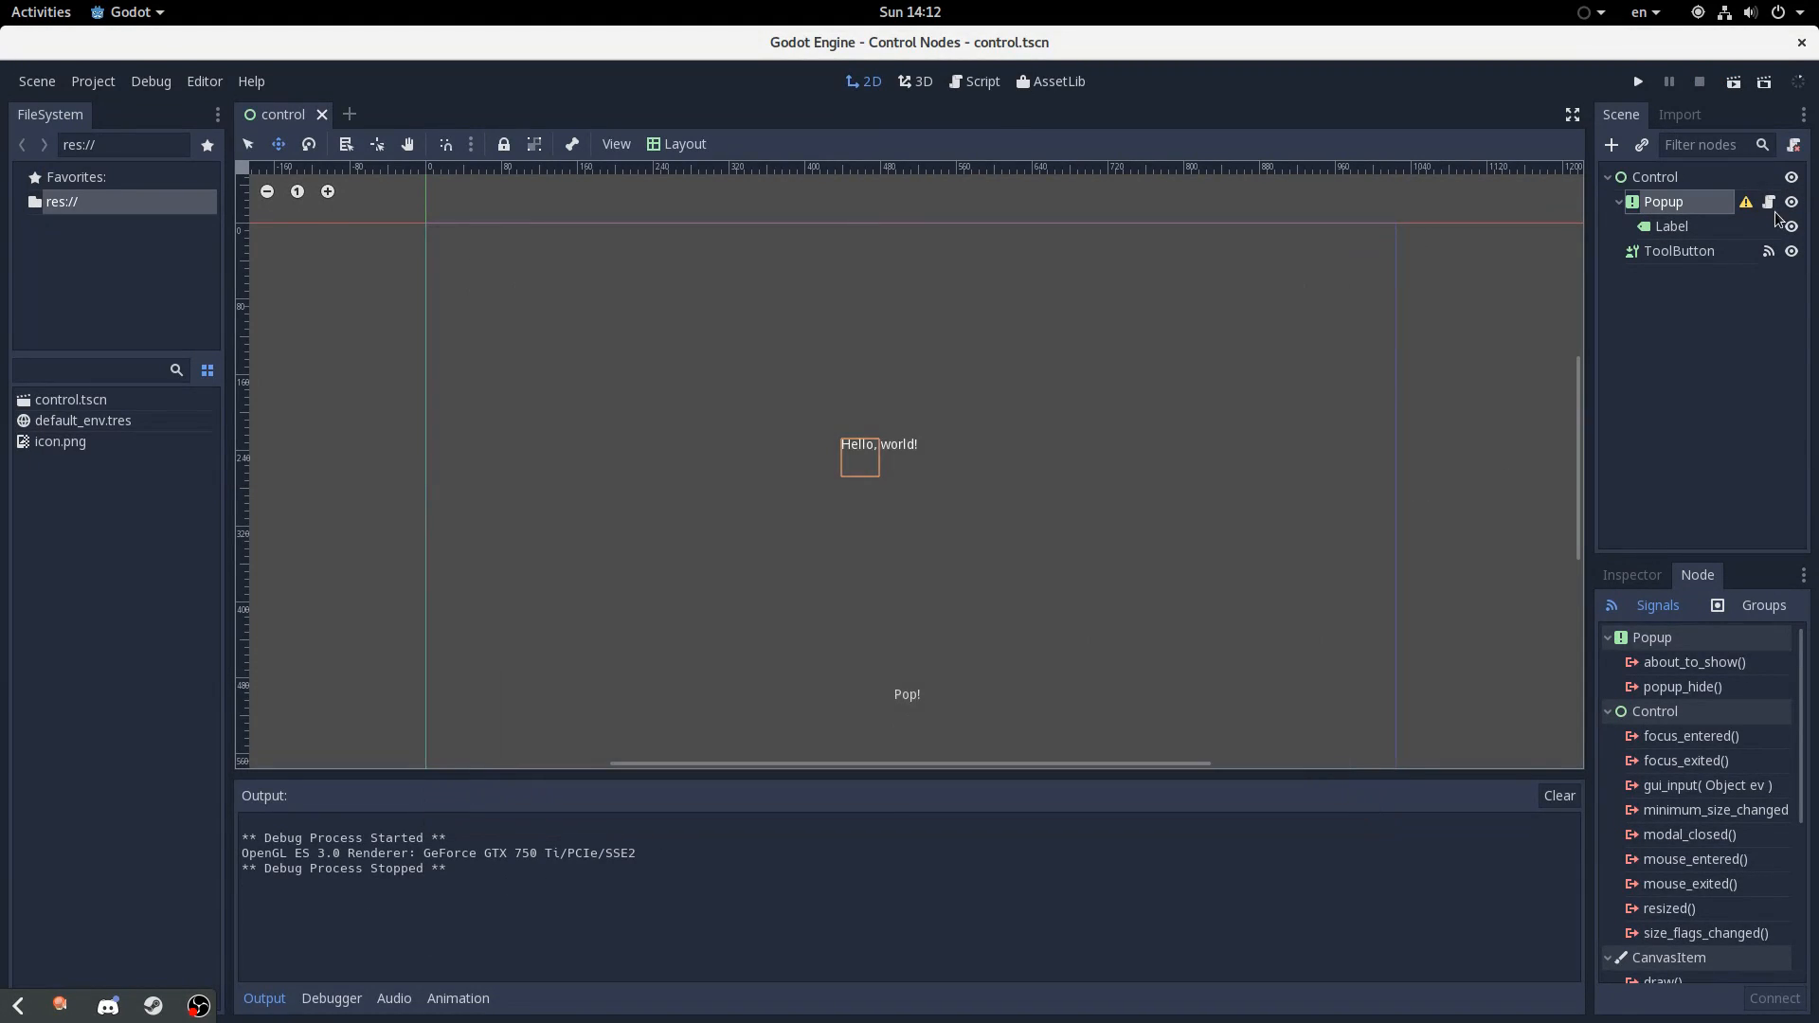
{"action": "left_click", "coordinate": [981, 82]}
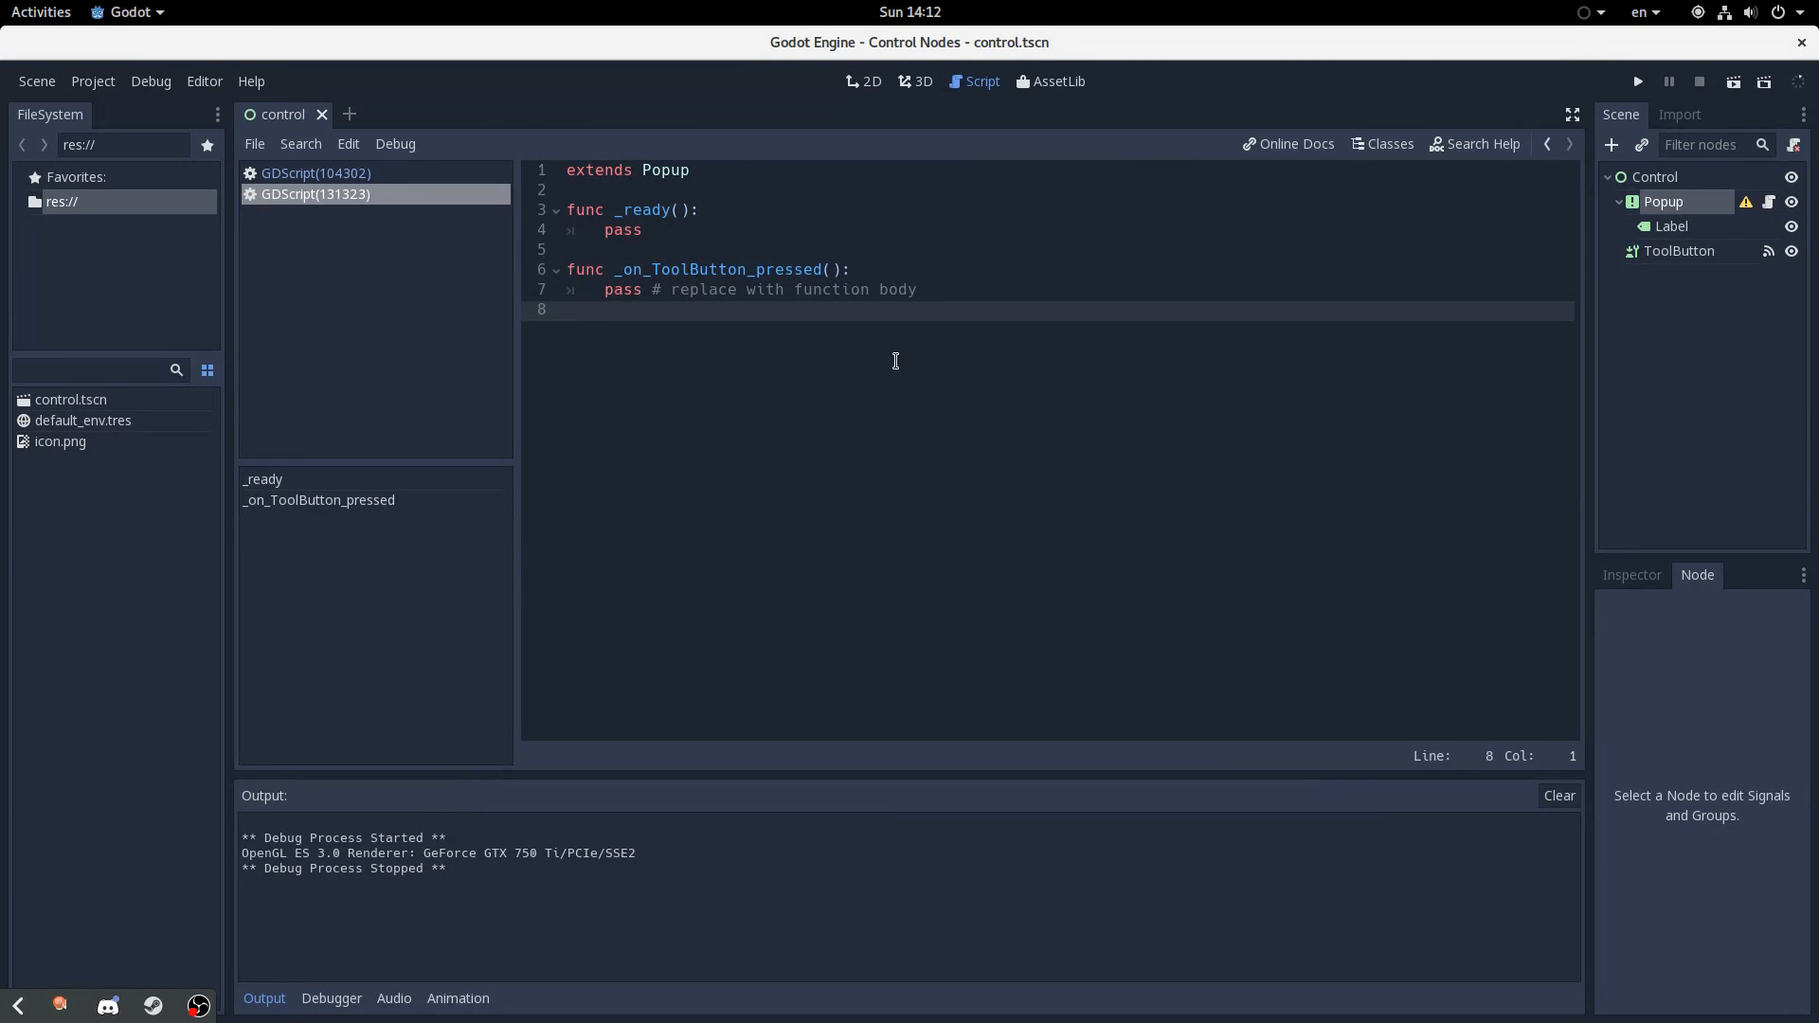
{"action": "left_click", "coordinate": [743, 309]}
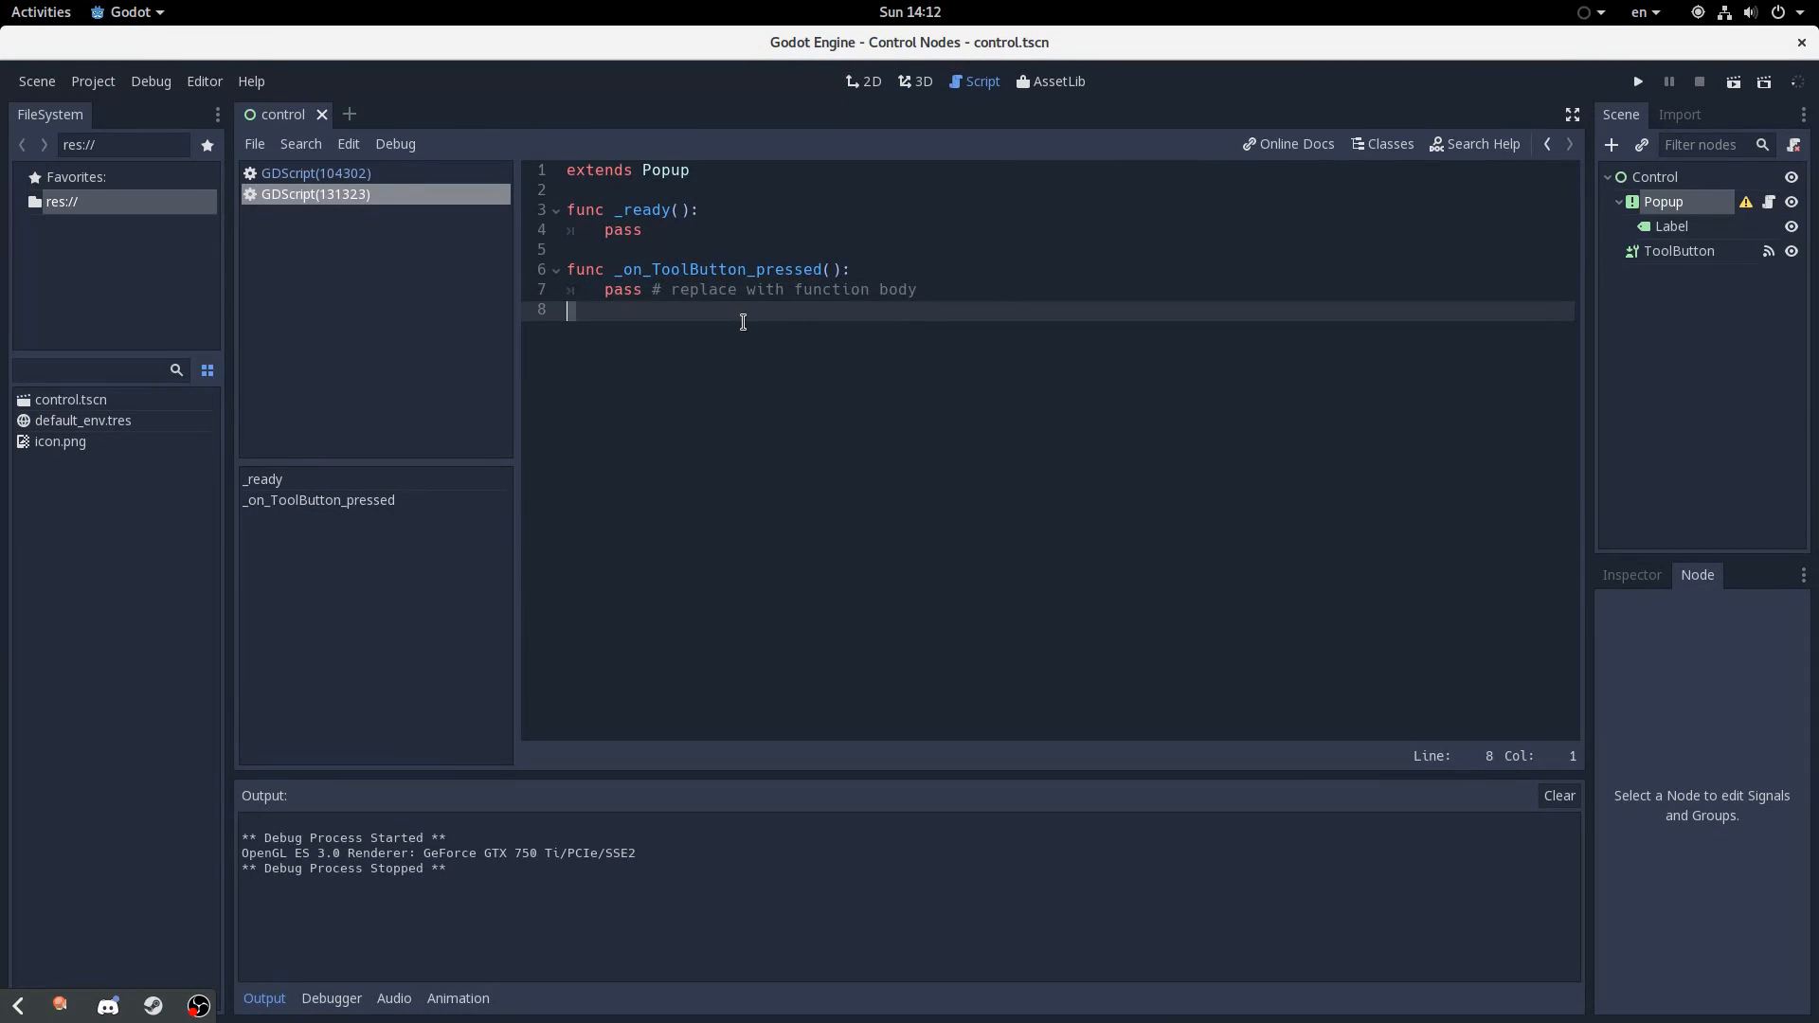
{"action": "left_click", "coordinate": [603, 289]}
{"action": "type", "text": "popup()"}
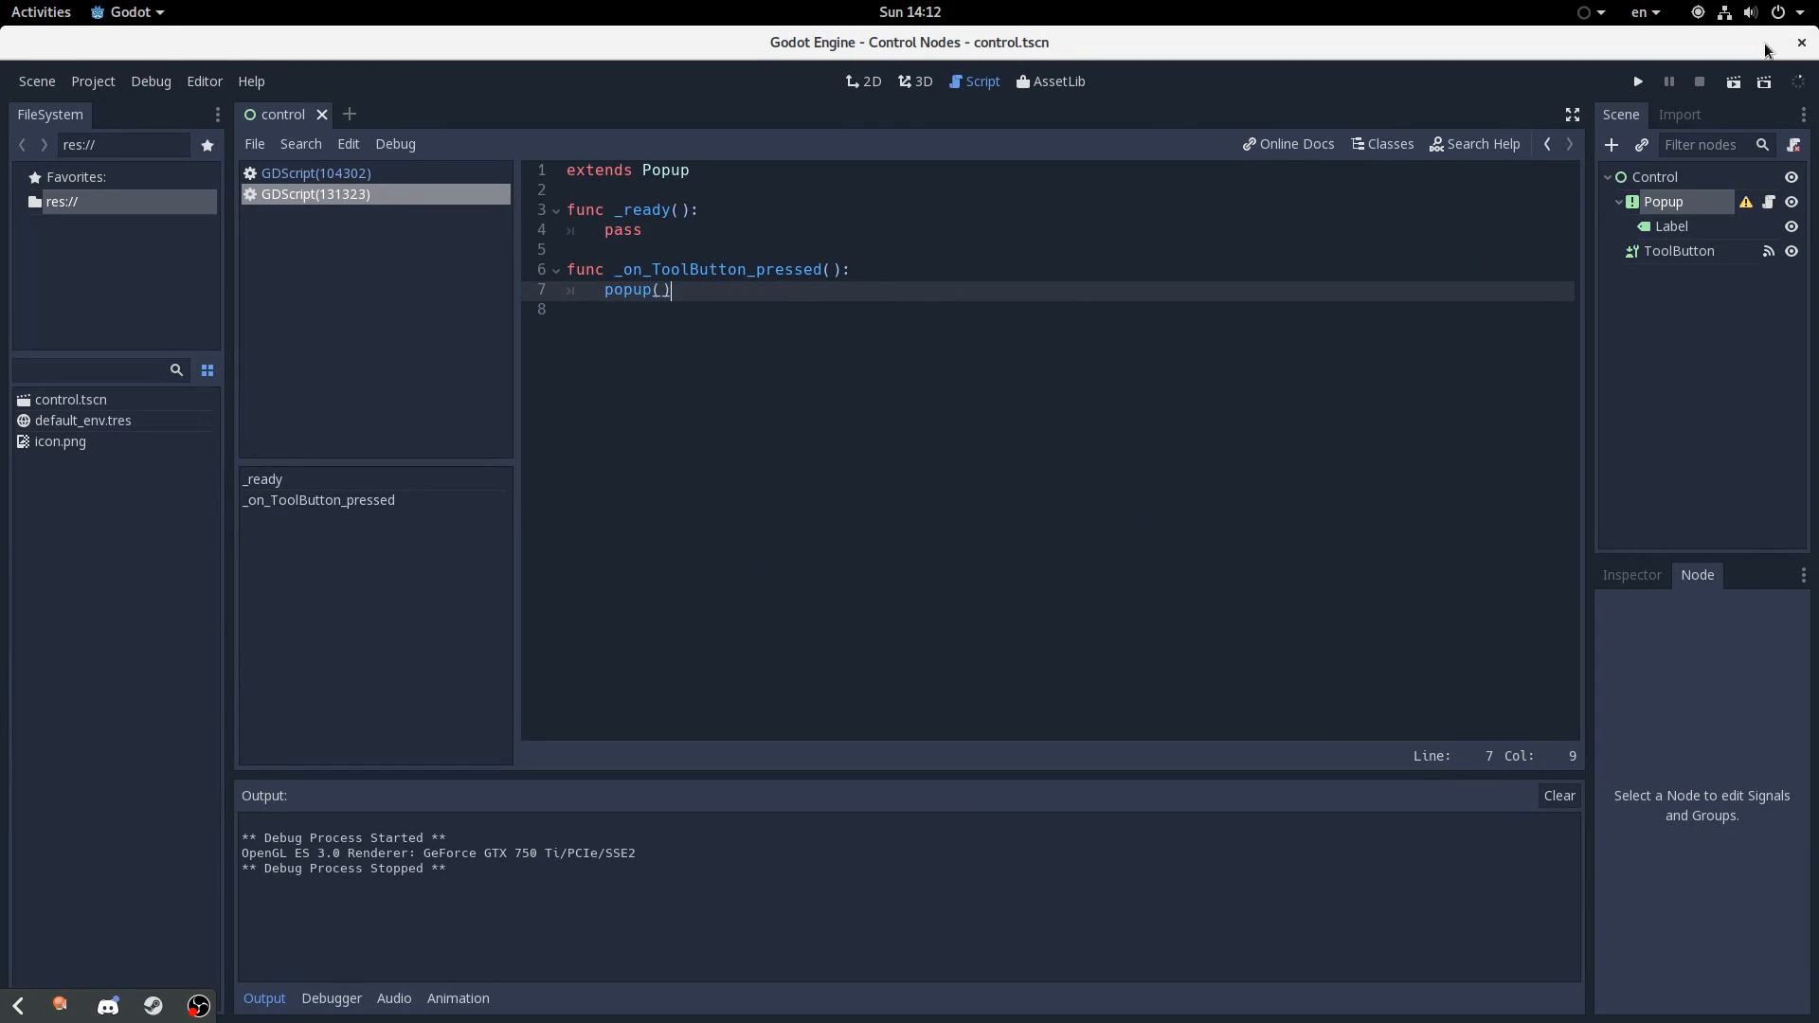
Run the scene, press Pop! to reveal Hello, world!, and close the game
{"action": "left_click", "coordinate": [1637, 82]}
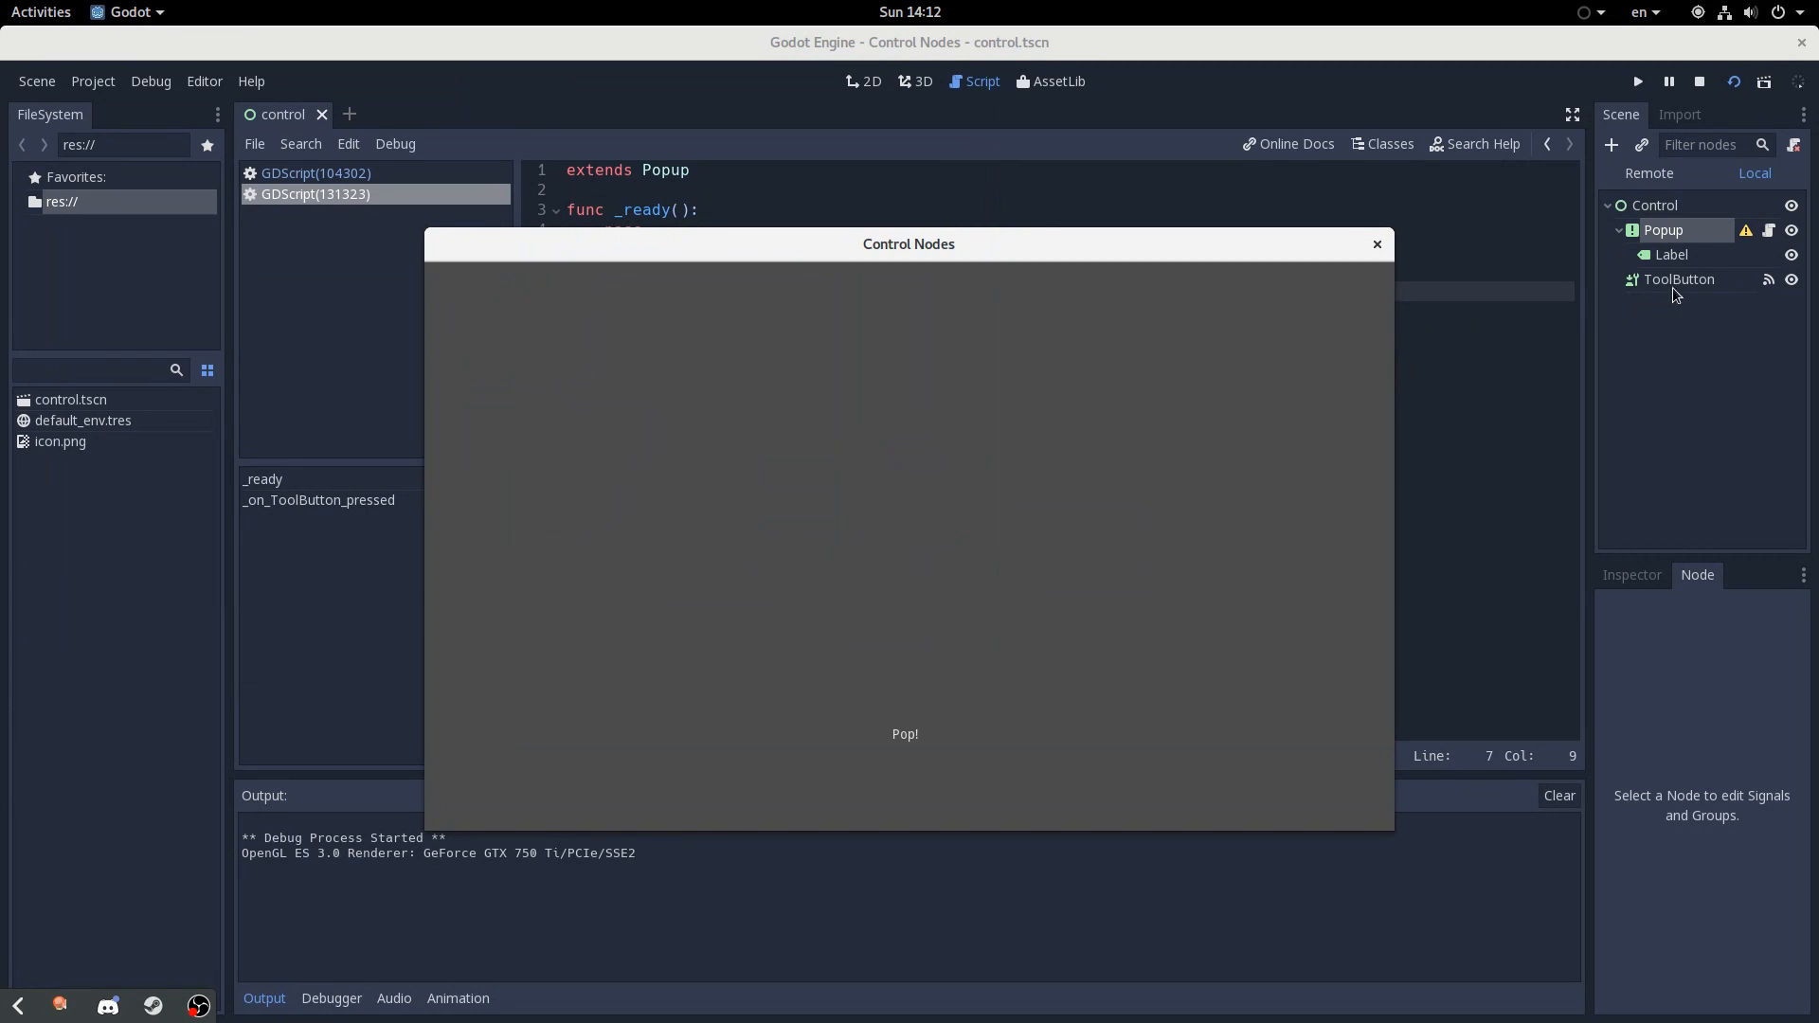
{"action": "left_click", "coordinate": [904, 733]}
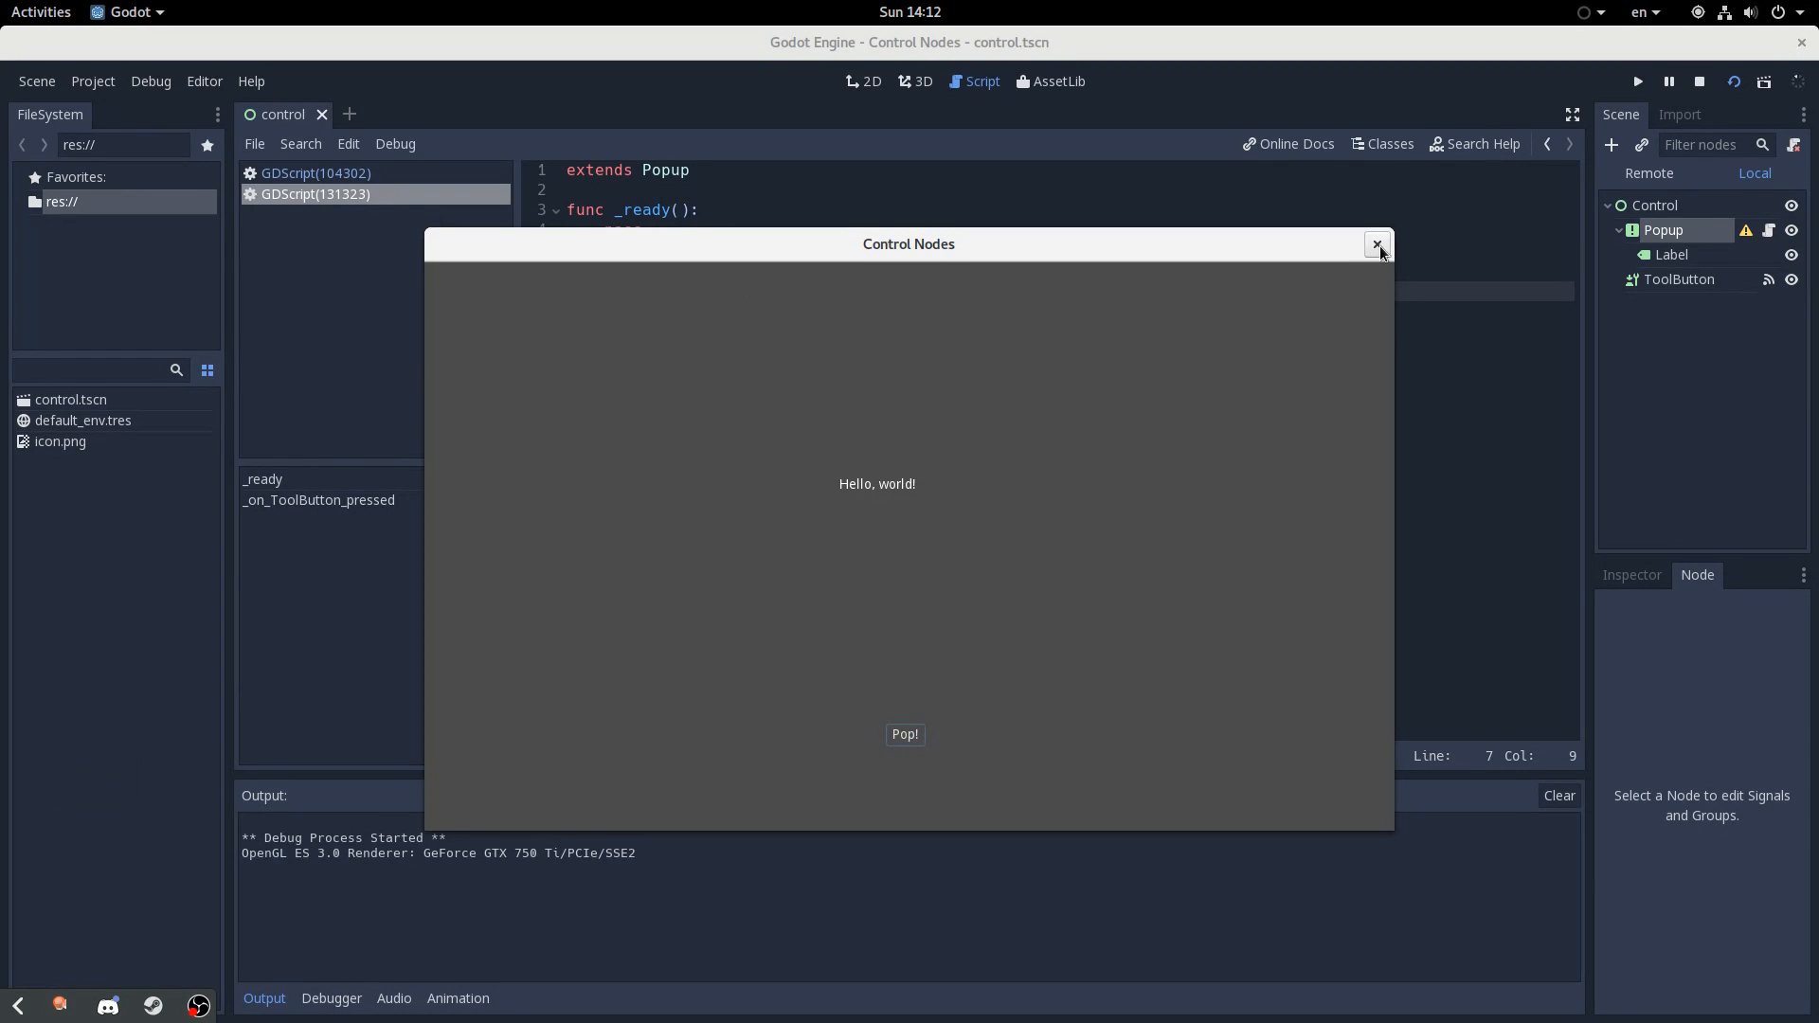
{"action": "left_click", "coordinate": [1378, 244]}
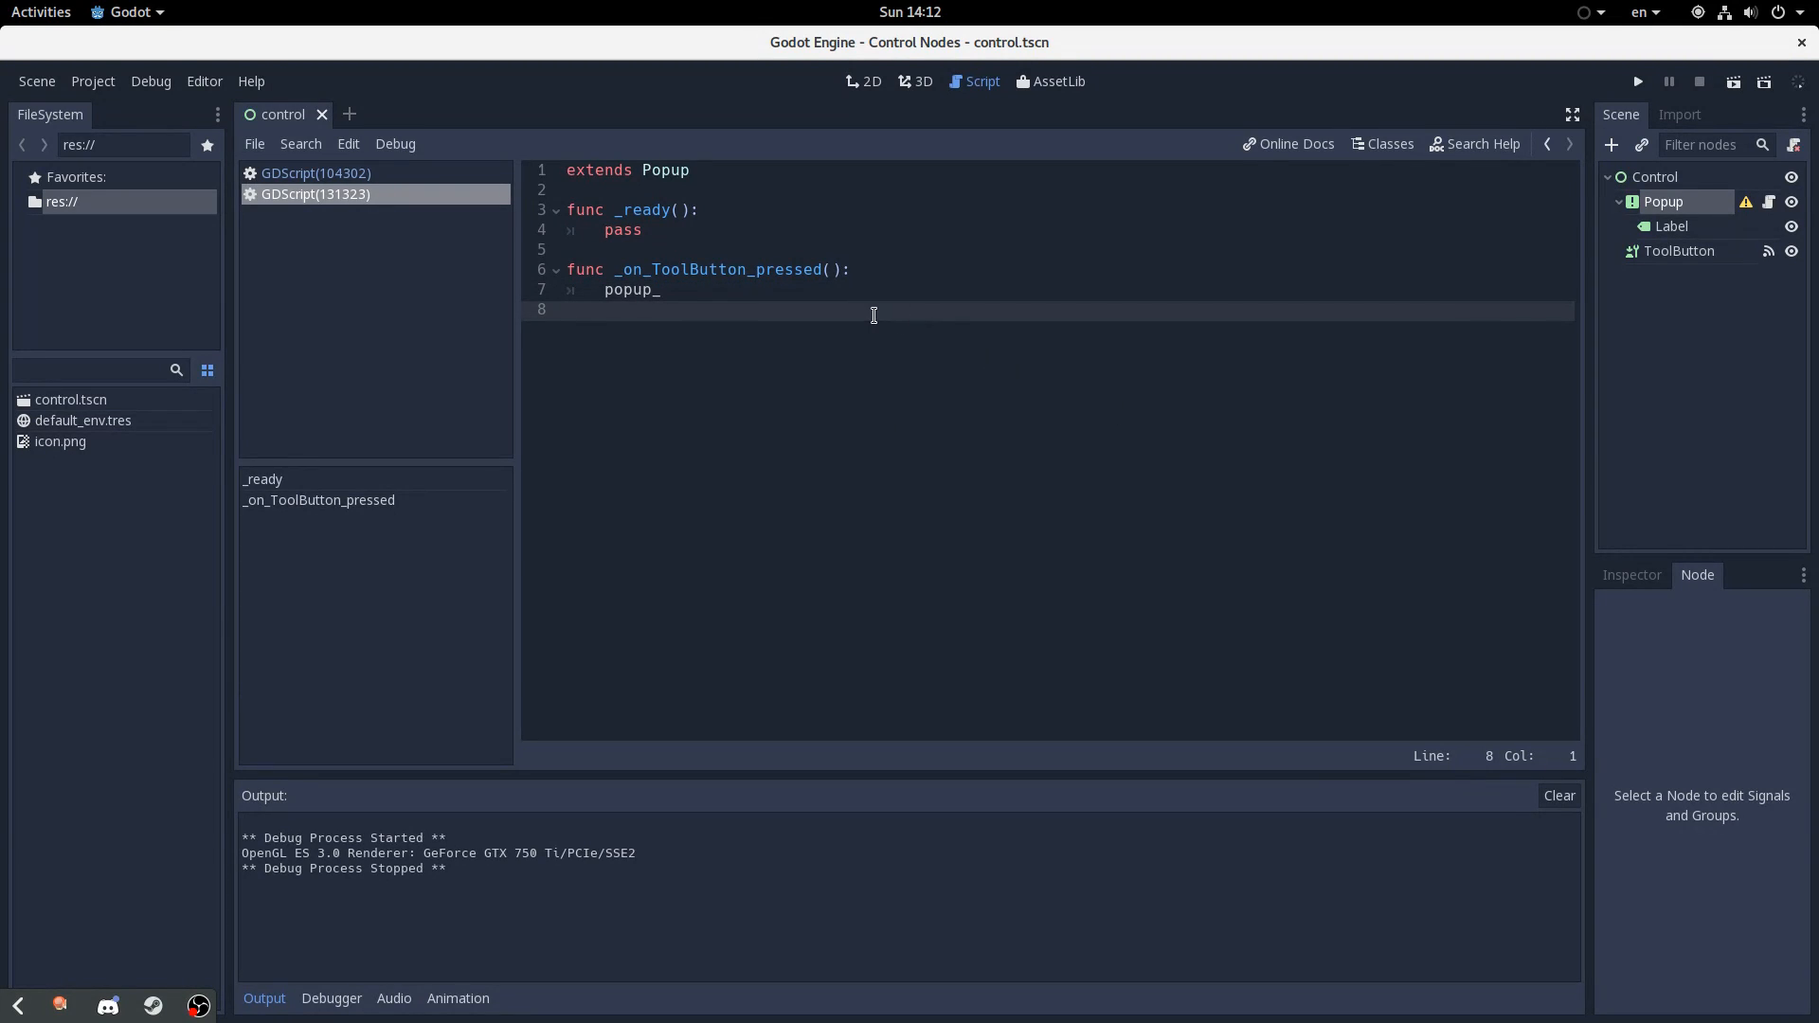
Finish the popup() call and browse Popup signals such as popup_hide
{"action": "type", "text": "()"}
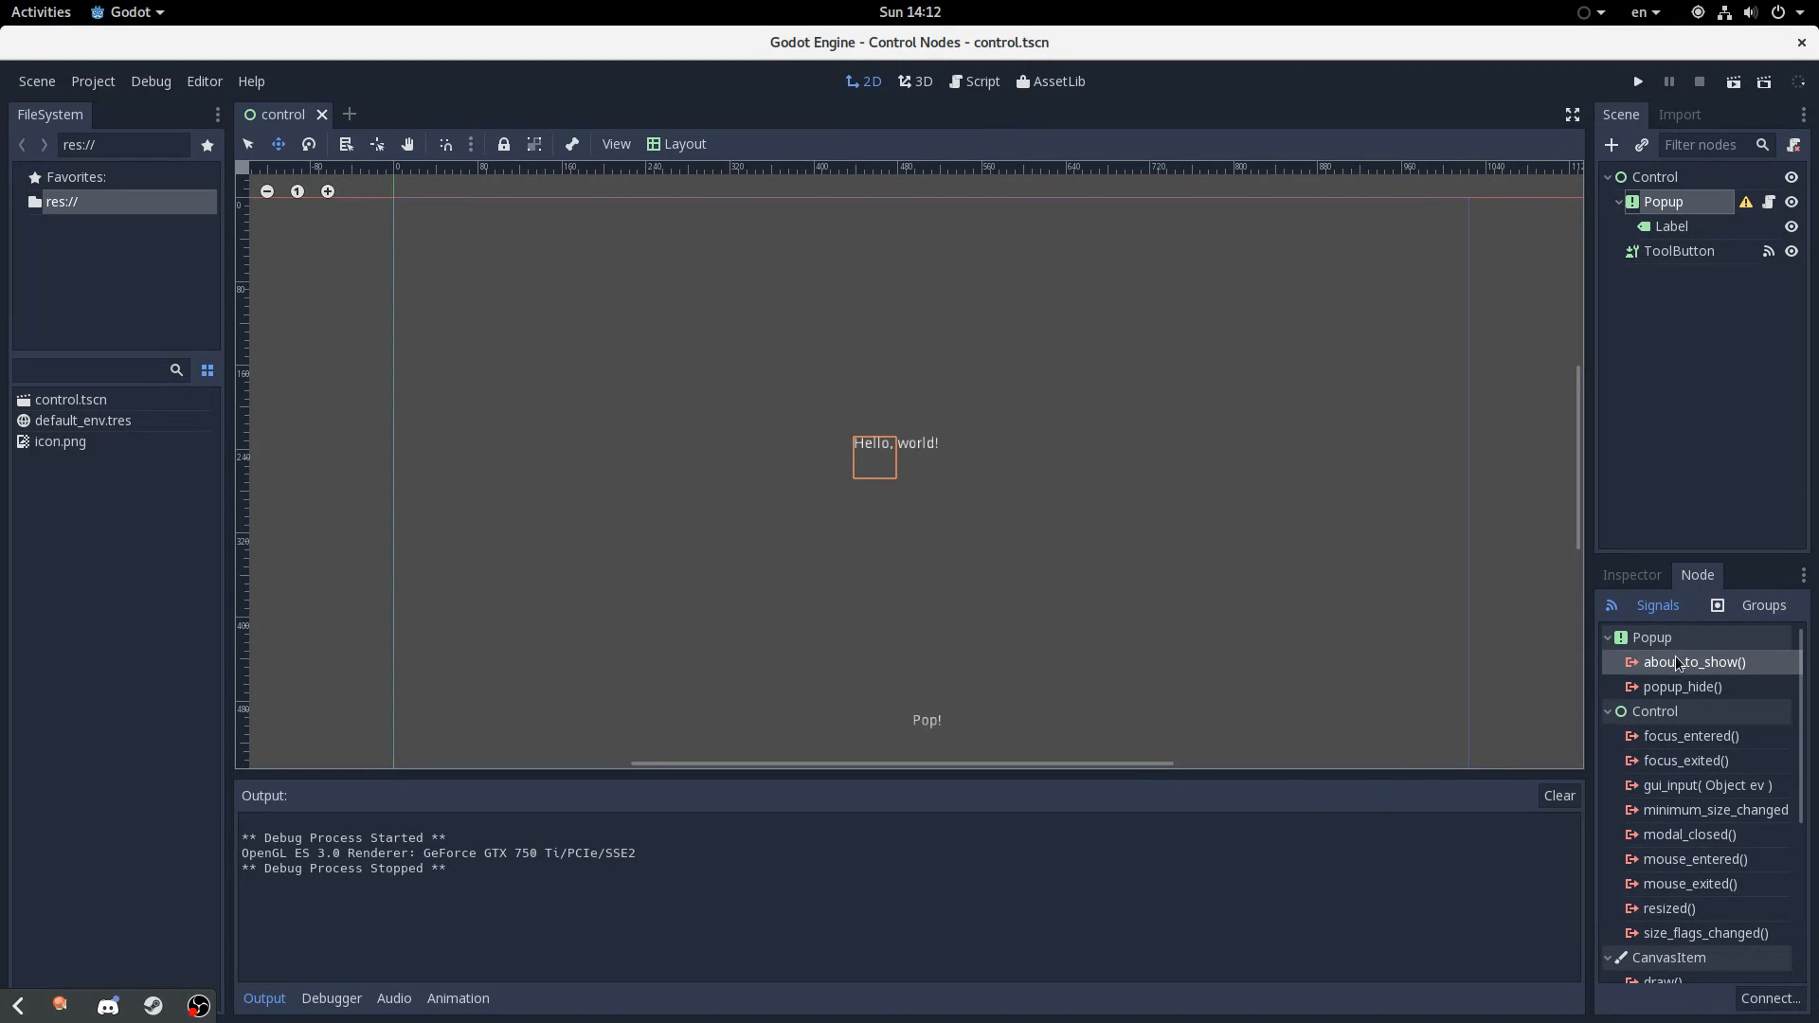
{"action": "mouse_move", "coordinate": [1695, 662]}
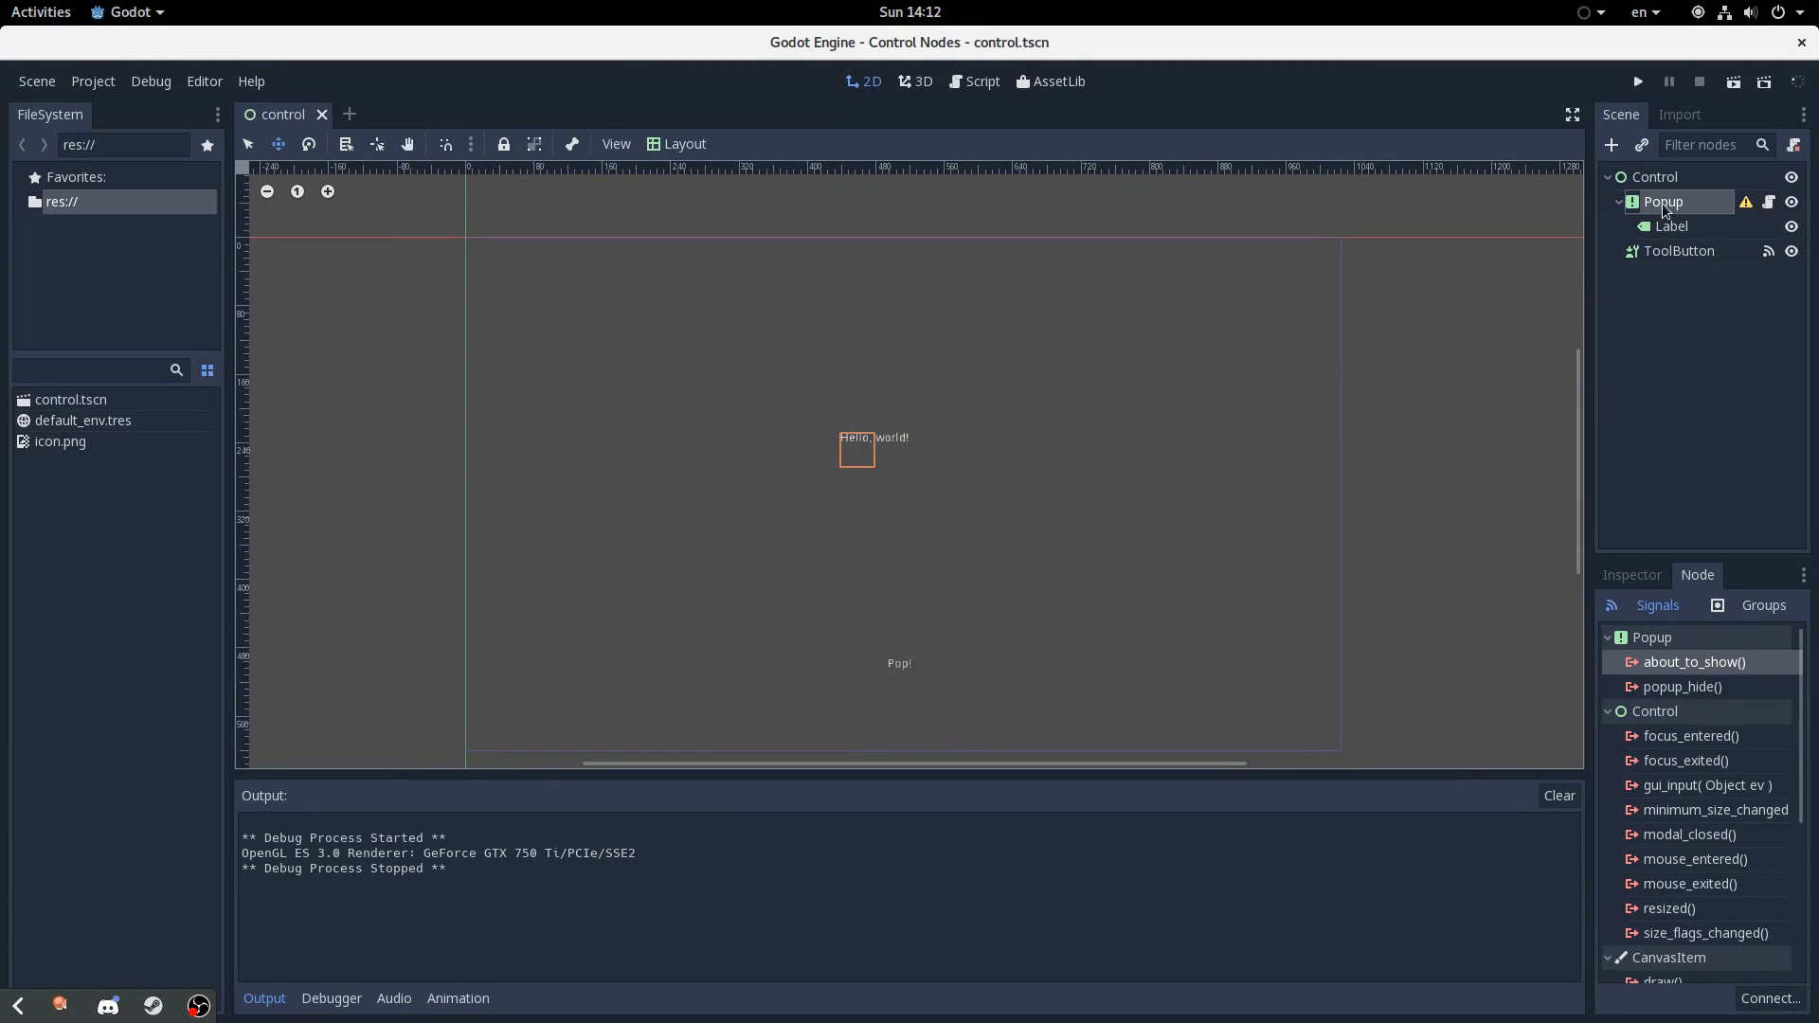
{"action": "mouse_move", "coordinate": [1671, 226]}
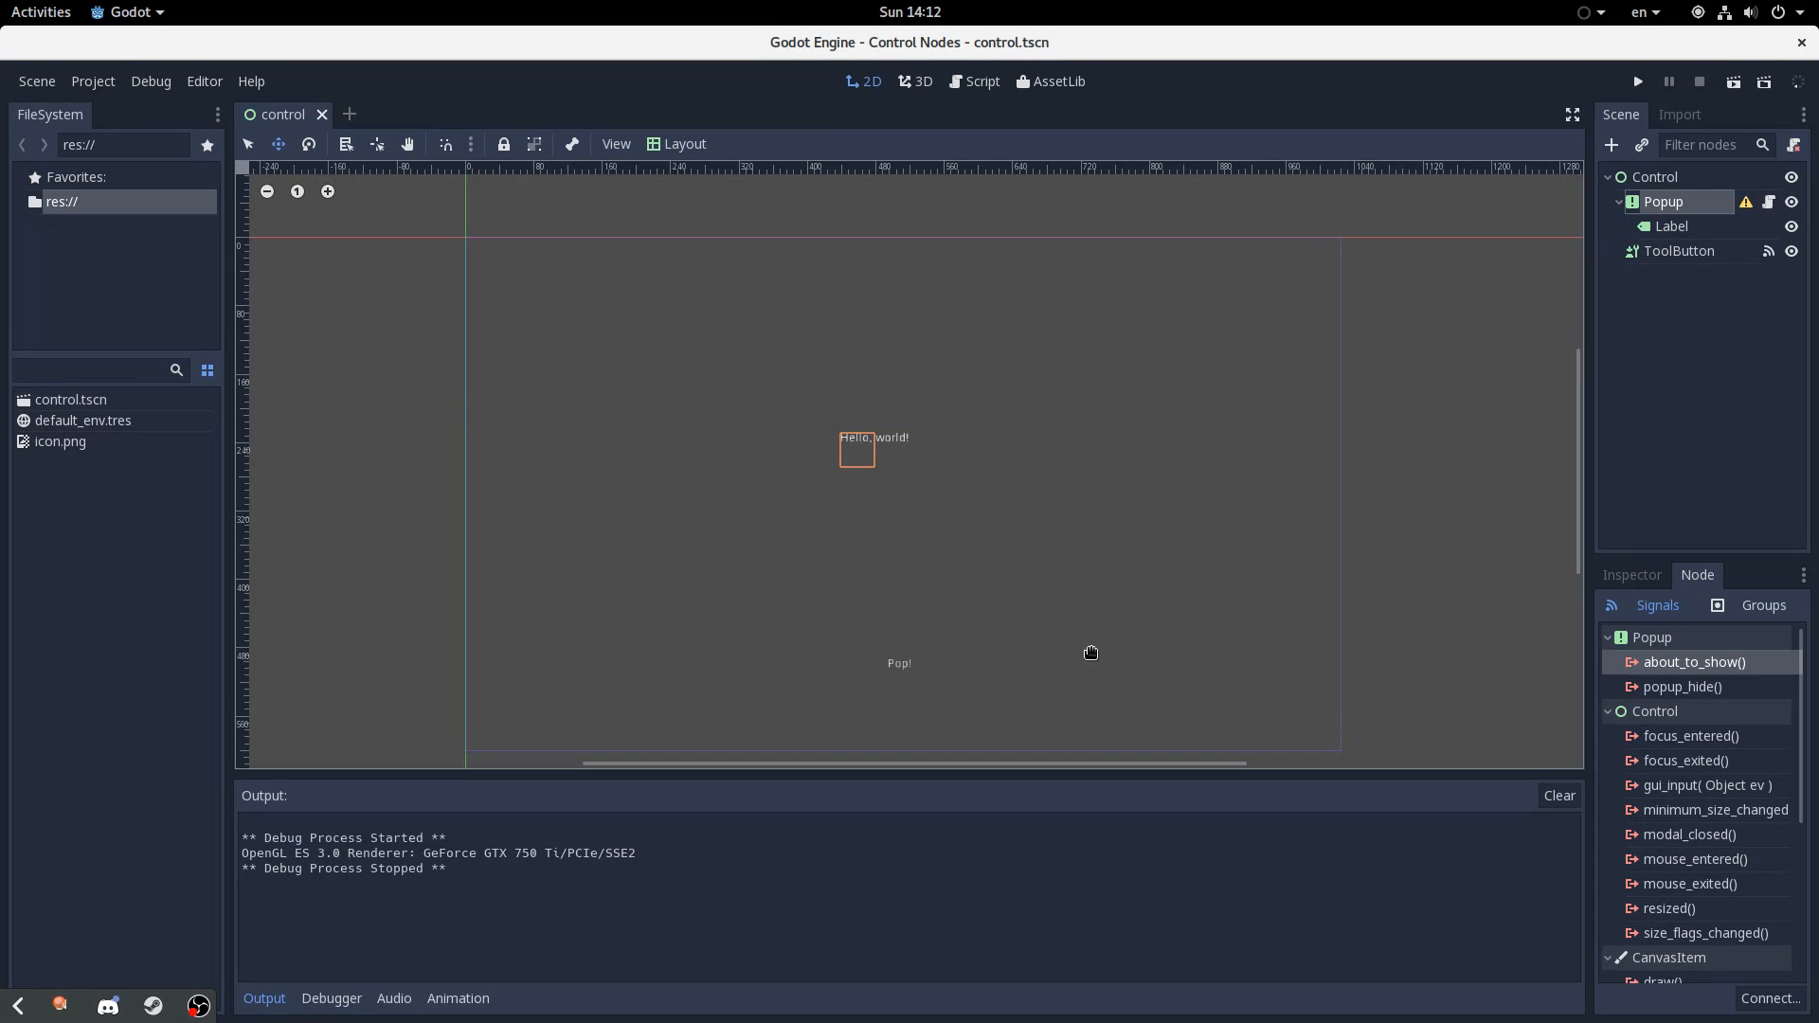
{"action": "mouse_move", "coordinate": [836, 796]}
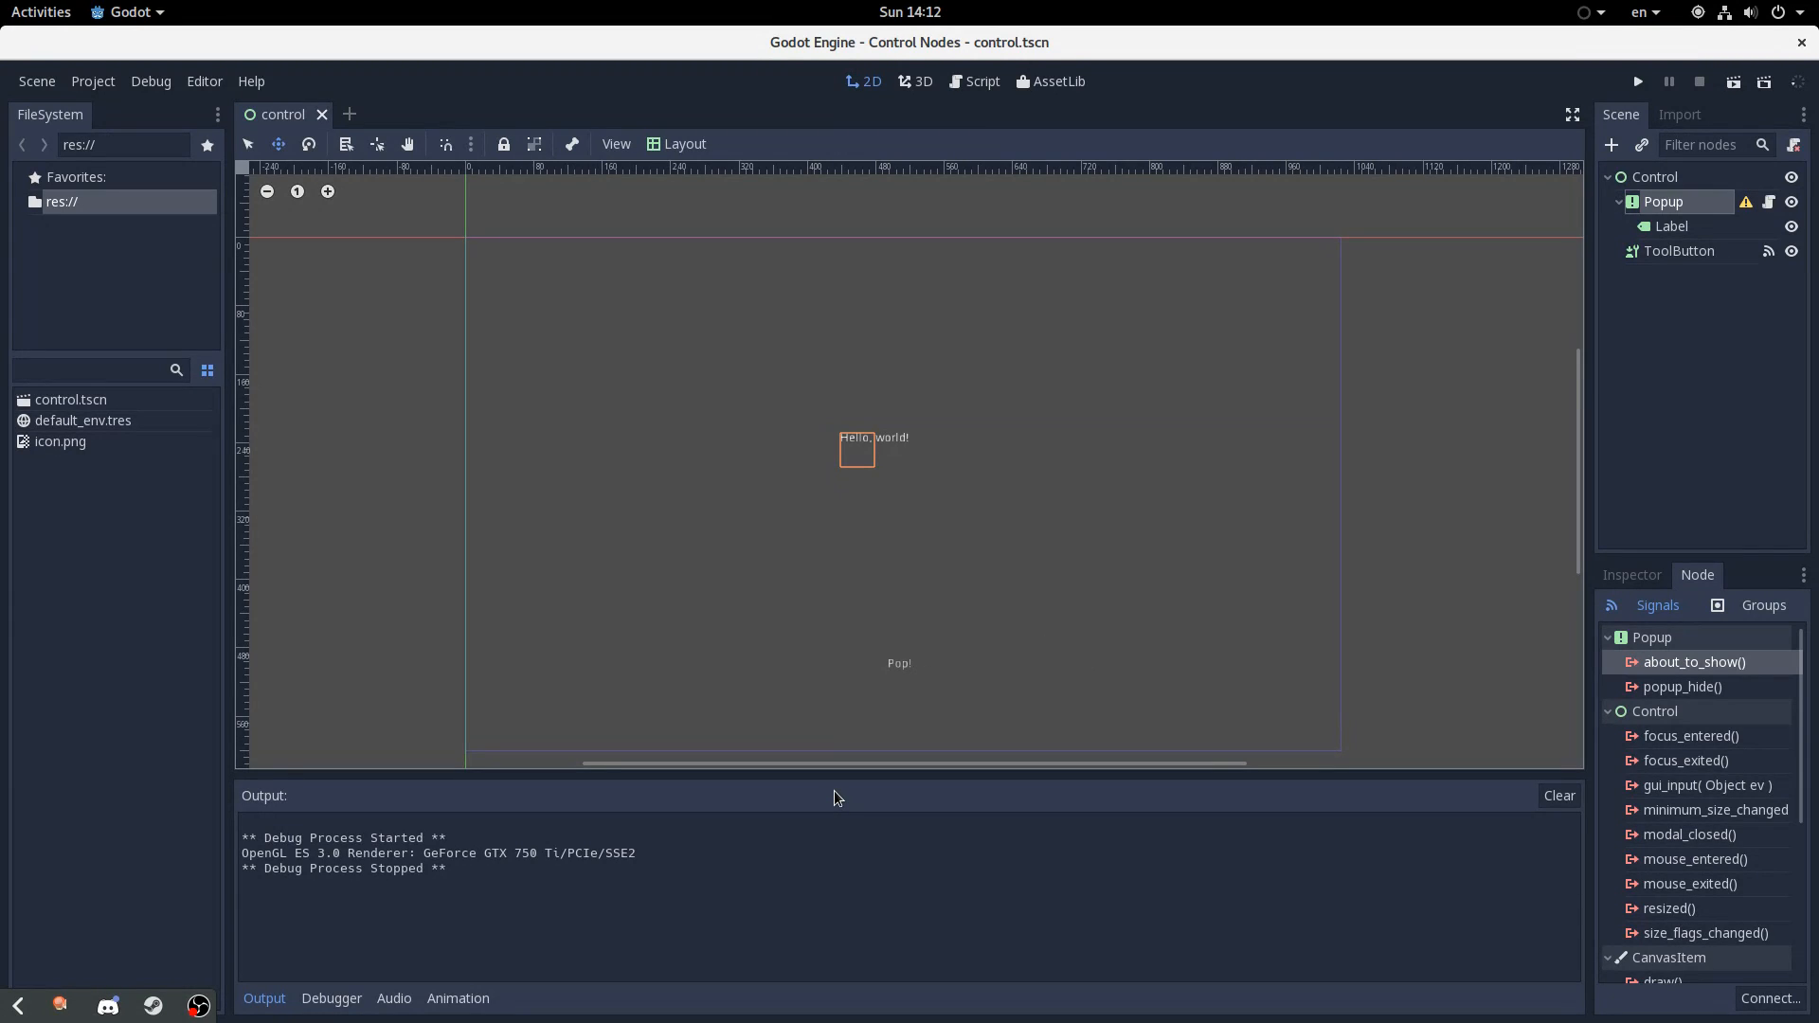
{"action": "mouse_move", "coordinate": [181, 857]}
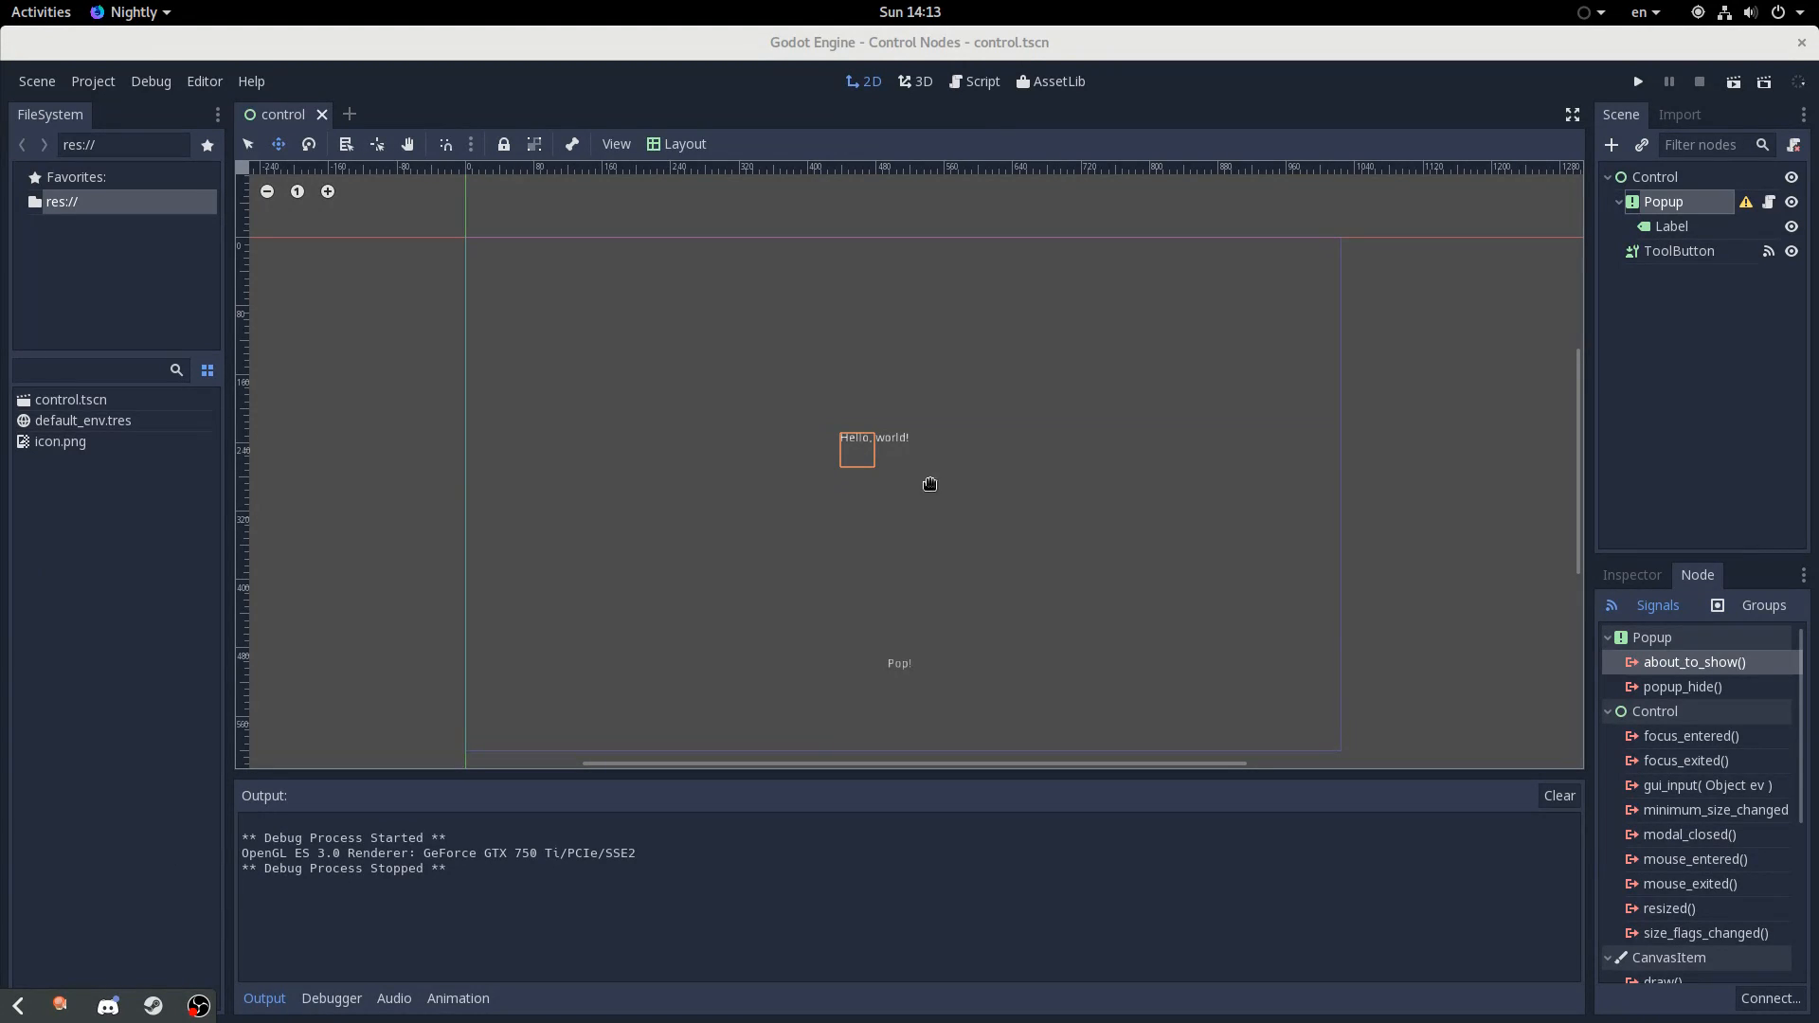
{"action": "mouse_move", "coordinate": [1732, 704]}
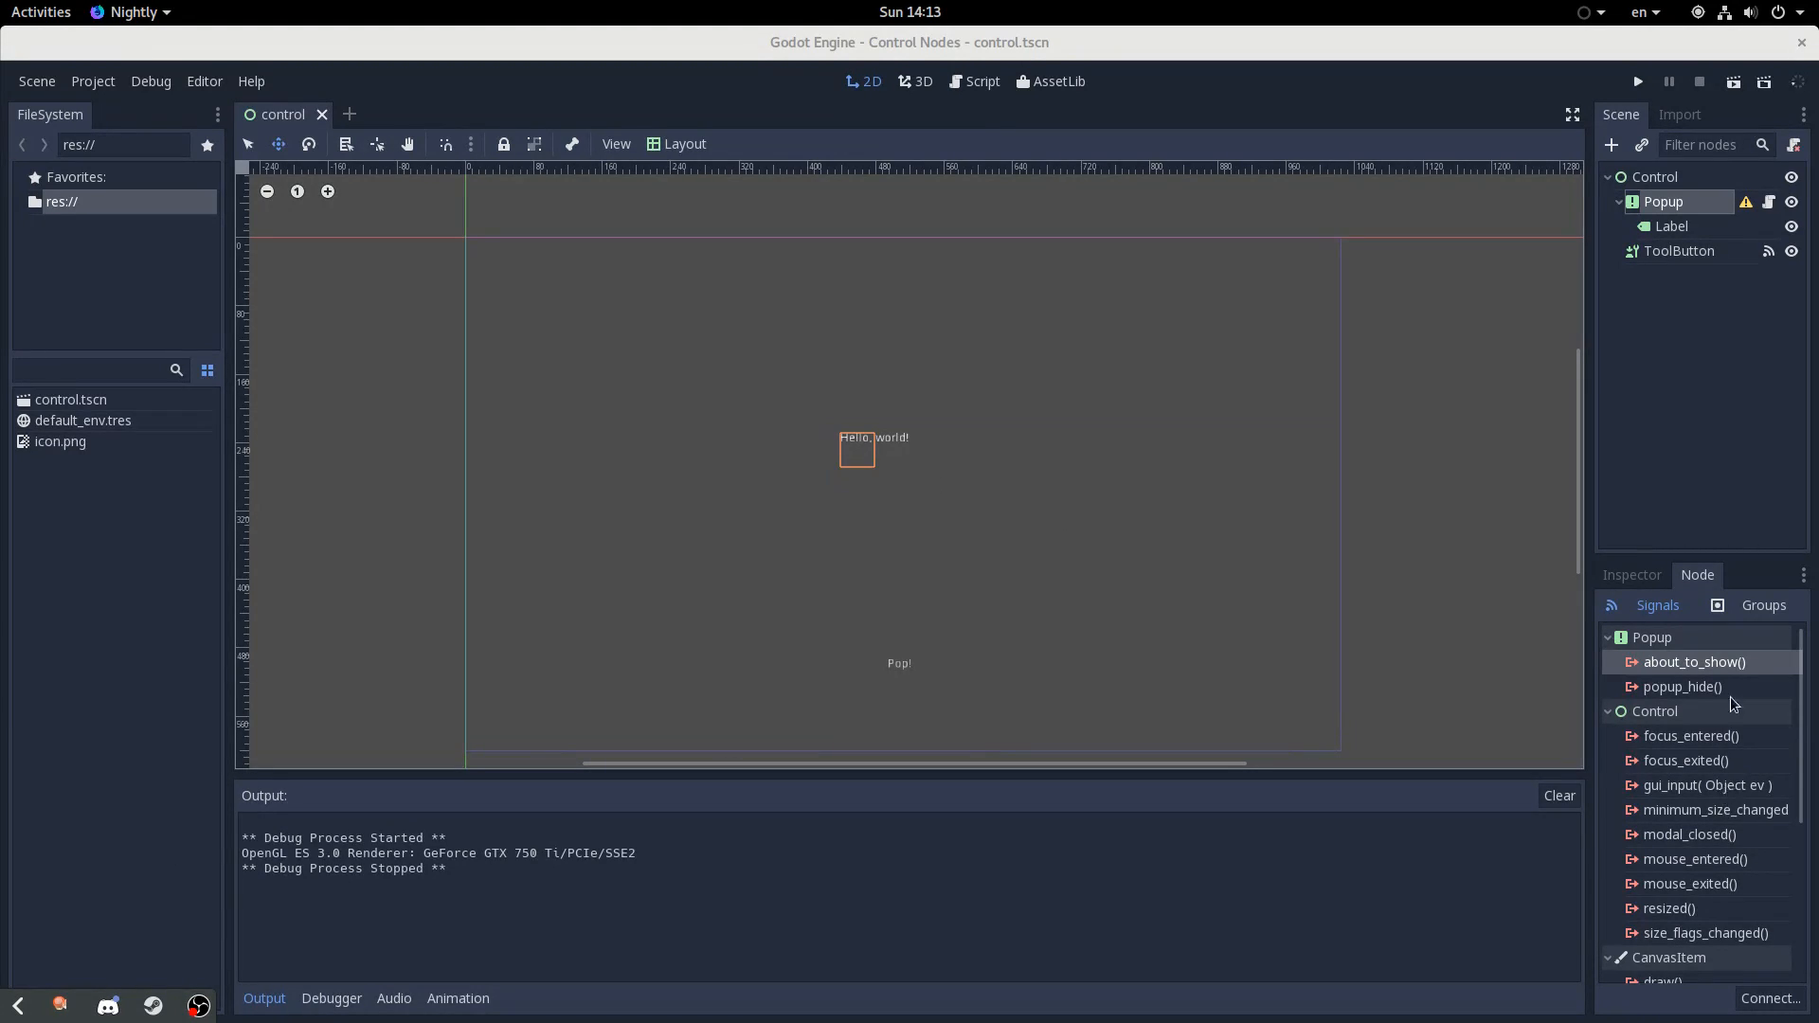
{"action": "left_click", "coordinate": [1683, 686]}
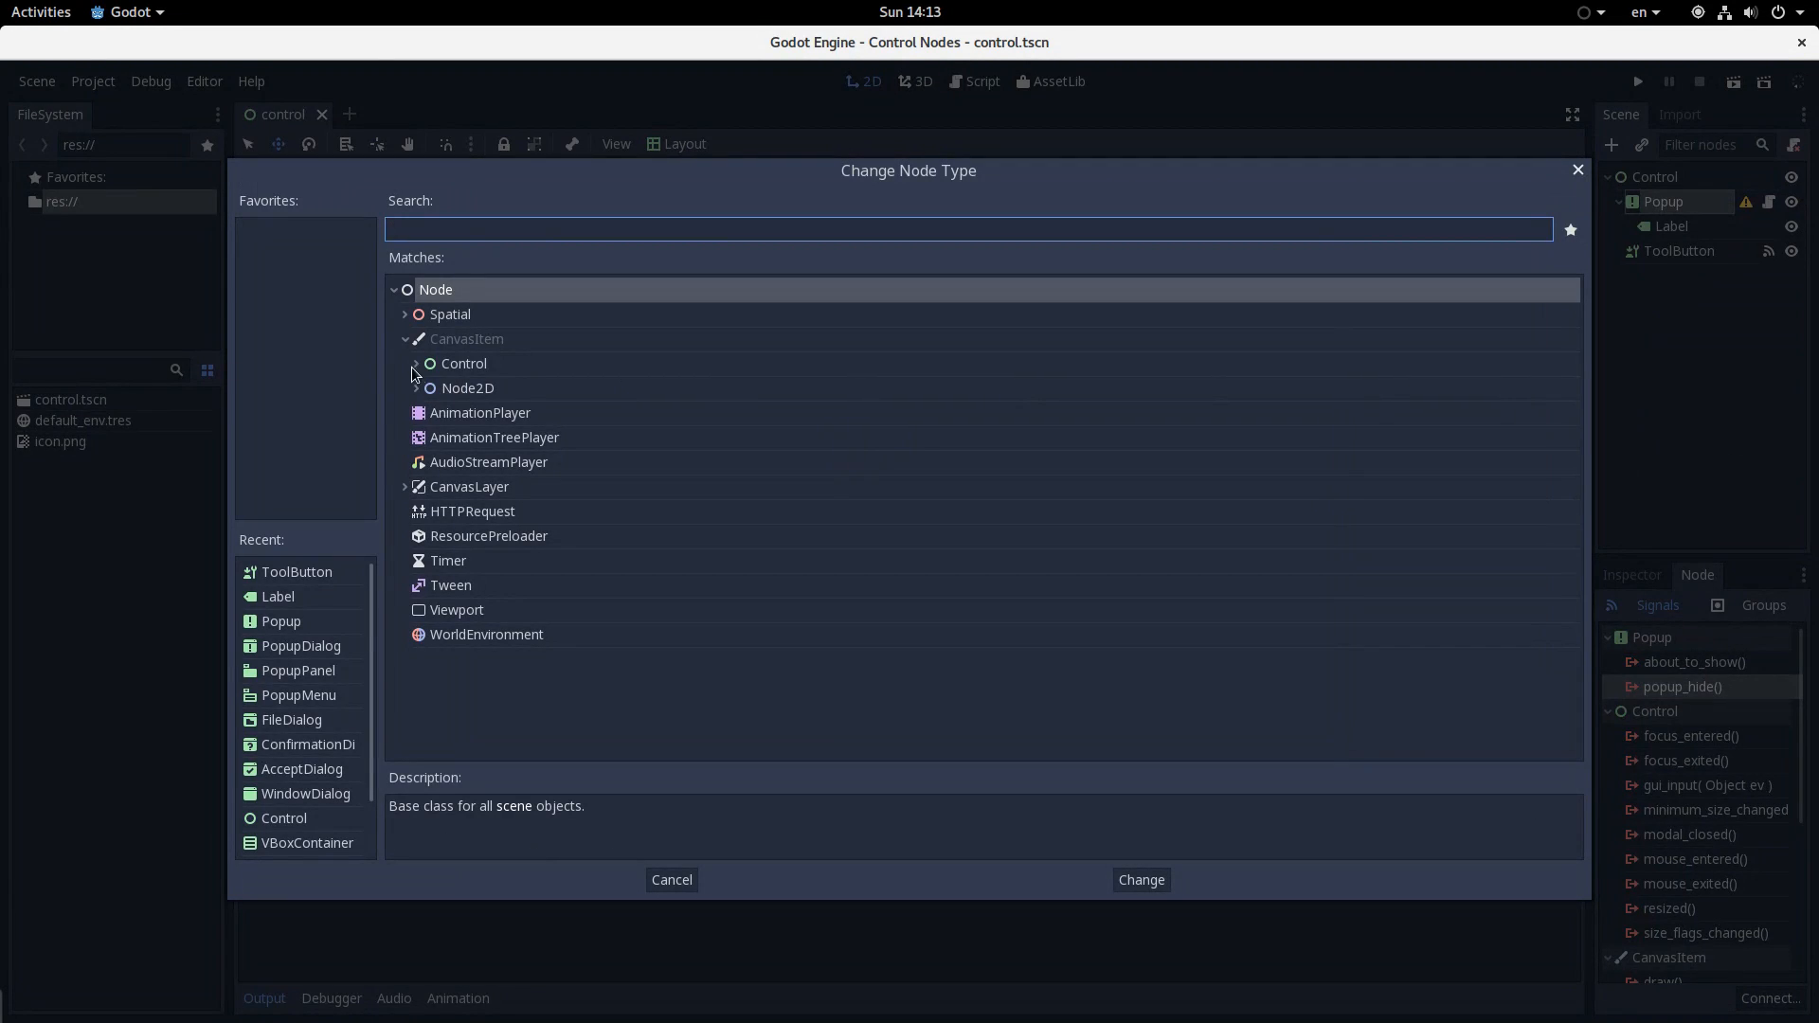
Change the Popup into a WindowDialog, delete its Label, and title it 'Window!'
{"action": "left_click", "coordinate": [416, 362]}
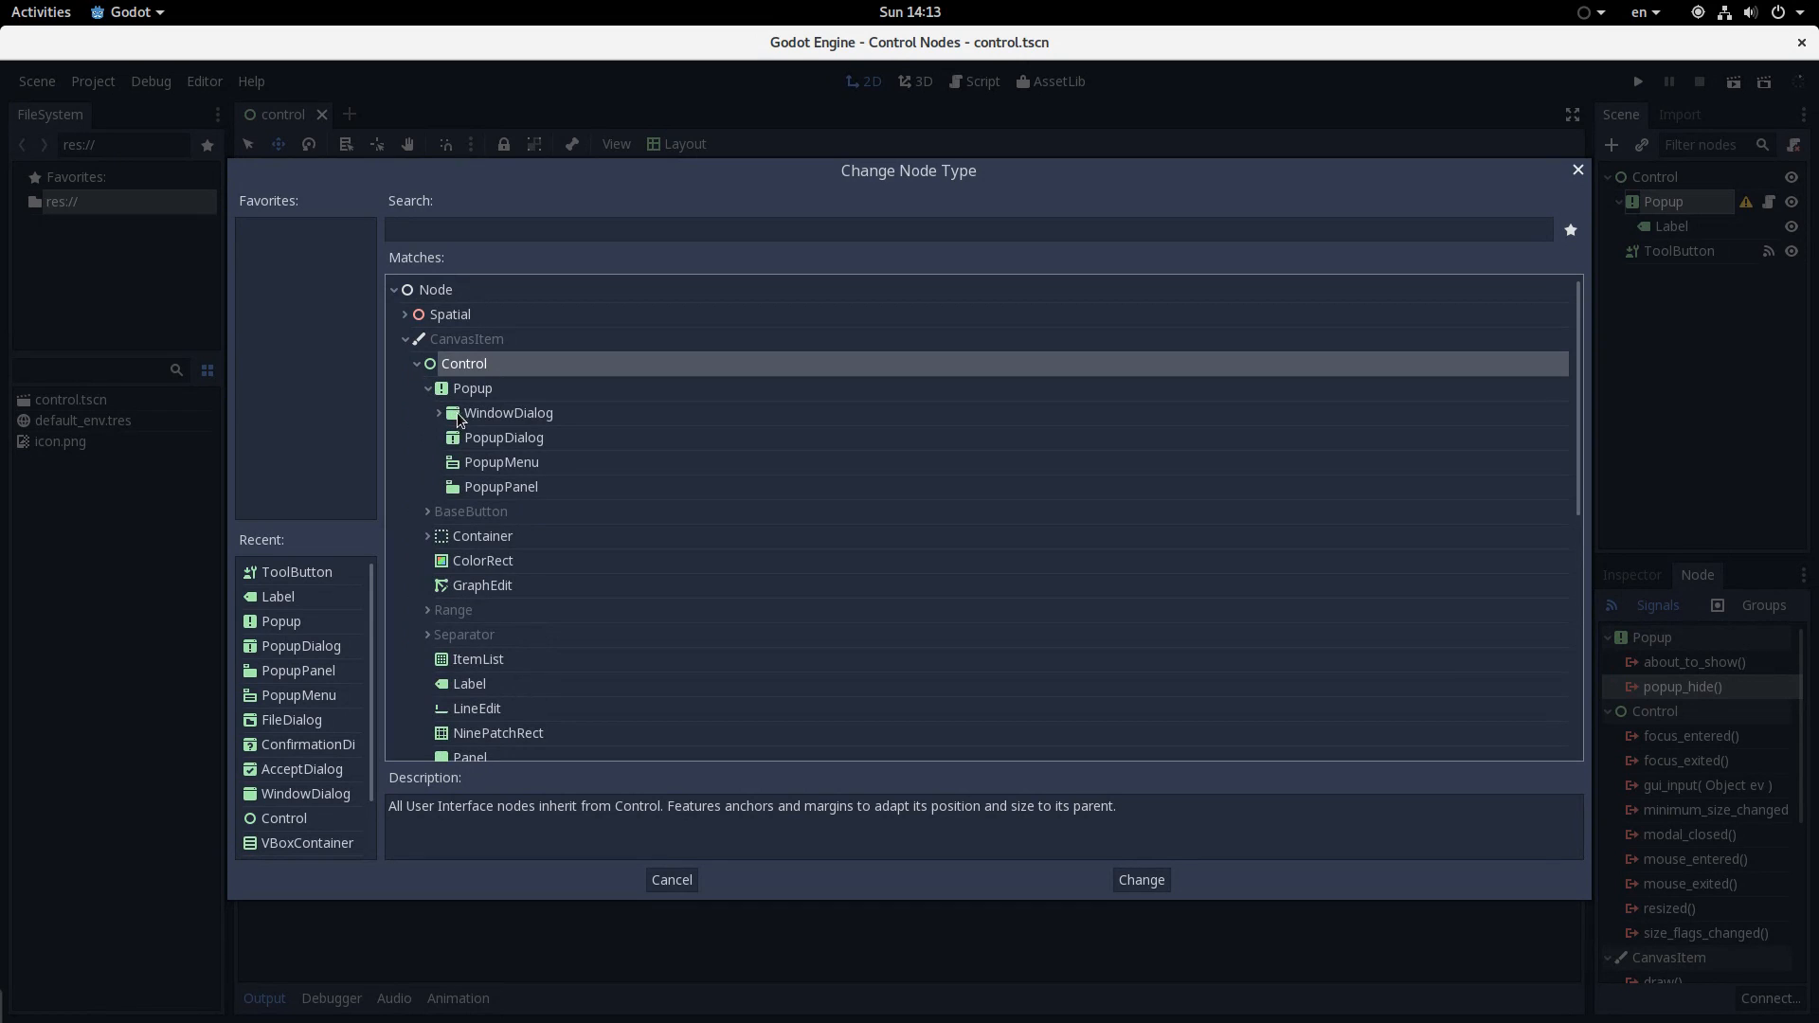
{"action": "left_click", "coordinate": [671, 880]}
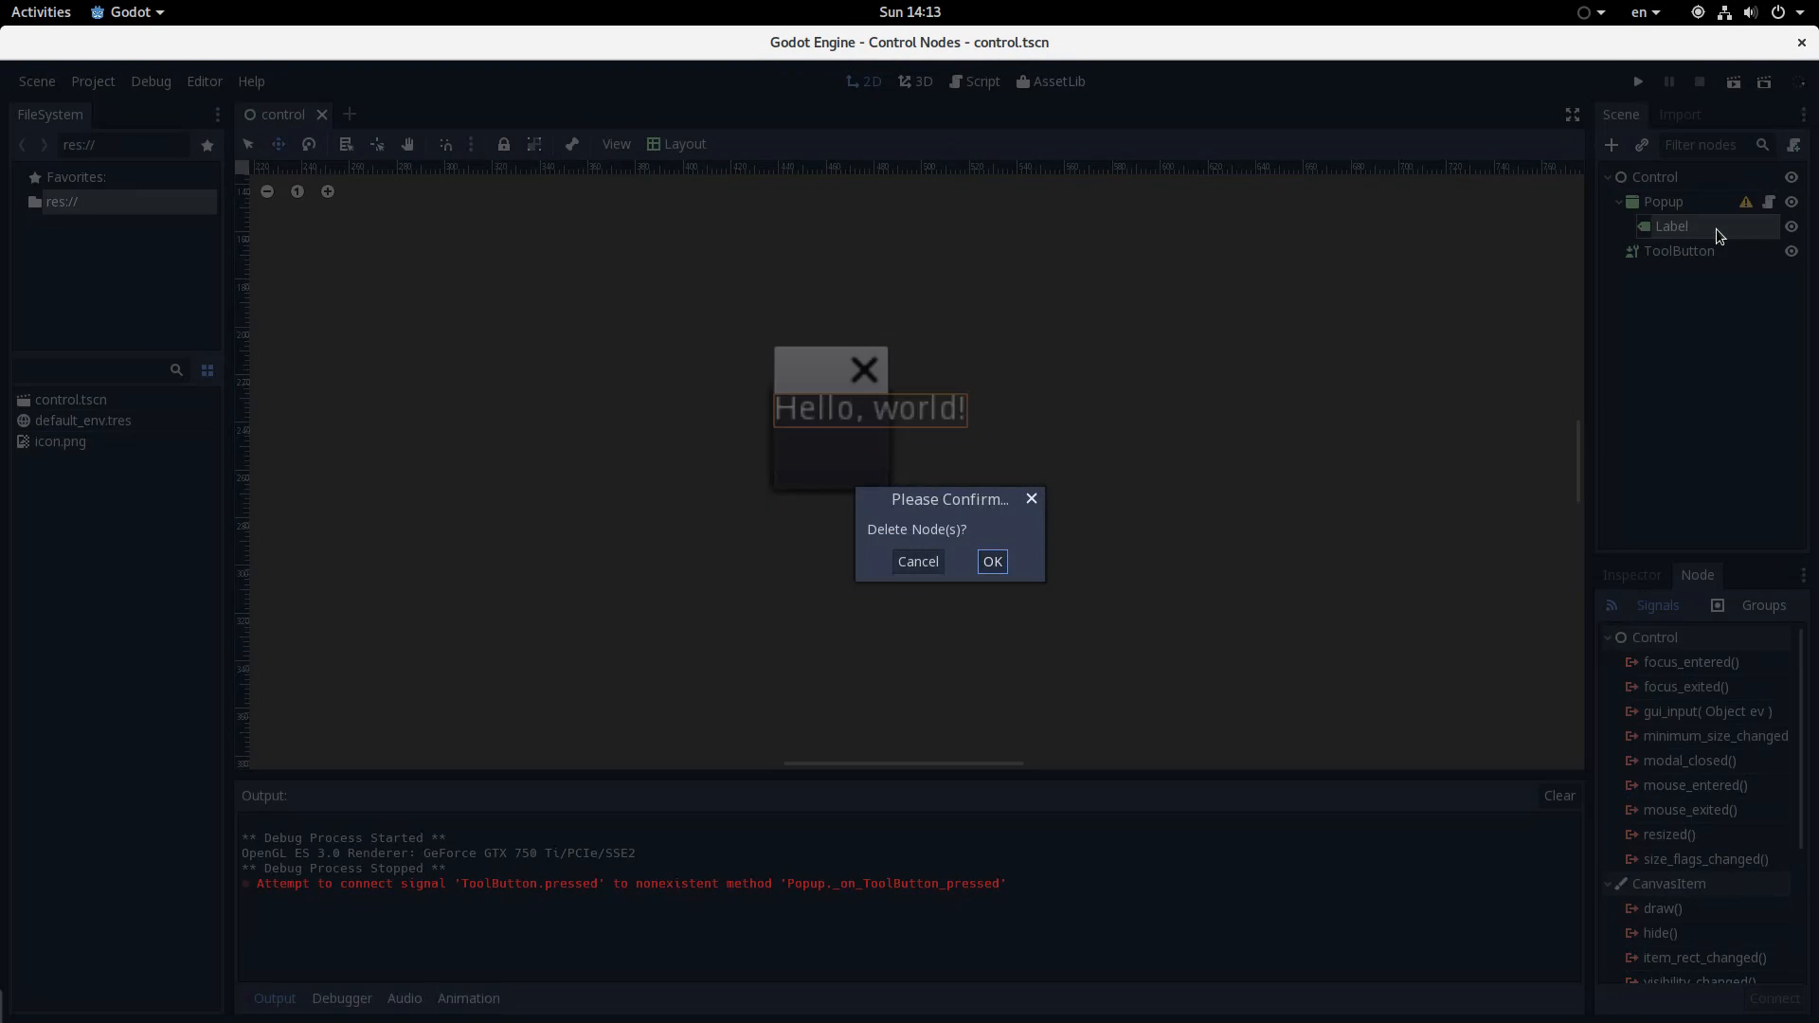
{"action": "left_click", "coordinate": [991, 560]}
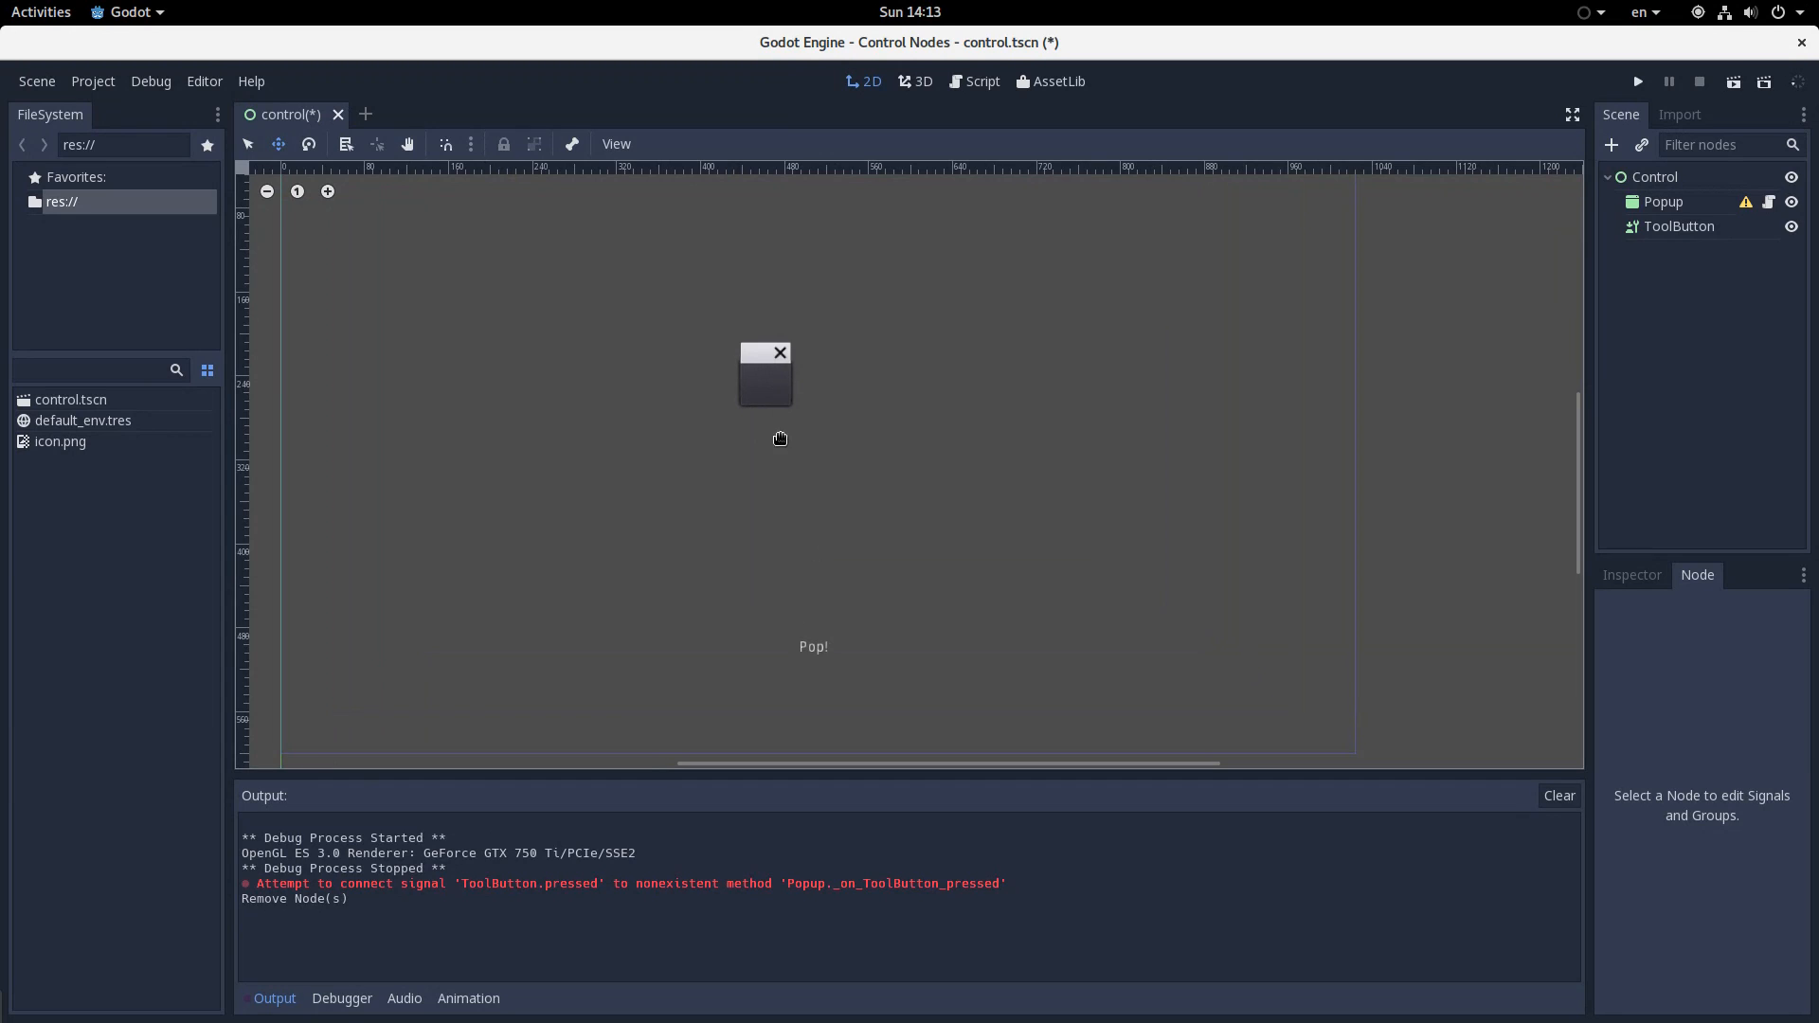
{"action": "left_click", "coordinate": [1661, 200]}
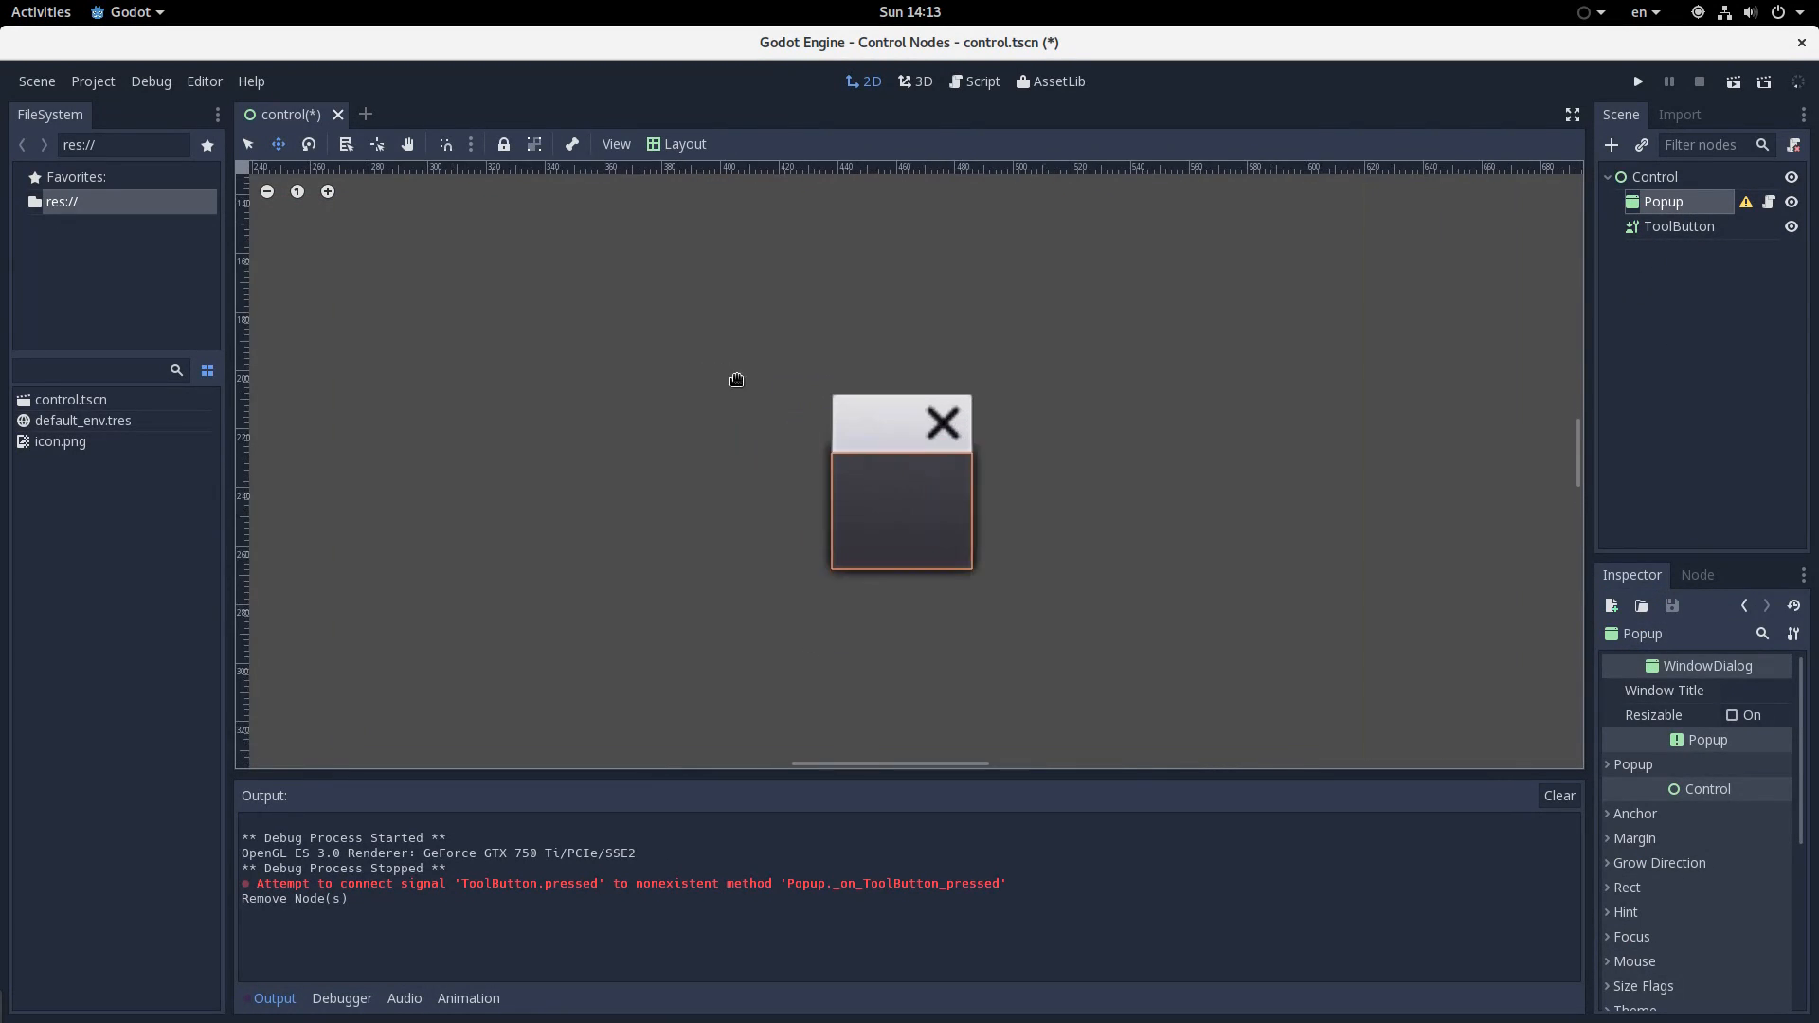
{"action": "mouse_move", "coordinate": [830, 491]}
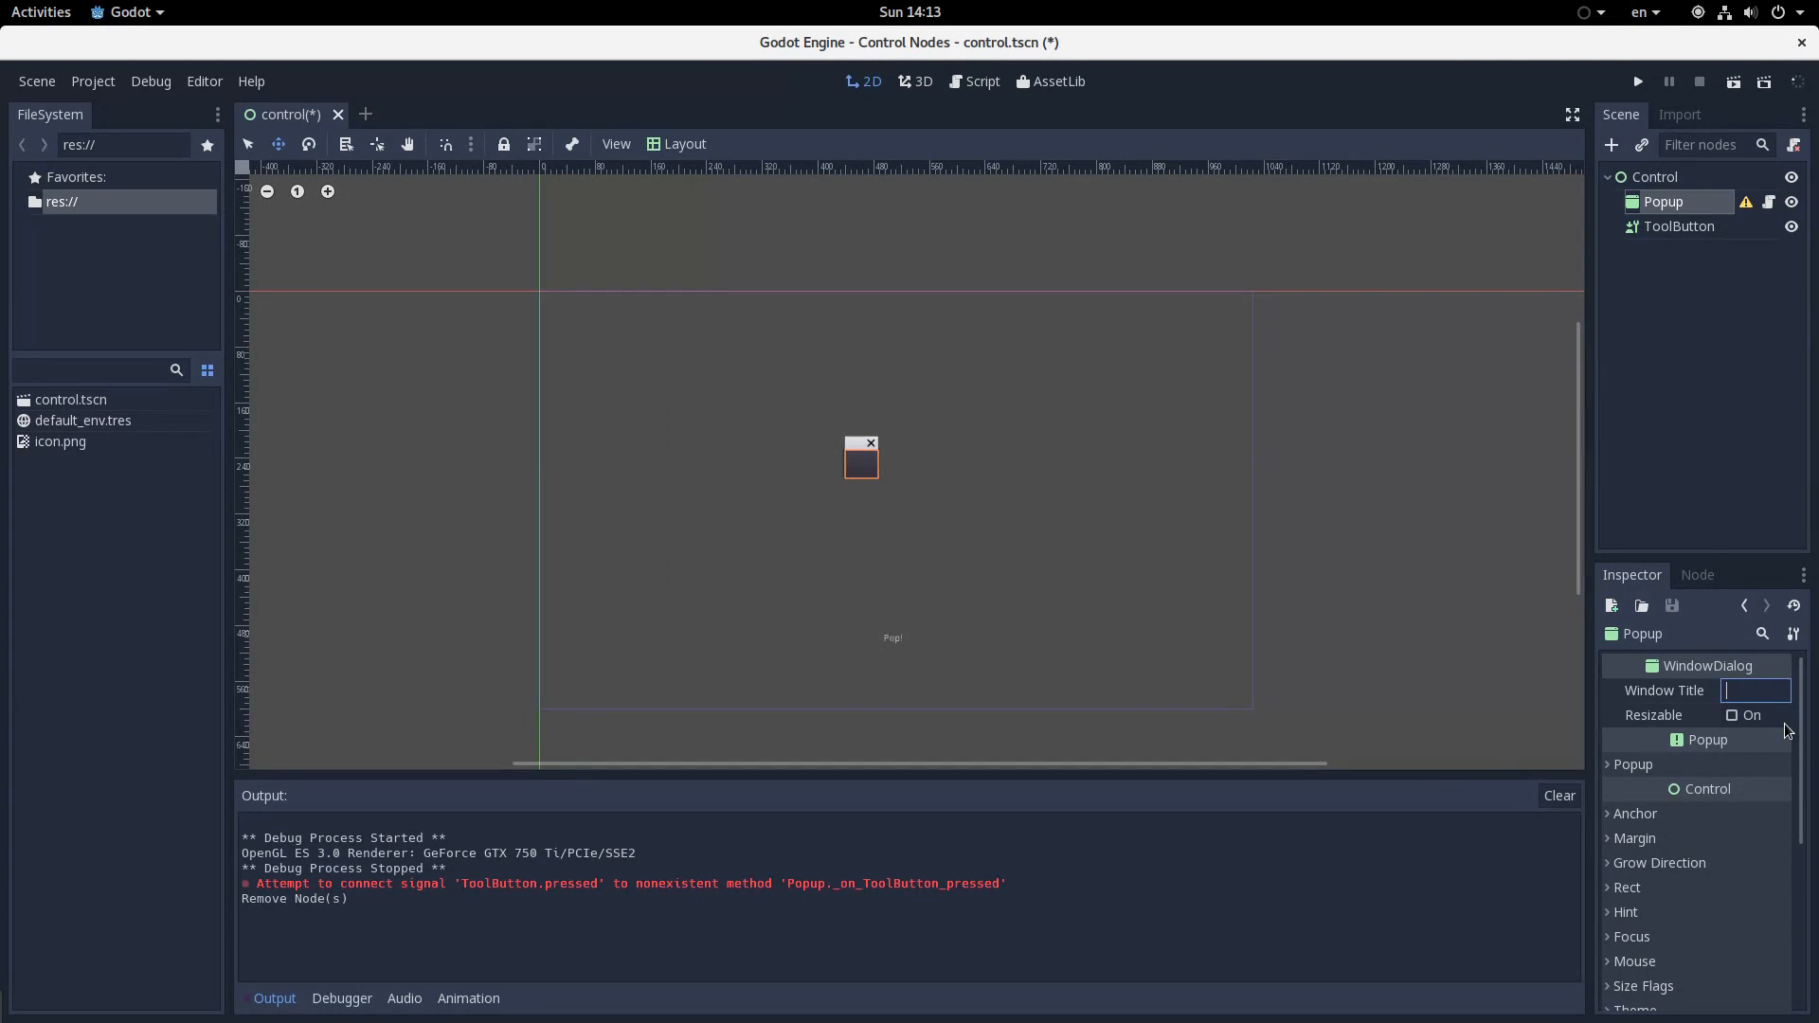
{"action": "type", "text": "Window!"}
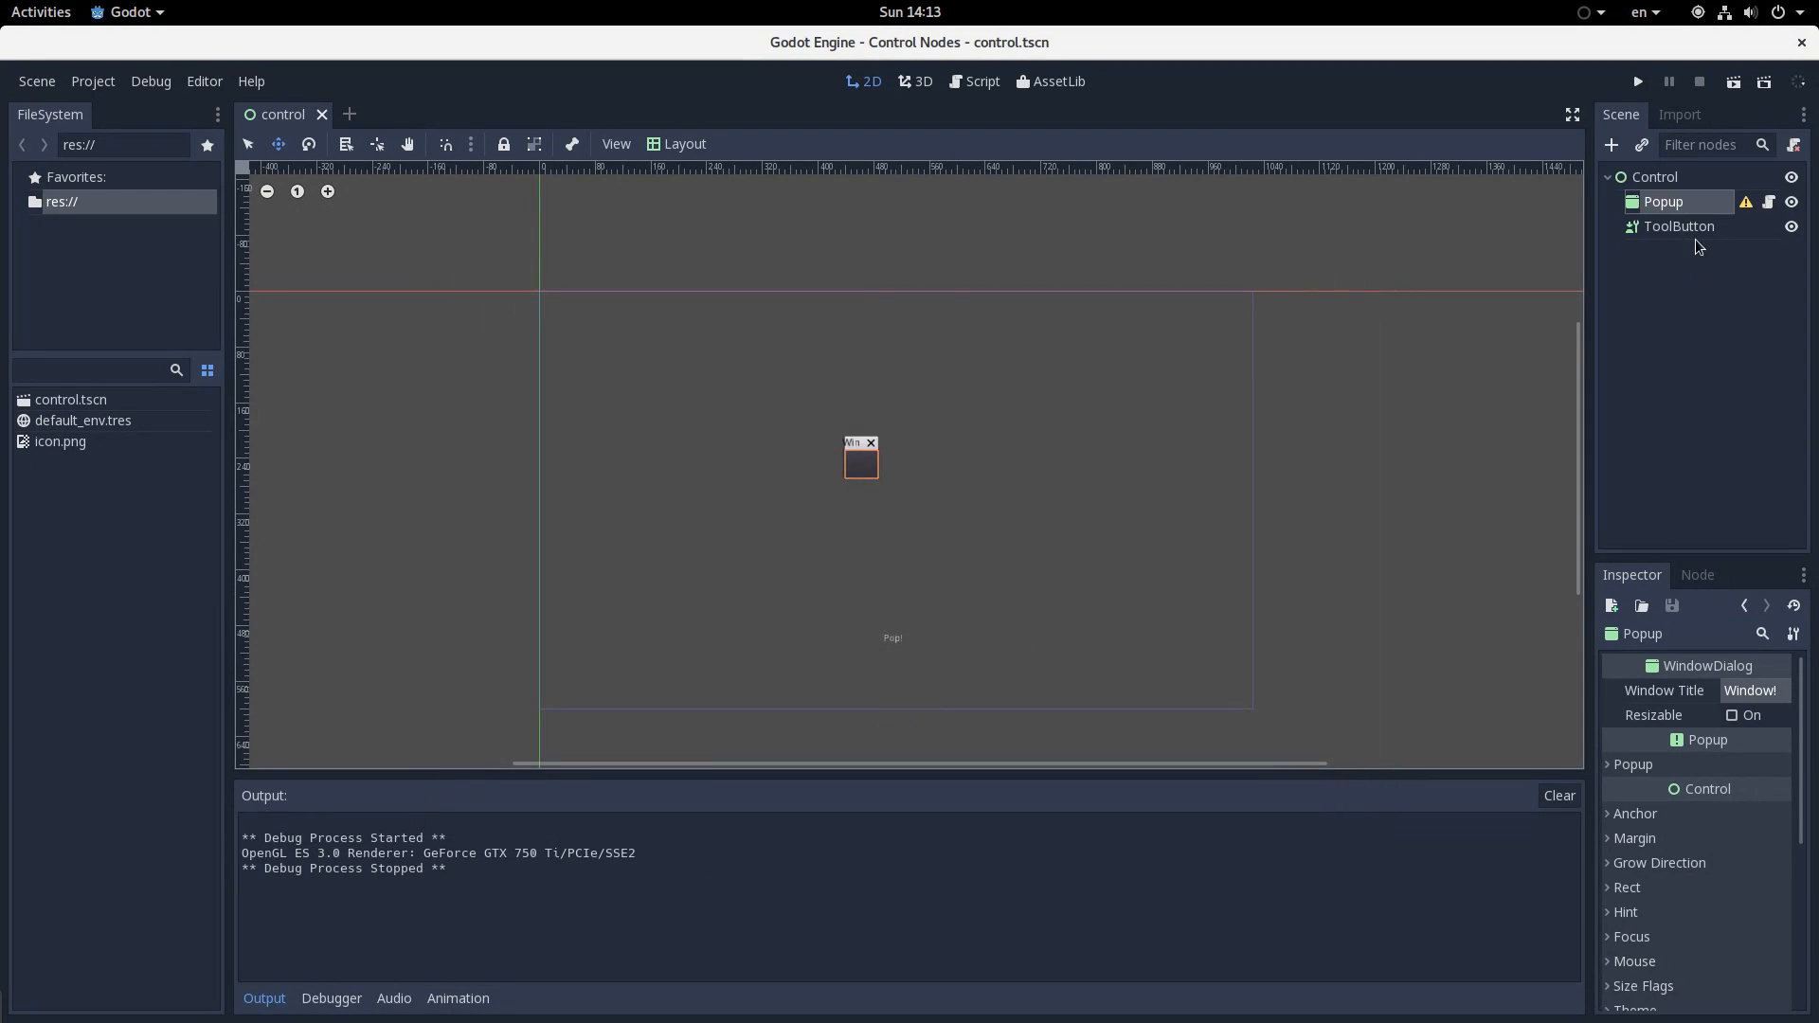
{"action": "left_click", "coordinate": [1678, 225]}
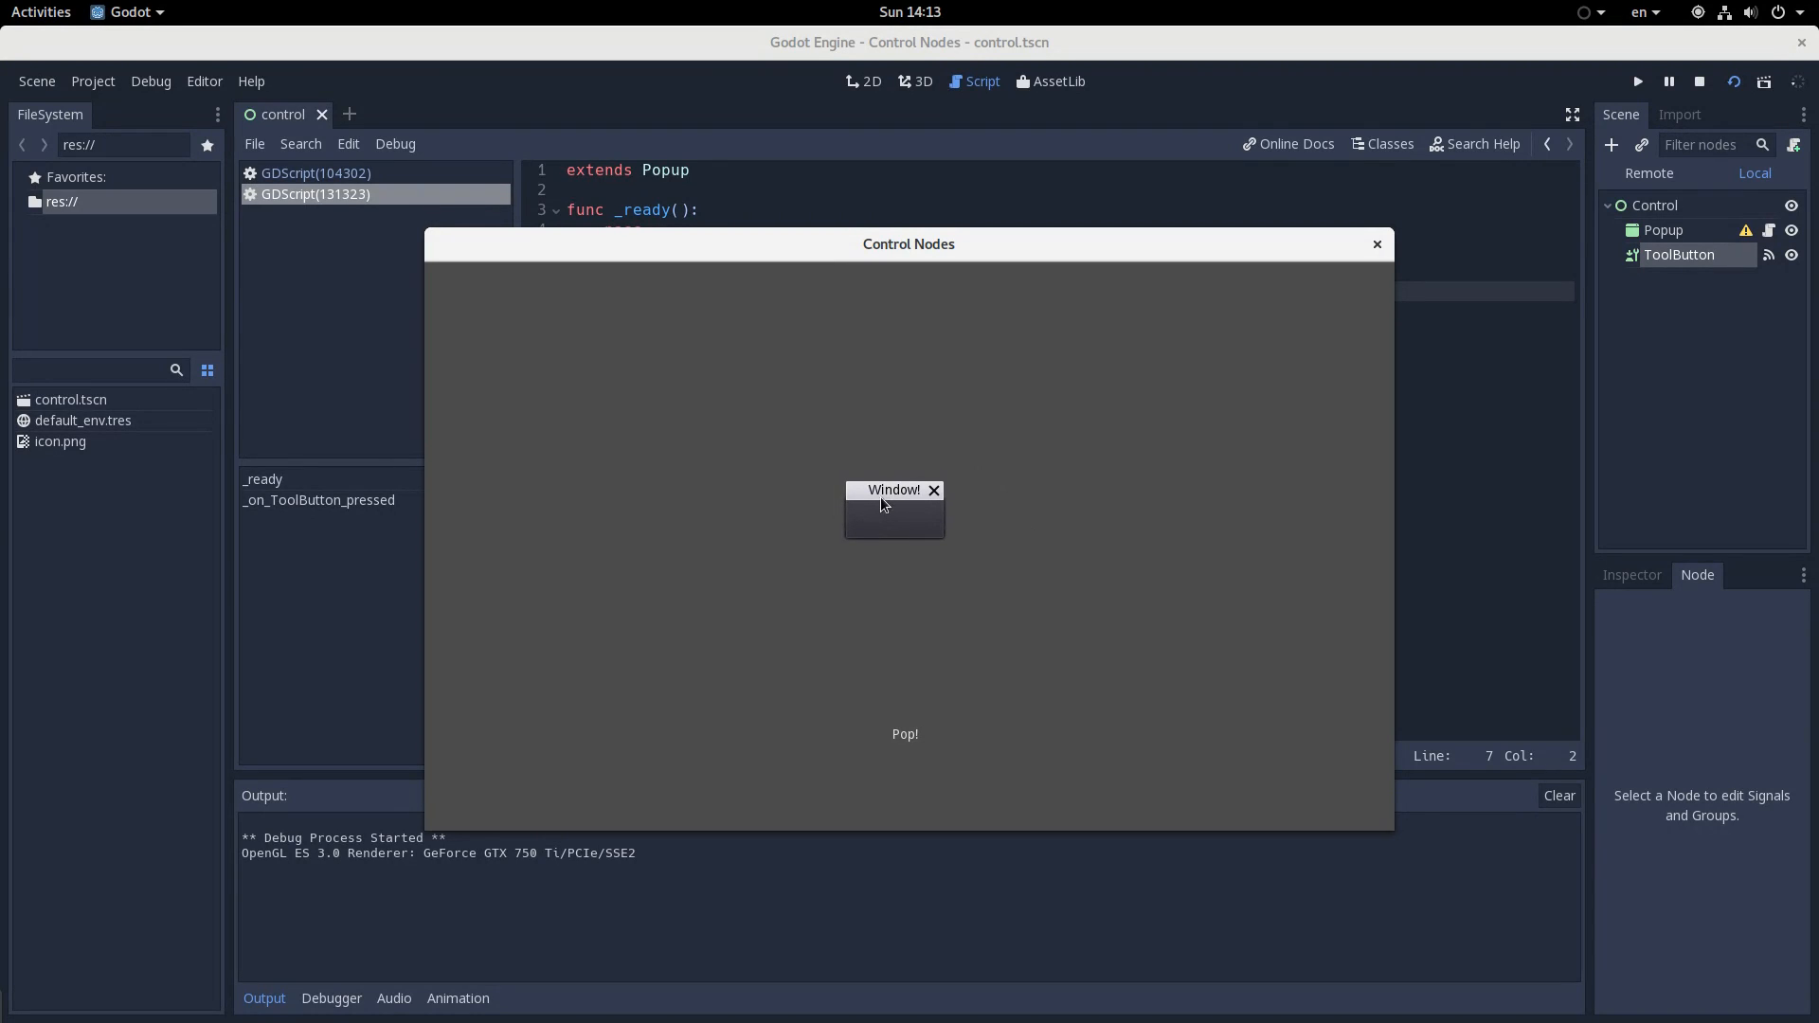
{"action": "left_click_drag", "start_coordinate": [893, 490], "coordinate": [982, 611]}
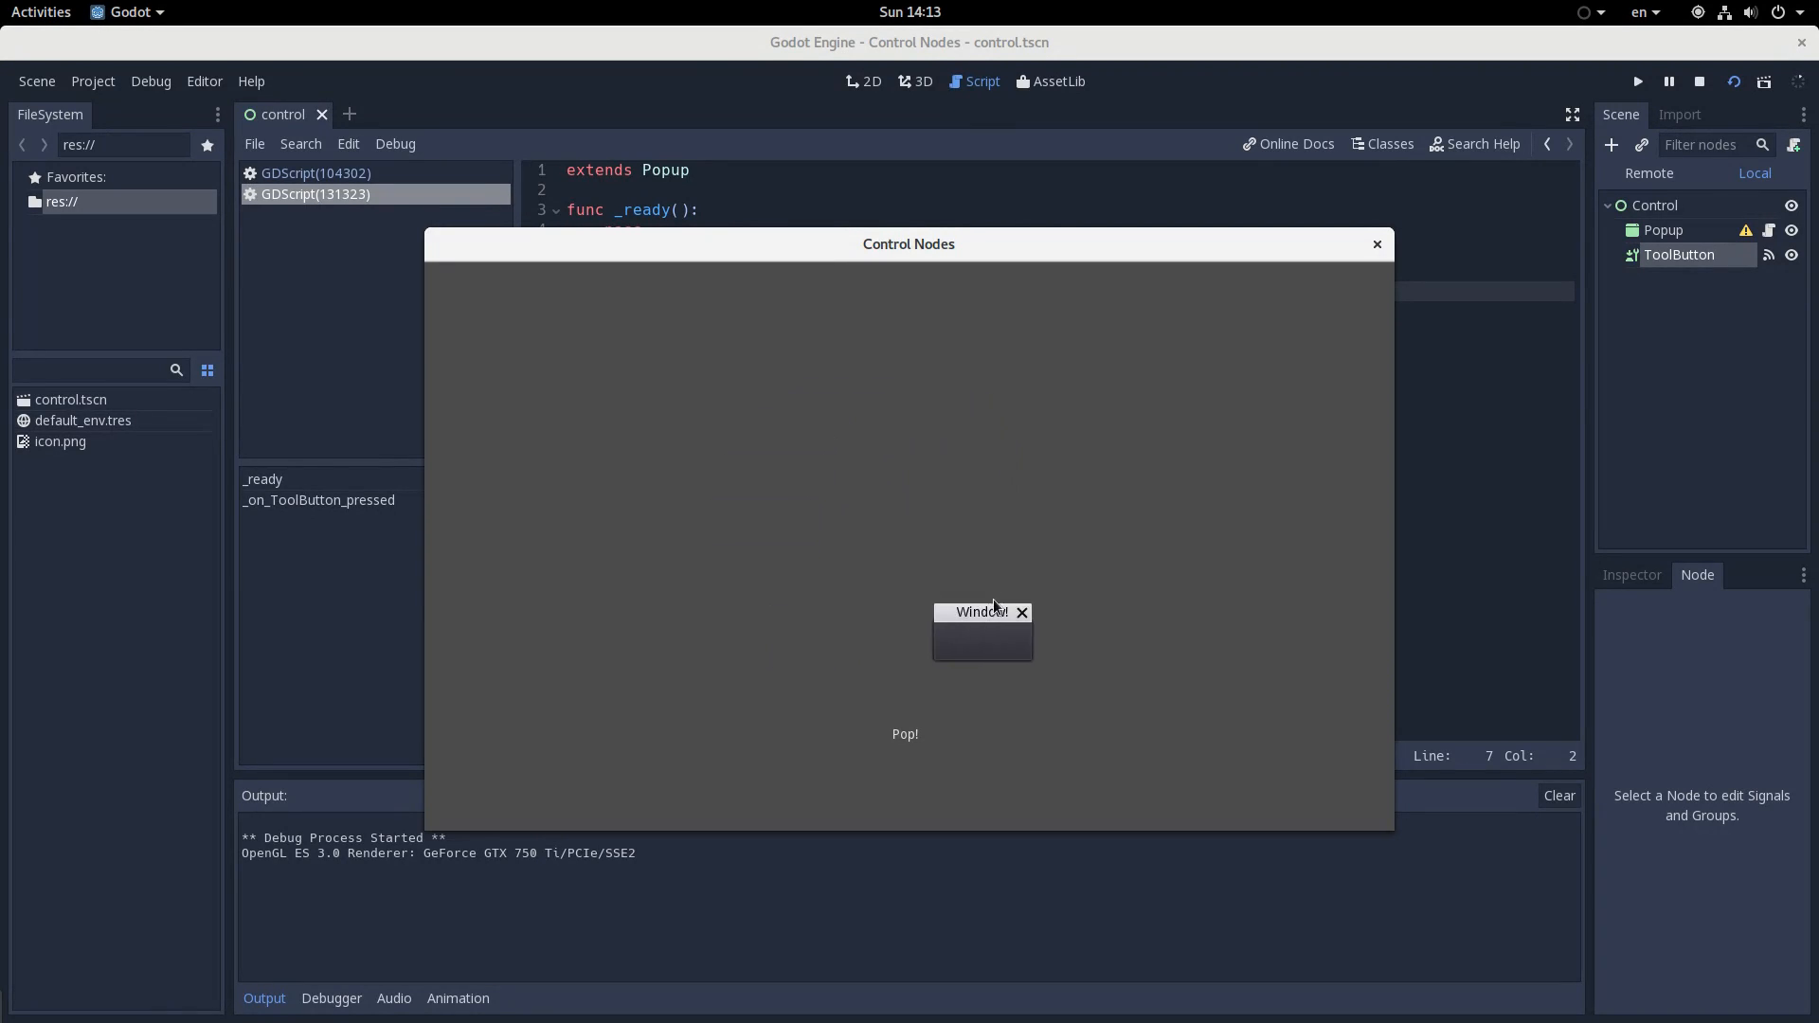
{"action": "left_click_drag", "start_coordinate": [983, 611], "coordinate": [800, 574]}
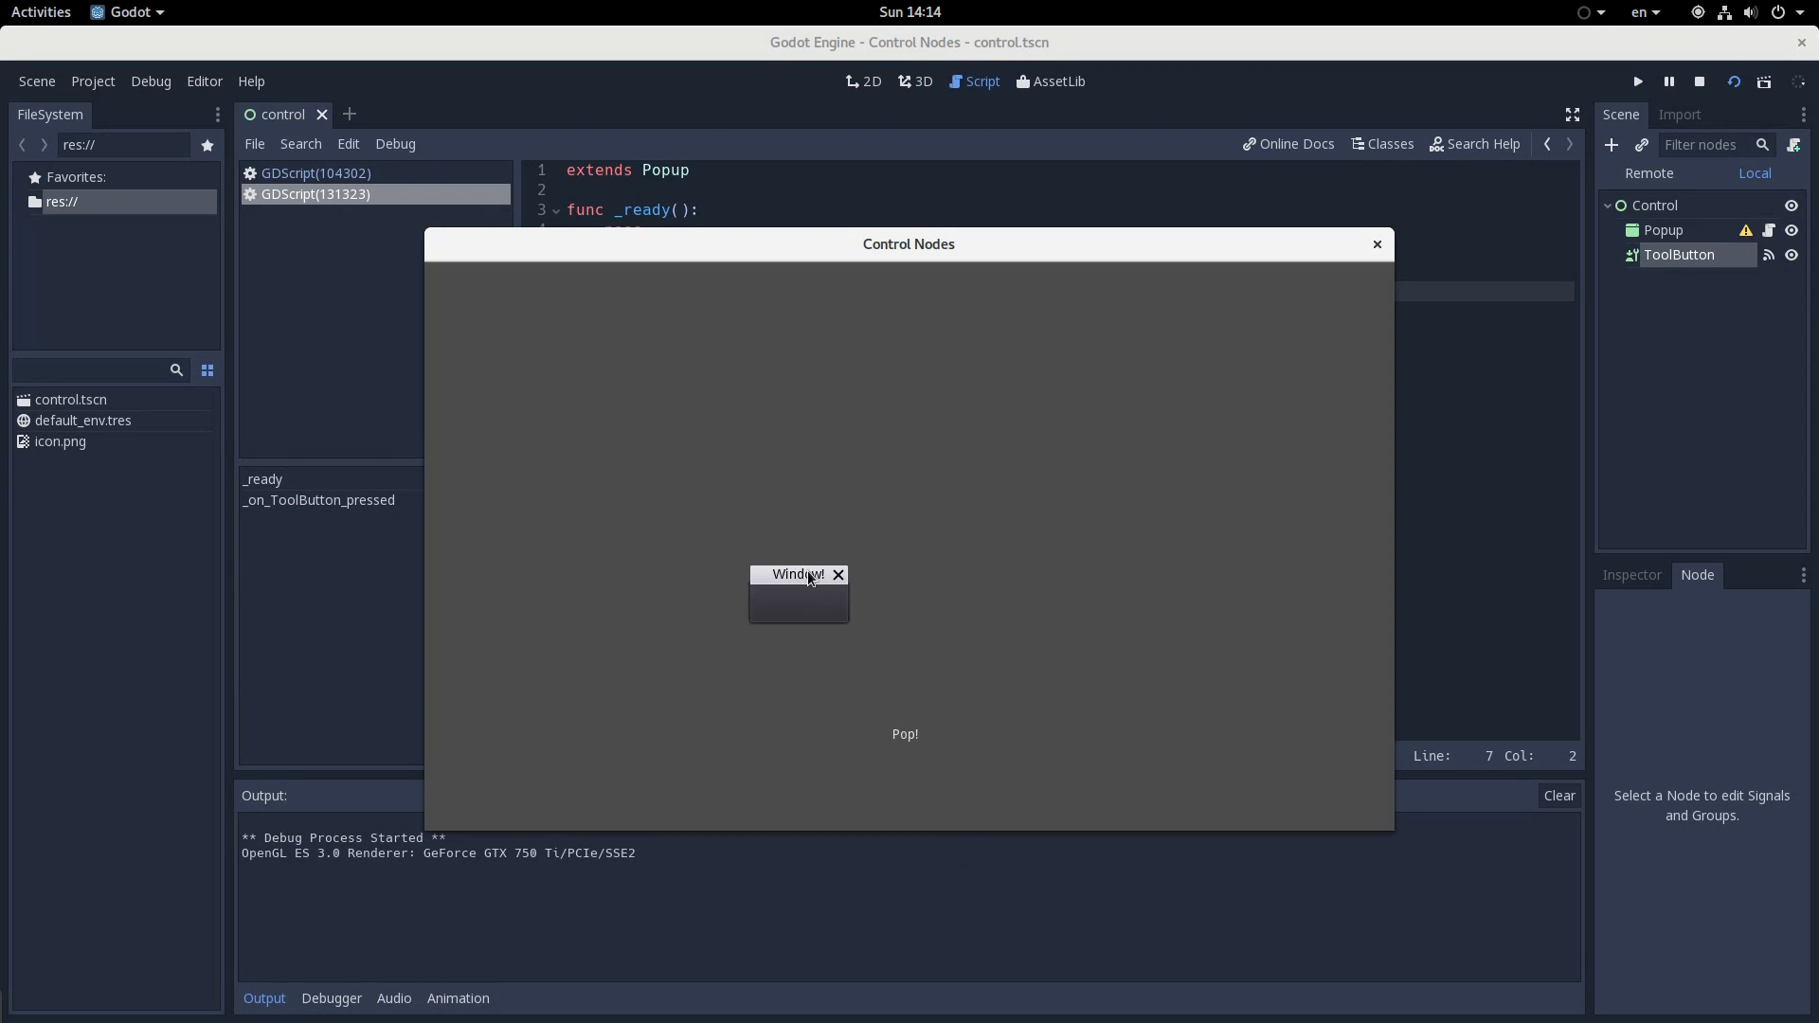
{"action": "left_click_drag", "start_coordinate": [798, 574], "coordinate": [868, 483]}
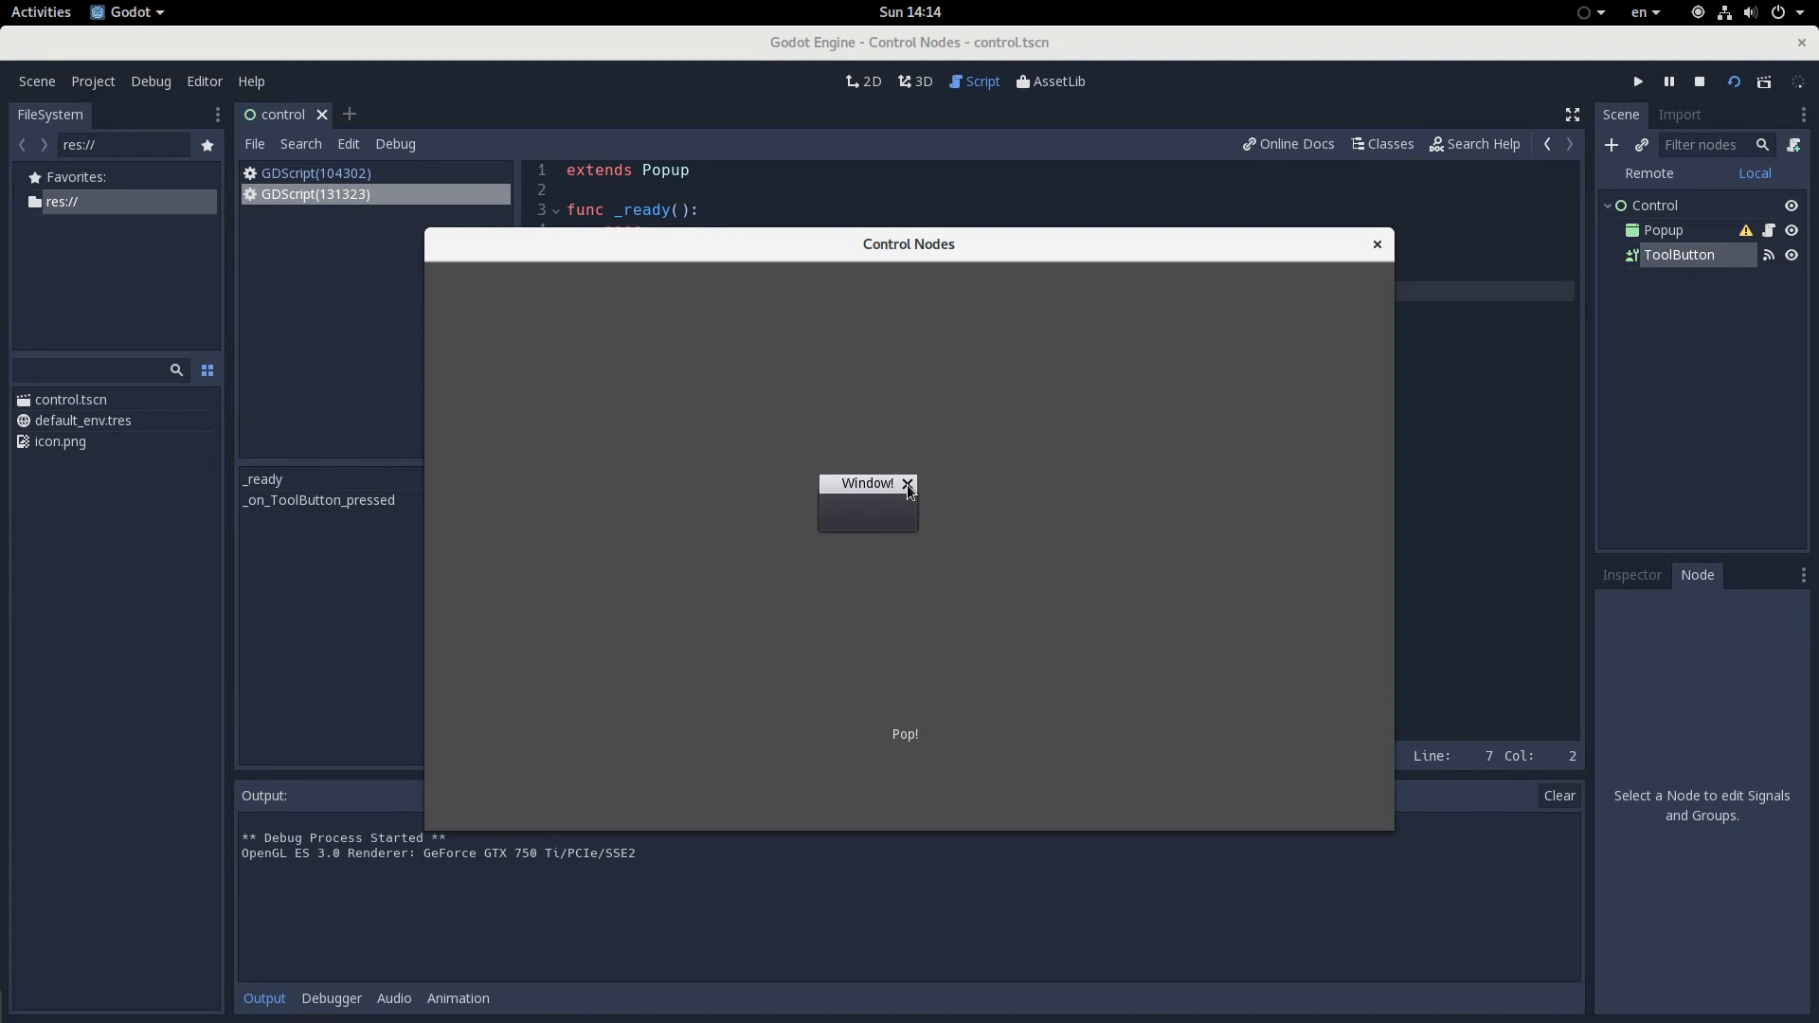
{"action": "left_click", "coordinate": [910, 484]}
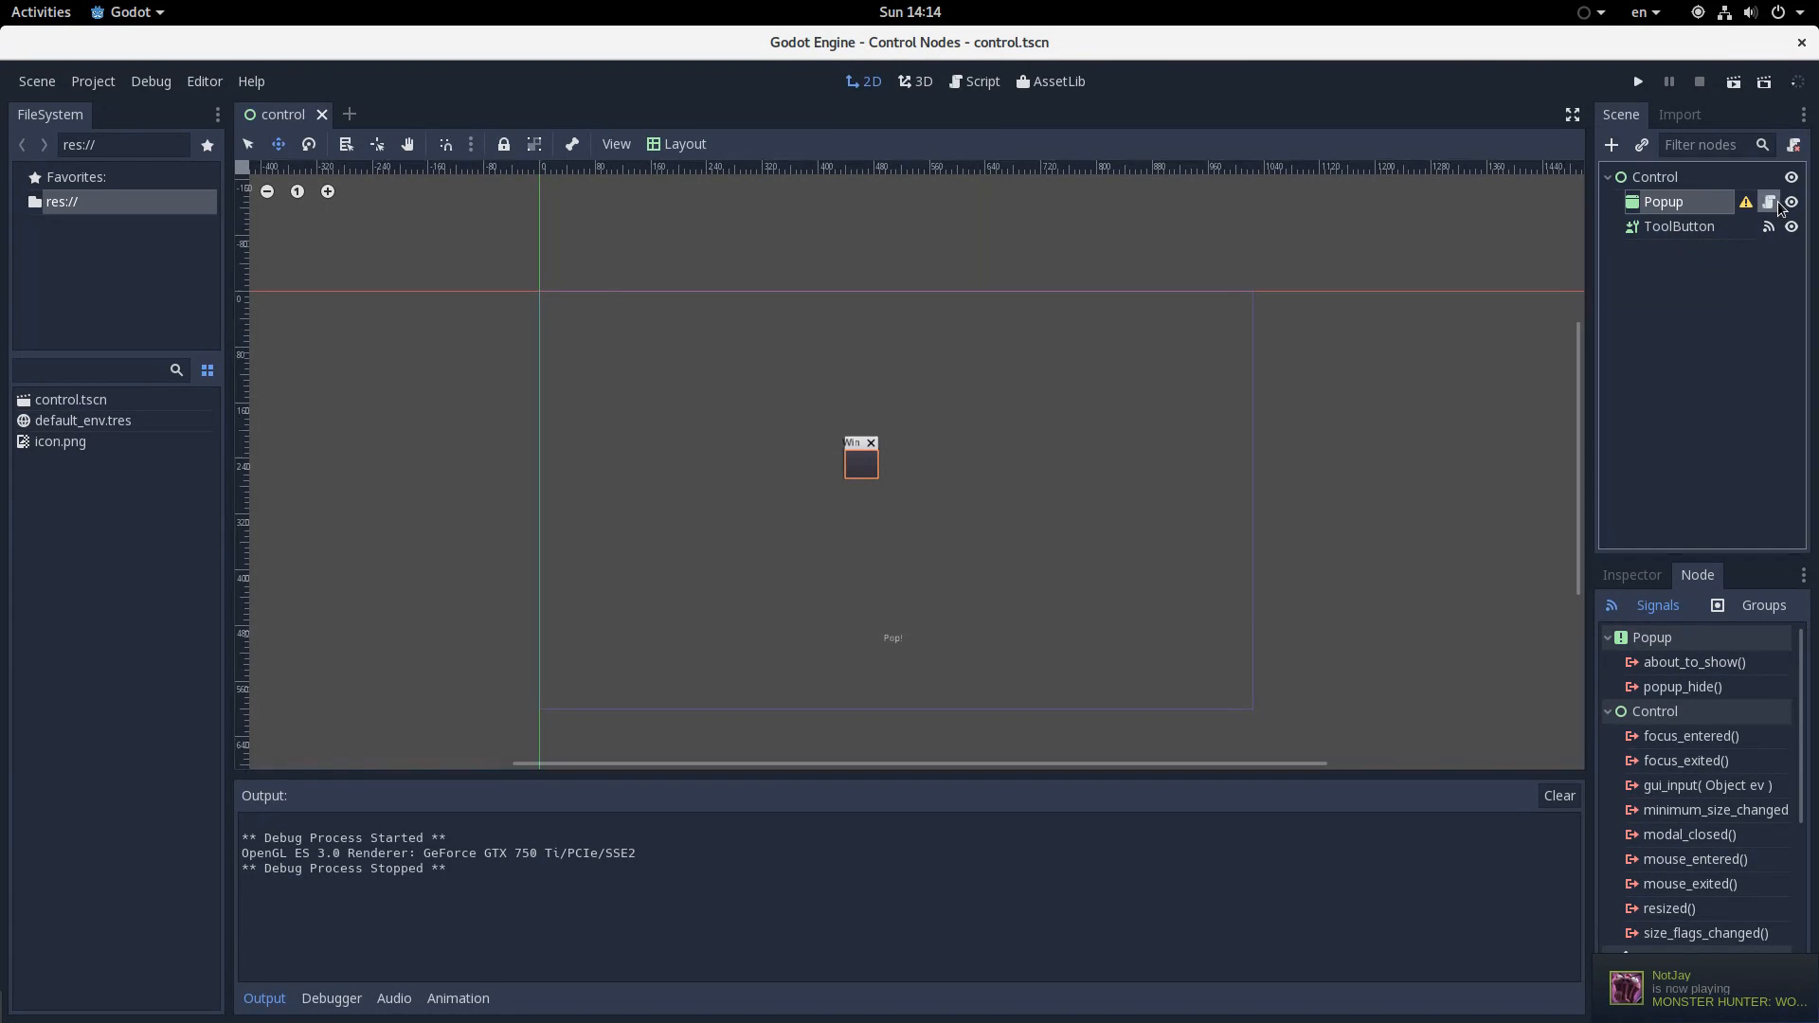
Drag the Window! dialog to the lower-left of the viewport
{"action": "left_click", "coordinate": [980, 82]}
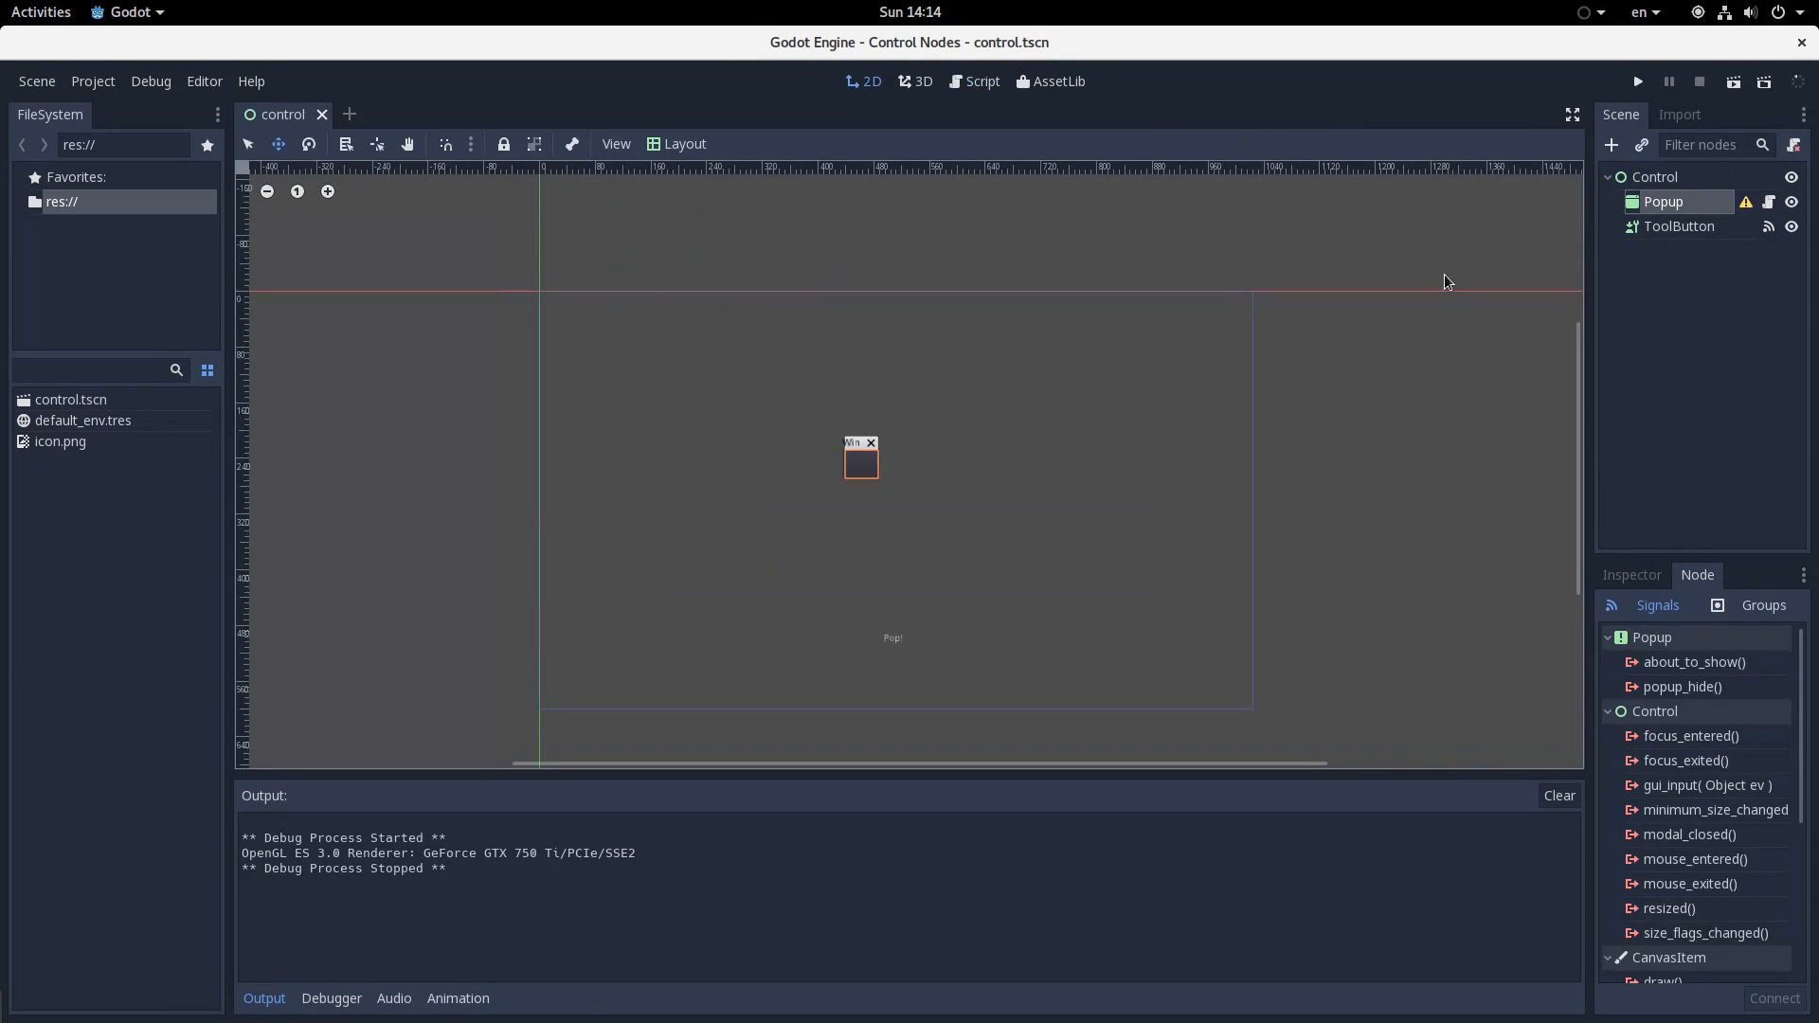
{"action": "left_click_drag", "start_coordinate": [861, 459], "coordinate": [577, 684]}
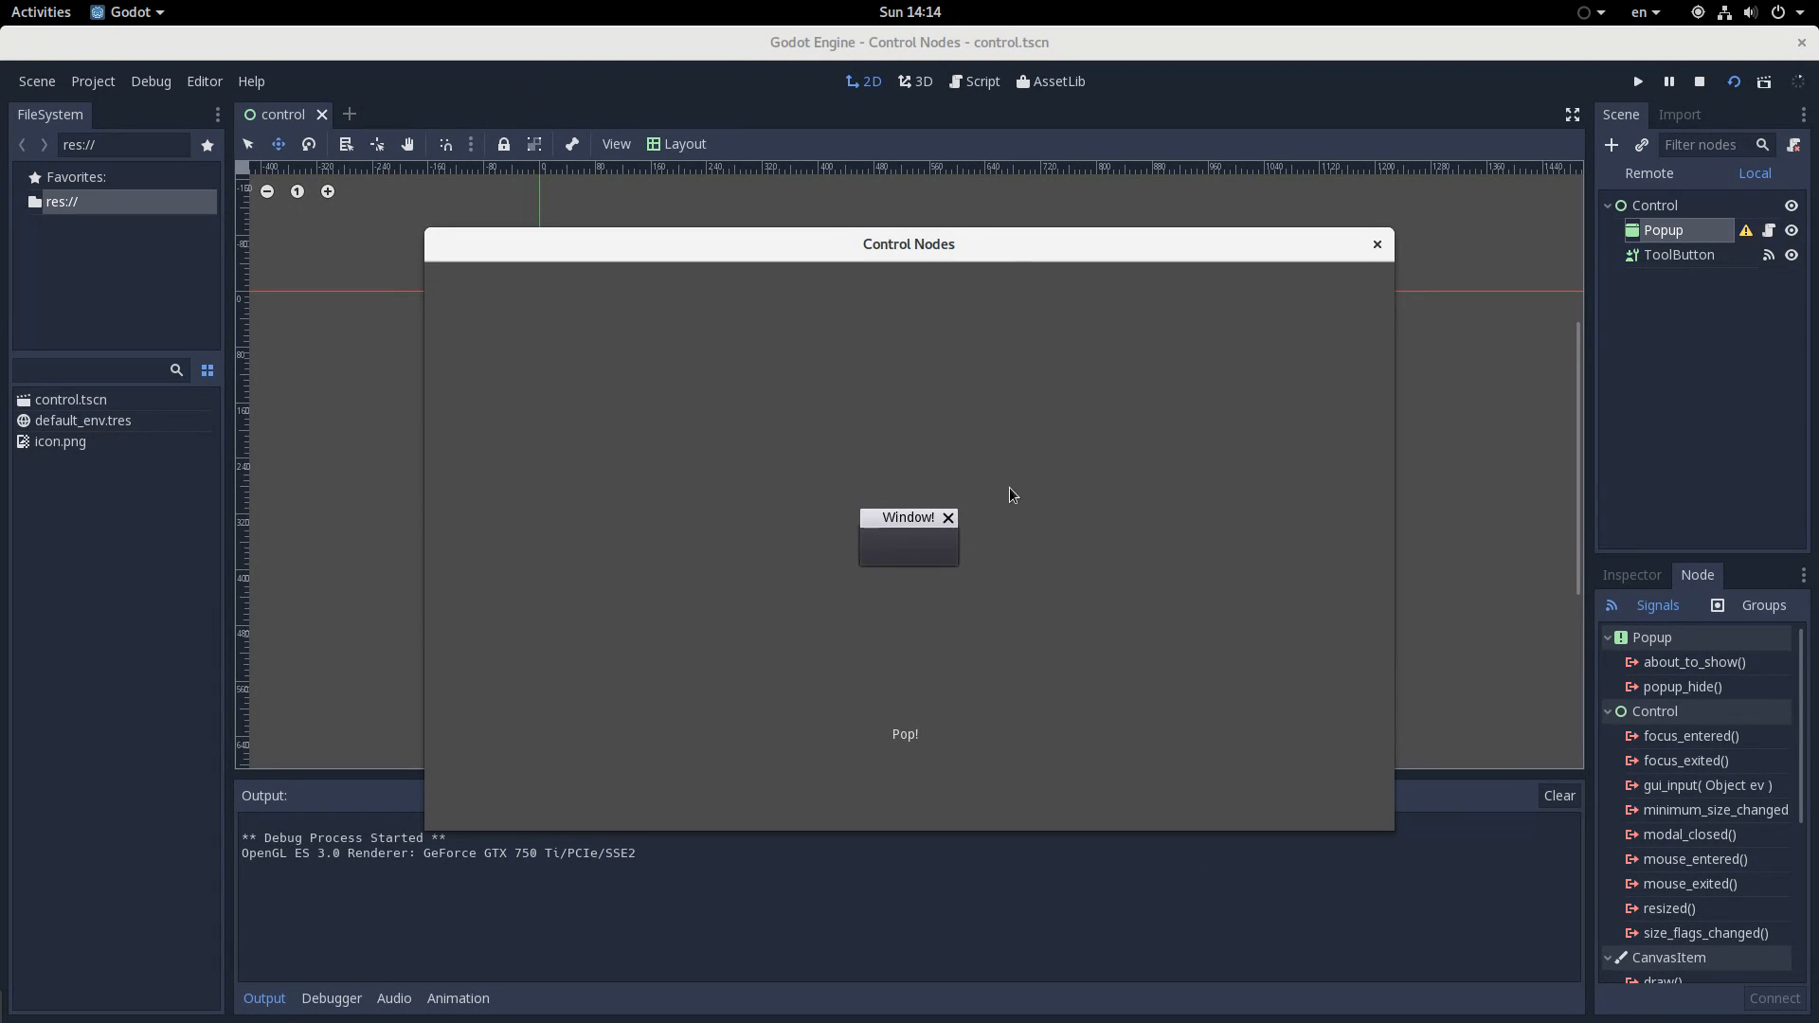
{"action": "mouse_move", "coordinate": [663, 528]}
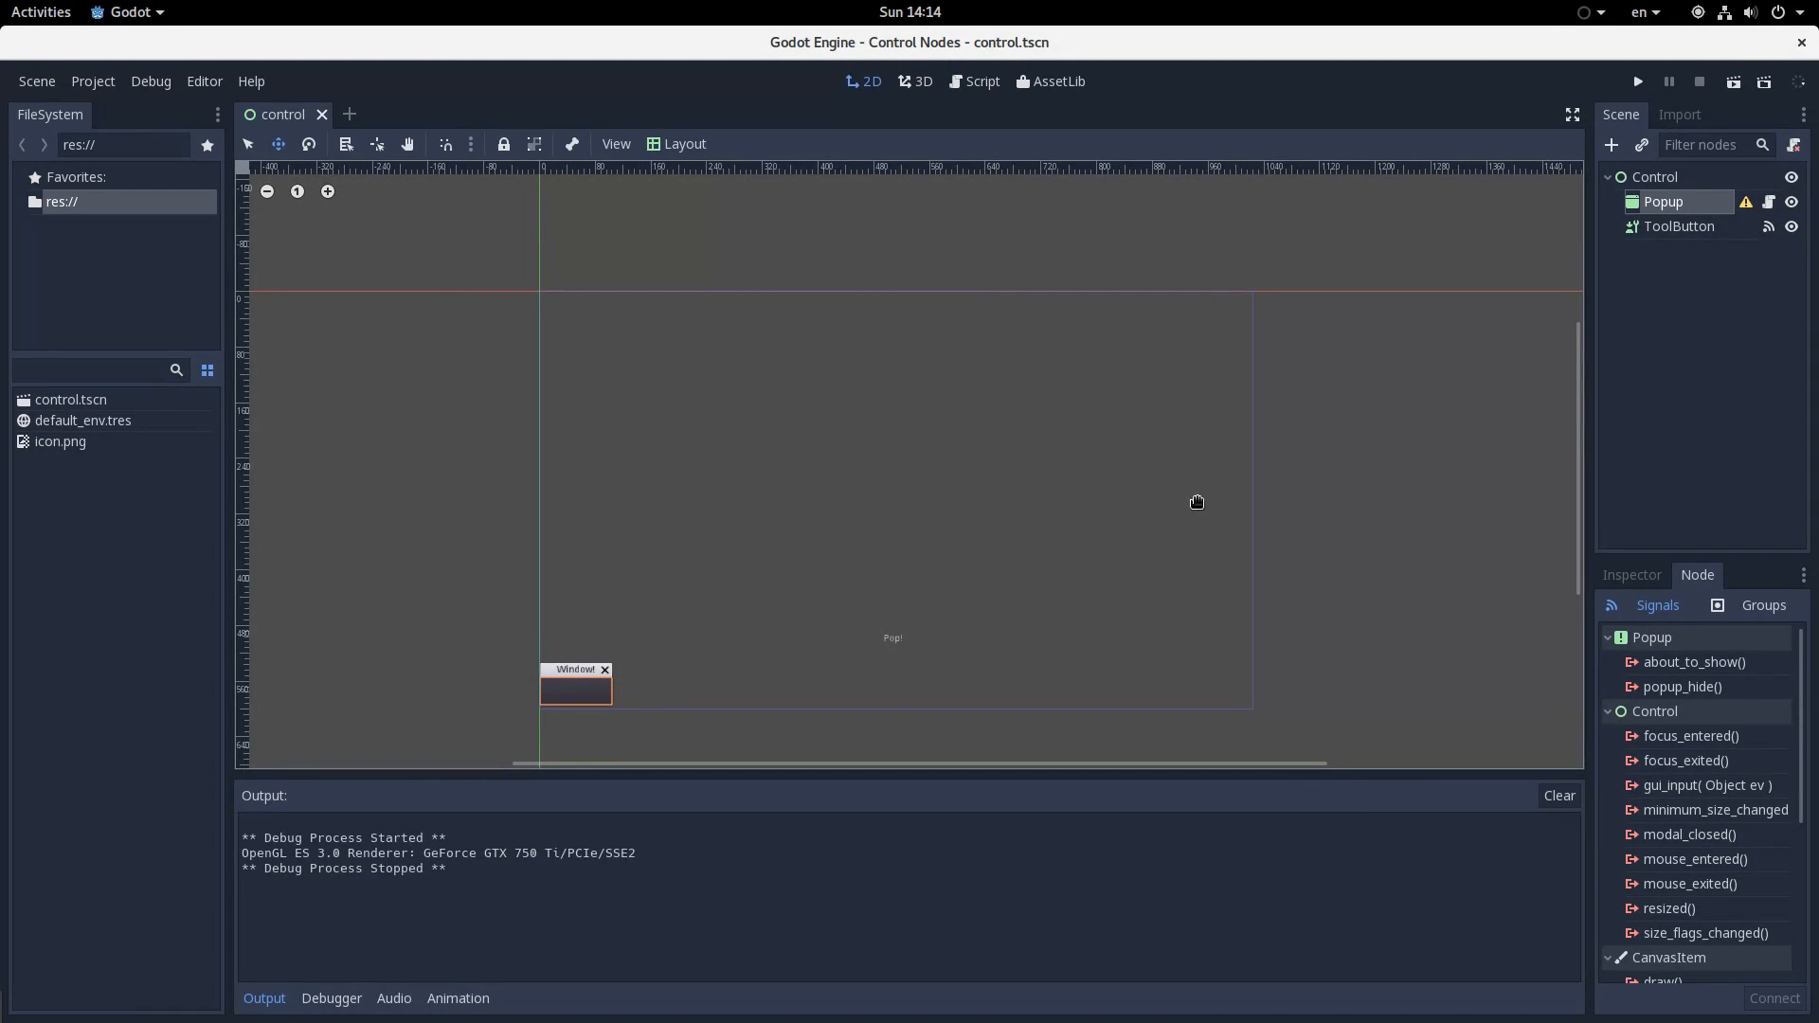
Change the handler call to popup_centered_minsize(Vector2(200, 200))
{"action": "left_click", "coordinate": [980, 81]}
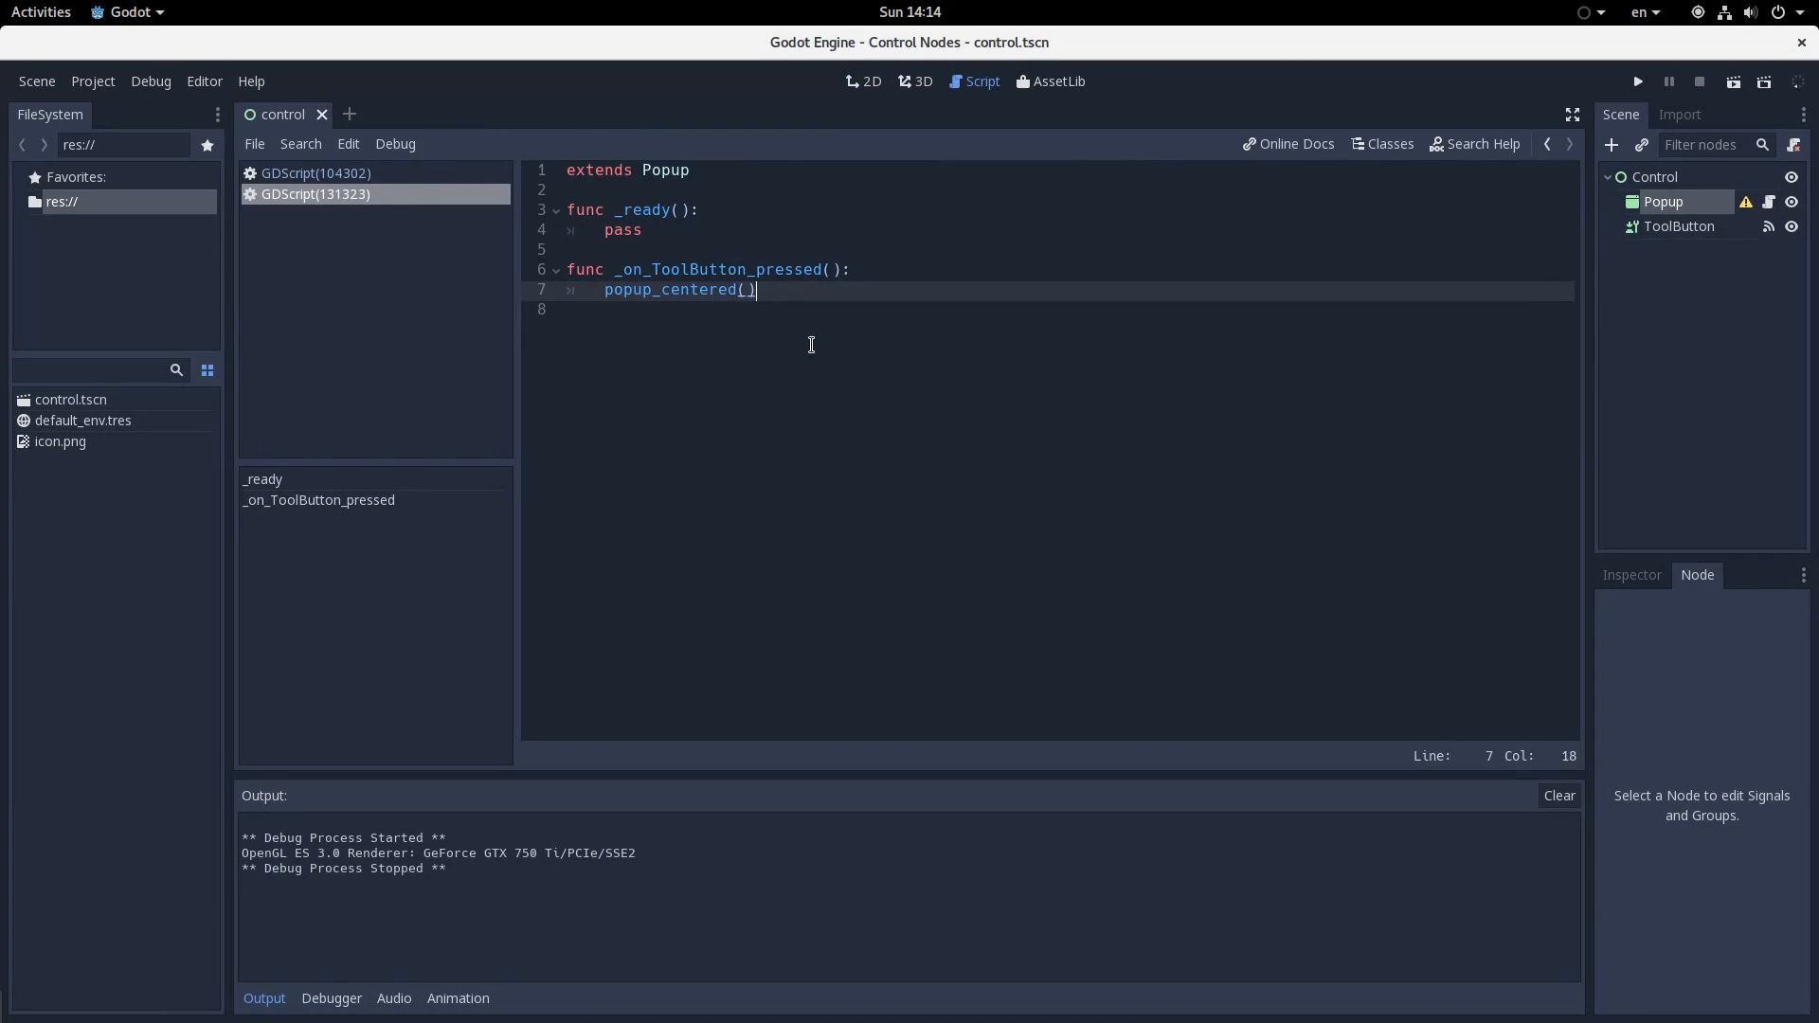
{"action": "type", "text": "_minsize"}
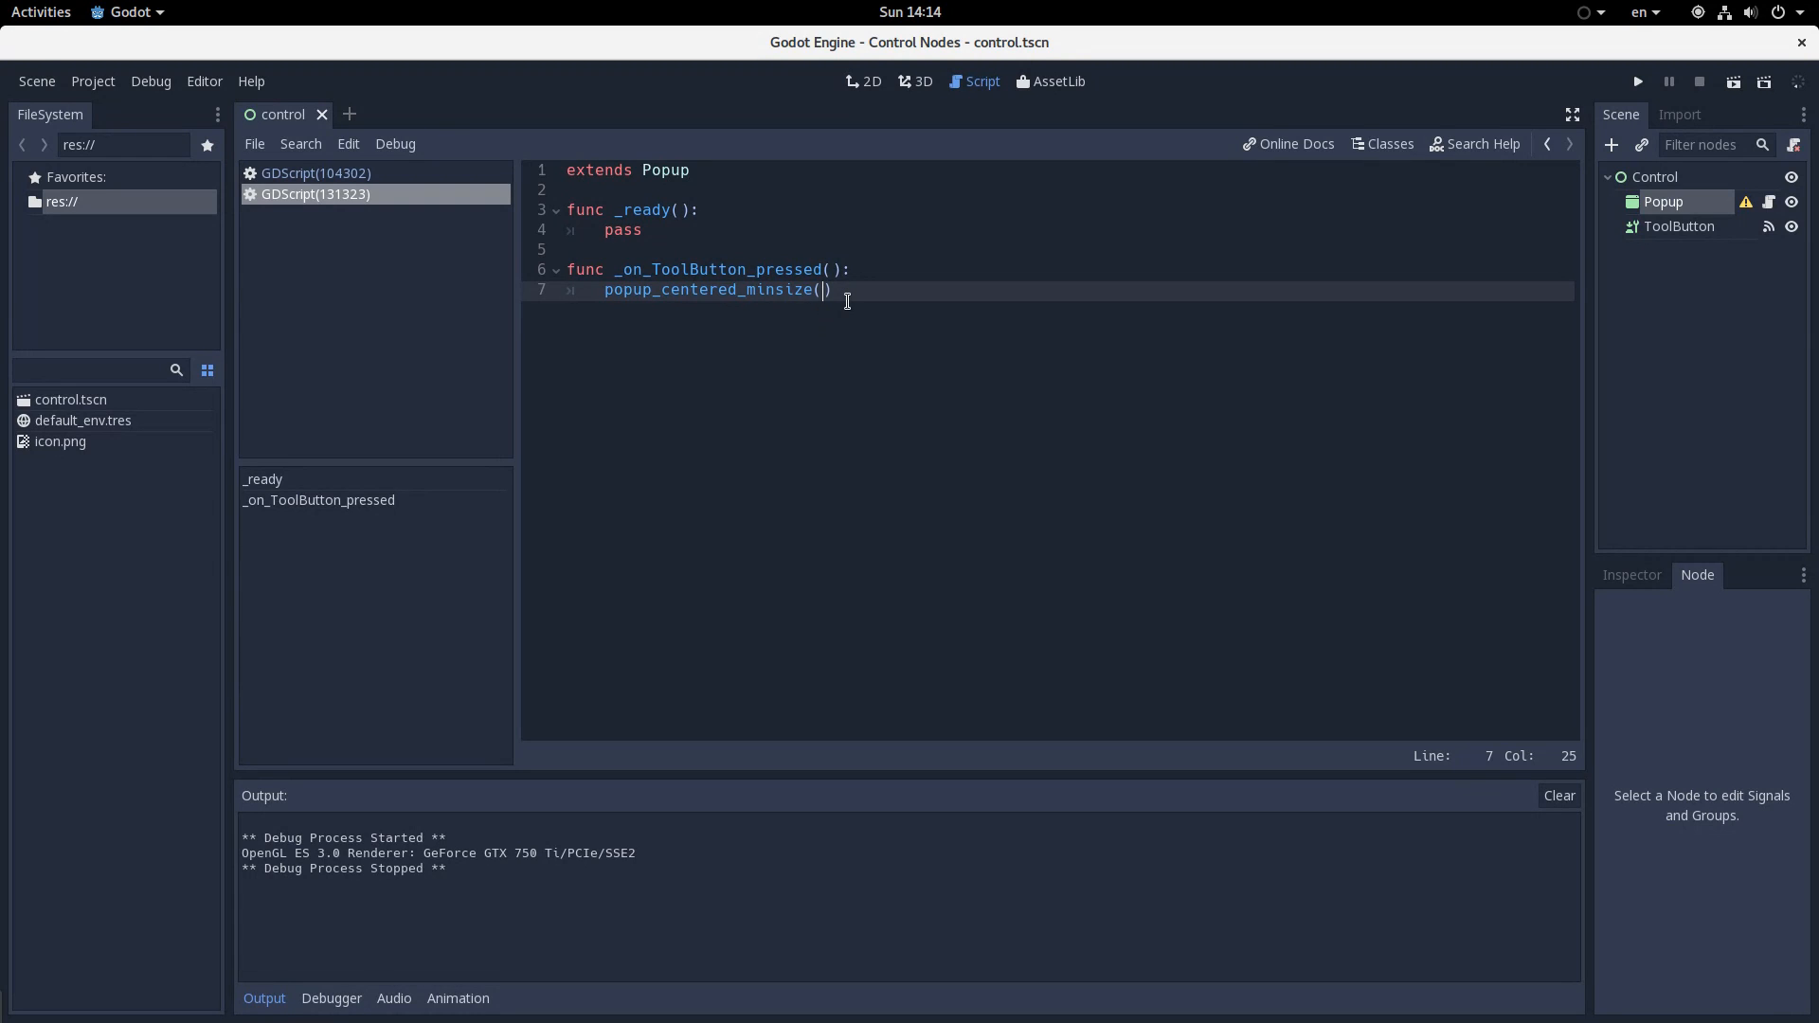
{"action": "type", "text": "Vector2(1,"}
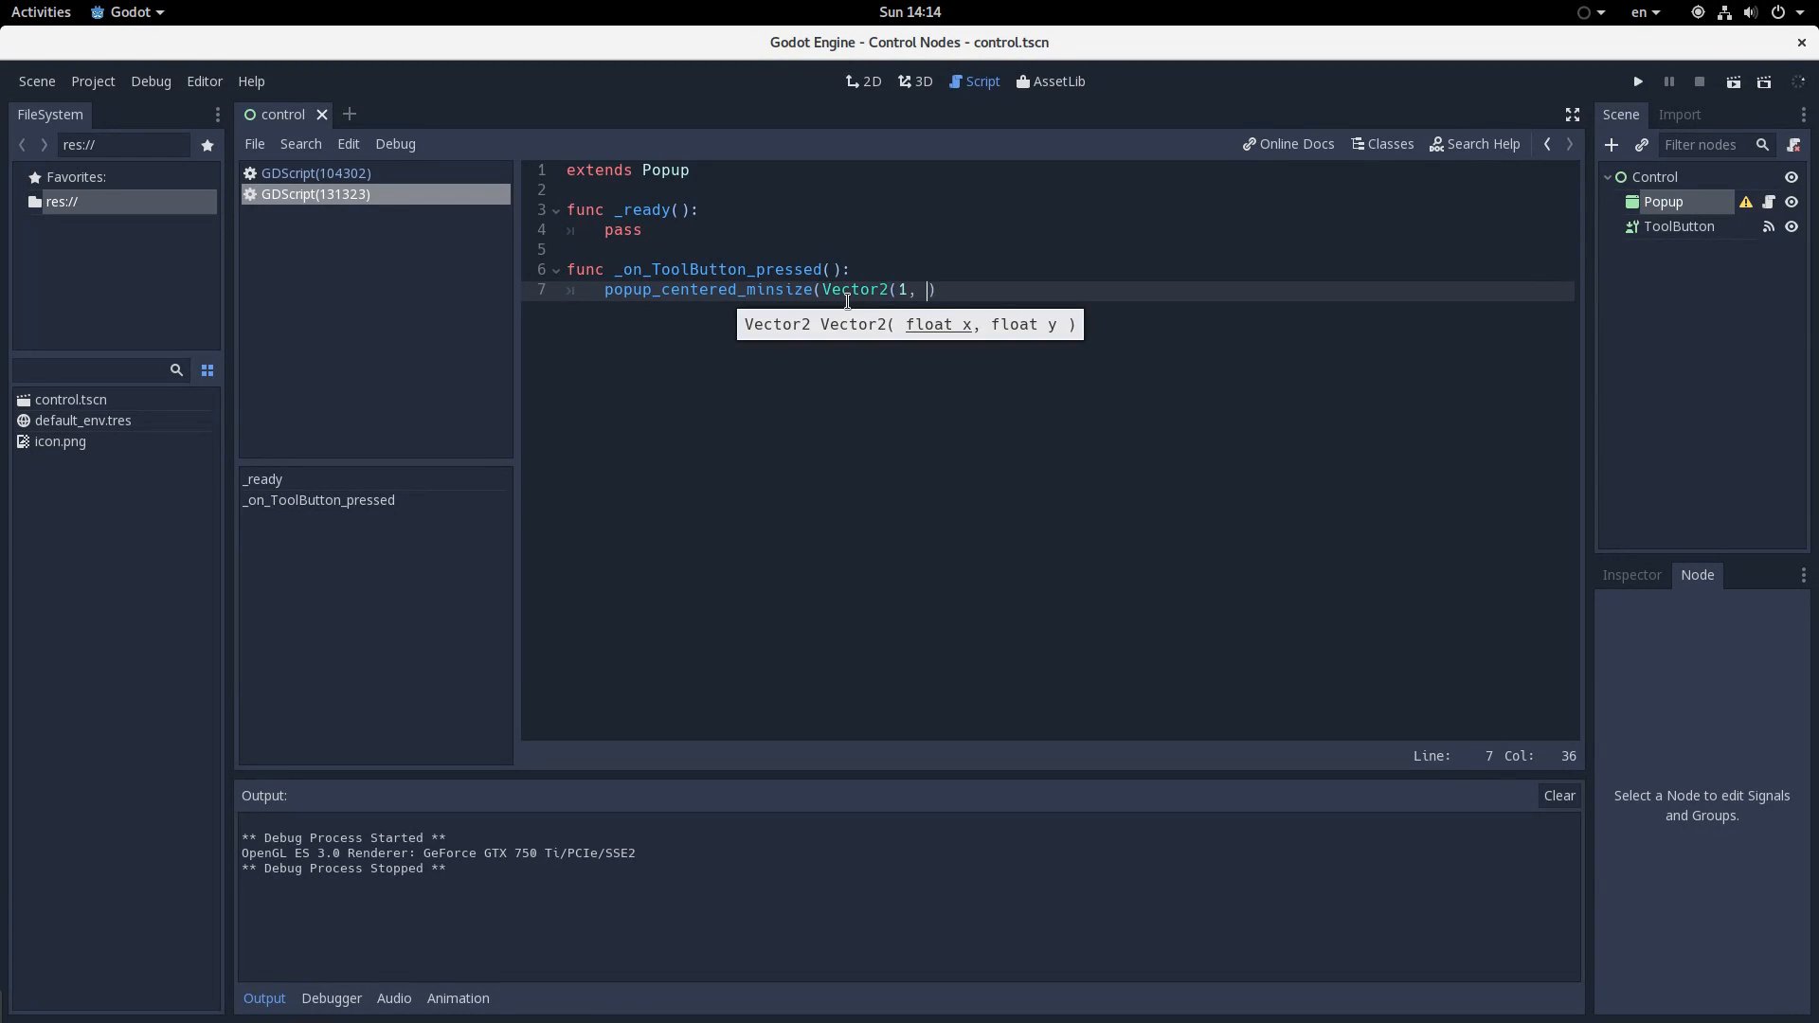
{"action": "type", "text": "1"}
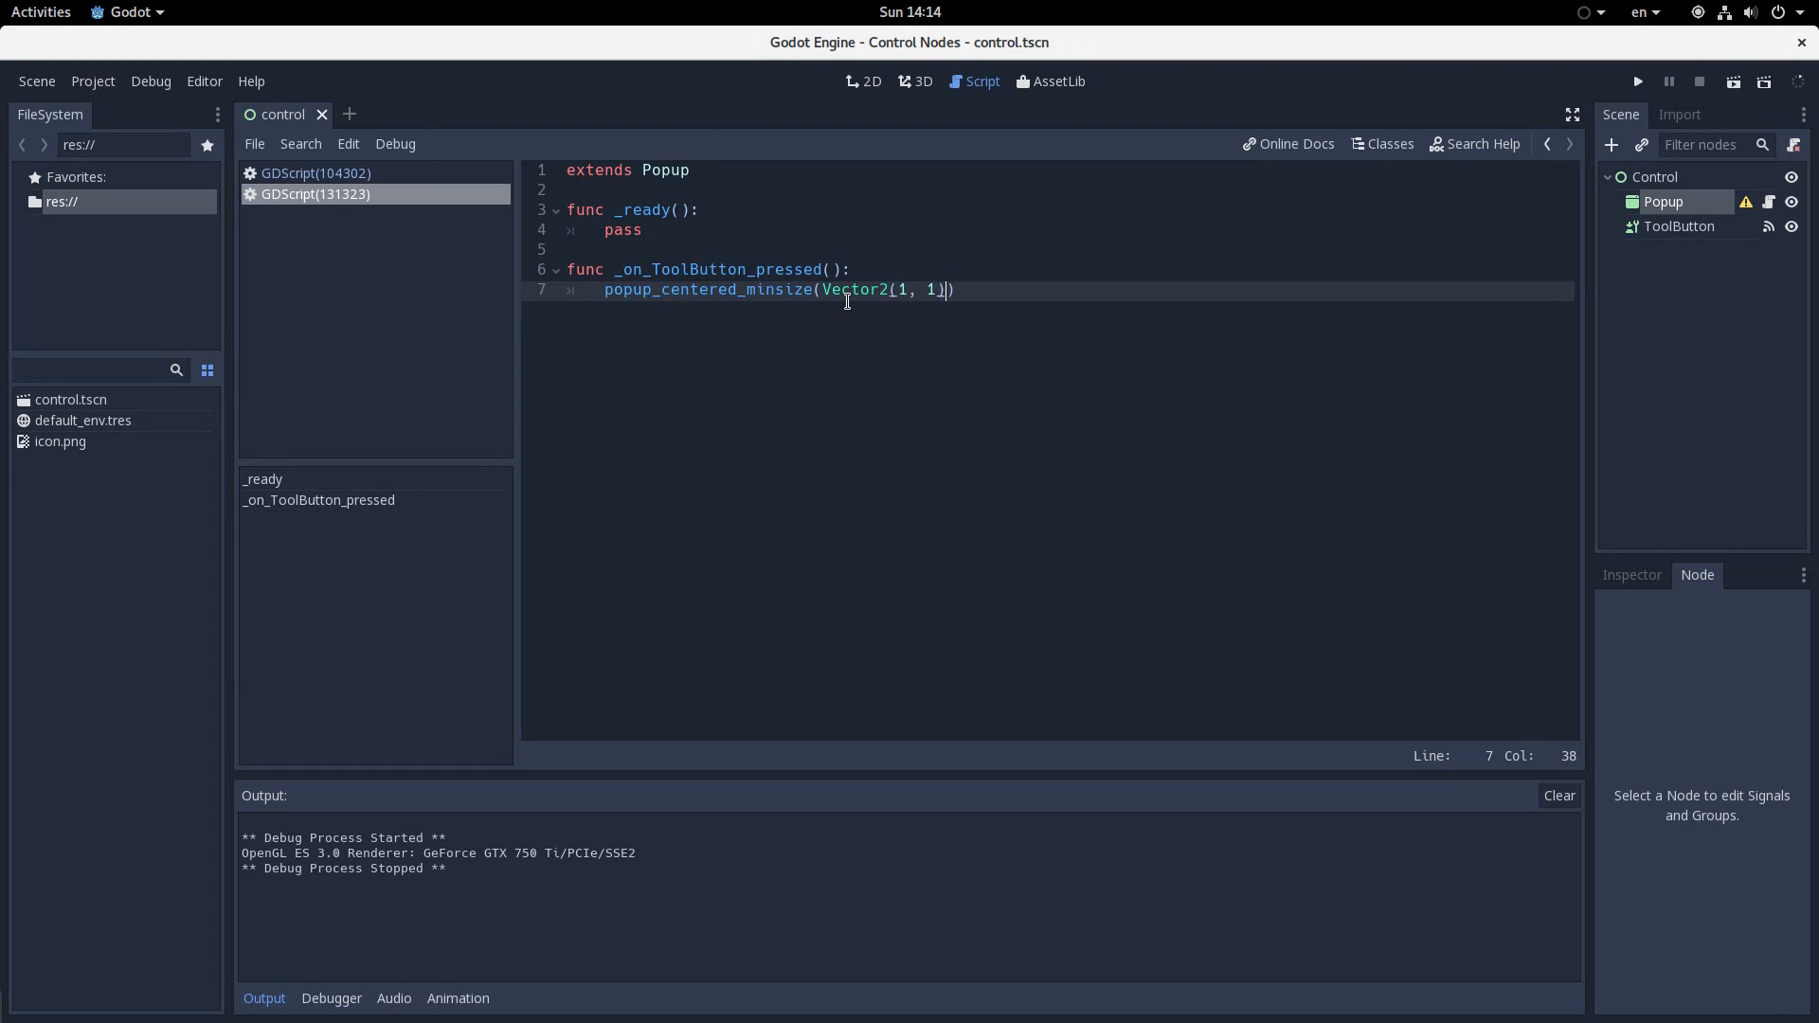
{"action": "key", "text": "BackSpace"}
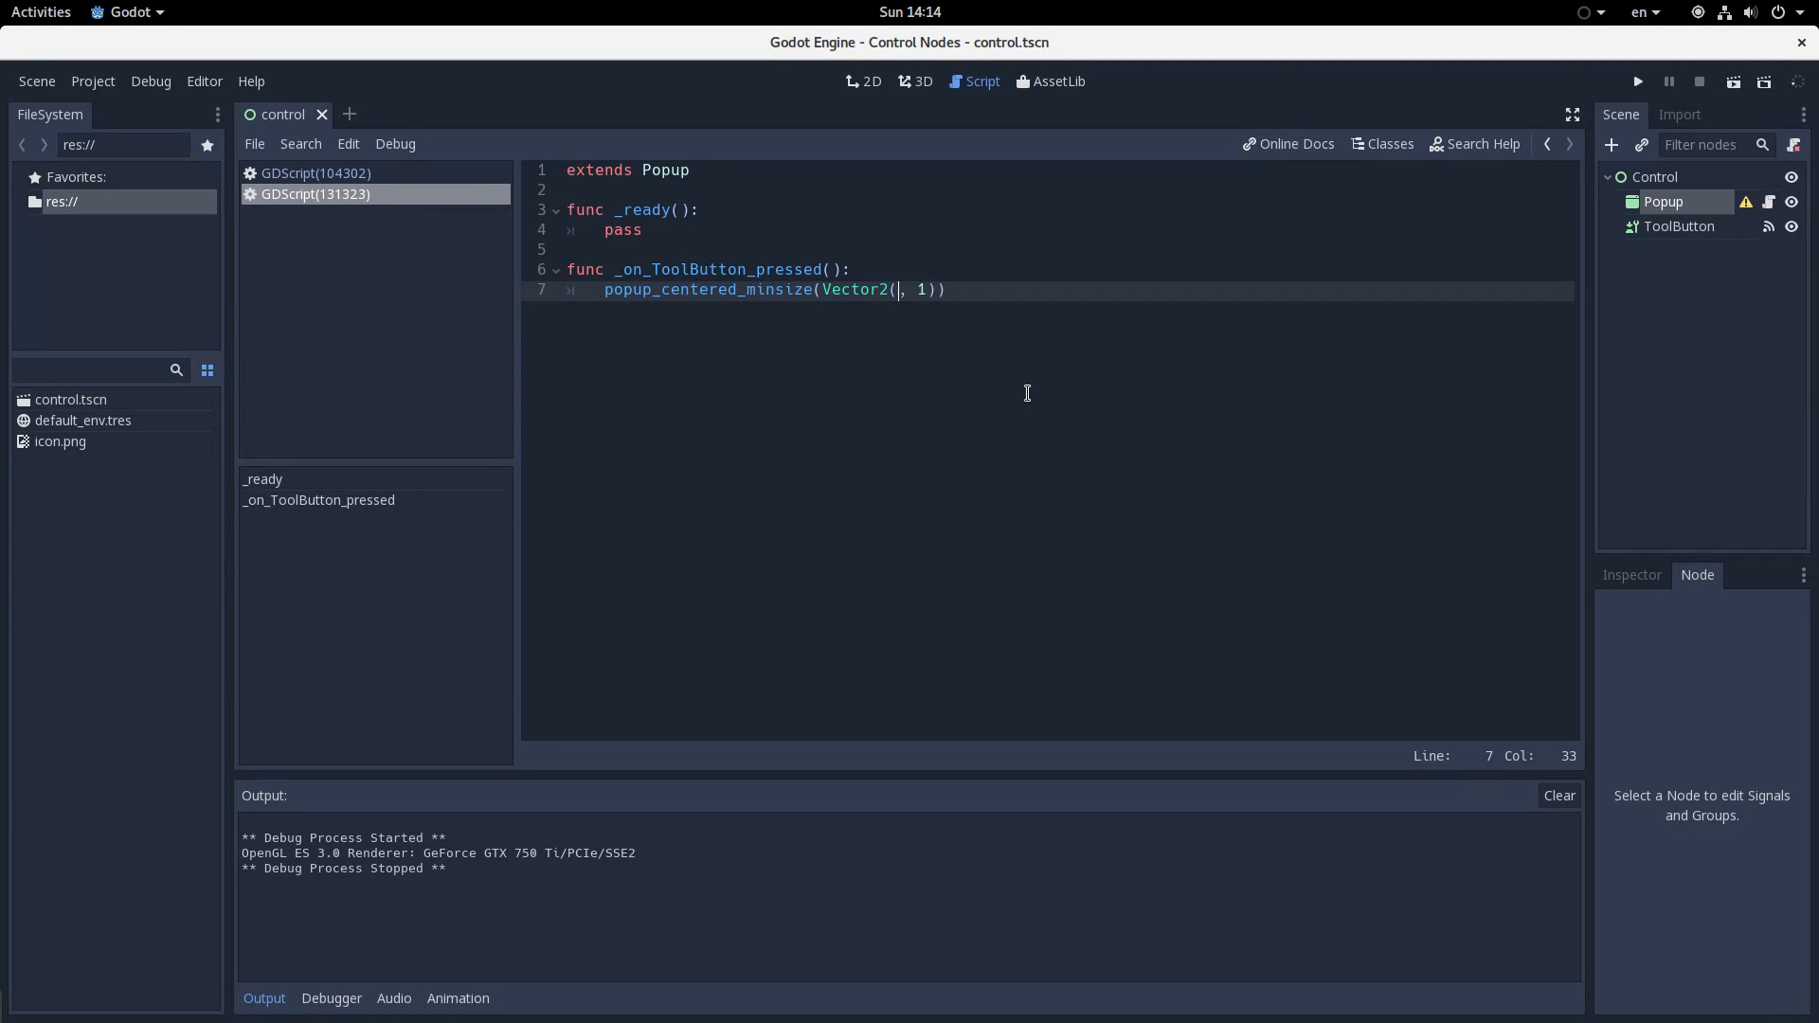
{"action": "type", "text": "200, 200"}
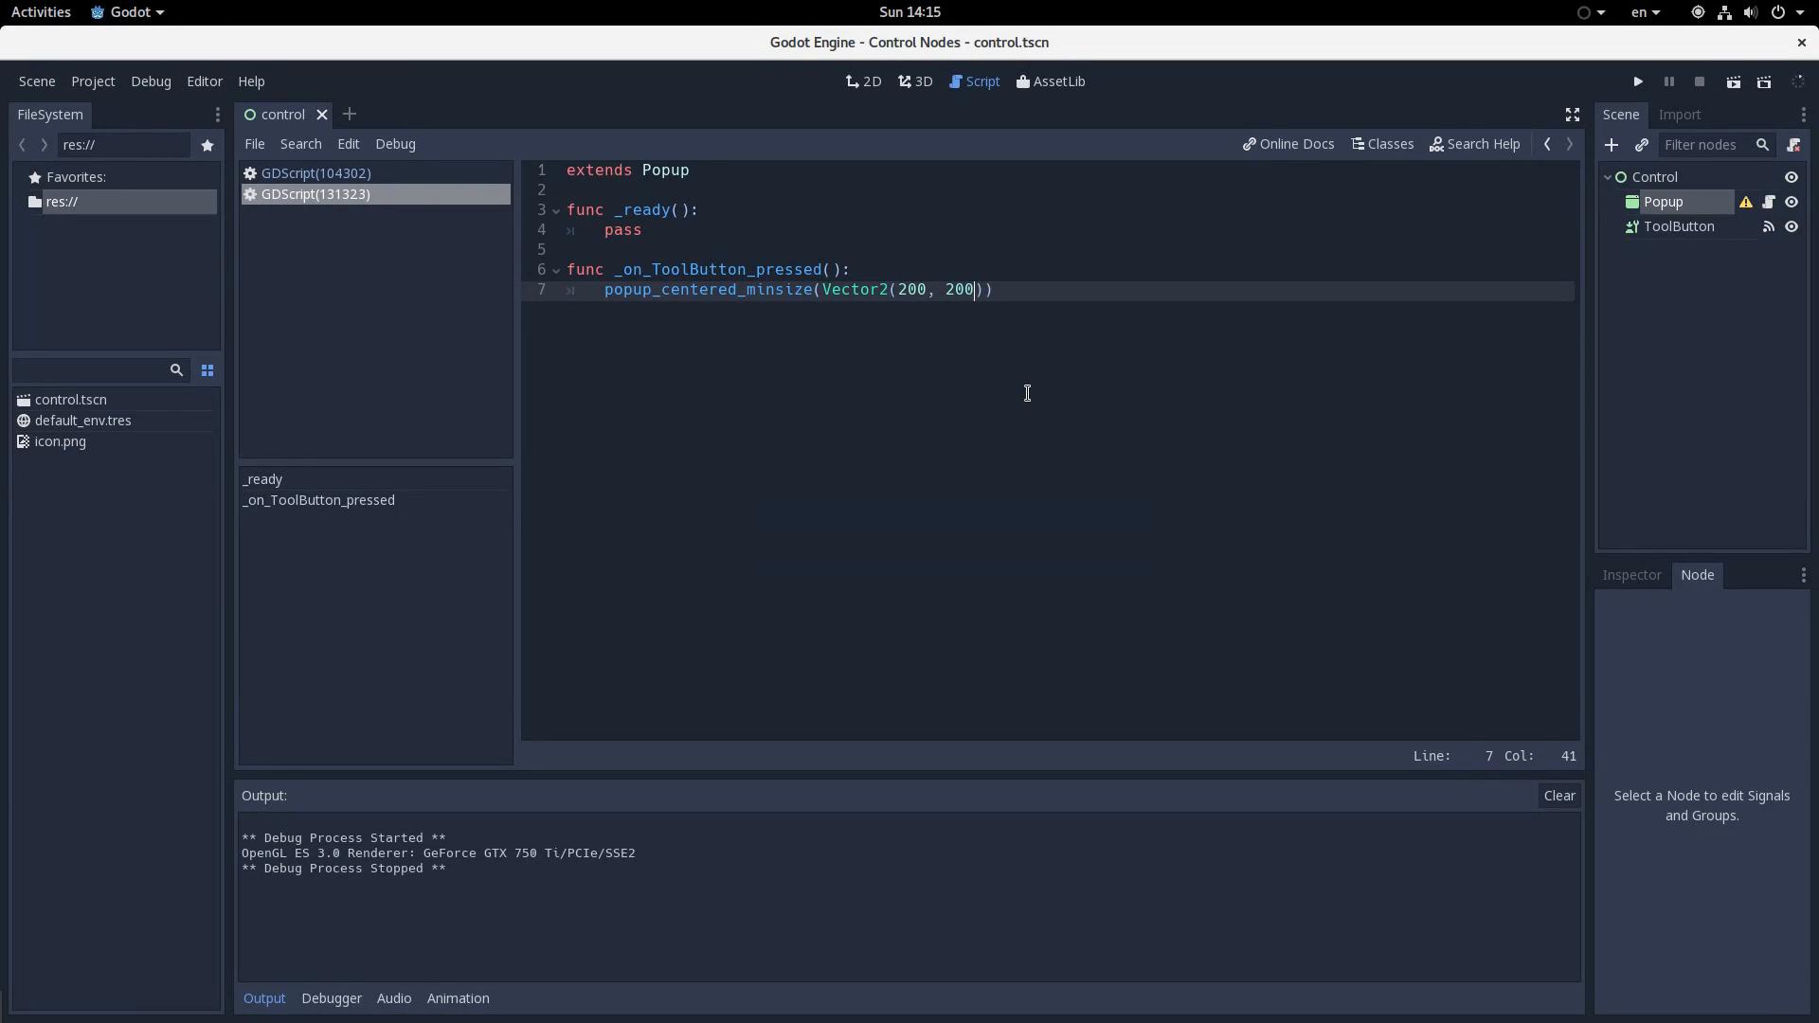
Run the scene, press Pop! to see the centered dialog, then stop
{"action": "left_click", "coordinate": [1637, 81]}
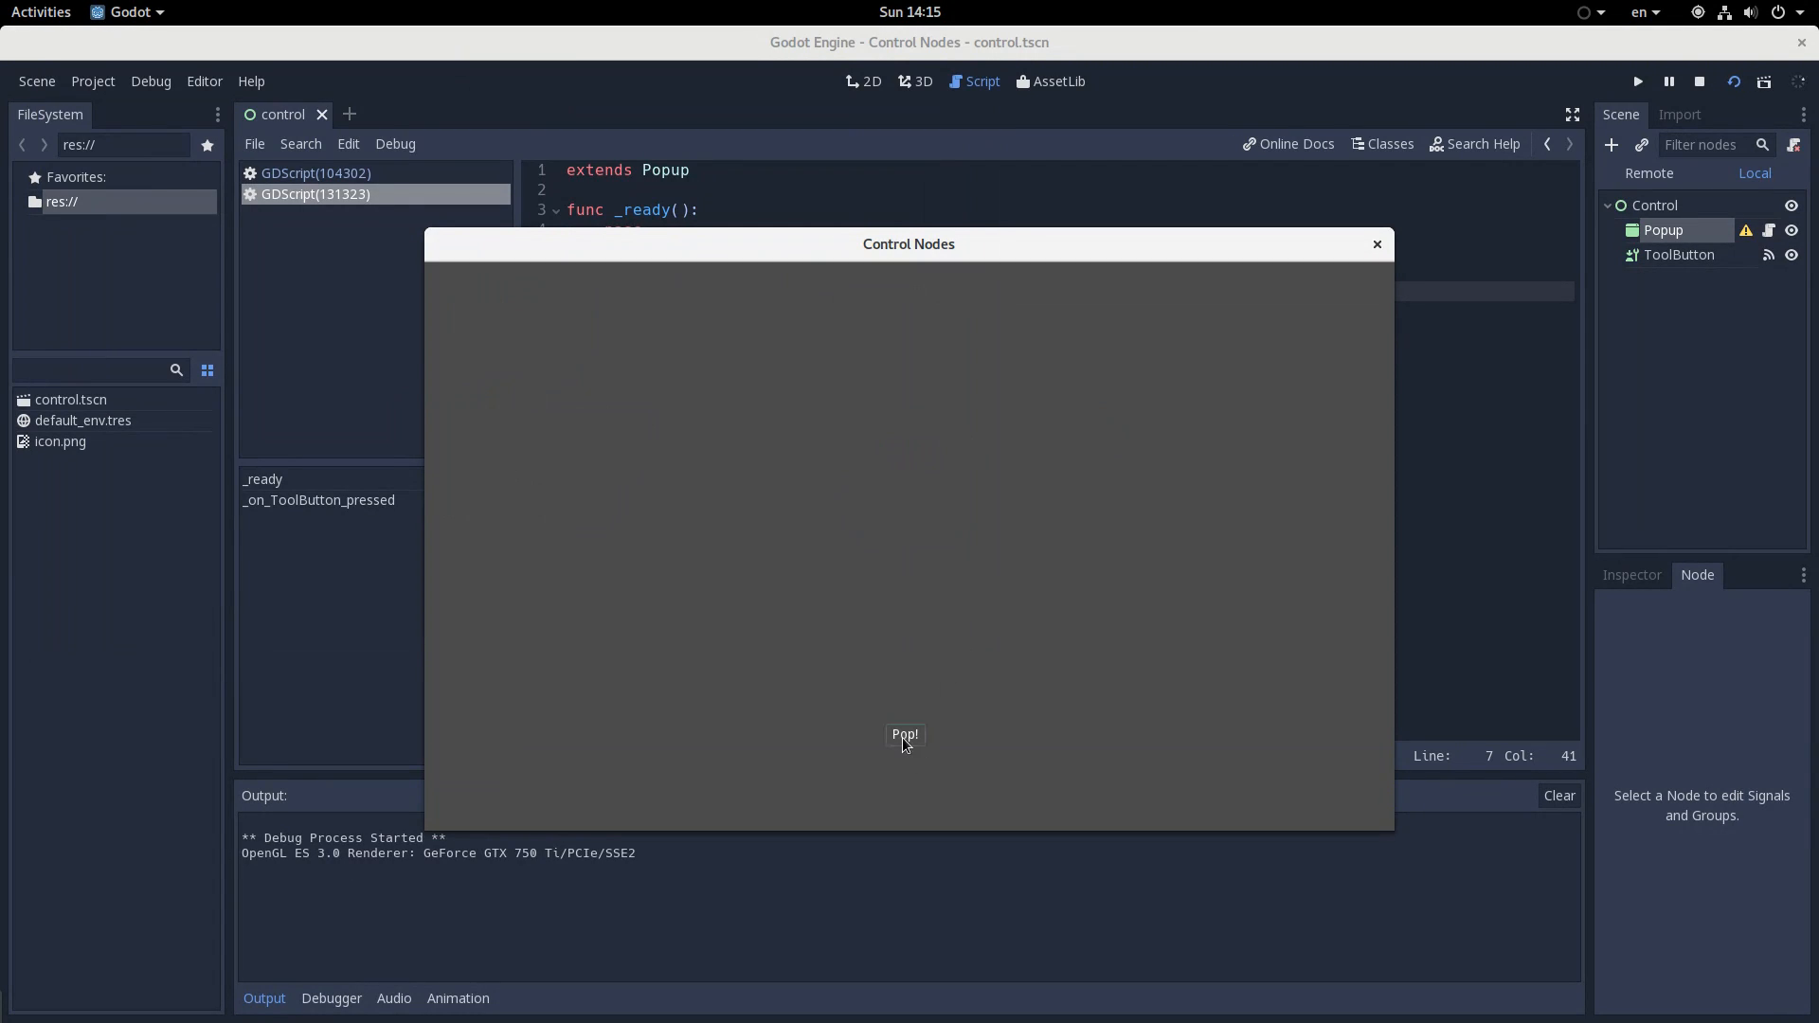
{"action": "left_click", "coordinate": [904, 735]}
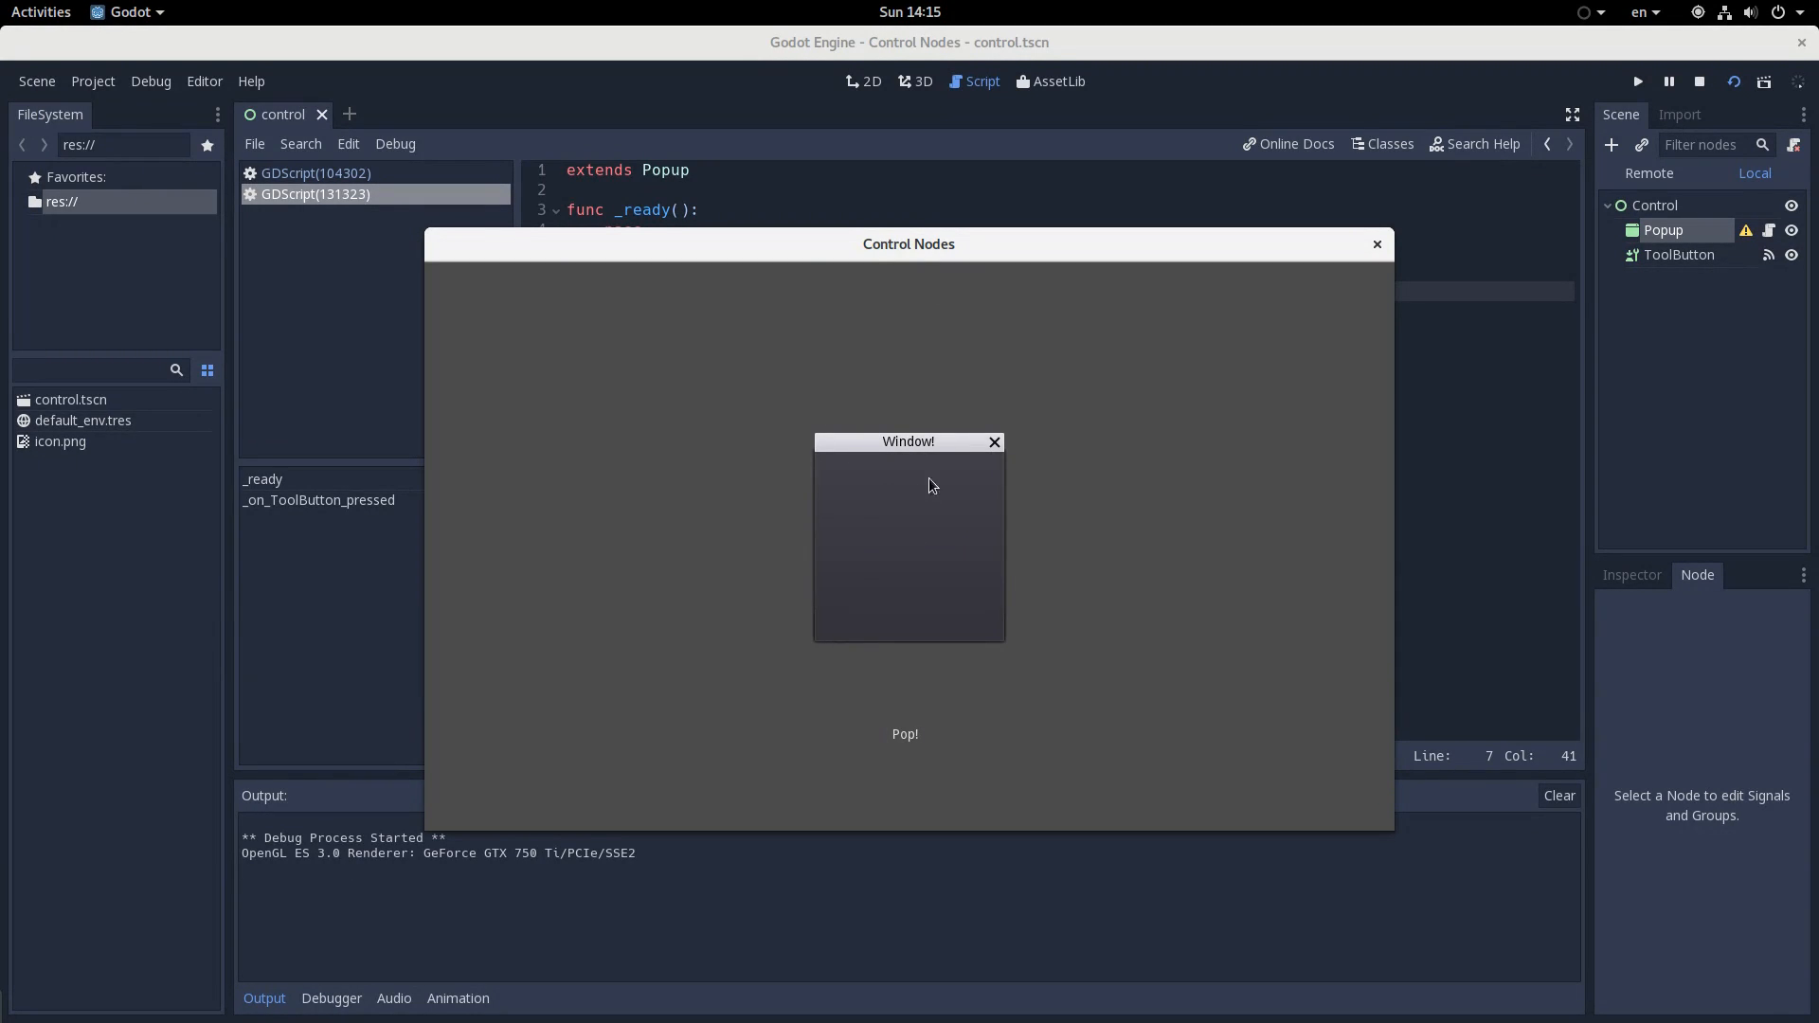
{"action": "mouse_move", "coordinate": [894, 608]}
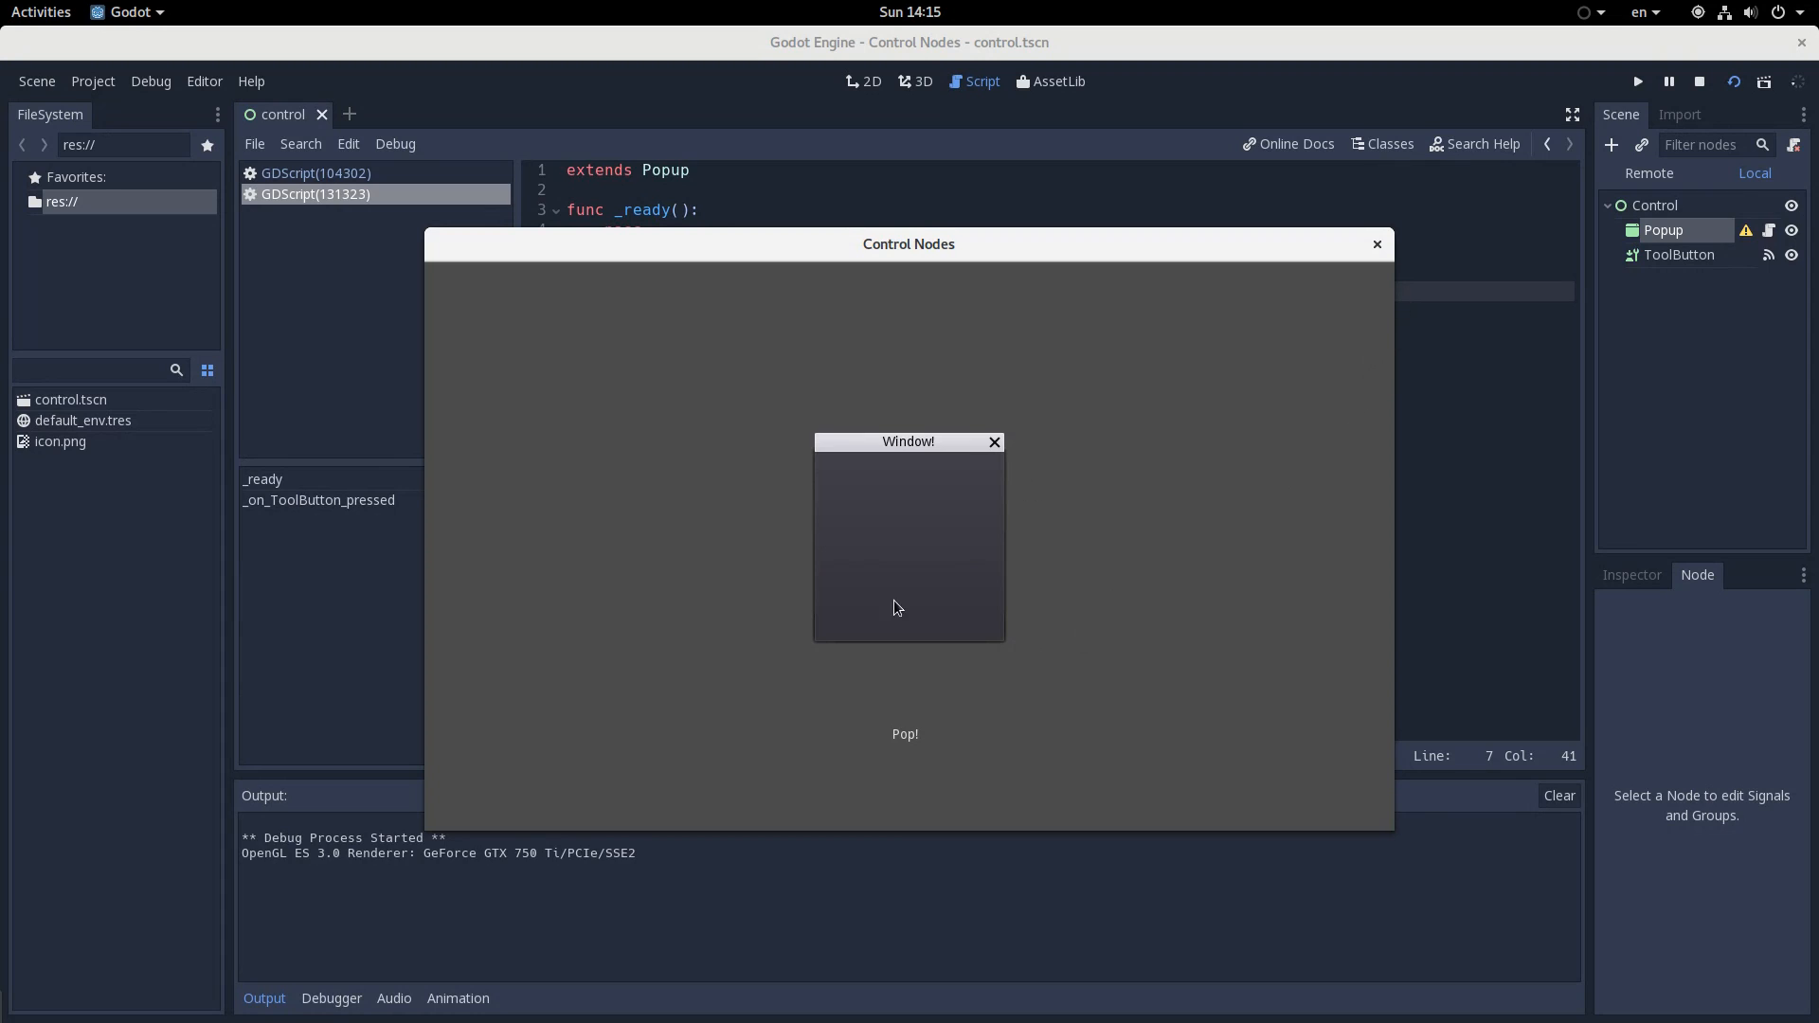
{"action": "mouse_move", "coordinate": [1135, 752]}
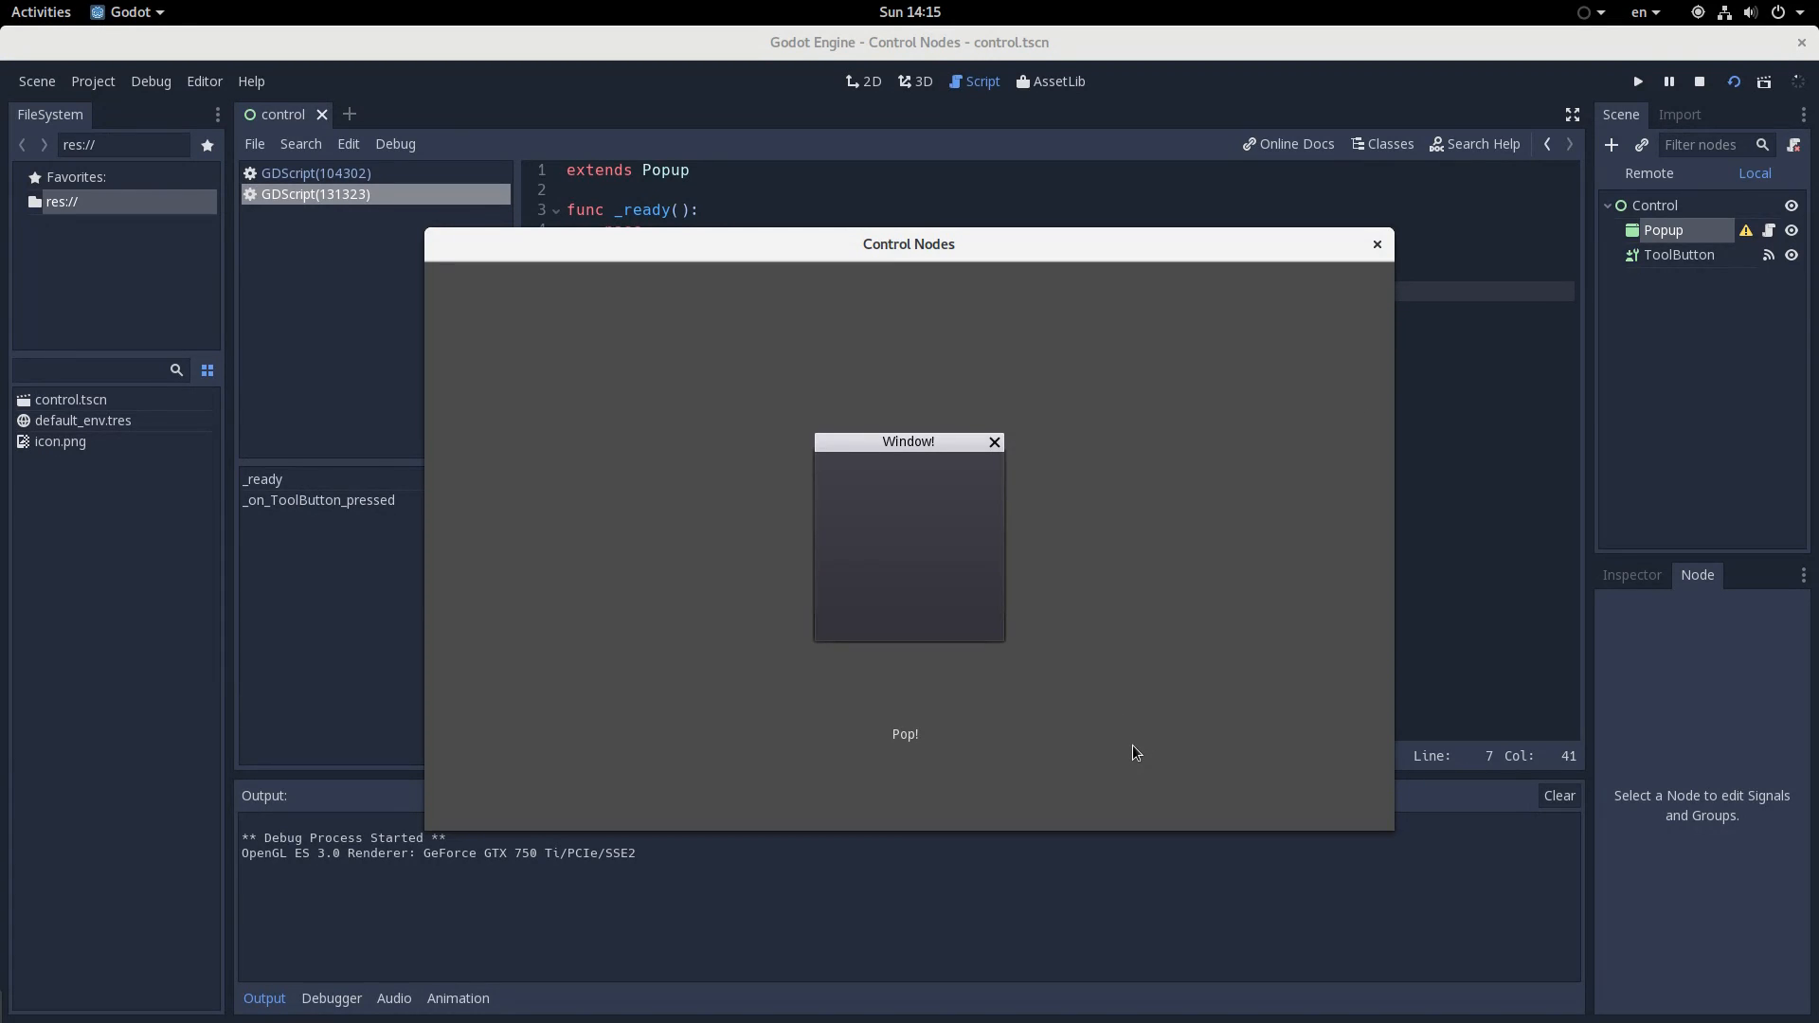
{"action": "left_click", "coordinate": [1699, 81]}
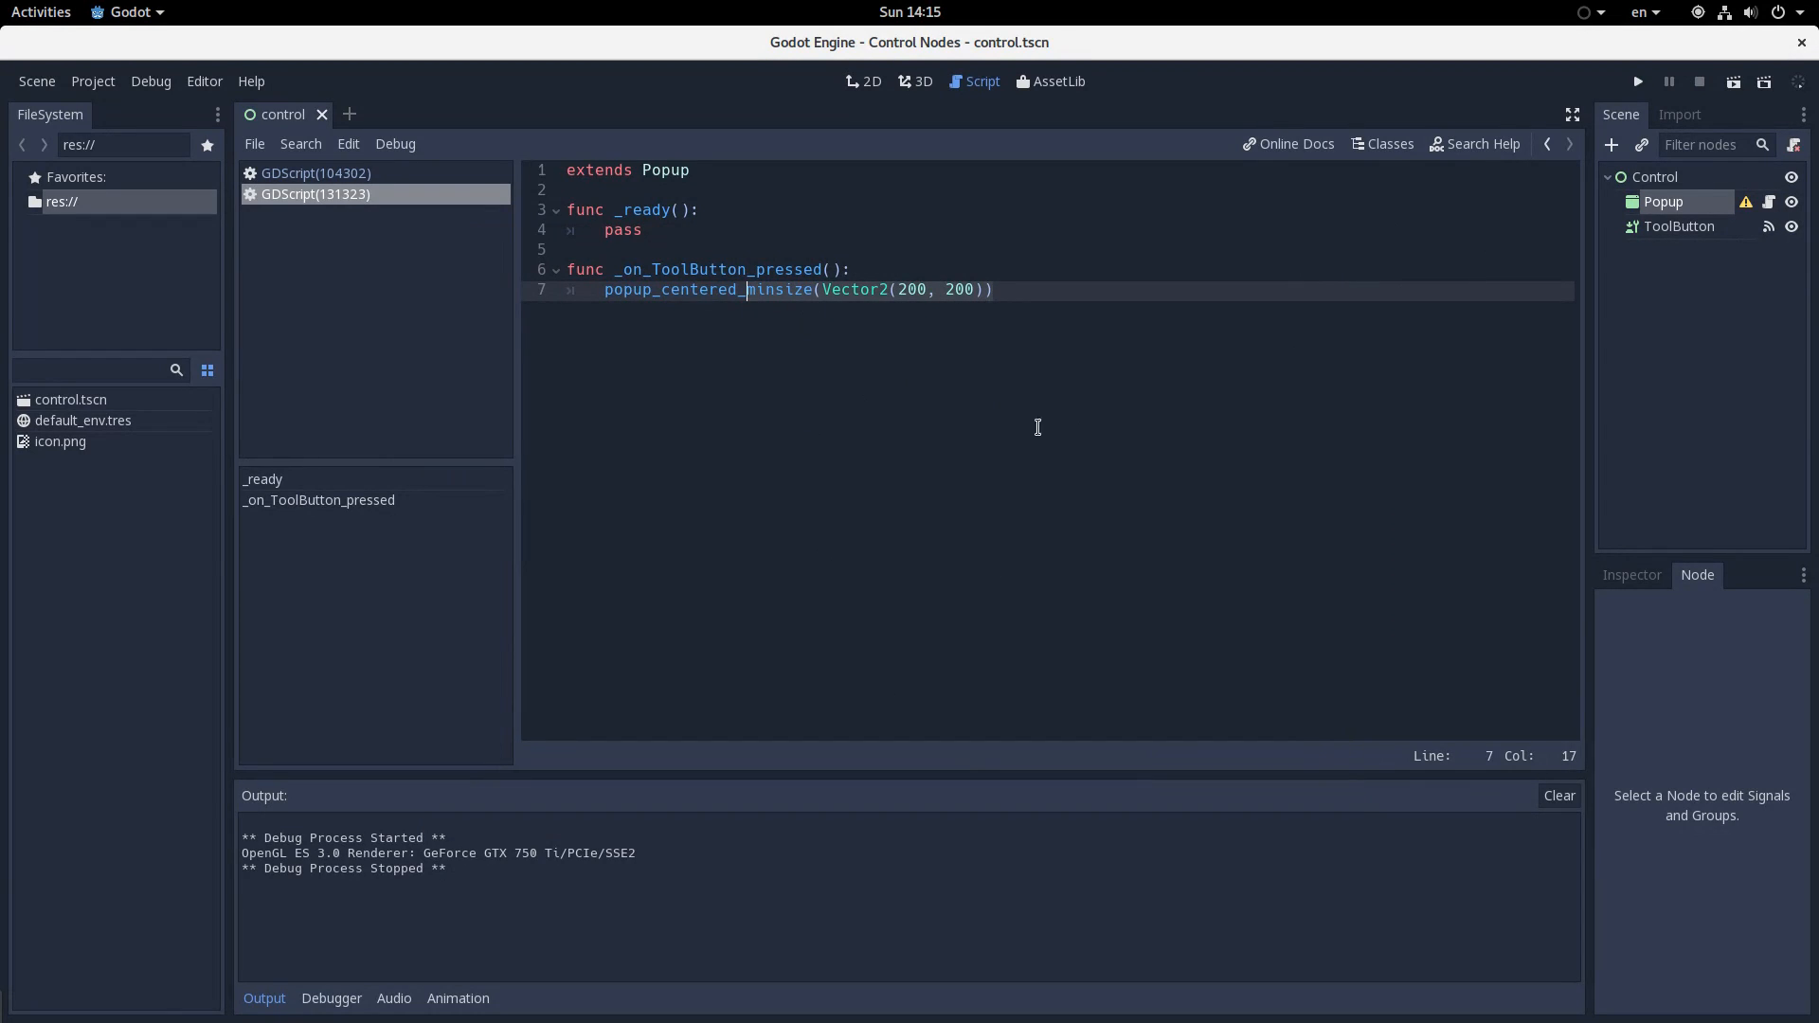
Change the handler call to popup_centered_ratio(0.5) and run the scene
{"action": "type", "text": "popup_centered_ratio"}
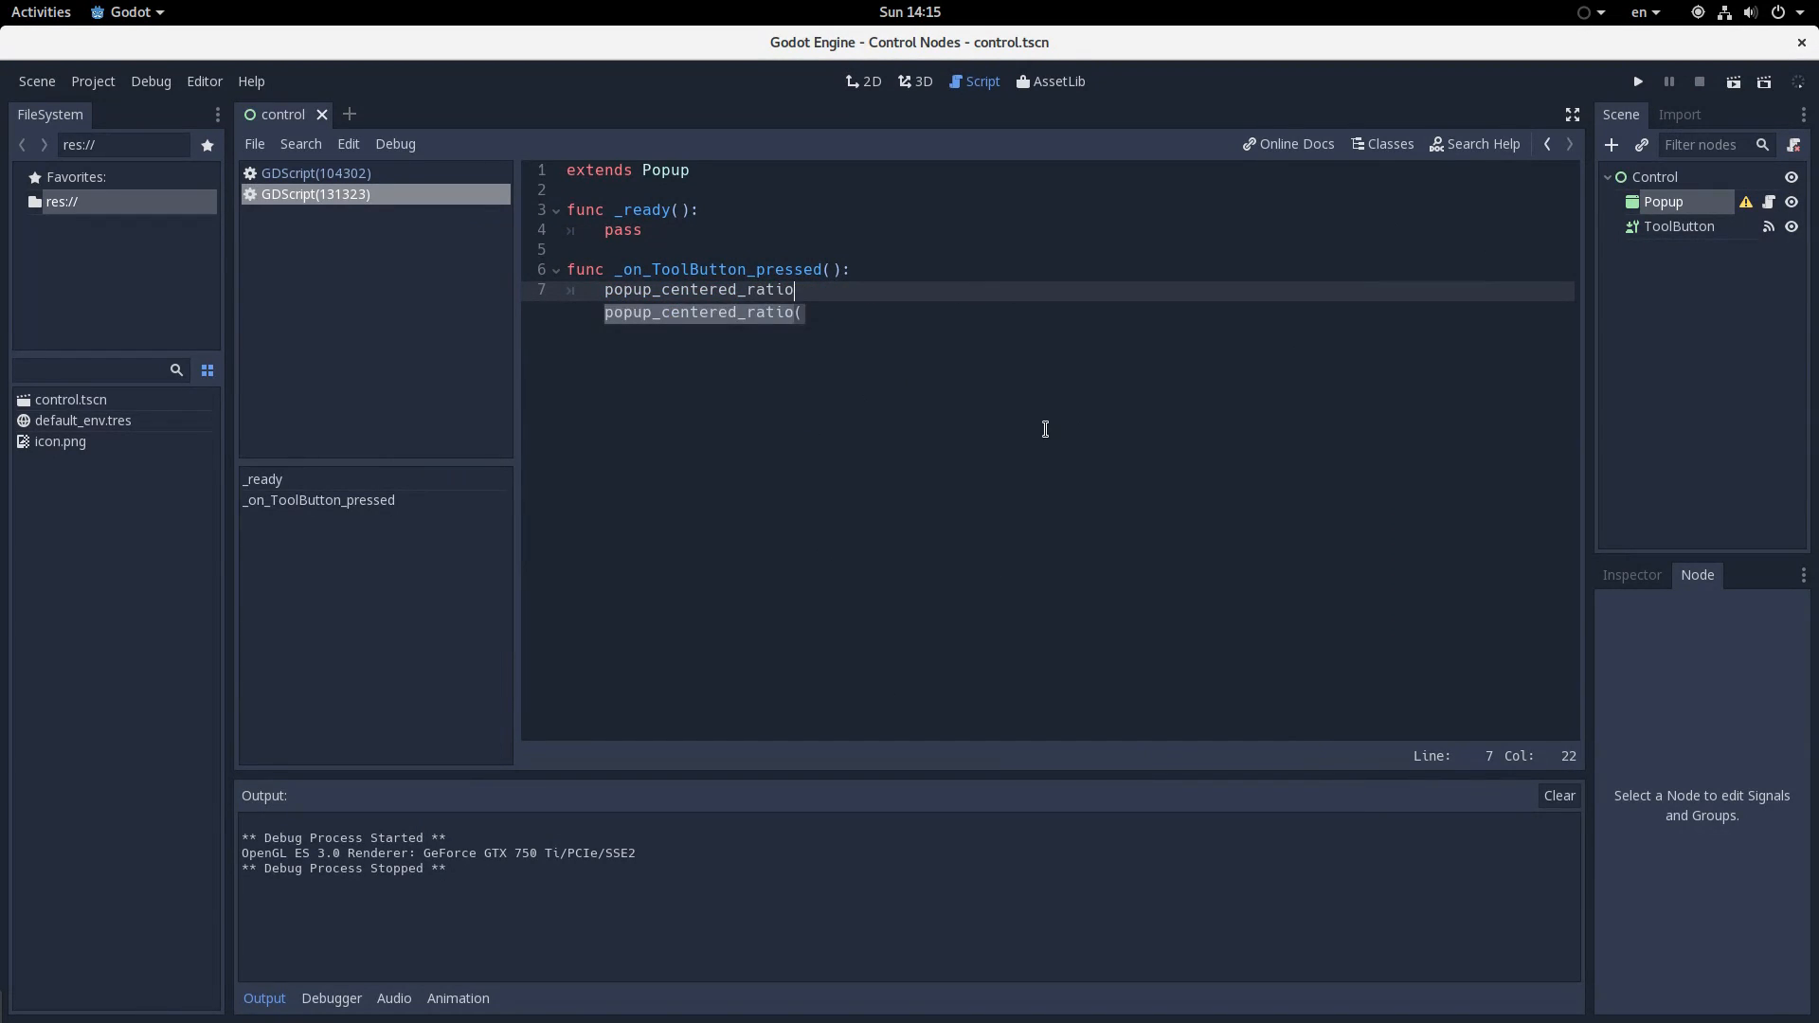
{"action": "type", "text": "("}
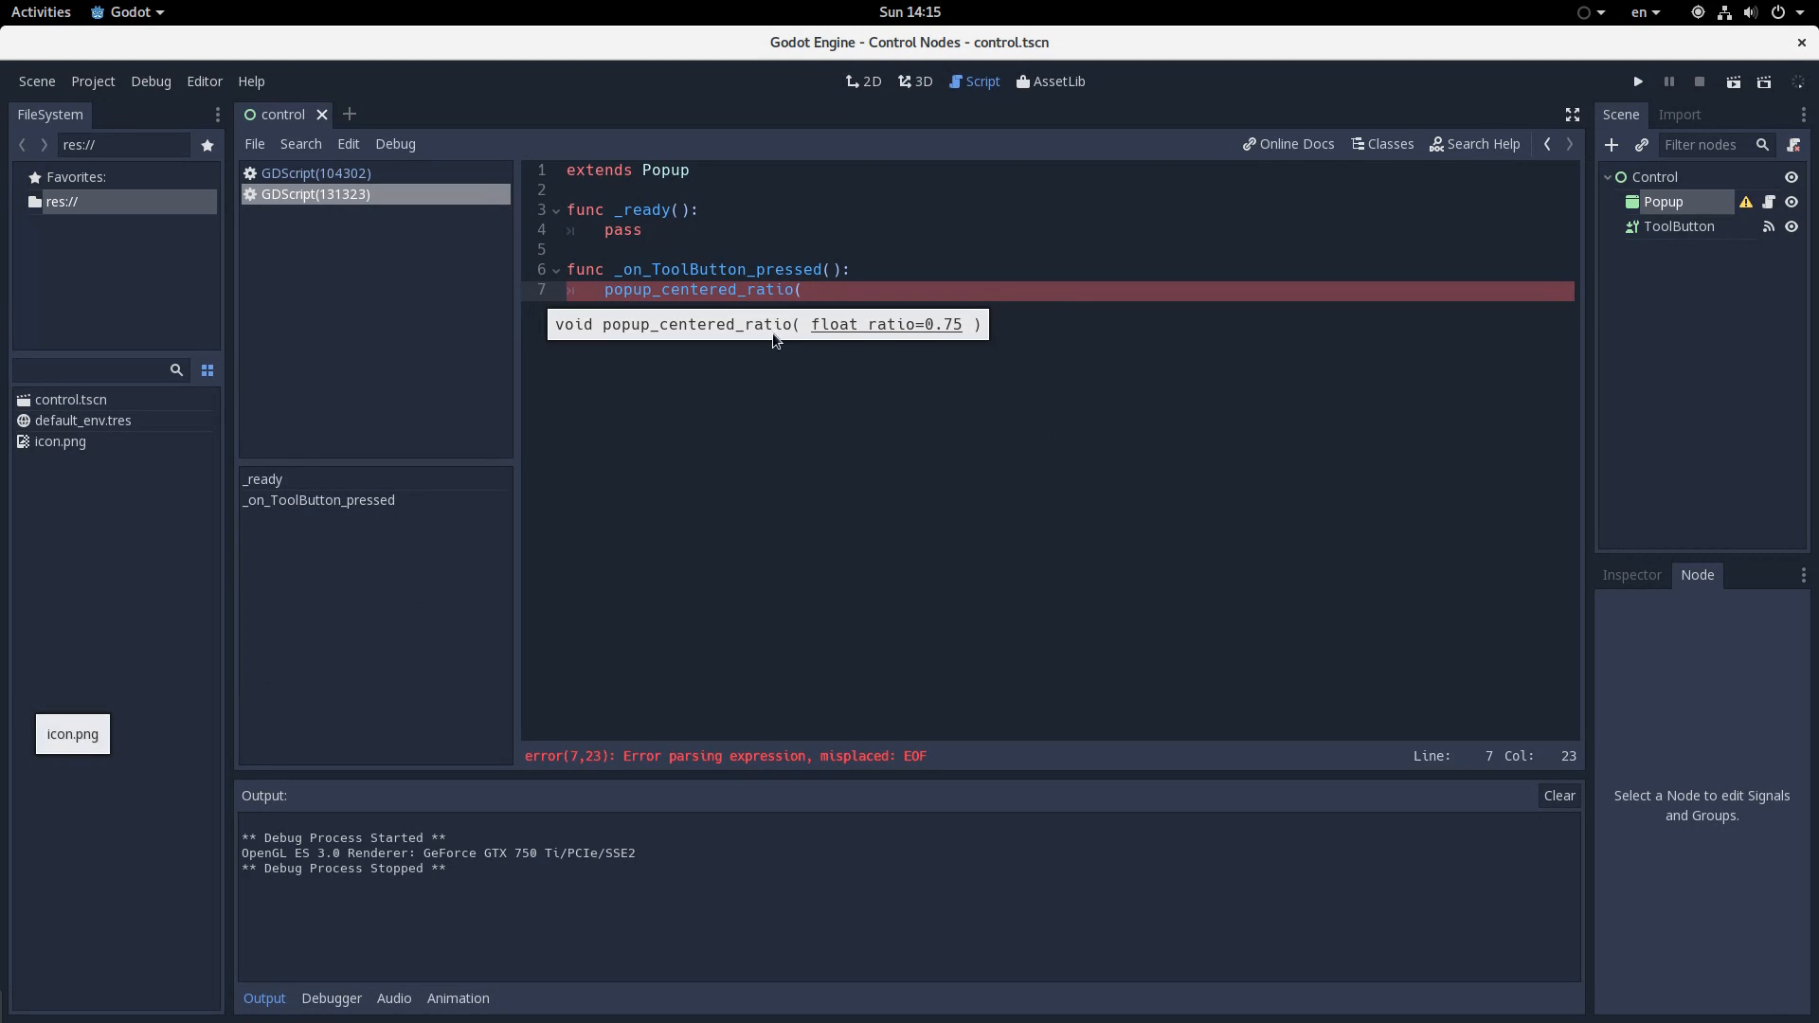
{"action": "type", "text": "0.5)"}
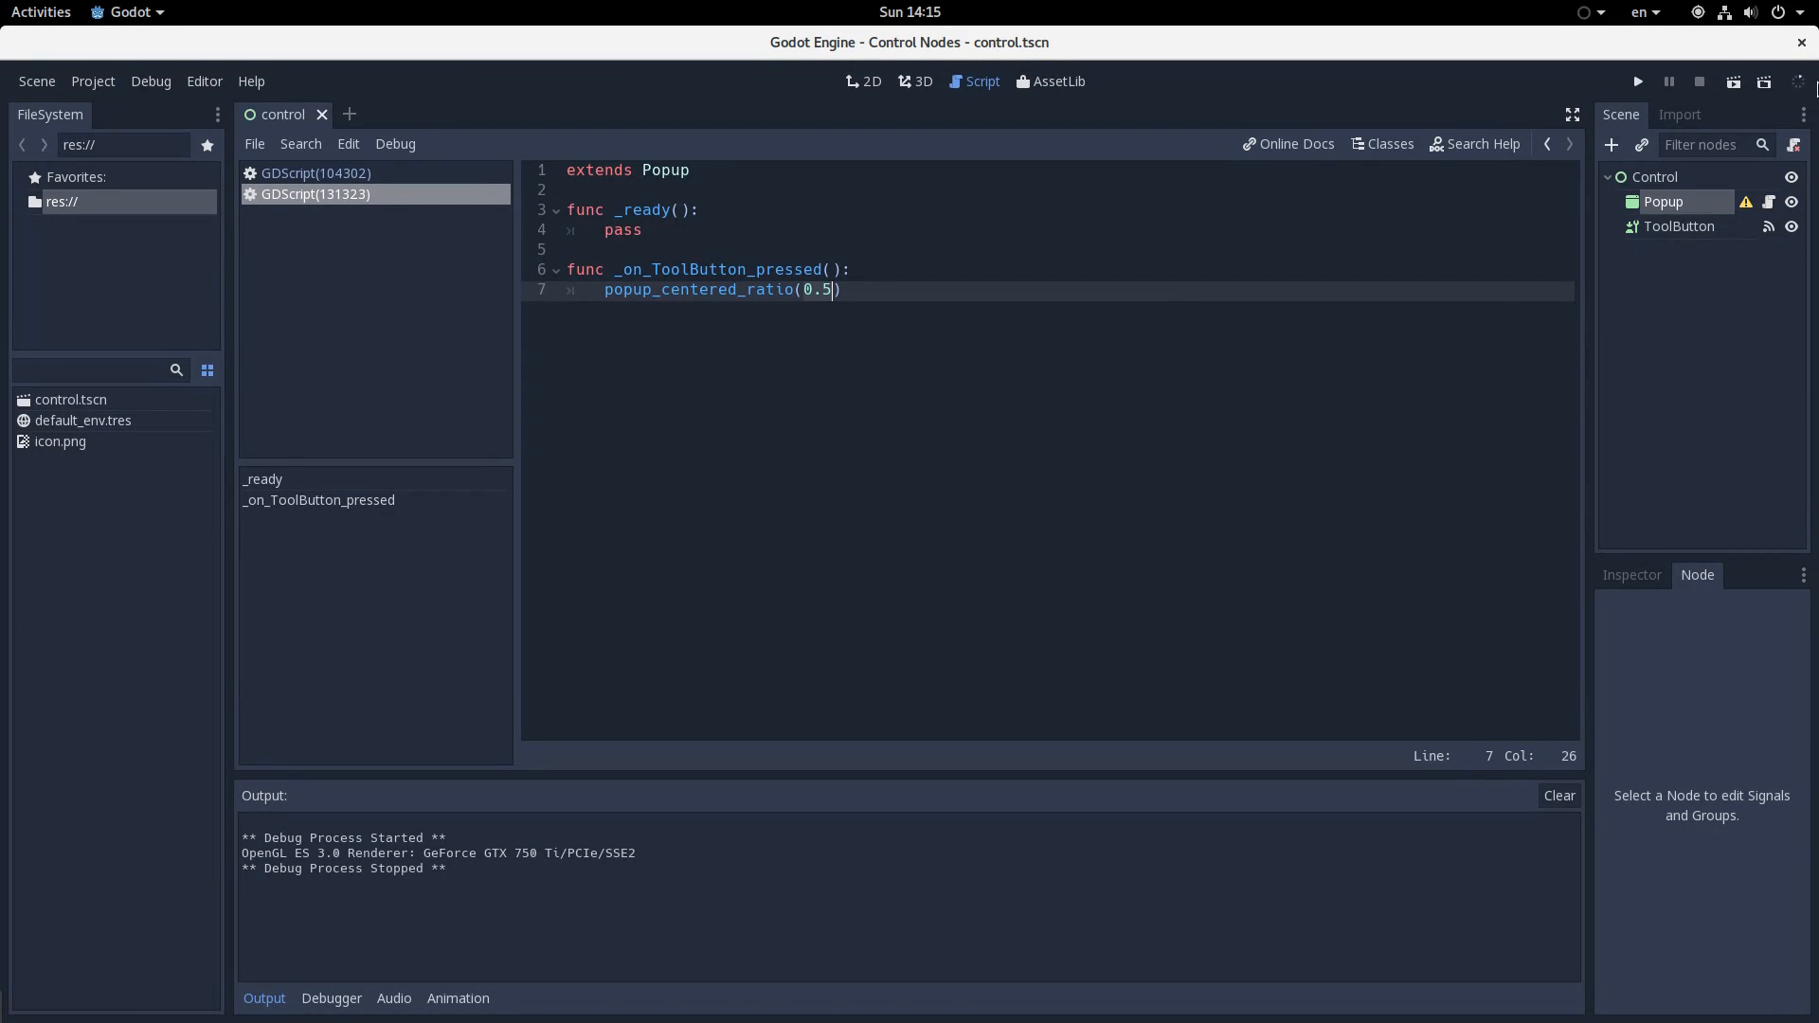
{"action": "left_click", "coordinate": [1637, 82]}
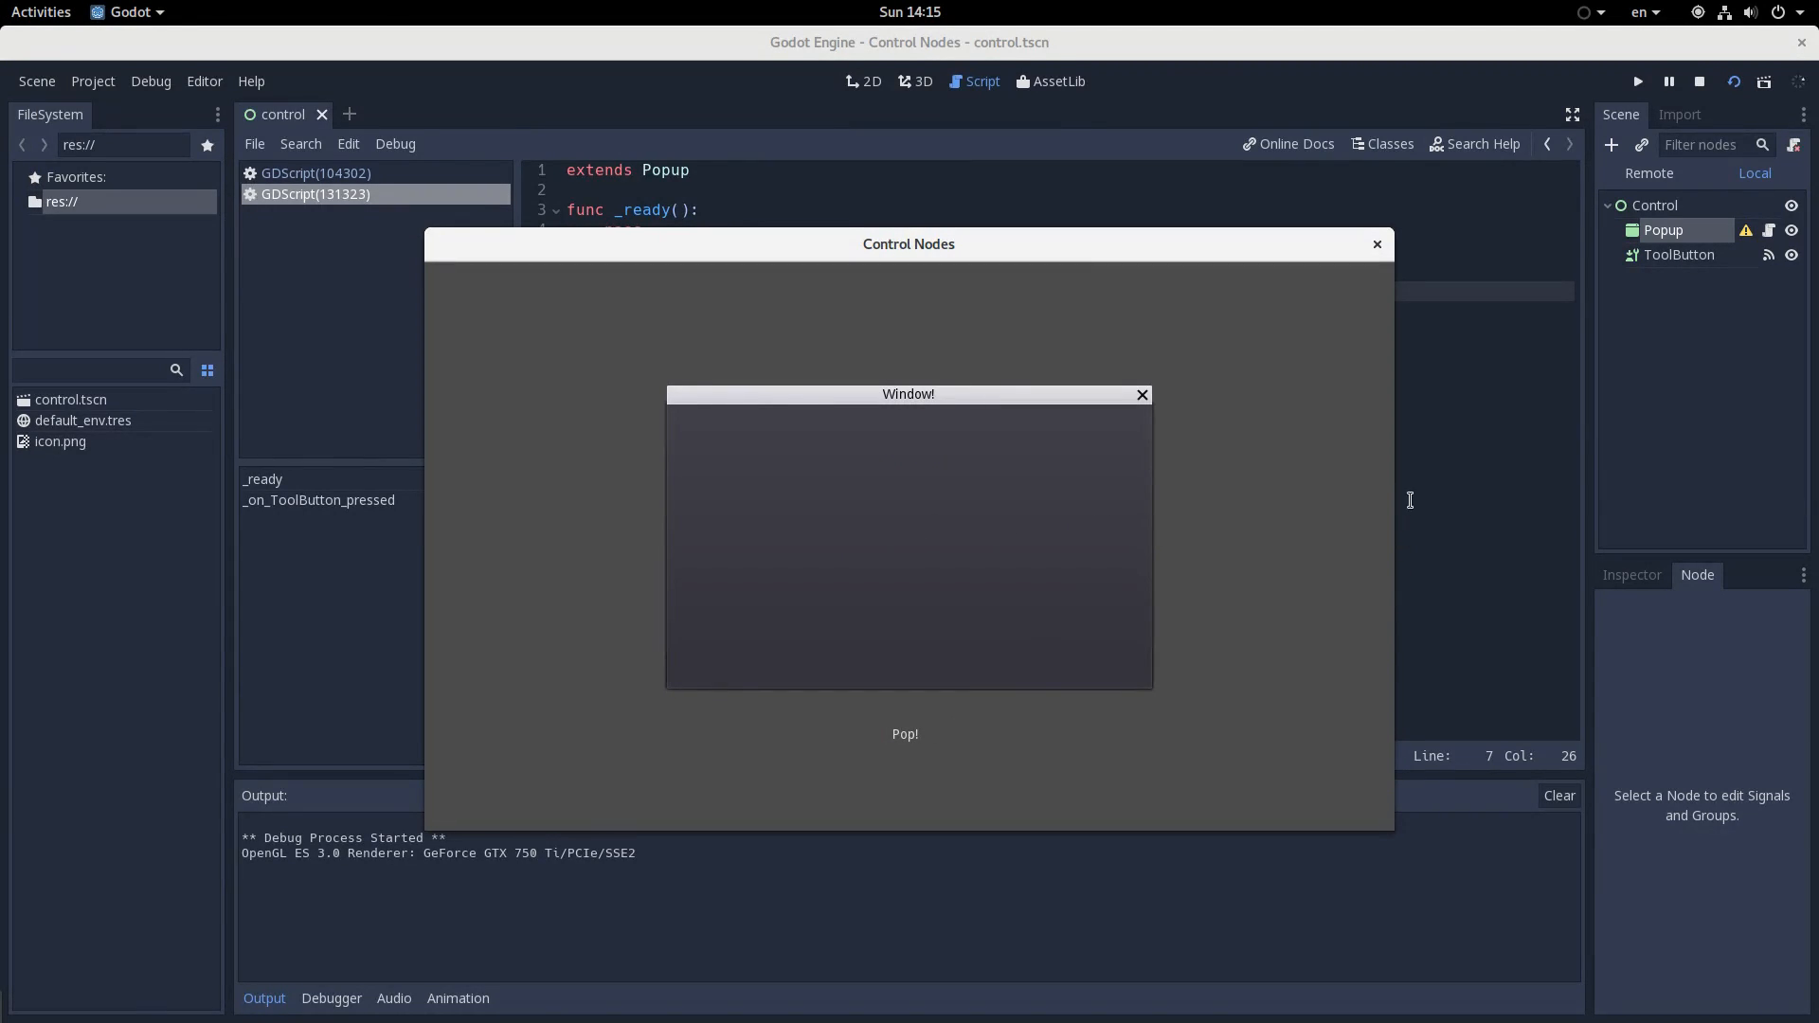
{"action": "mouse_move", "coordinate": [1152, 543]}
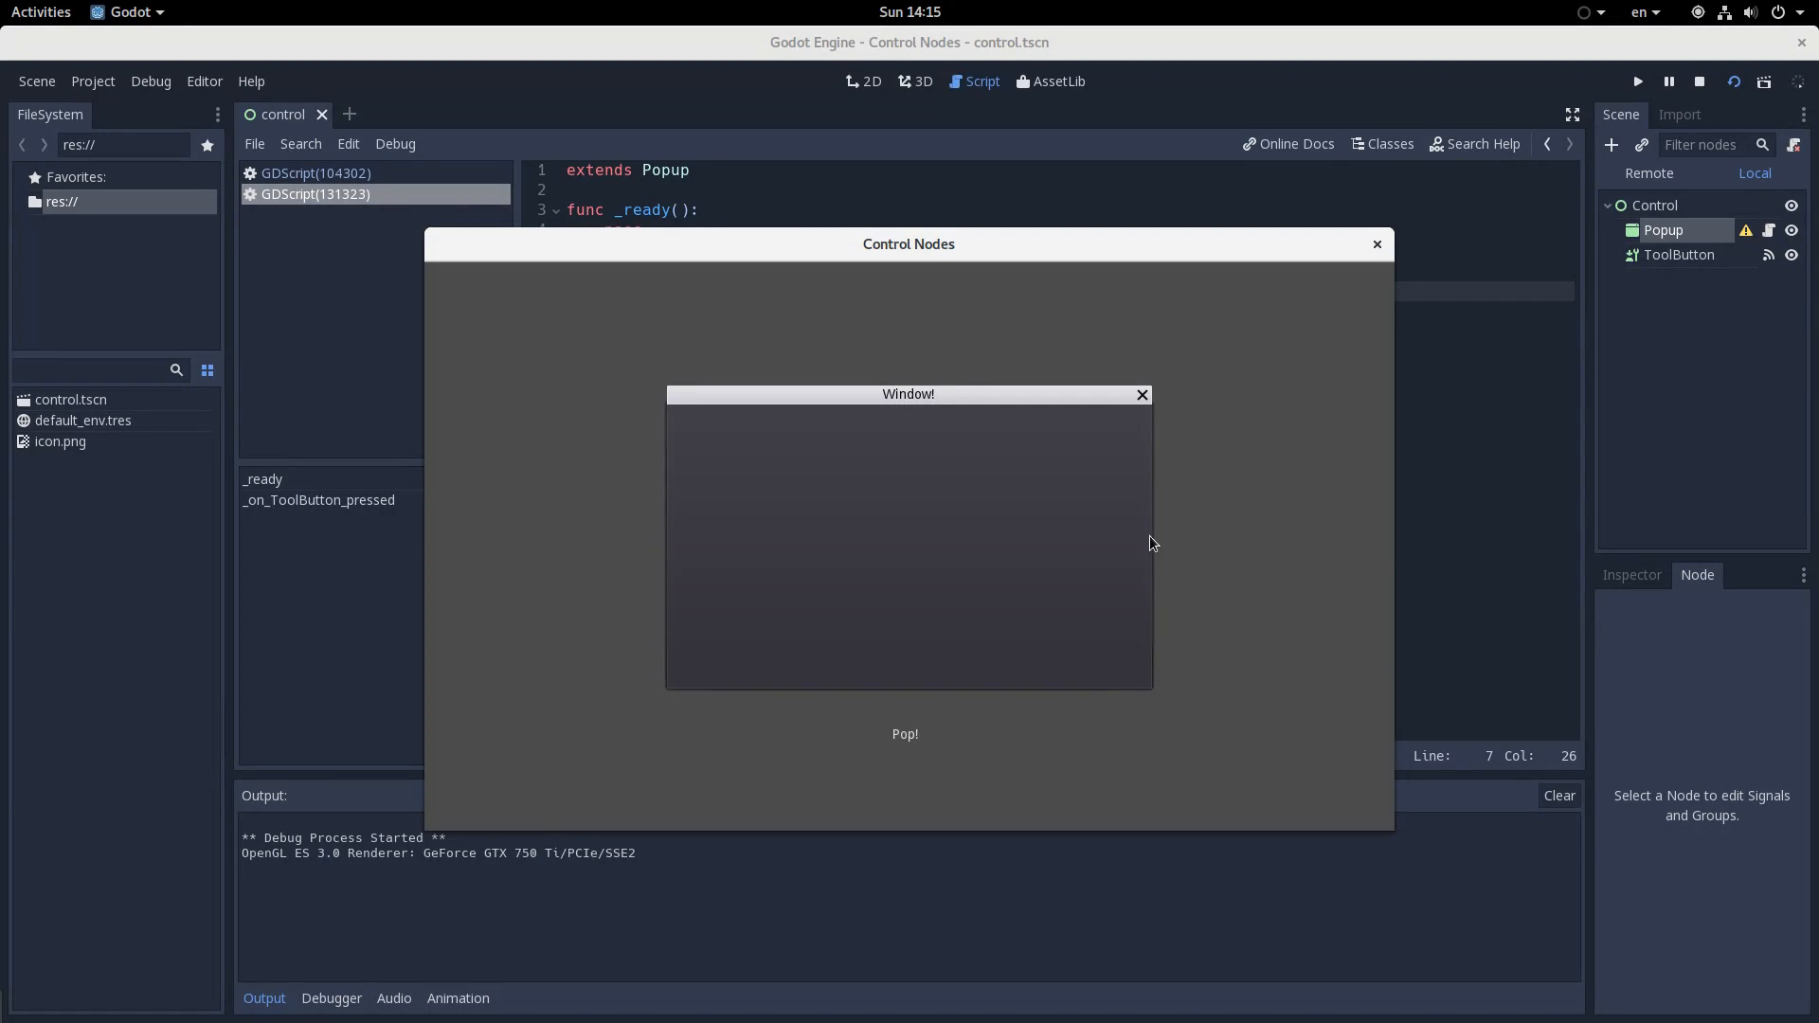
{"action": "mouse_move", "coordinate": [907, 572]}
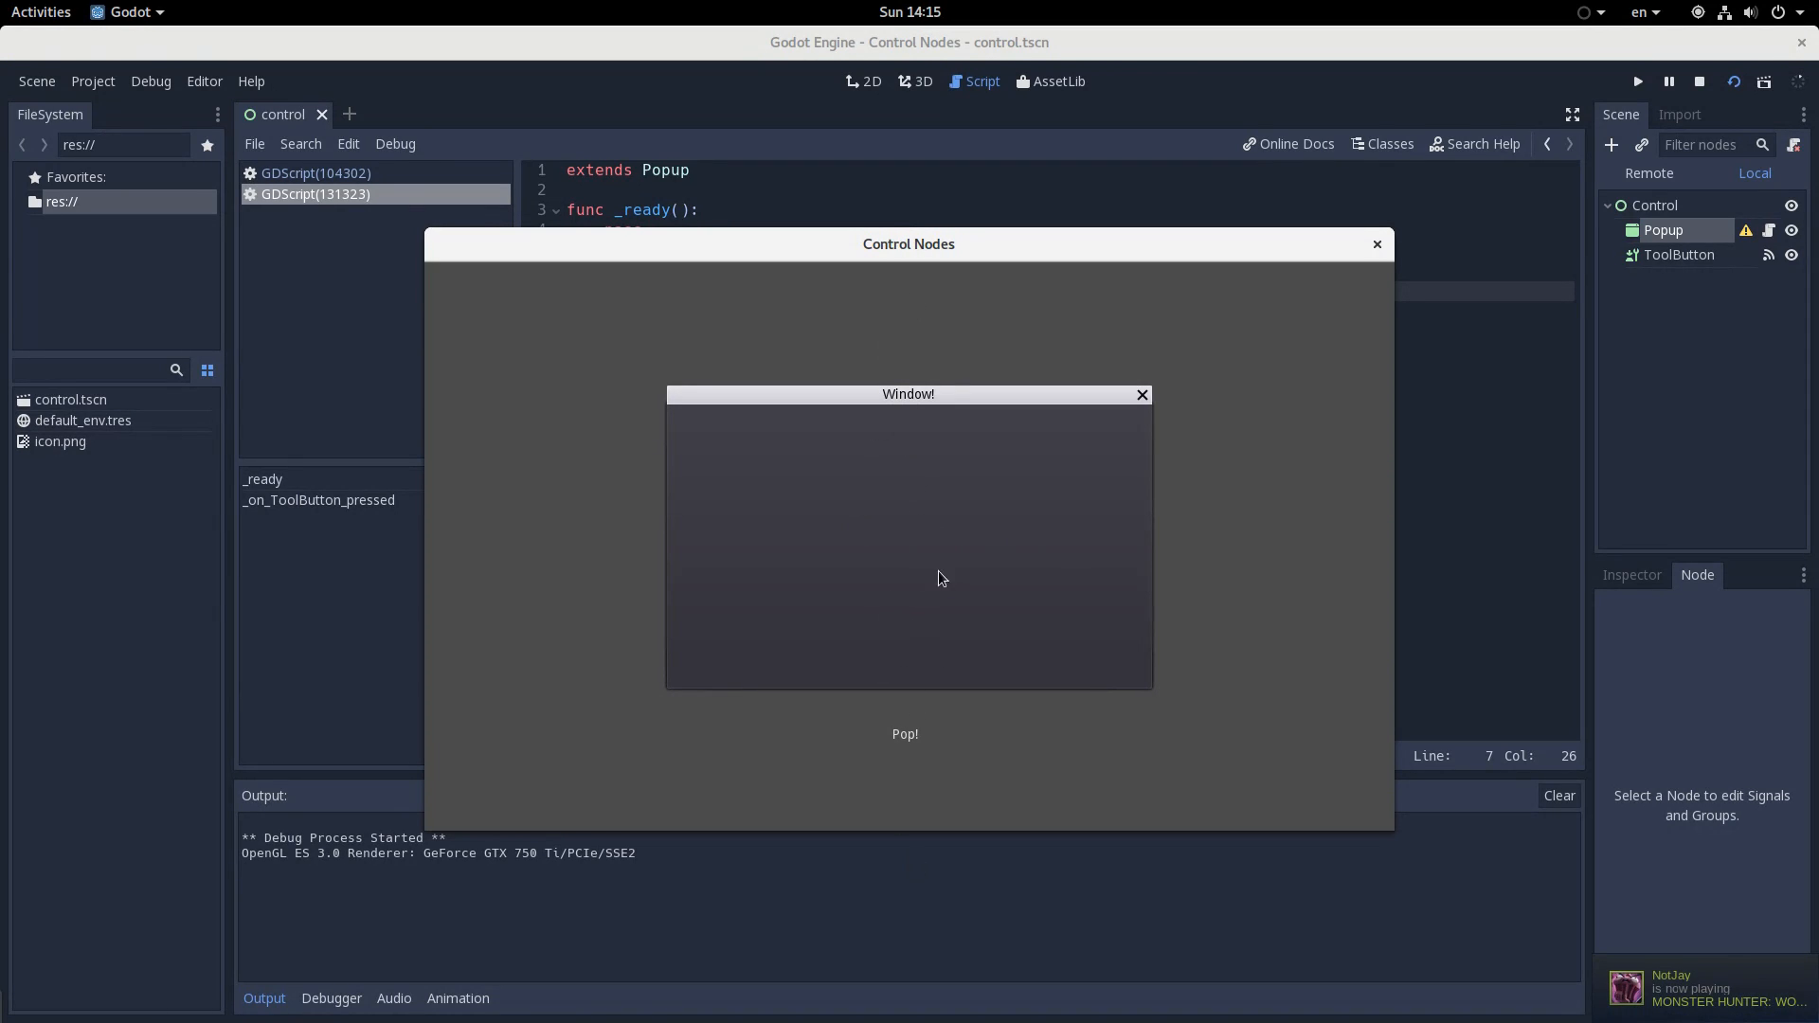
{"action": "mouse_move", "coordinate": [817, 713]}
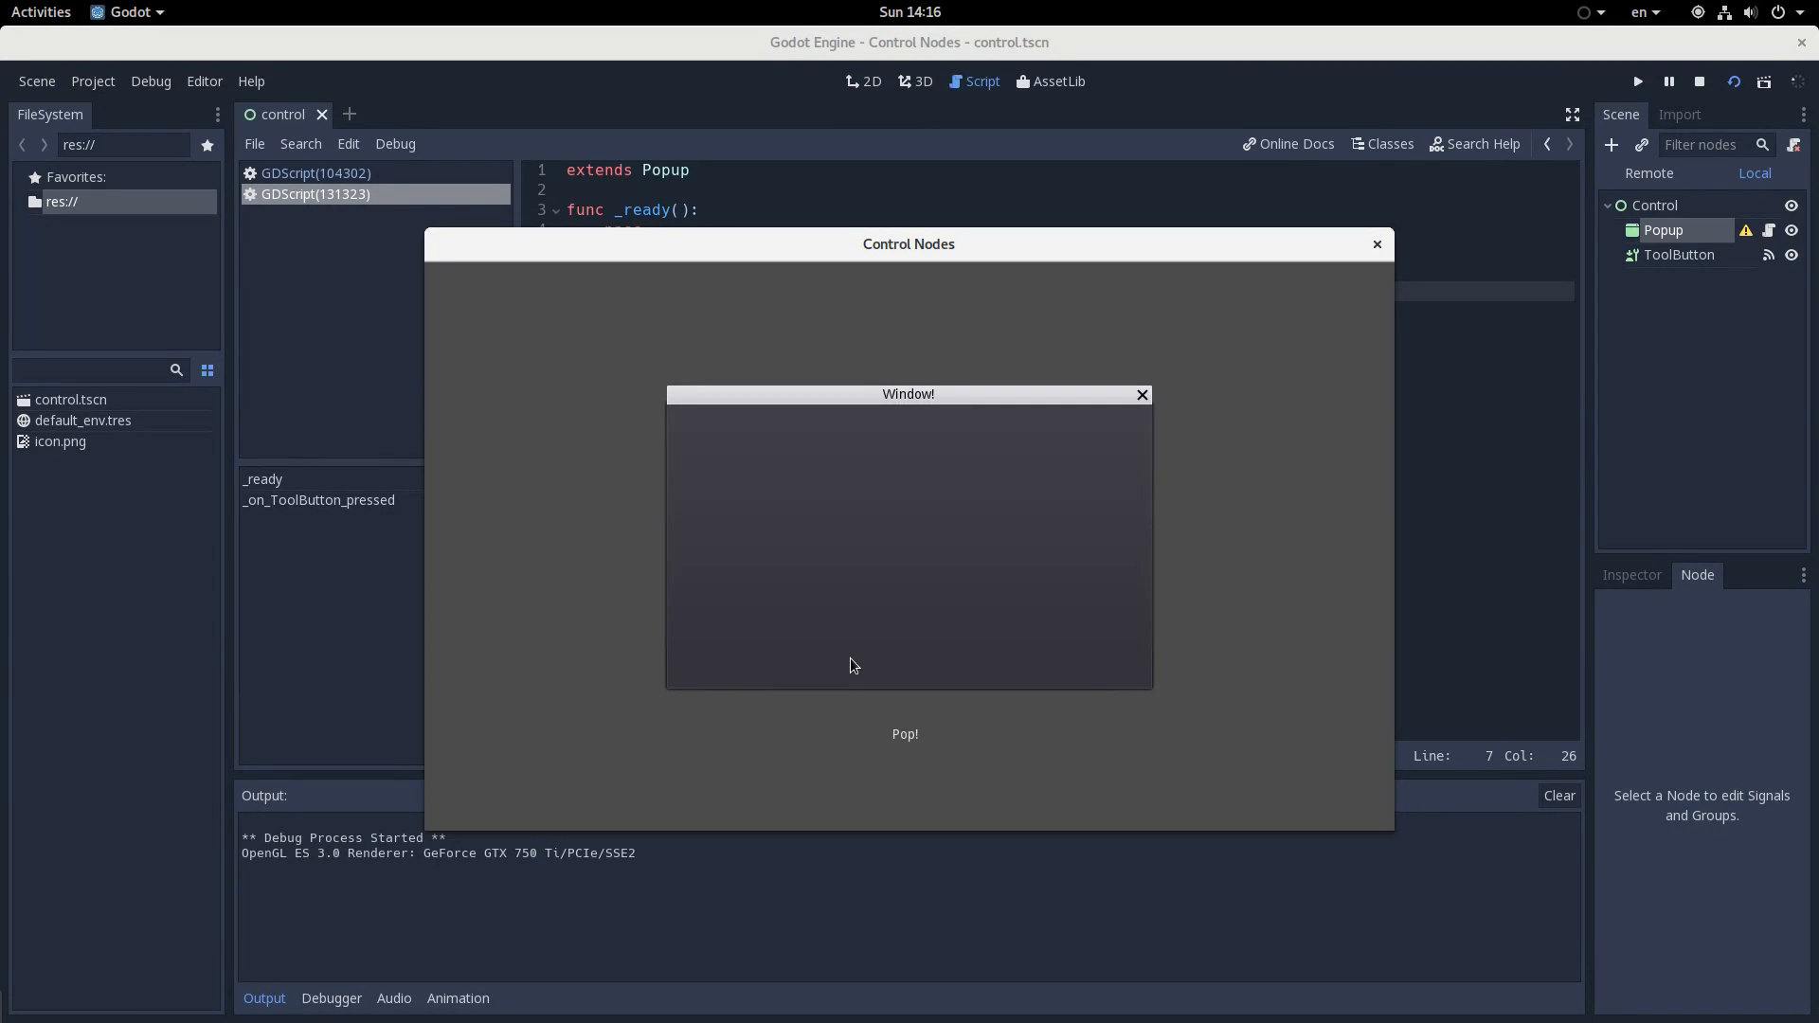
{"action": "mouse_move", "coordinate": [1353, 303]}
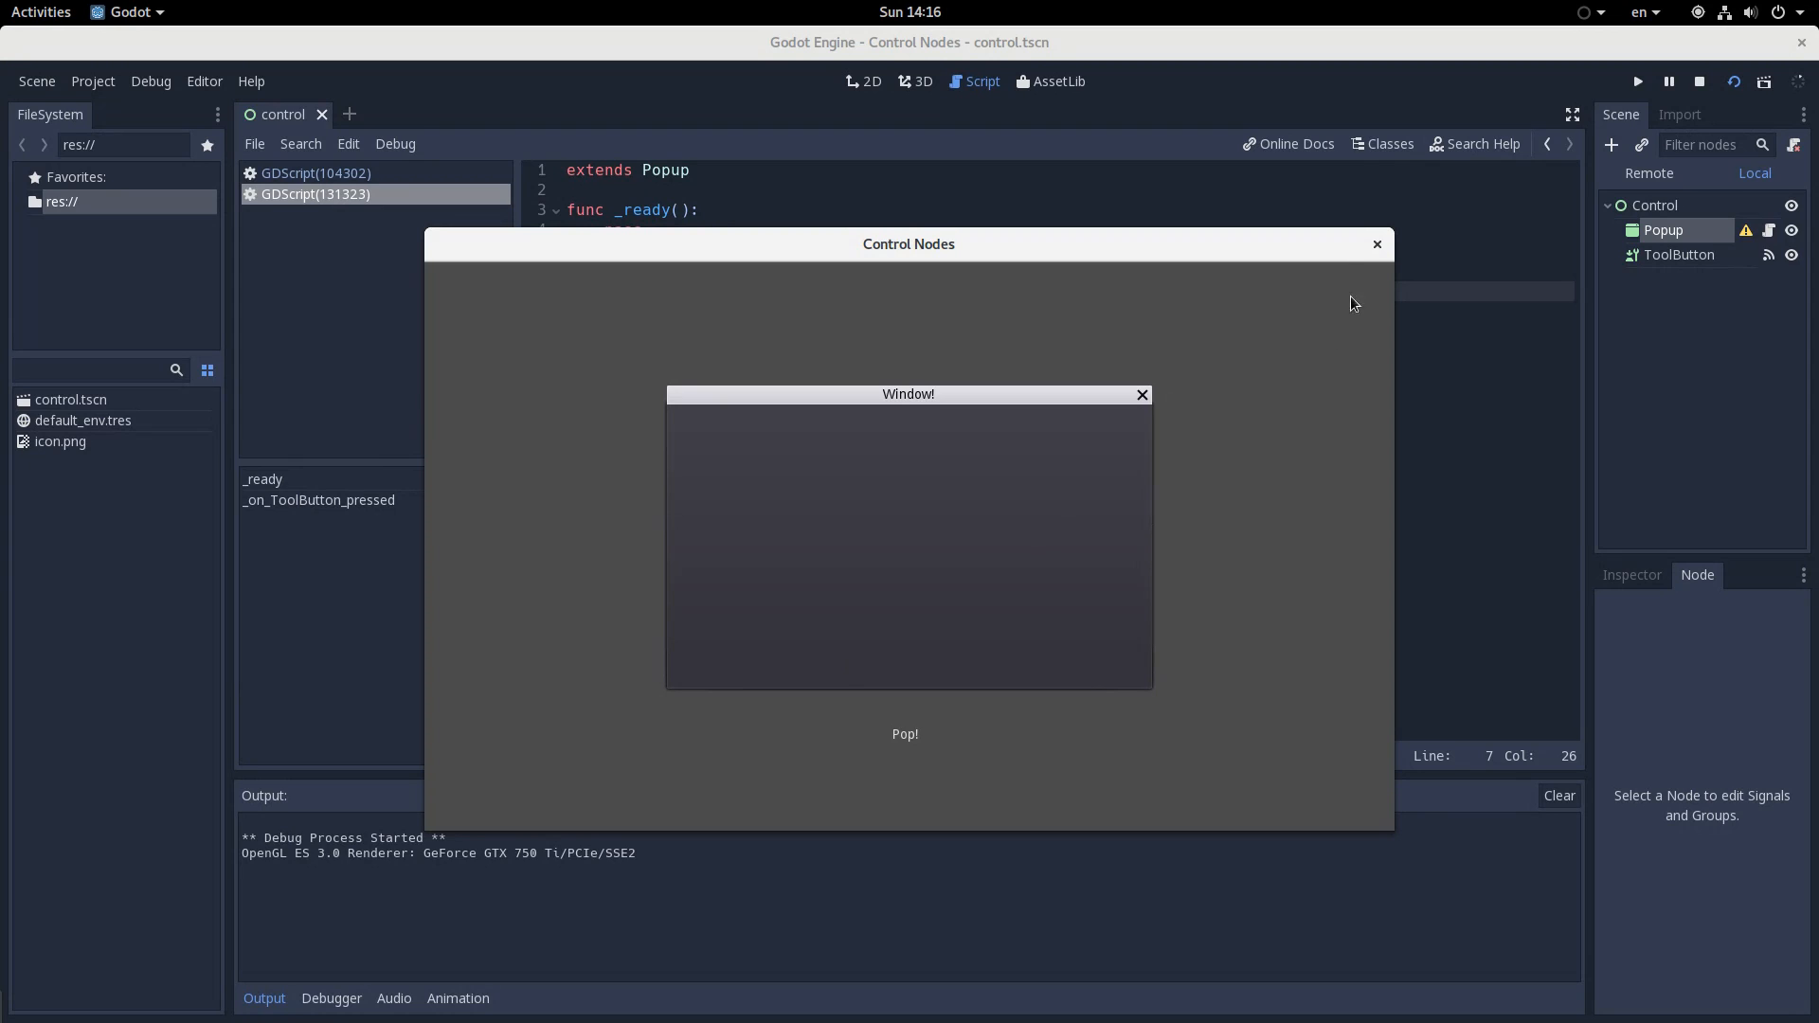
Close the game and change the Popup node's type to AcceptDialog
{"action": "left_click", "coordinate": [1699, 82]}
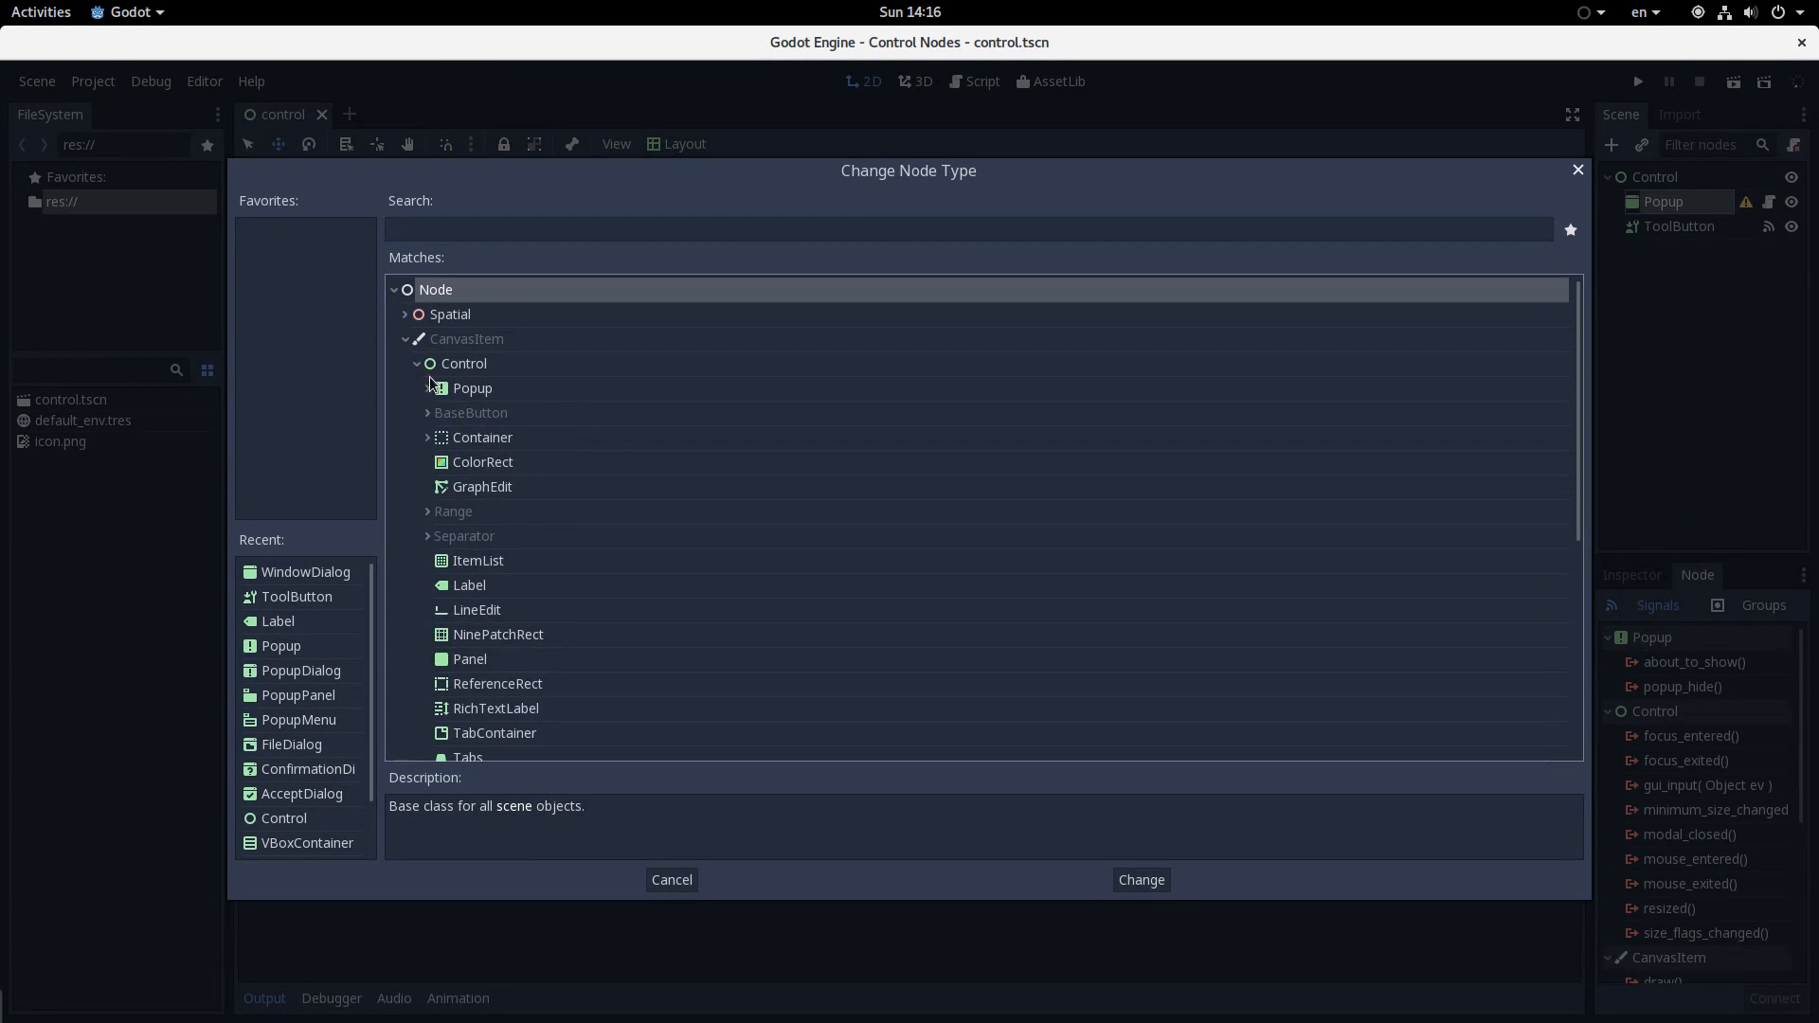
{"action": "left_click", "coordinate": [417, 389]}
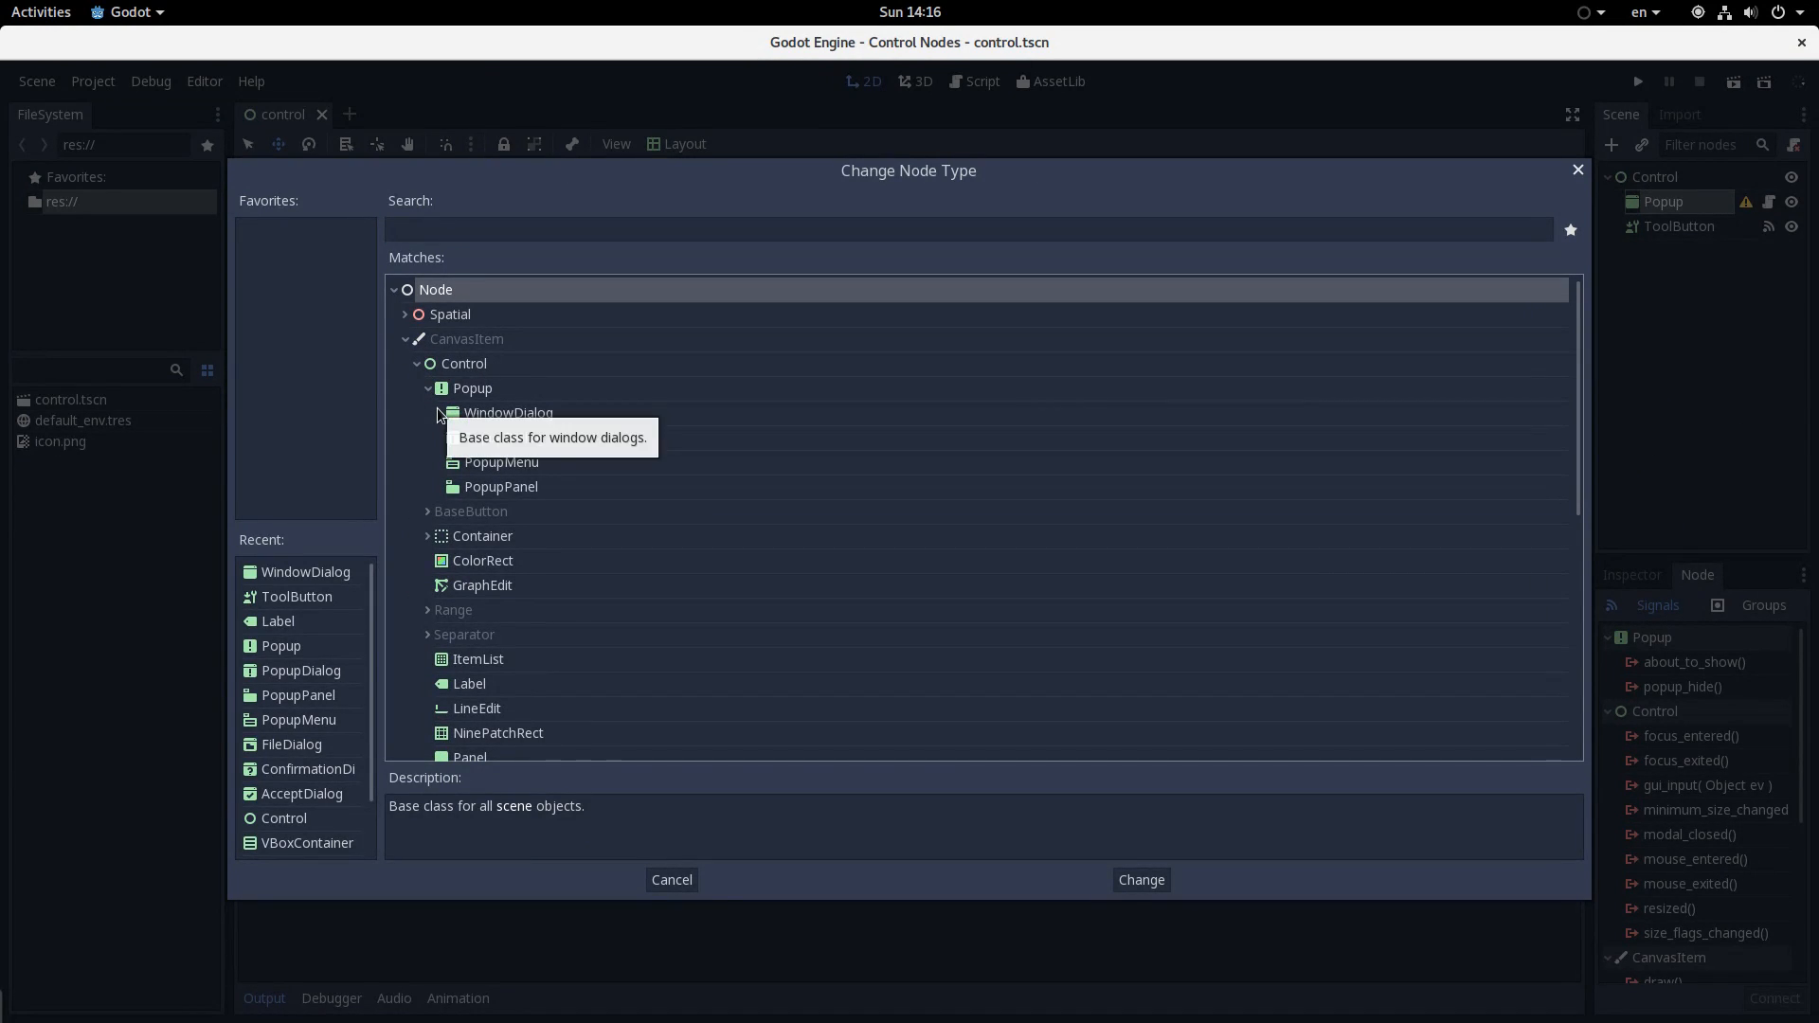
{"action": "left_click", "coordinate": [1139, 879]}
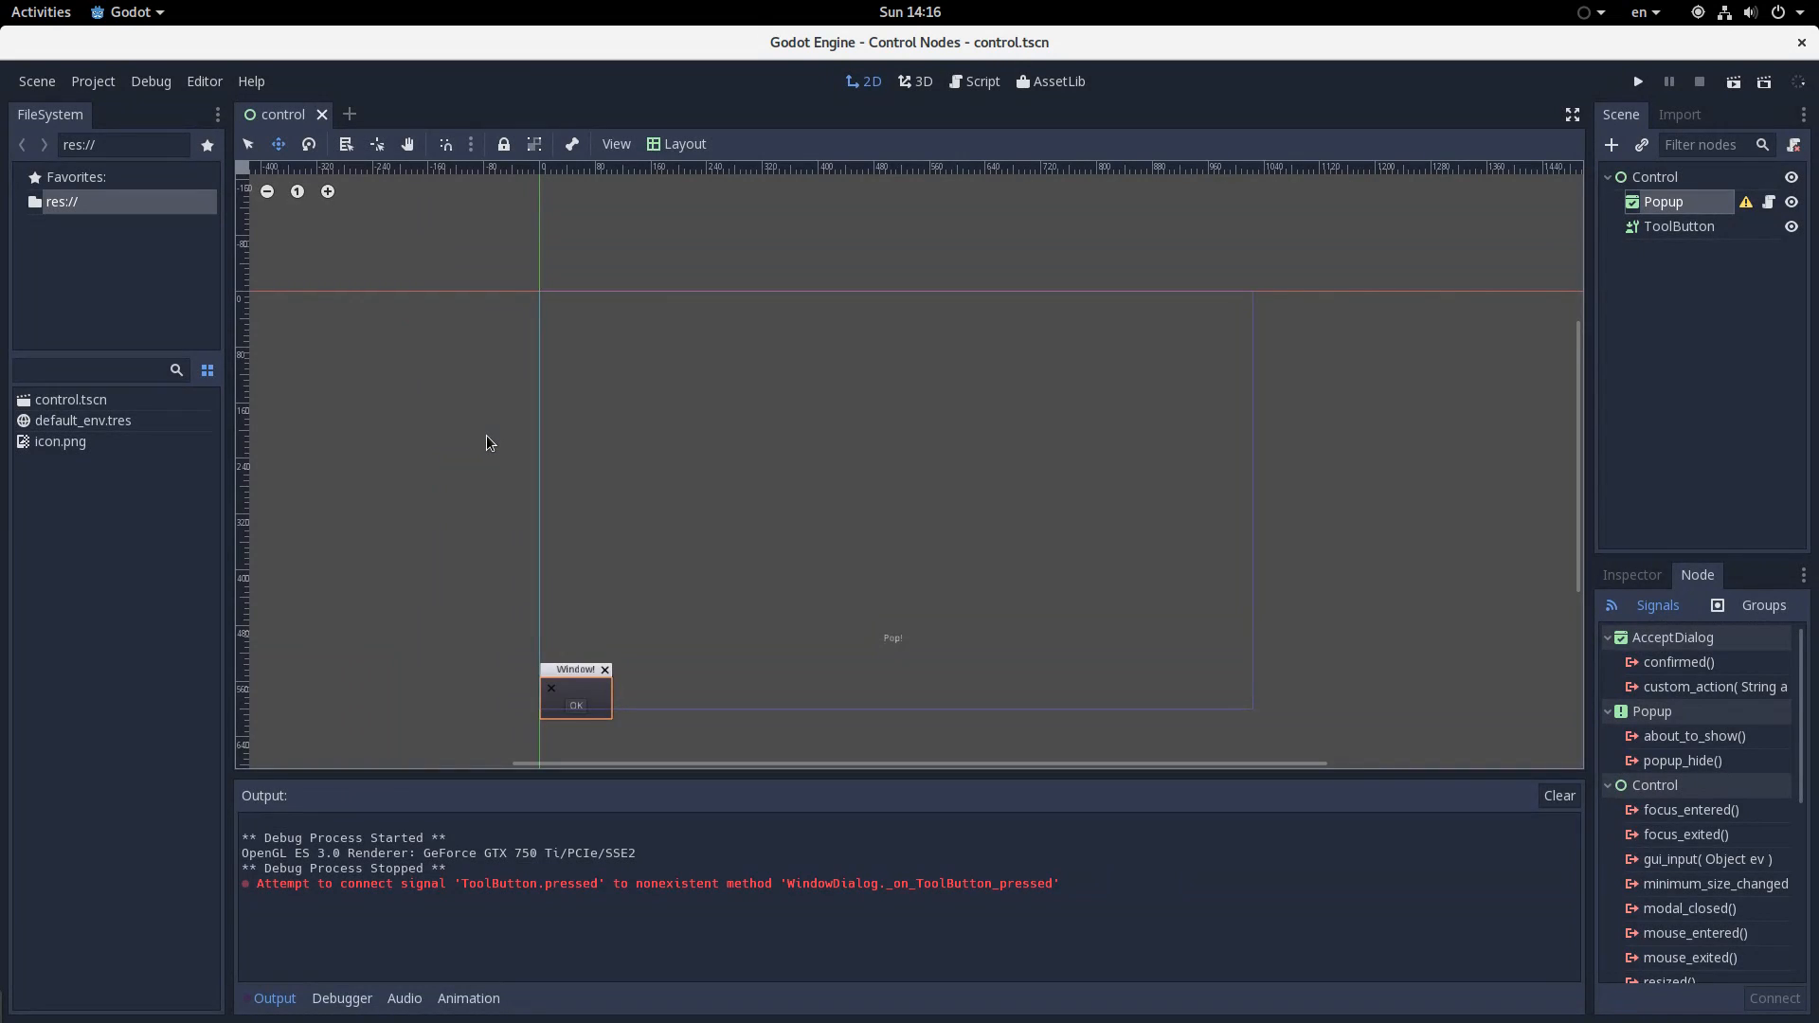
Move the AcceptDialog to the scene's middle and open the ToolButton pressed handler
{"action": "left_click_drag", "start_coordinate": [575, 670], "coordinate": [958, 466]}
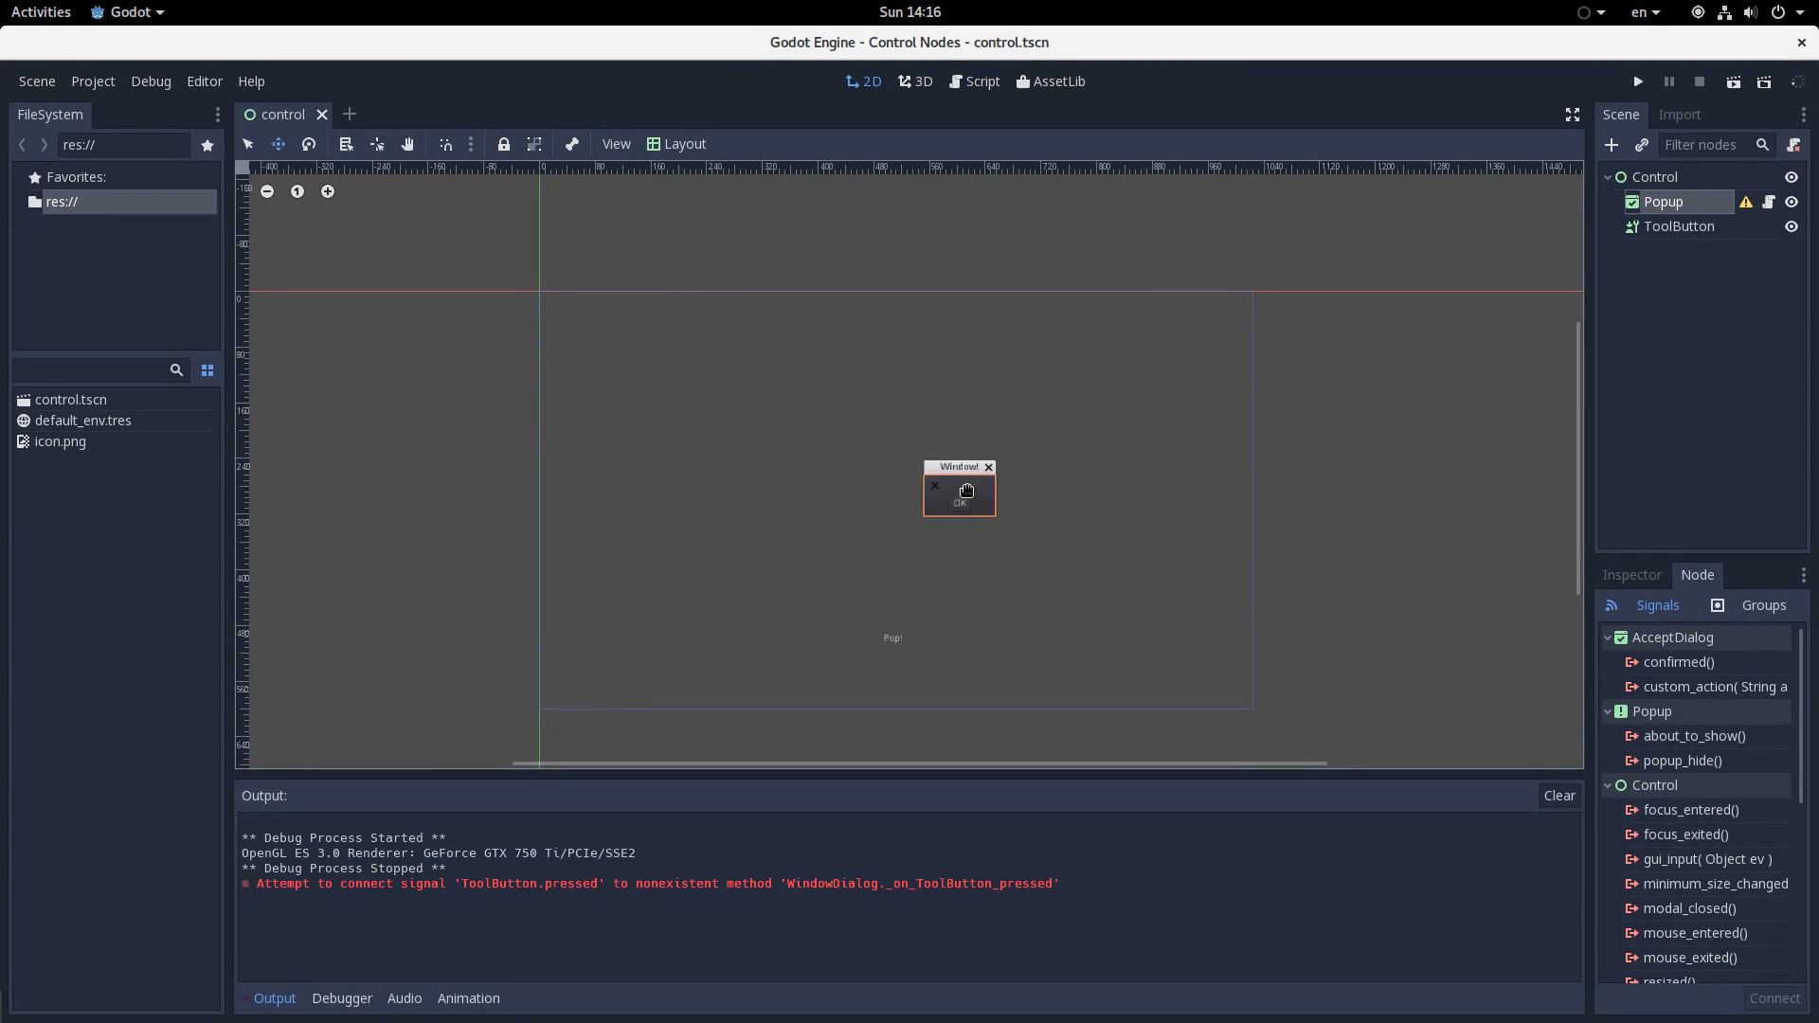
{"action": "left_click_drag", "start_coordinate": [960, 466], "coordinate": [884, 449]}
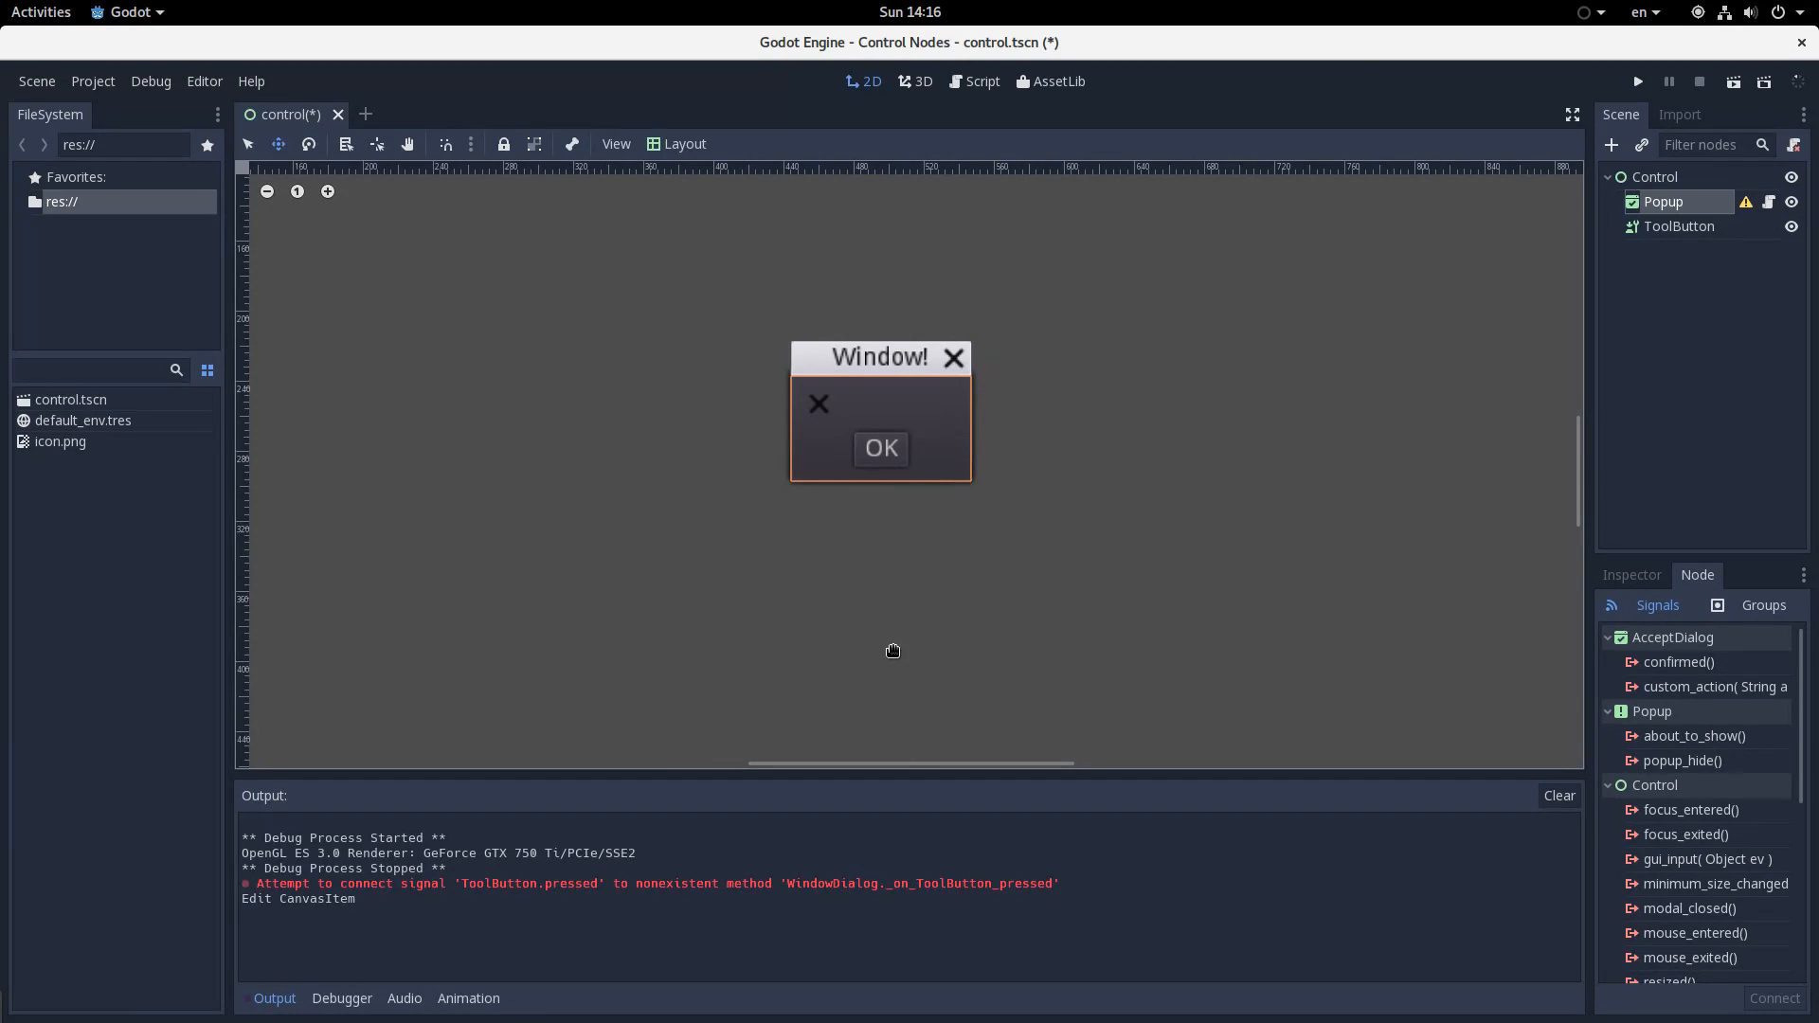
{"action": "mouse_move", "coordinate": [1065, 487]}
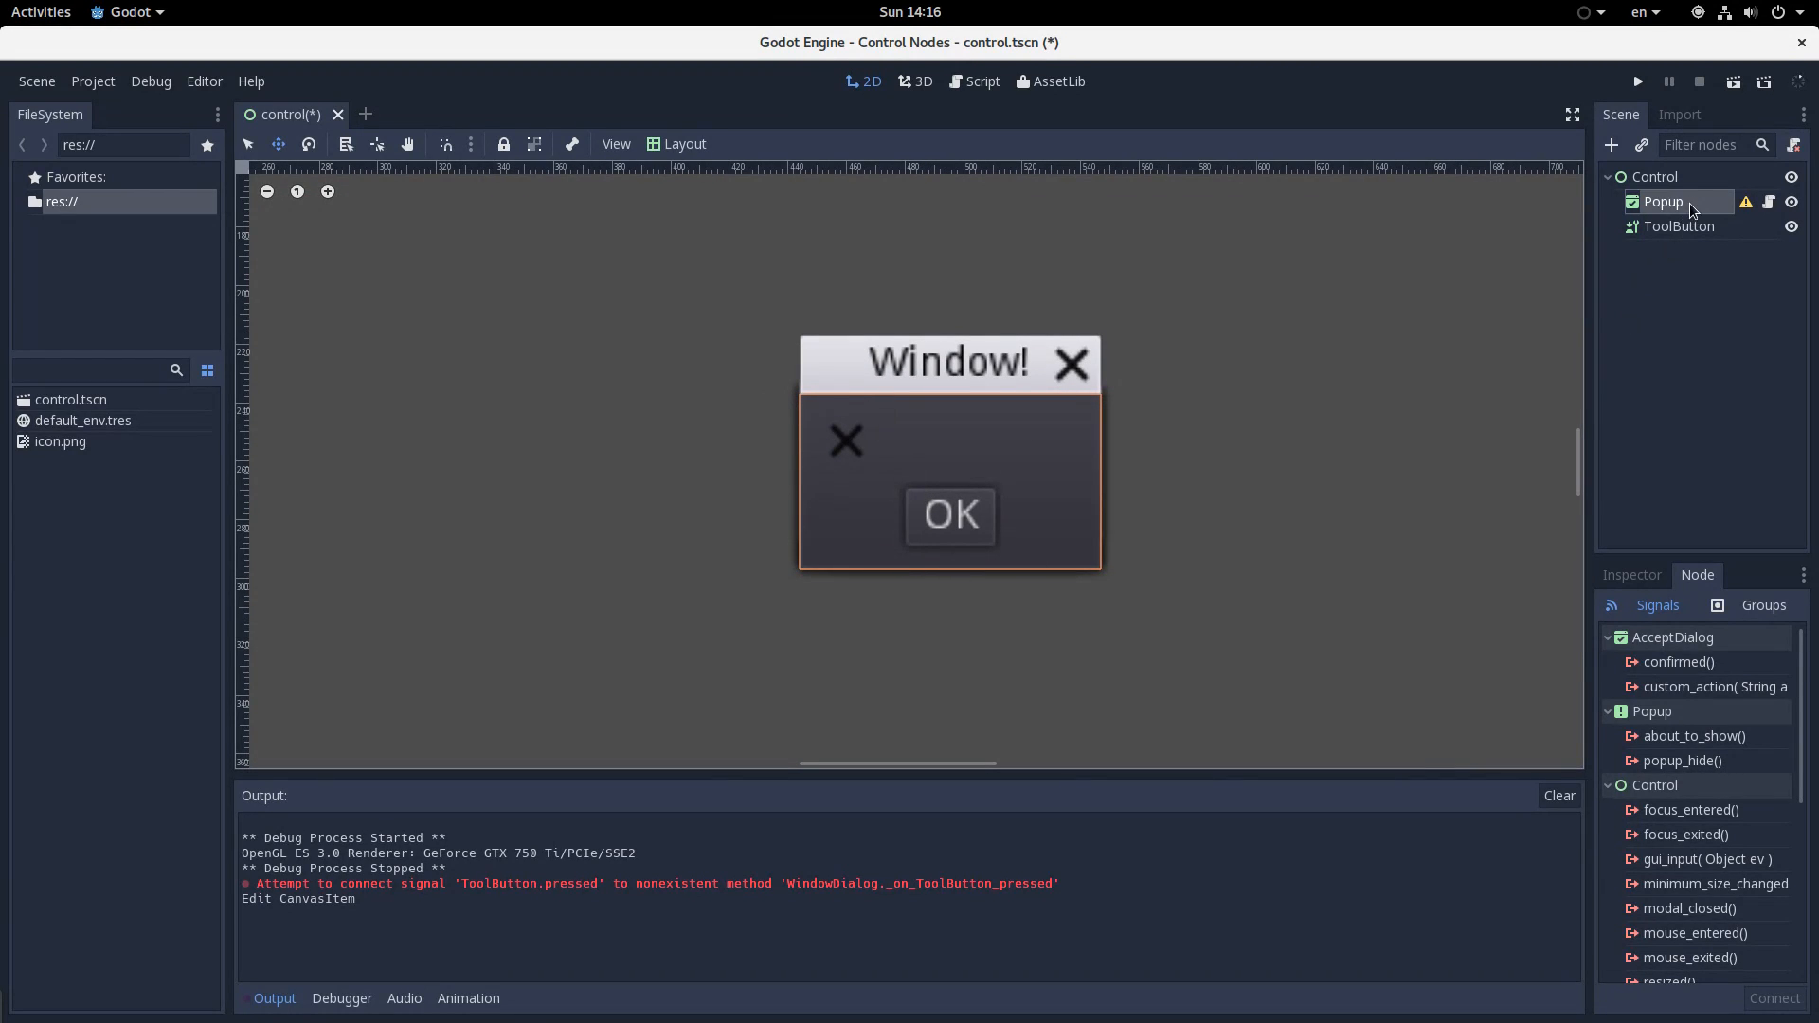
{"action": "left_click", "coordinate": [1679, 227]}
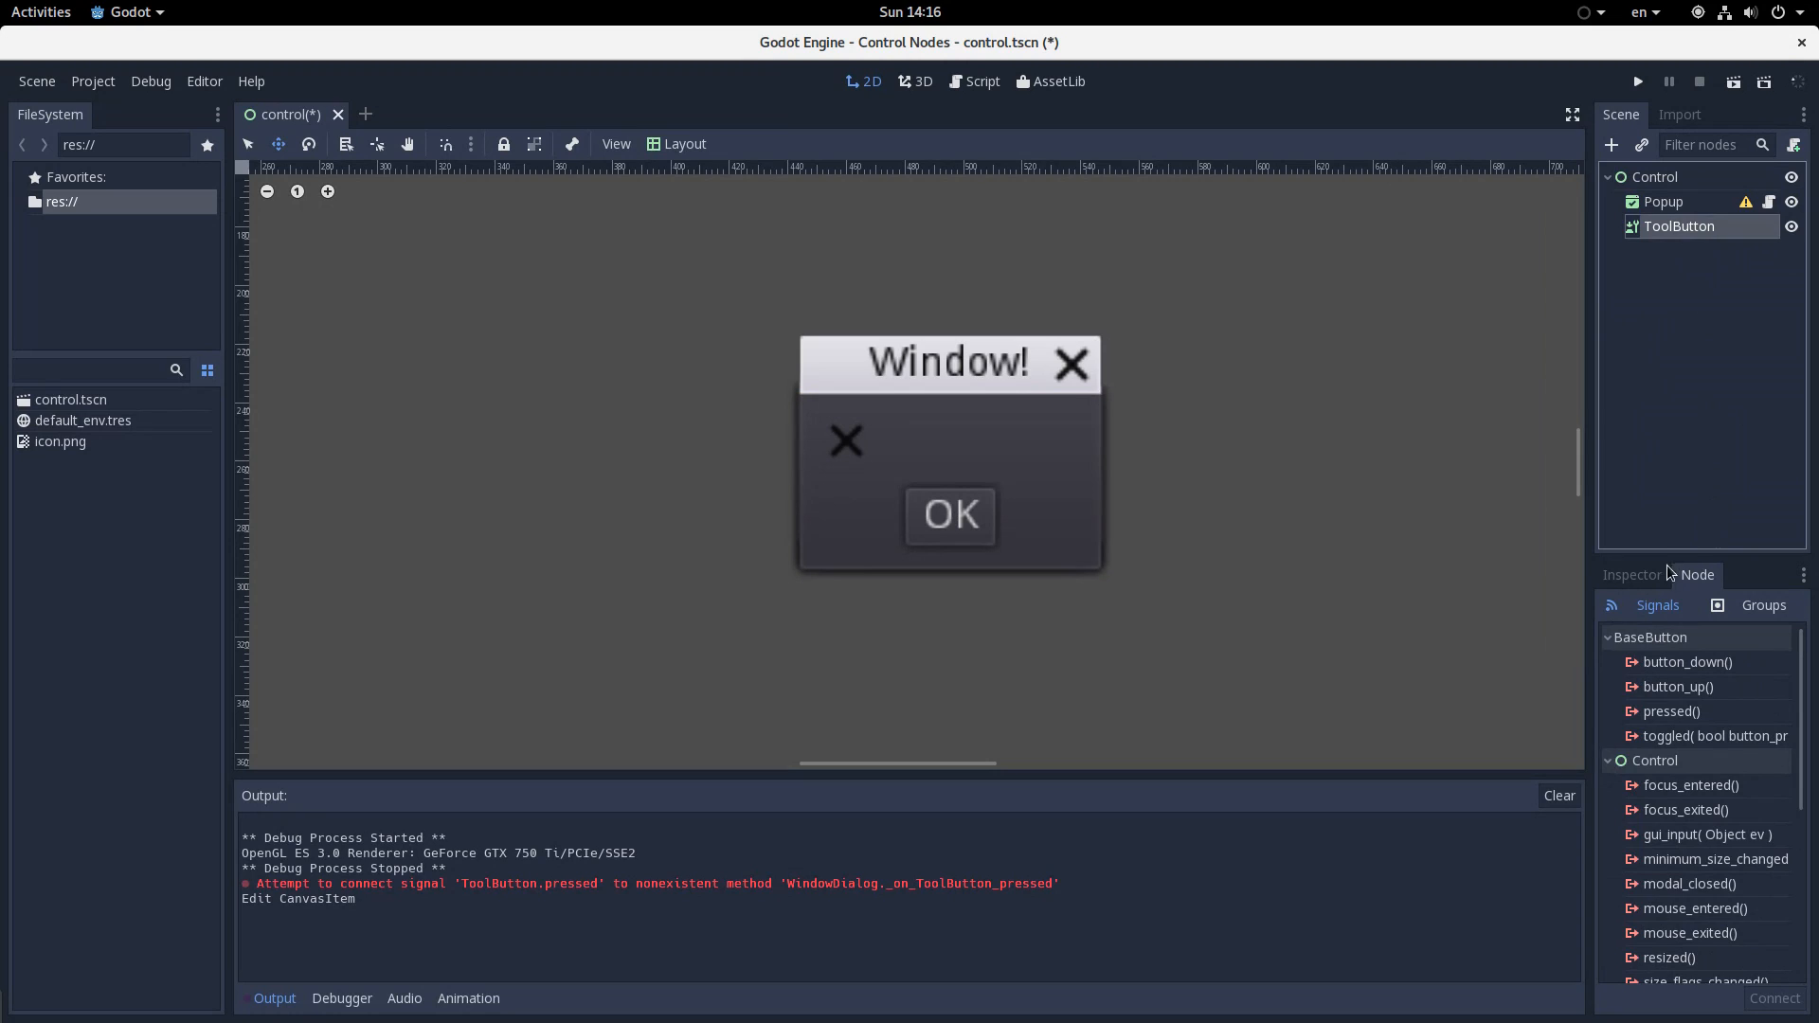
{"action": "left_click", "coordinate": [981, 82]}
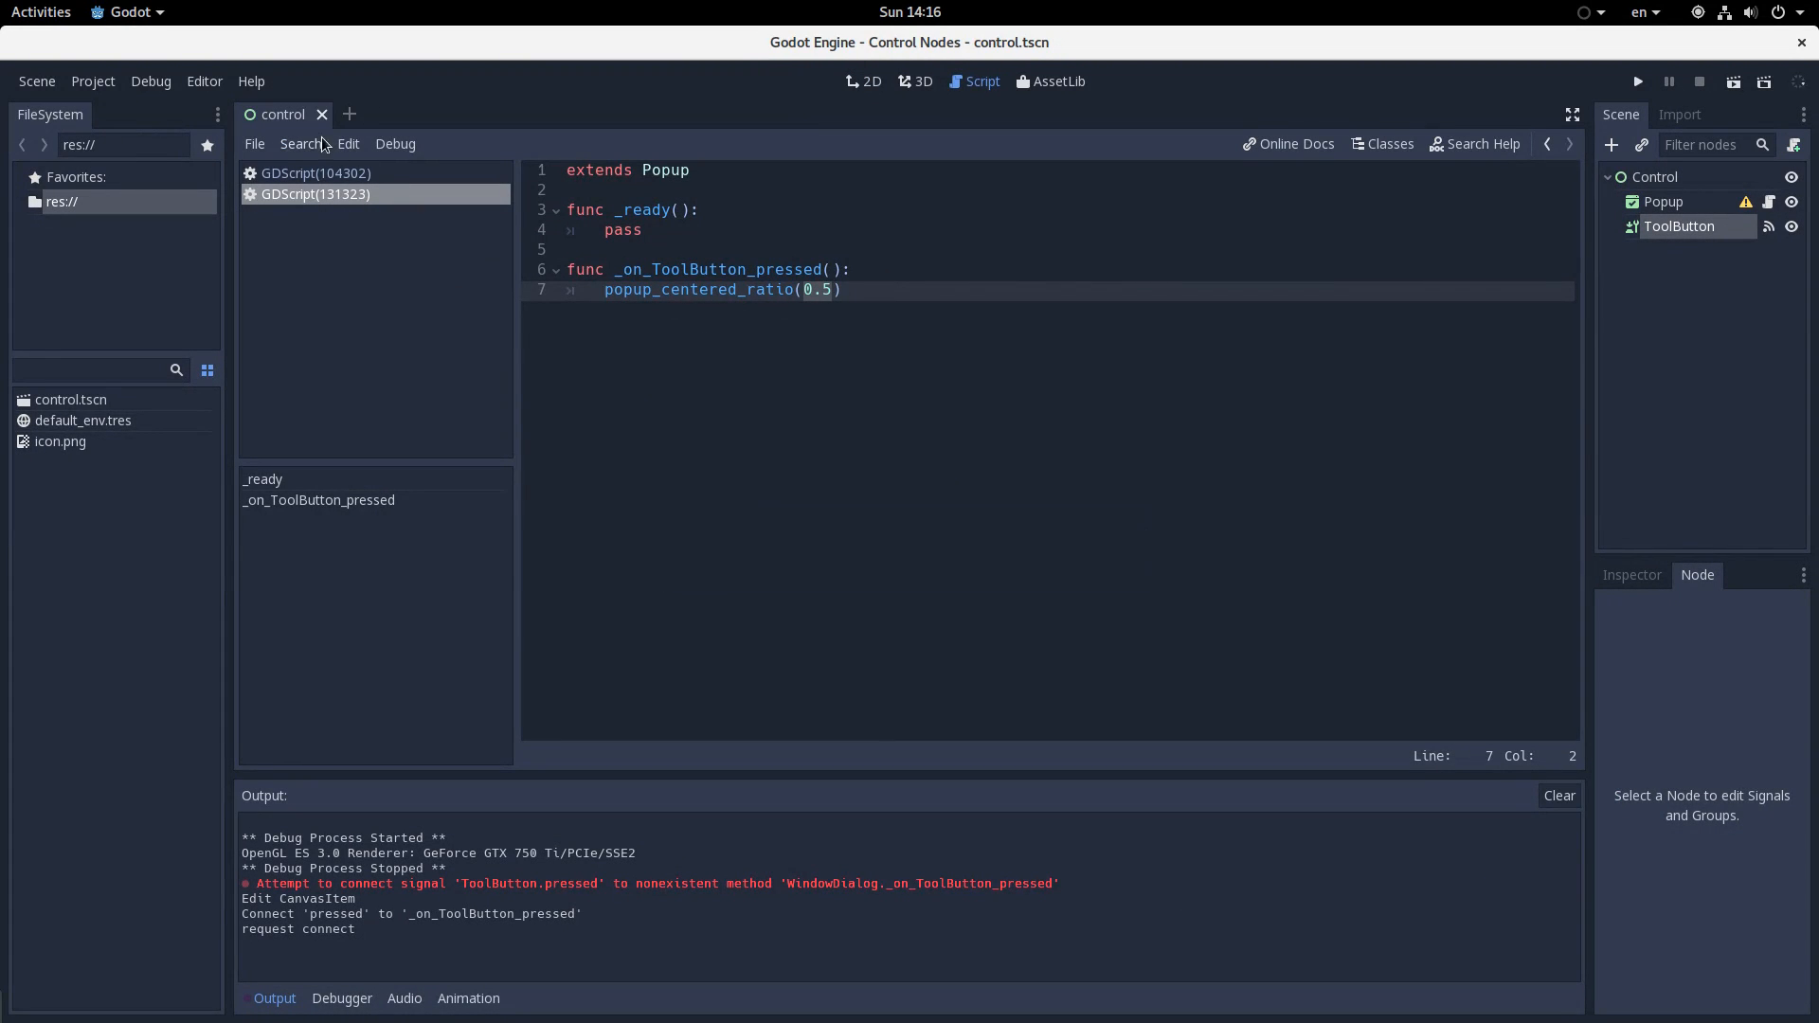
Show the hidden AcceptDialog Popup again and test-run the scene to see its OK button
{"action": "left_click", "coordinate": [1652, 176]}
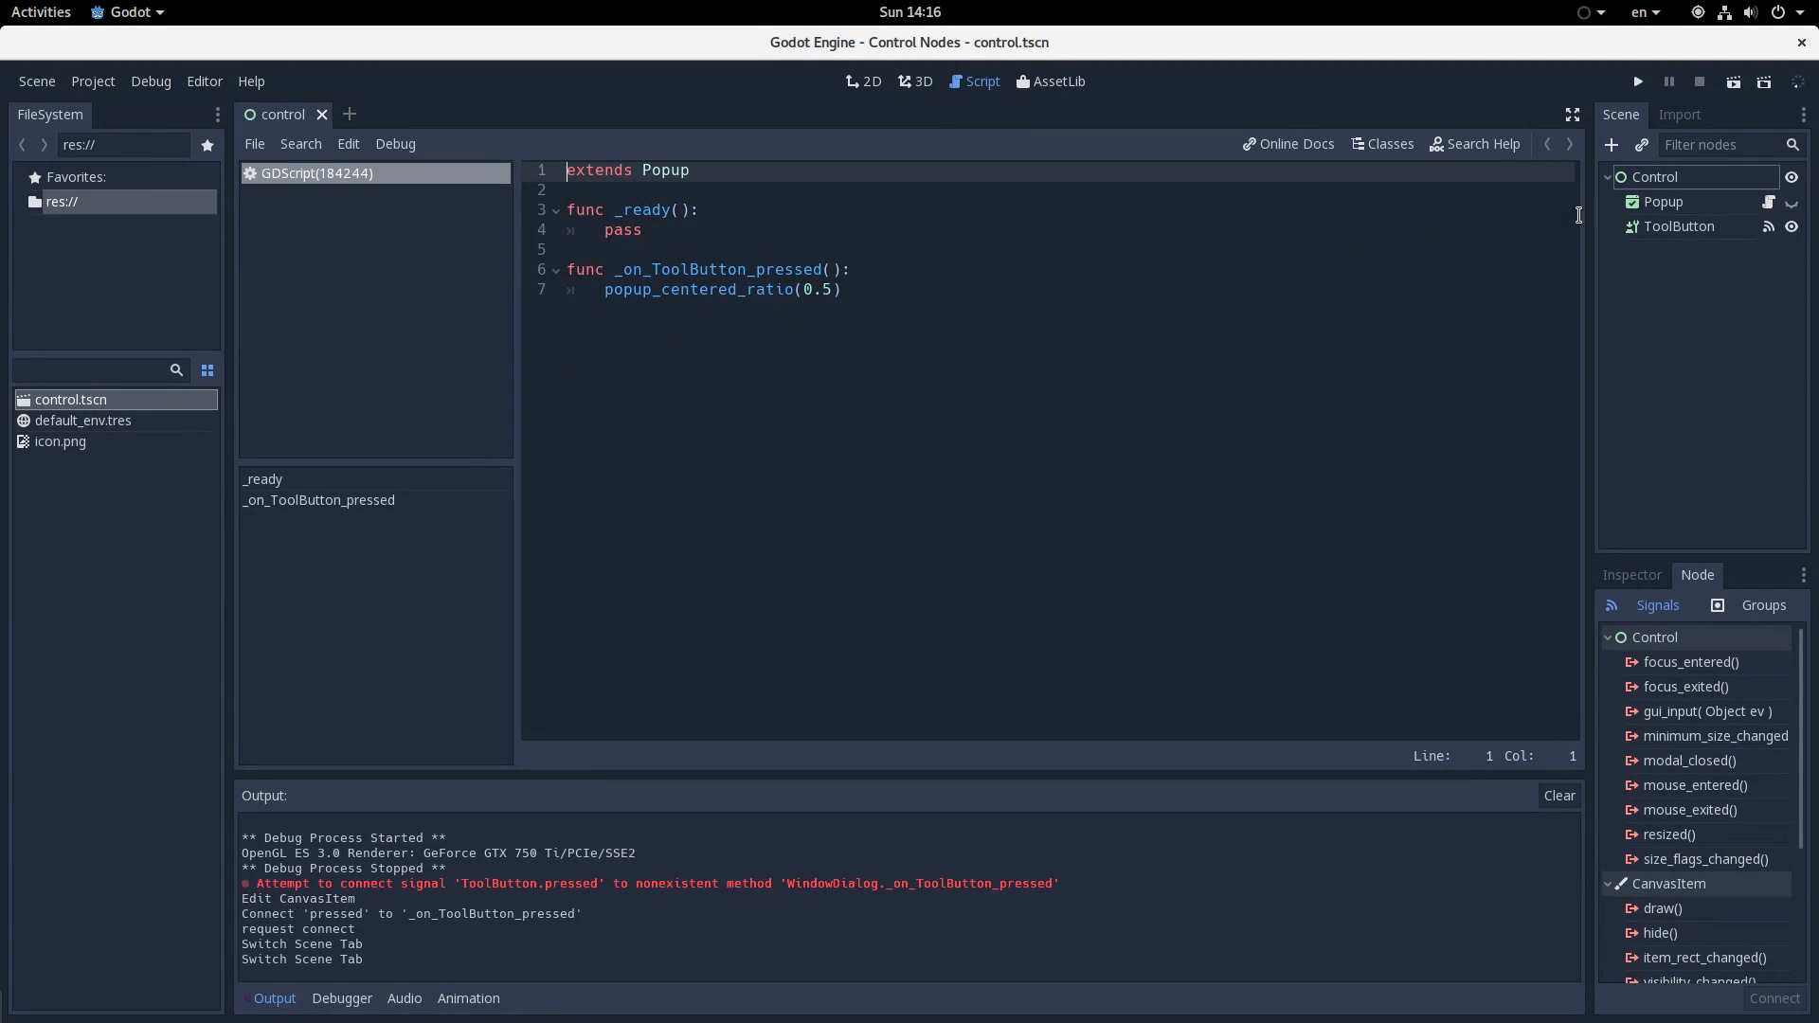
{"action": "left_click", "coordinate": [1664, 201]}
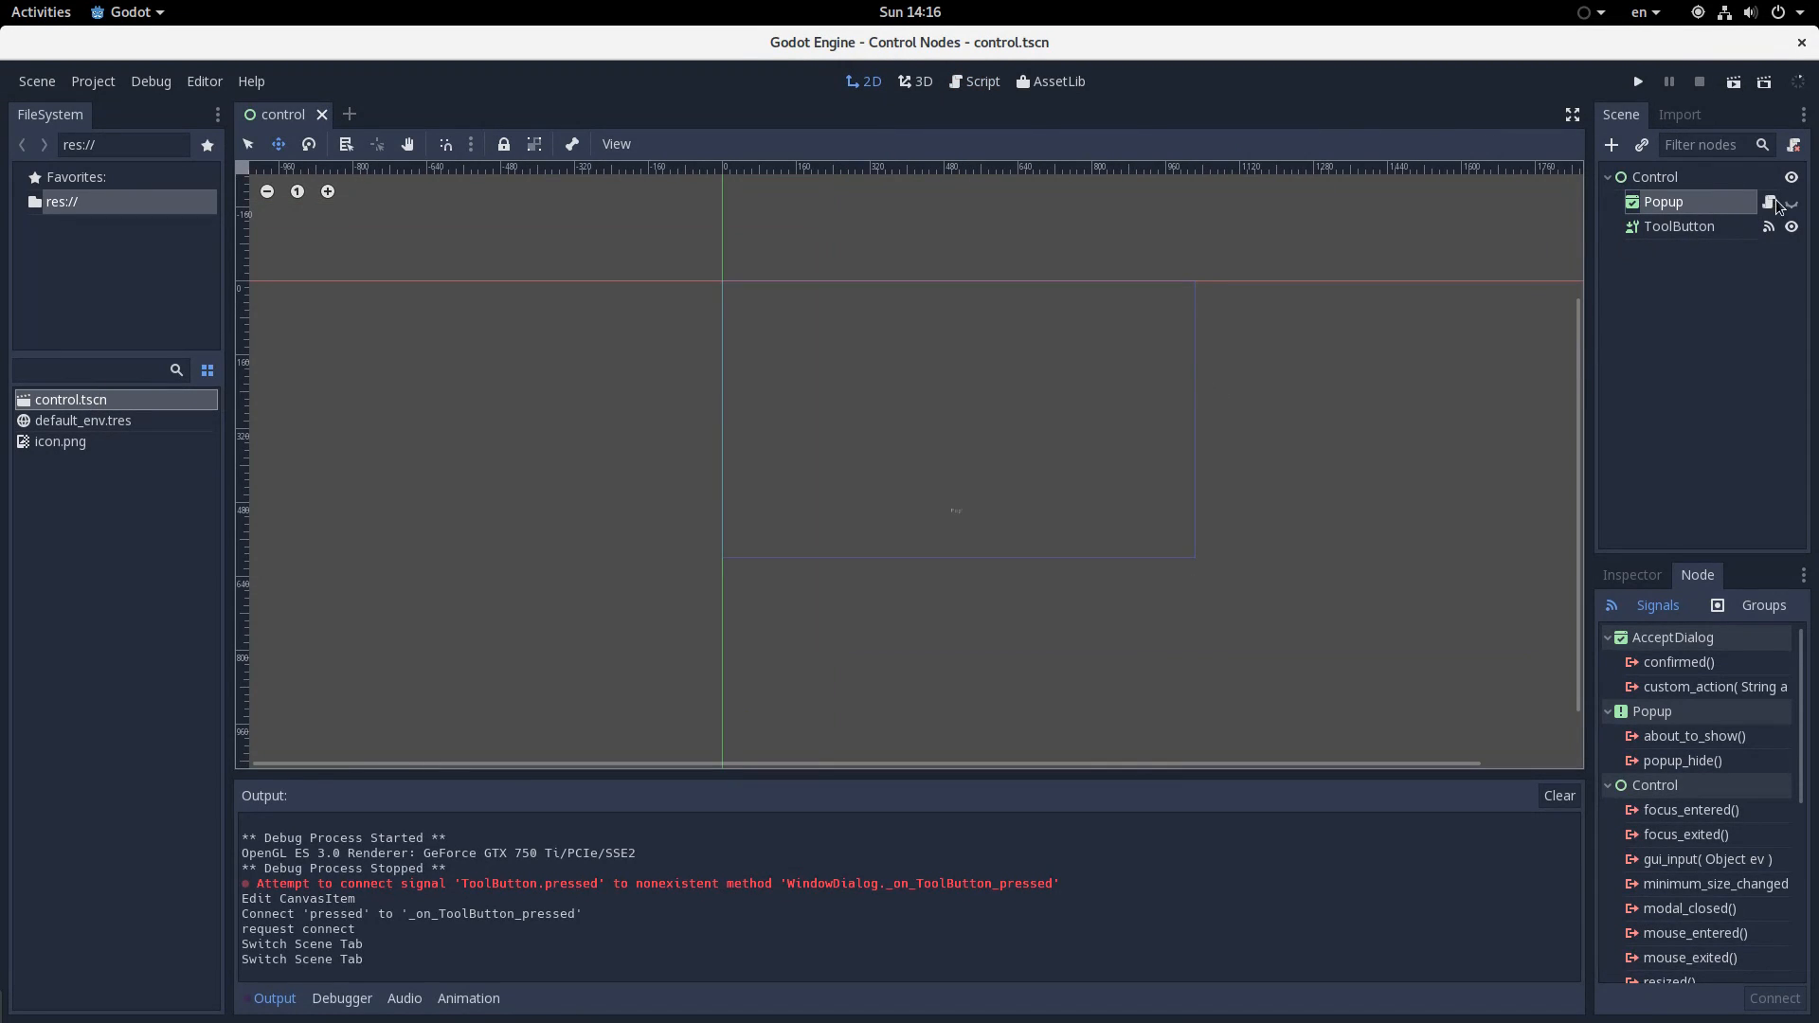
{"action": "left_click", "coordinate": [1768, 201]}
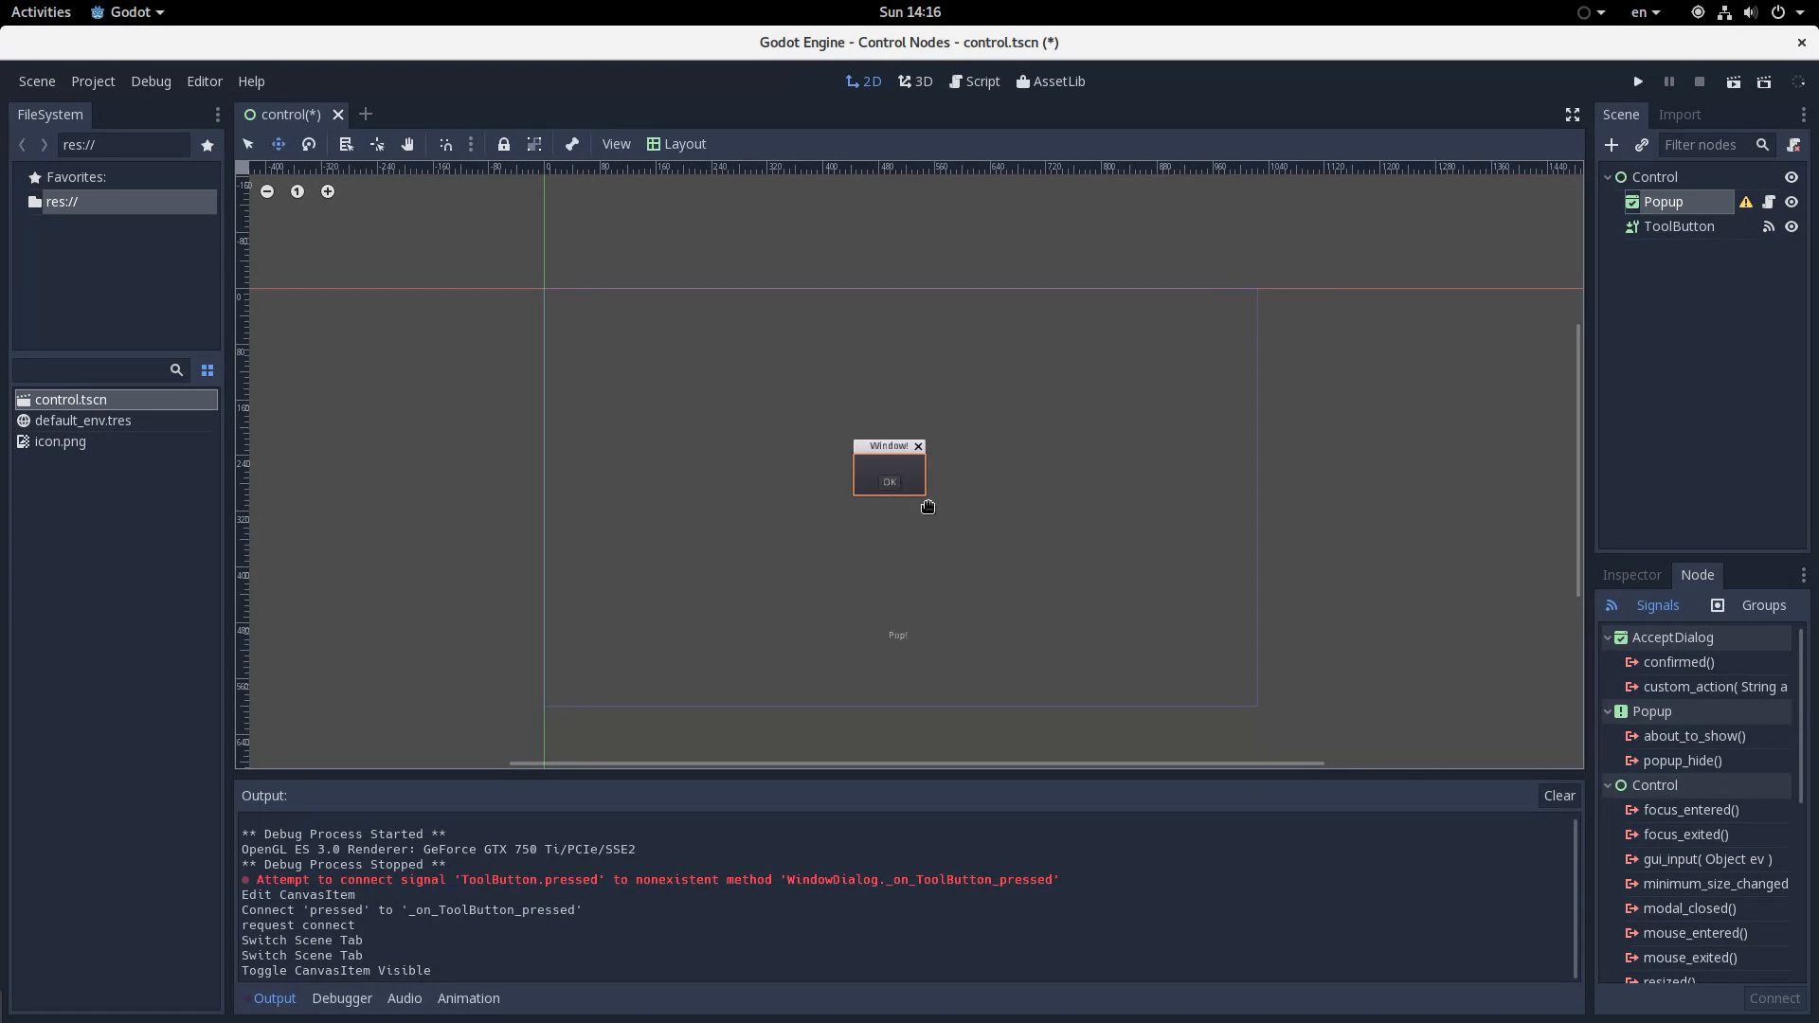
{"action": "left_click", "coordinate": [1638, 82]}
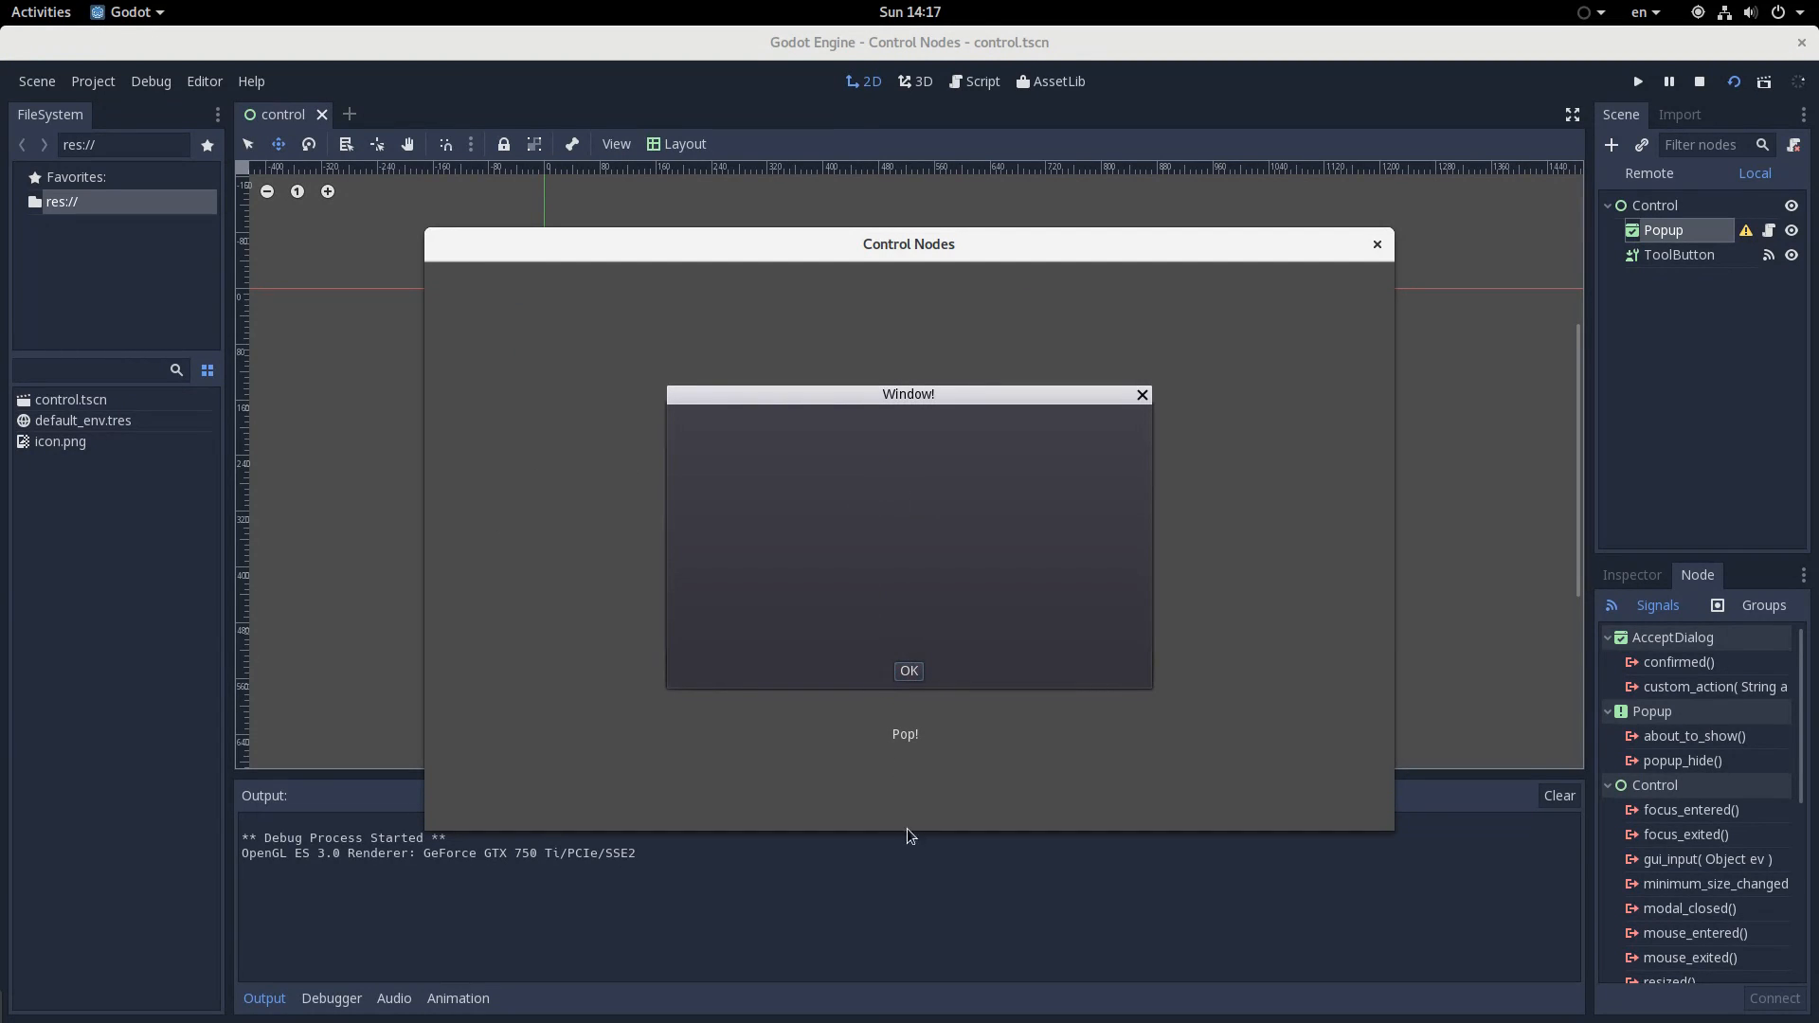
{"action": "left_click", "coordinate": [908, 671]}
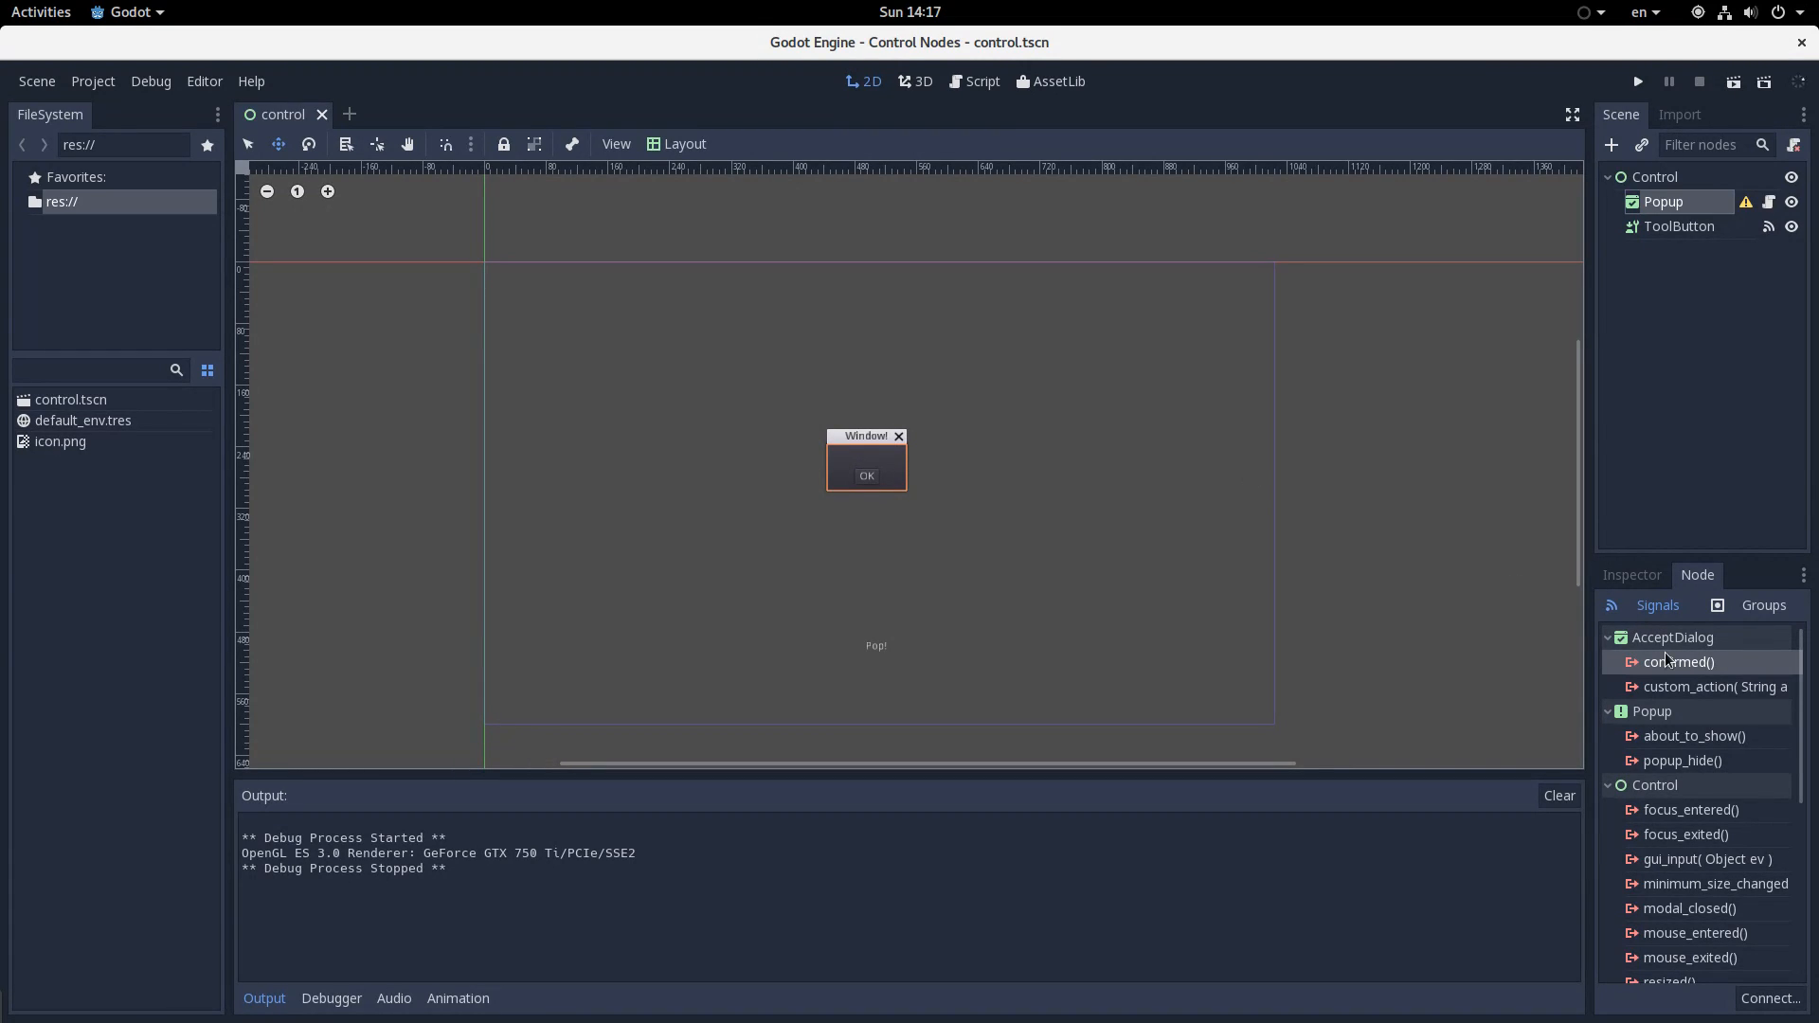
Check the dialog's confirmed and custom_action signals and its properties, then open its script
{"action": "left_click", "coordinate": [1712, 686]}
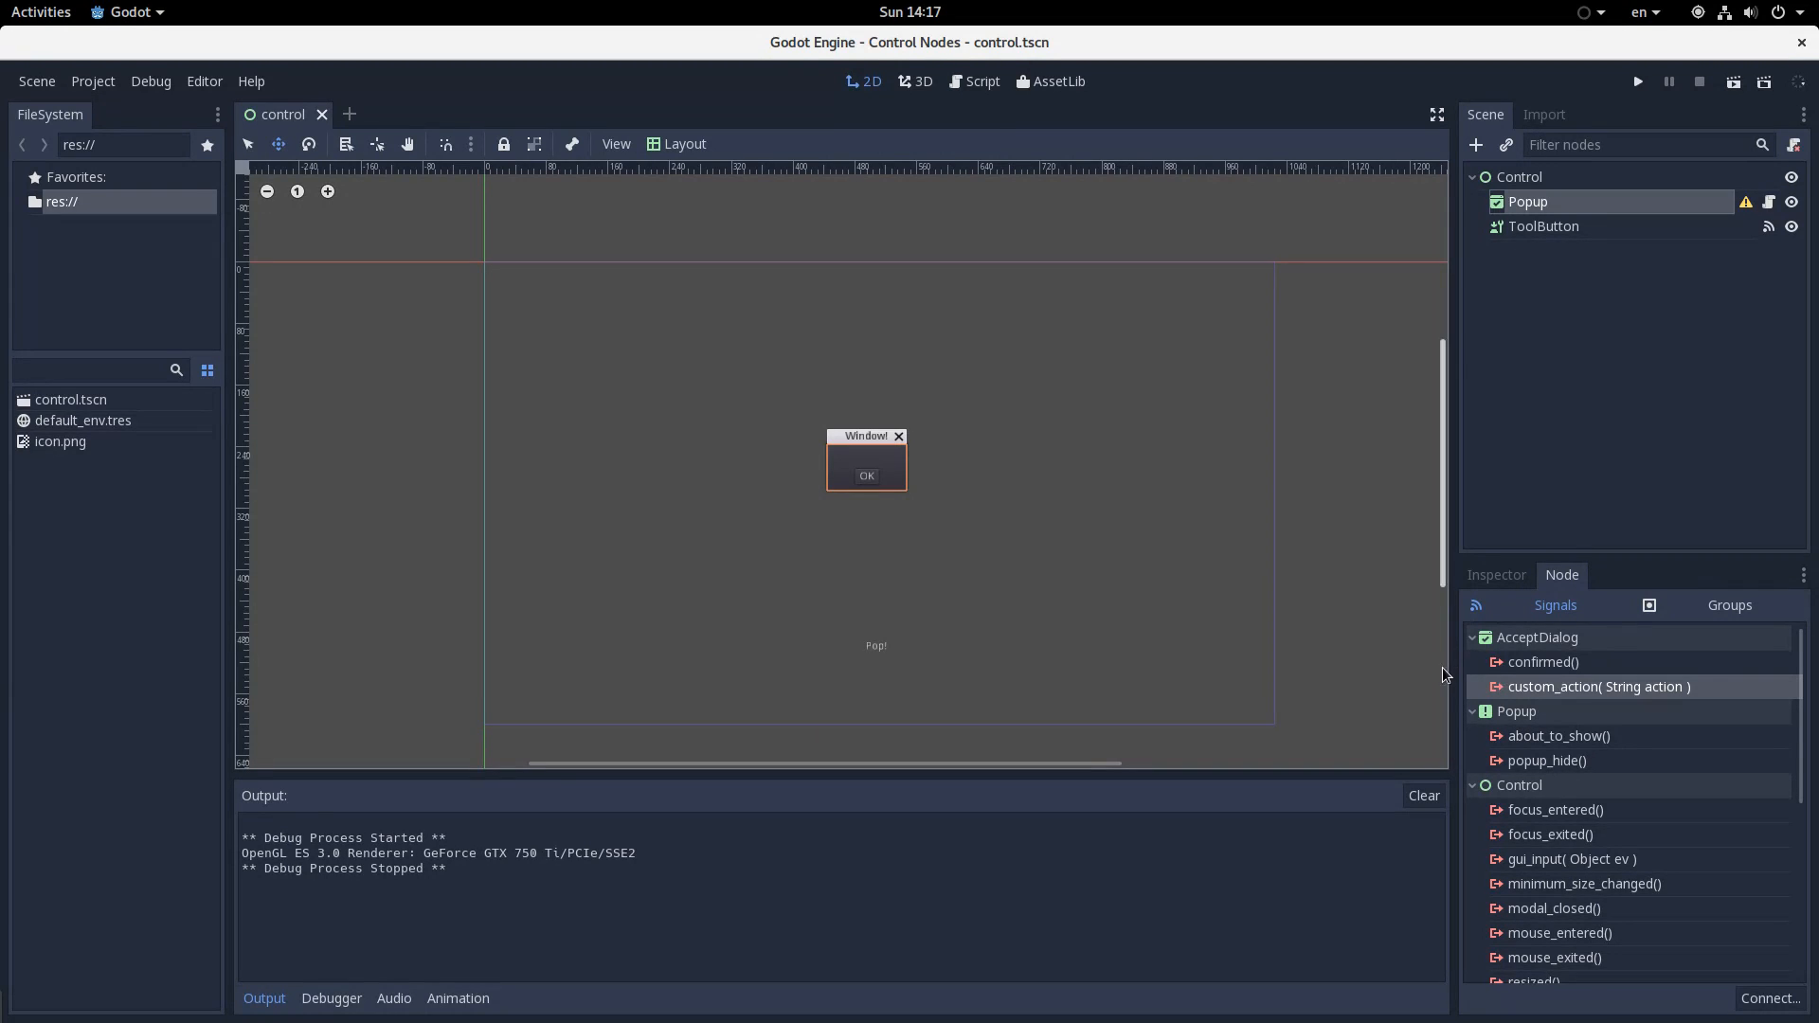
{"action": "left_click", "coordinate": [1495, 574]}
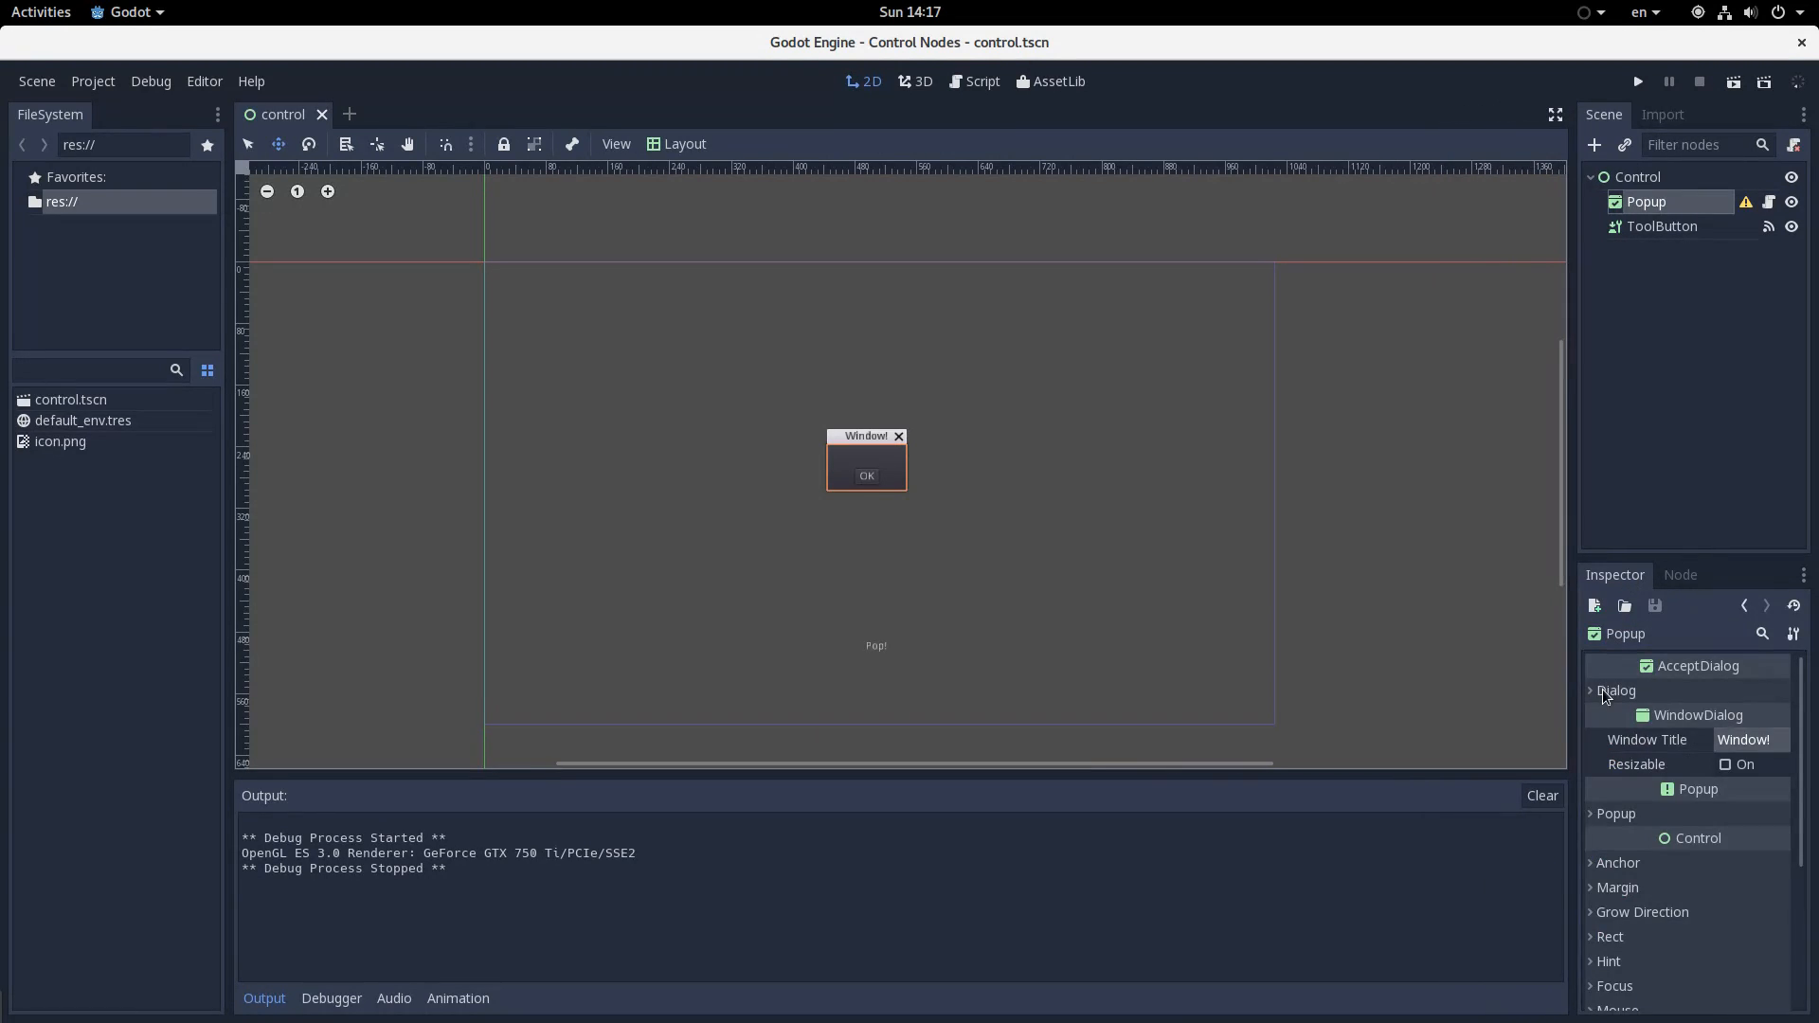
{"action": "left_click", "coordinate": [980, 82]}
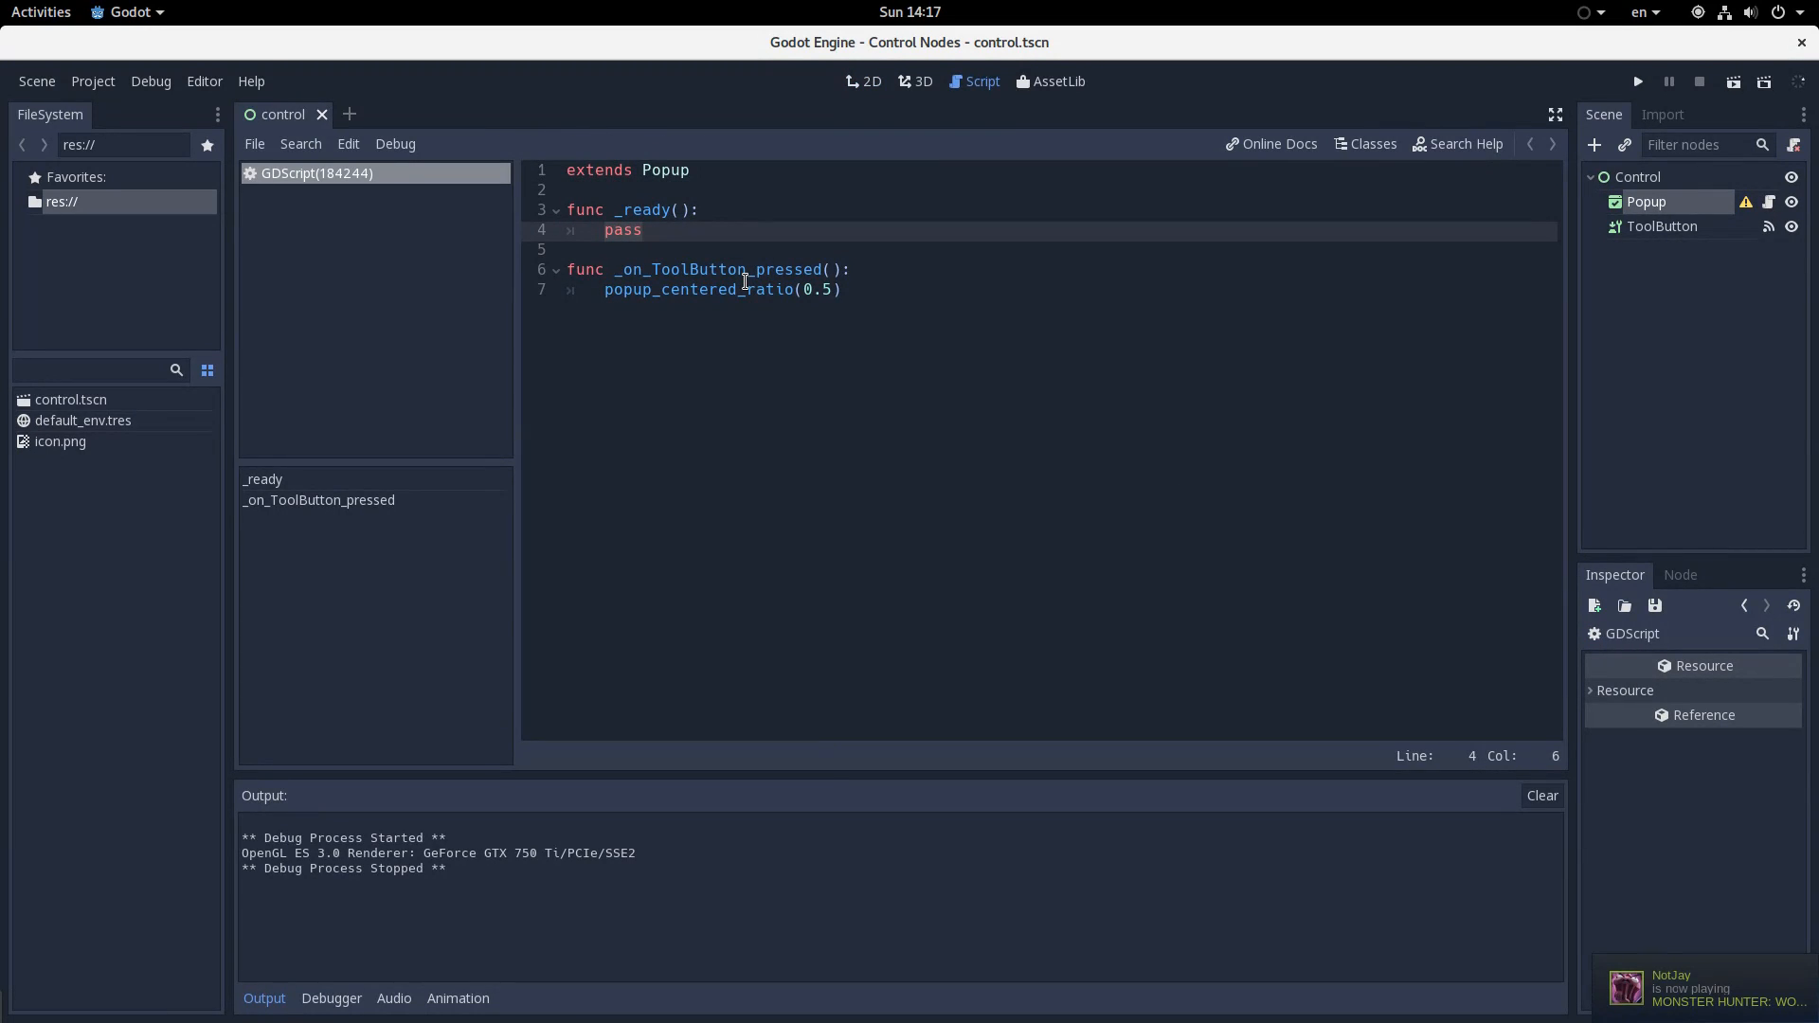
Write add_button("Hello!") in _ready, then save and run the scene
{"action": "type", "text": "add"}
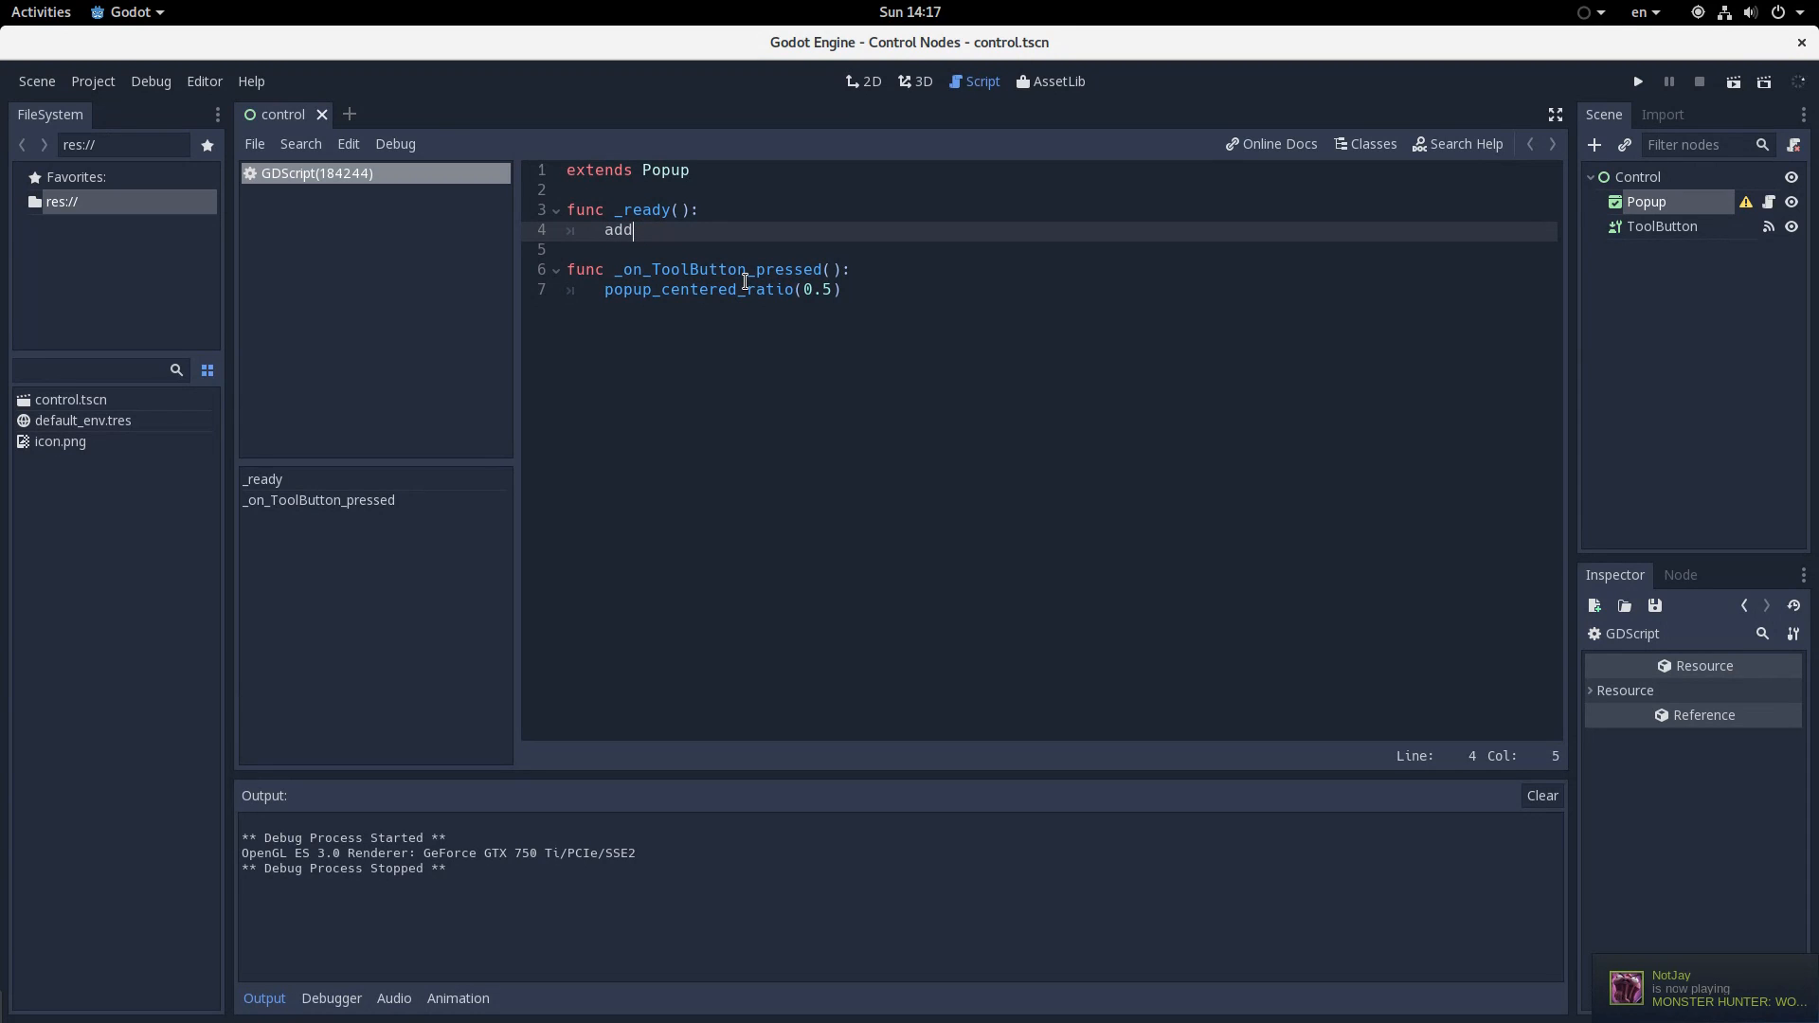
{"action": "type", "text": "_button"}
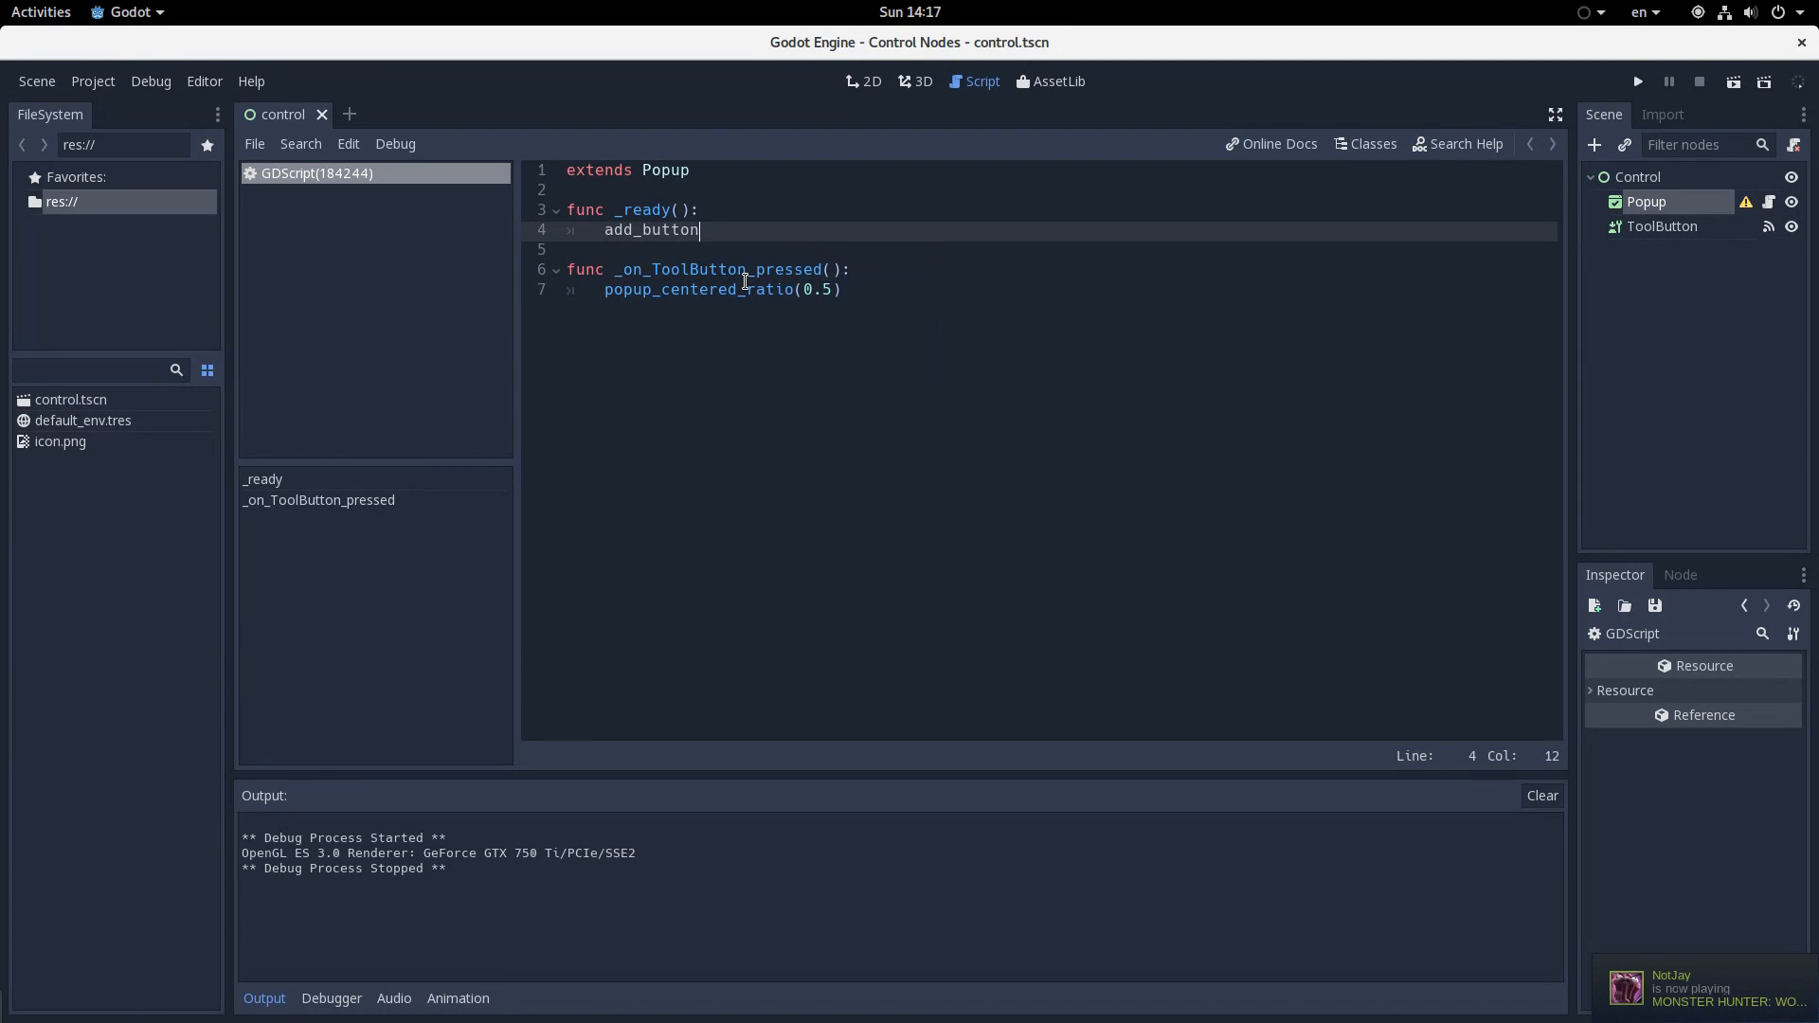
{"action": "type", "text": "("}
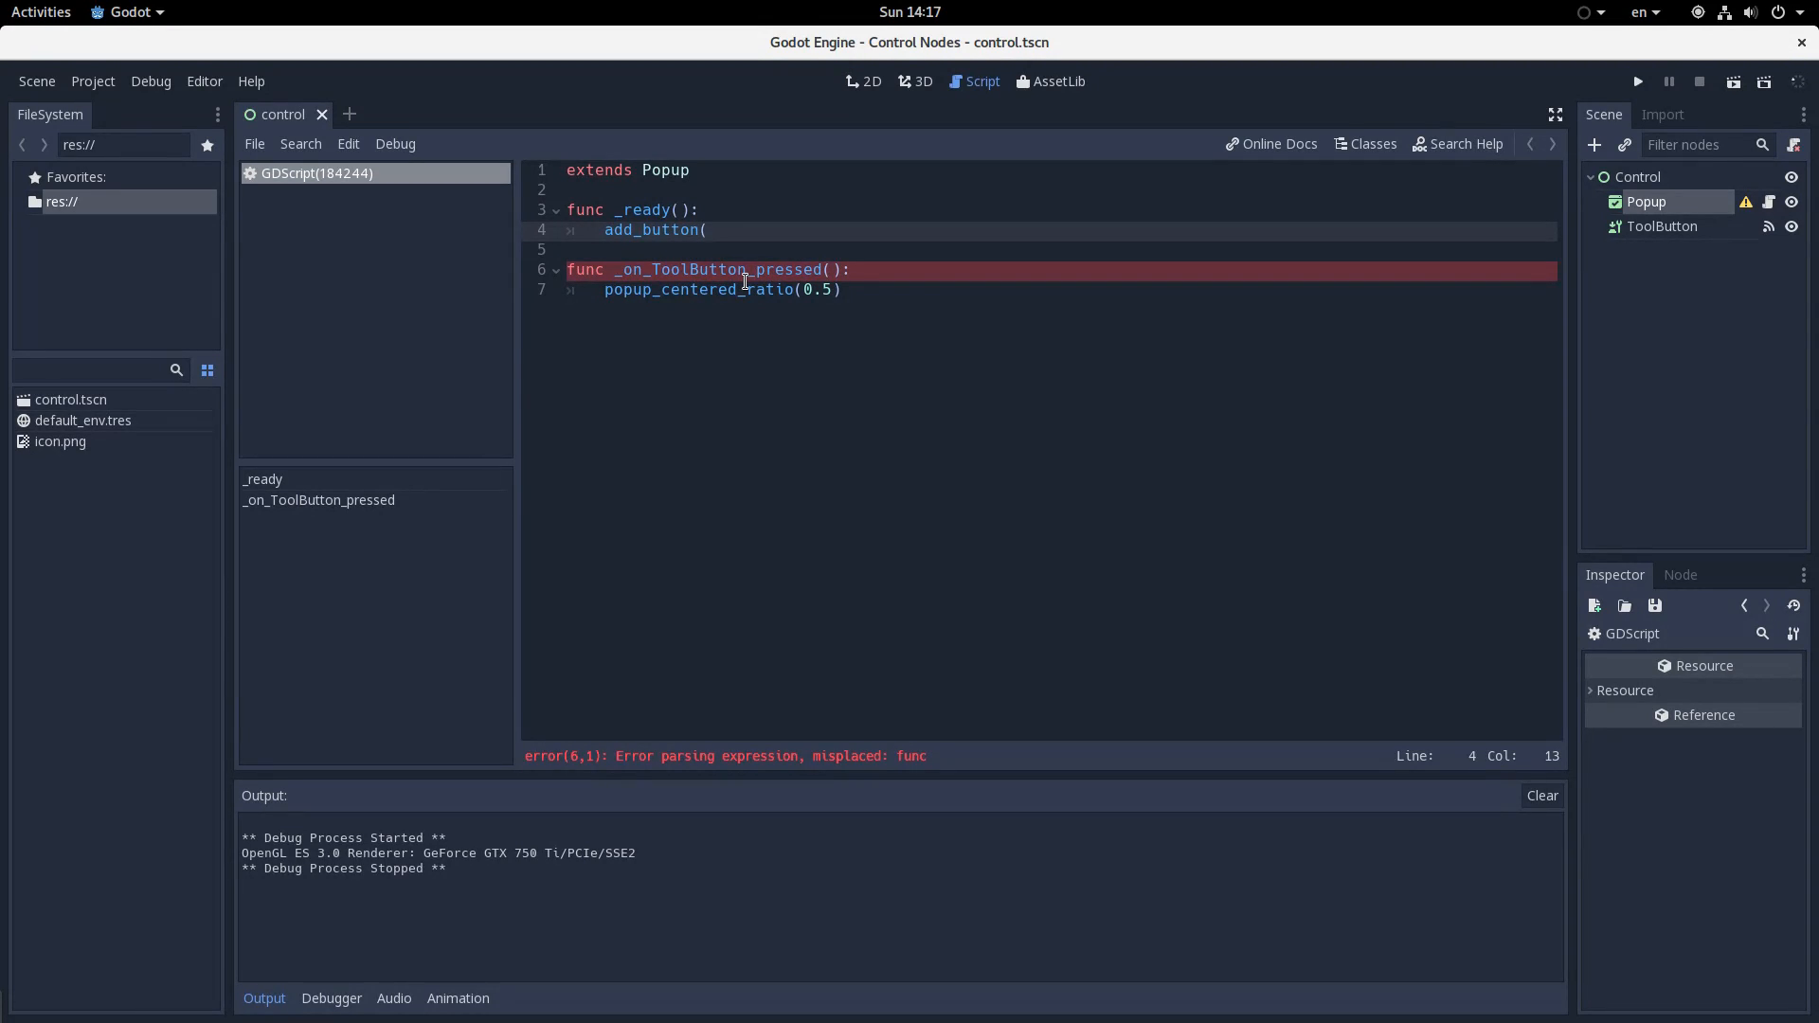
{"action": "type", "text": "\"Hello!\""}
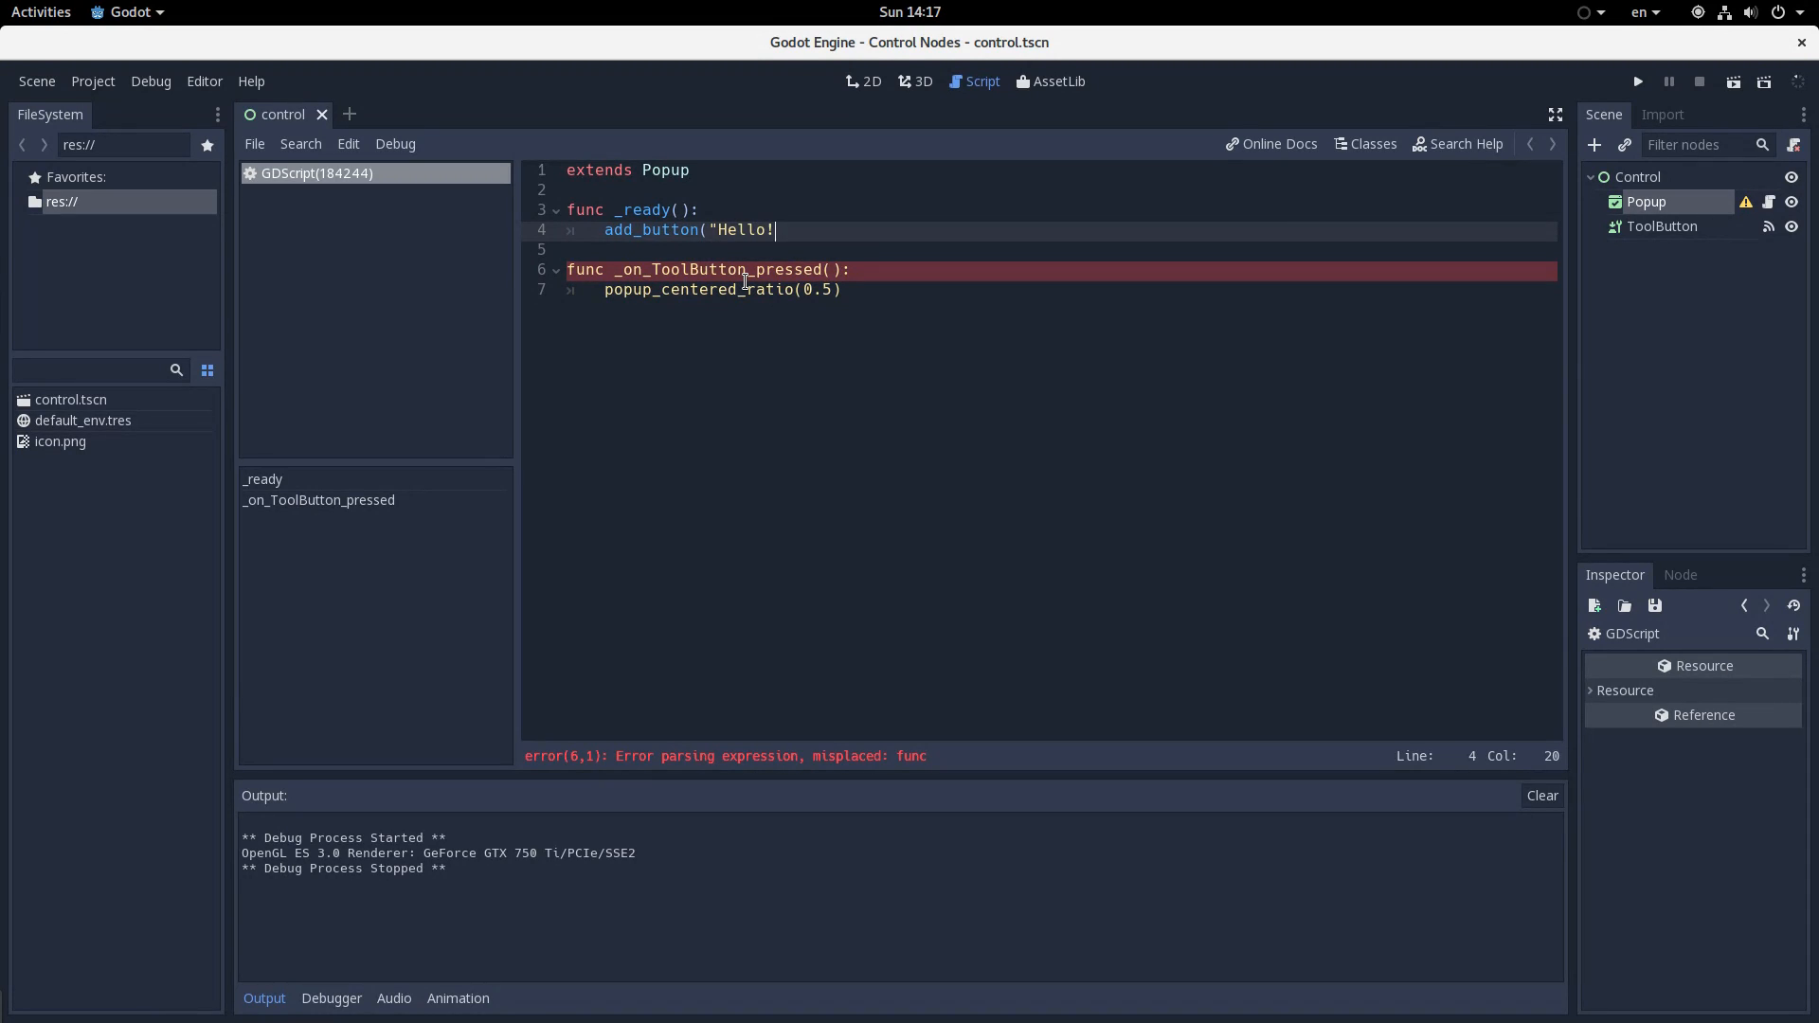
{"action": "type", "text": "\","}
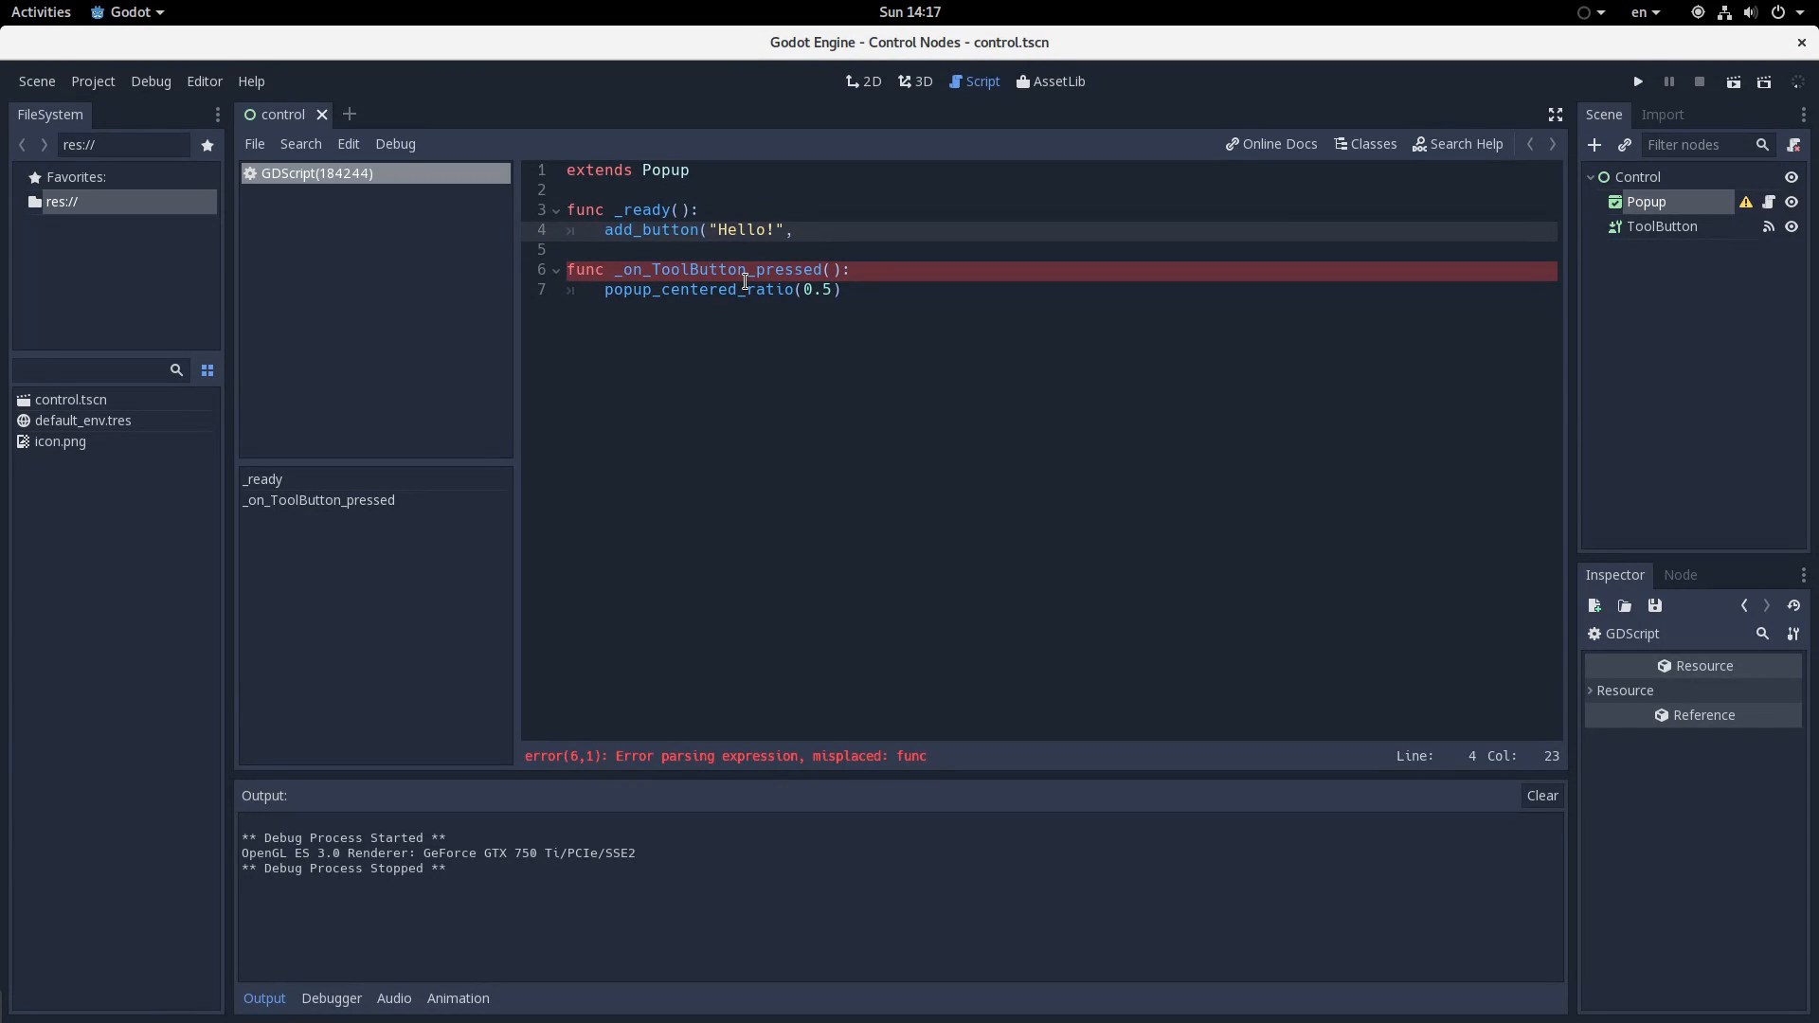
{"action": "key", "text": "ctrl+s"}
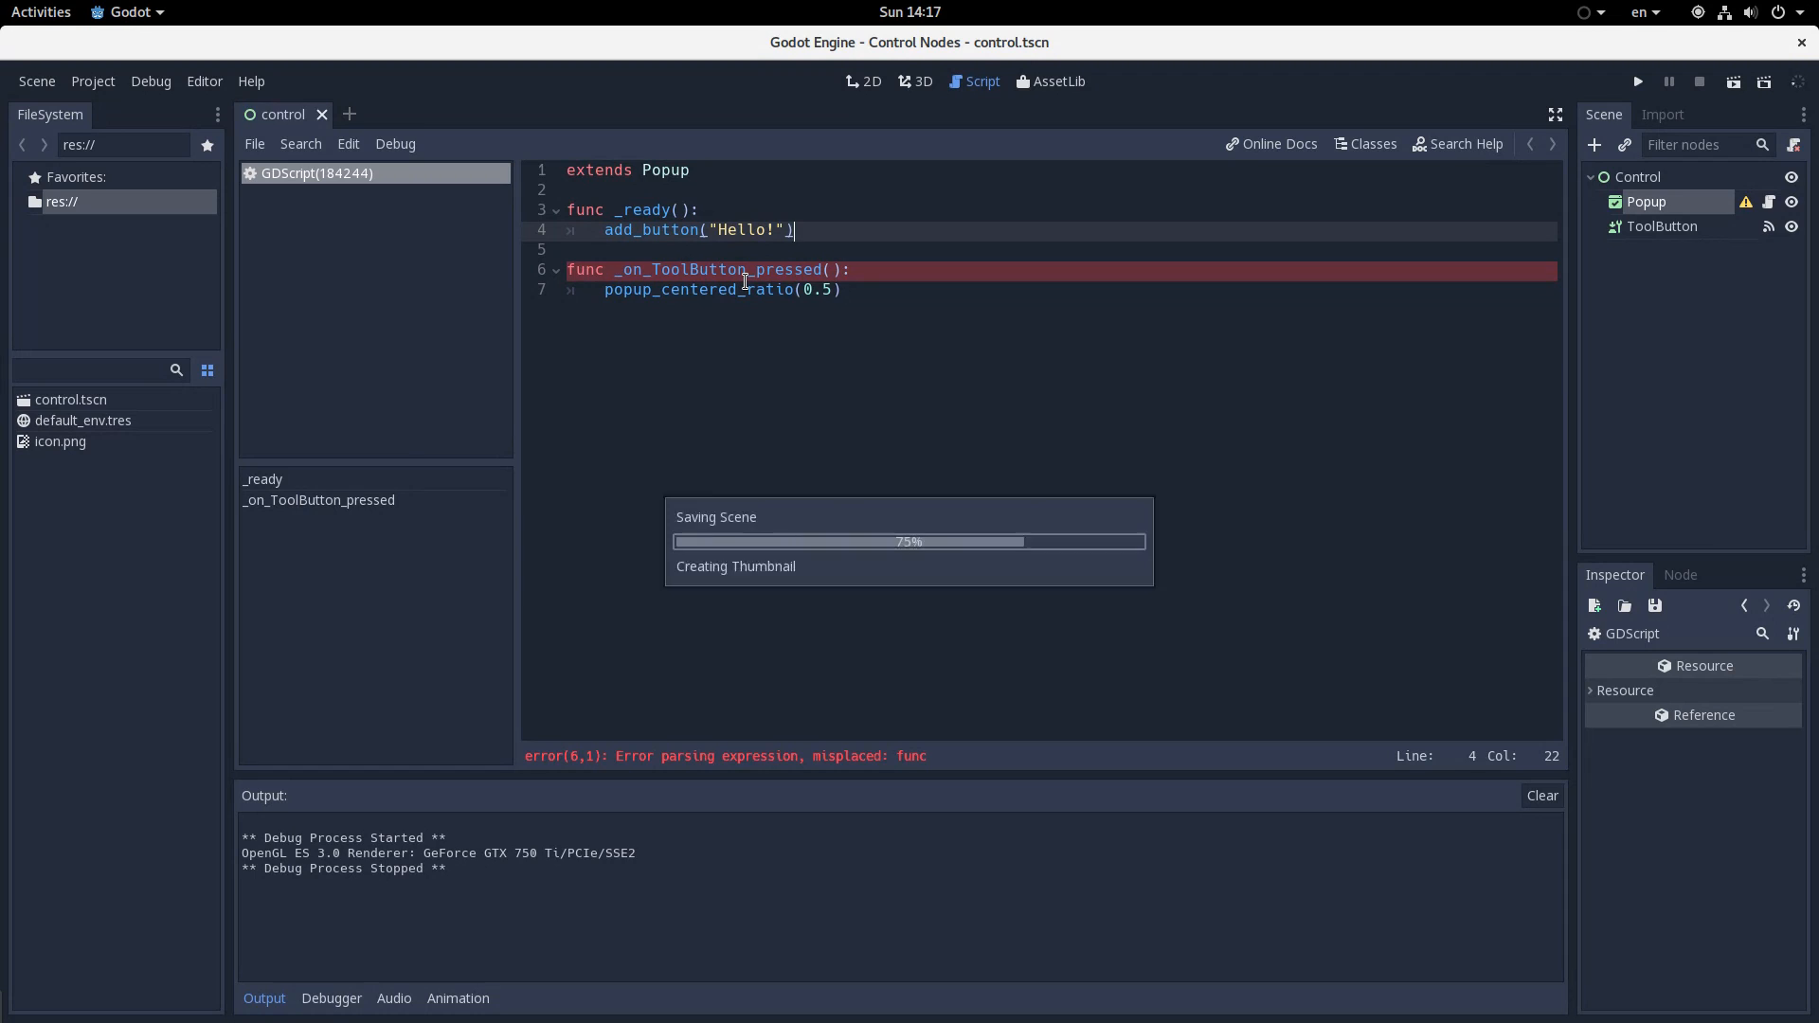
{"action": "left_click", "coordinate": [1637, 82]}
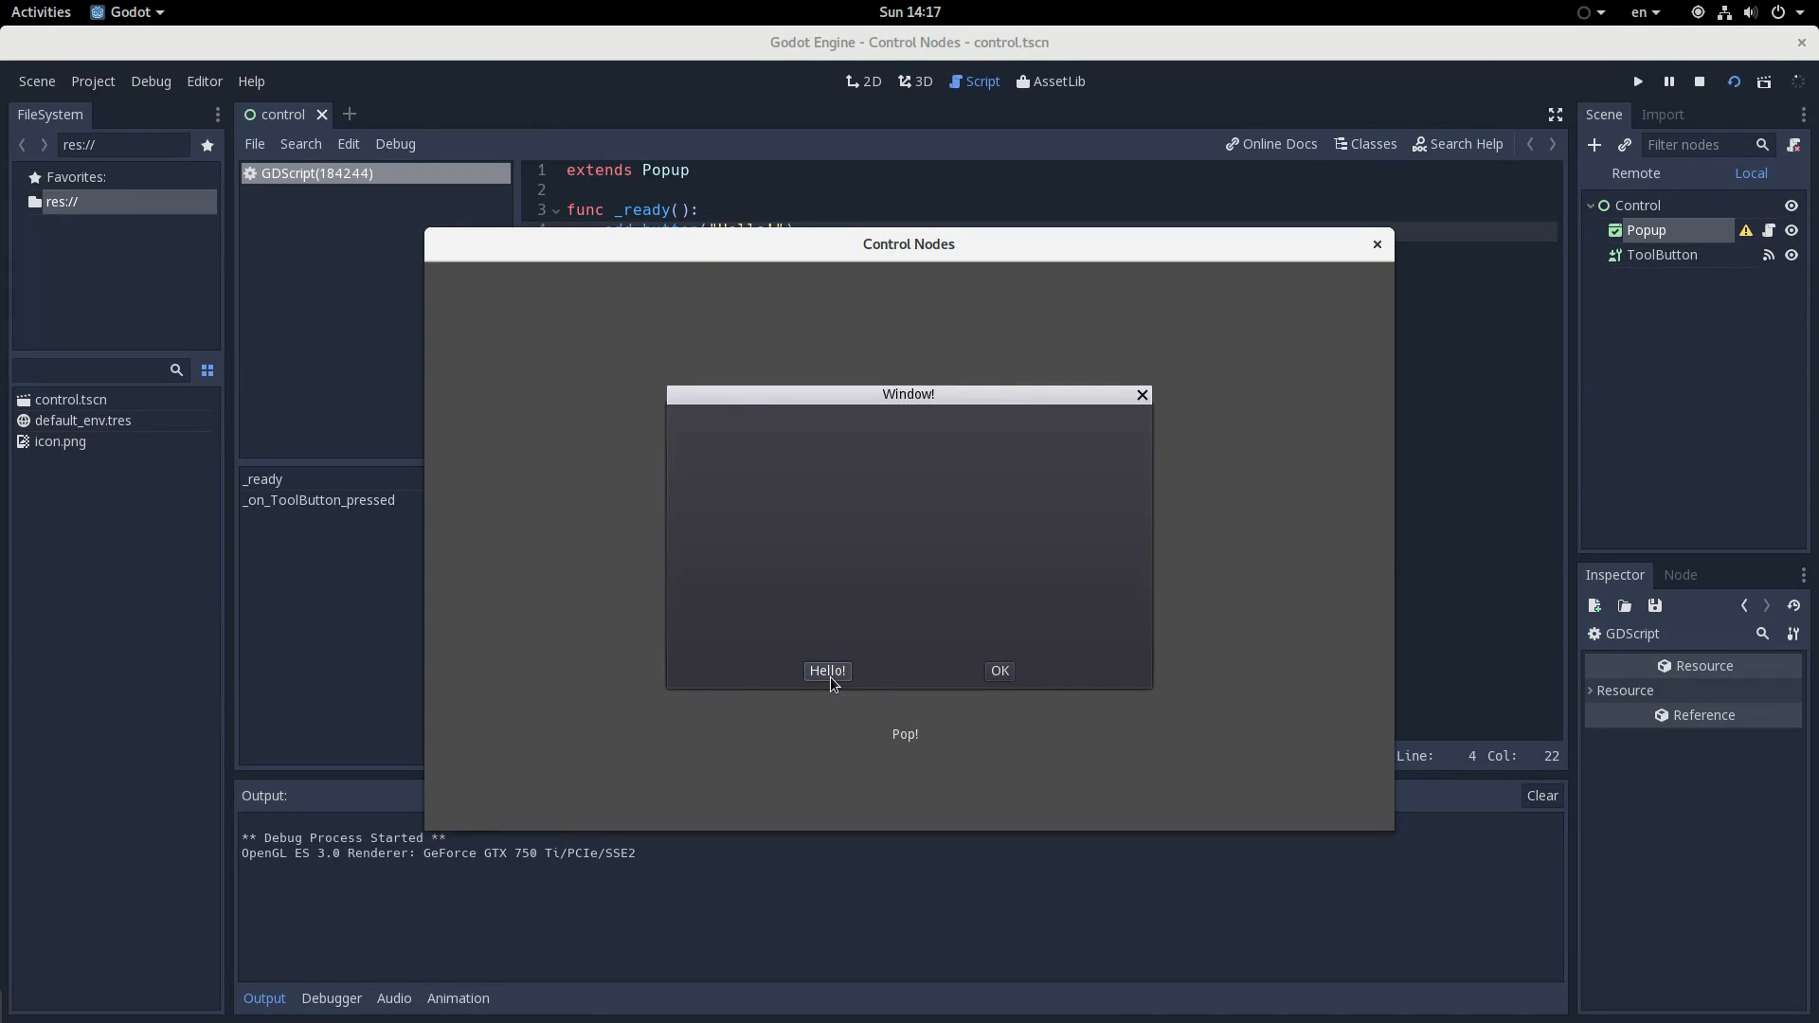
{"action": "mouse_move", "coordinate": [1146, 193]}
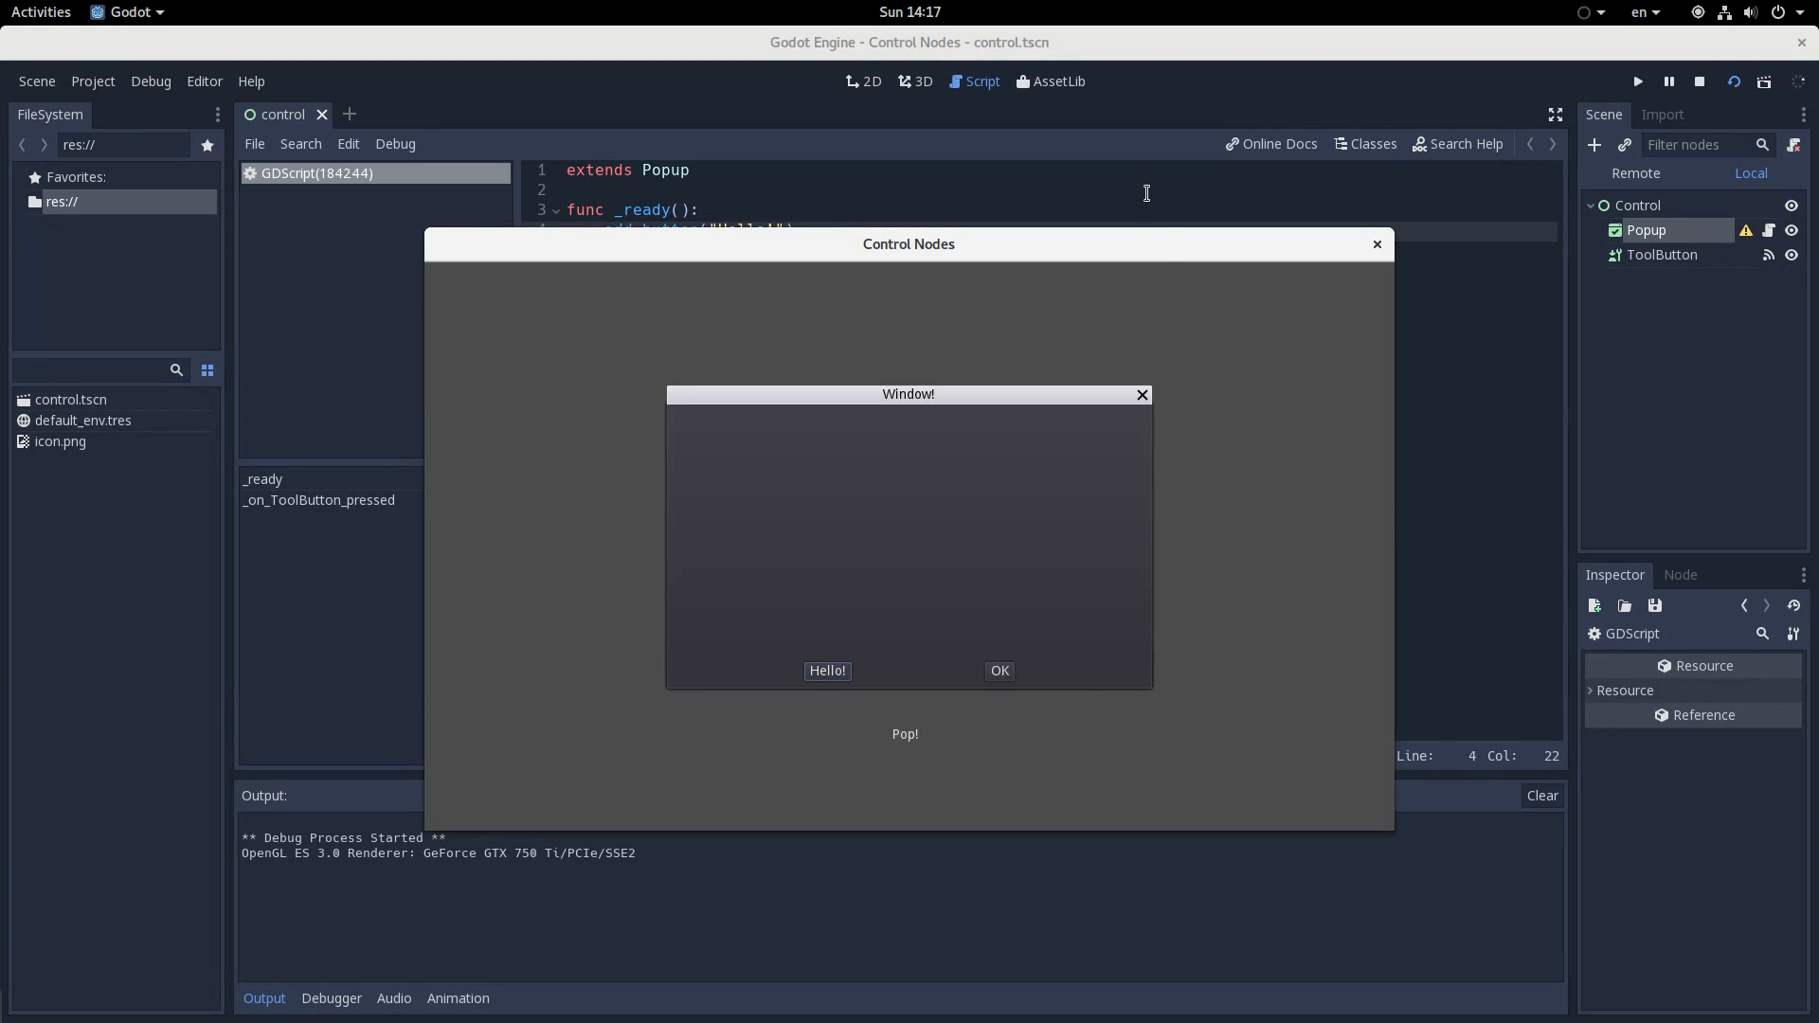
Close the test run and add the "greet" custom action to the Hello! button call
{"action": "left_click", "coordinate": [1374, 244]}
{"action": "type", "text": ", true"}
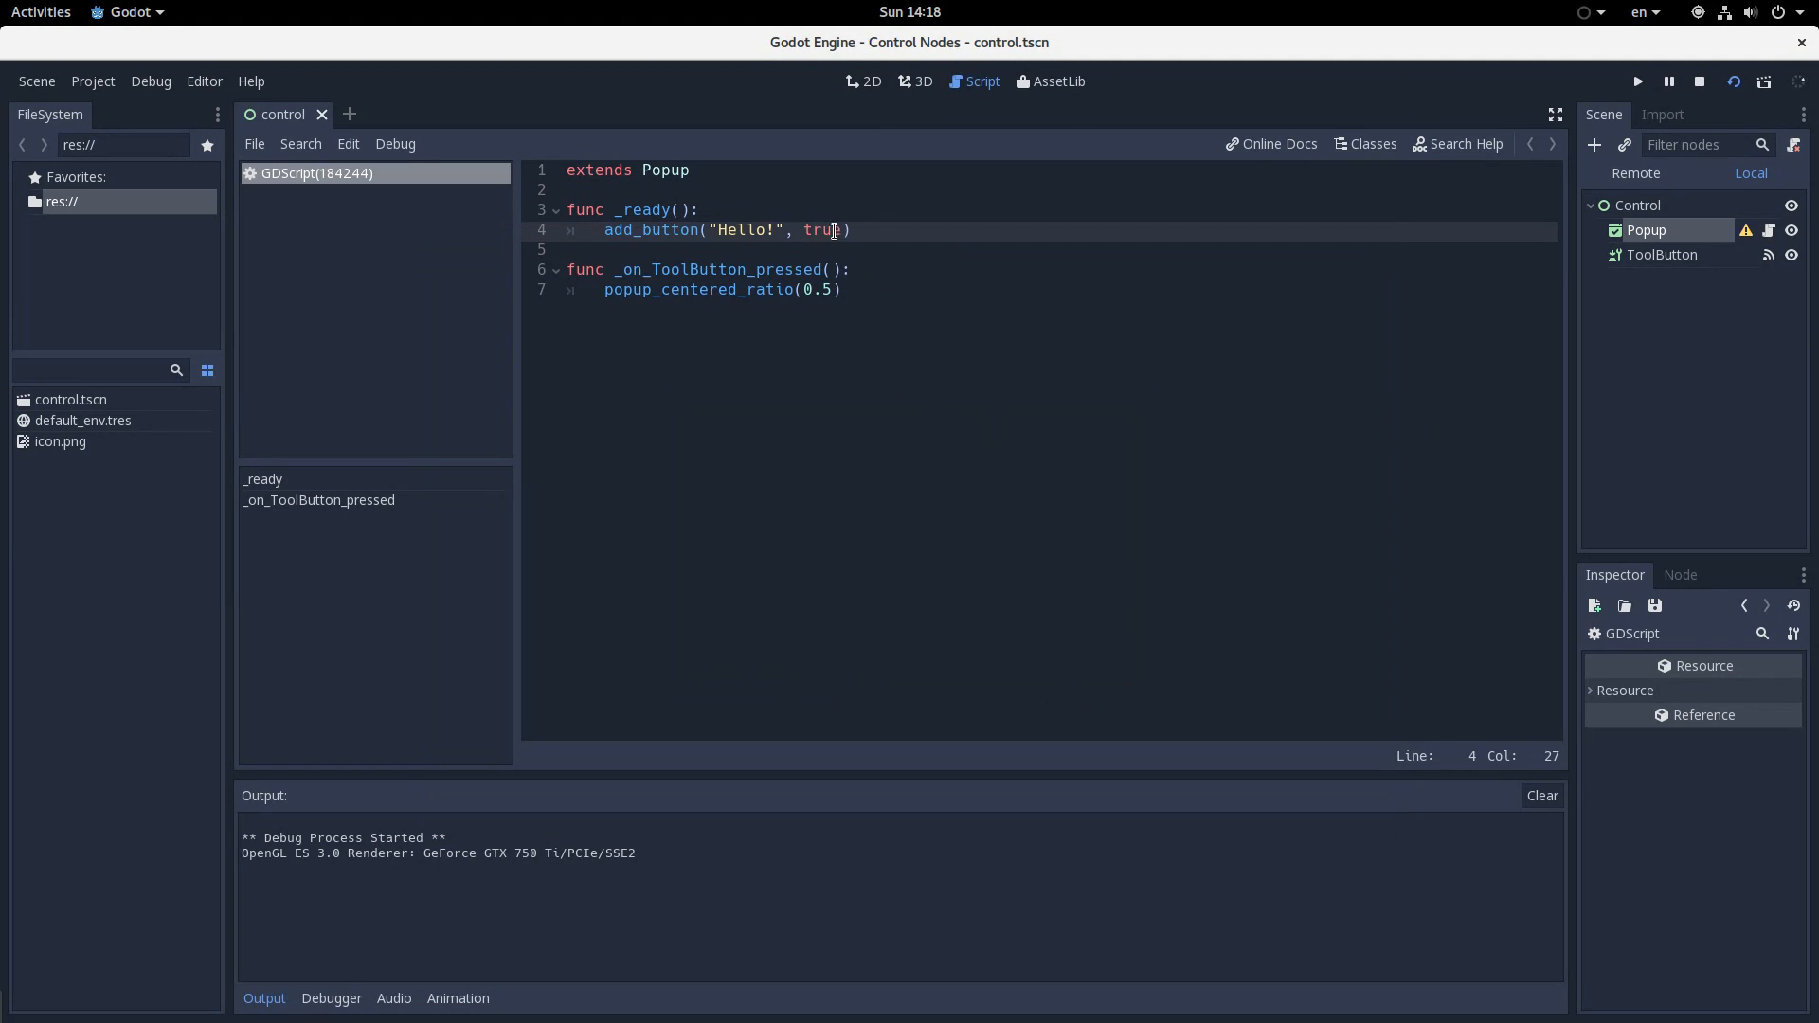
{"action": "type", "text": "m"}
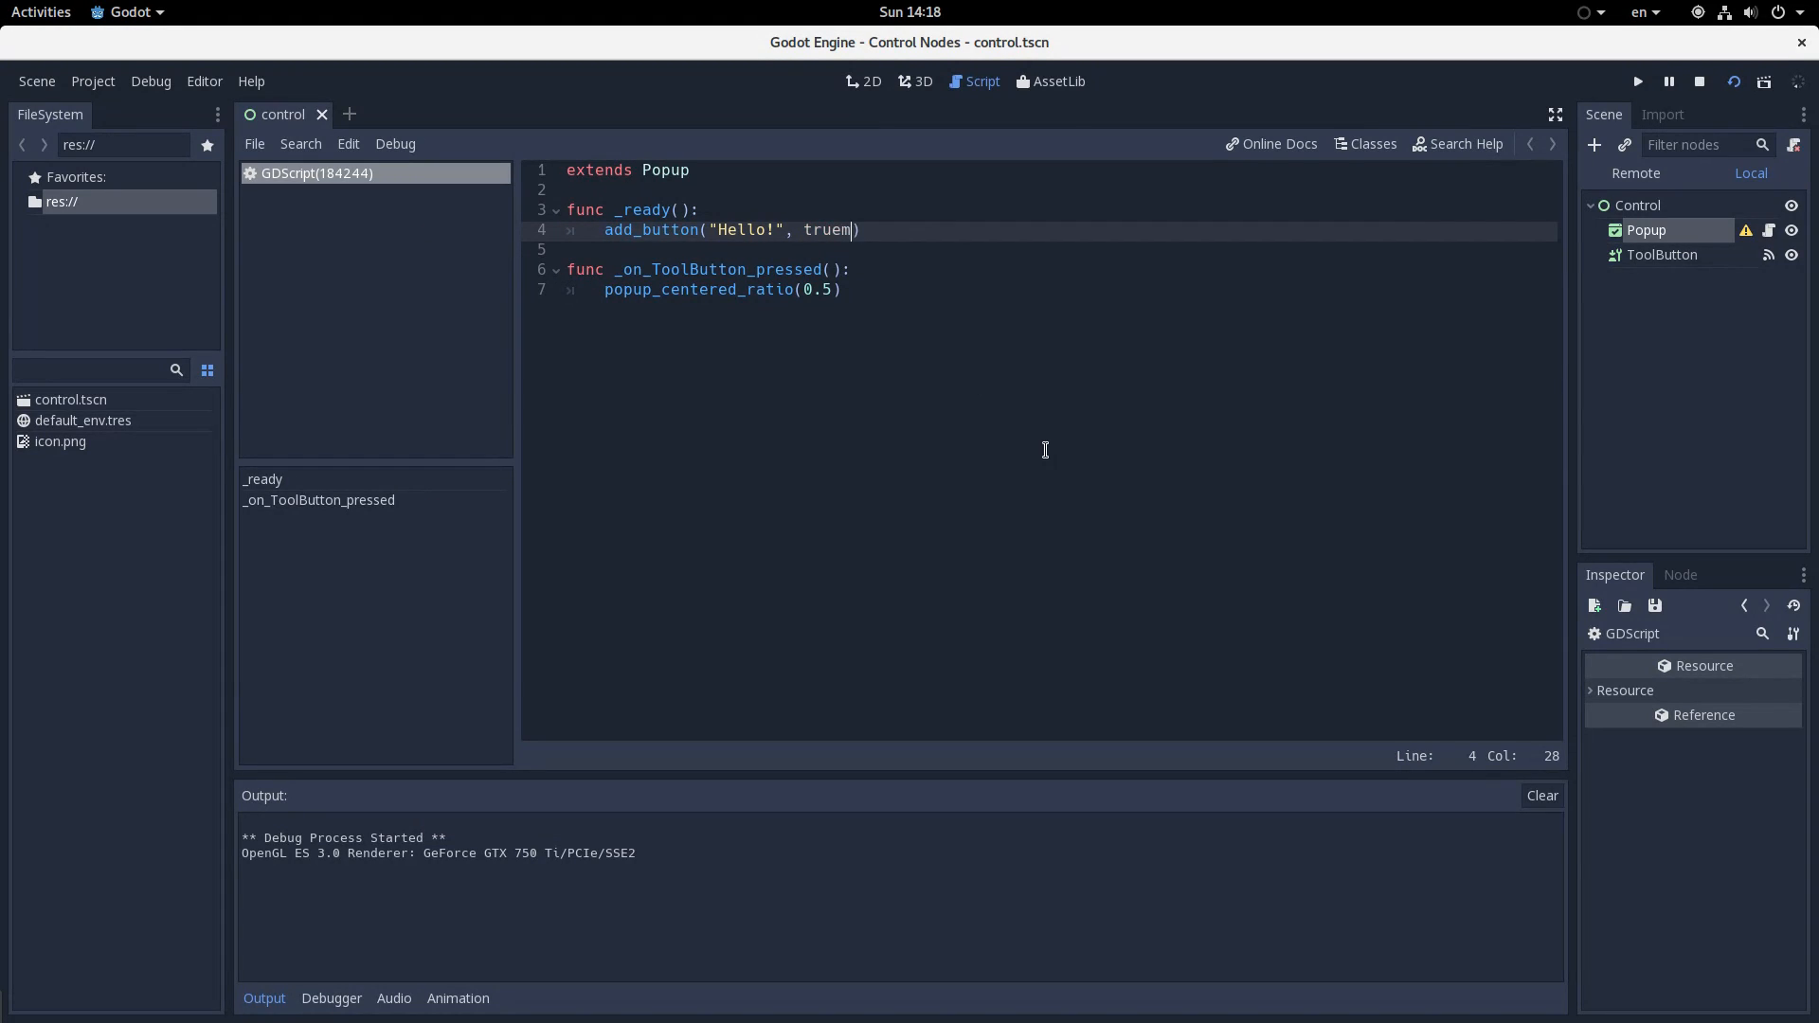
{"action": "type", "text": ", \"greett"}
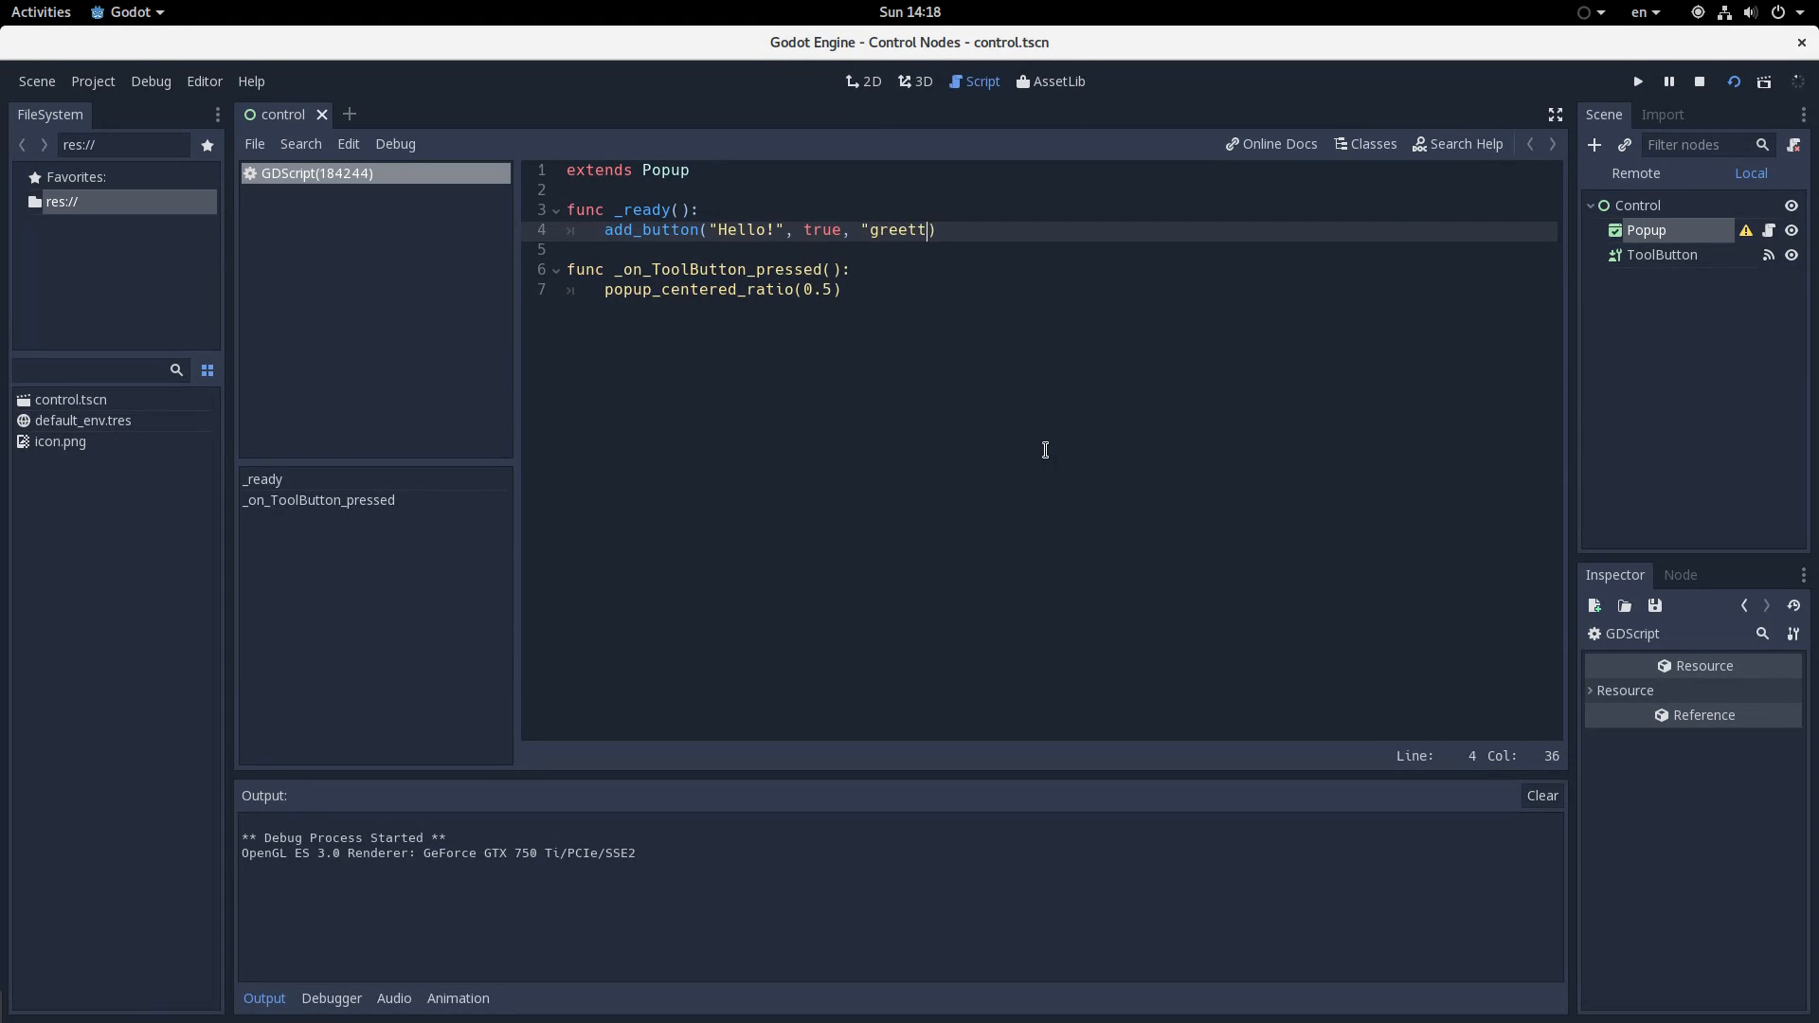
Review the popup's custom_action signal in the Node tab, then return to the add_button line
{"action": "left_click", "coordinate": [1638, 81]}
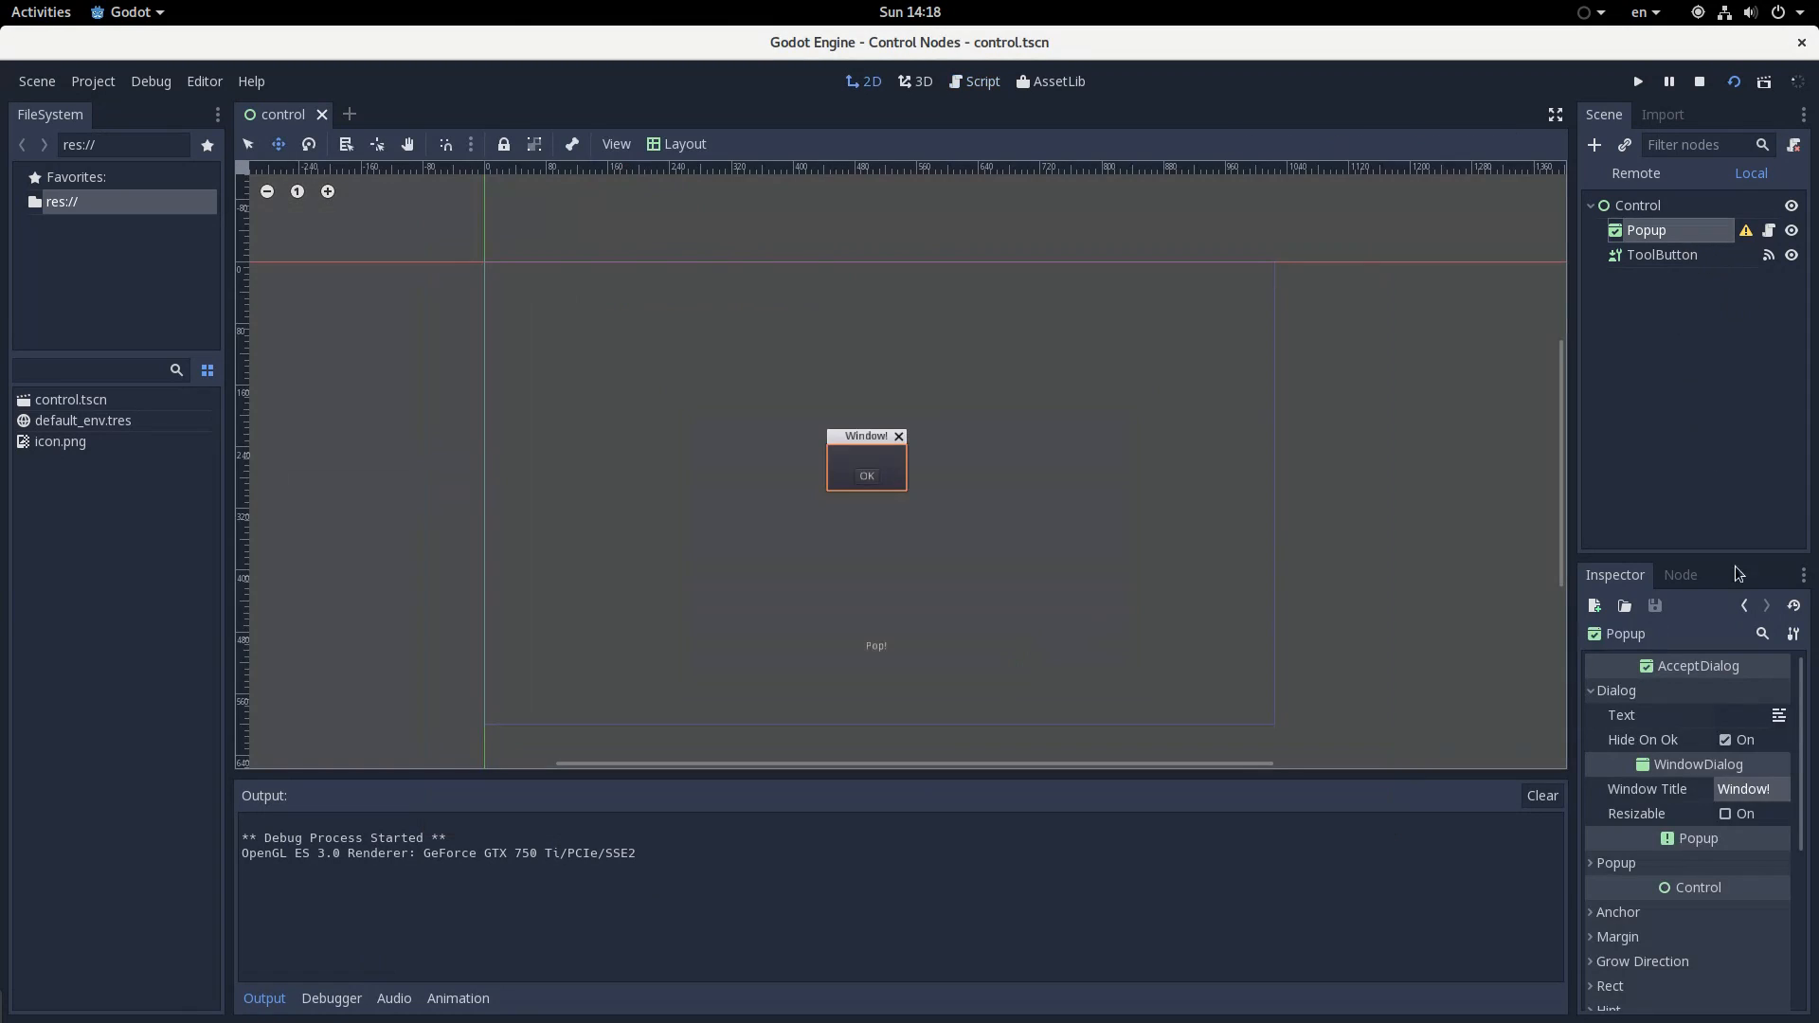
{"action": "left_click", "coordinate": [1679, 574]}
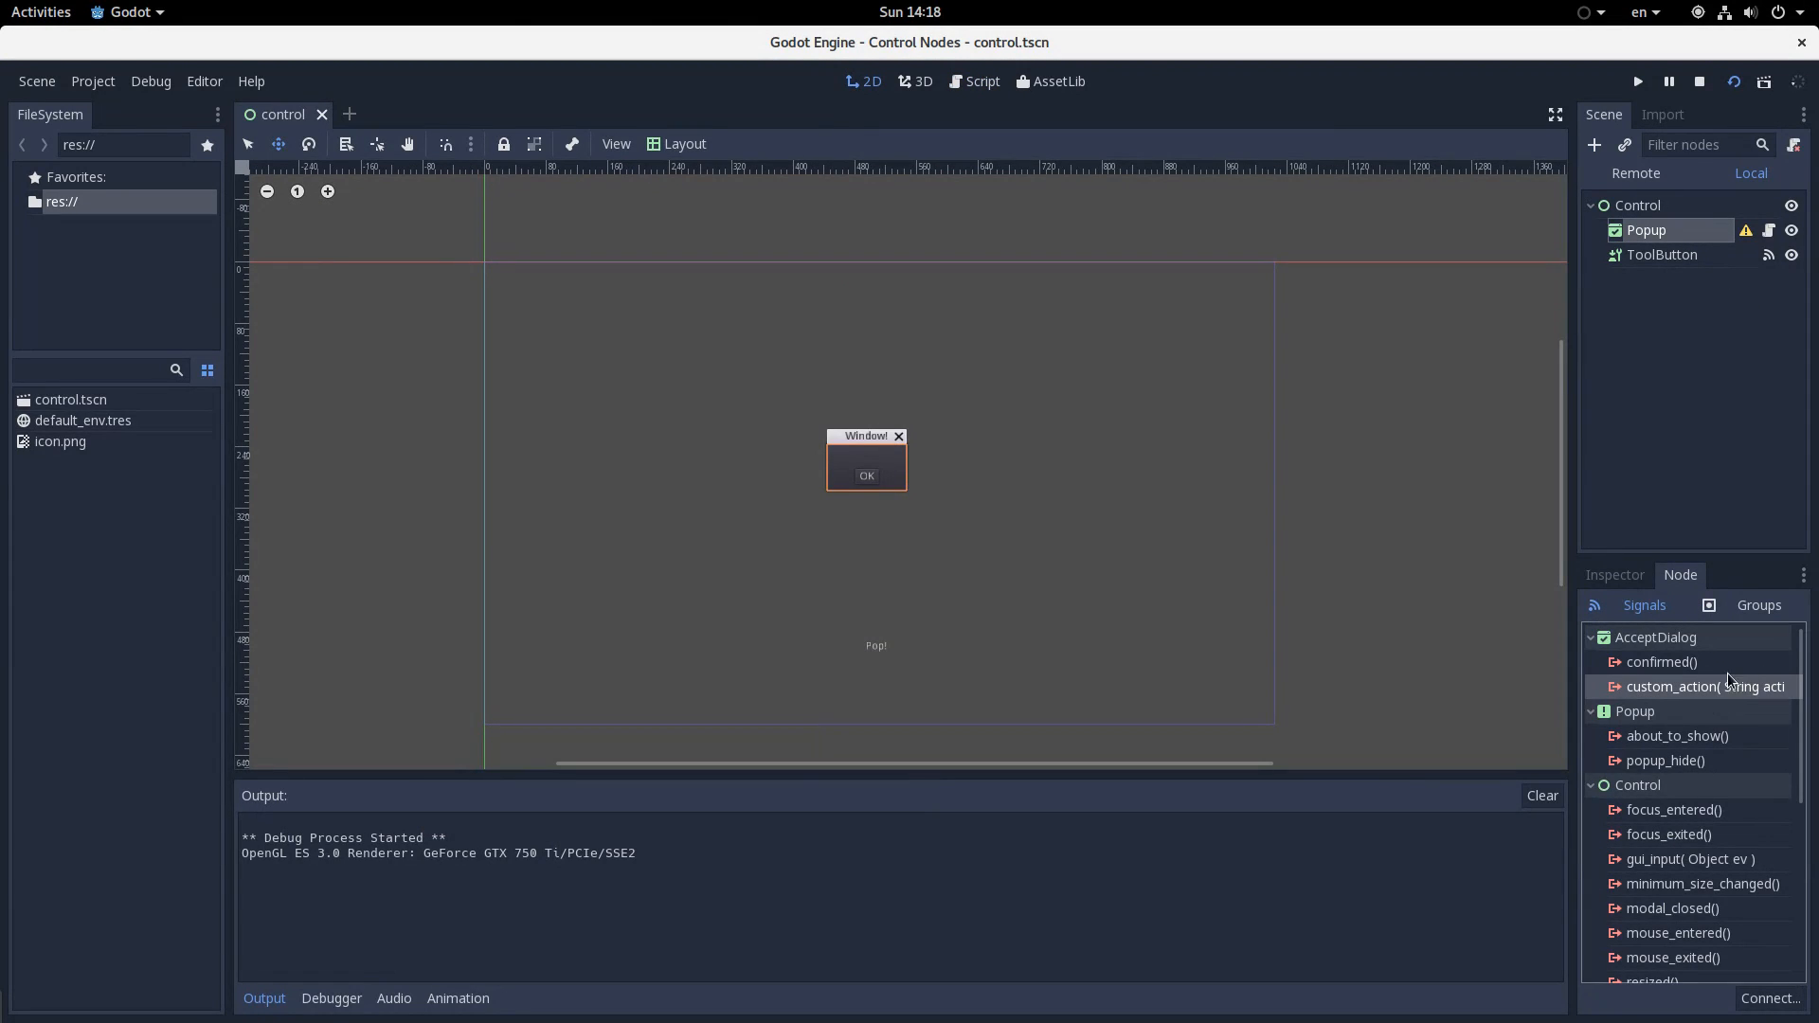
{"action": "left_click", "coordinate": [978, 82]}
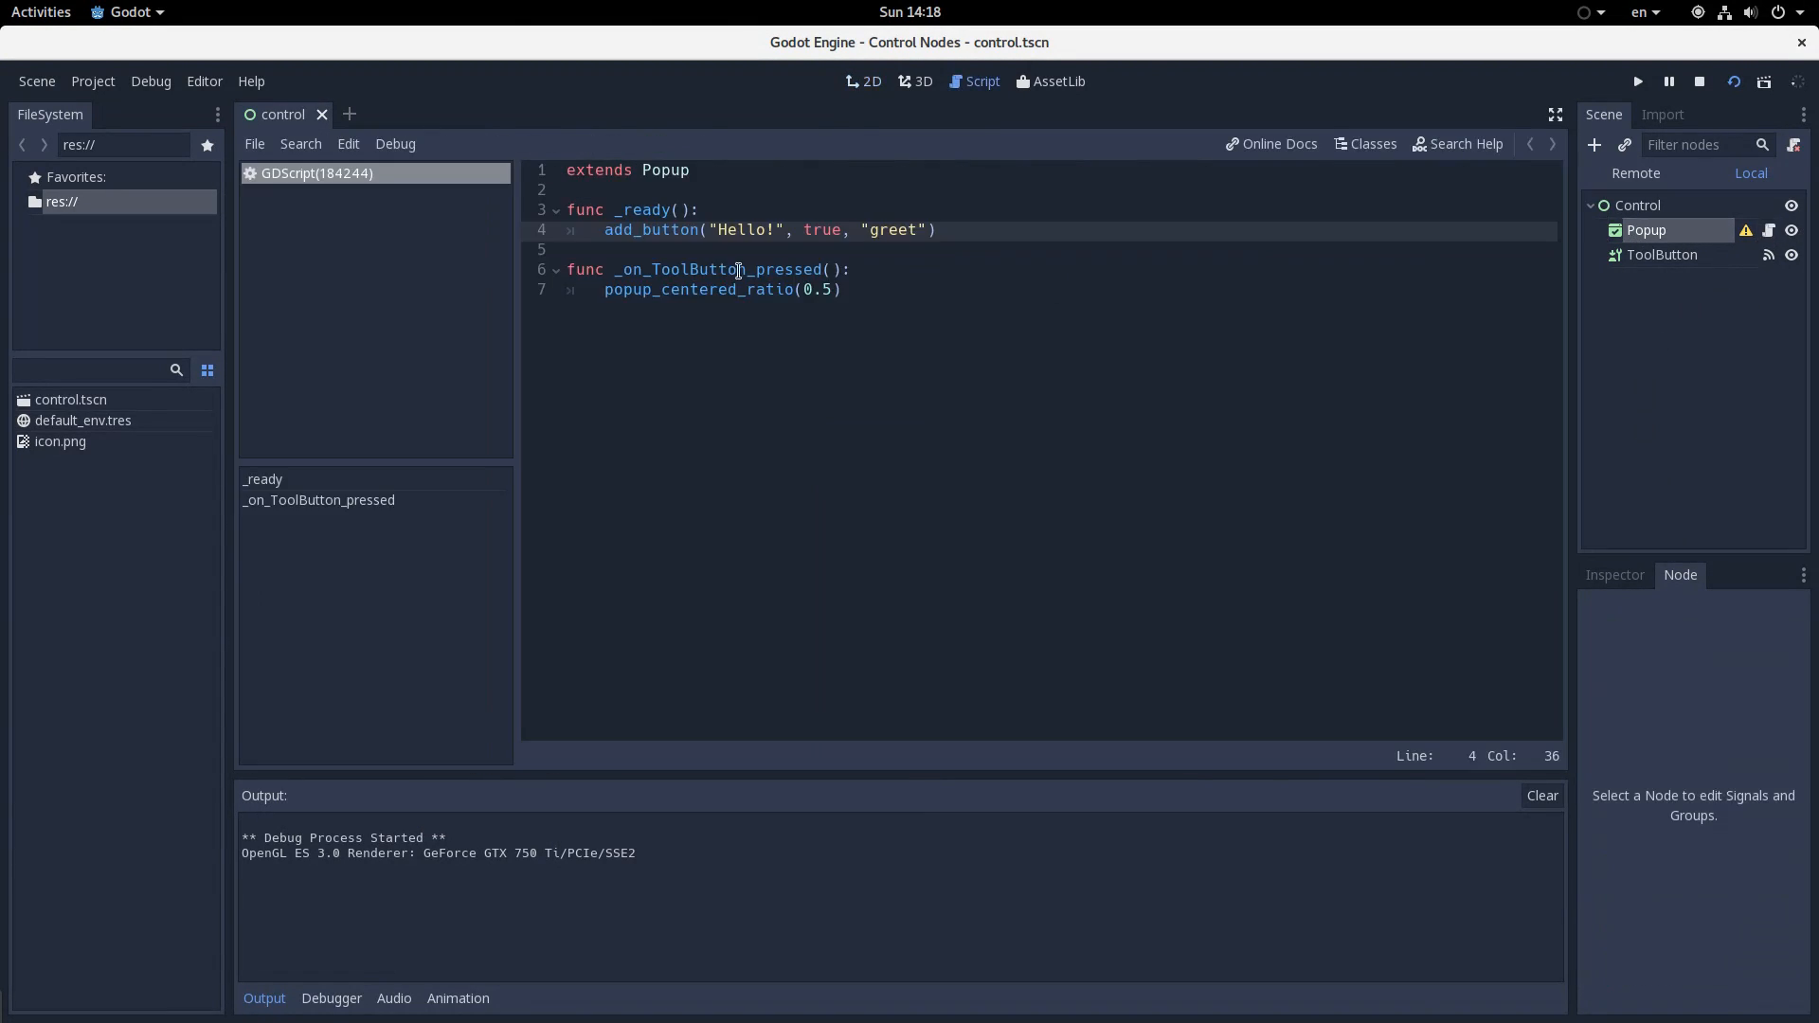
{"action": "left_click", "coordinate": [839, 289]}
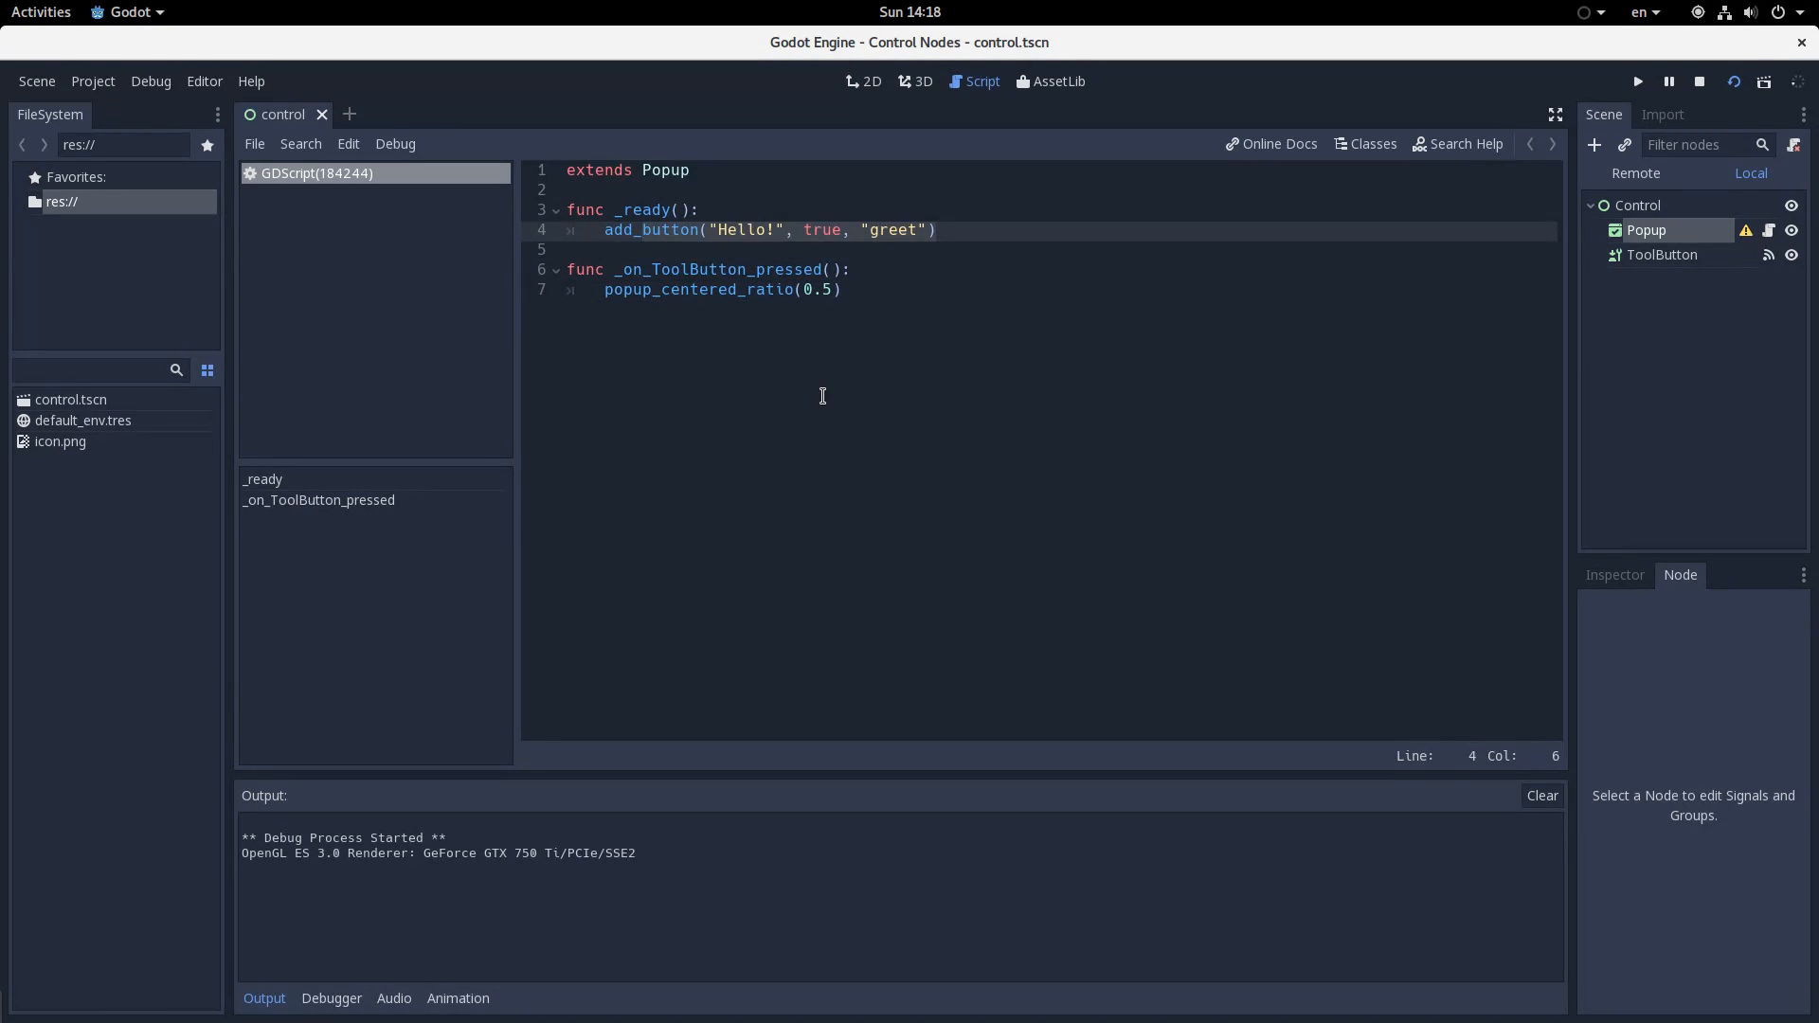
Replace the Hello! button with add_cancel("Cancel this stuff, man") and dismiss the test popup
{"action": "type", "text": "add_cancel"}
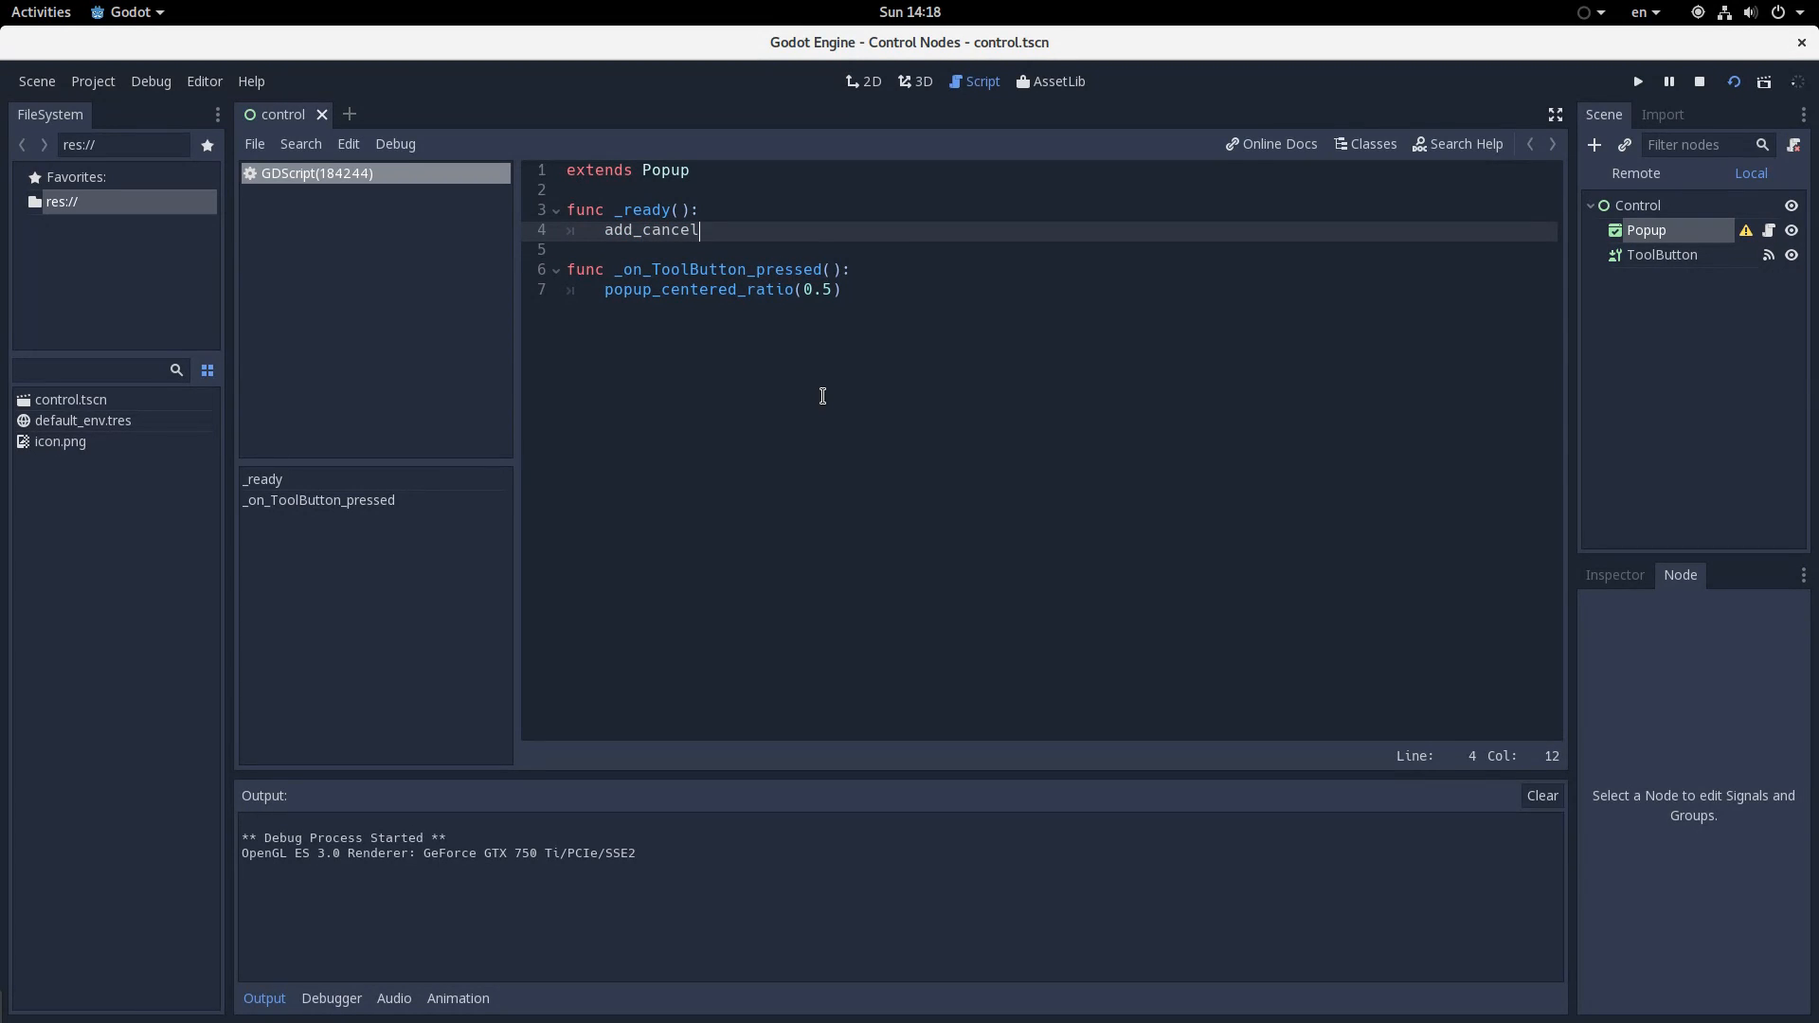
{"action": "type", "text": "(\""}
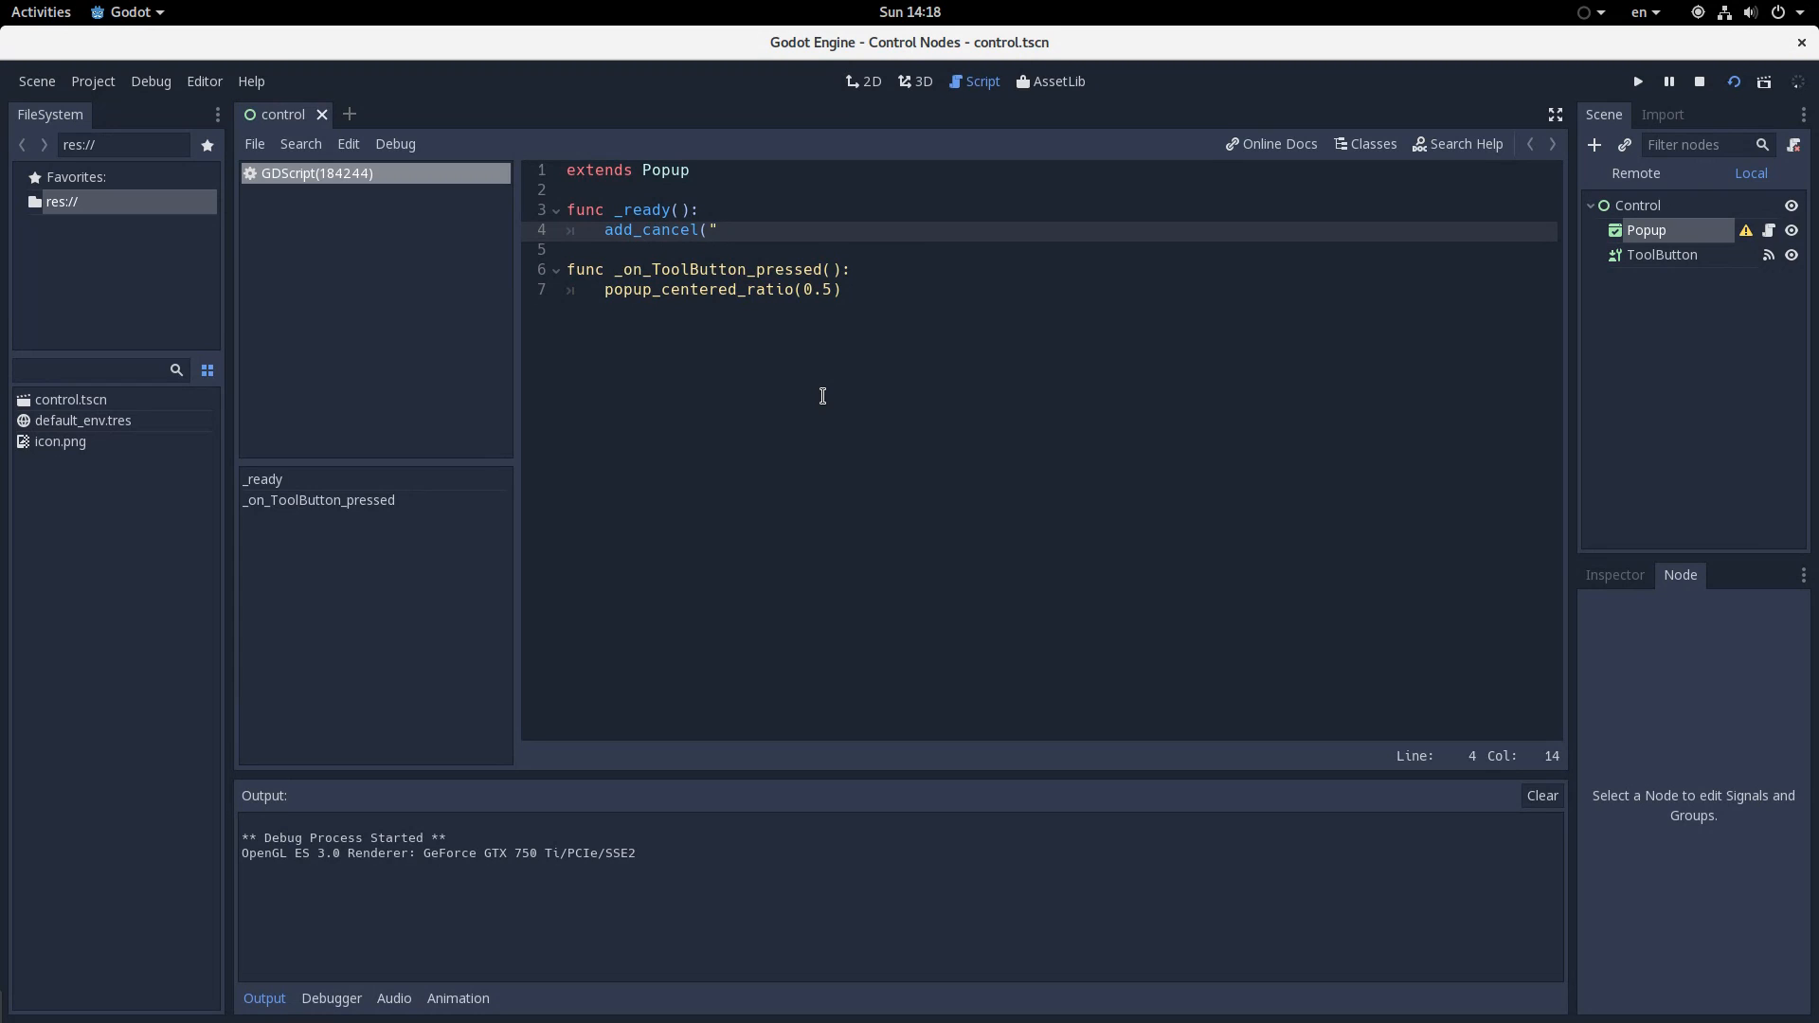
{"action": "type", "text": "Cancel this stuff, man"}
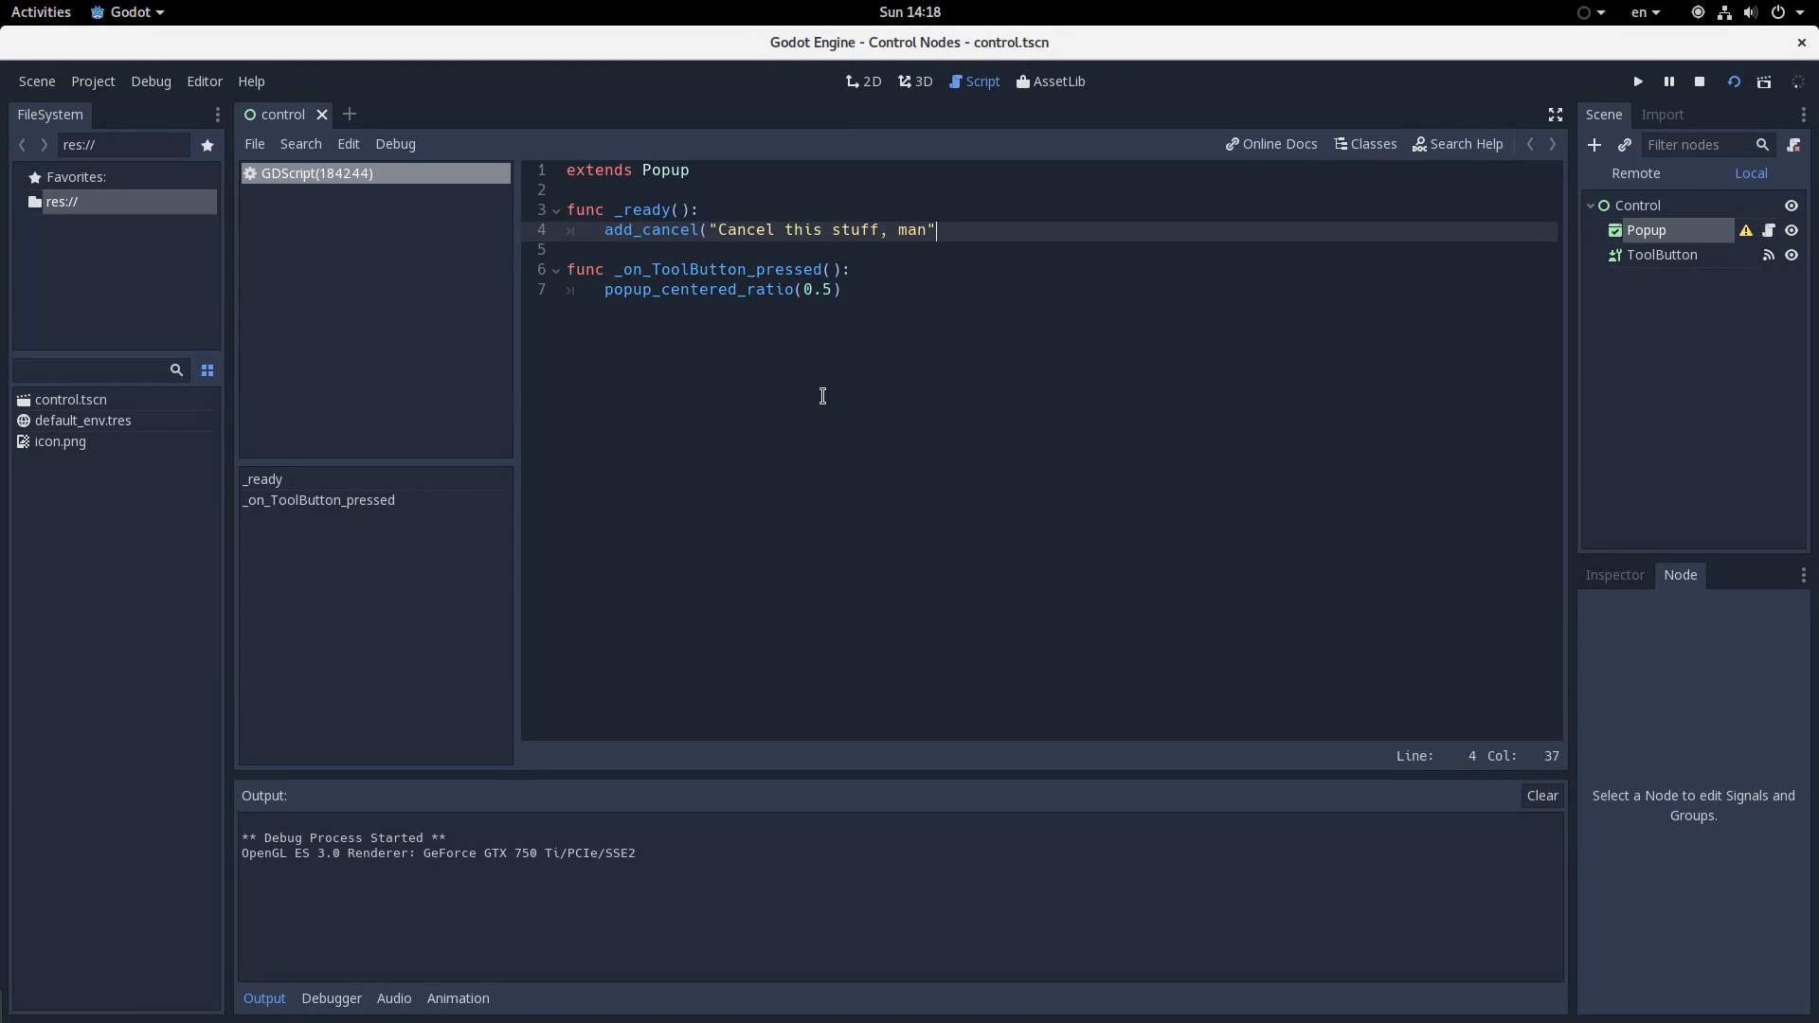
{"action": "type", "text": ")"}
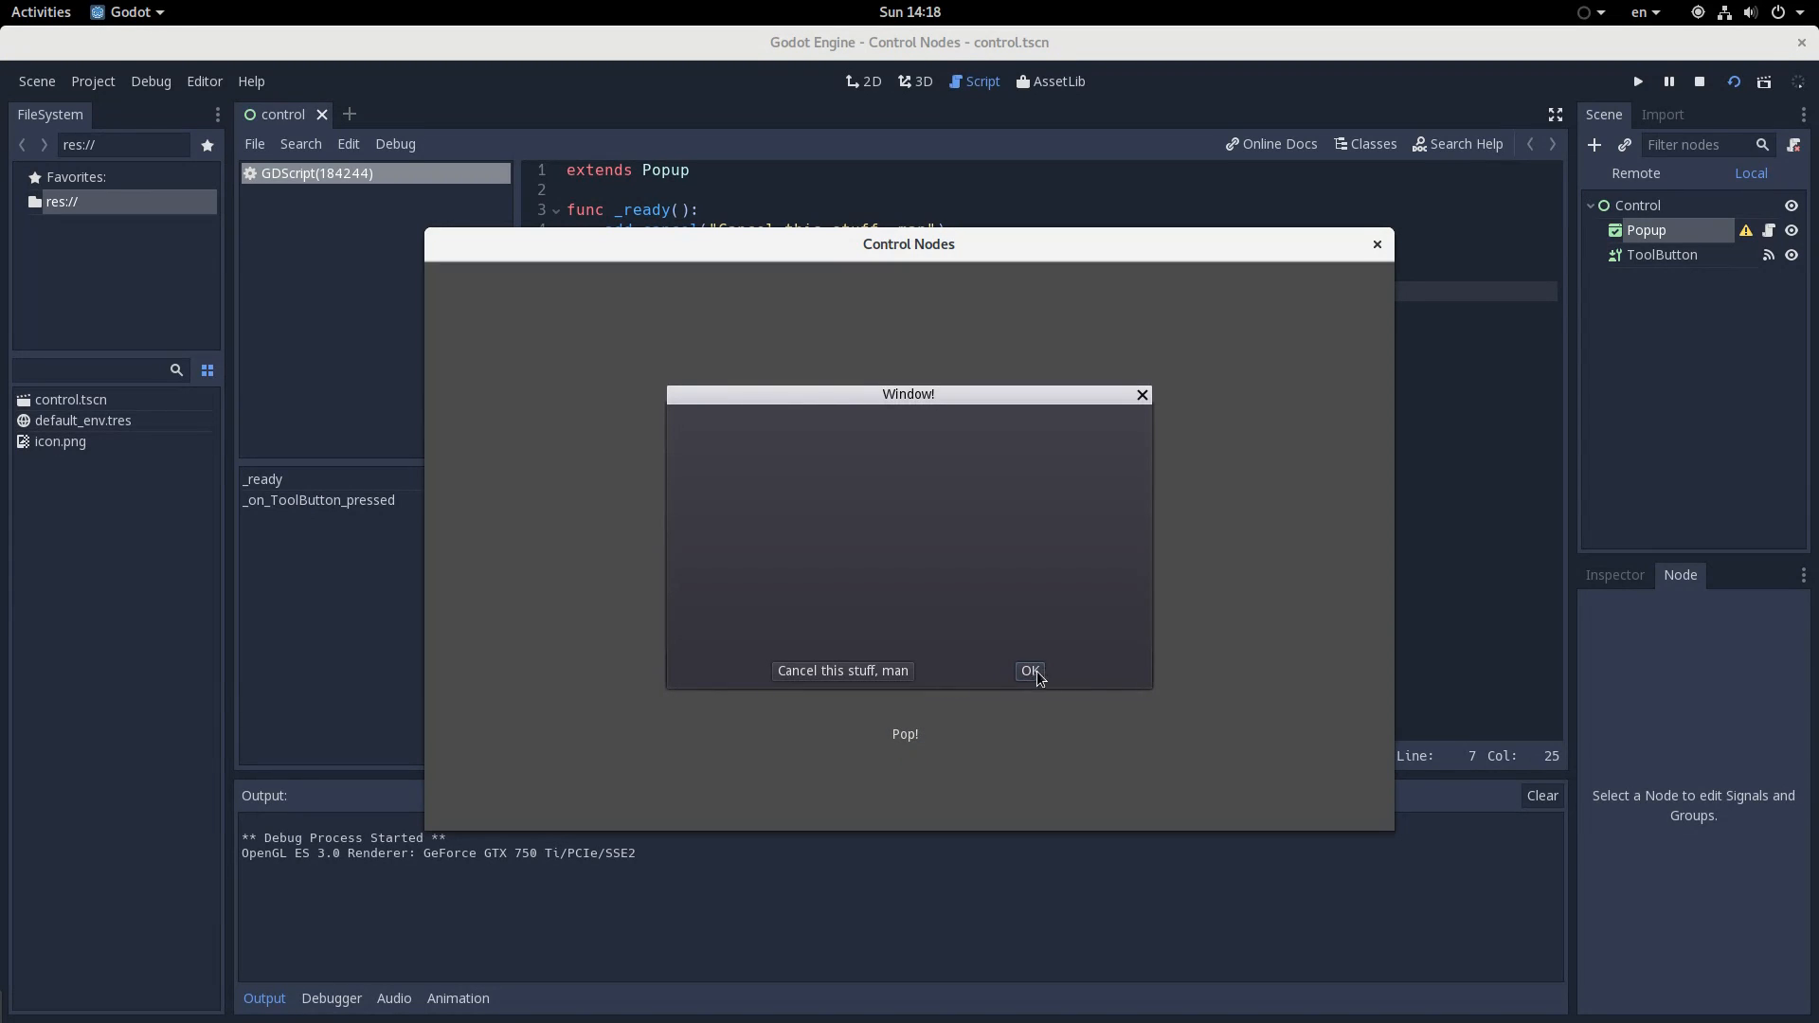
{"action": "left_click", "coordinate": [1028, 670]}
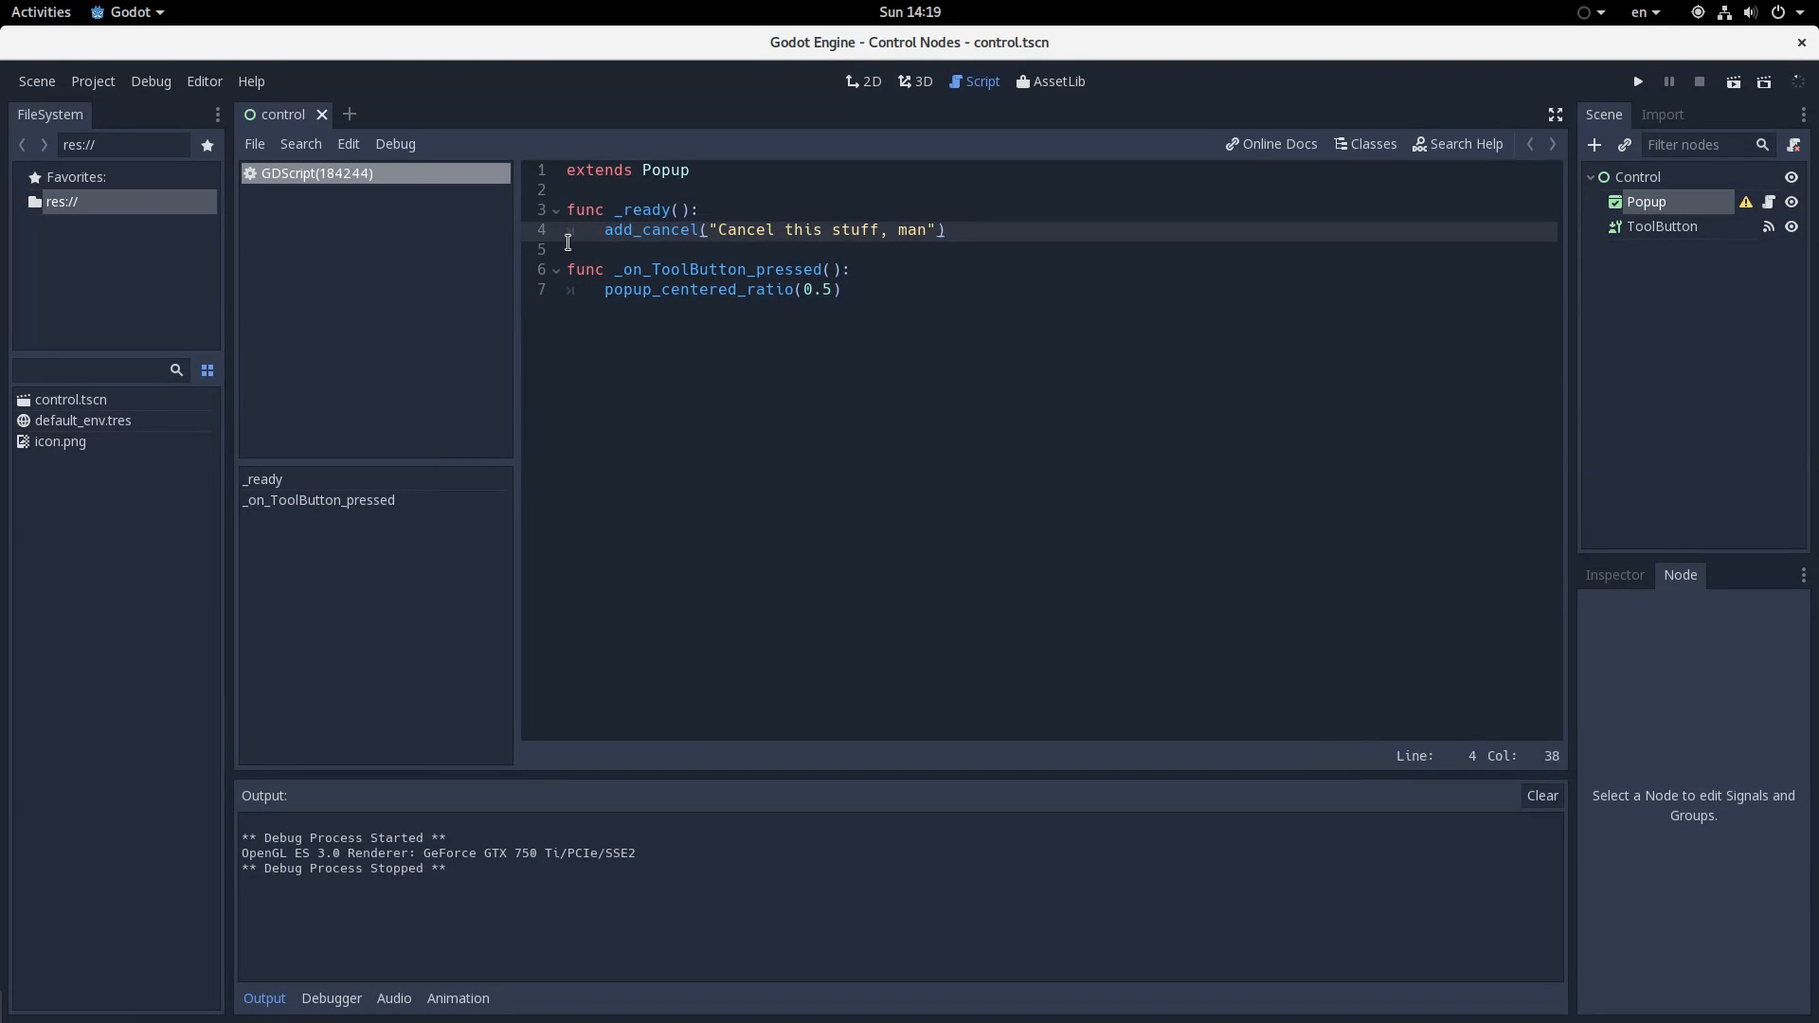
Change the Popup node's type to ConfirmationDialog and put pass back in its script
{"action": "left_click", "coordinate": [604, 228]}
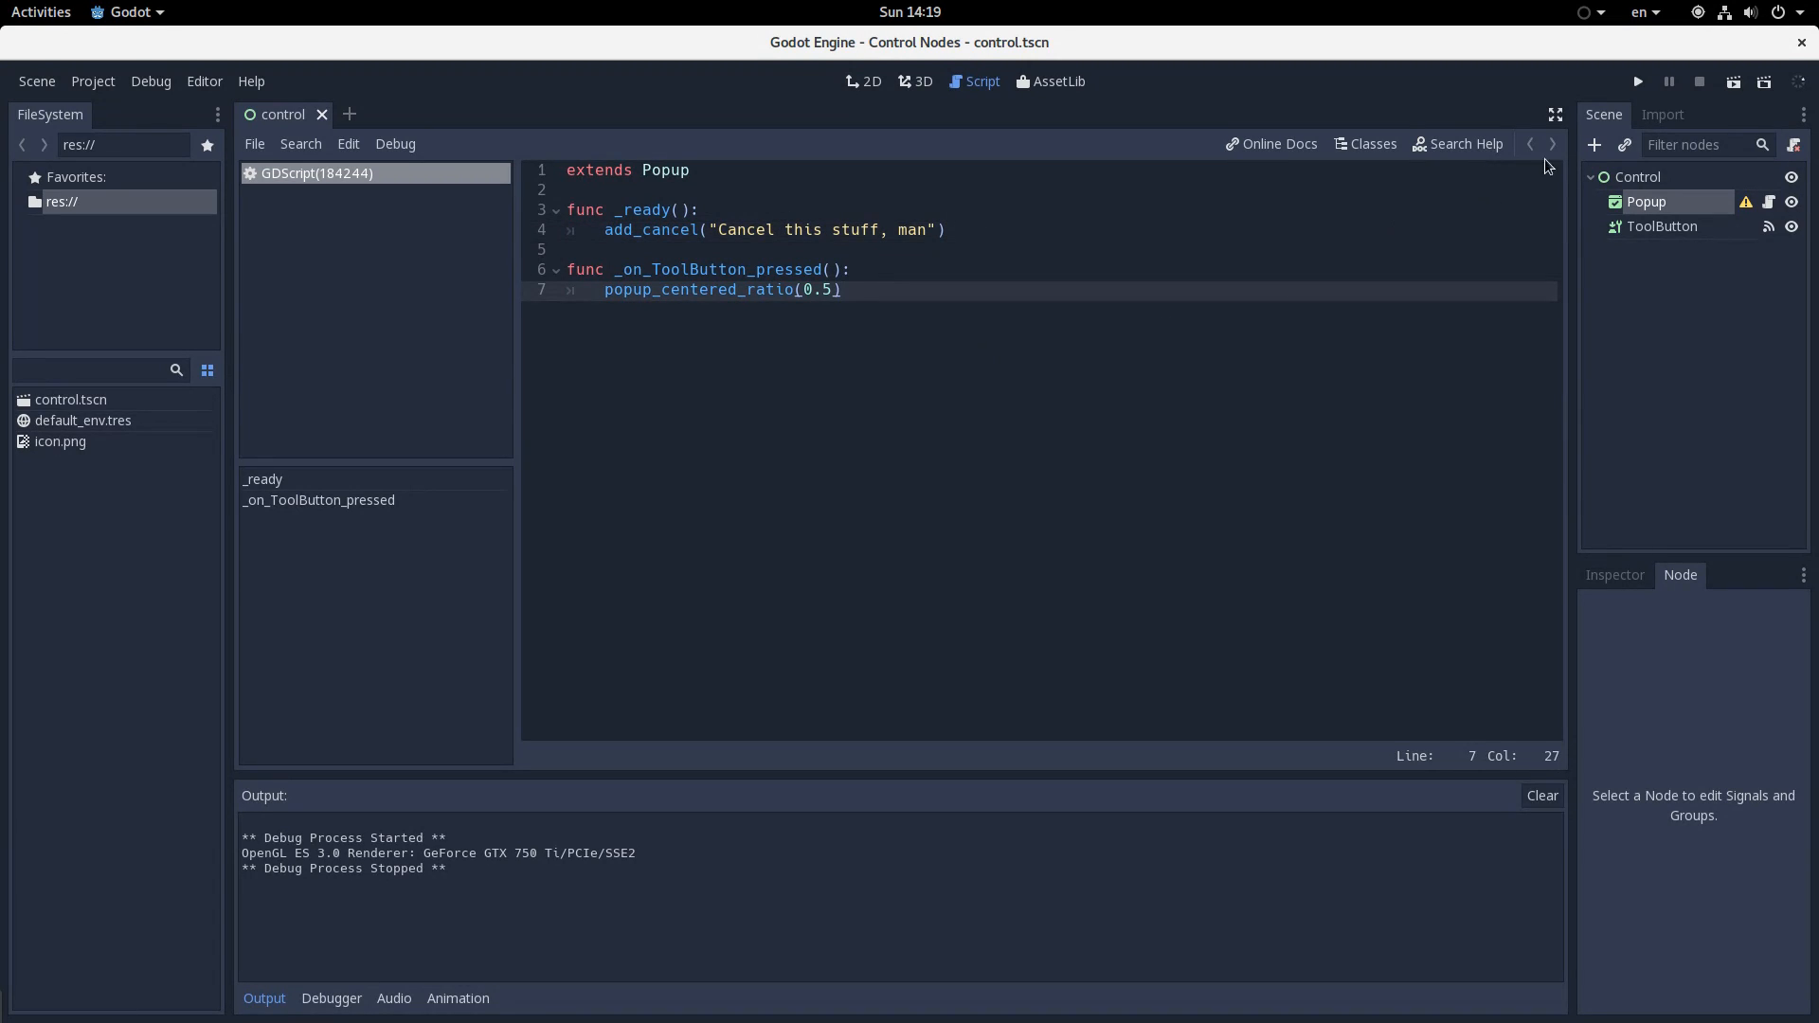
{"action": "right_click", "coordinate": [1645, 201]}
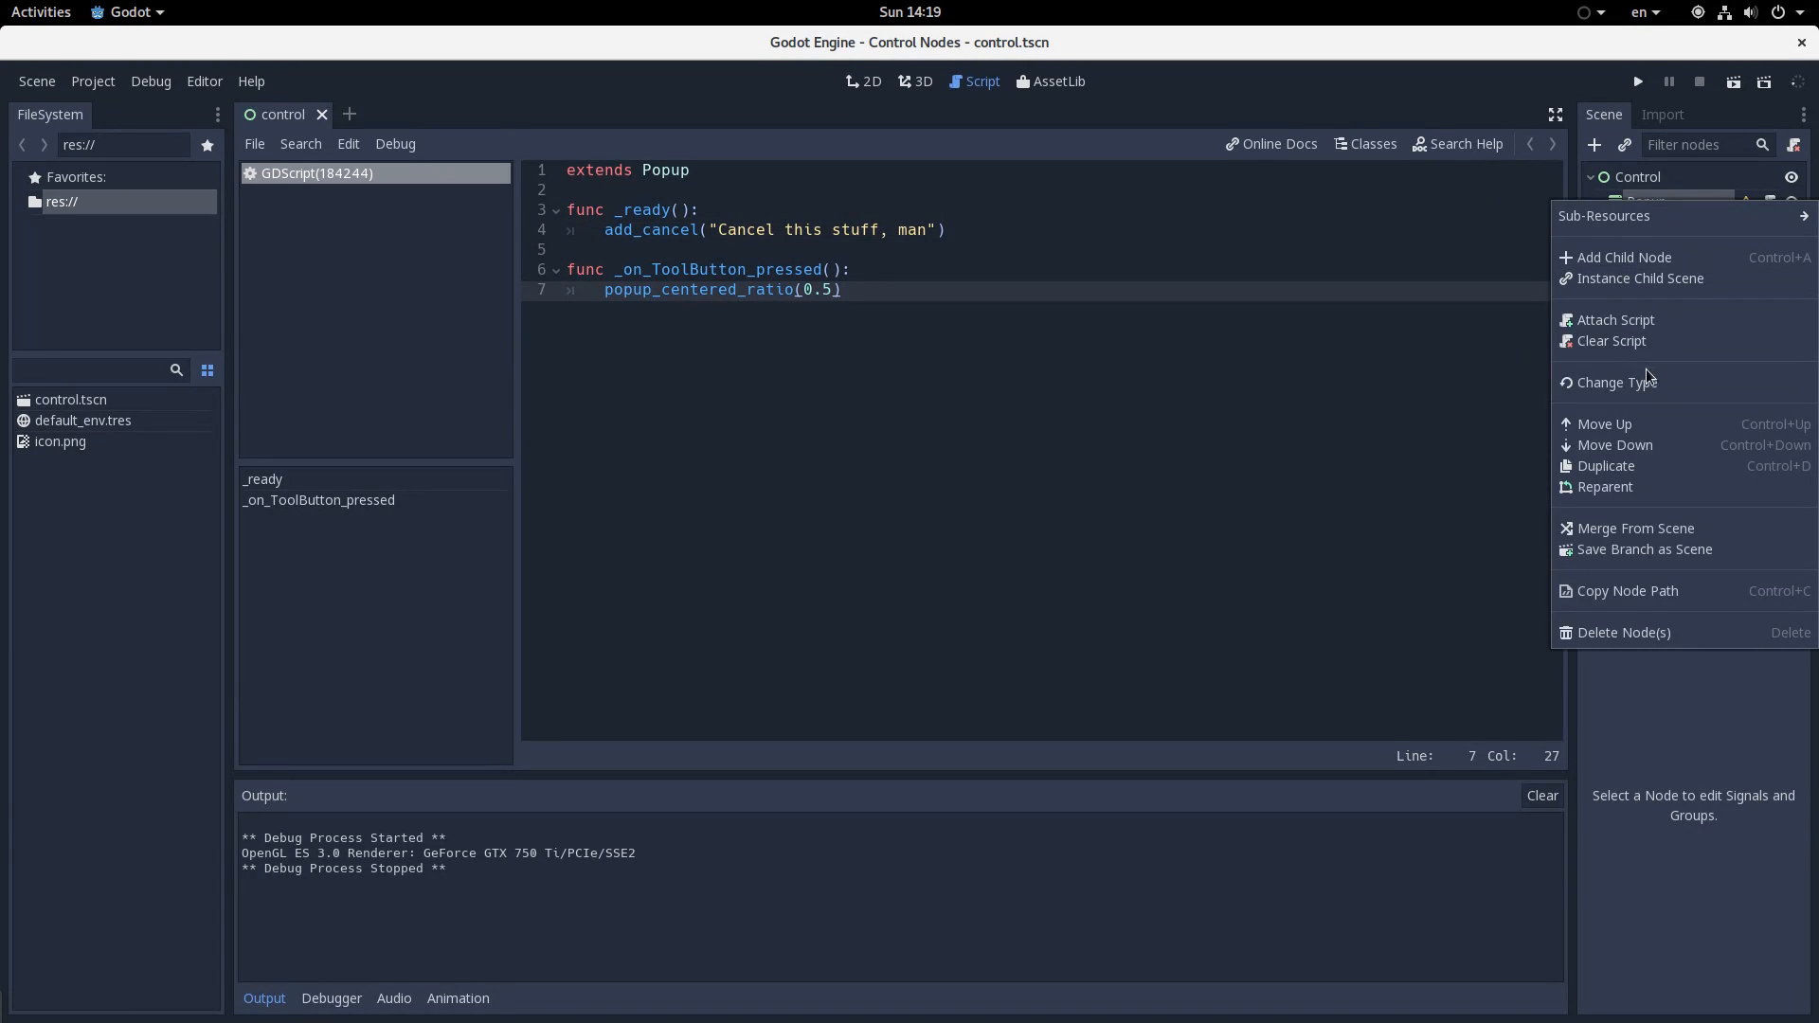
{"action": "left_click", "coordinate": [1618, 382]}
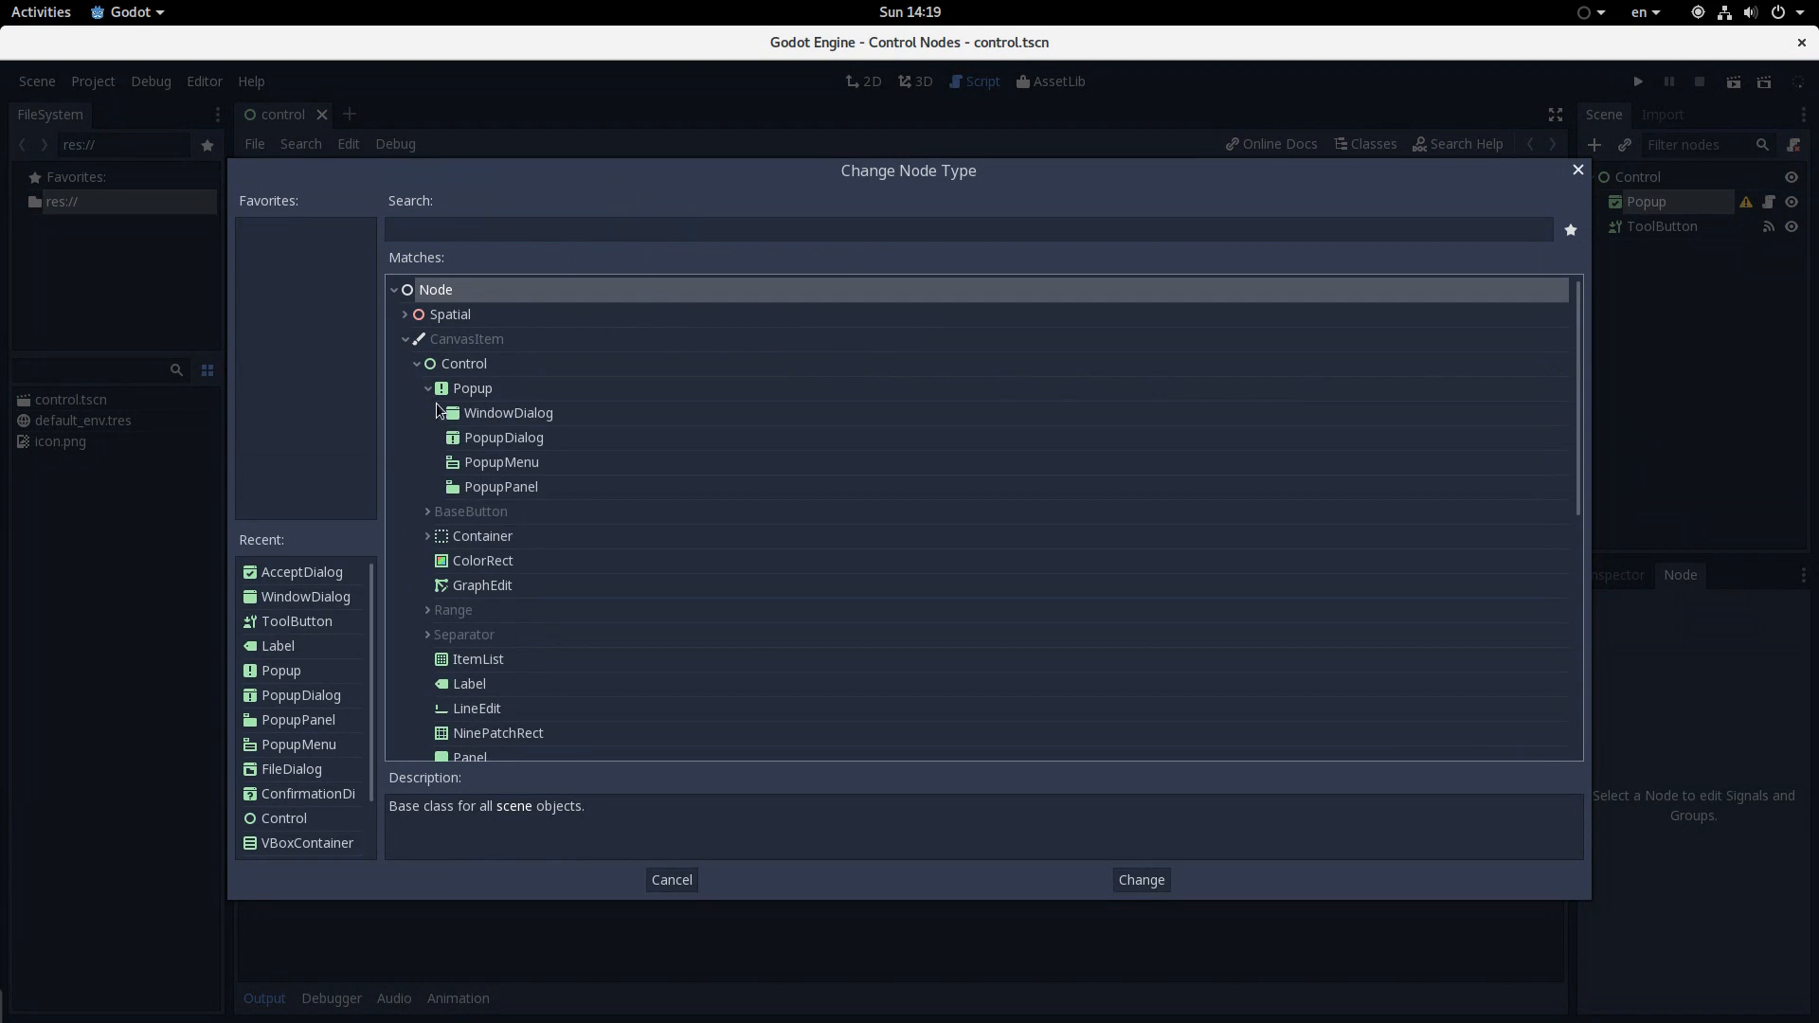
{"action": "left_click", "coordinate": [440, 413]}
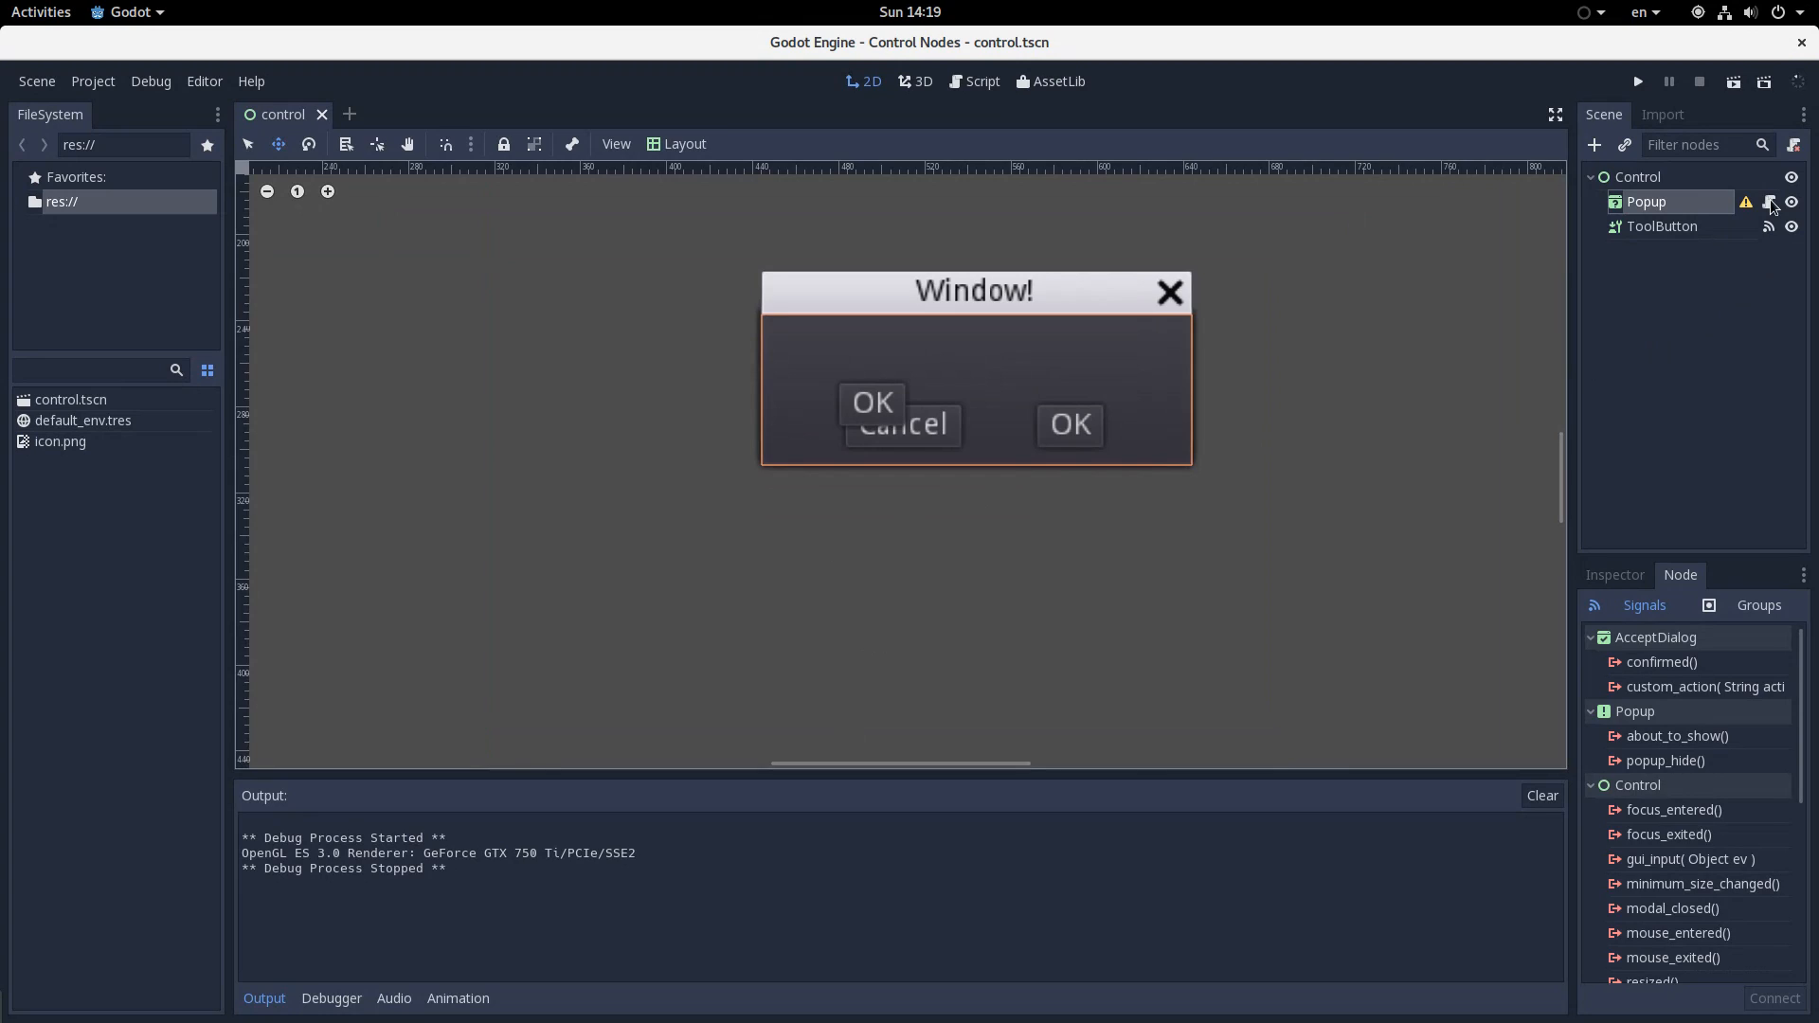
{"action": "left_click", "coordinate": [981, 81]}
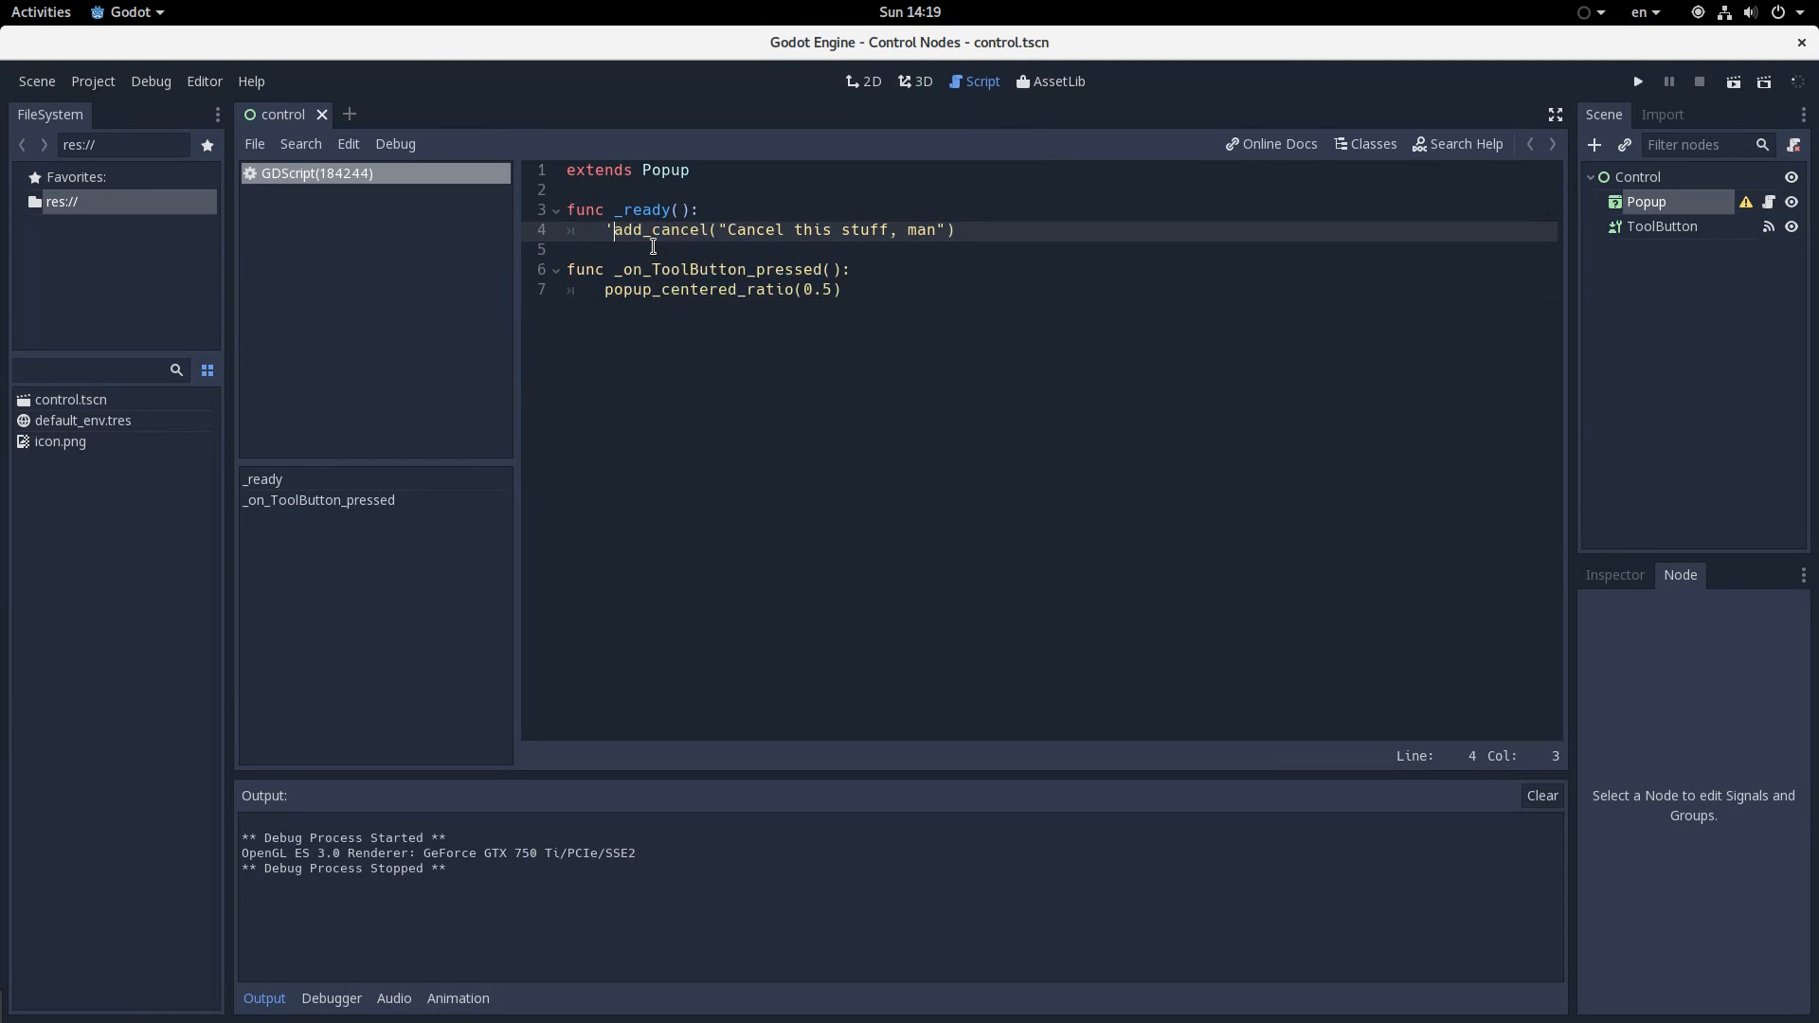
{"action": "type", "text": "pass"}
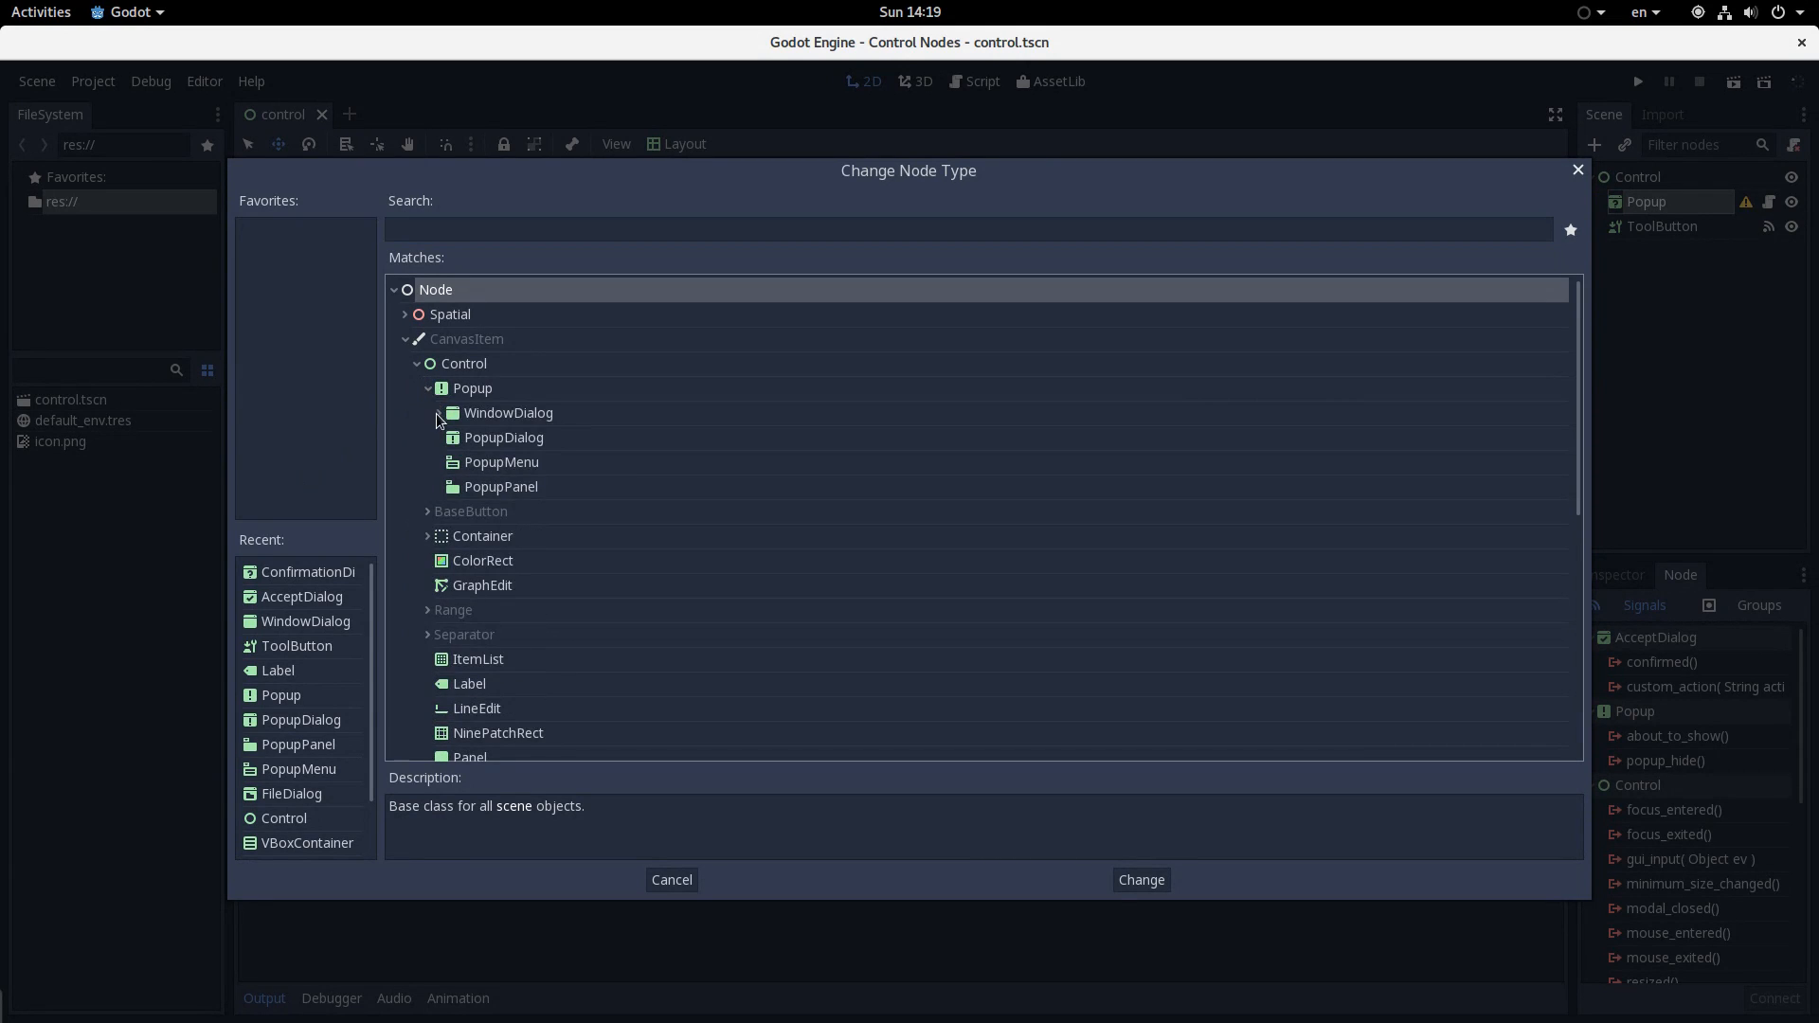
Change the Popup to a FileDialog and browse its Save a File window in a test run
{"action": "left_click", "coordinate": [438, 413]}
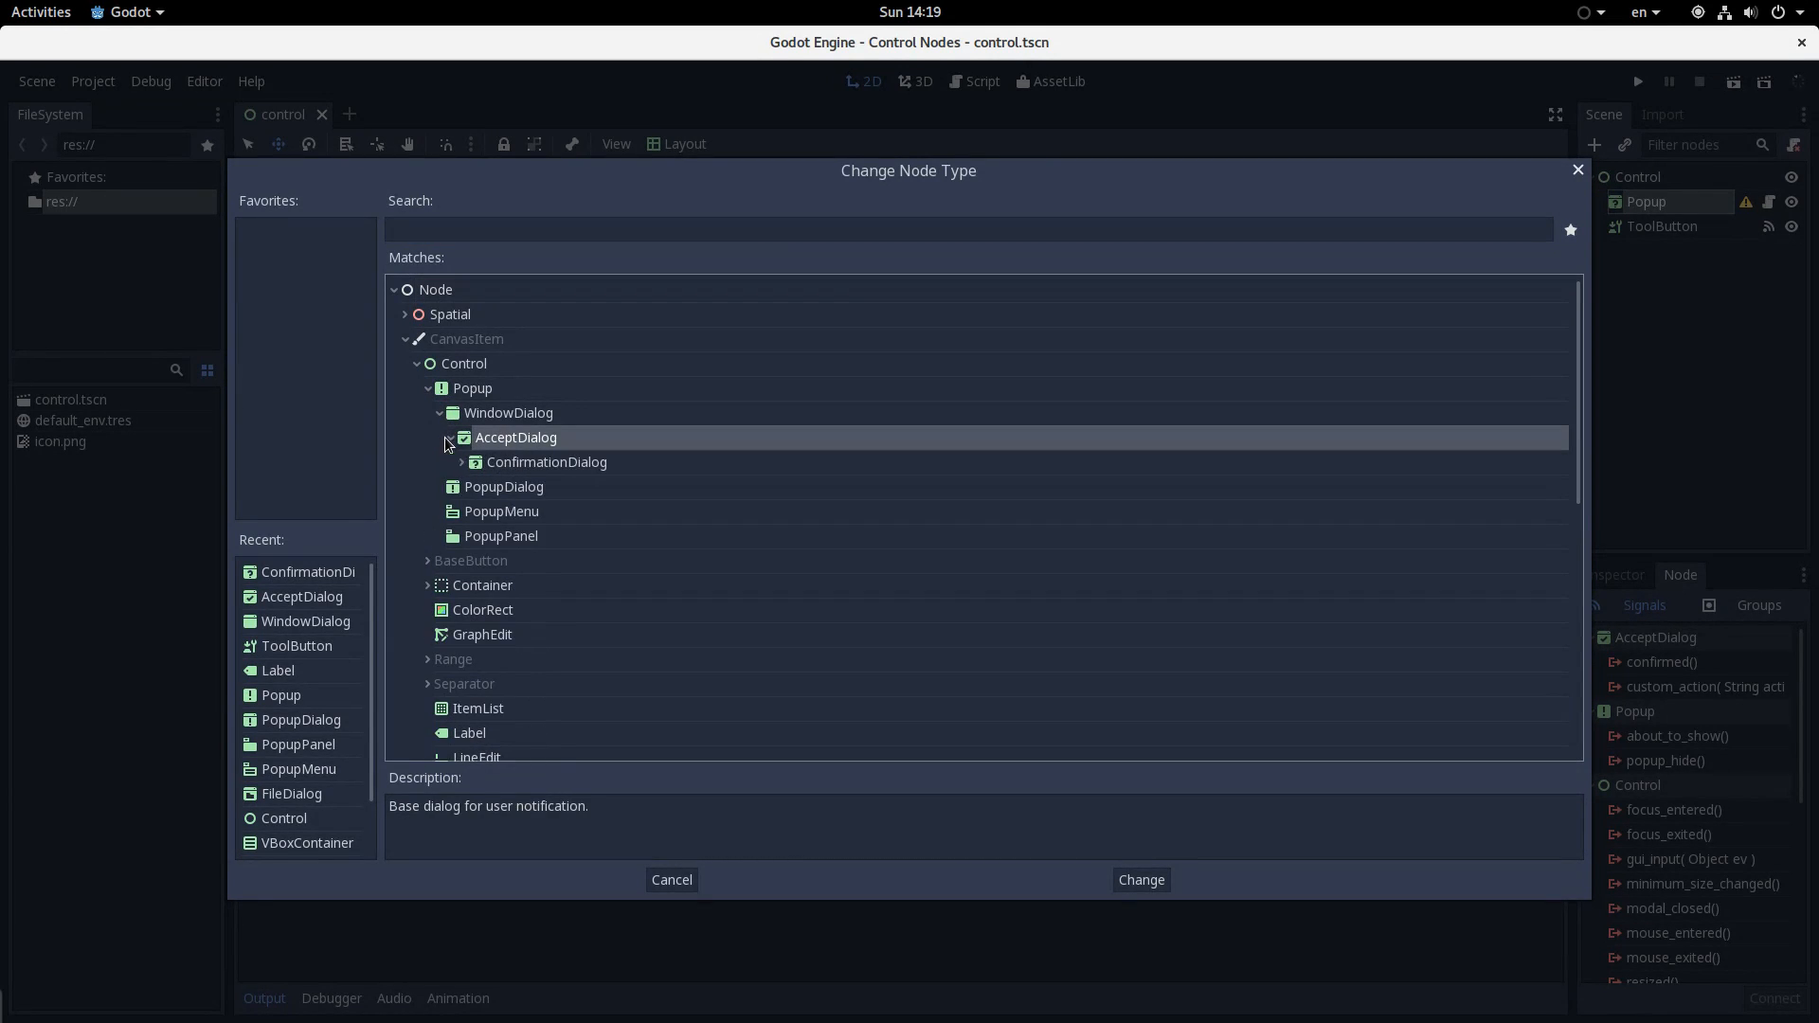
{"action": "left_click", "coordinate": [461, 462]}
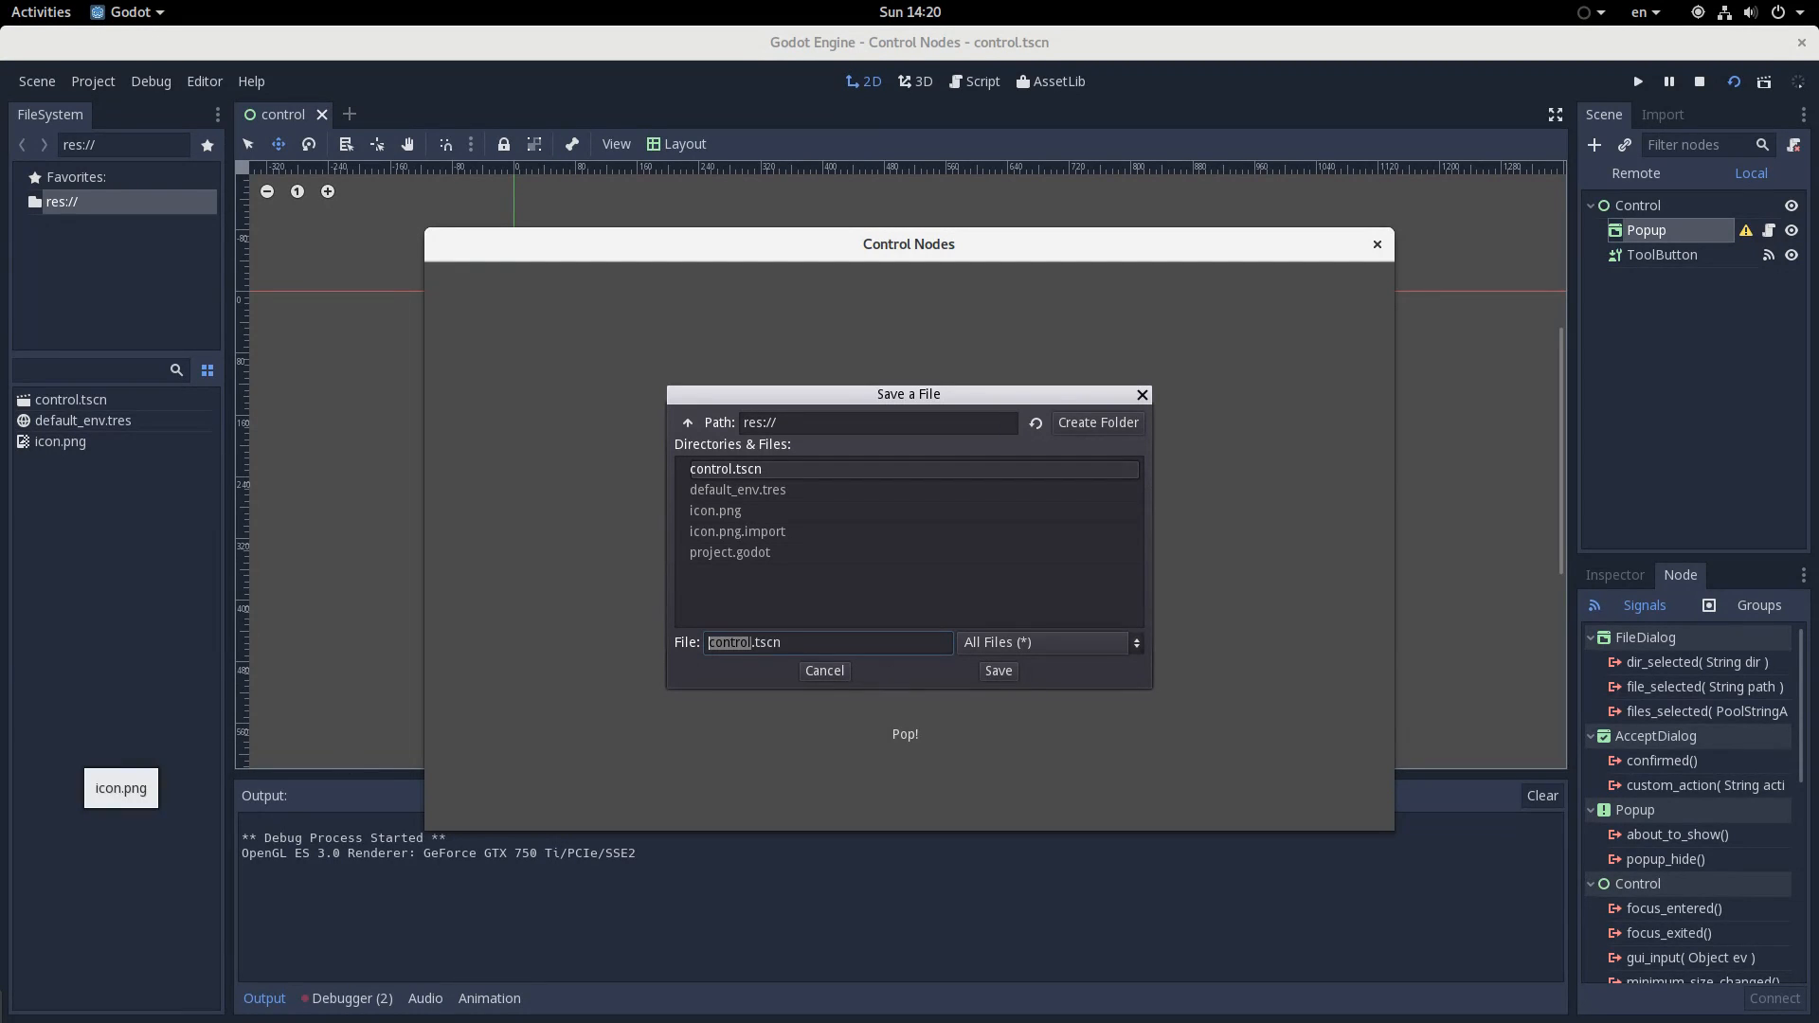
{"action": "mouse_move", "coordinate": [796, 521]}
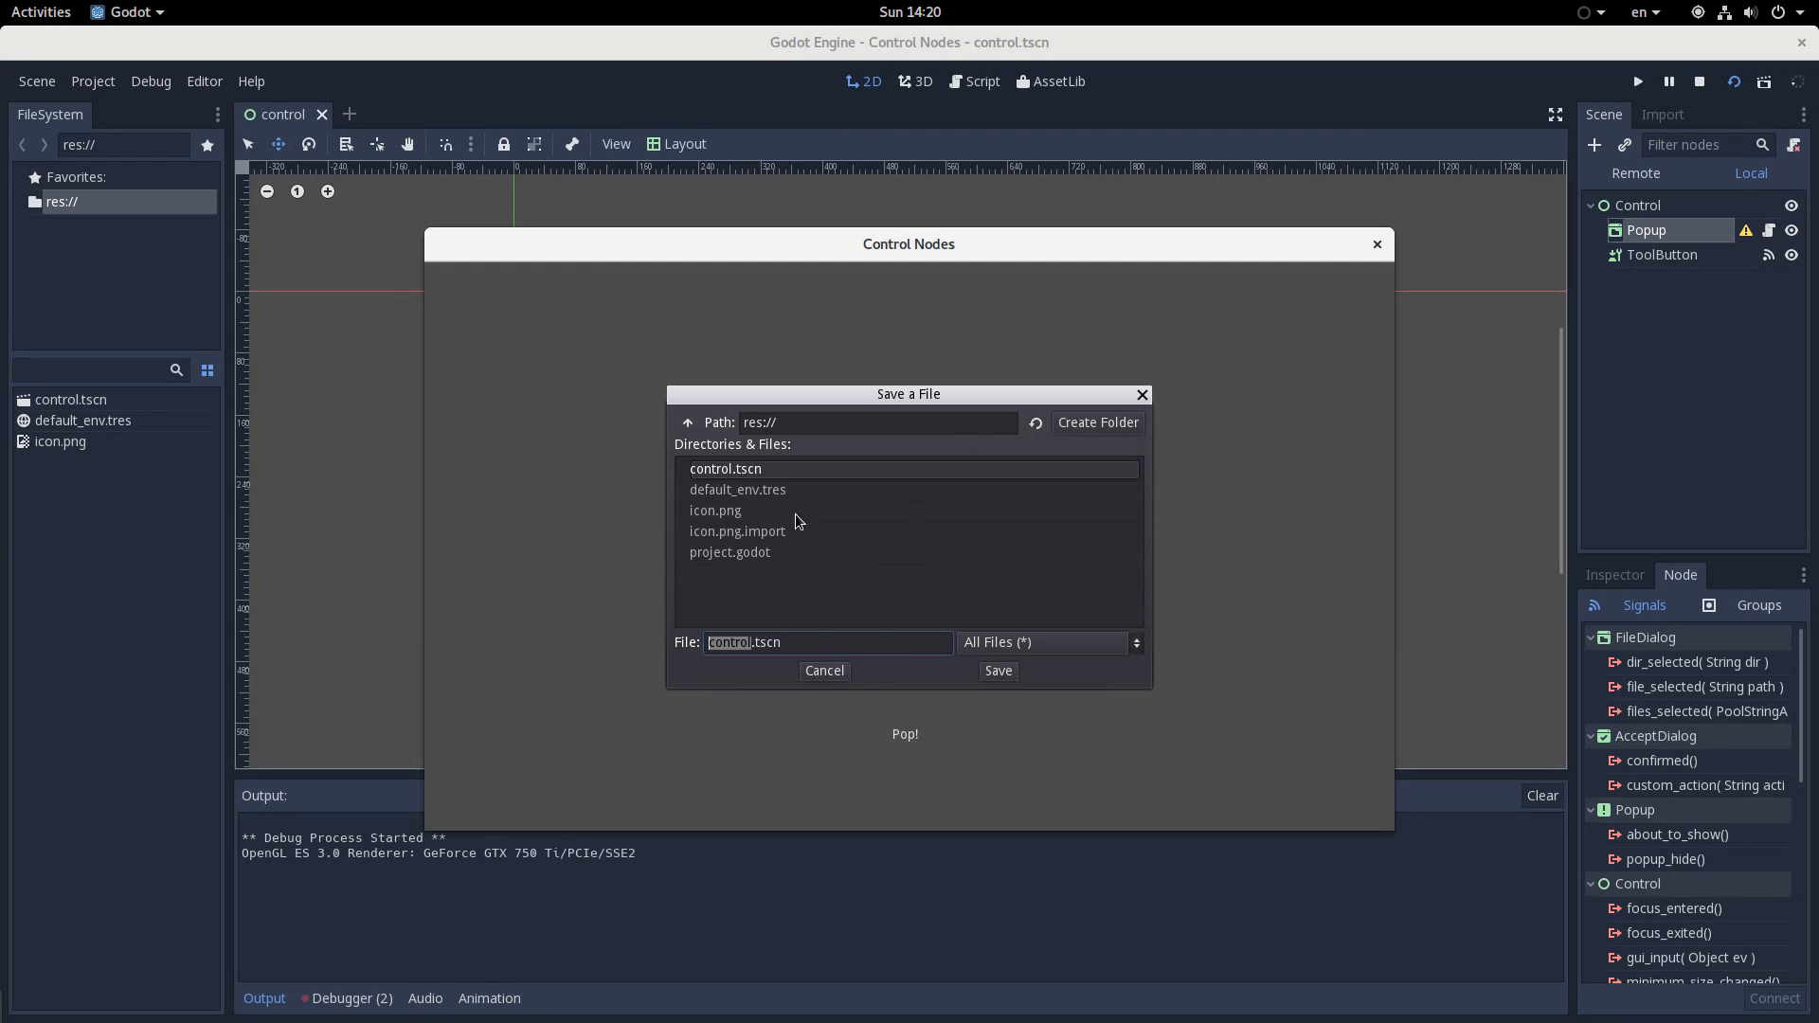
{"action": "left_click", "coordinate": [739, 489]}
{"action": "type", "text": "home/alex"}
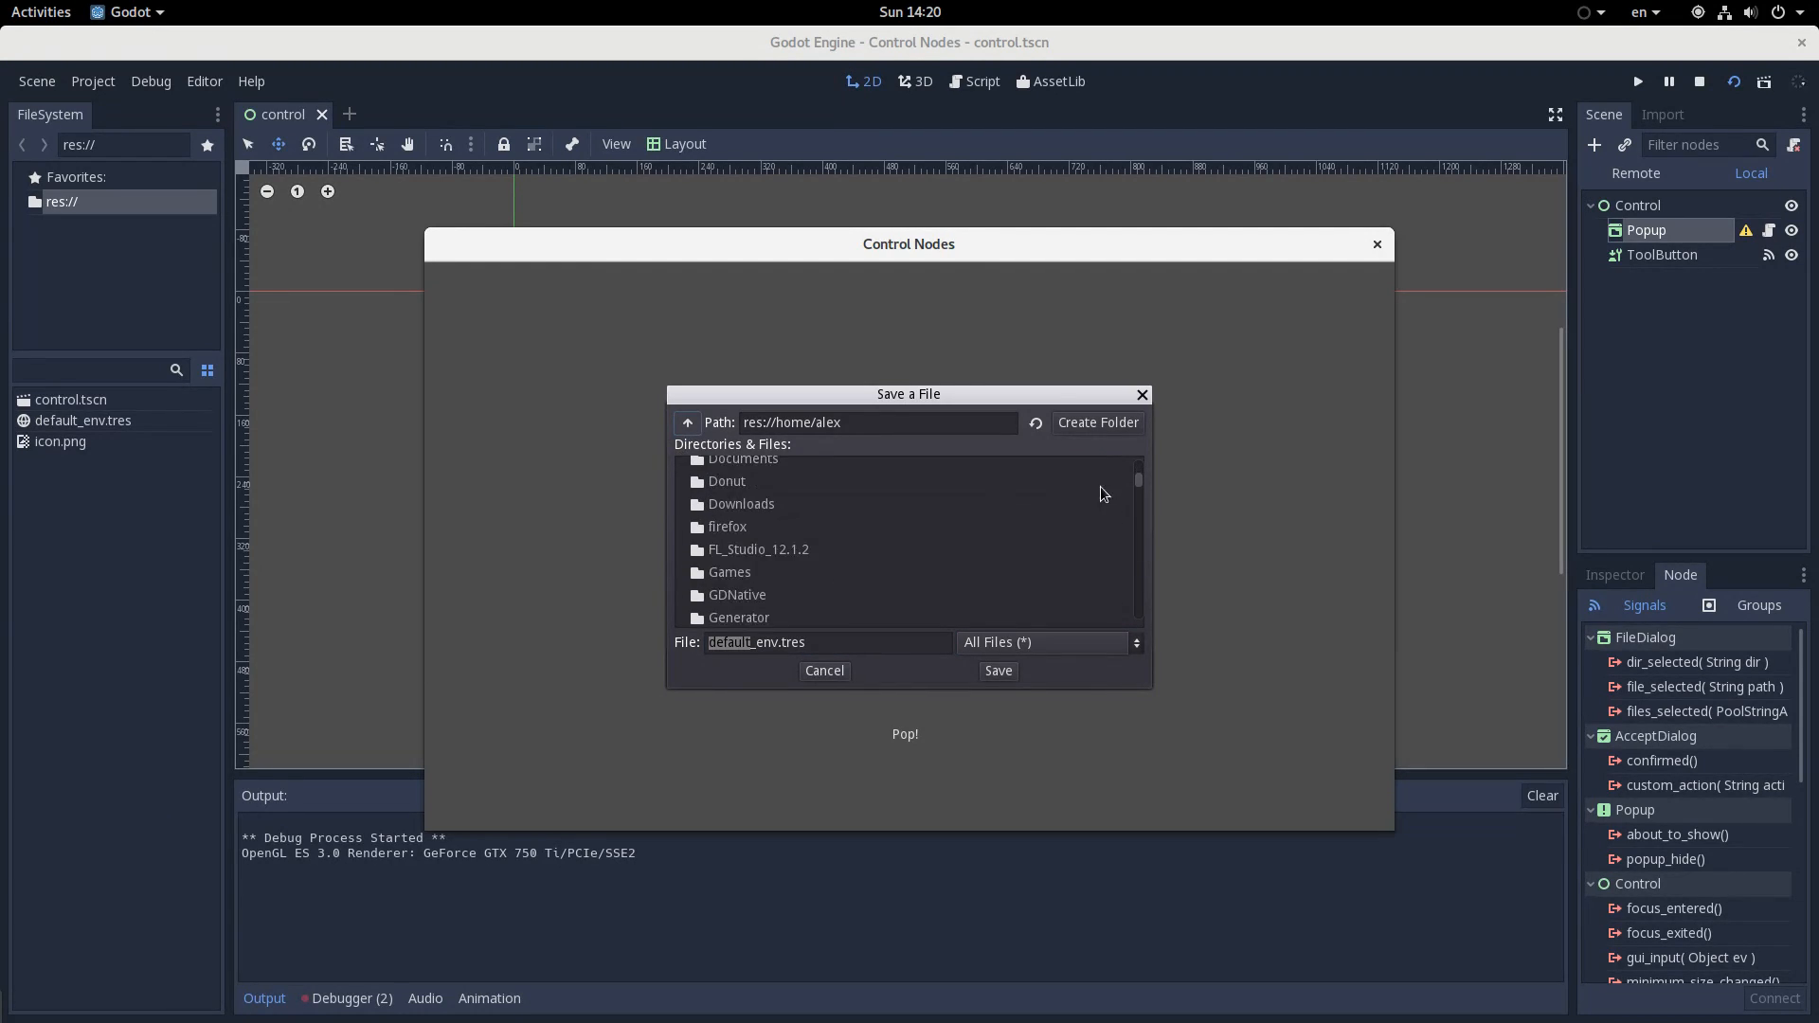
{"action": "left_click", "coordinate": [822, 671]}
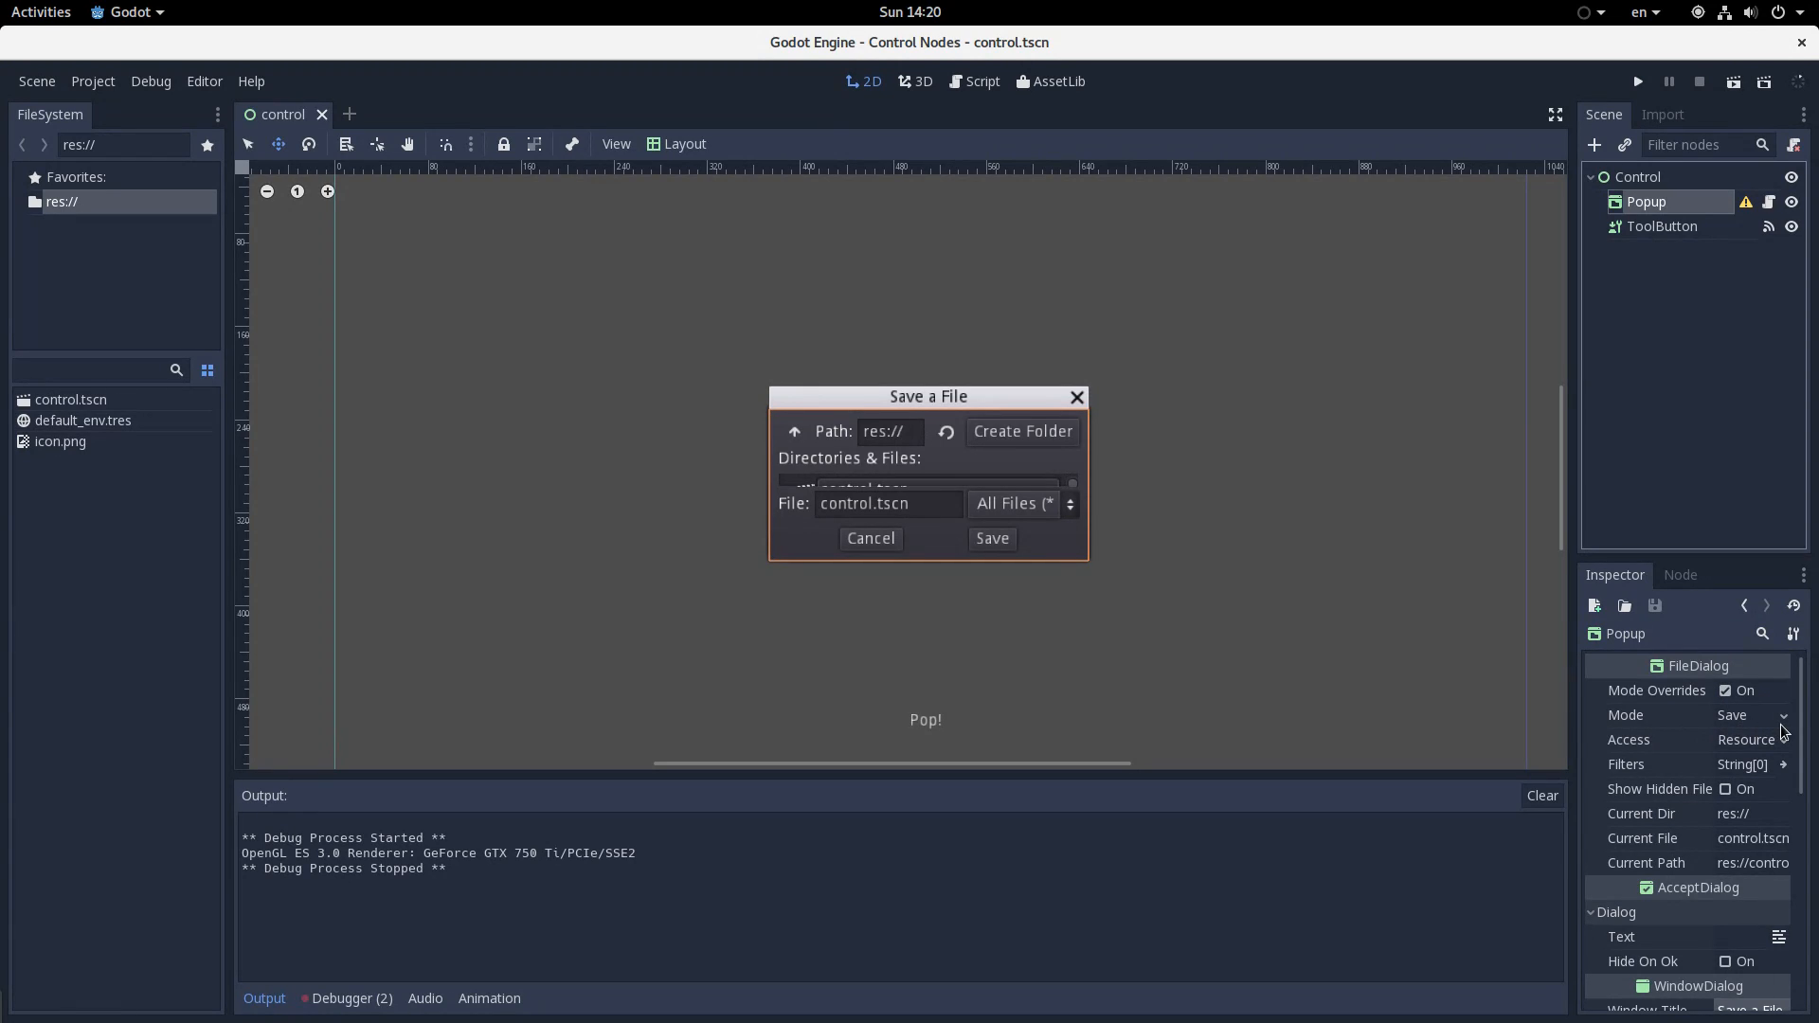
Pick an existing file in the running save dialog and decline overwriting it, twice
{"action": "left_click", "coordinate": [1747, 714]}
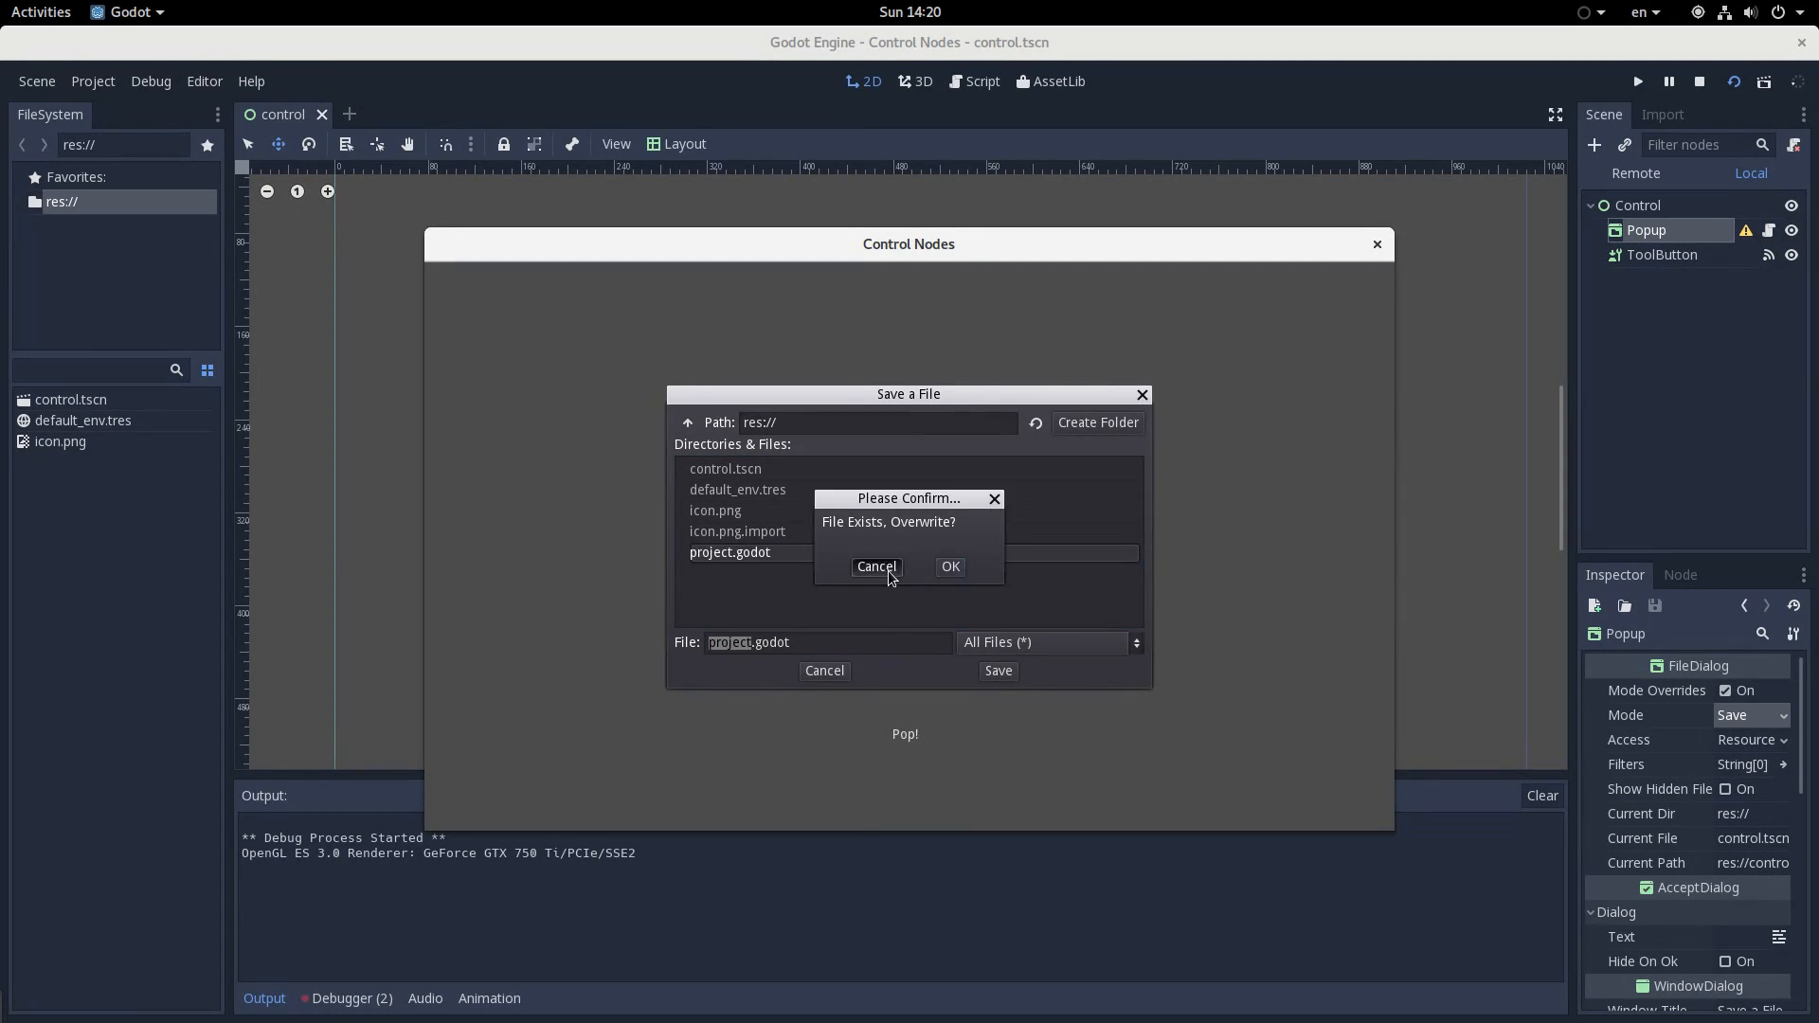
{"action": "left_click", "coordinate": [875, 566]}
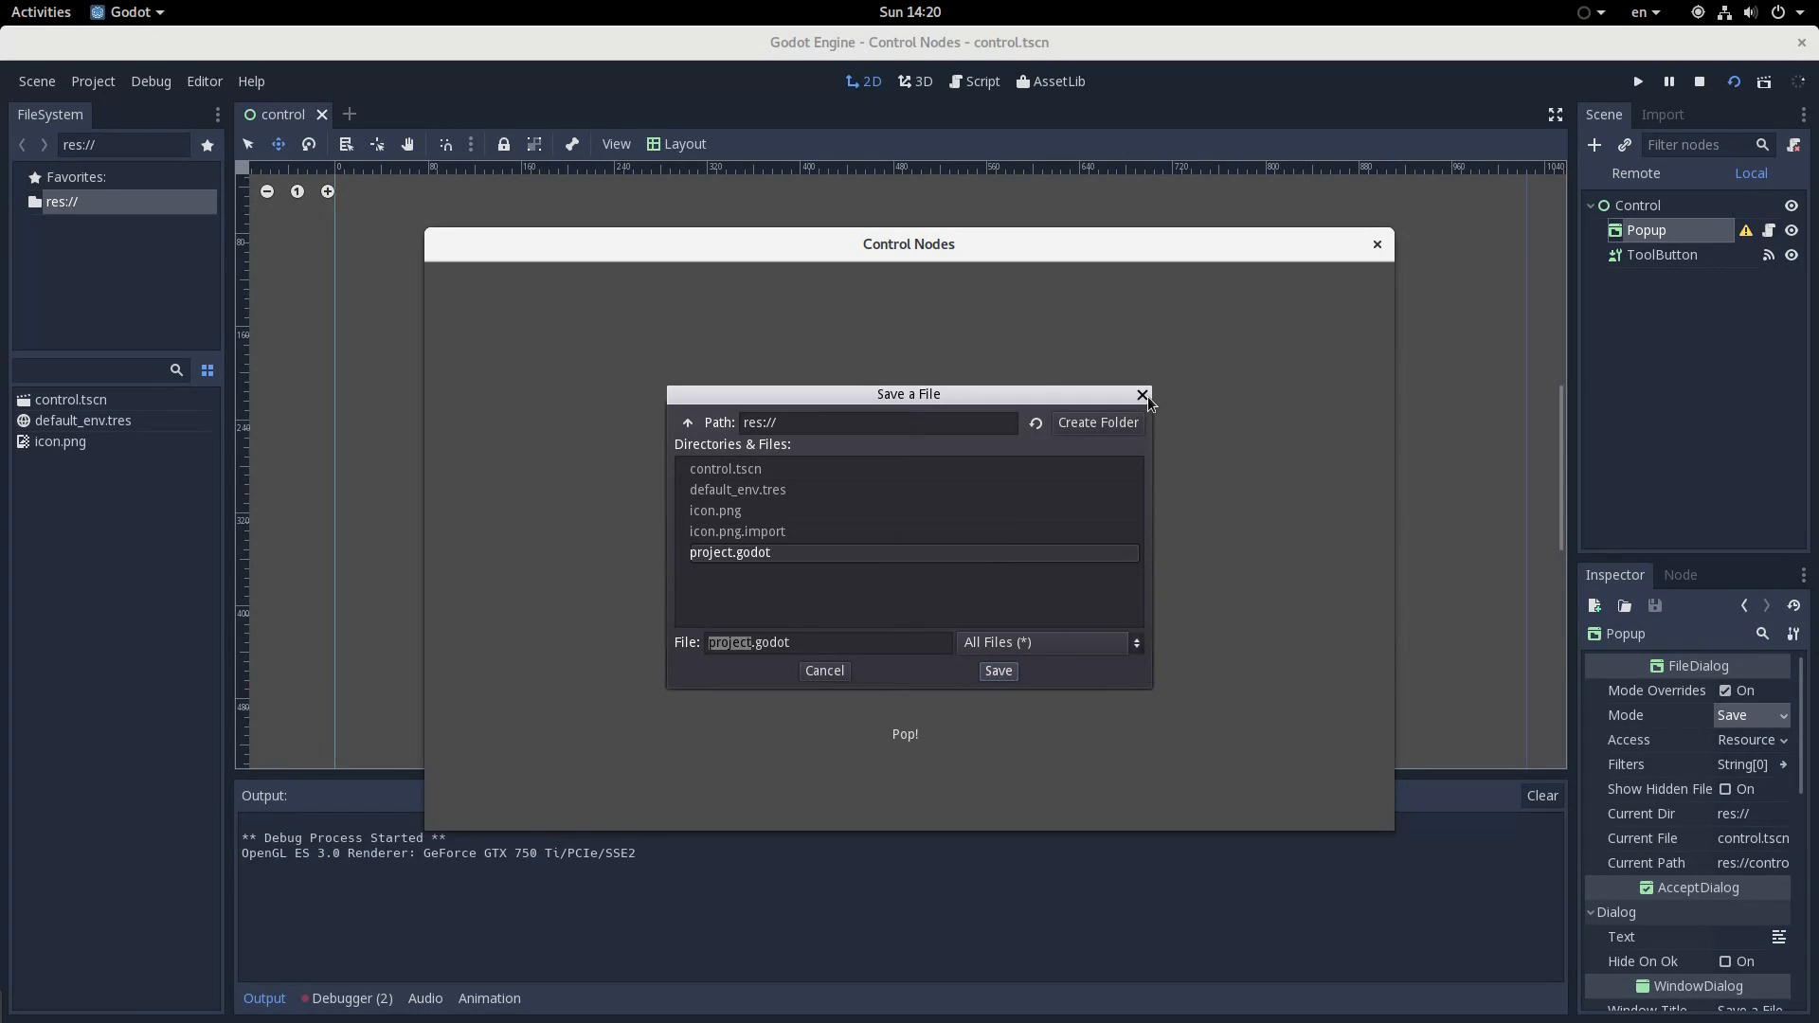
{"action": "left_click", "coordinate": [1141, 396]}
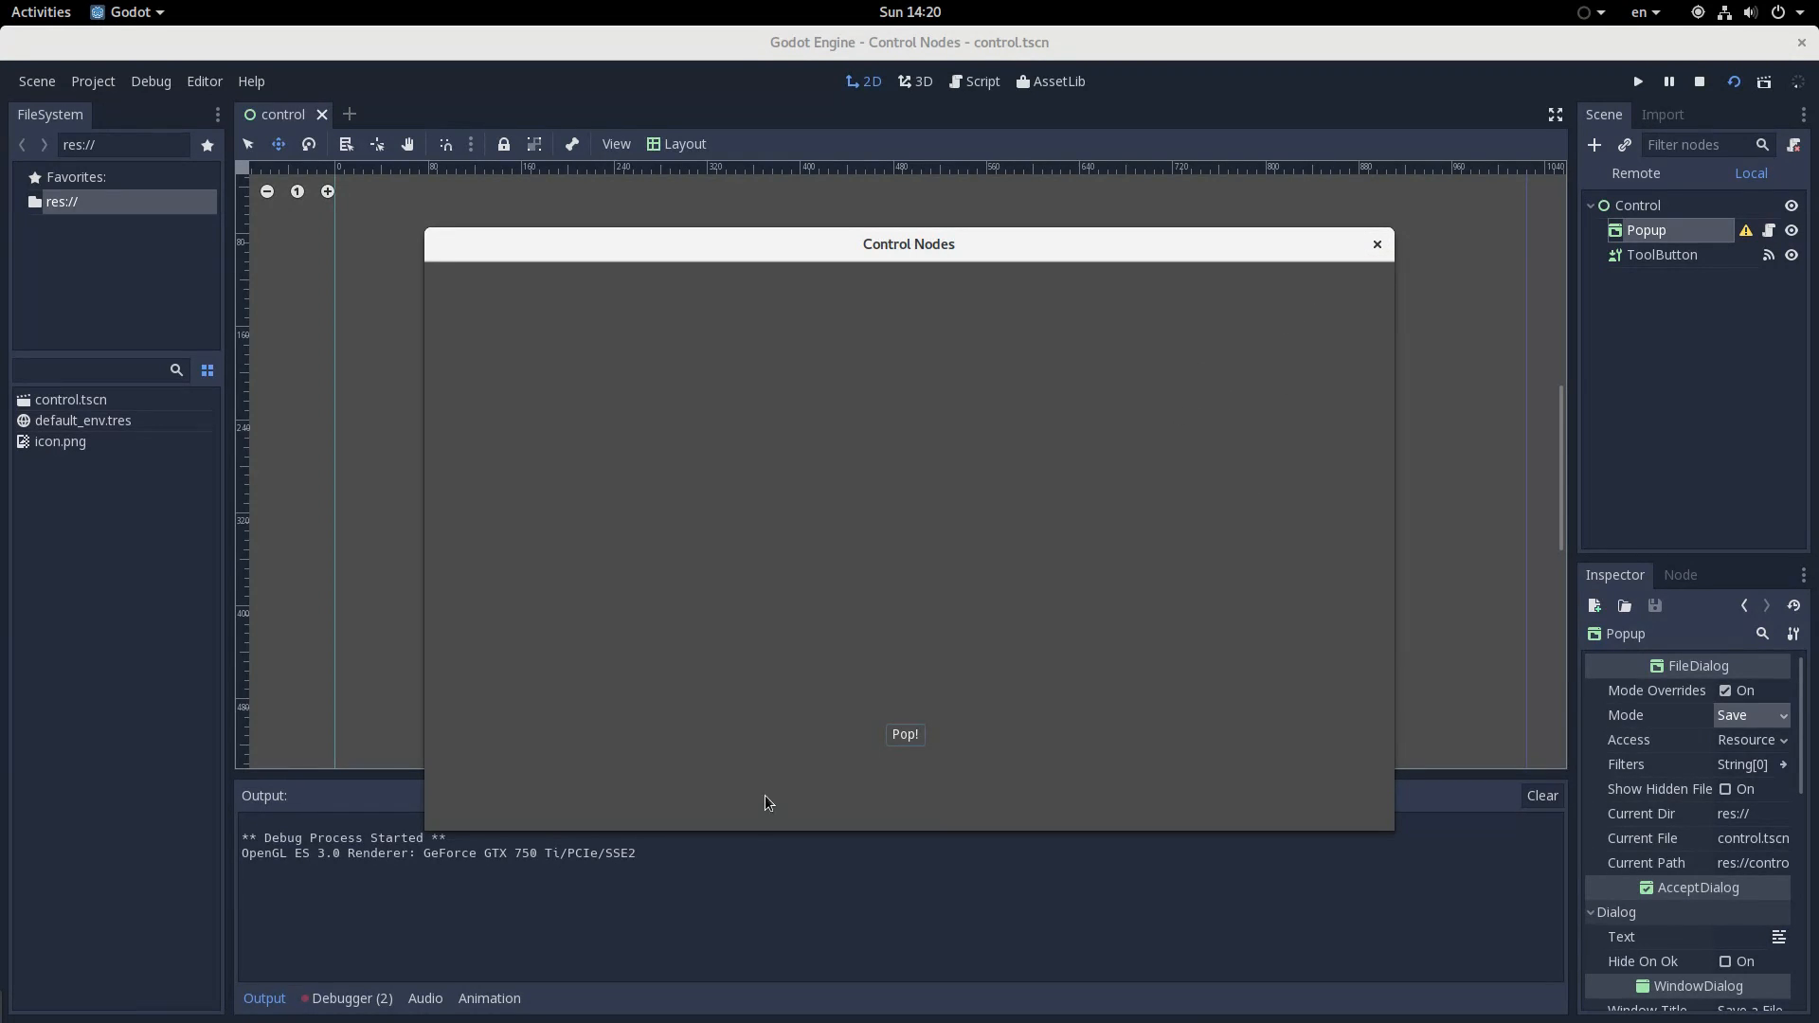
{"action": "left_click", "coordinate": [904, 734]}
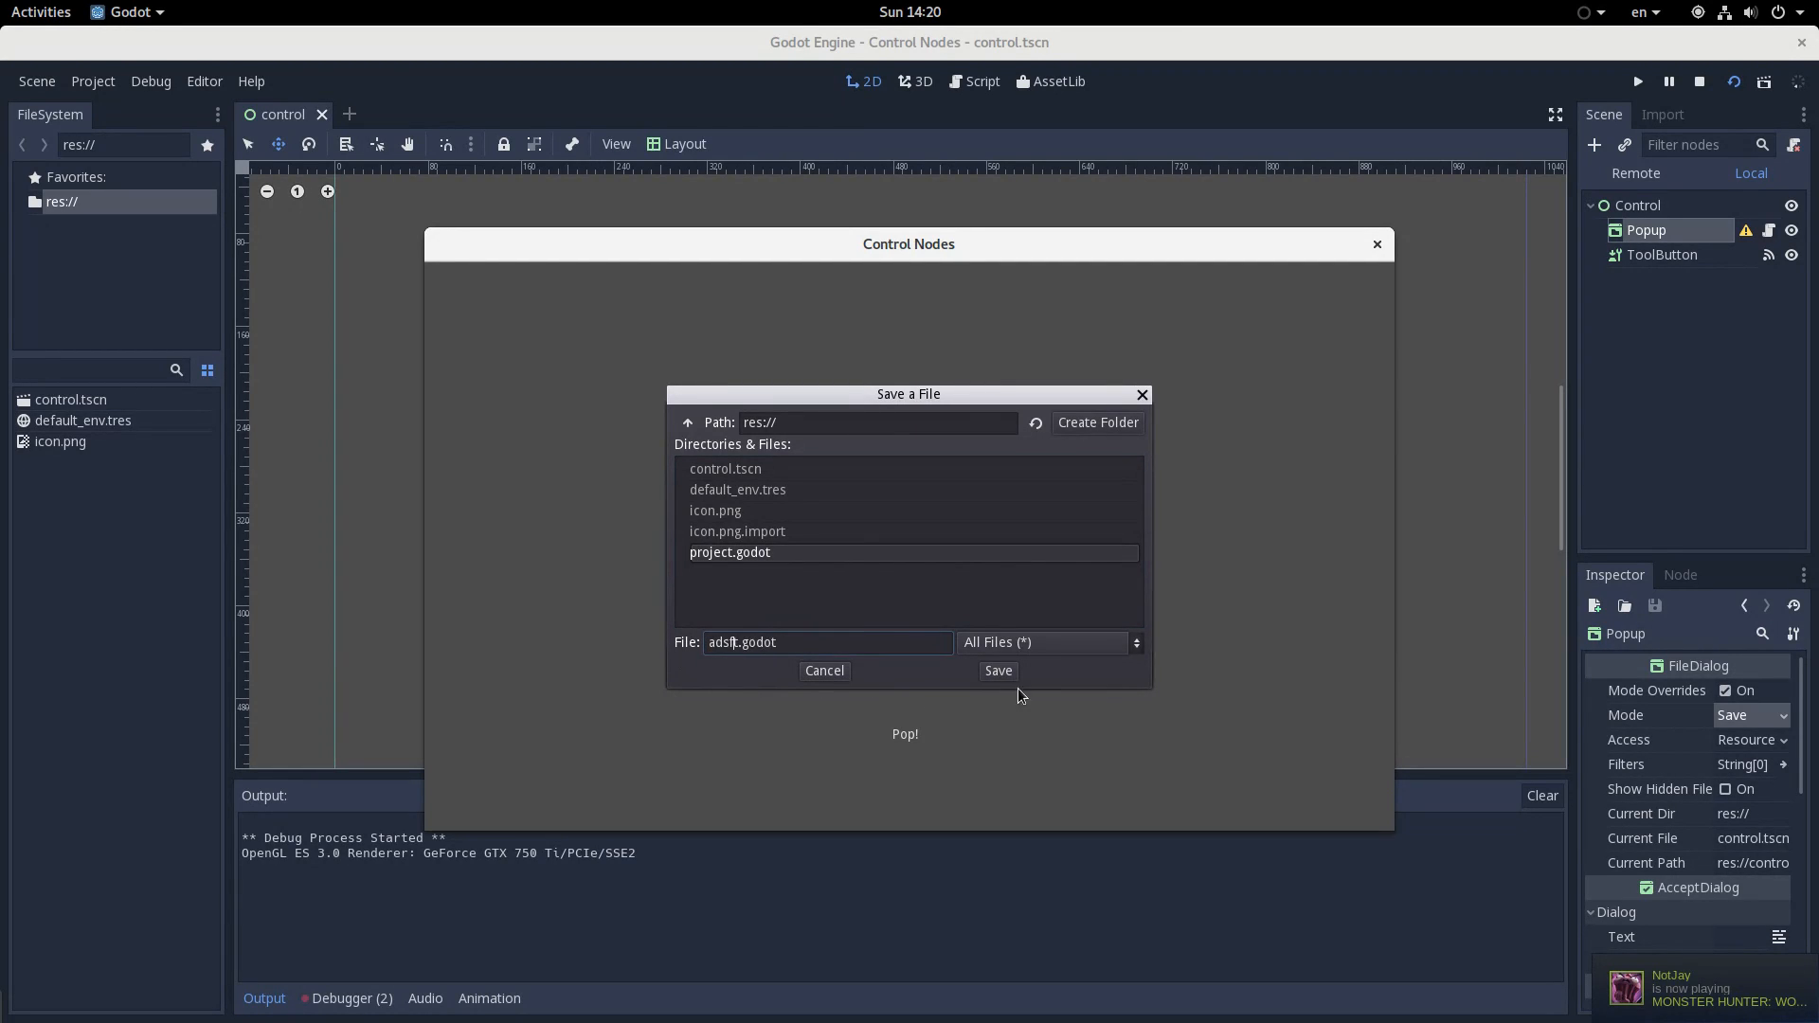
{"action": "mouse_move", "coordinate": [749, 672]}
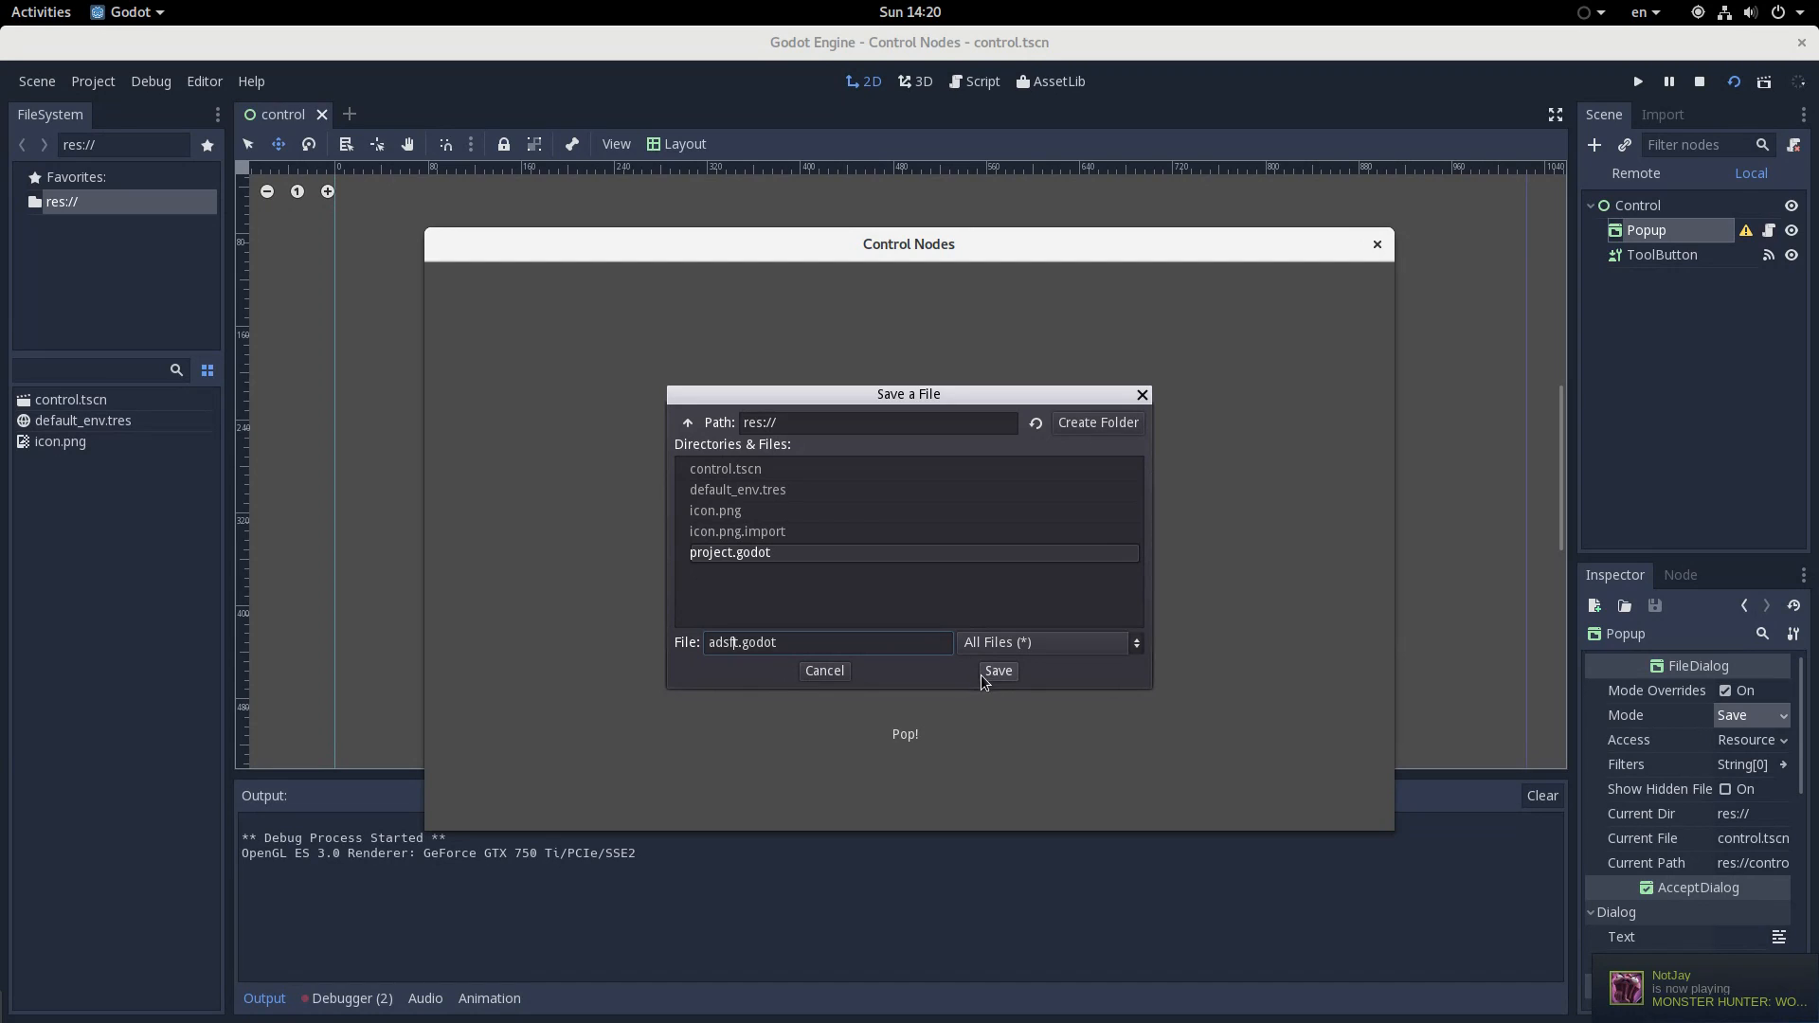
{"action": "scroll", "scroll_direction": "down", "scroll_amount": 3}
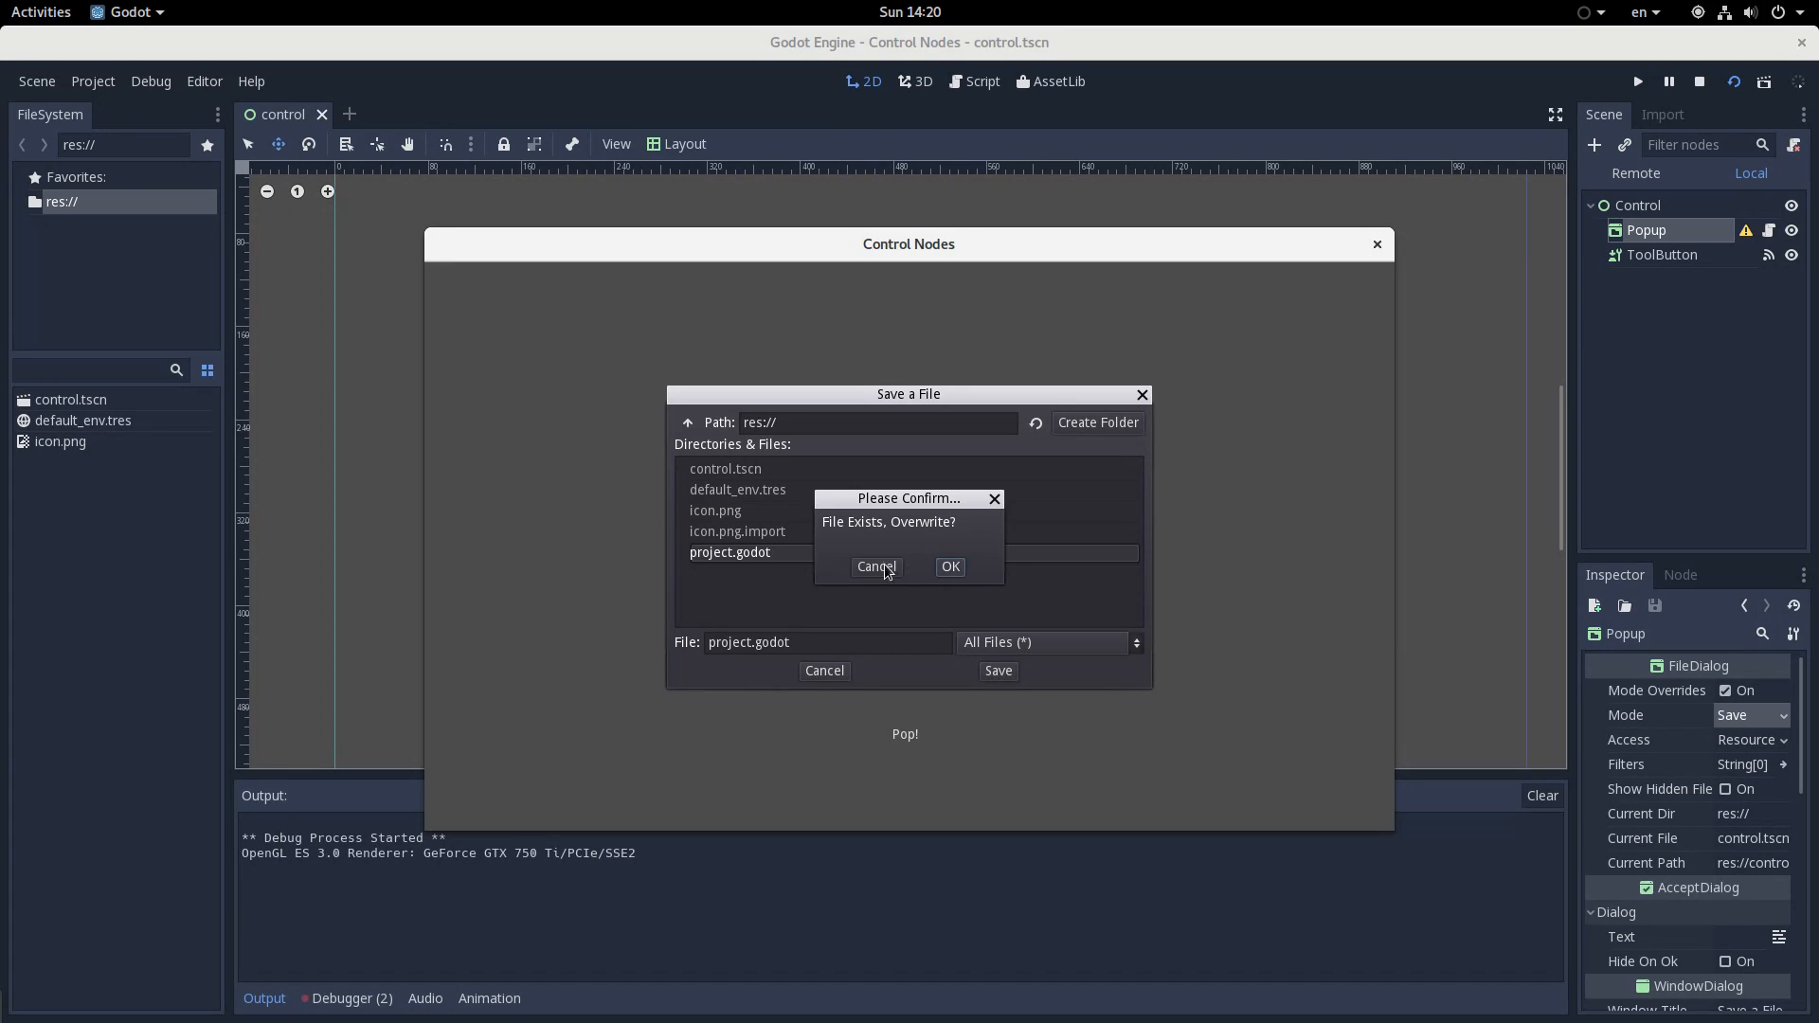
{"action": "left_click", "coordinate": [875, 568]}
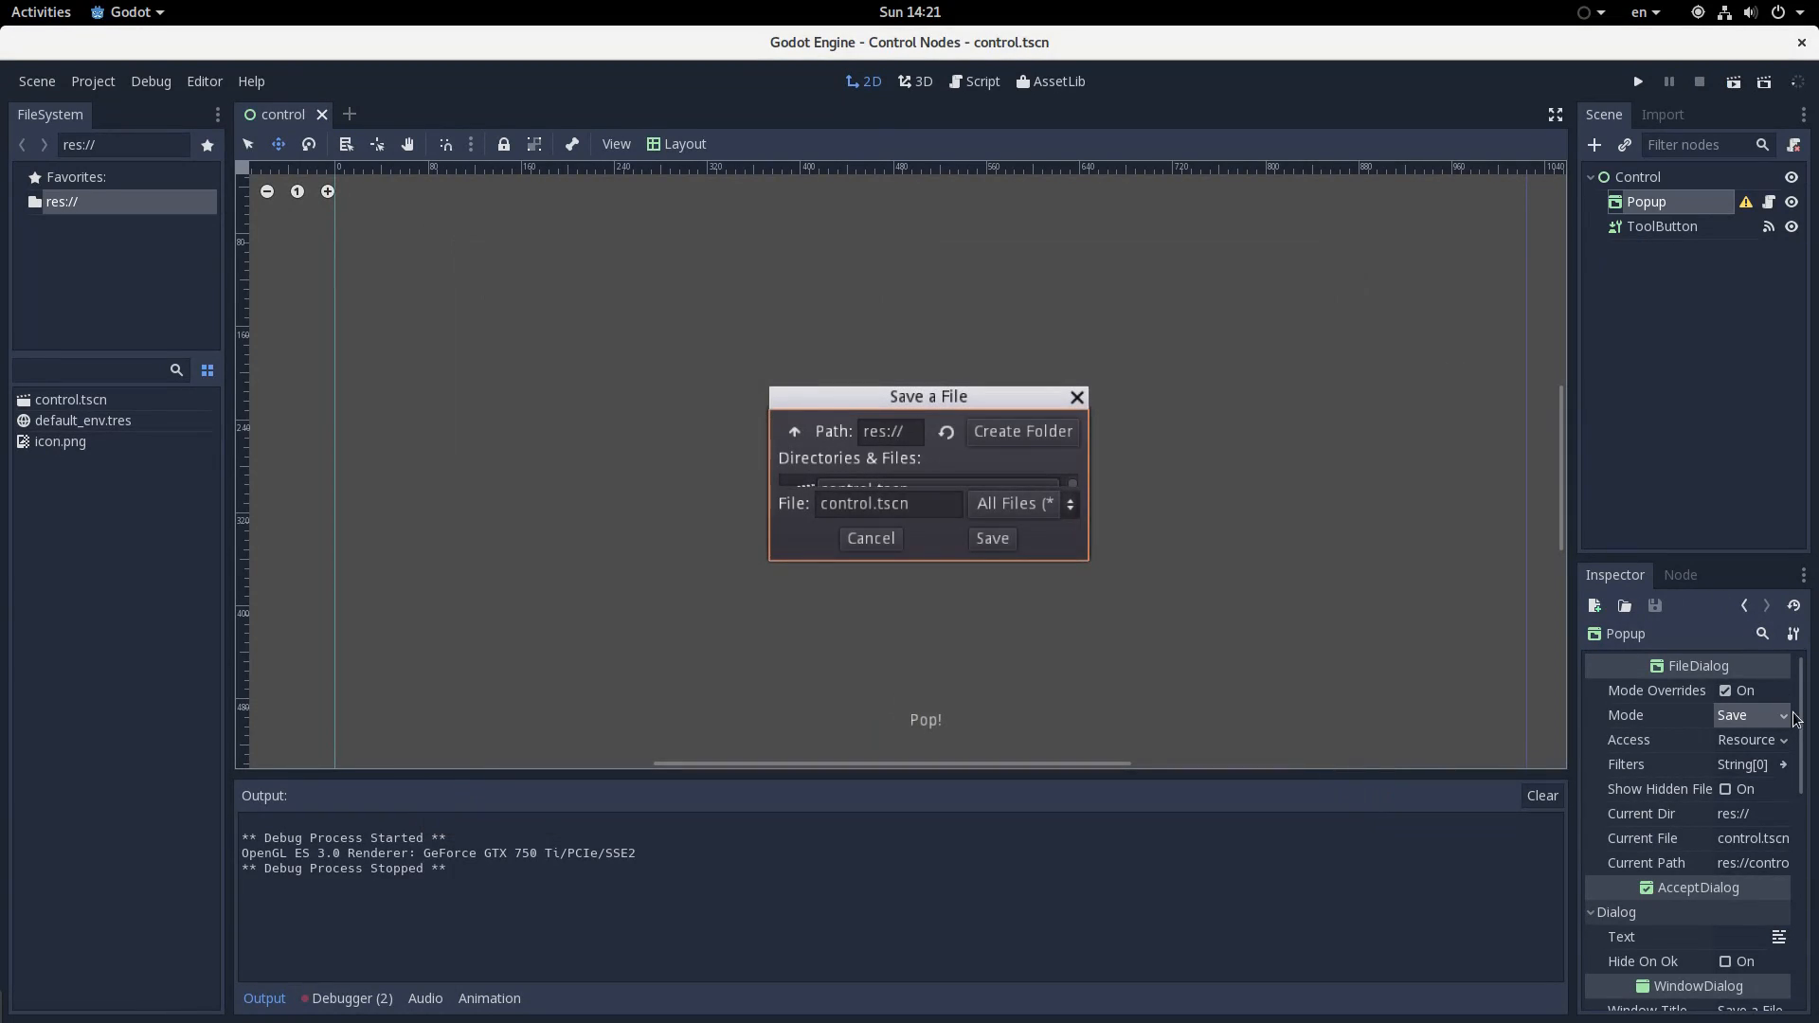
Set the FileDialog Mode to Open one and close the test run window
{"action": "left_click", "coordinate": [1751, 714]}
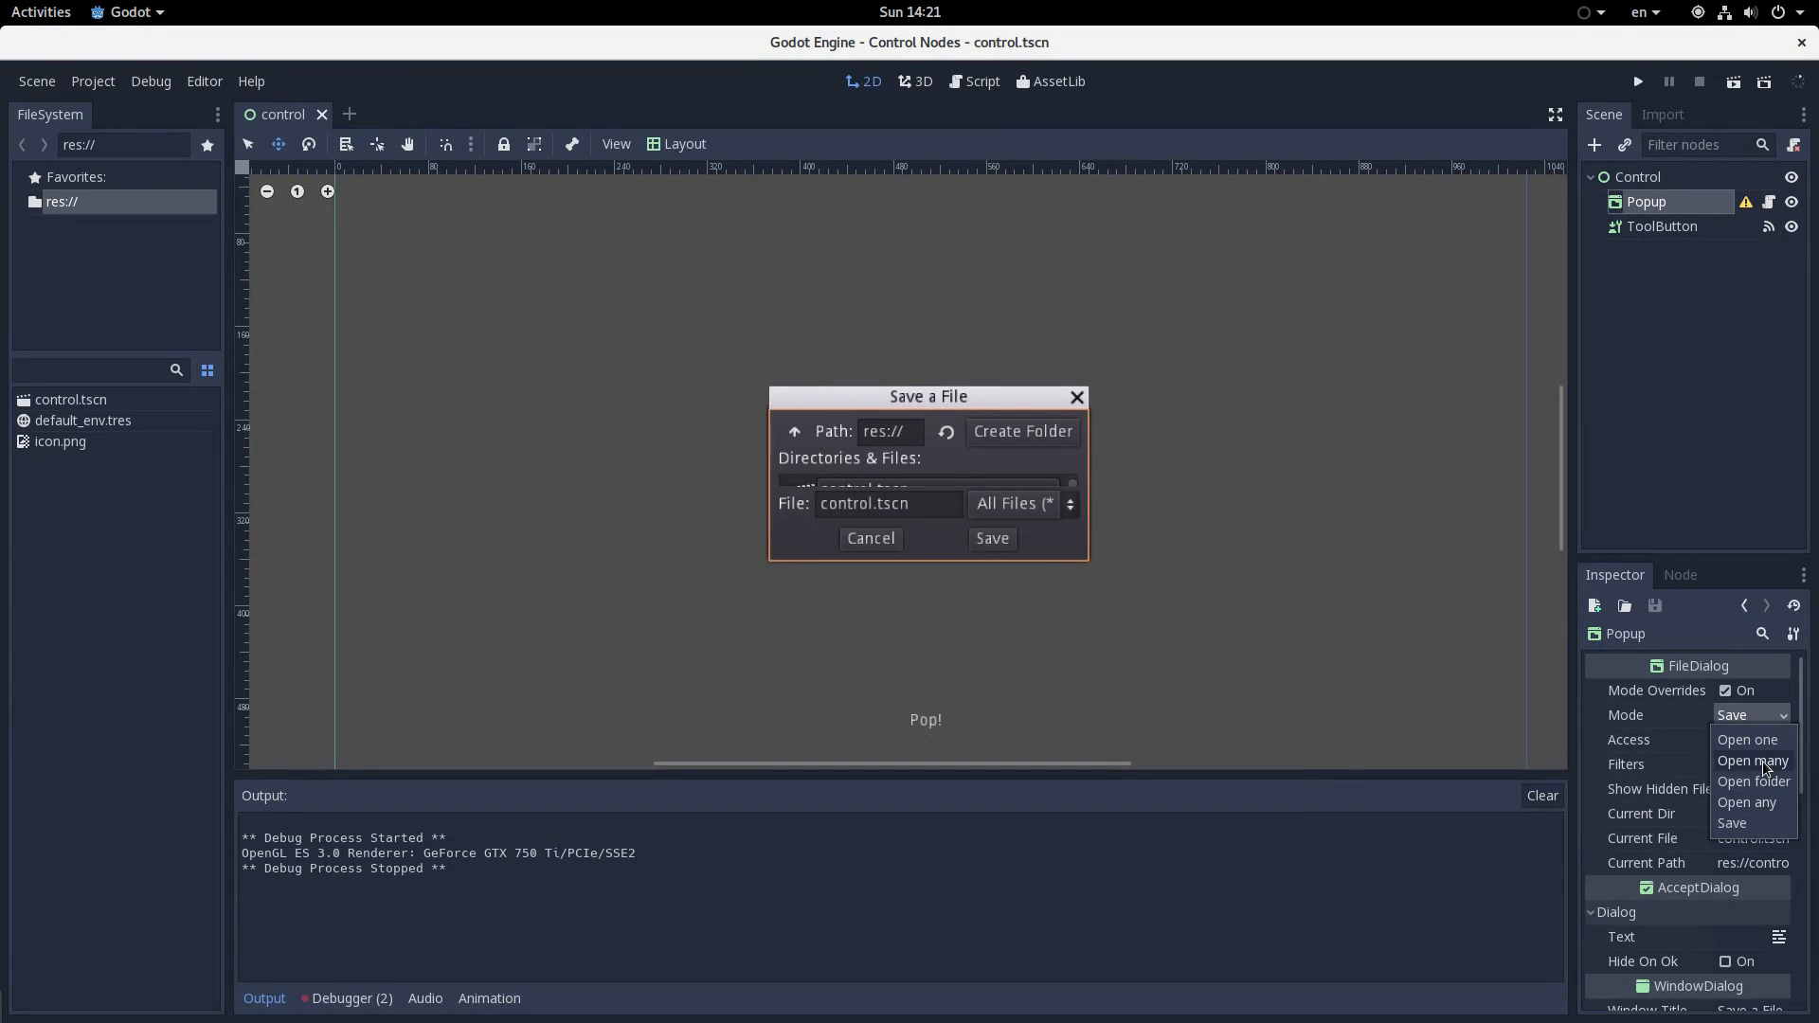
{"action": "left_click", "coordinate": [1746, 740]}
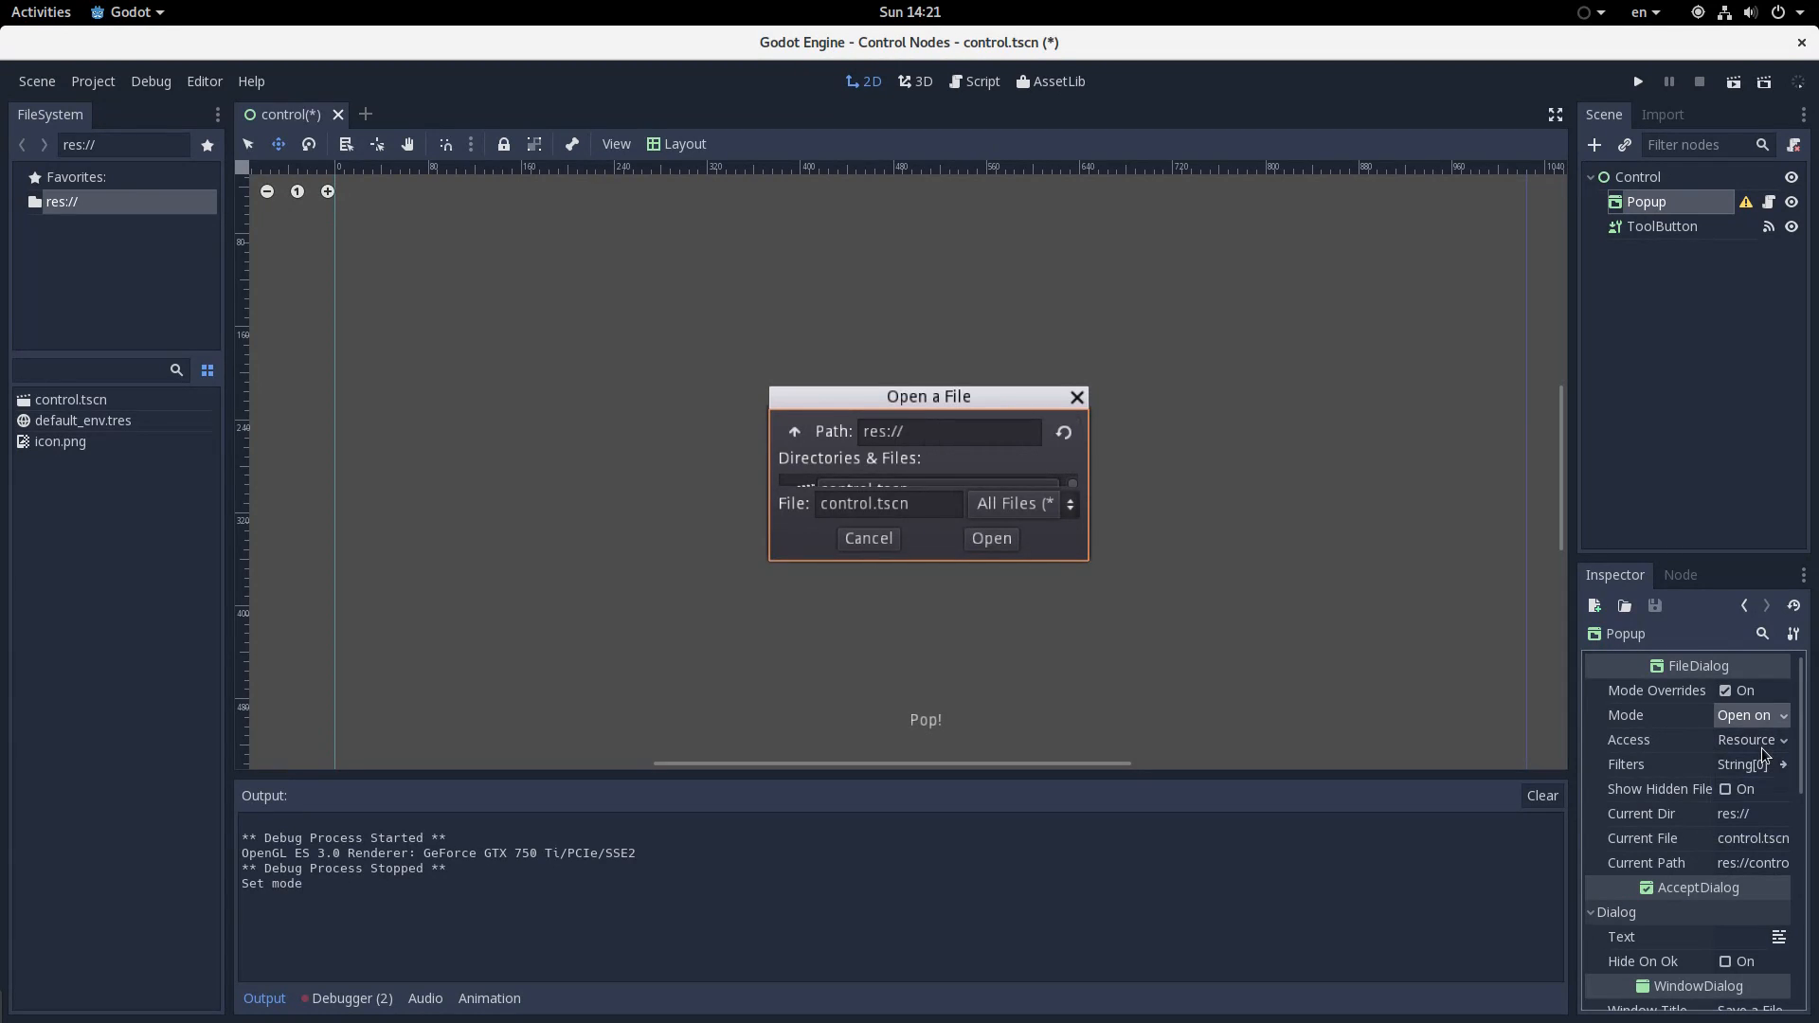
{"action": "left_click", "coordinate": [1750, 715]}
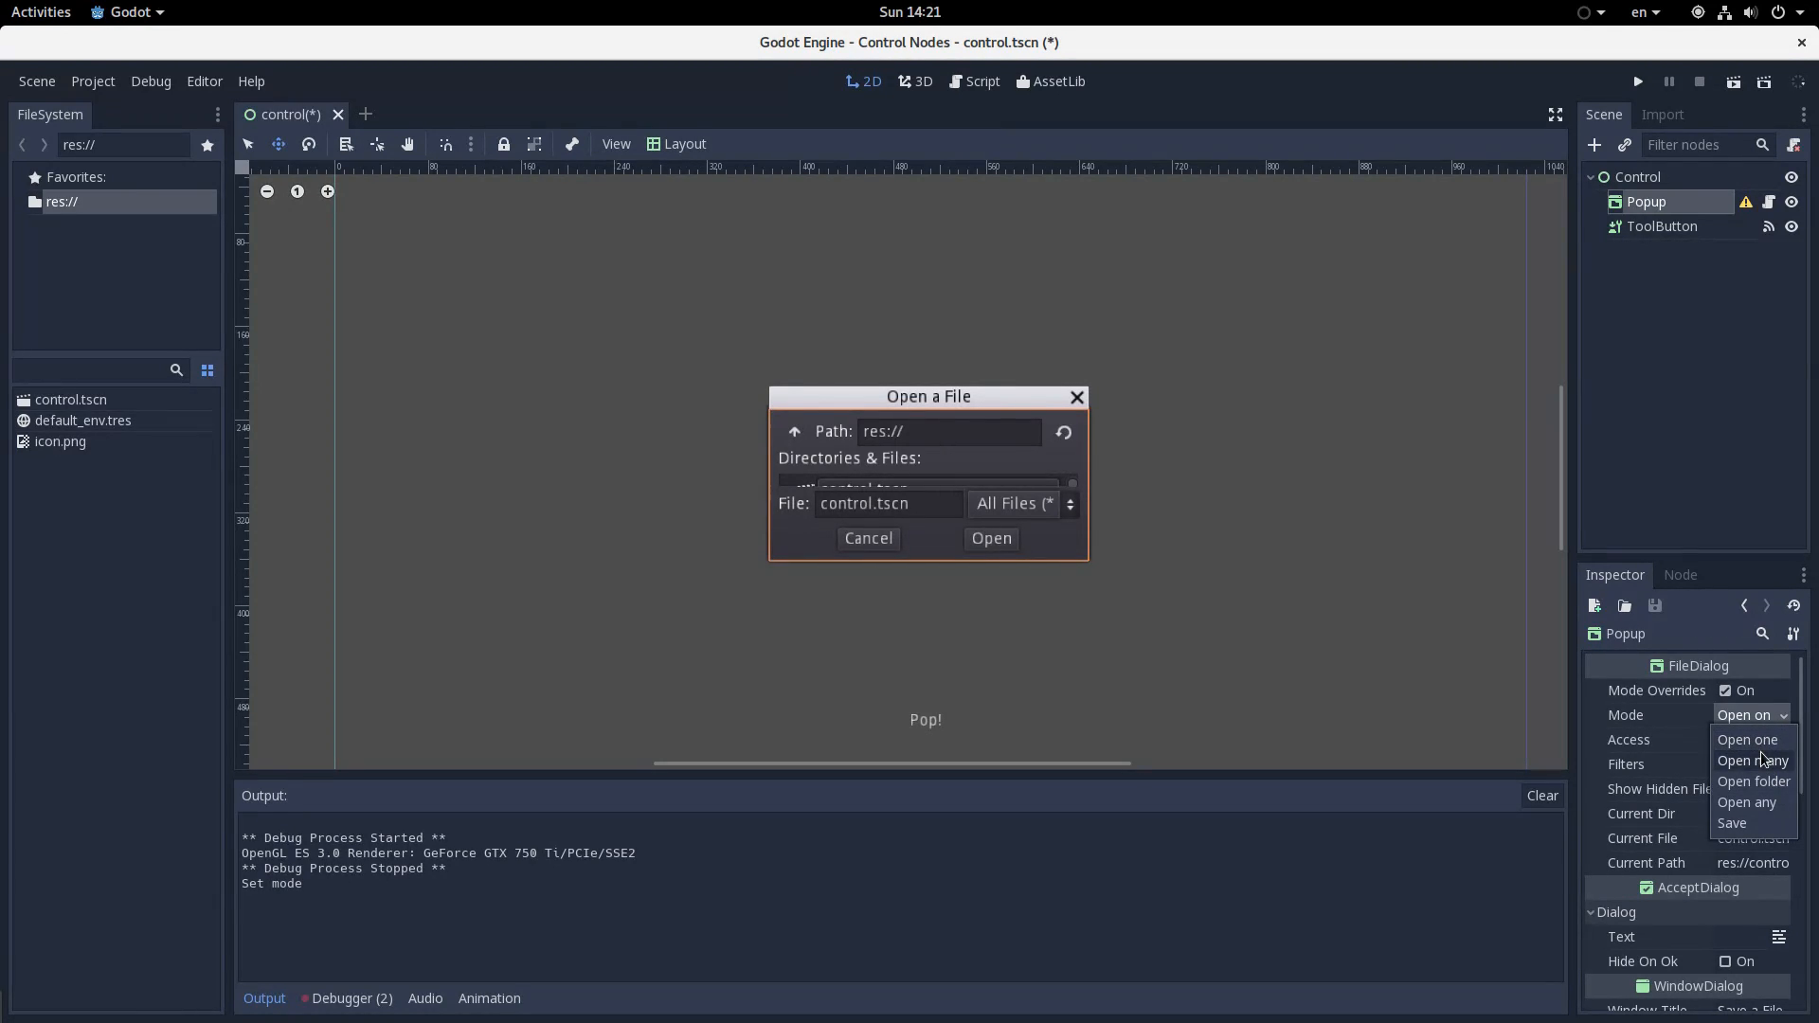
{"action": "mouse_move", "coordinate": [1753, 781]}
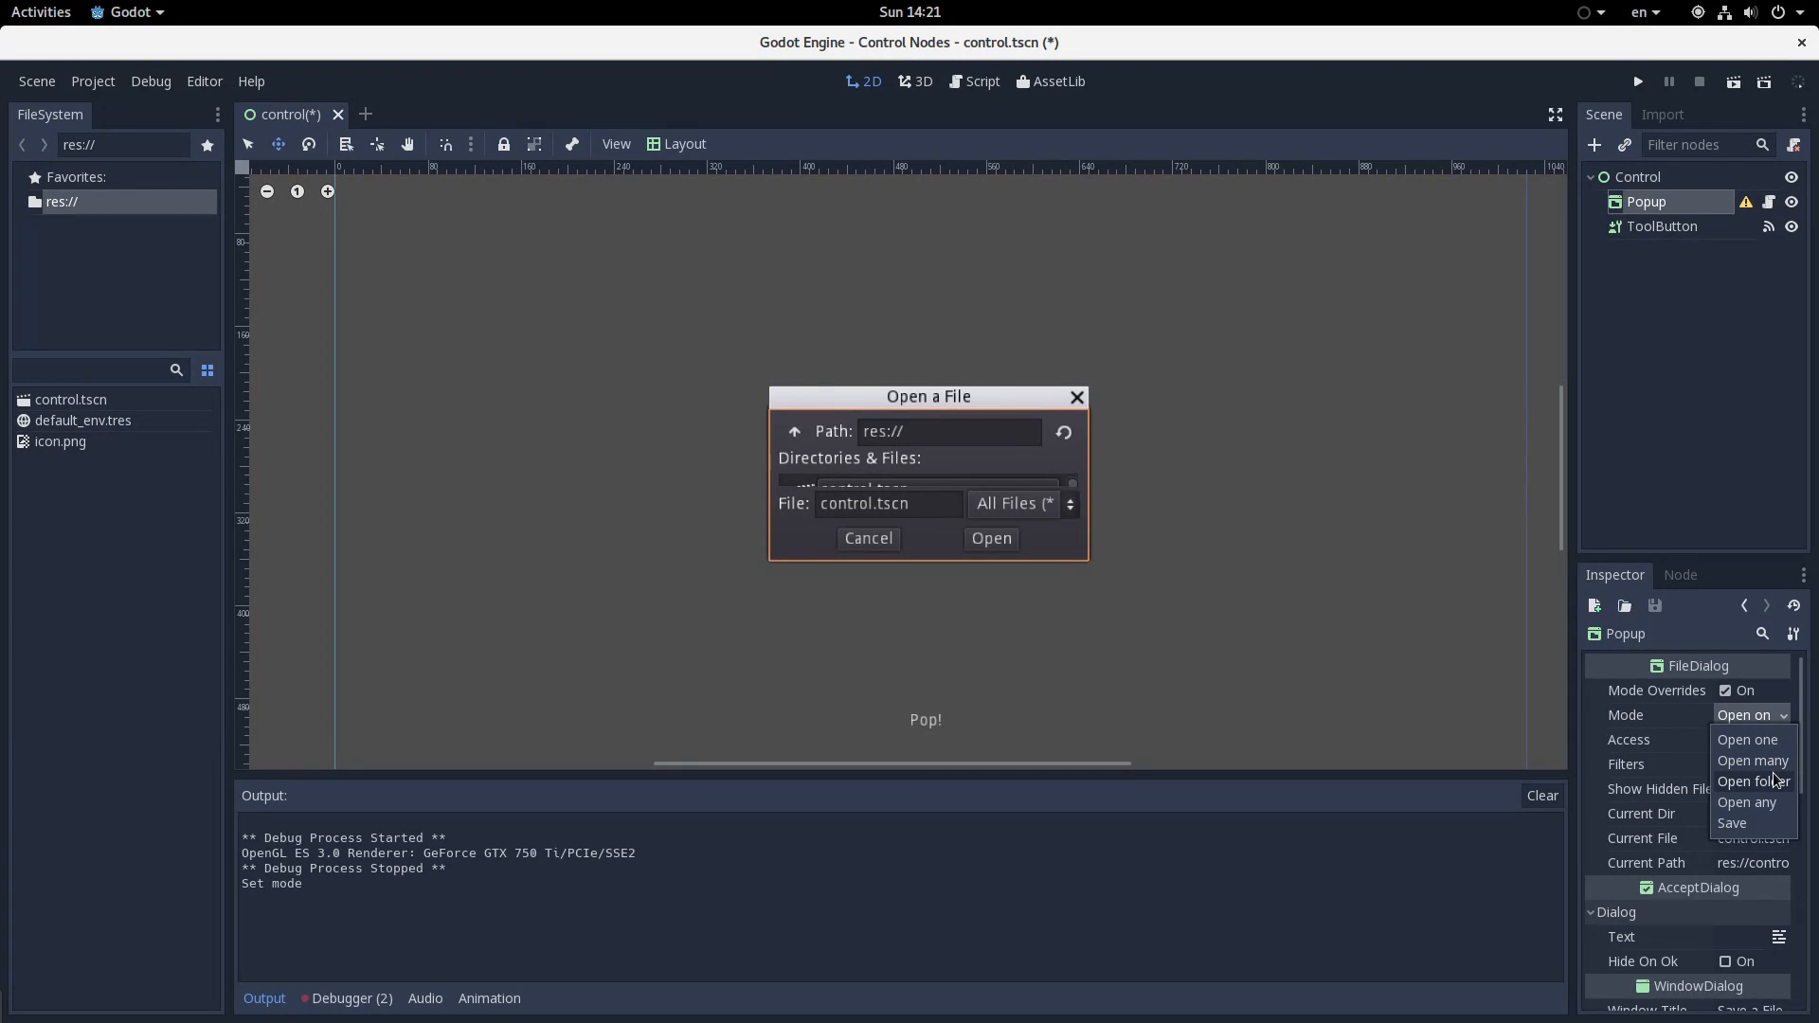
{"action": "mouse_move", "coordinate": [1746, 801]}
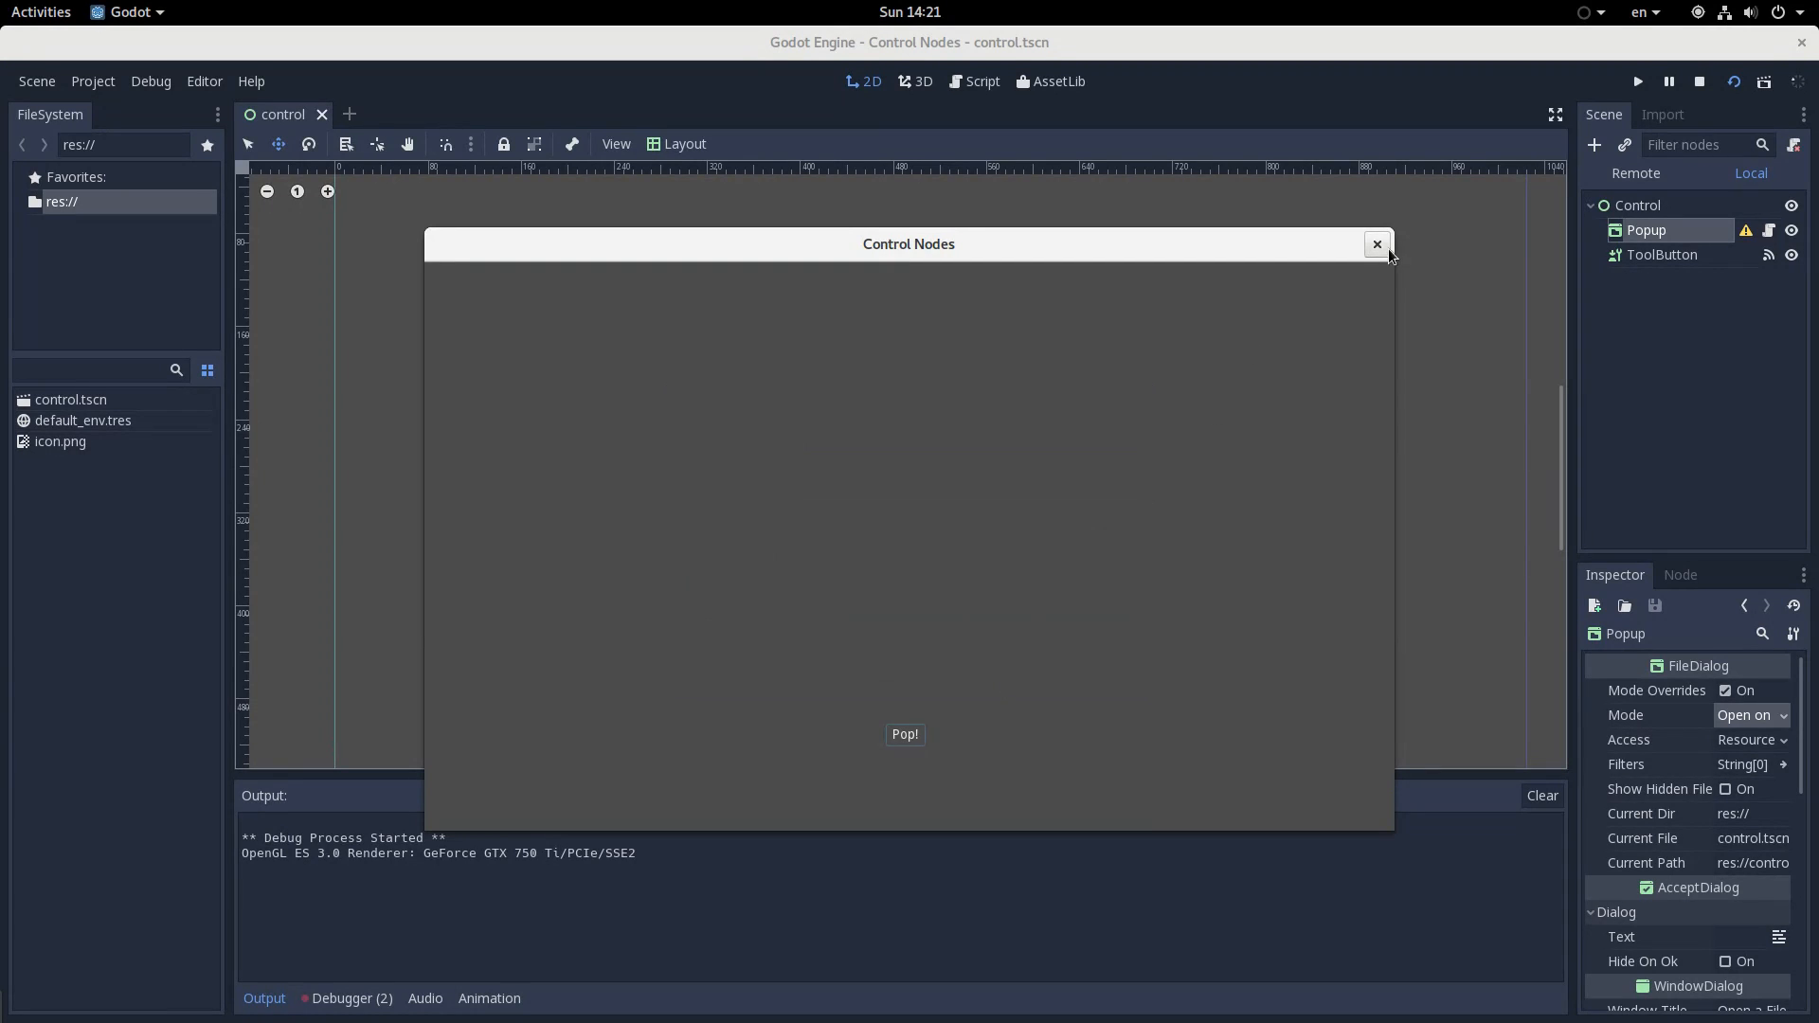
{"action": "left_click", "coordinate": [905, 733]}
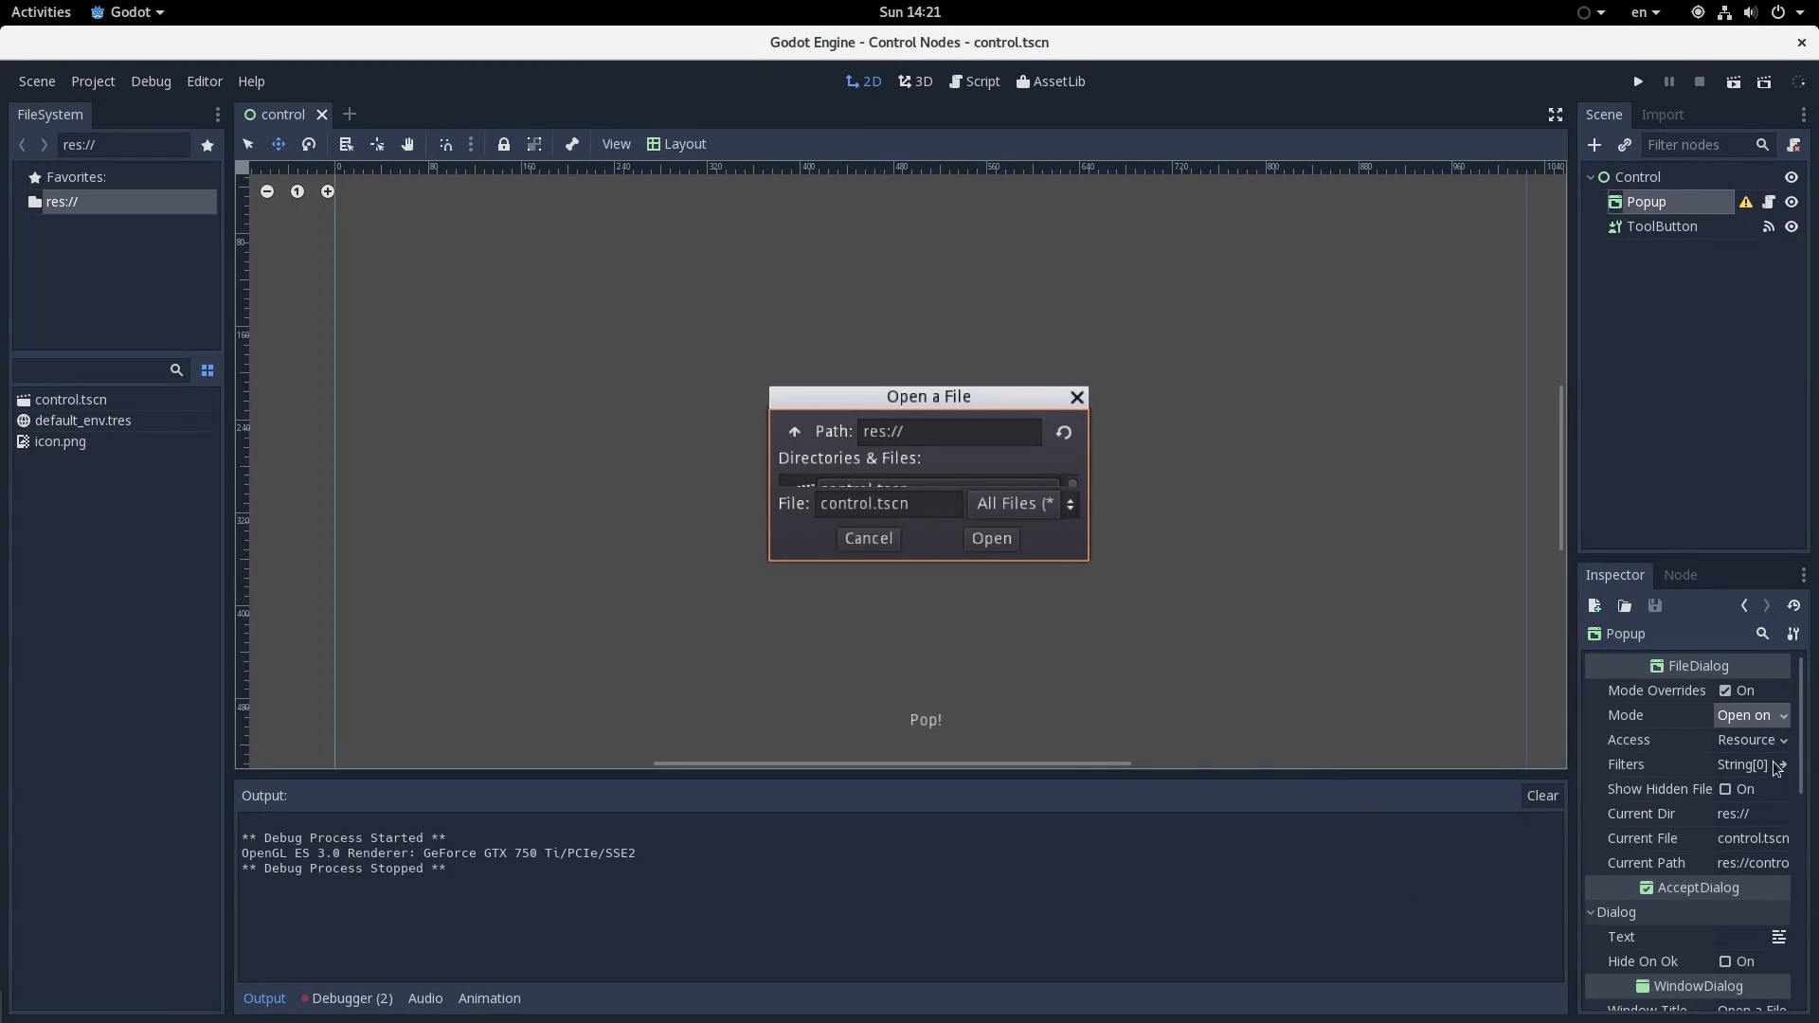
Switch Access between User data and File system, browsing drives and folders in a test run
{"action": "left_click", "coordinate": [1750, 739]}
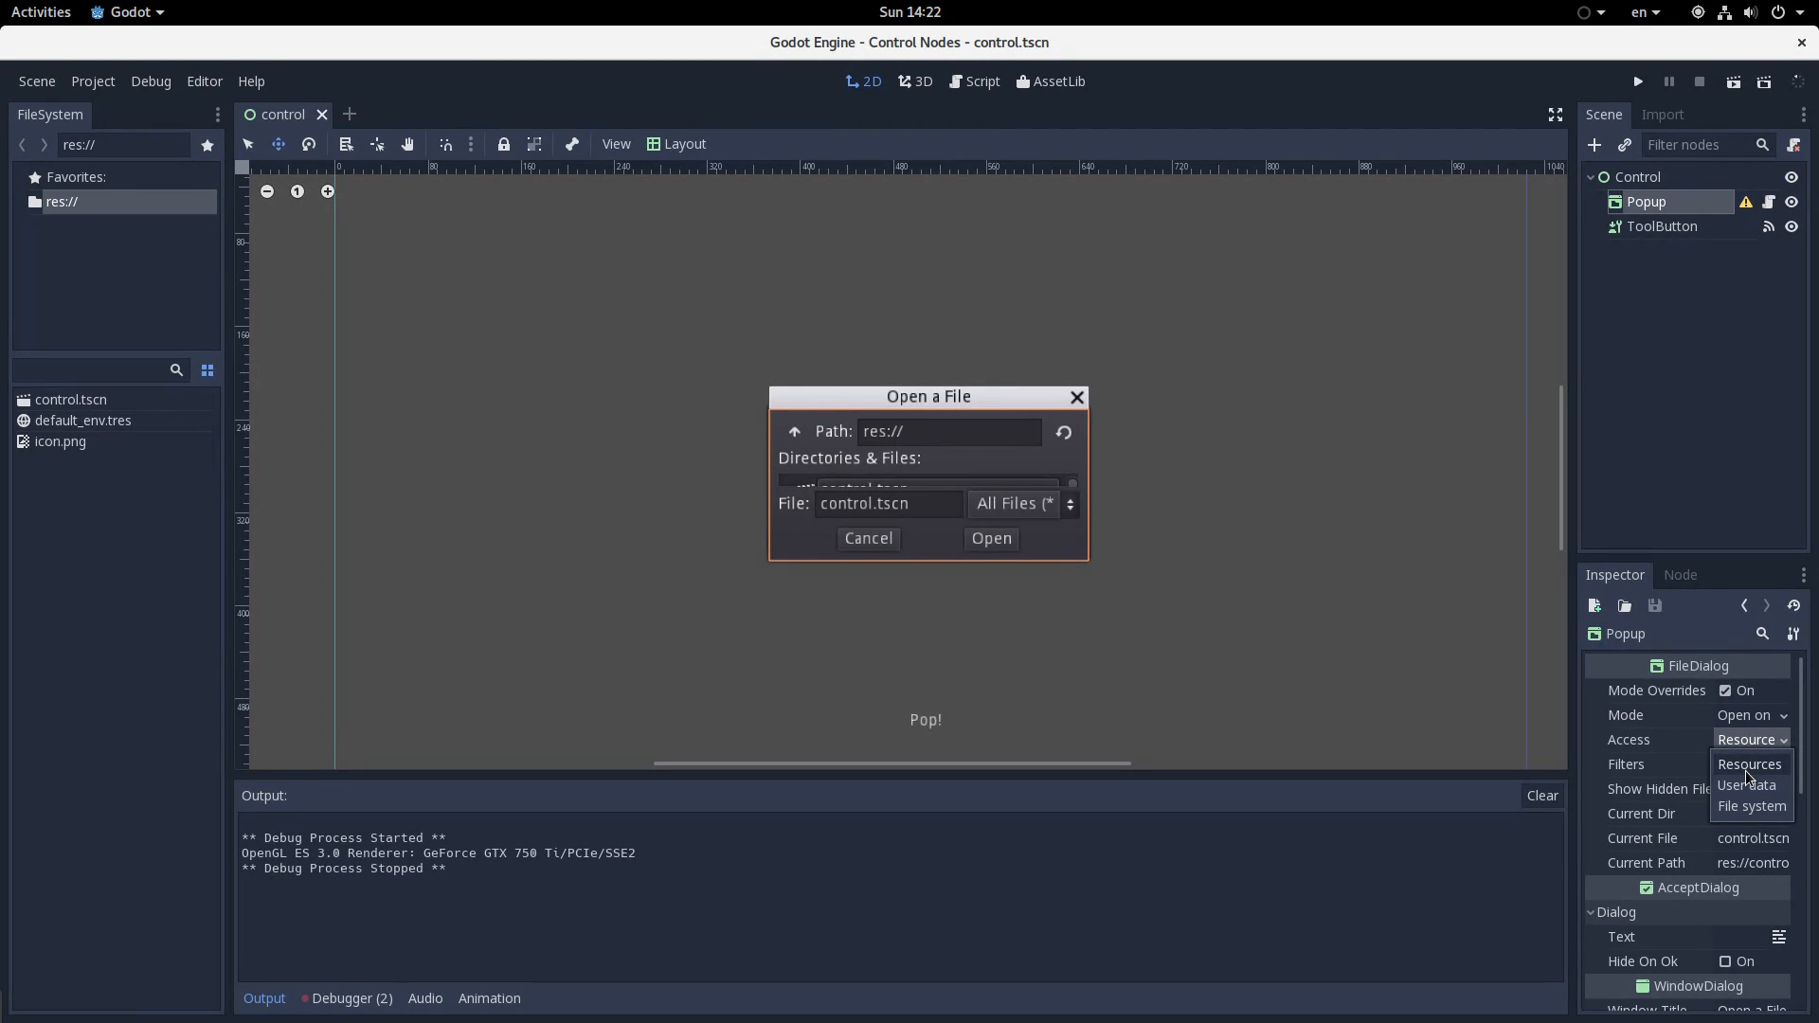
{"action": "left_click", "coordinate": [1744, 785]}
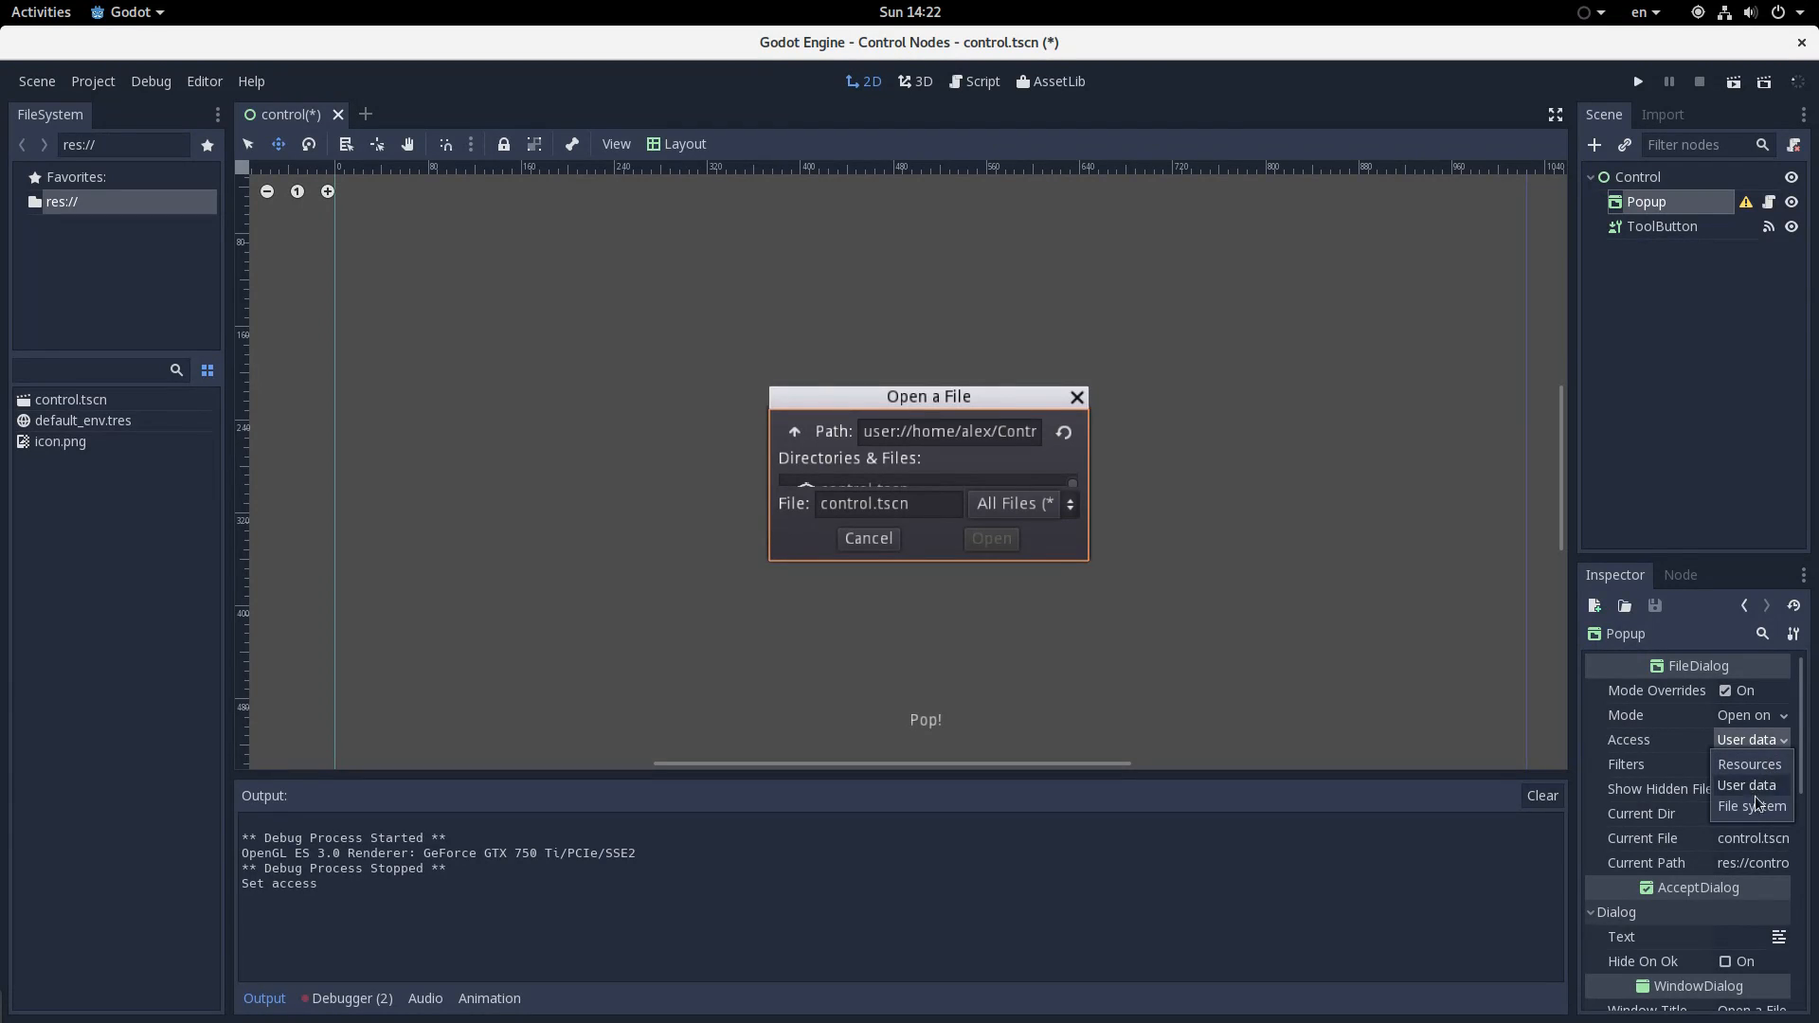
{"action": "left_click", "coordinate": [1750, 805]}
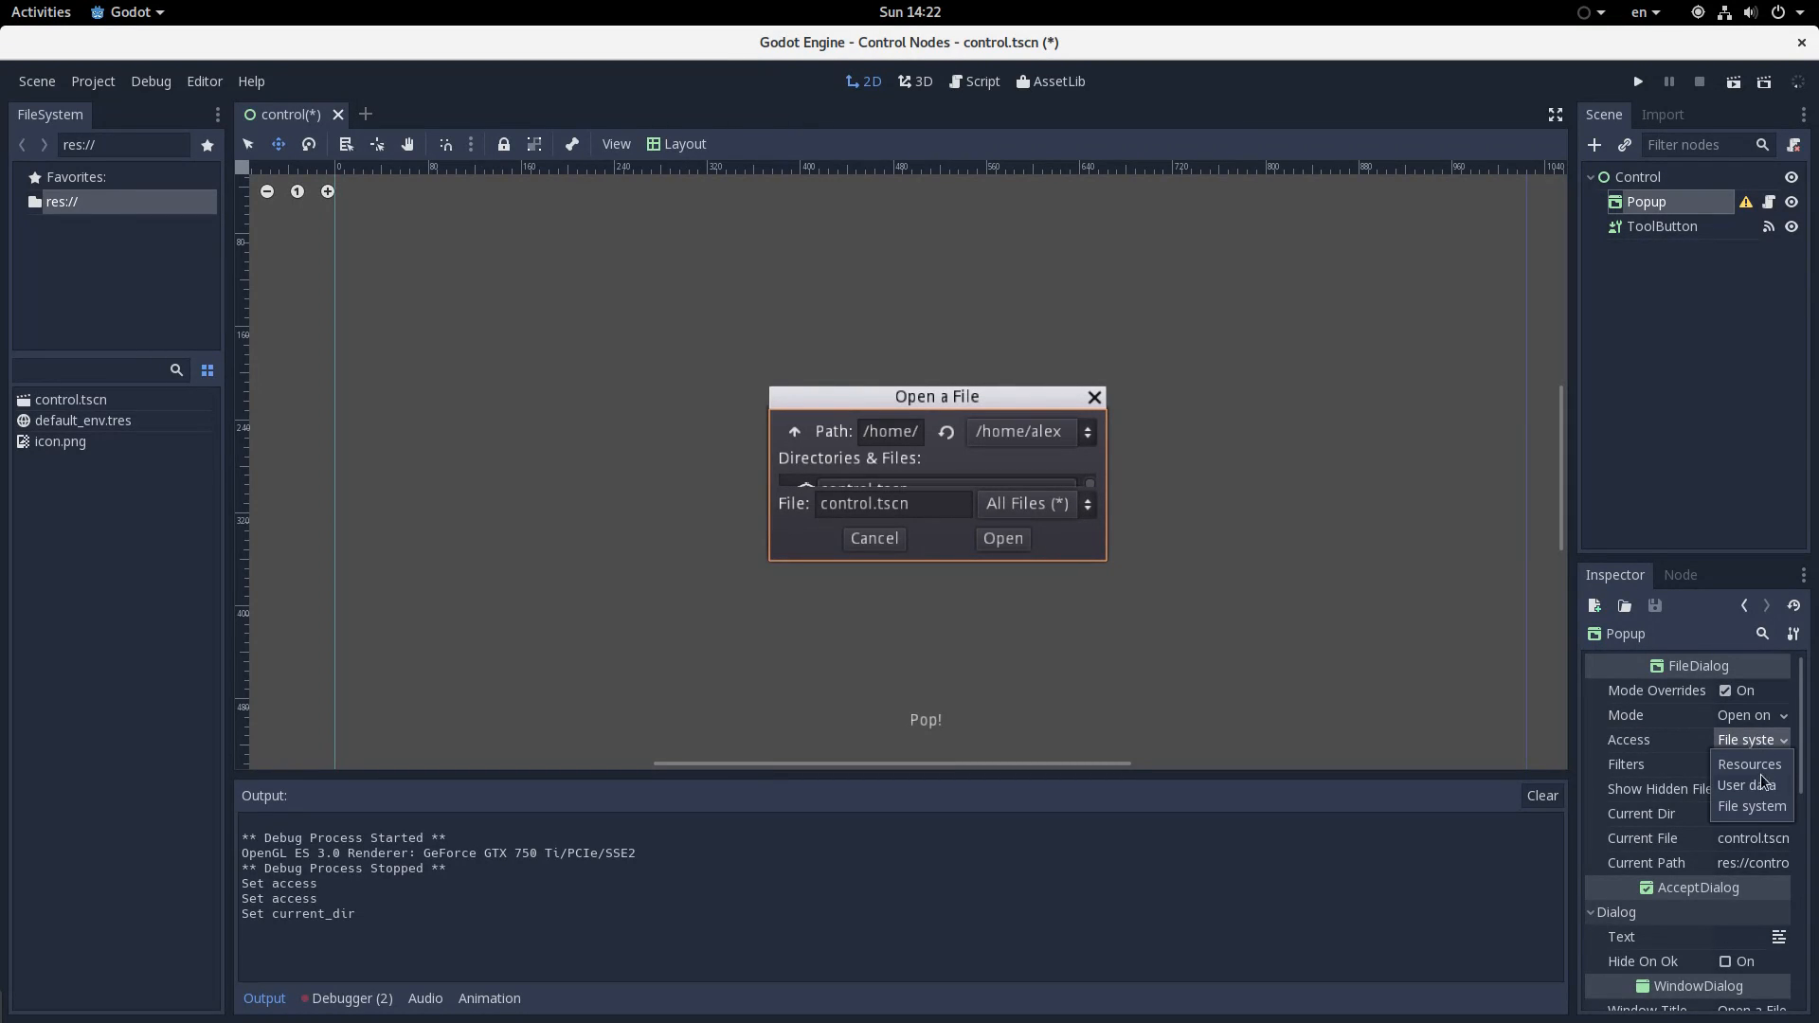
{"action": "left_click", "coordinate": [1757, 785]}
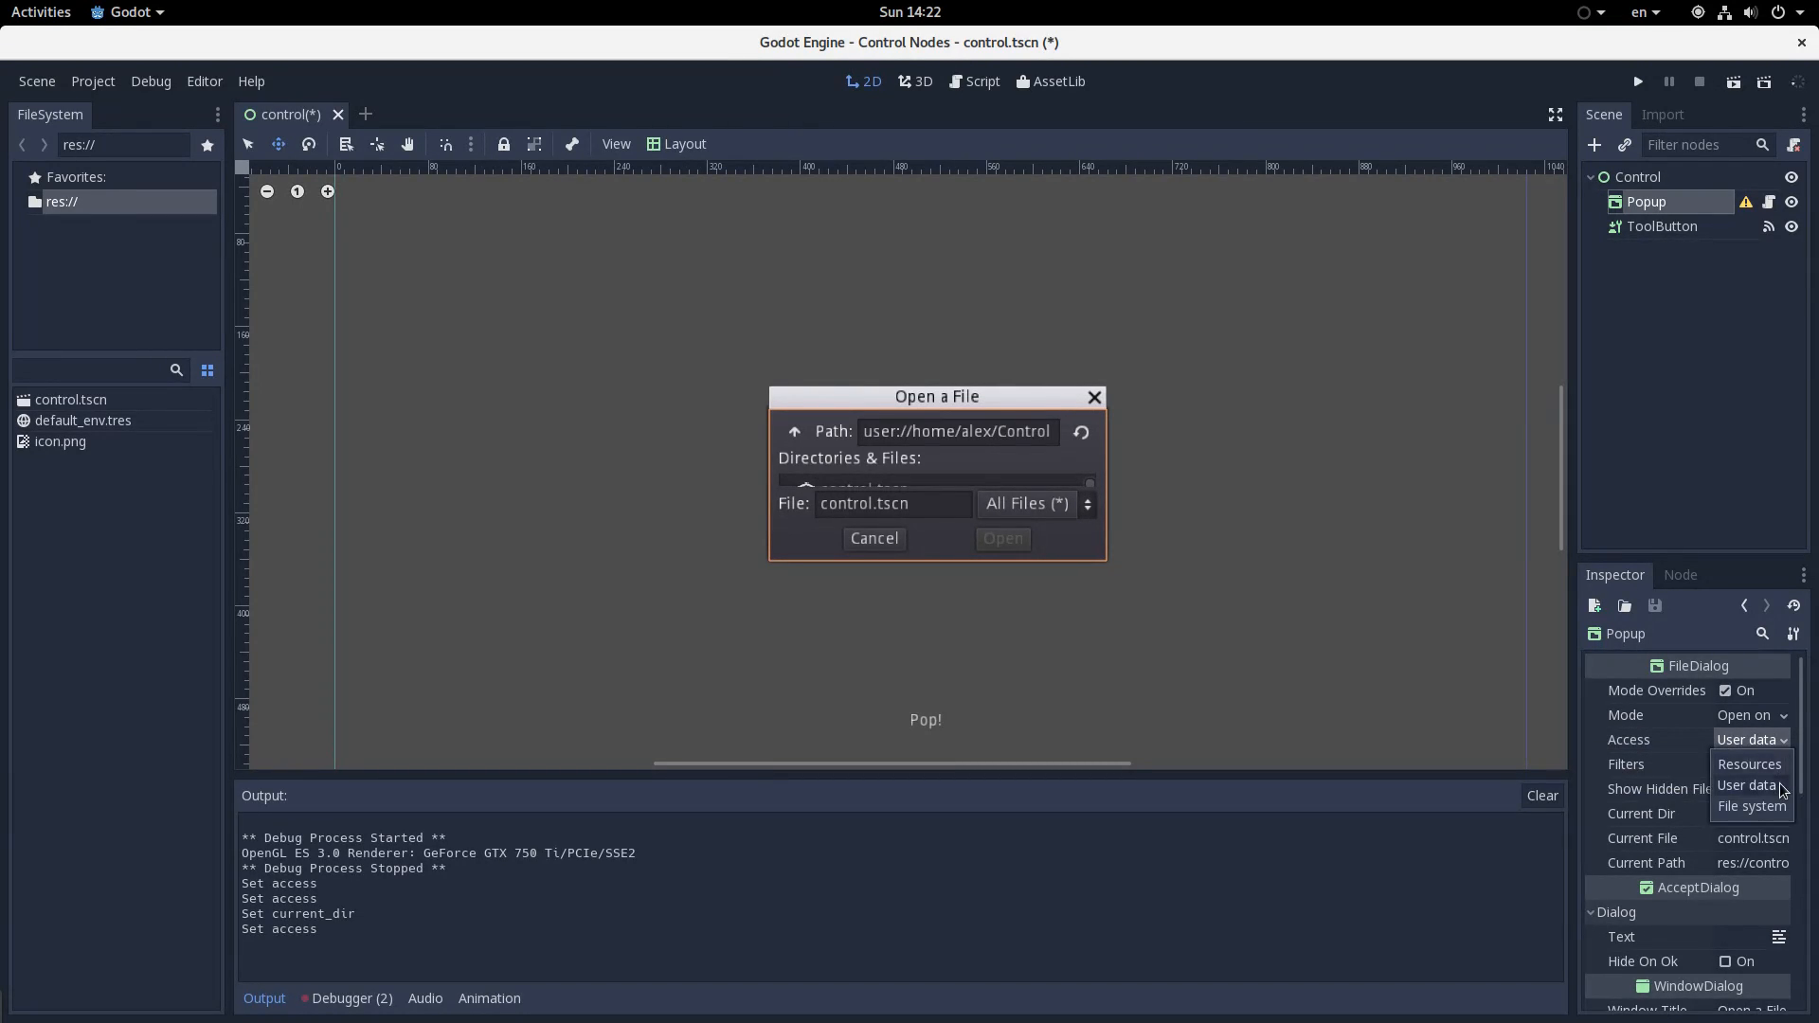
{"action": "left_click", "coordinate": [1750, 805]}
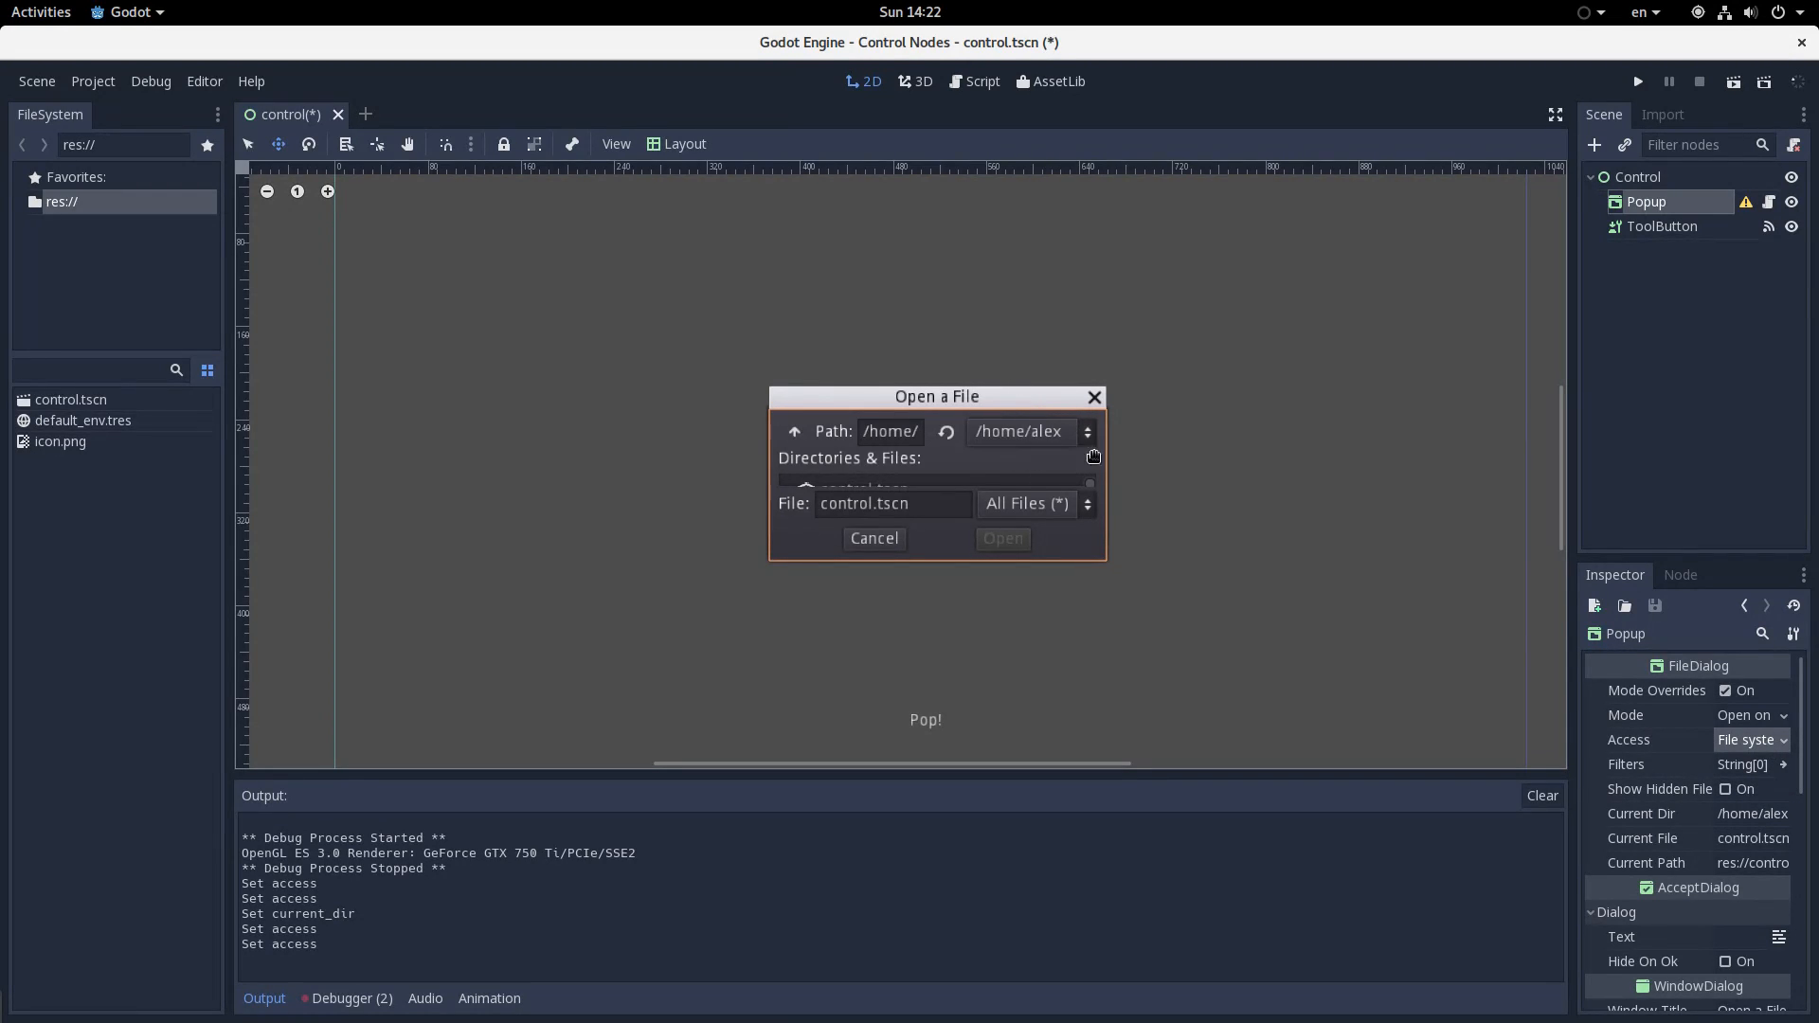
{"action": "mouse_move", "coordinate": [1064, 485]}
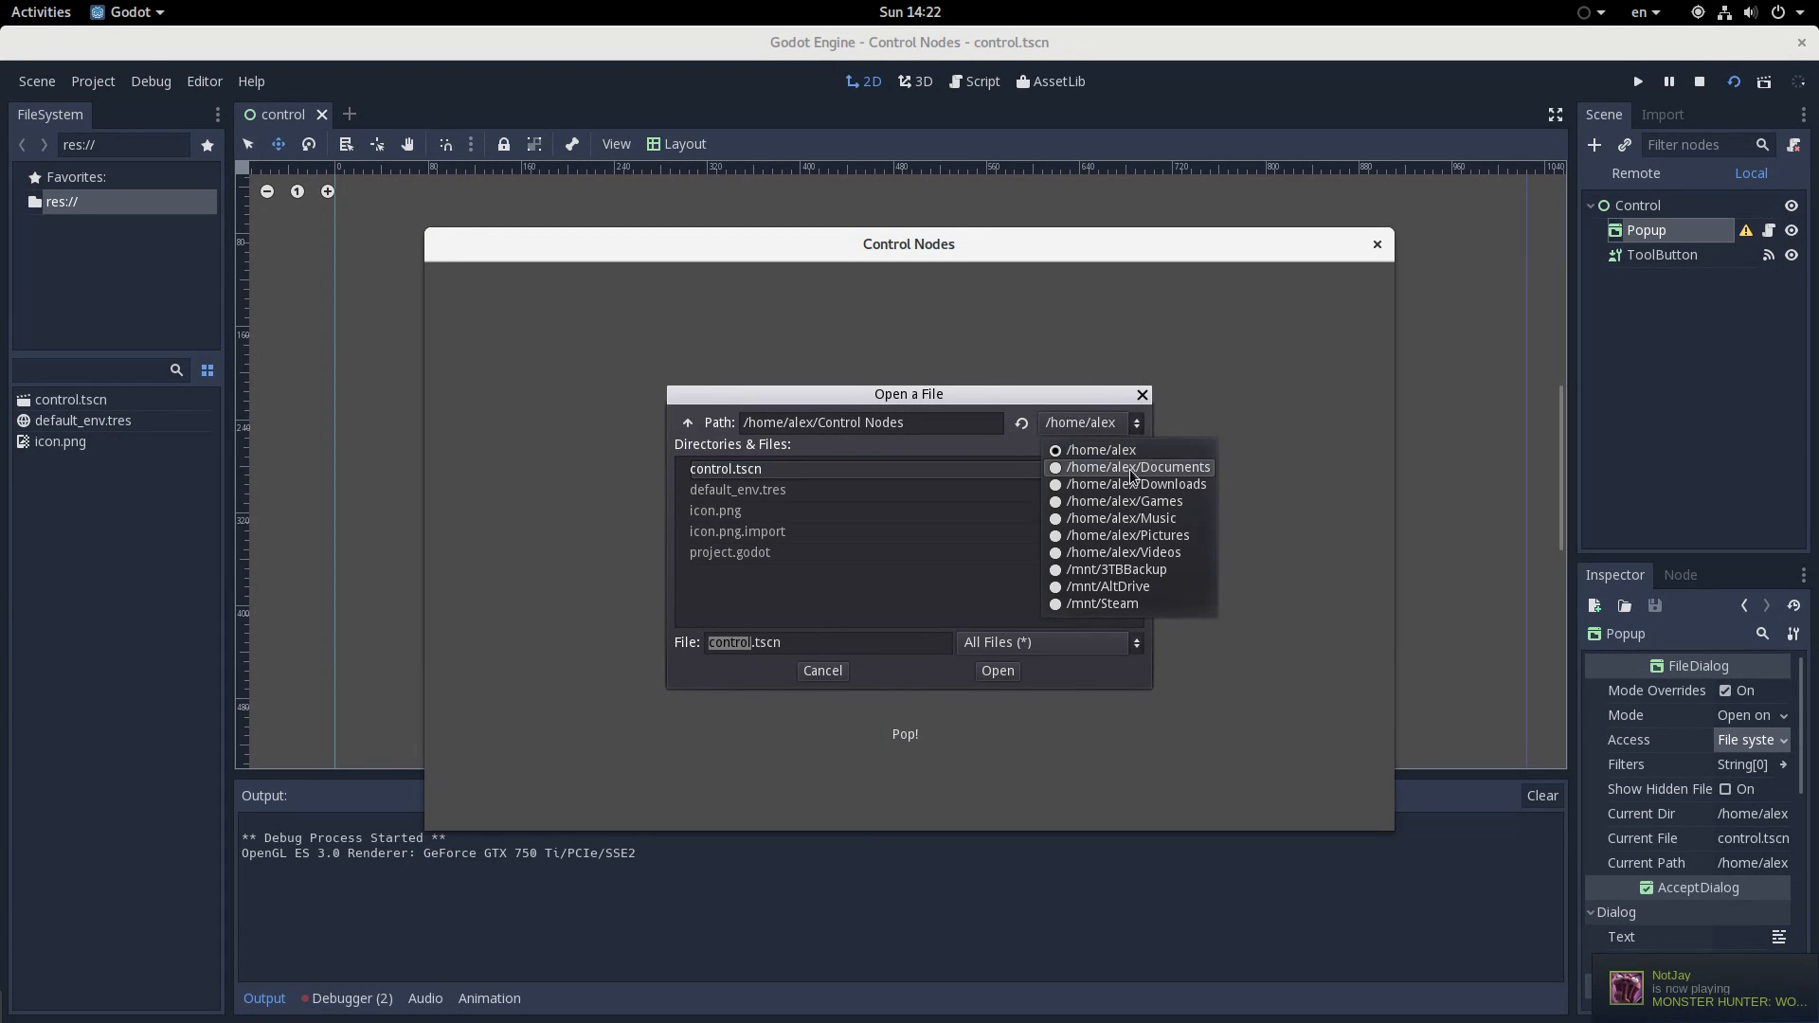
{"action": "mouse_move", "coordinate": [1115, 569]}
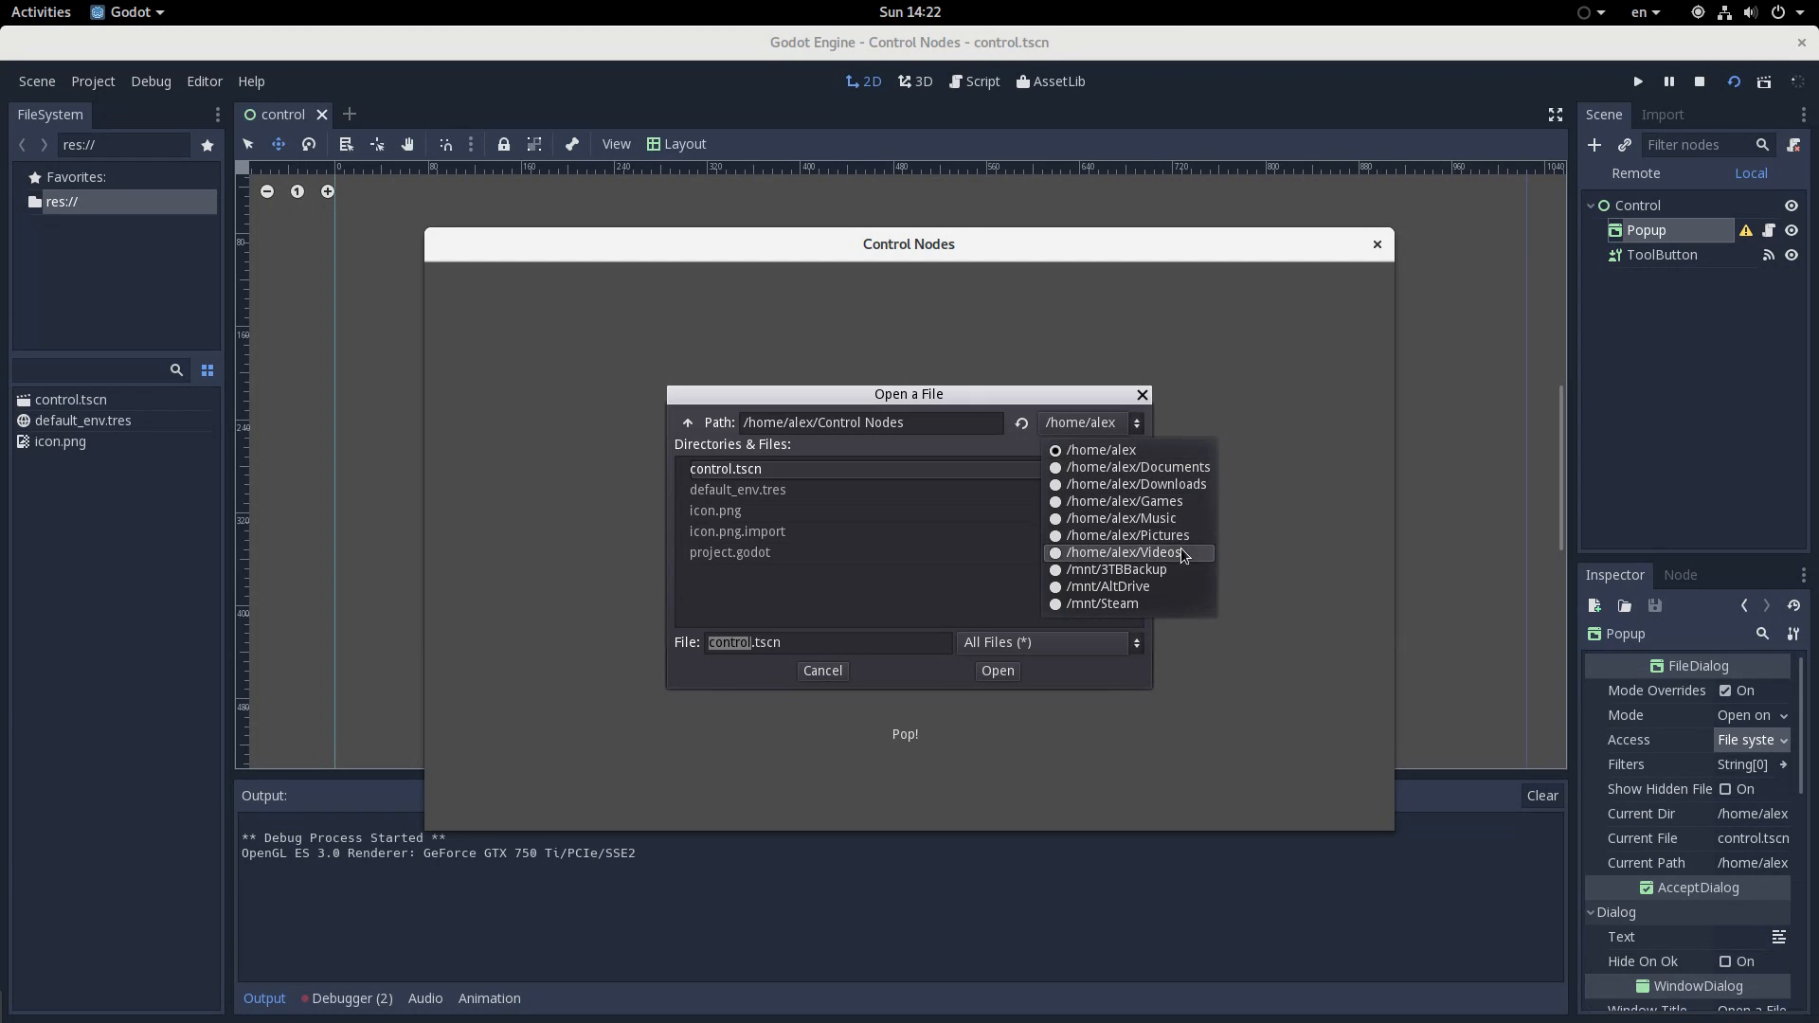
{"action": "left_click", "coordinate": [1126, 535]}
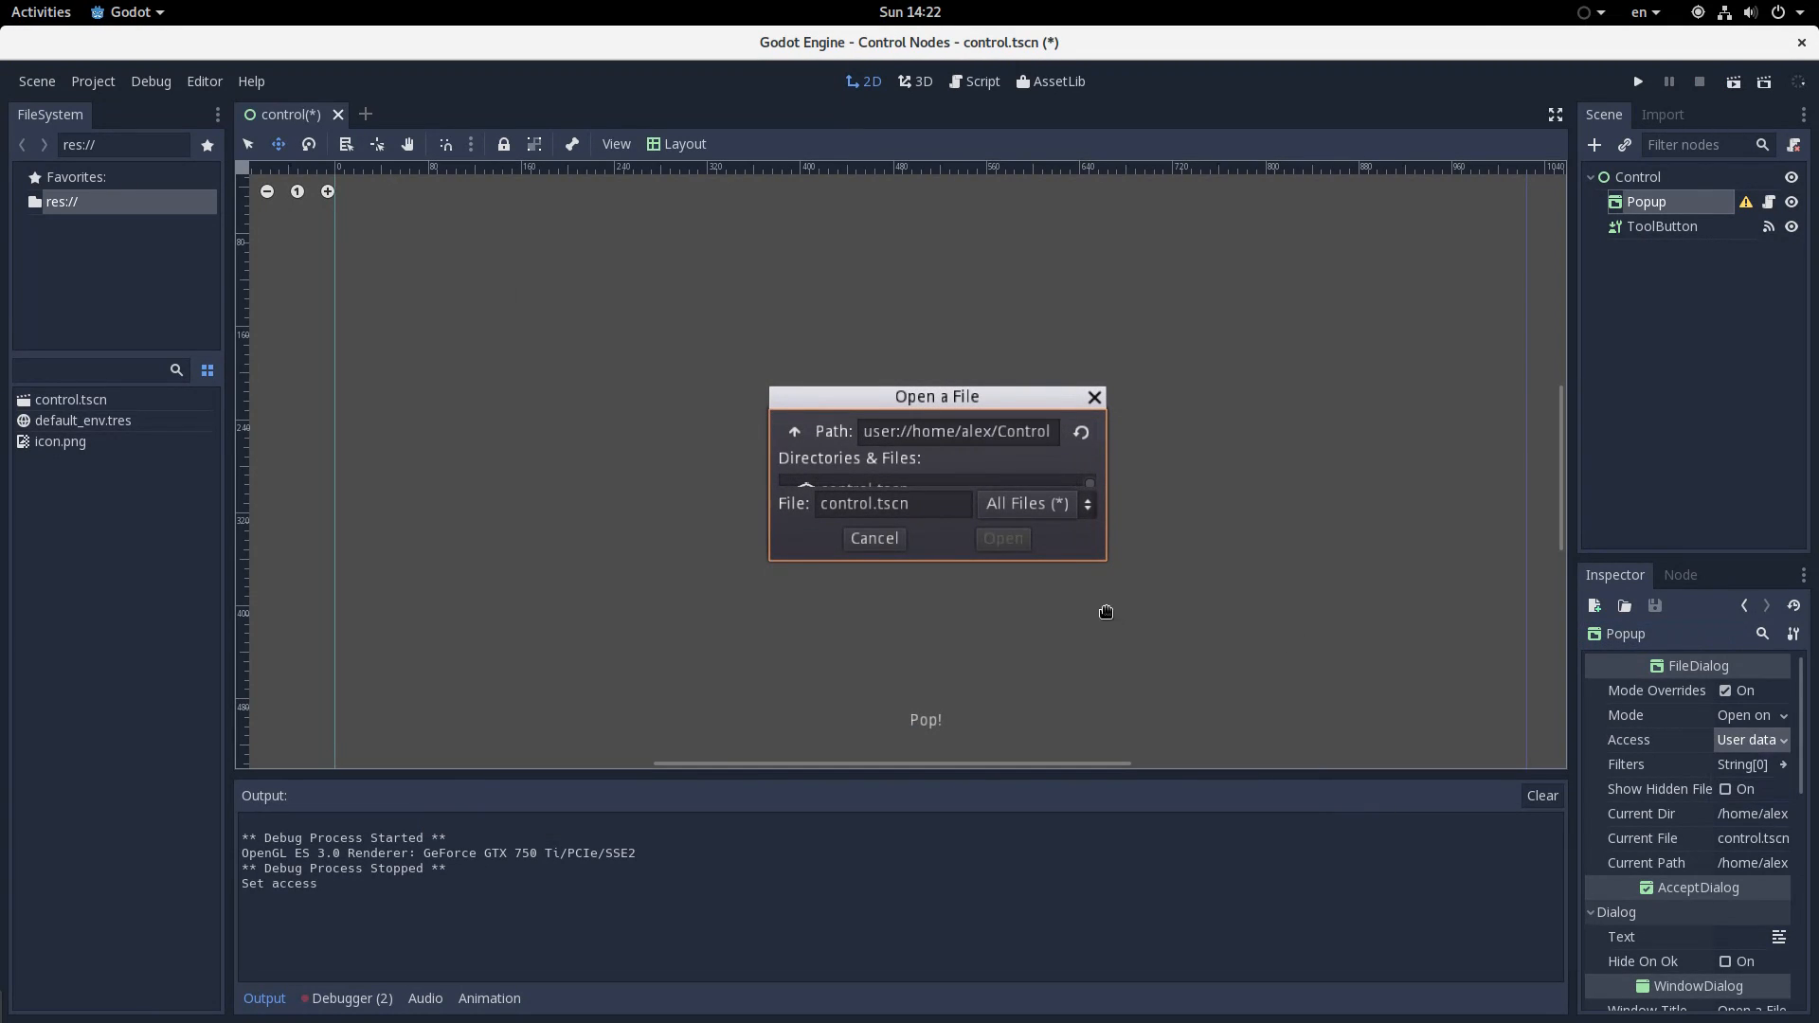
{"action": "mouse_move", "coordinate": [932, 435]}
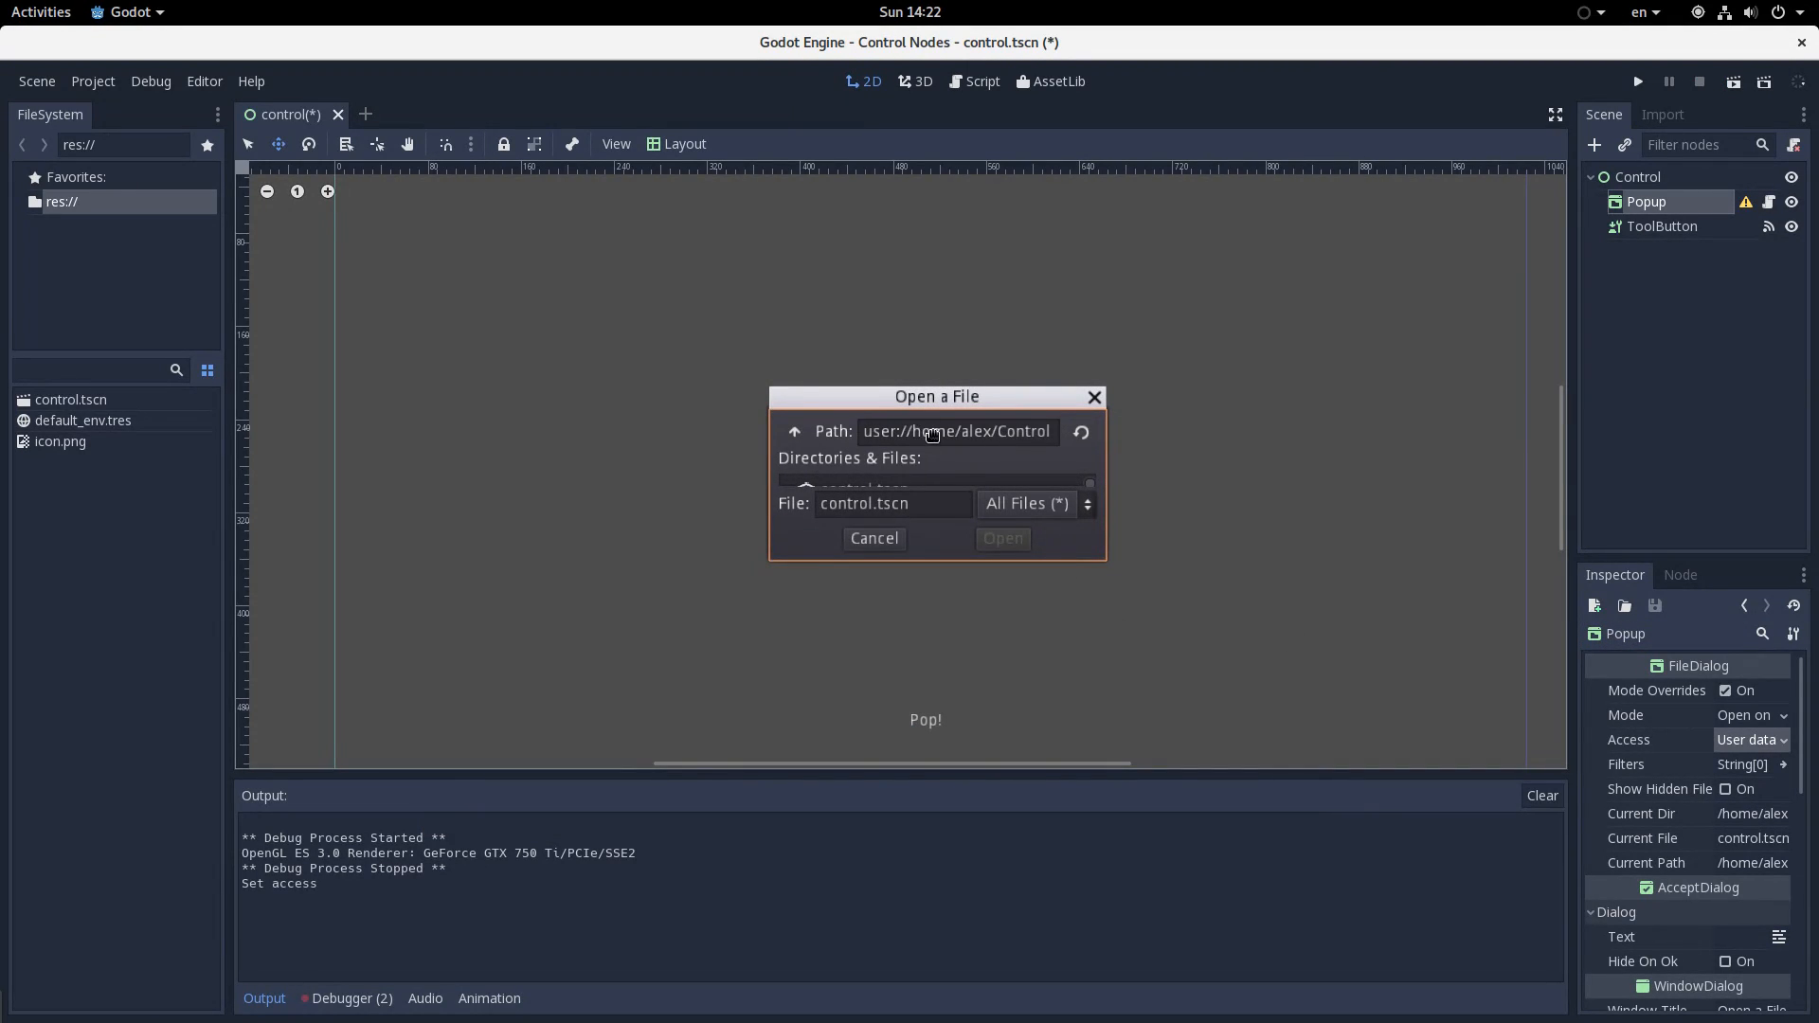
{"action": "mouse_move", "coordinate": [854, 453]}
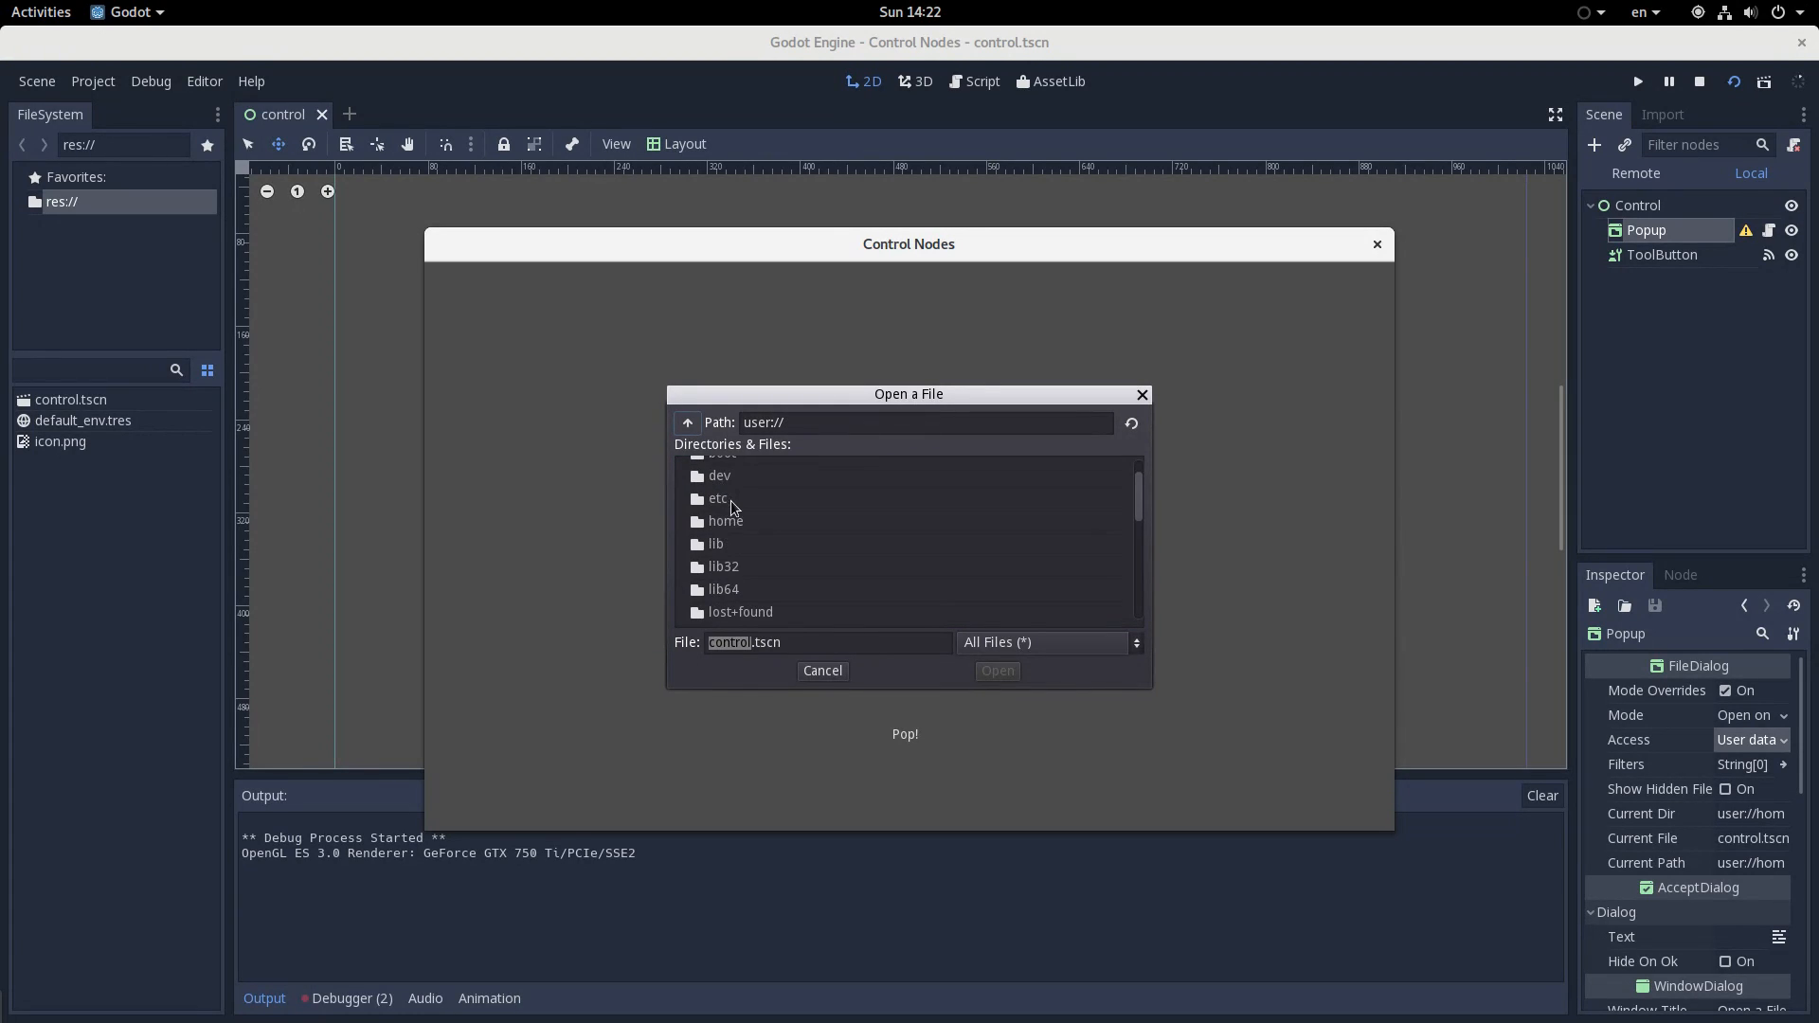
{"action": "double_click", "coordinate": [724, 520]}
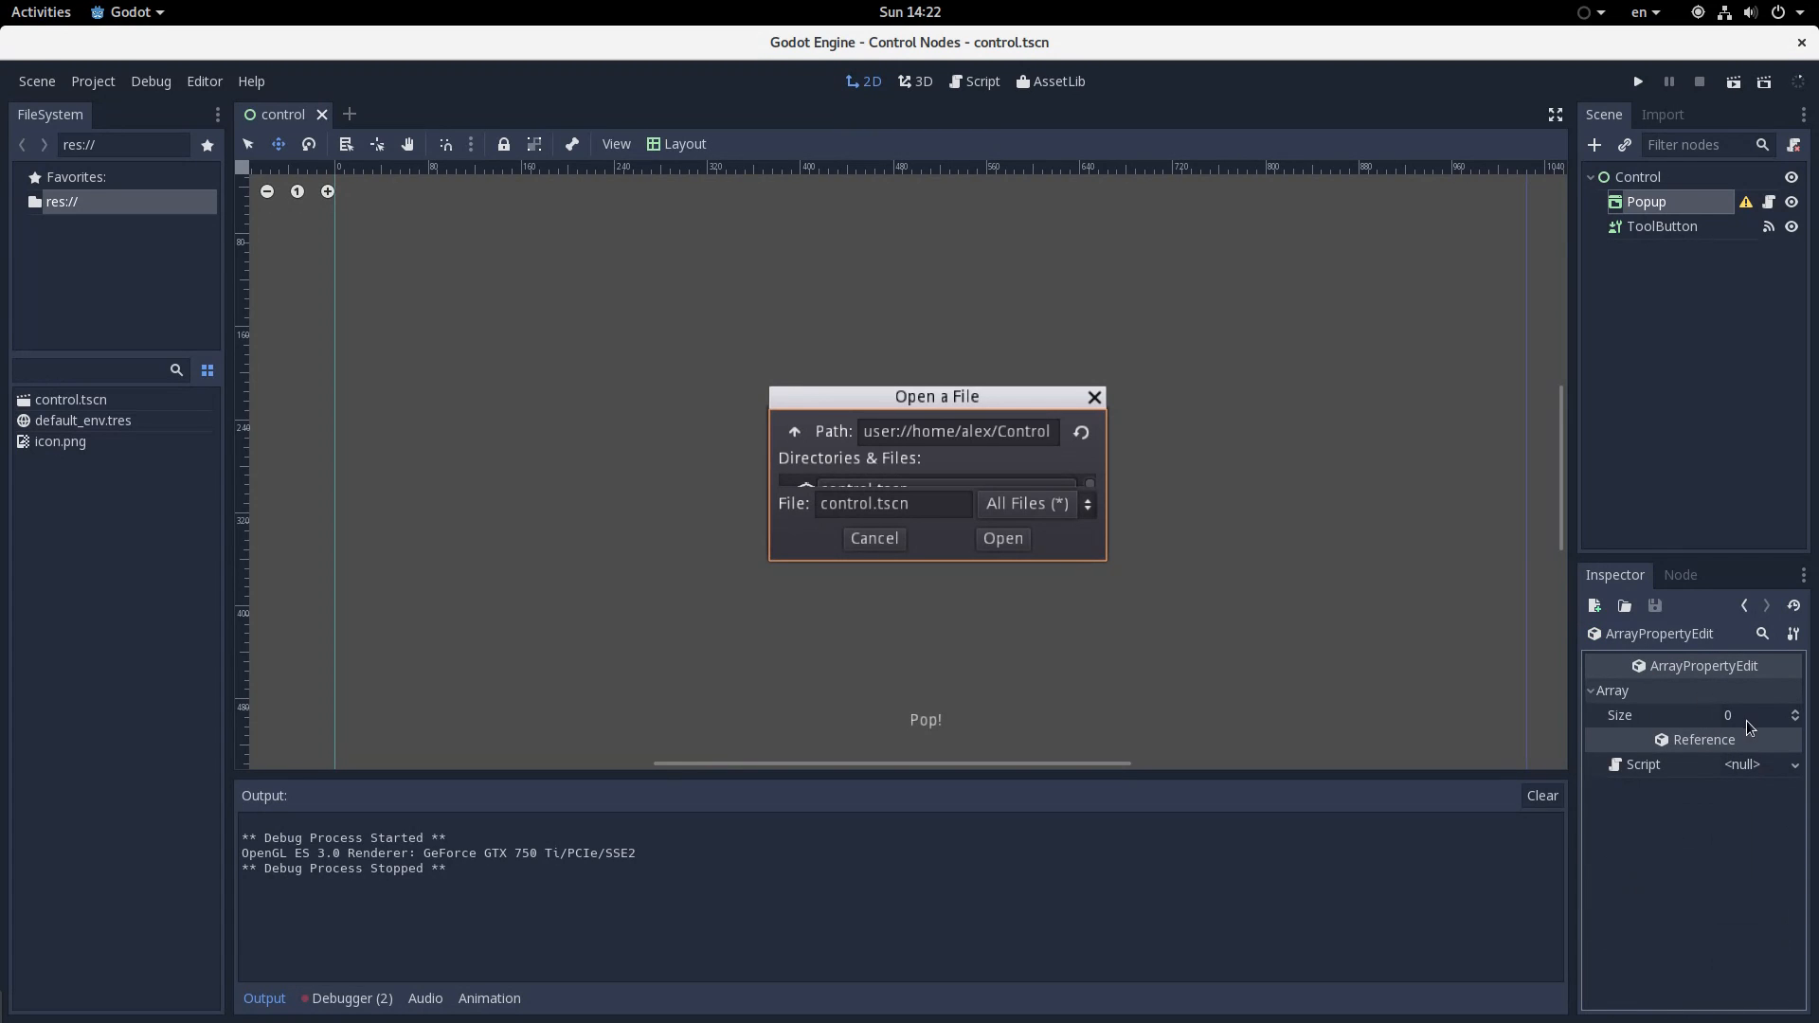
Return to the Popup node's properties in the Inspector
{"action": "left_click", "coordinate": [1645, 201]}
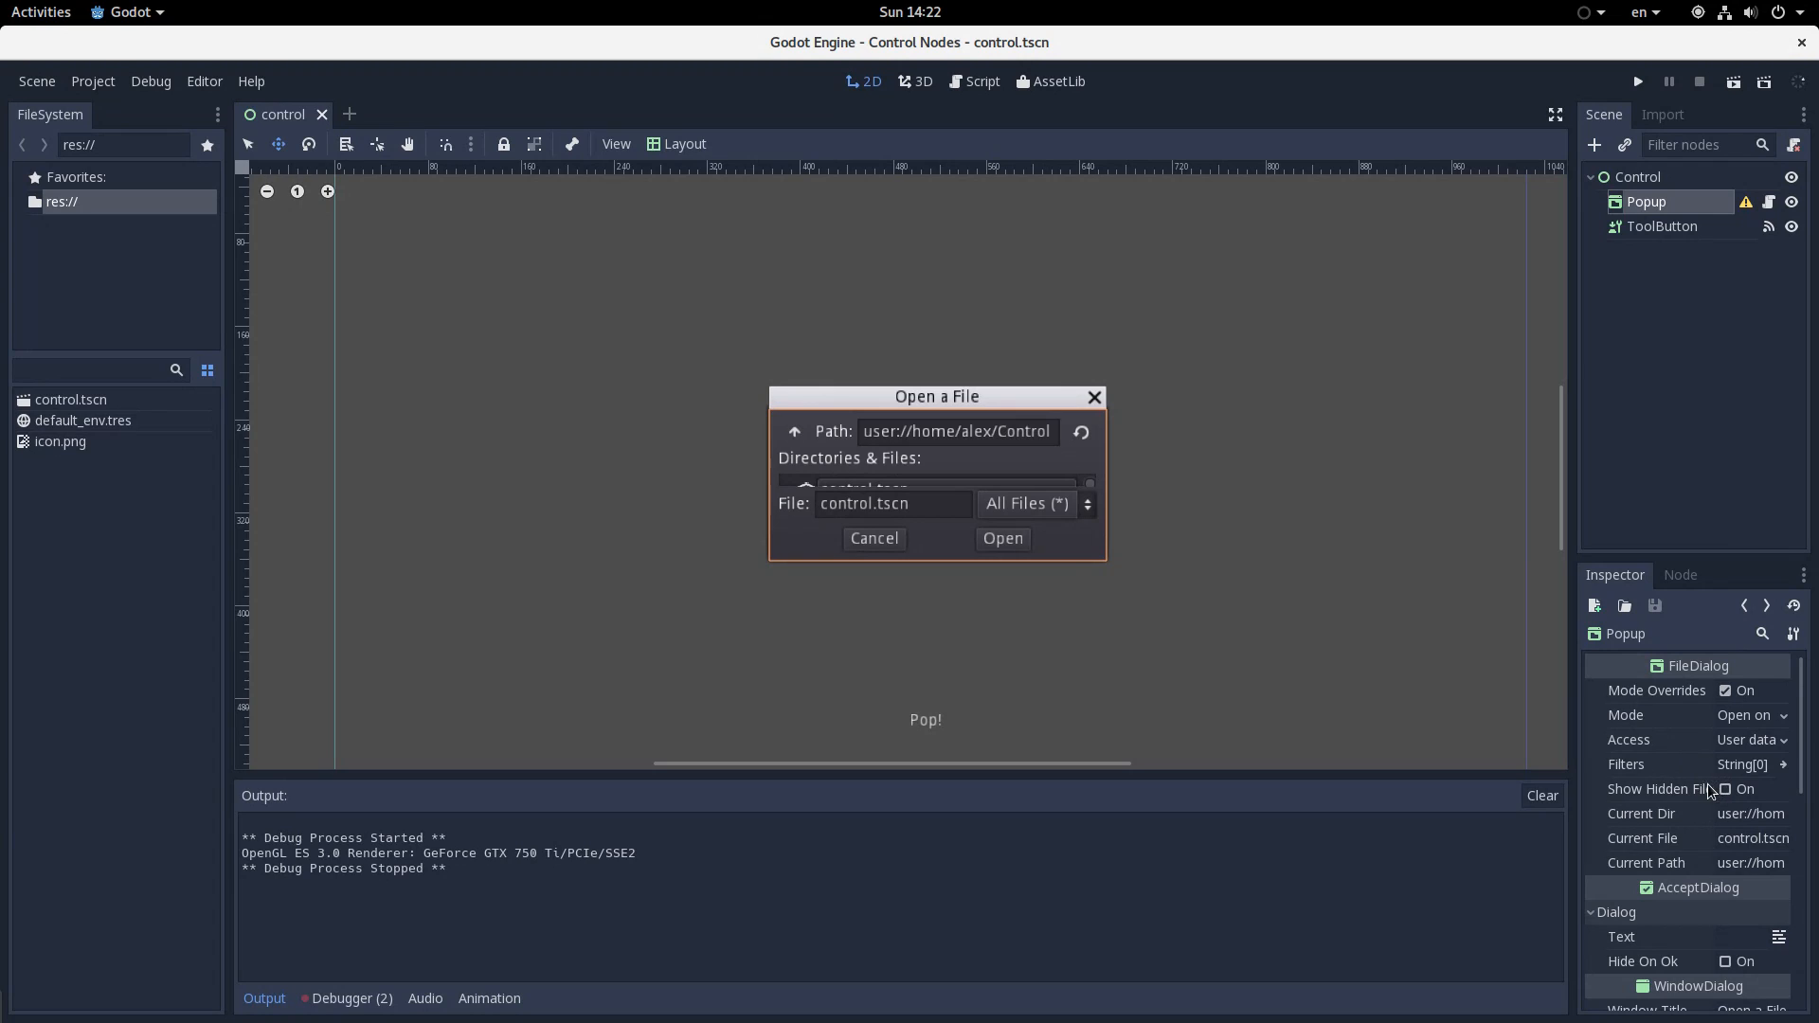
{"action": "mouse_move", "coordinate": [59, 441]}
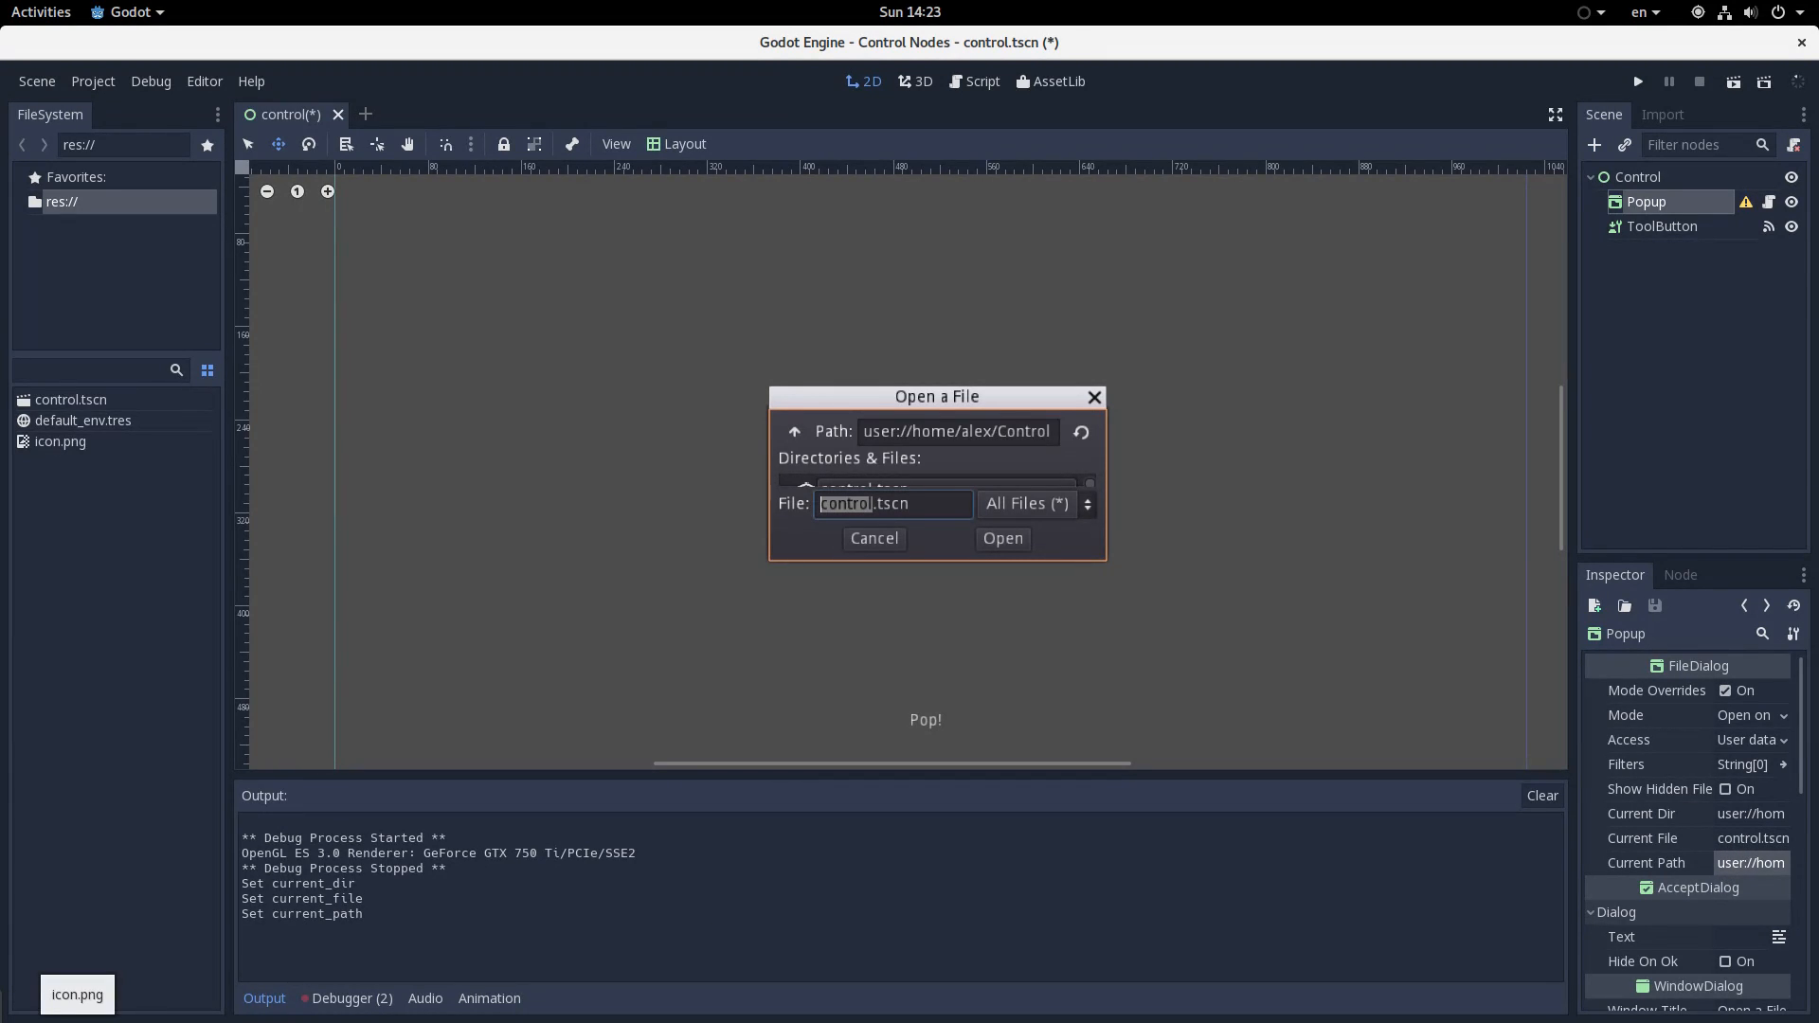
{"action": "left_click", "coordinate": [1679, 574]}
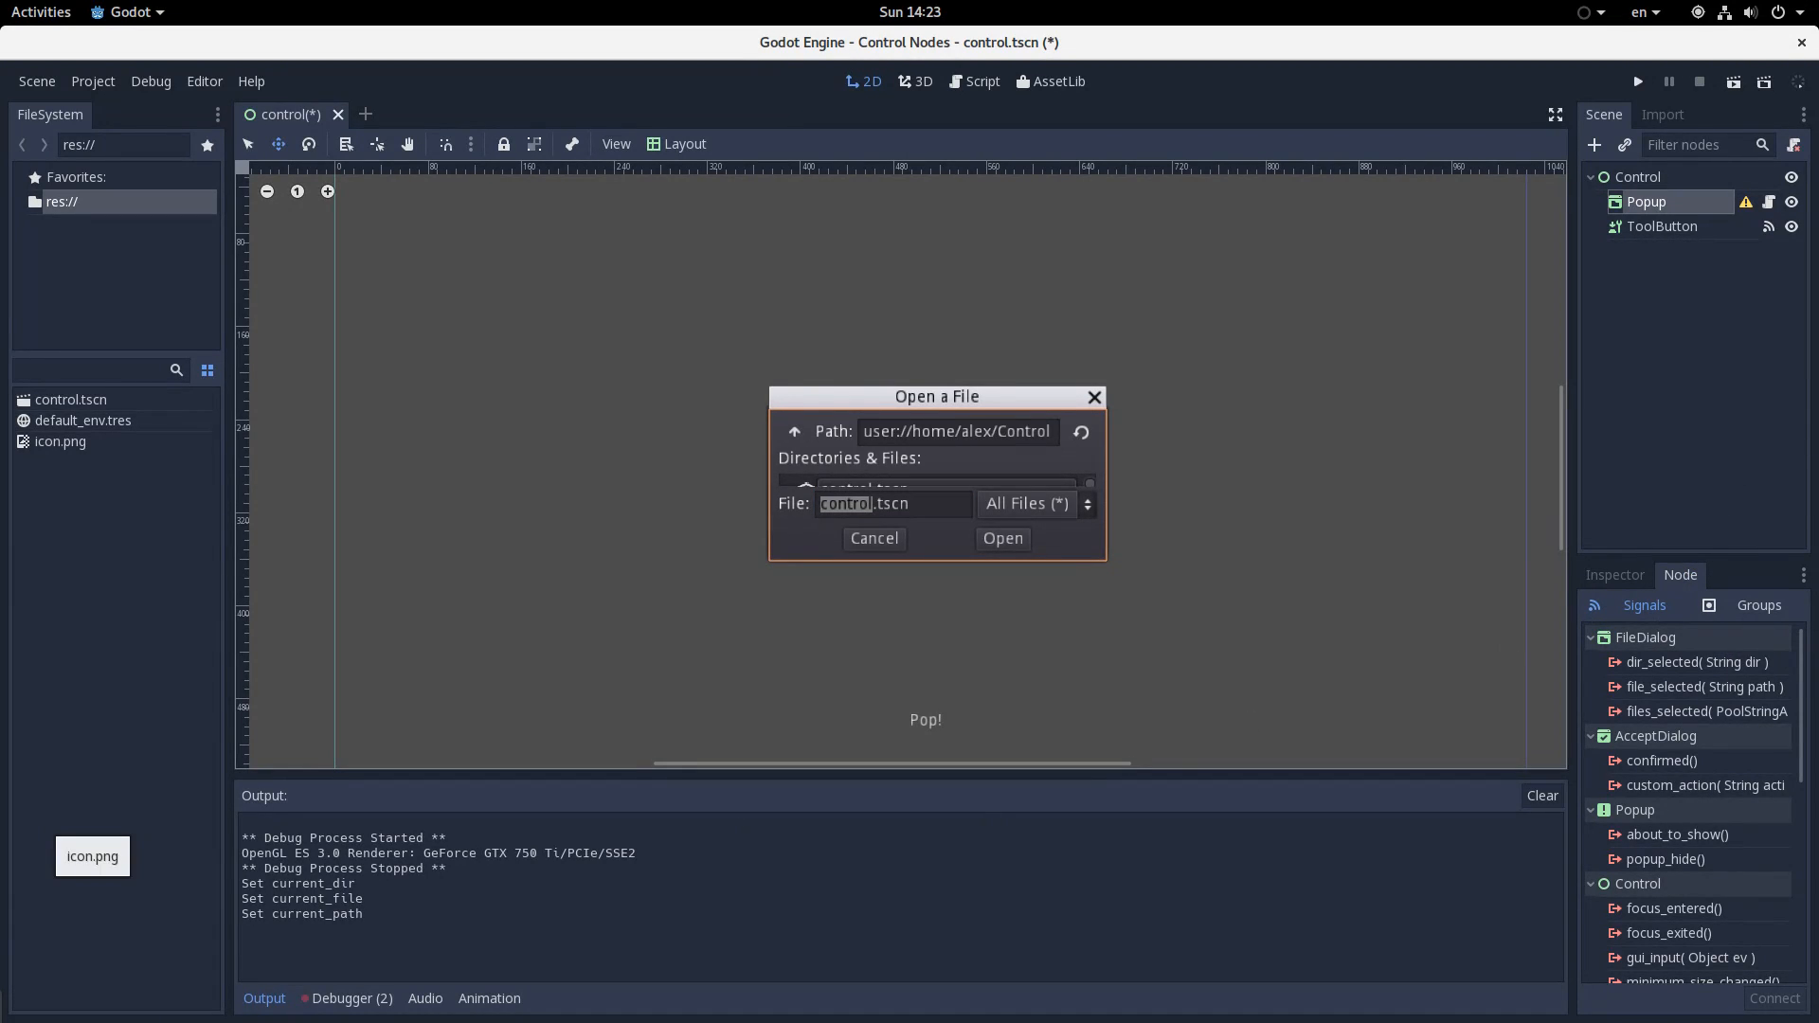
{"action": "left_click", "coordinate": [1695, 661]}
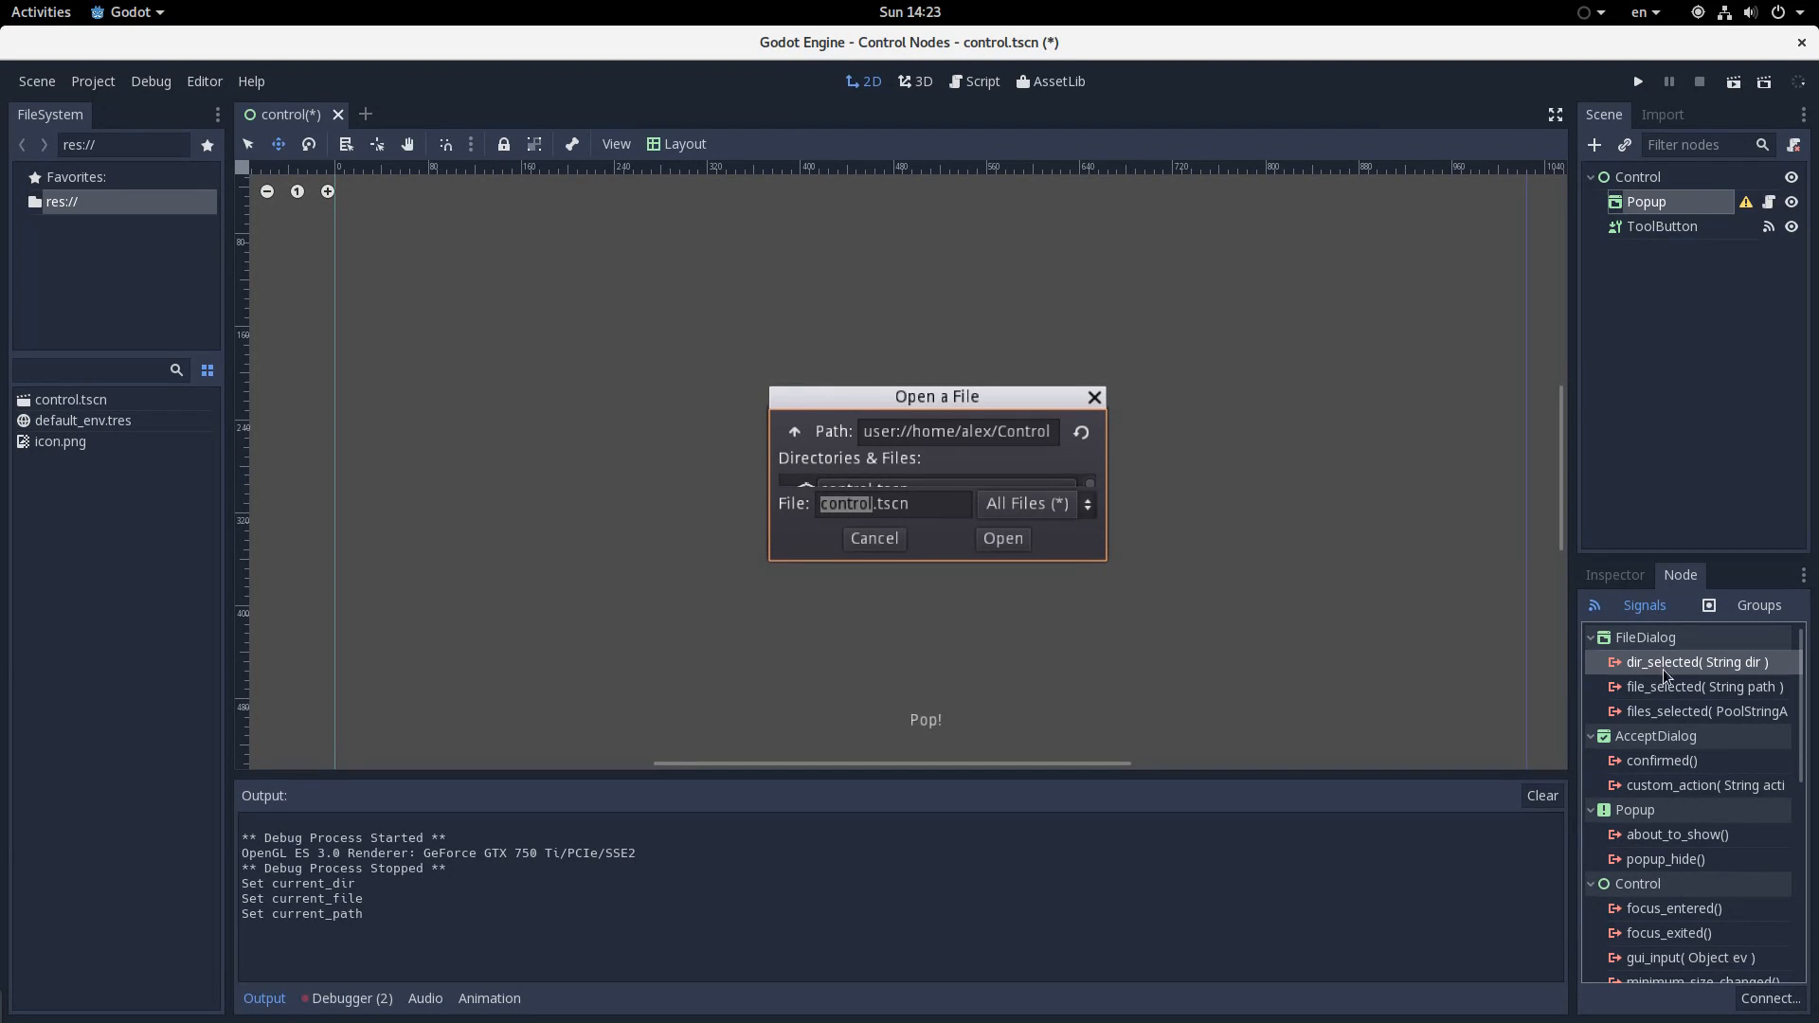
{"action": "mouse_move", "coordinate": [1702, 686]}
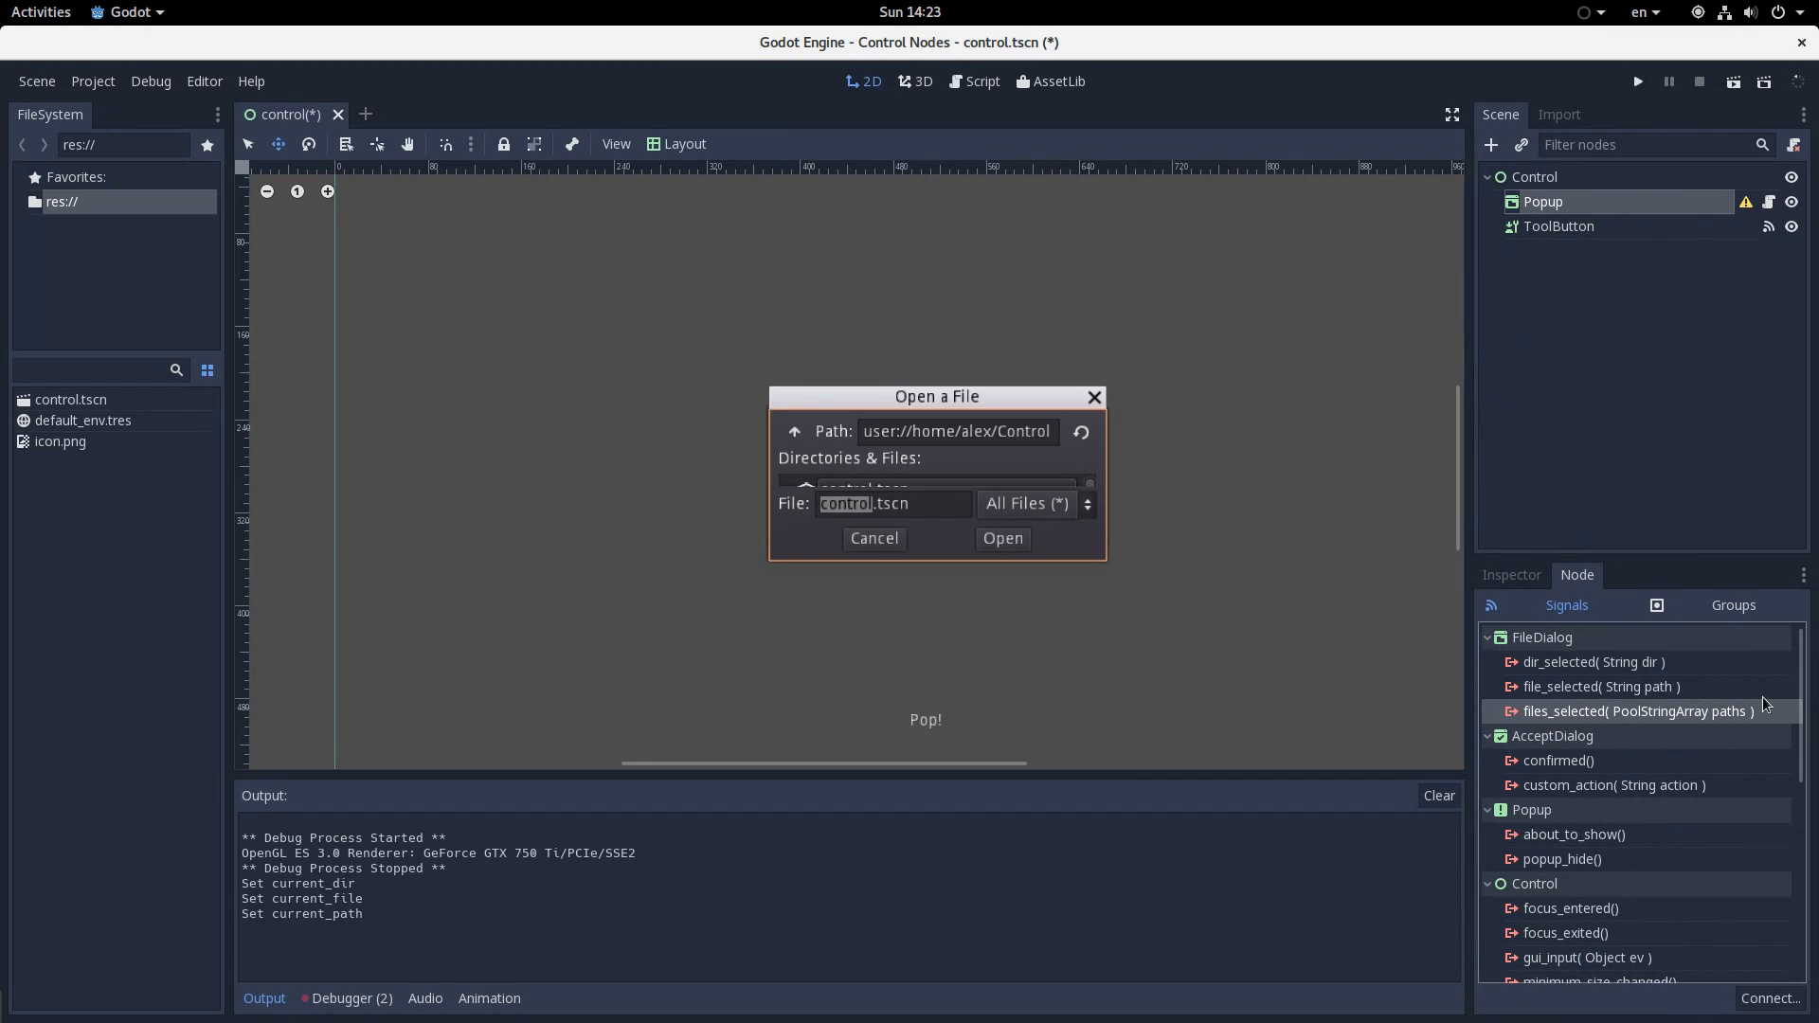
{"action": "left_click", "coordinate": [1601, 686]}
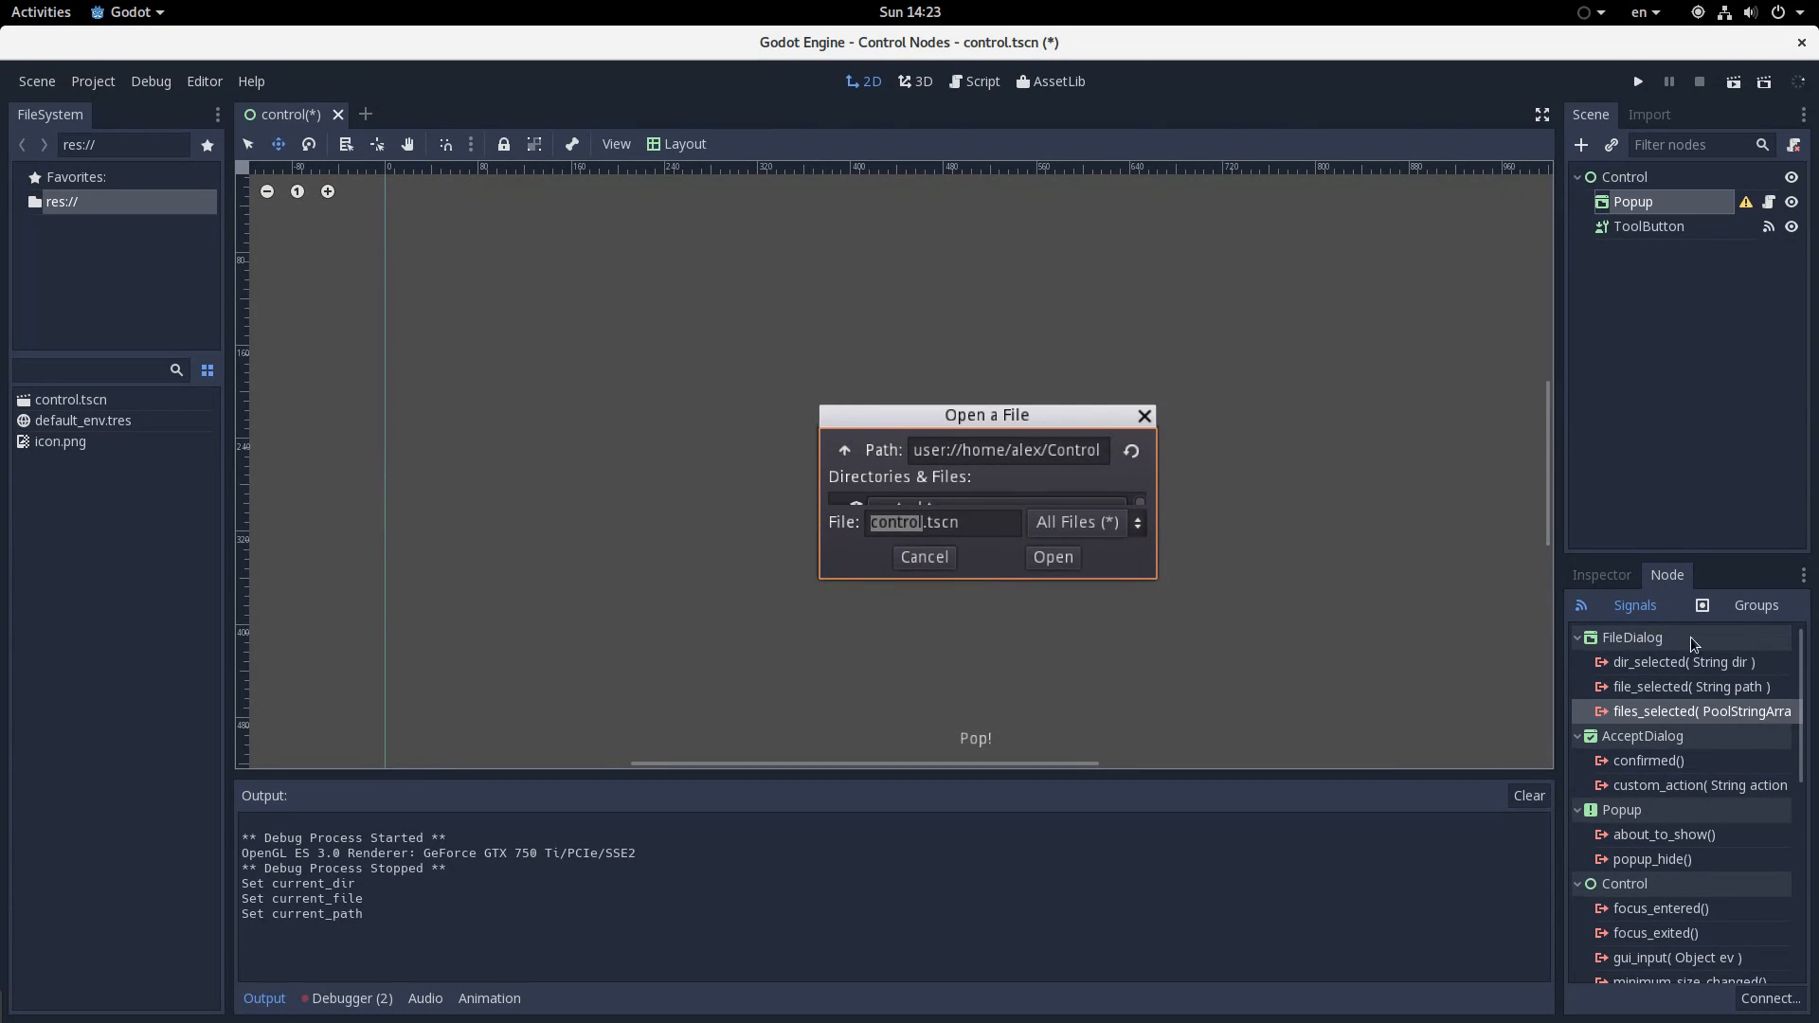
{"action": "left_click", "coordinate": [1600, 574]}
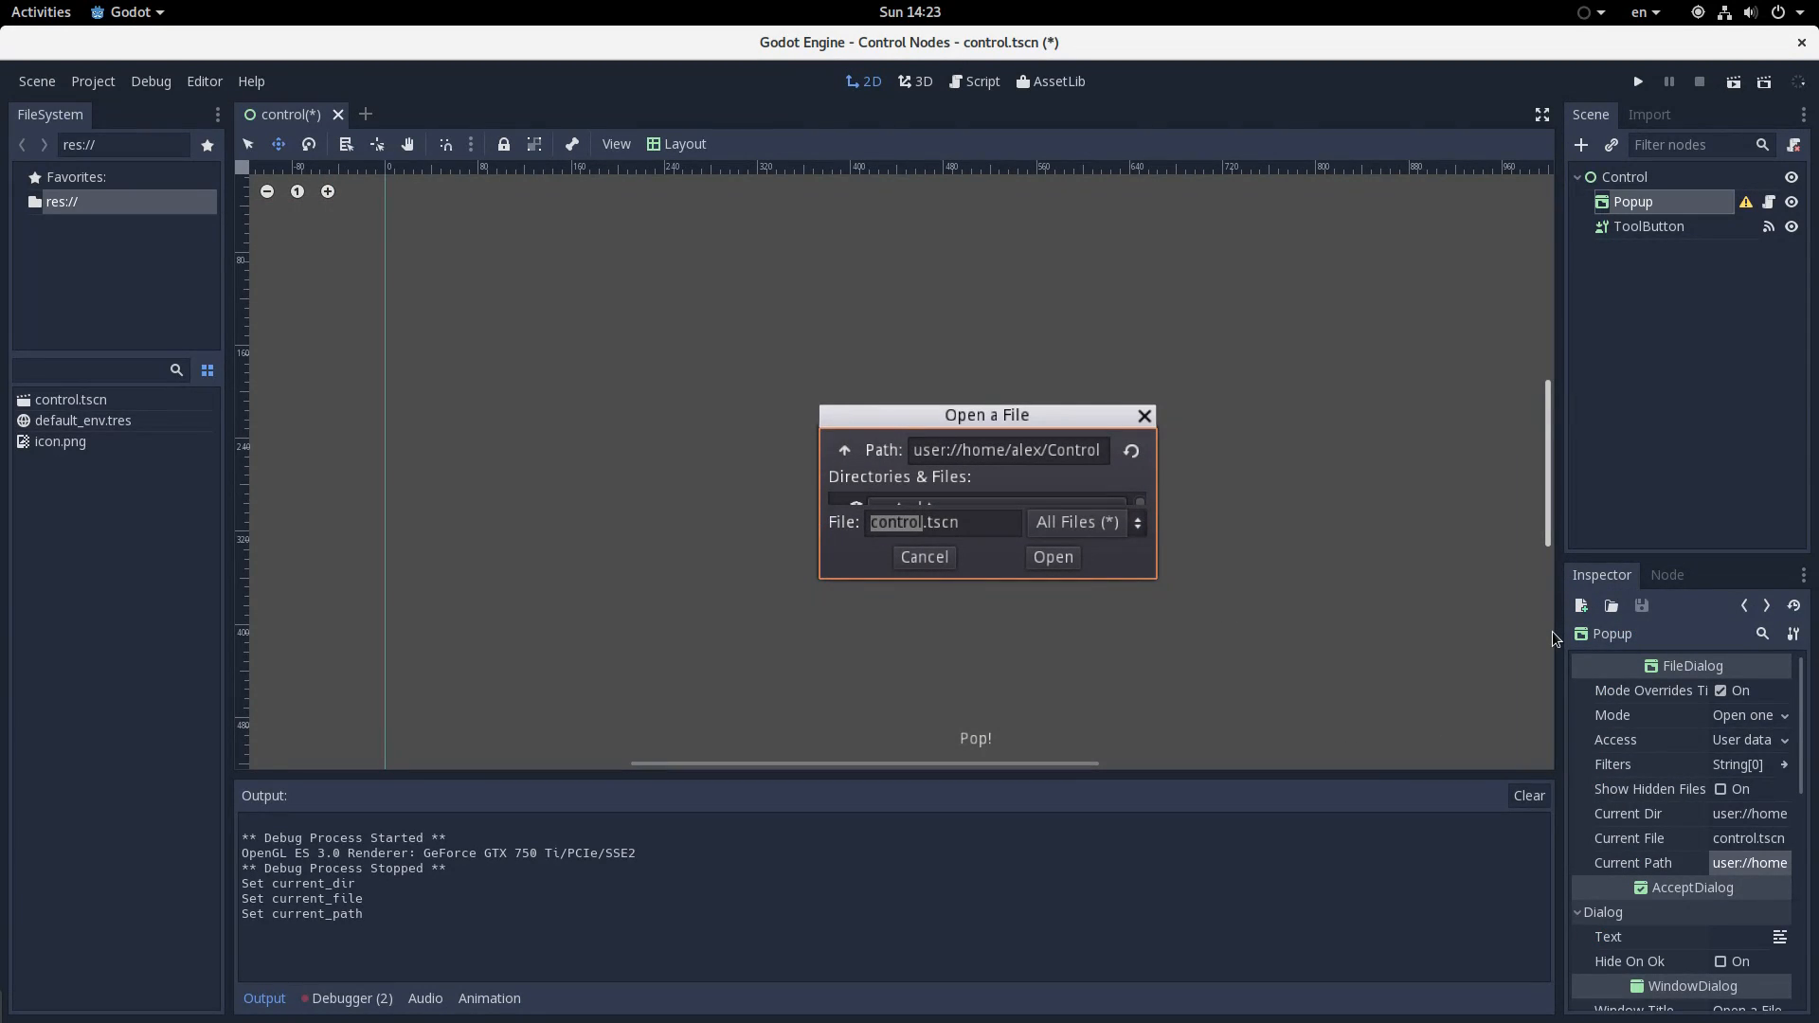
Convert the Popup node back to a plain Popup, reopen control.tscn, and unhide the node
{"action": "right_click", "coordinate": [1631, 201]}
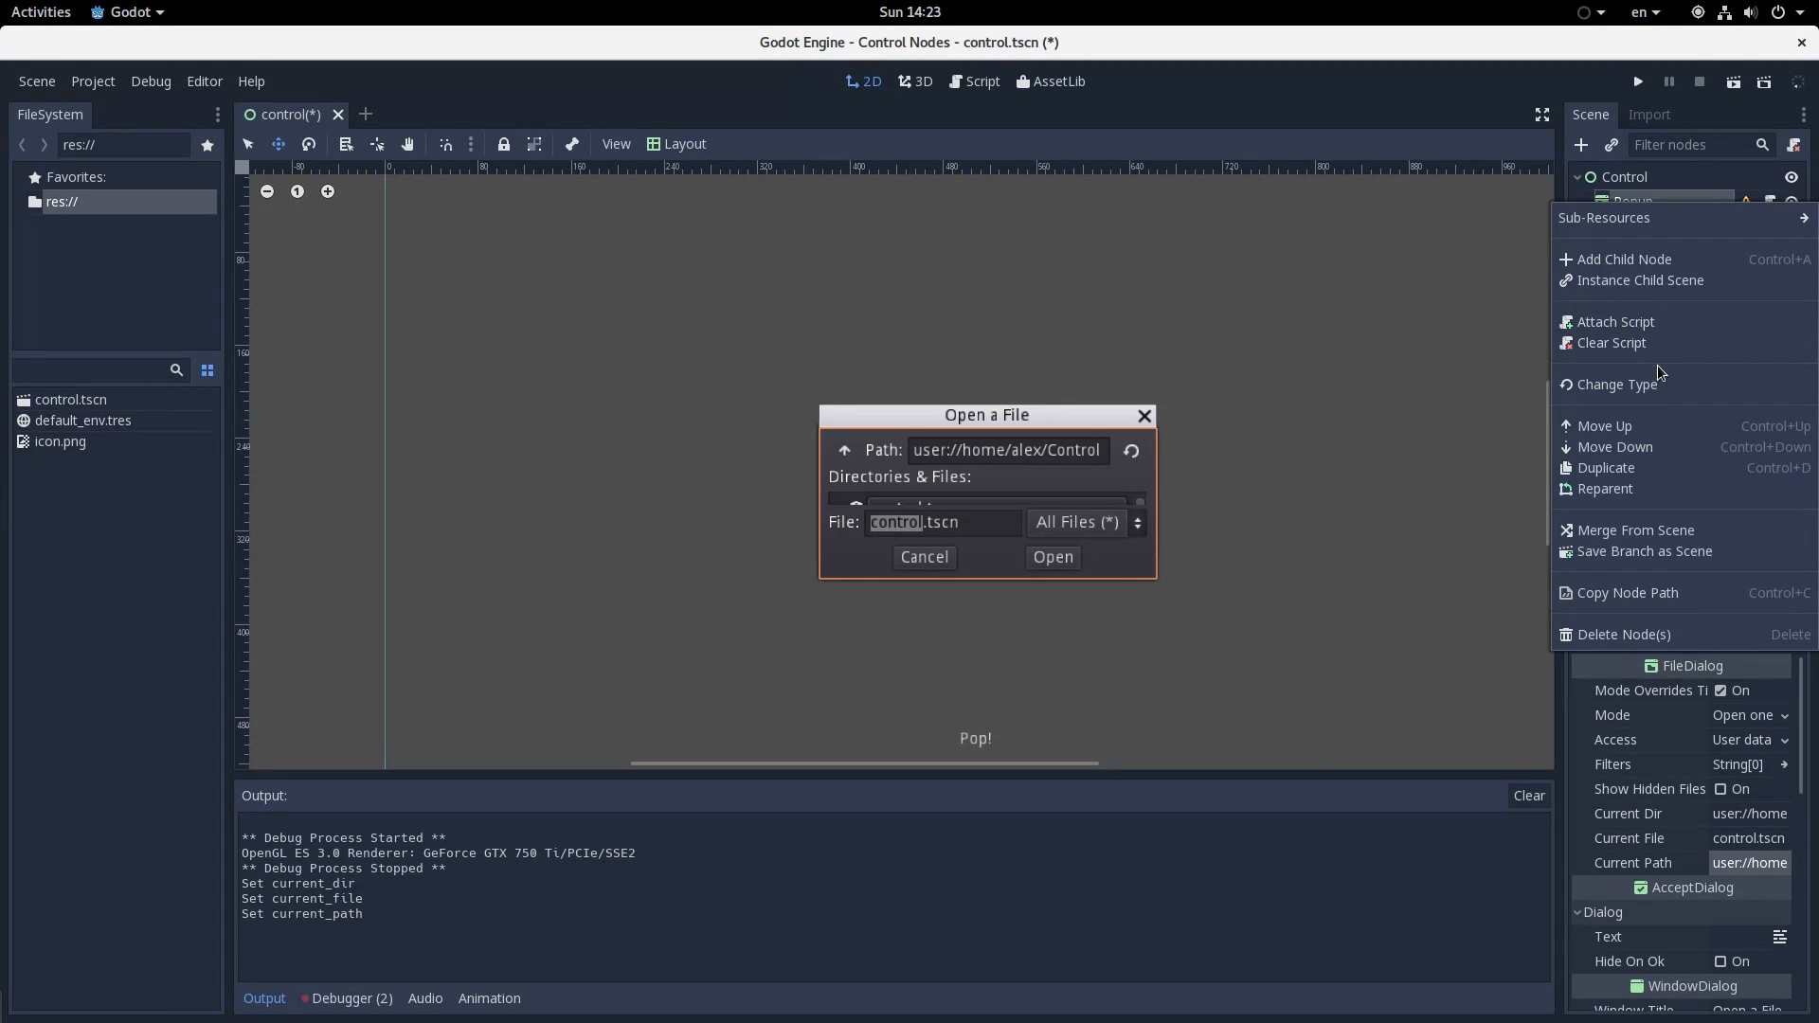
{"action": "left_click", "coordinate": [1614, 383]}
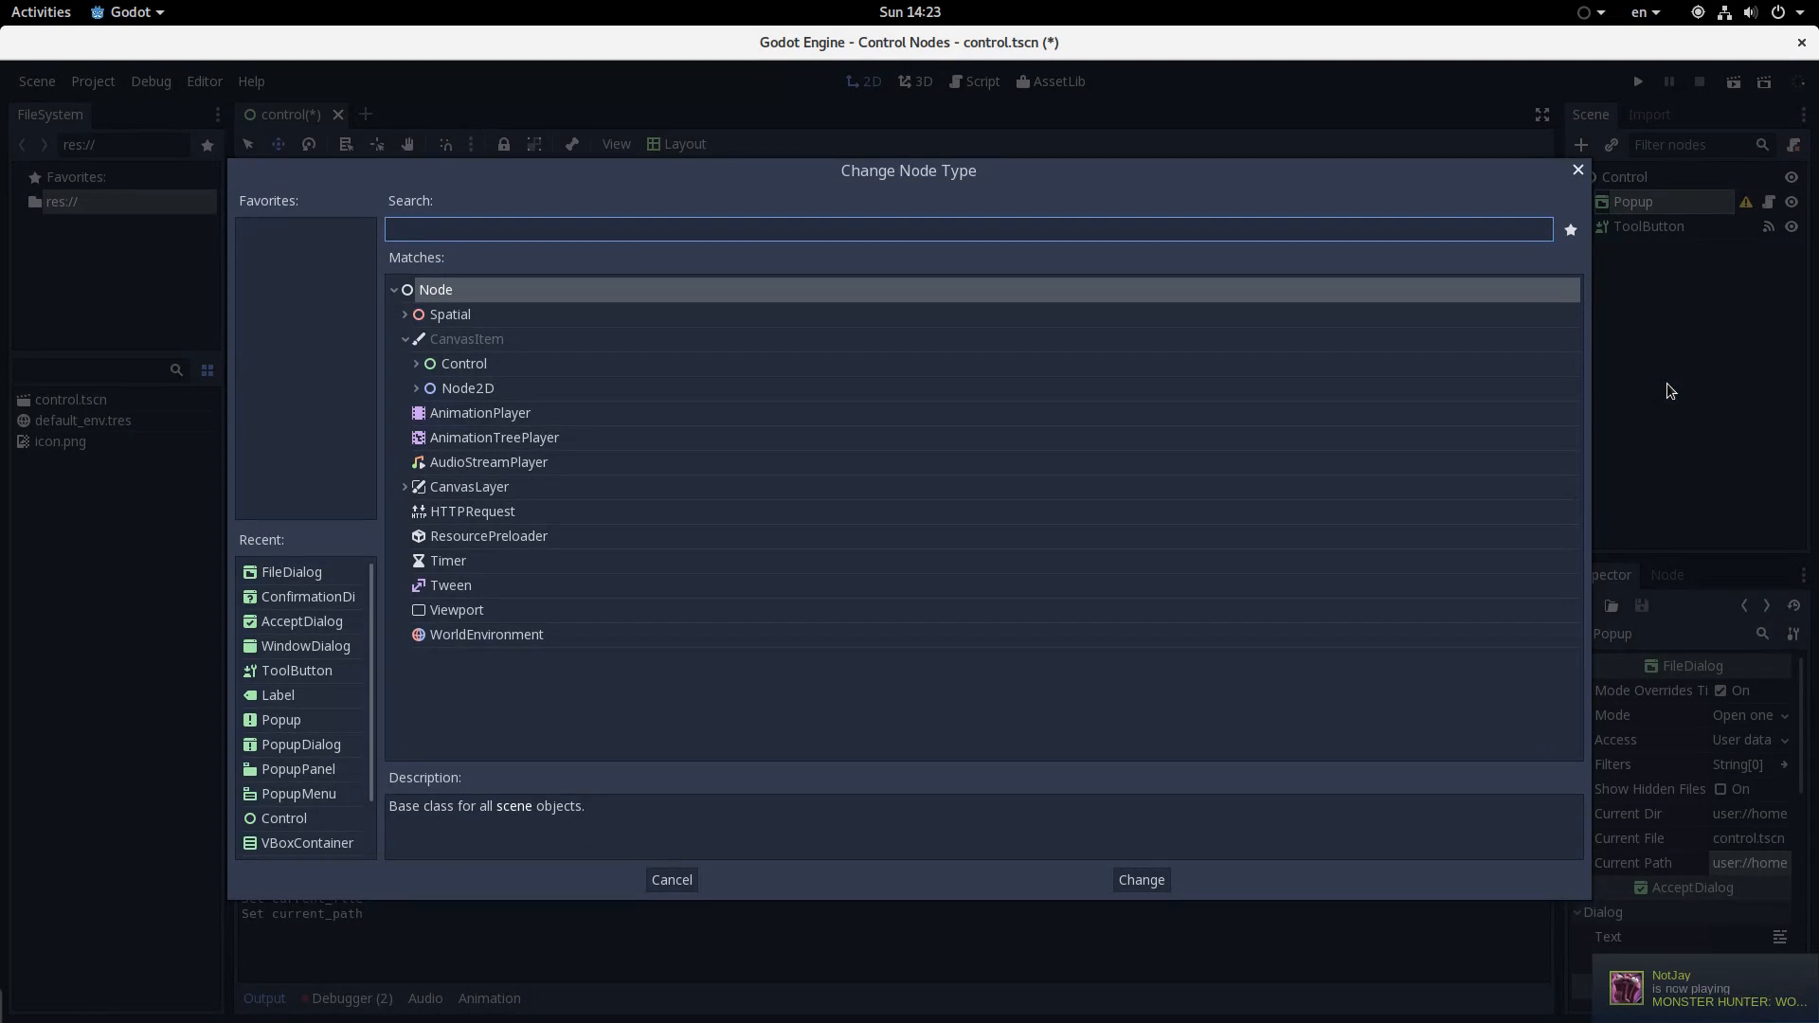
{"action": "left_click", "coordinate": [415, 363]}
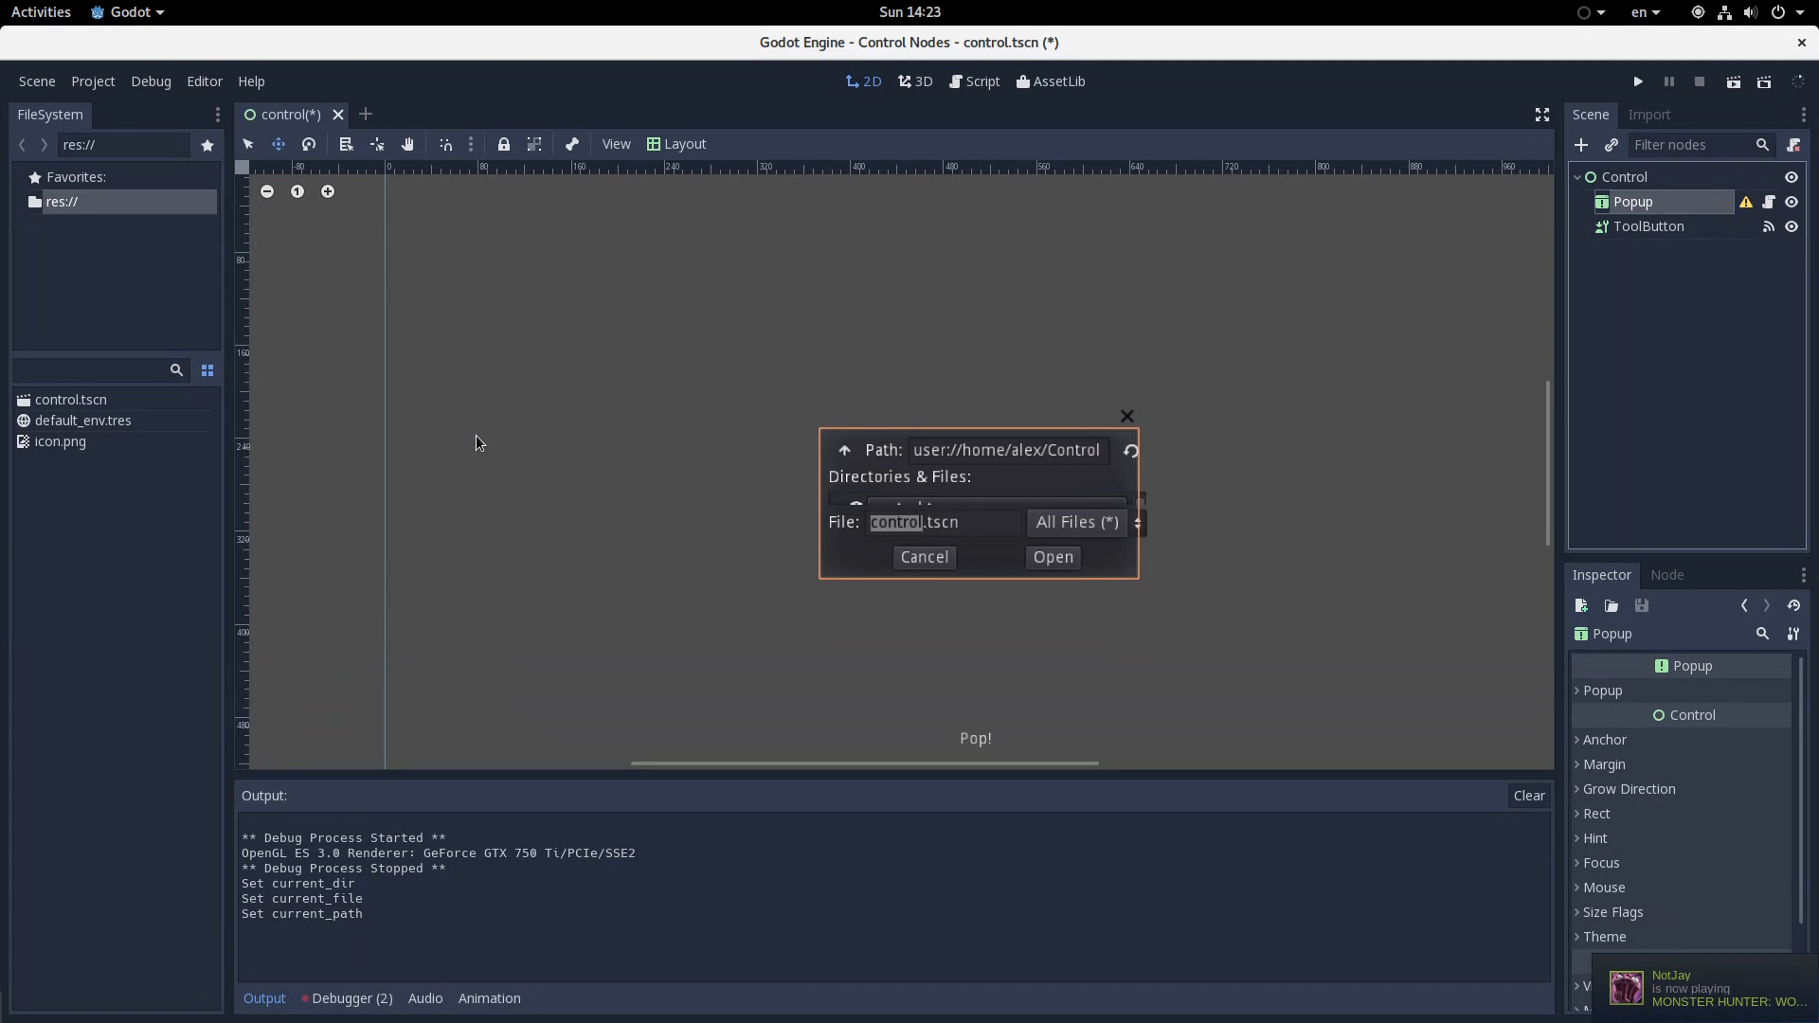
{"action": "mouse_move", "coordinate": [377, 141]}
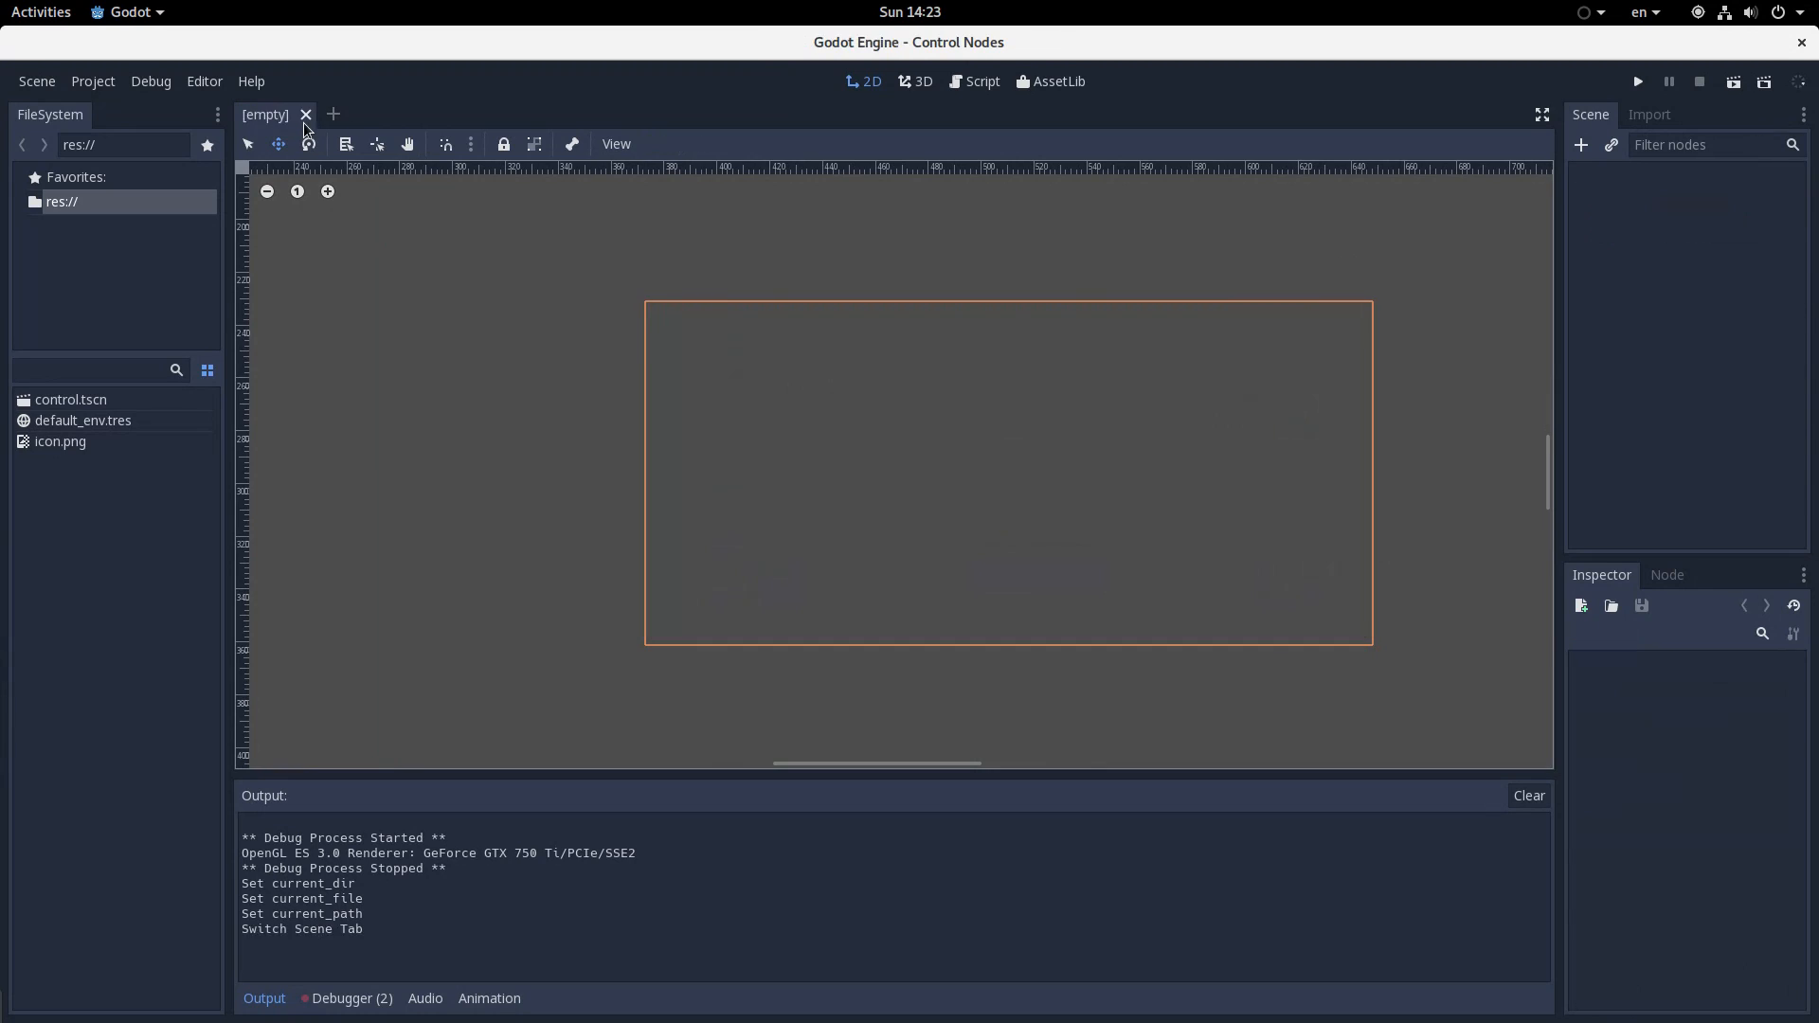
{"action": "double_click", "coordinate": [71, 399]}
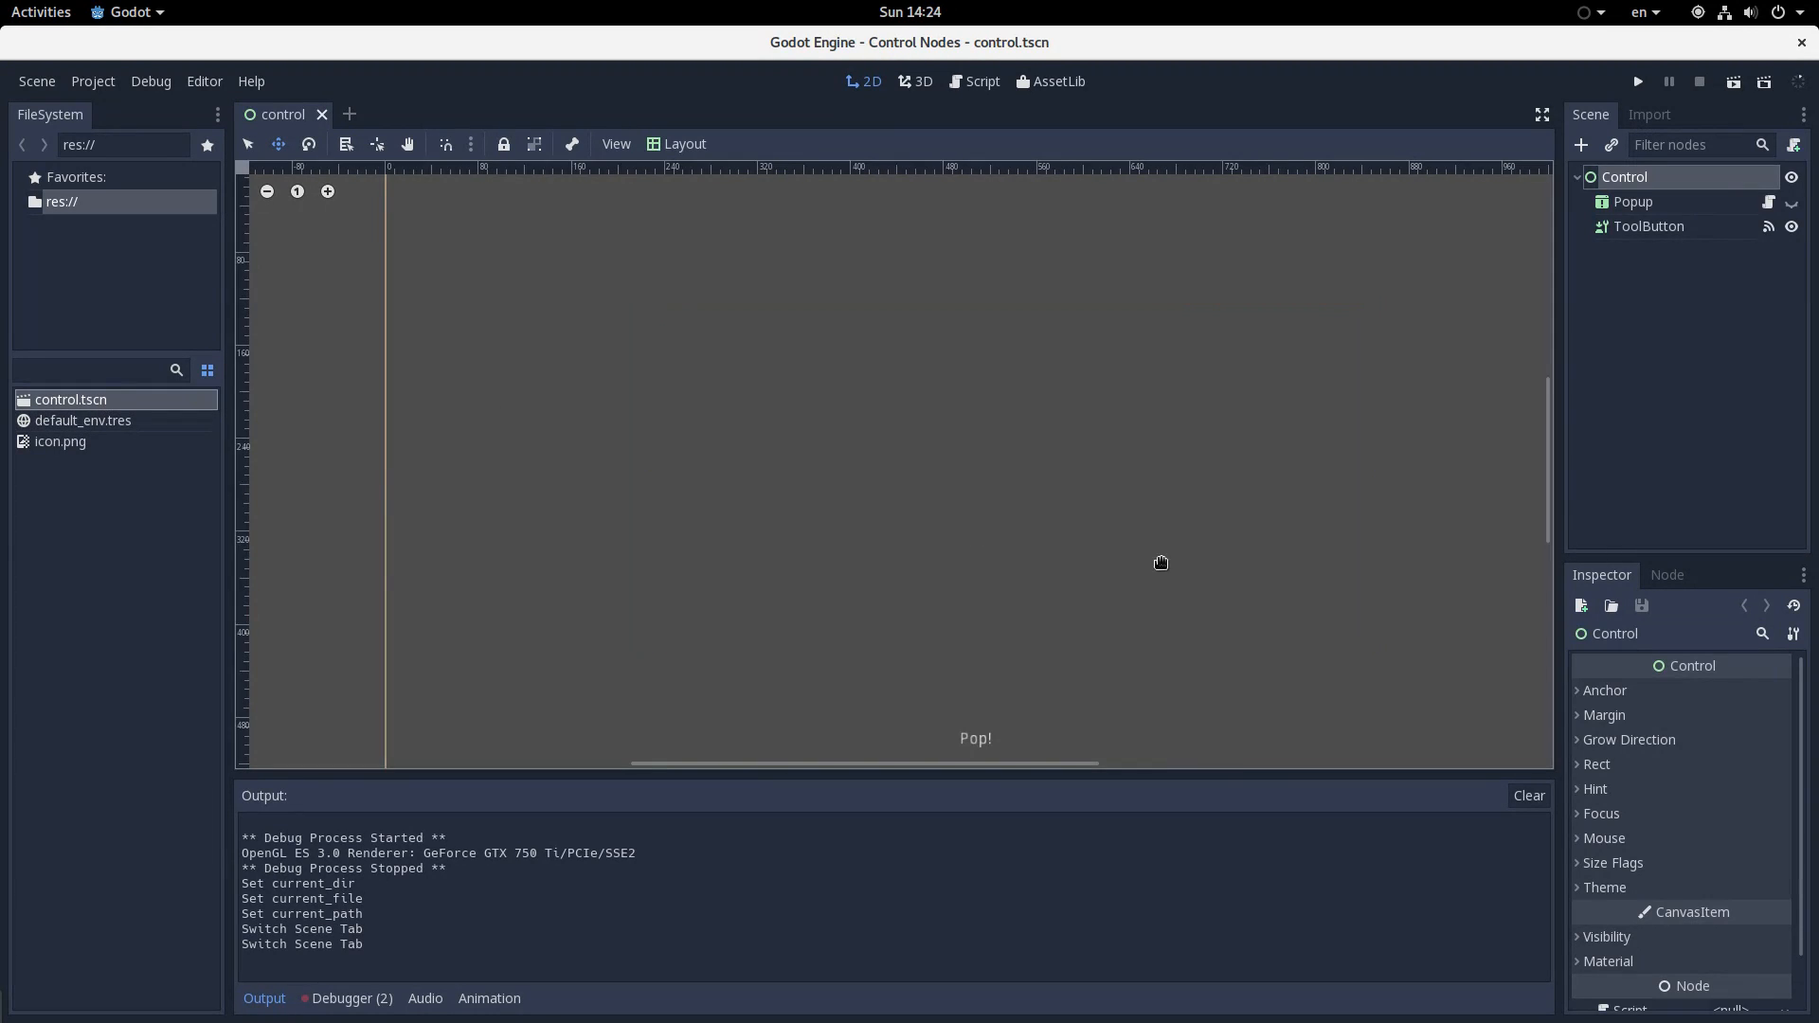
{"action": "left_click", "coordinate": [1788, 201]}
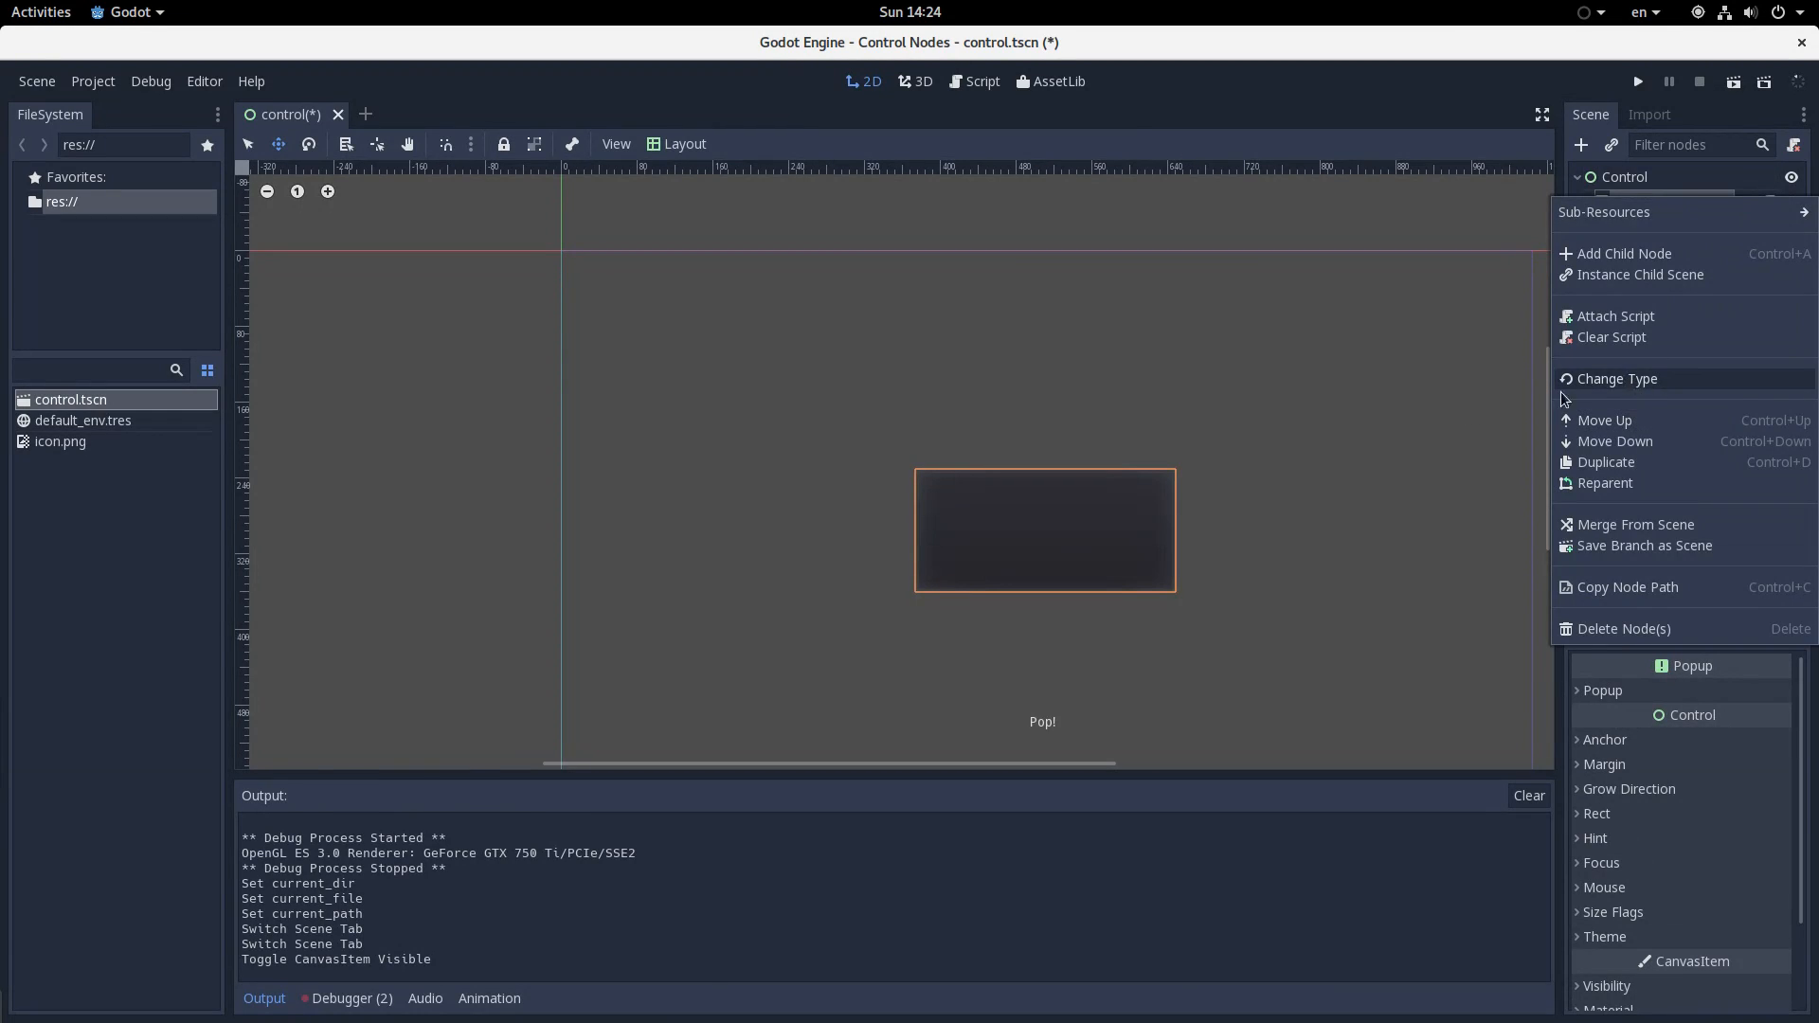
Change the node's type to PopupMenu, then select the ToolButton node
{"action": "left_click", "coordinate": [1616, 379]}
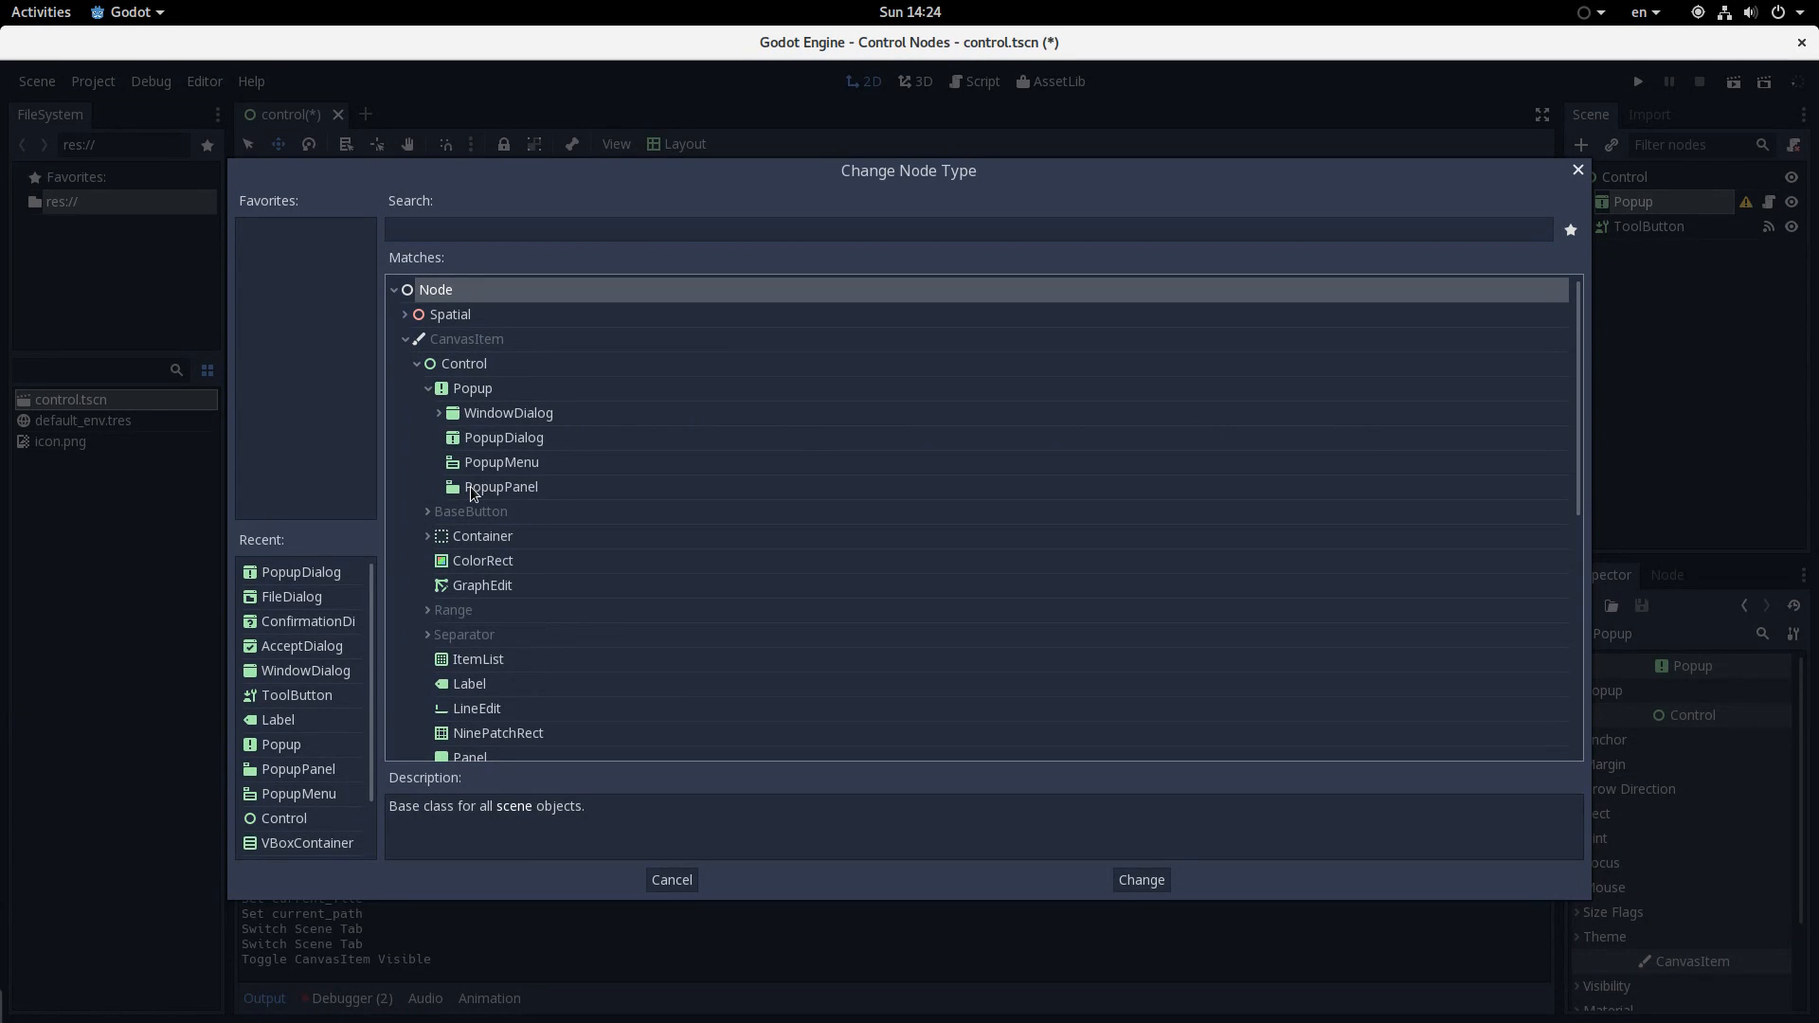
{"action": "left_click", "coordinate": [669, 879]}
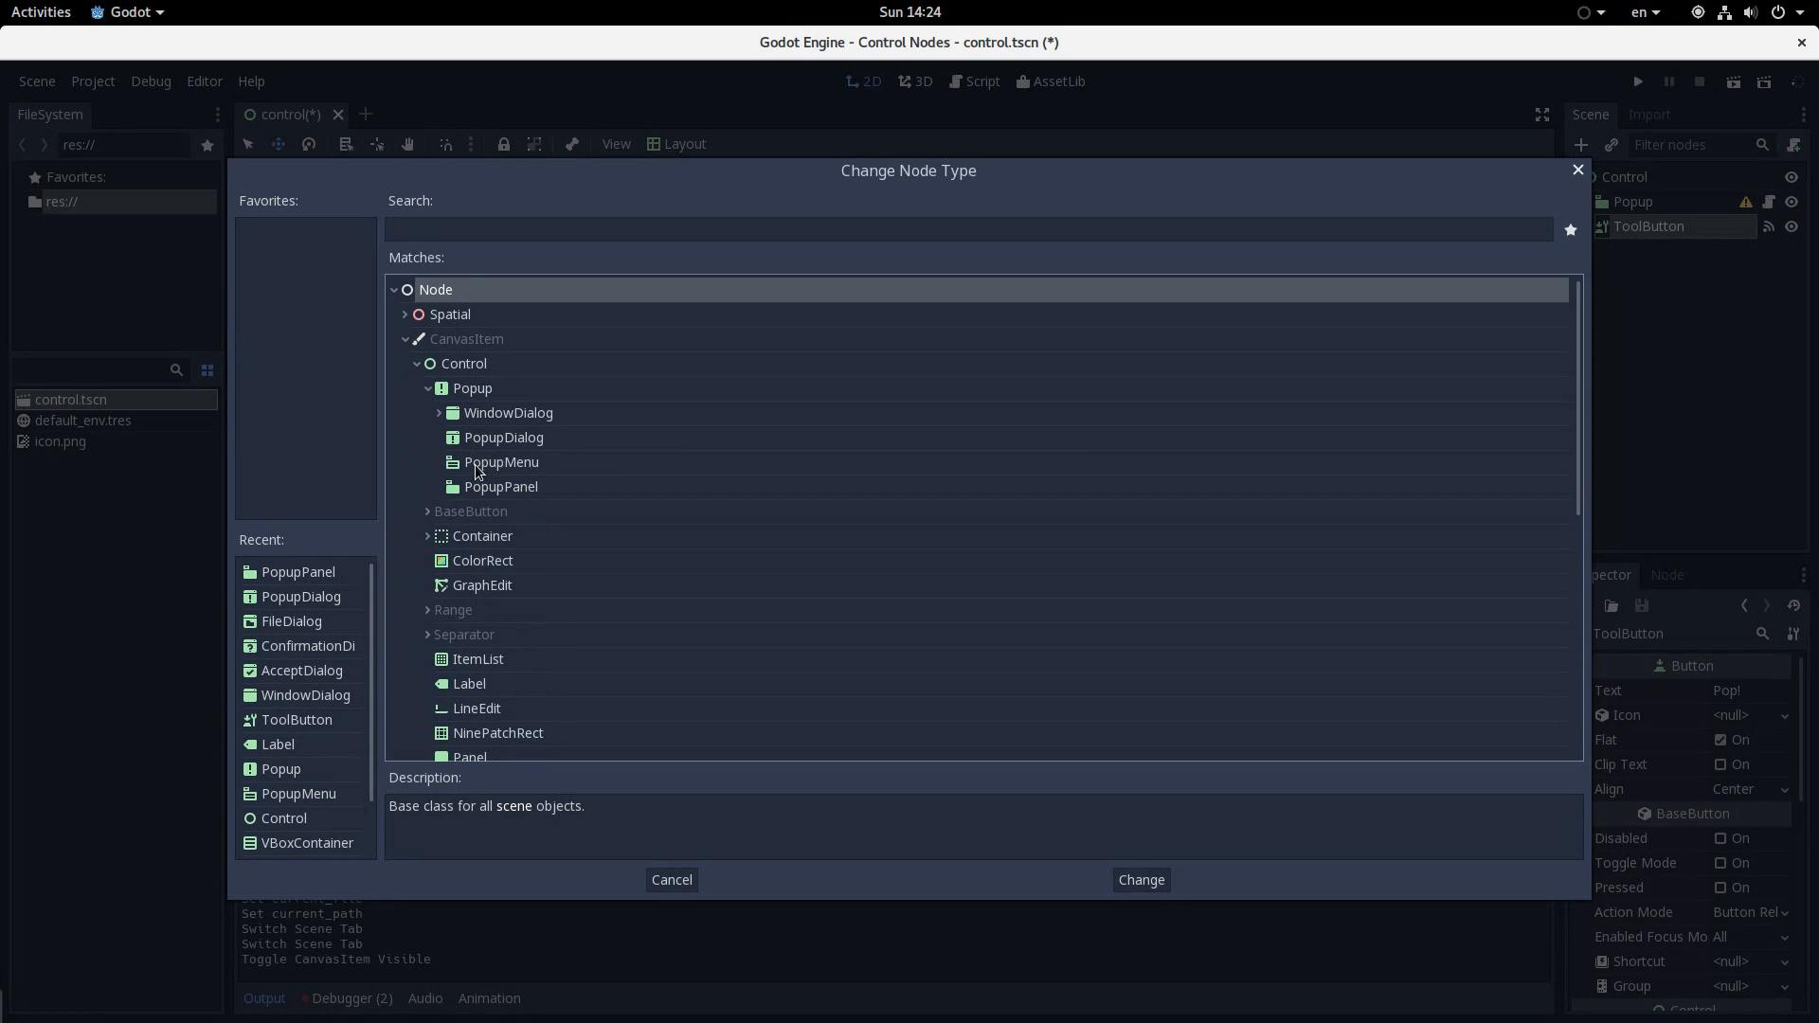
{"action": "left_click", "coordinate": [502, 461]}
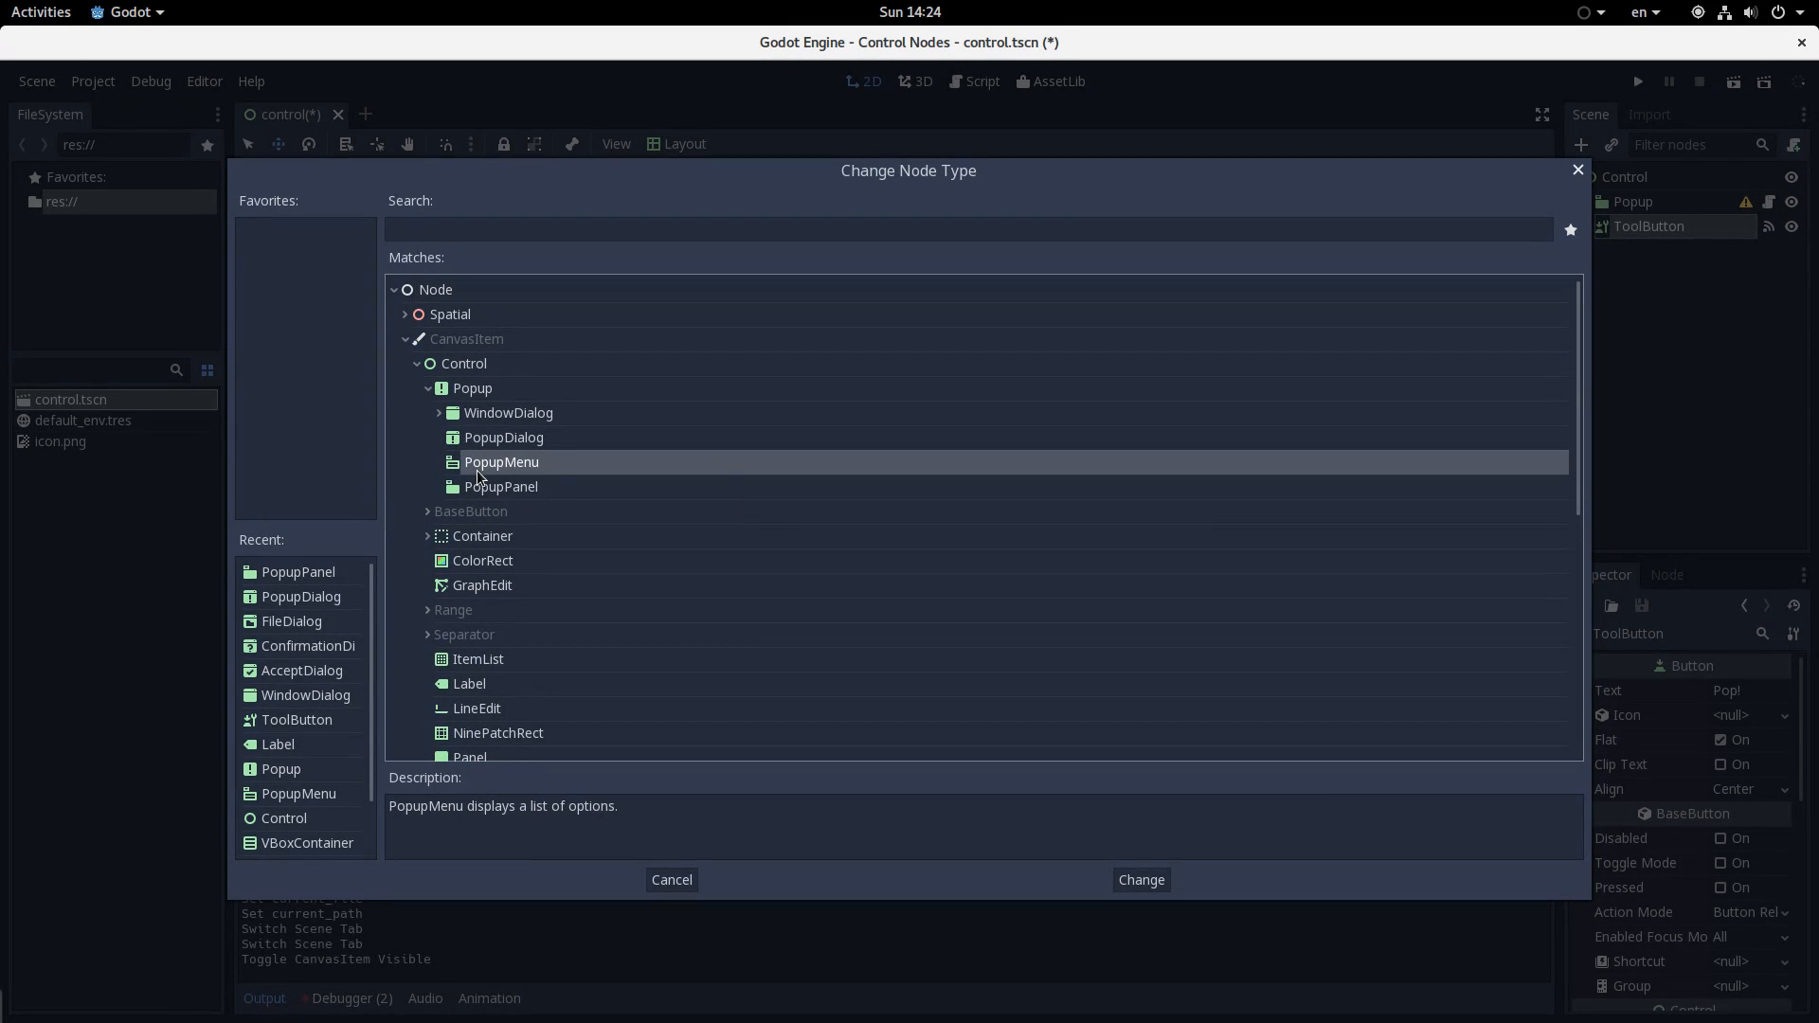
{"action": "left_click", "coordinate": [1138, 879]}
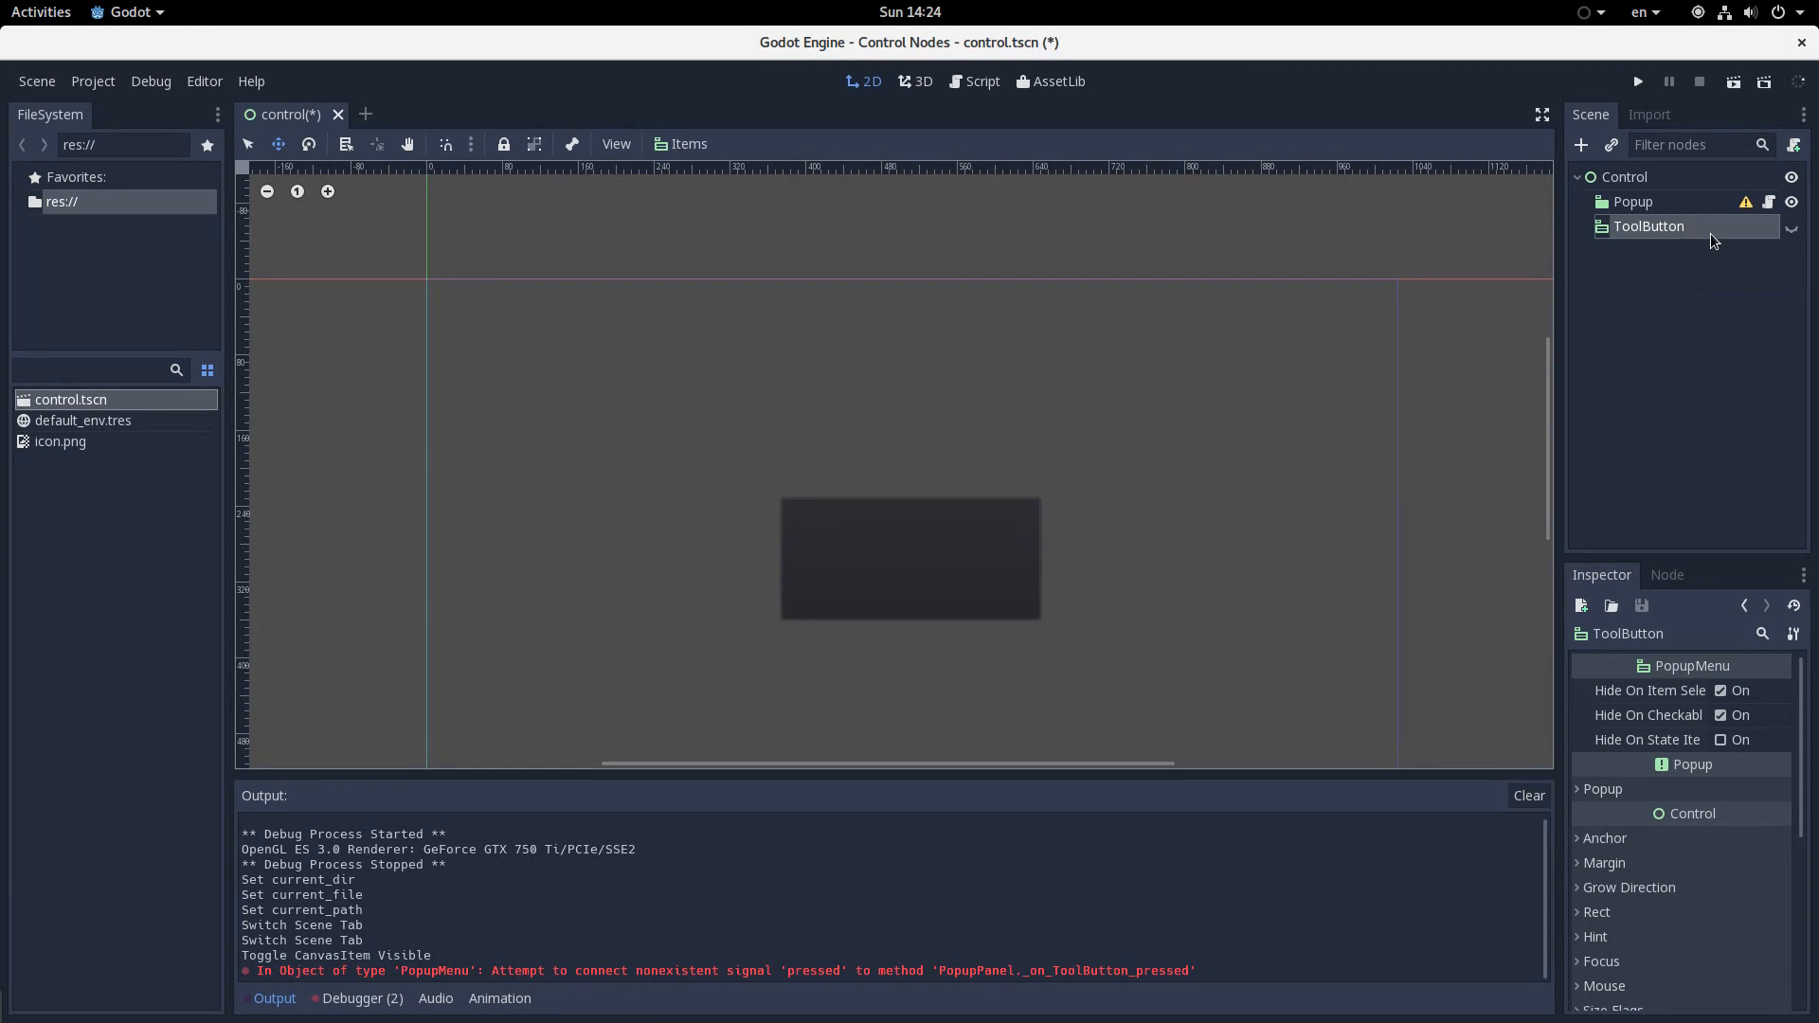
{"action": "left_click", "coordinate": [1633, 201]}
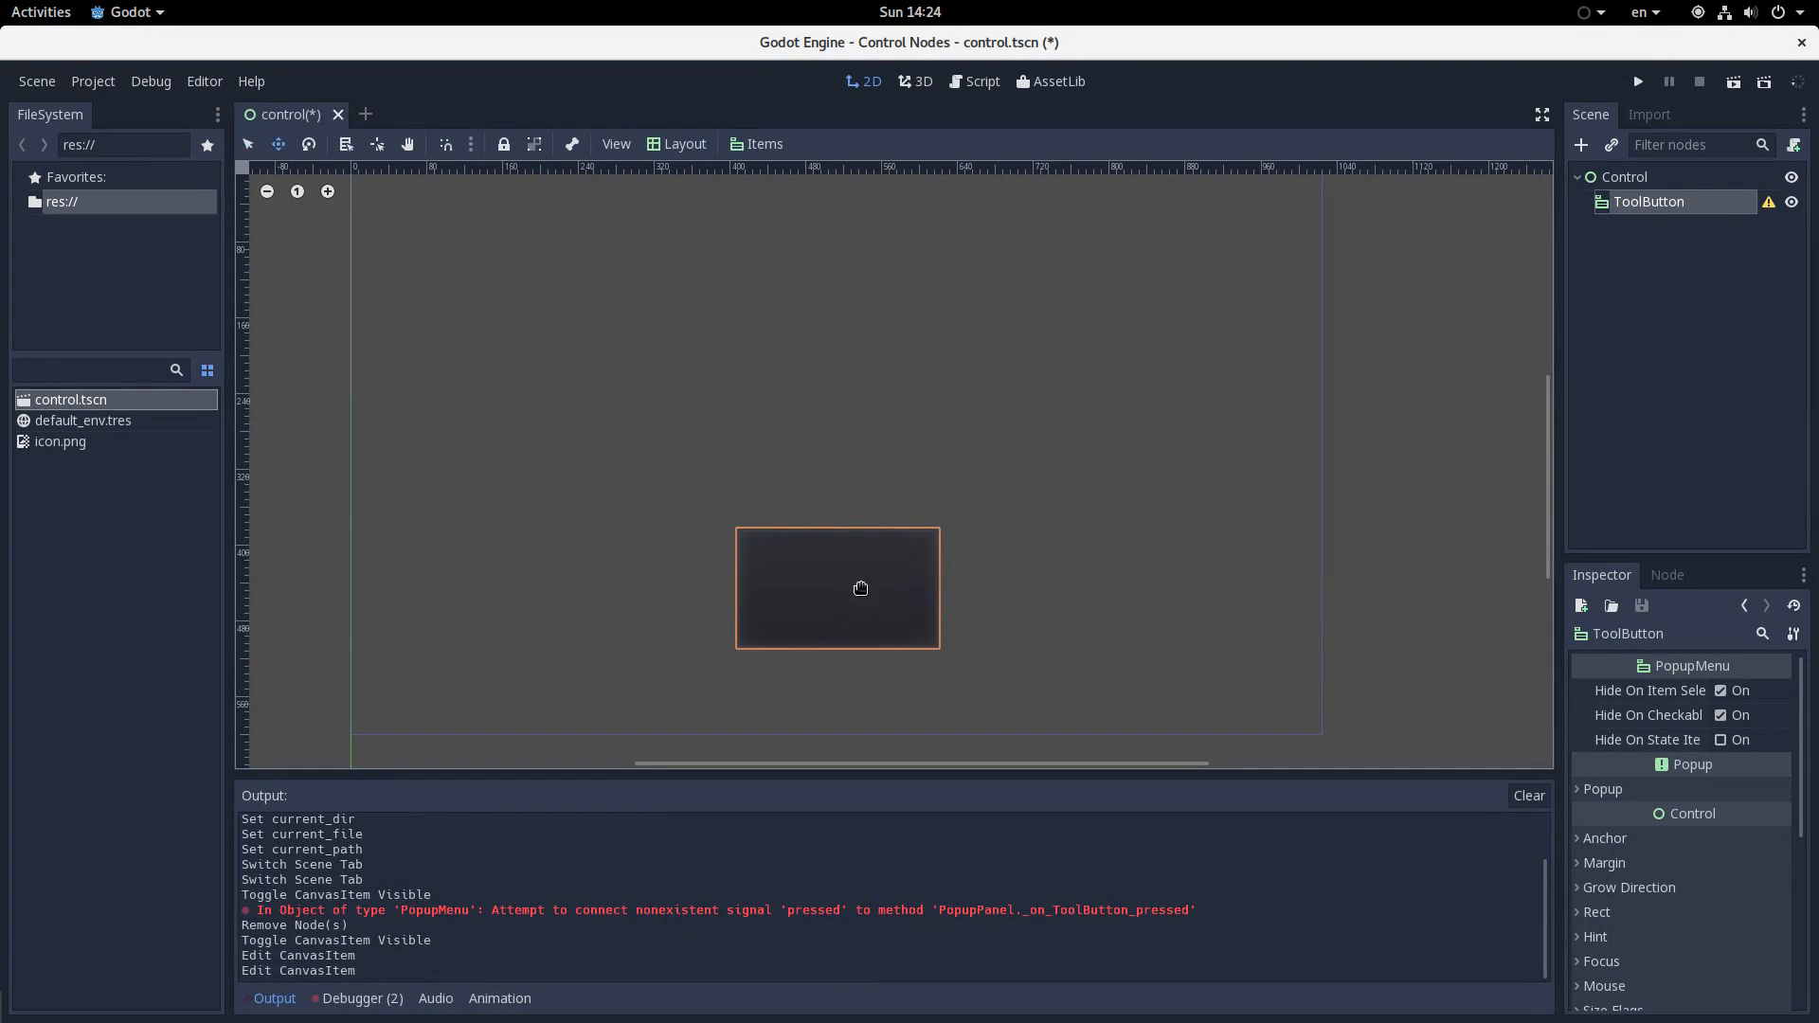
Rename the ToolButton node to 'PopupMenu' in the Scene dock and select it
{"action": "double_click", "coordinate": [1649, 201]}
{"action": "type", "text": "PopupMenu"}
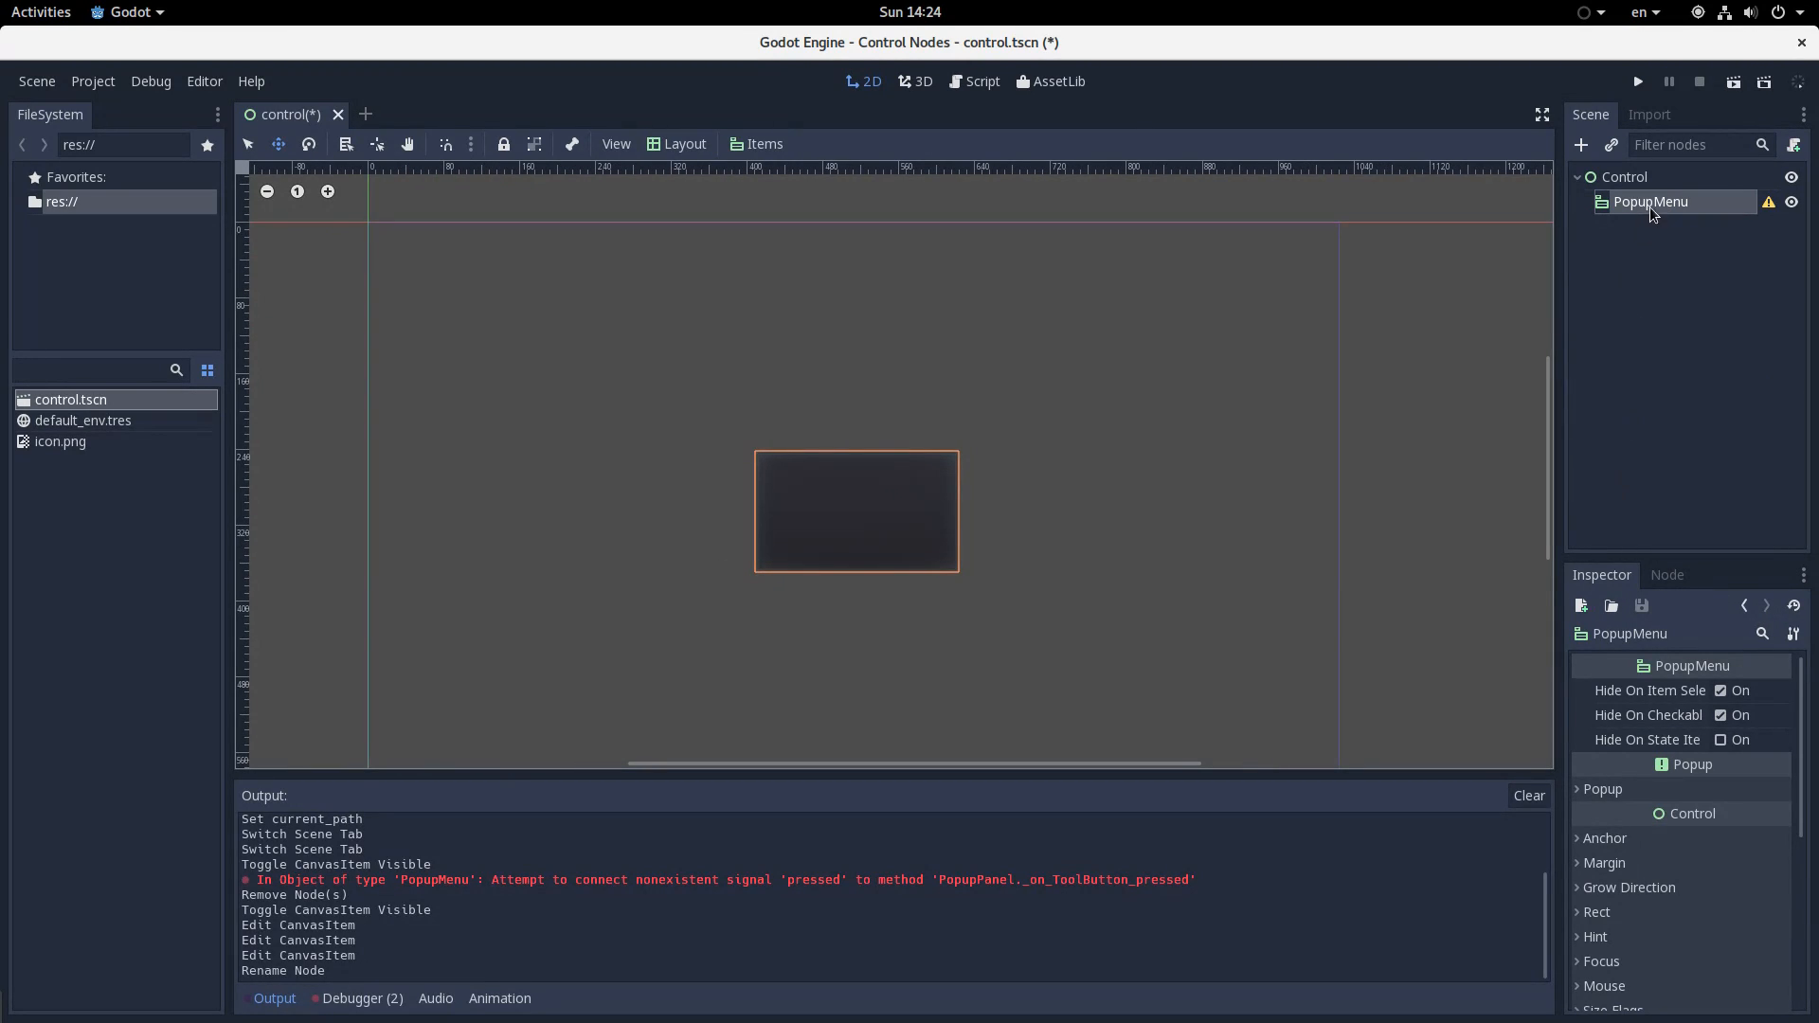
{"action": "mouse_move", "coordinate": [1649, 201]}
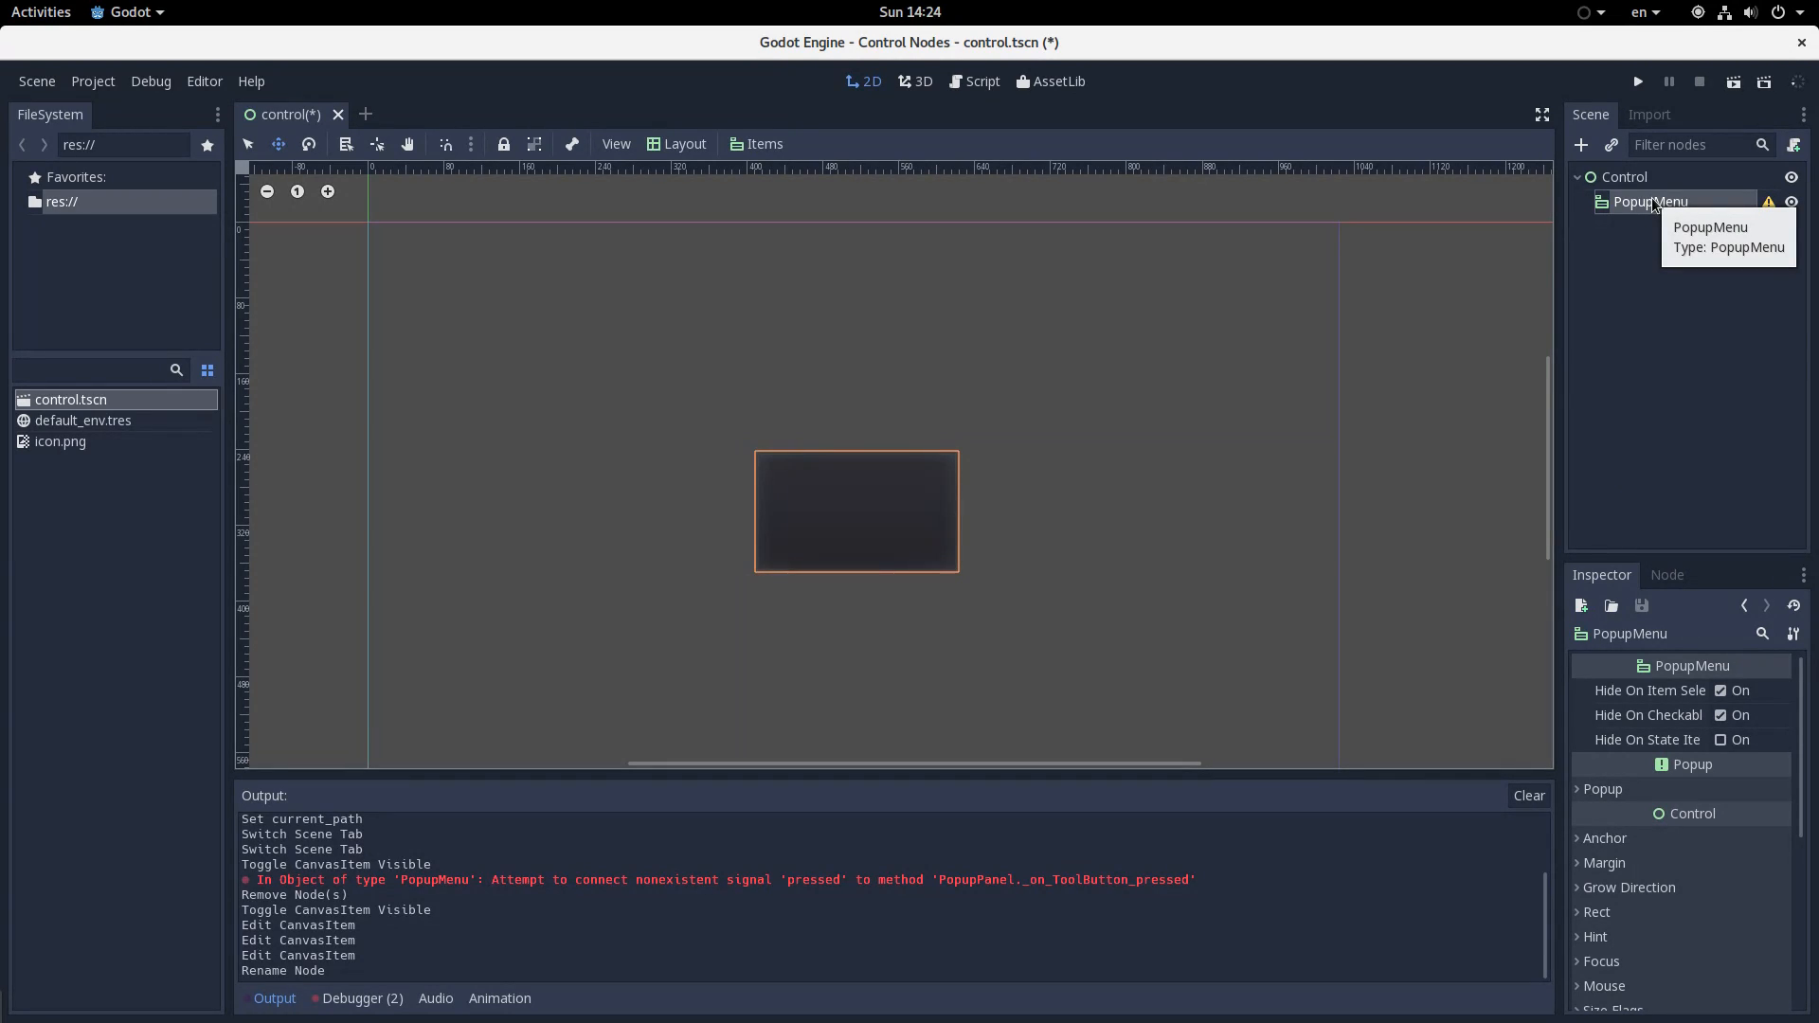
{"action": "right_click", "coordinate": [1649, 201]}
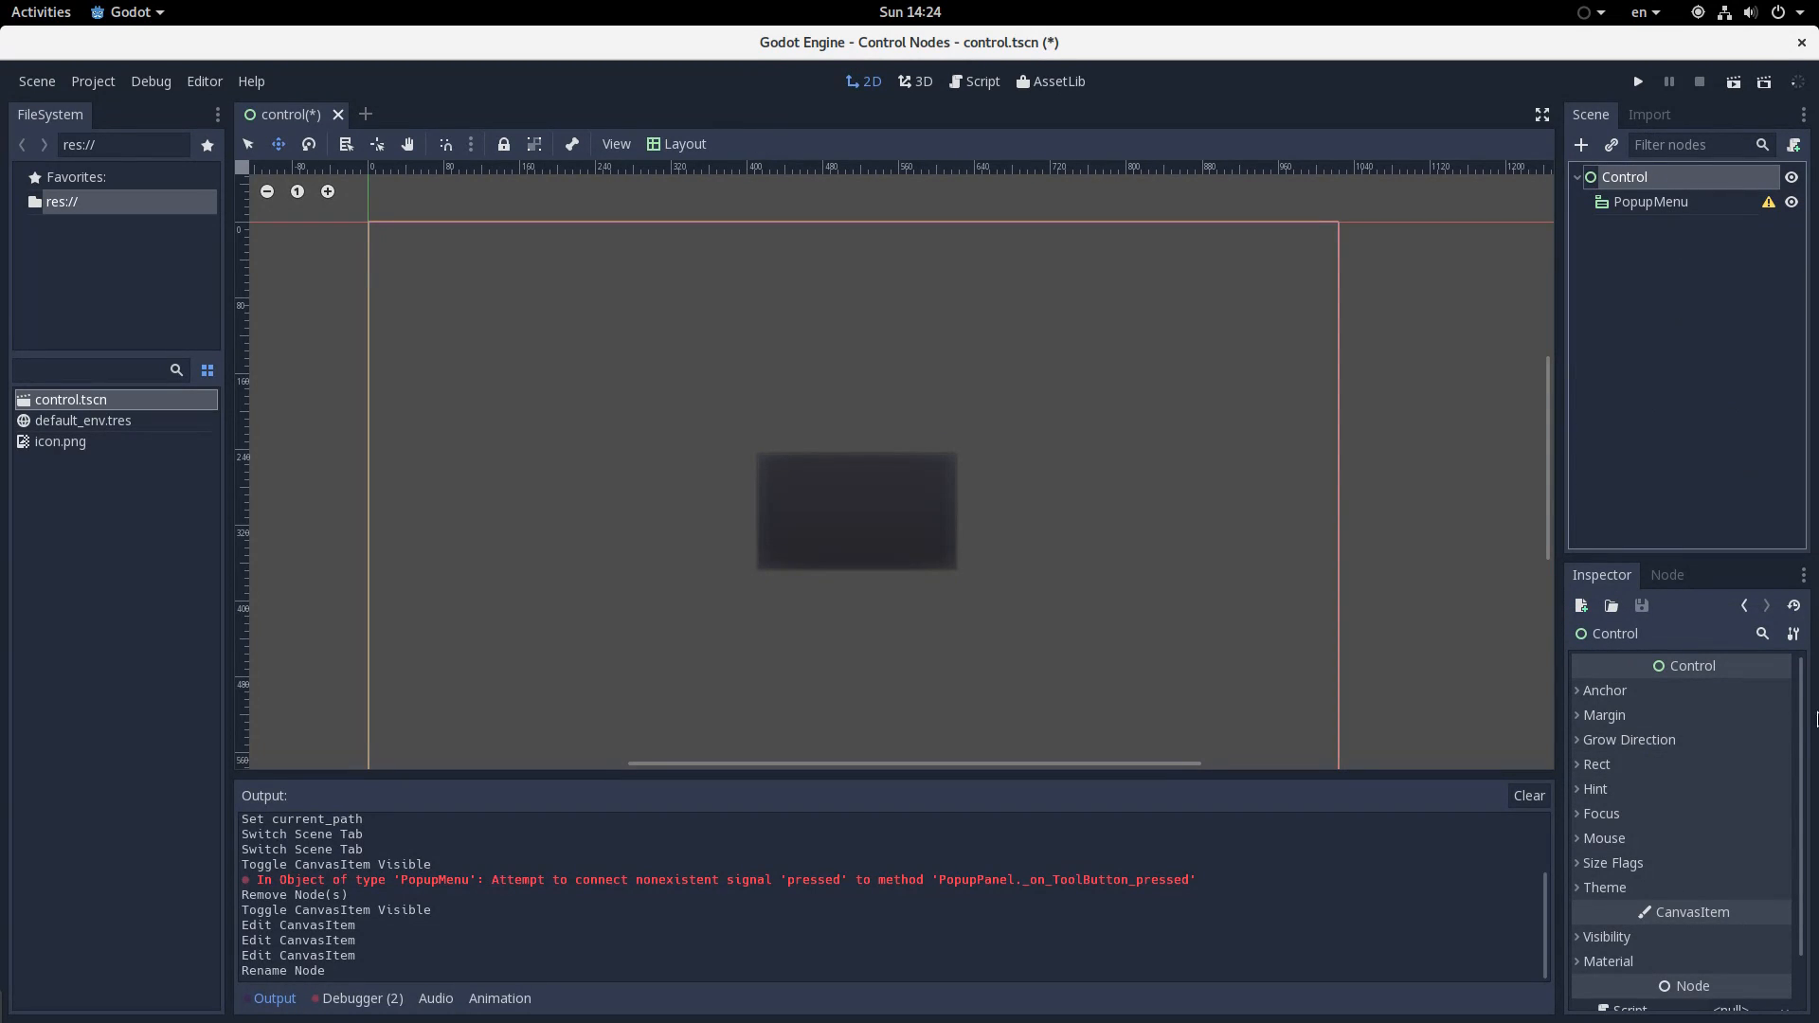
{"action": "left_click", "coordinate": [1649, 200]}
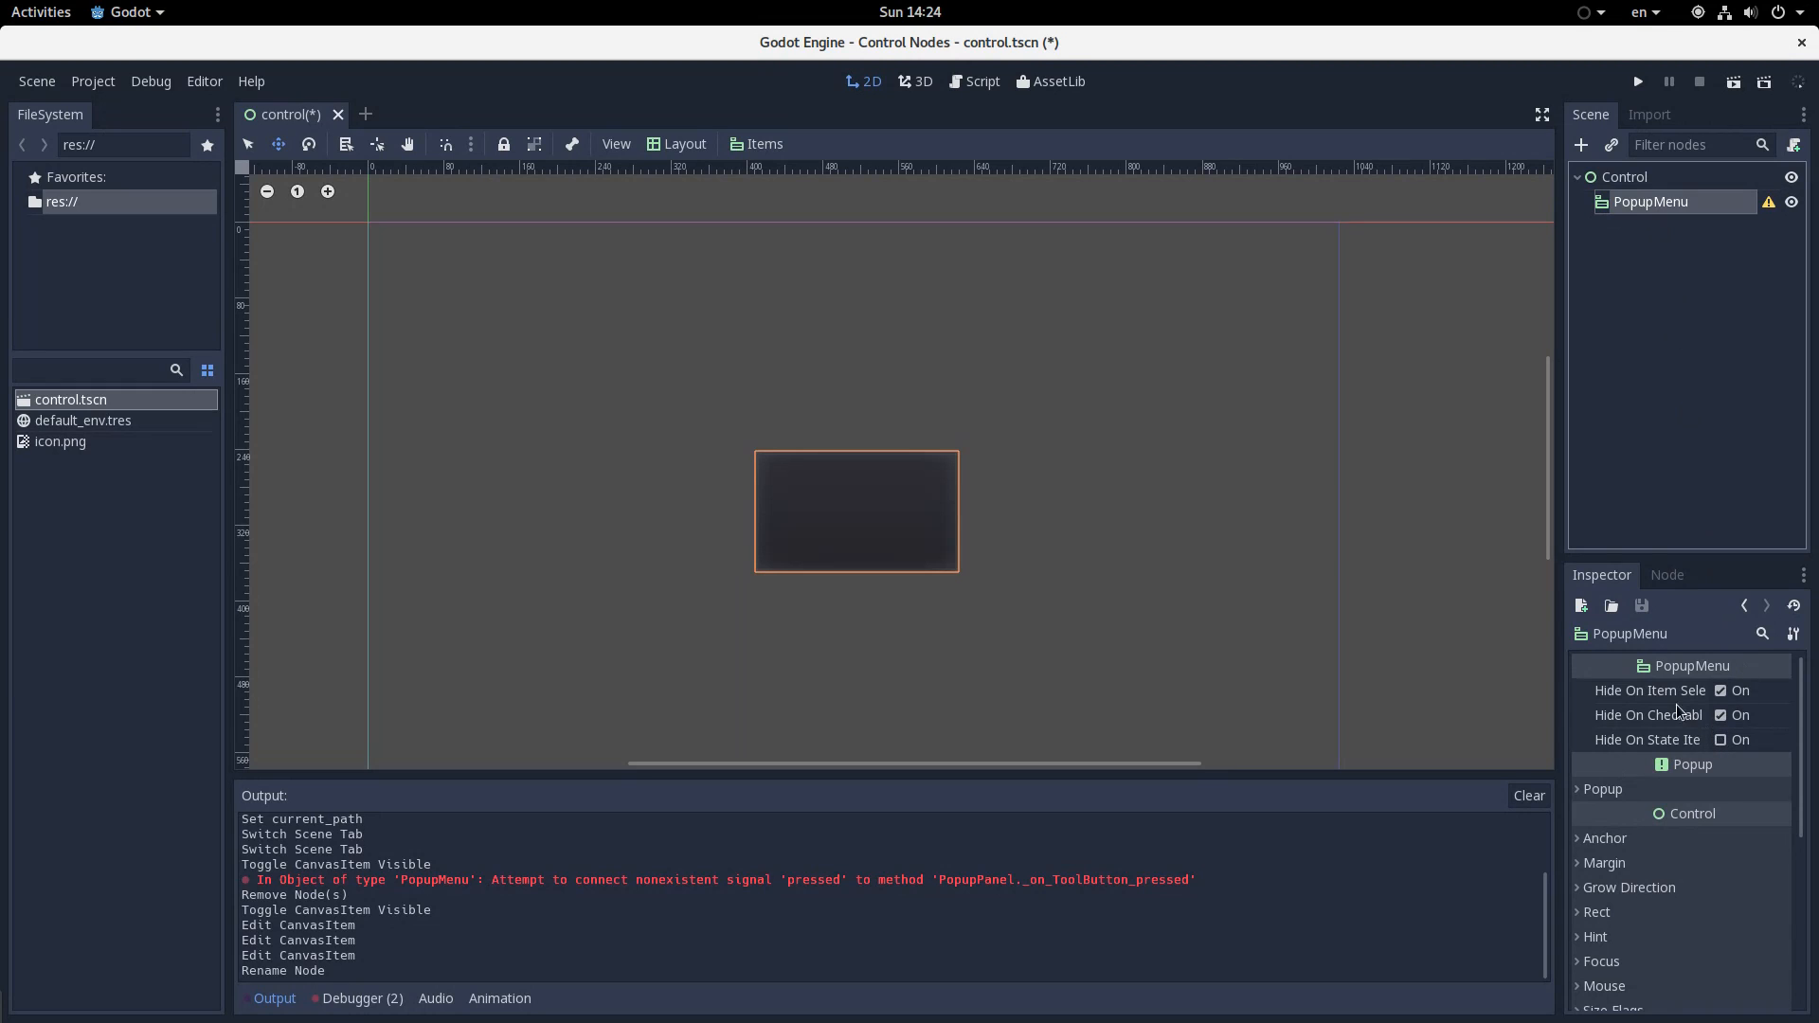
List the PopupMenu's signals, select id_pressed, and bring up the node's actions menu
{"action": "left_click", "coordinate": [1666, 574]}
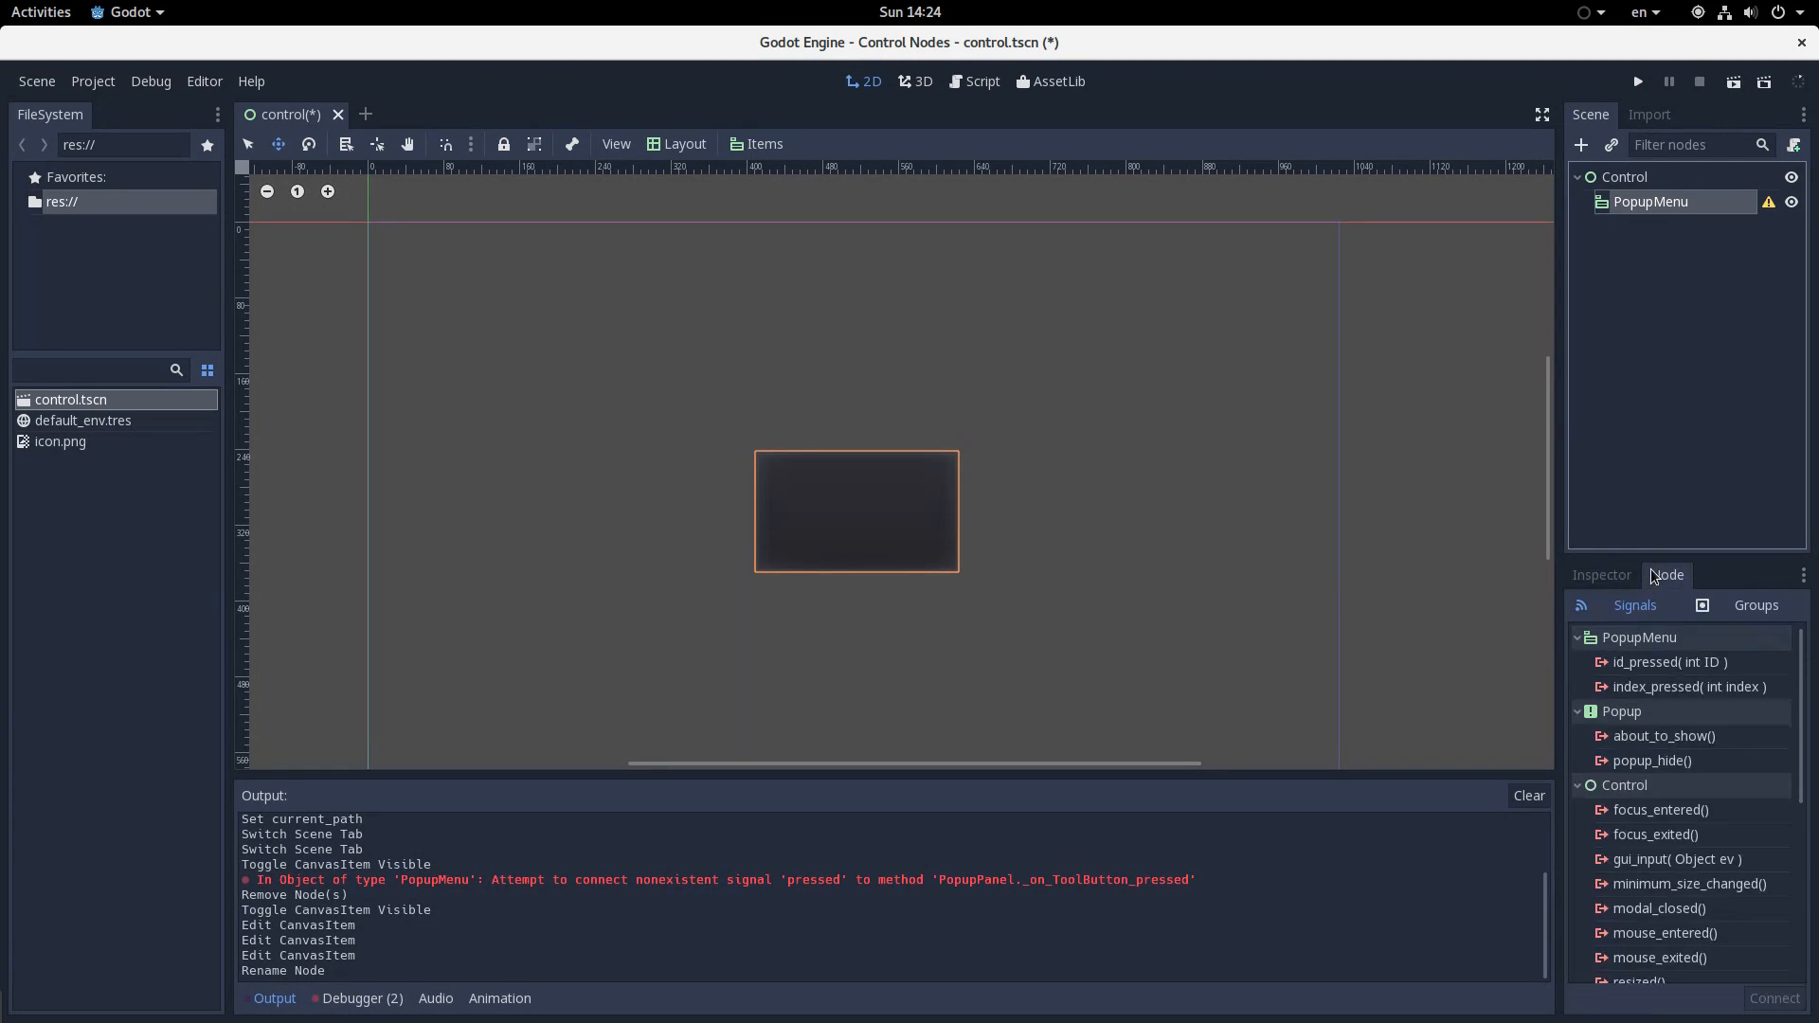
{"action": "left_click", "coordinate": [1670, 661]}
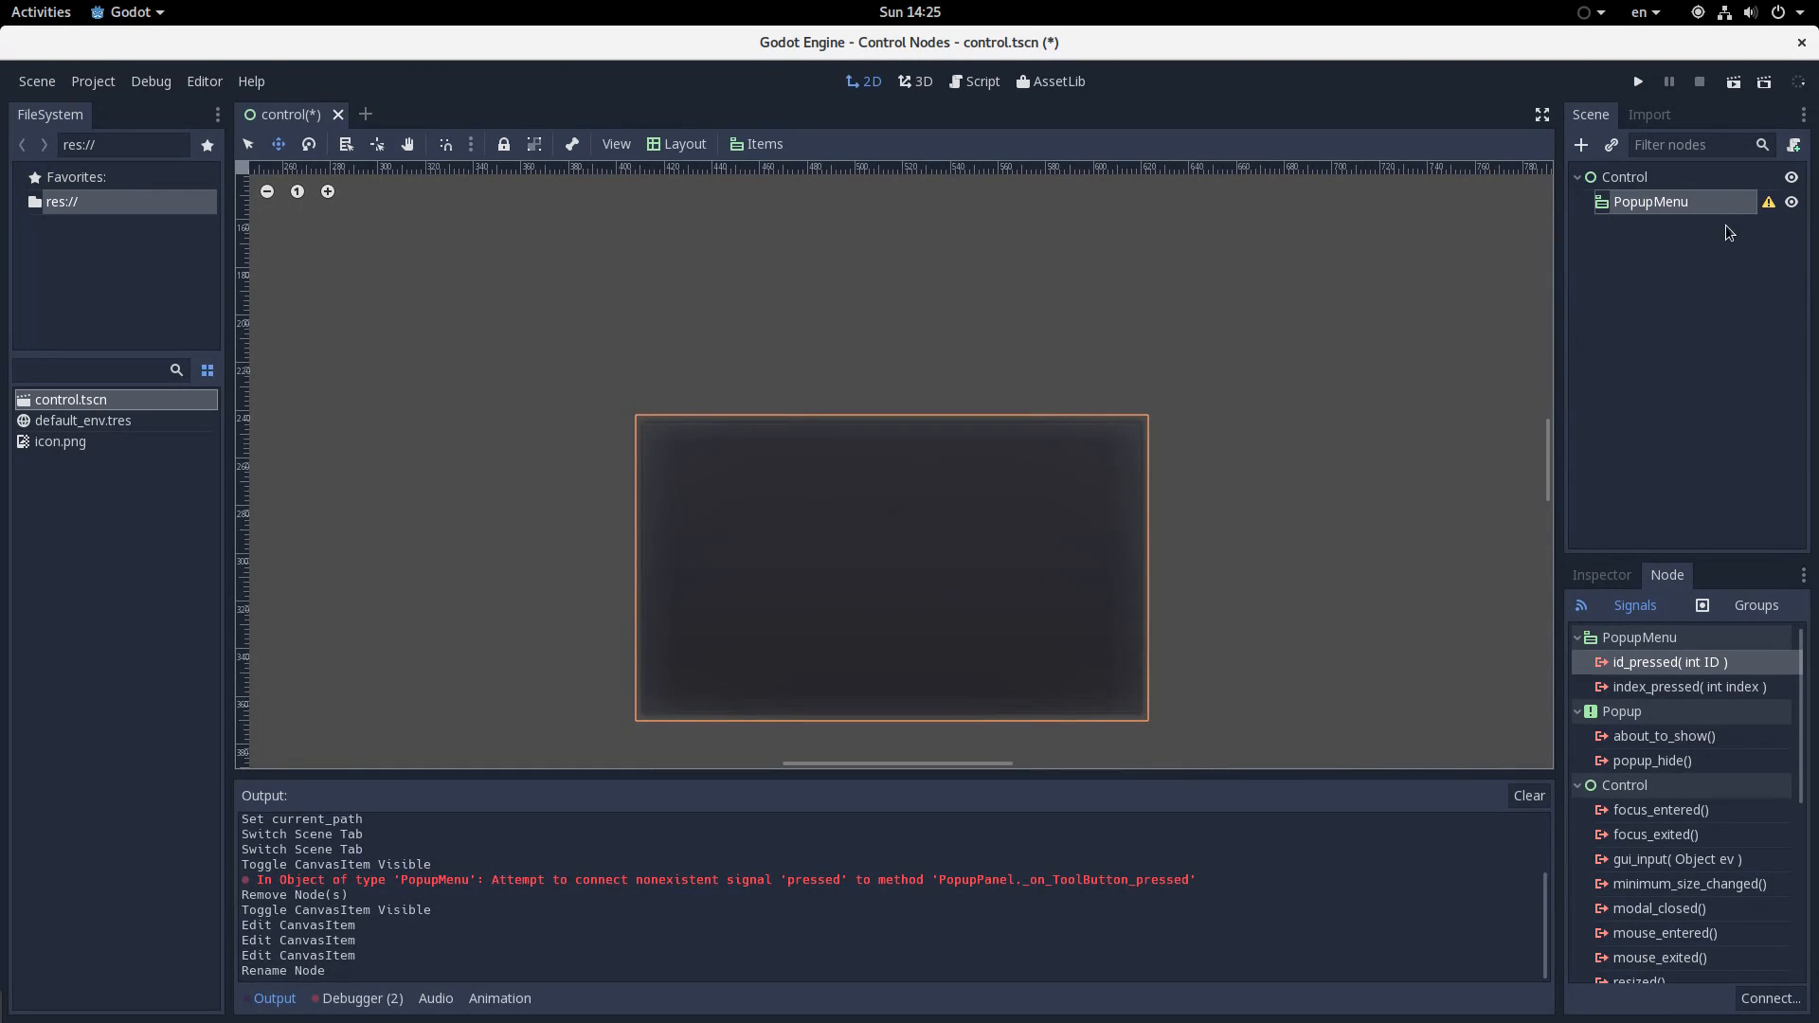
{"action": "right_click", "coordinate": [1649, 202]}
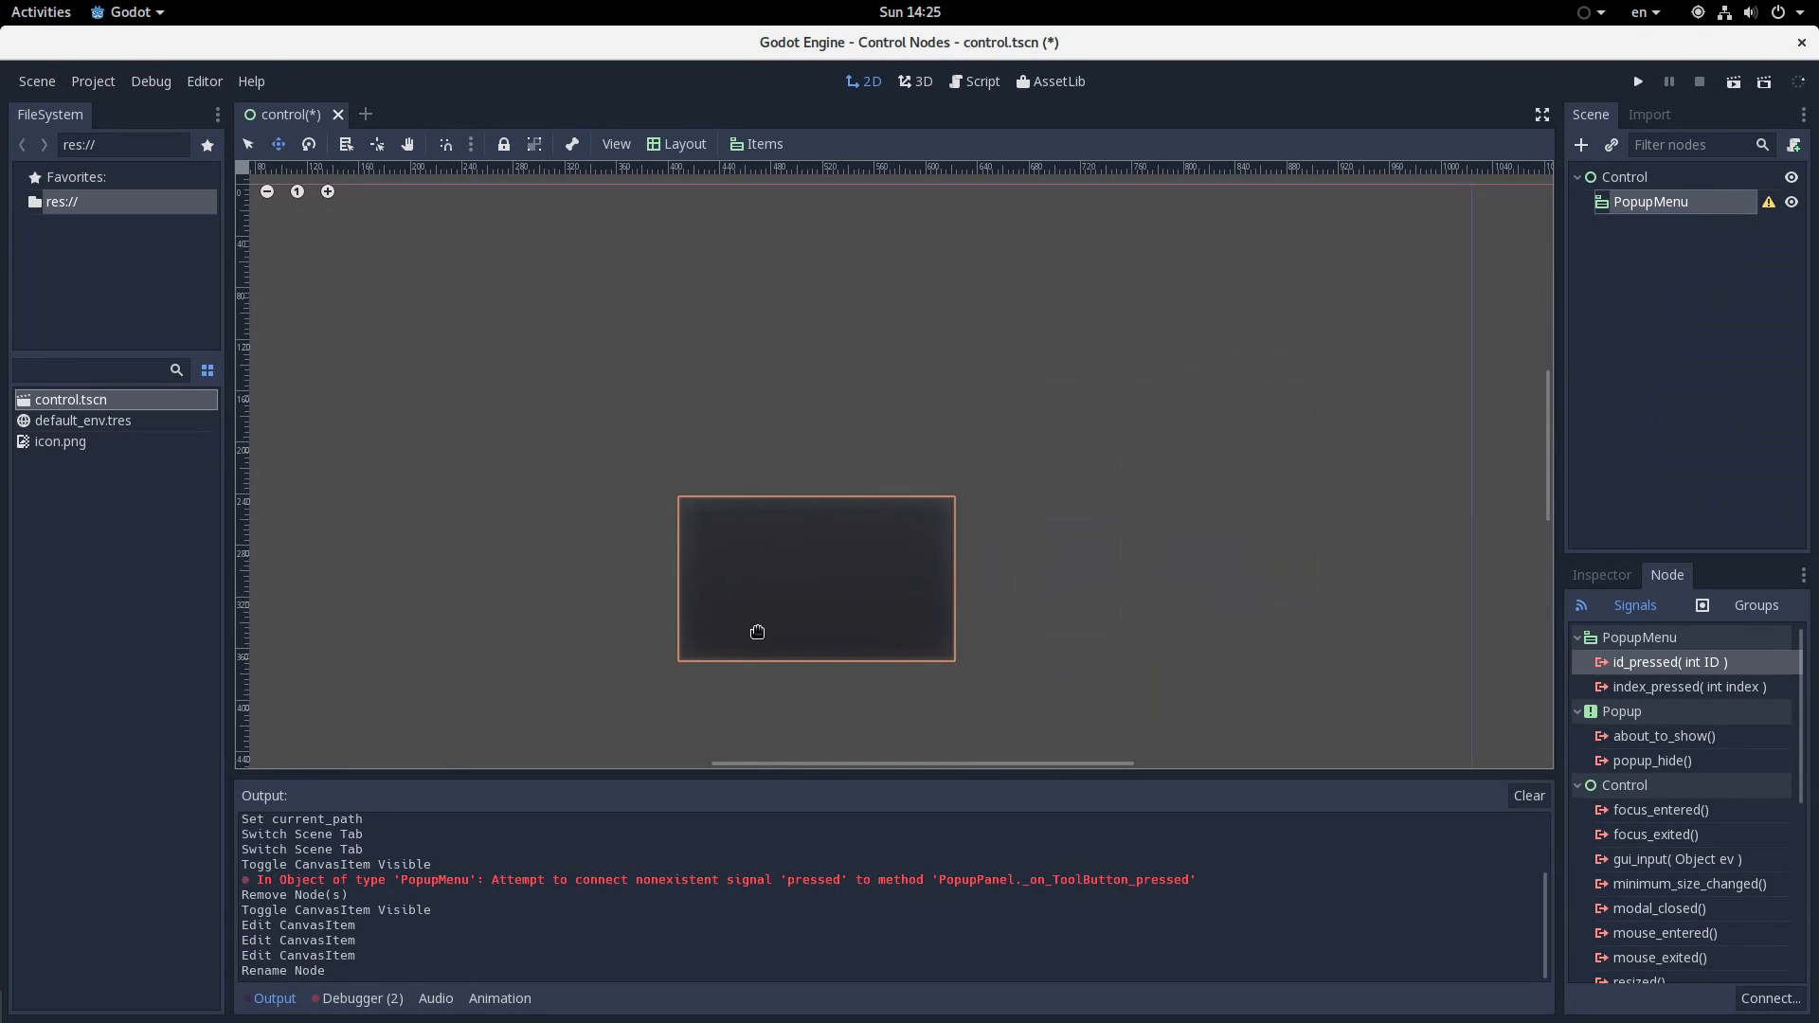
{"action": "right_click", "coordinate": [1623, 176]}
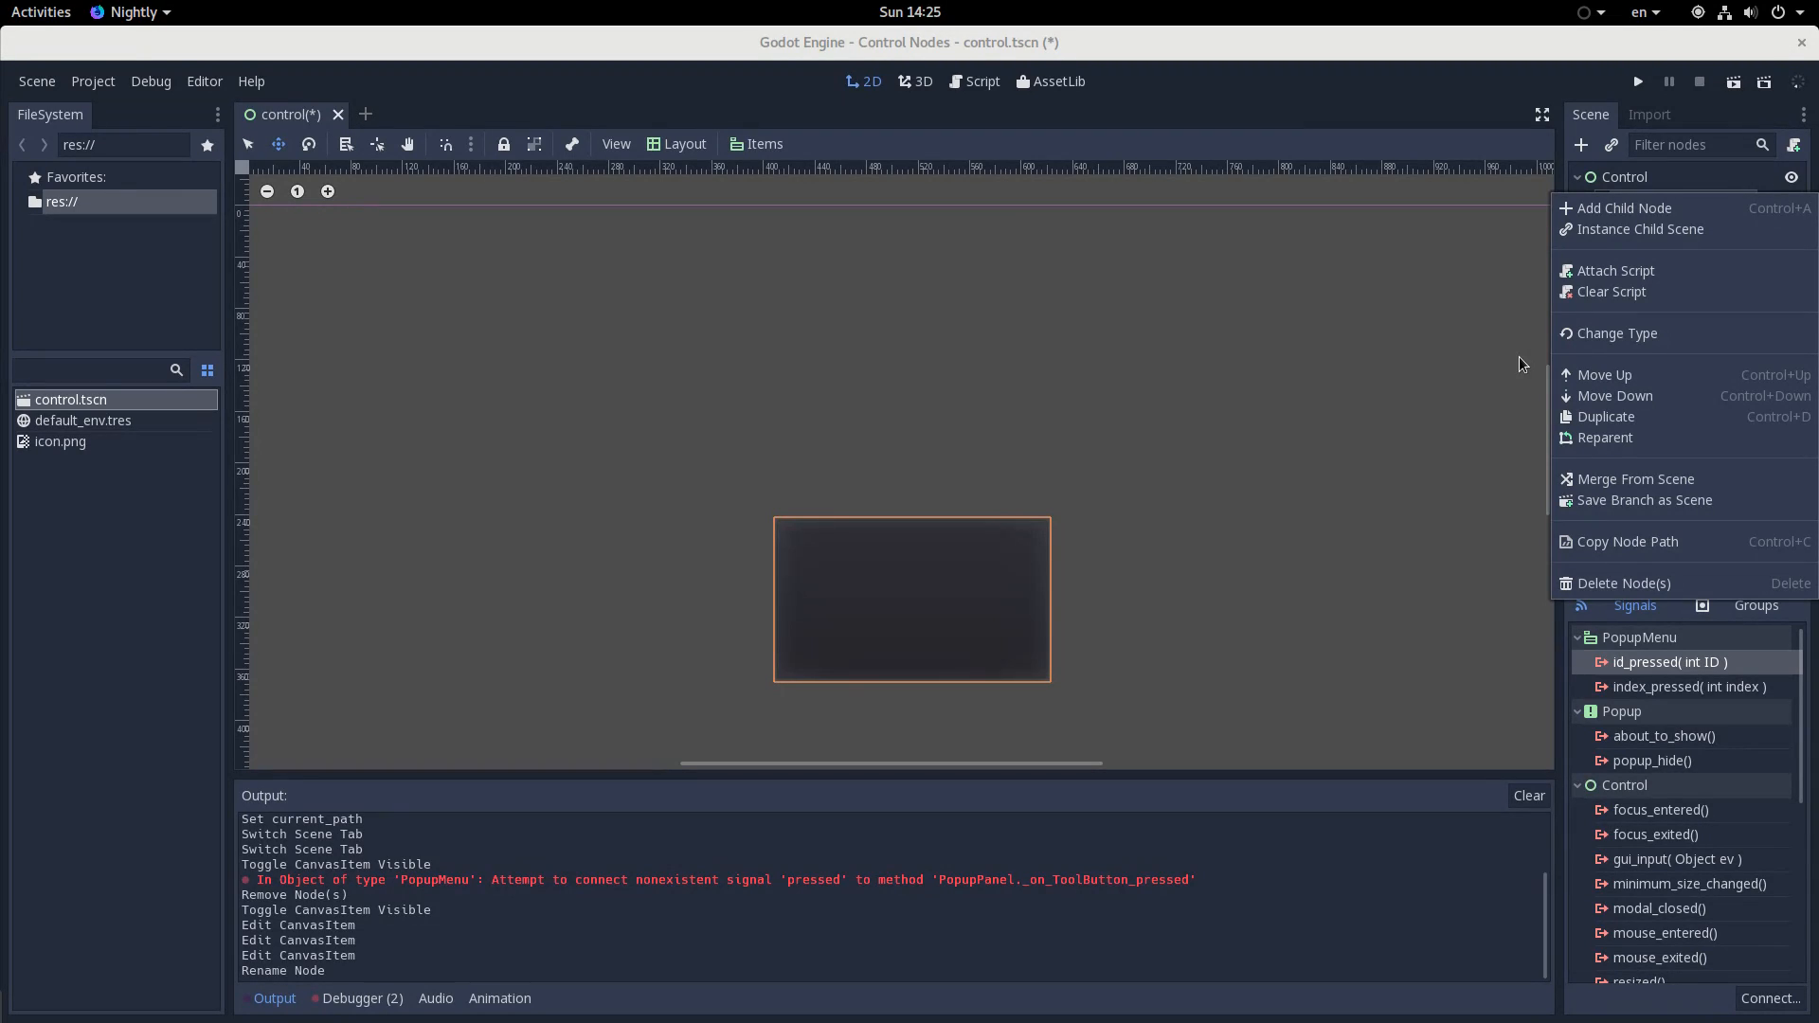
{"action": "mouse_move", "coordinate": [1604, 375]}
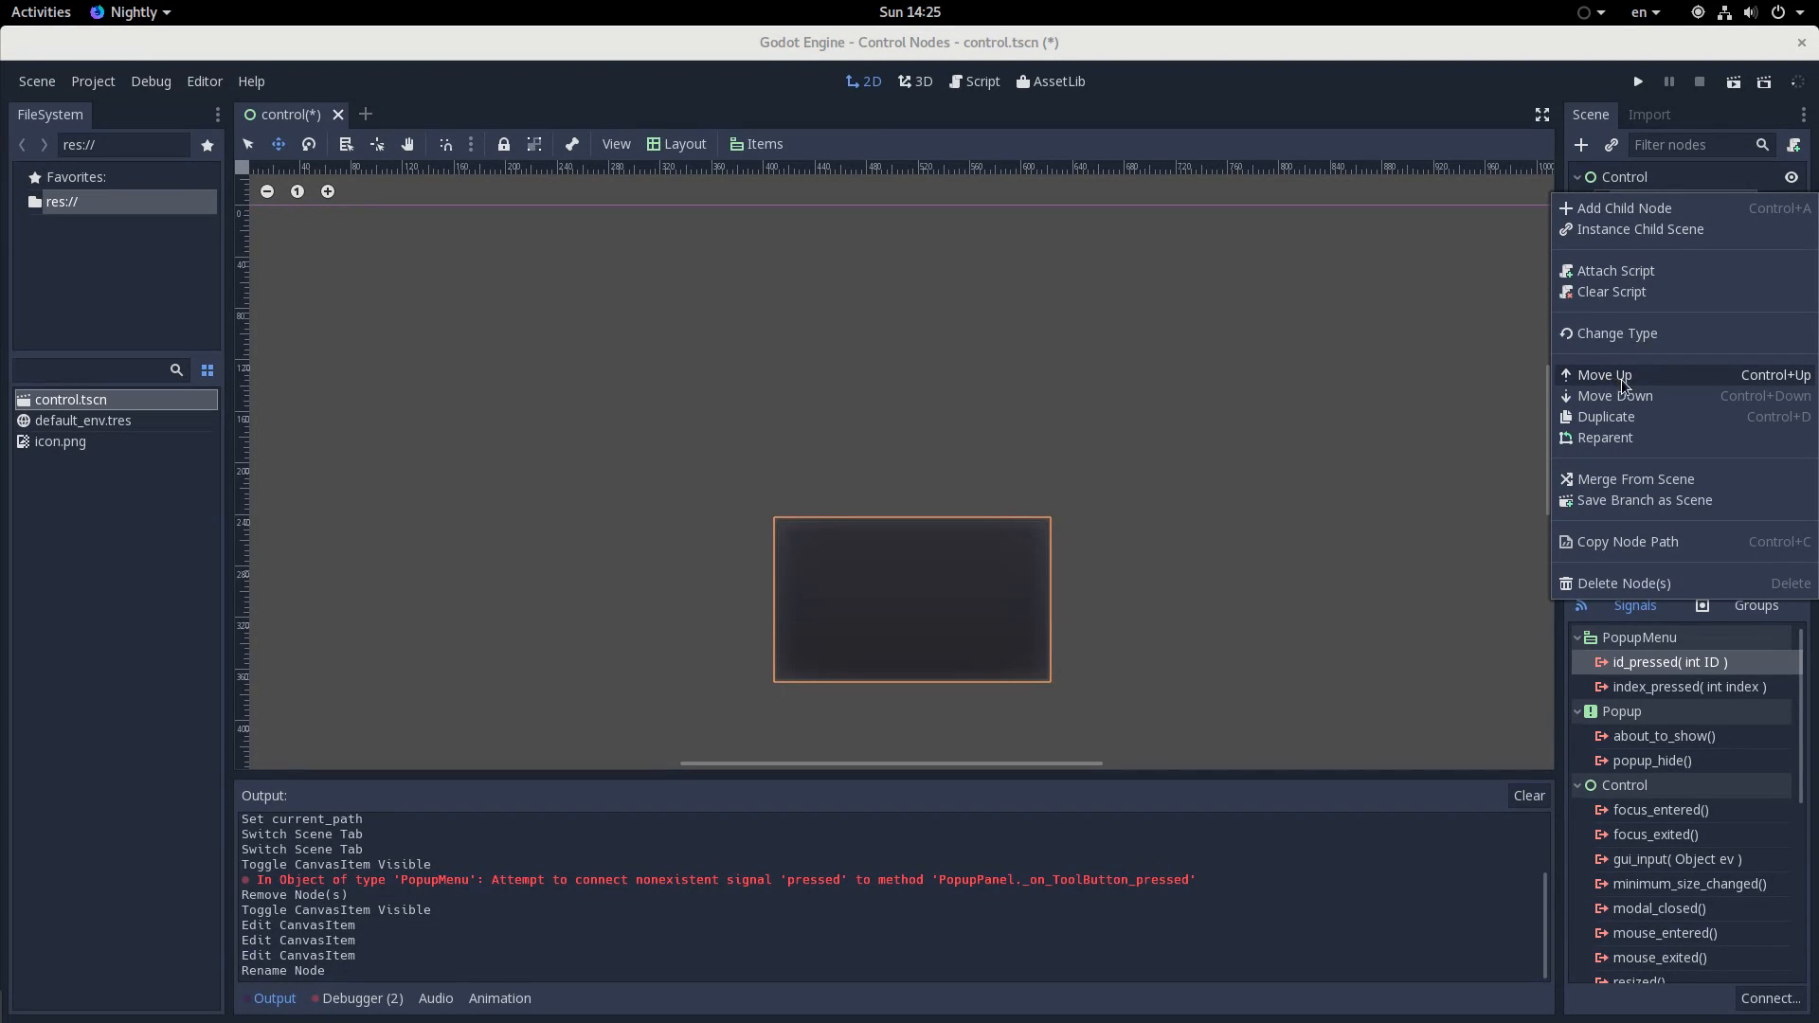
{"action": "mouse_move", "coordinate": [1648, 387]}
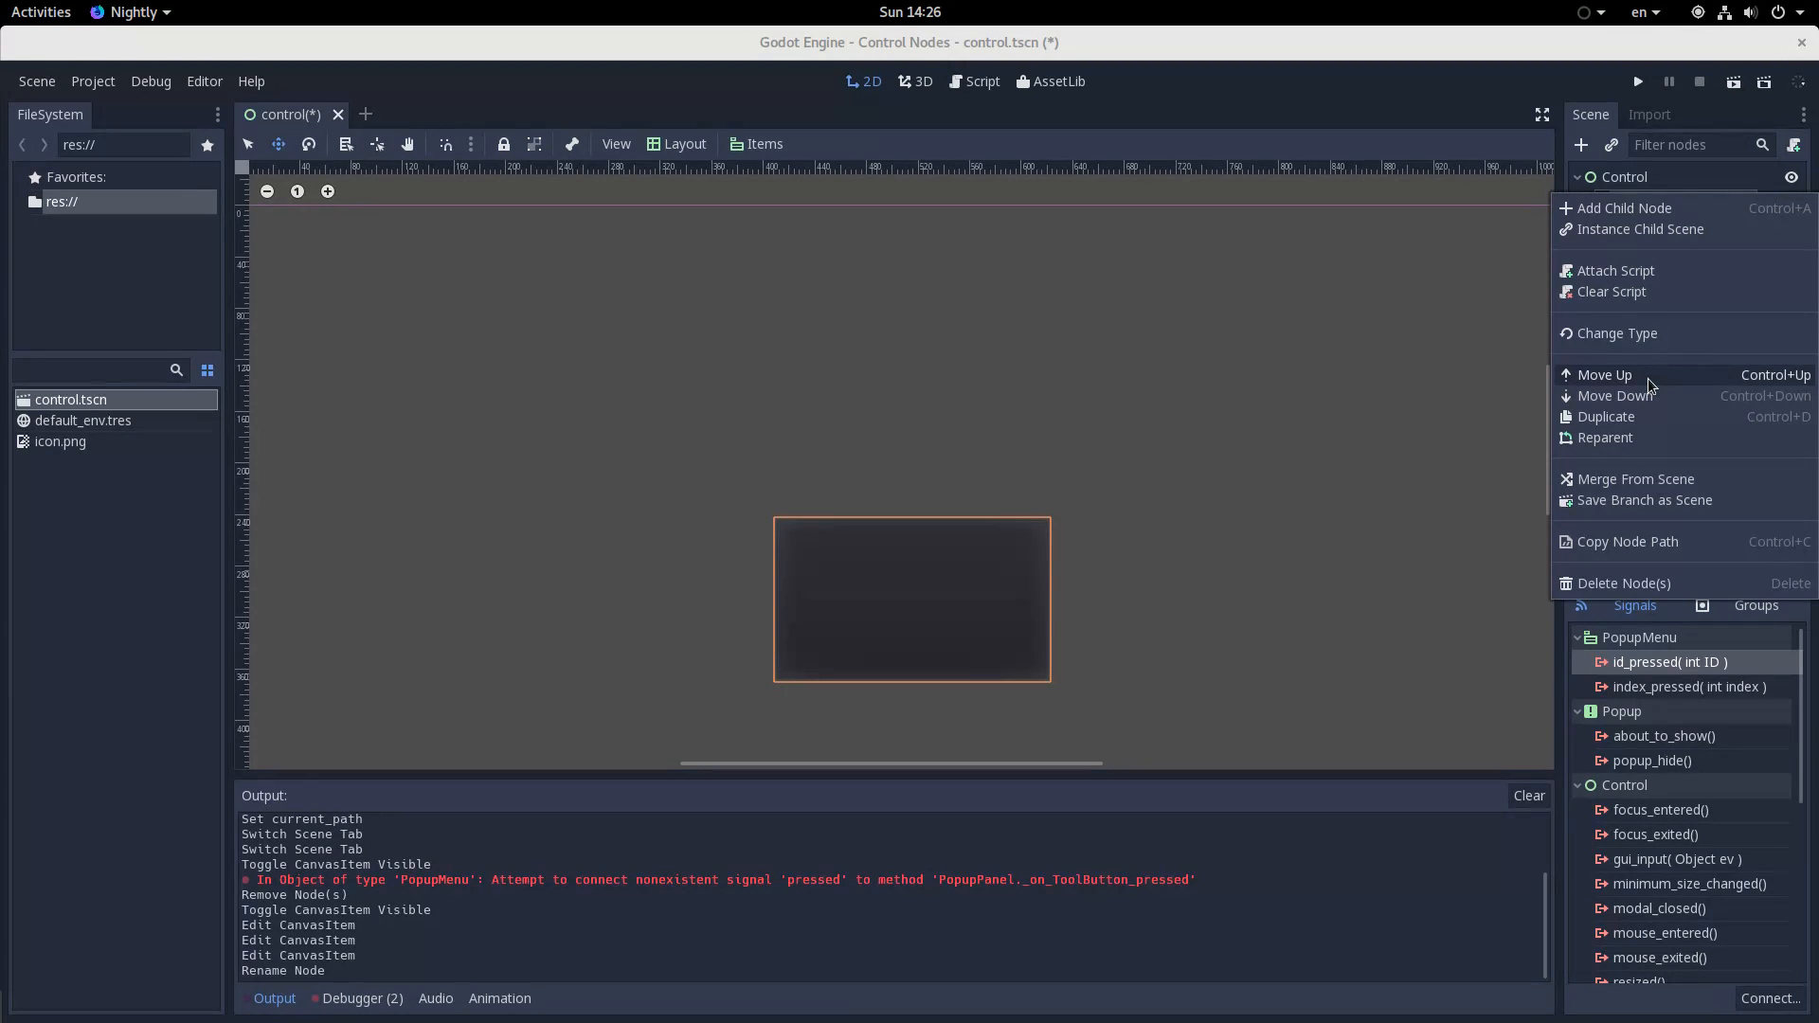
{"action": "left_click", "coordinate": [1622, 207]}
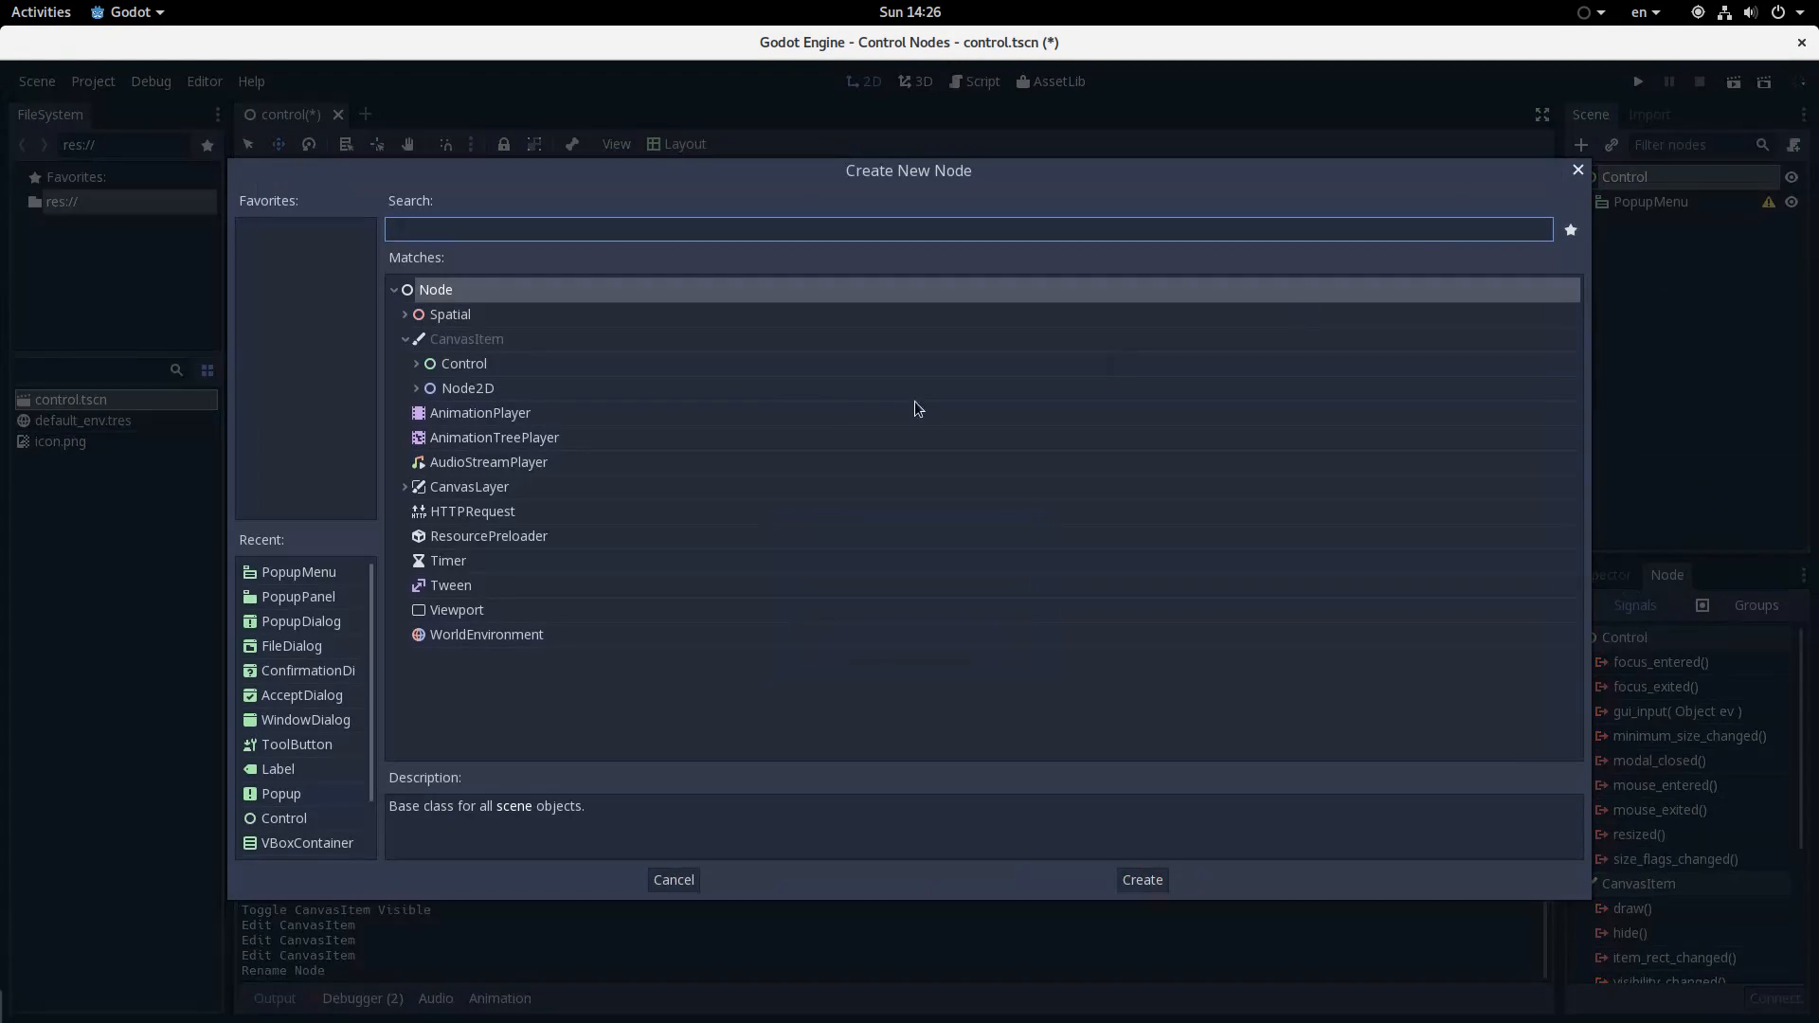
{"action": "left_click", "coordinate": [417, 362]}
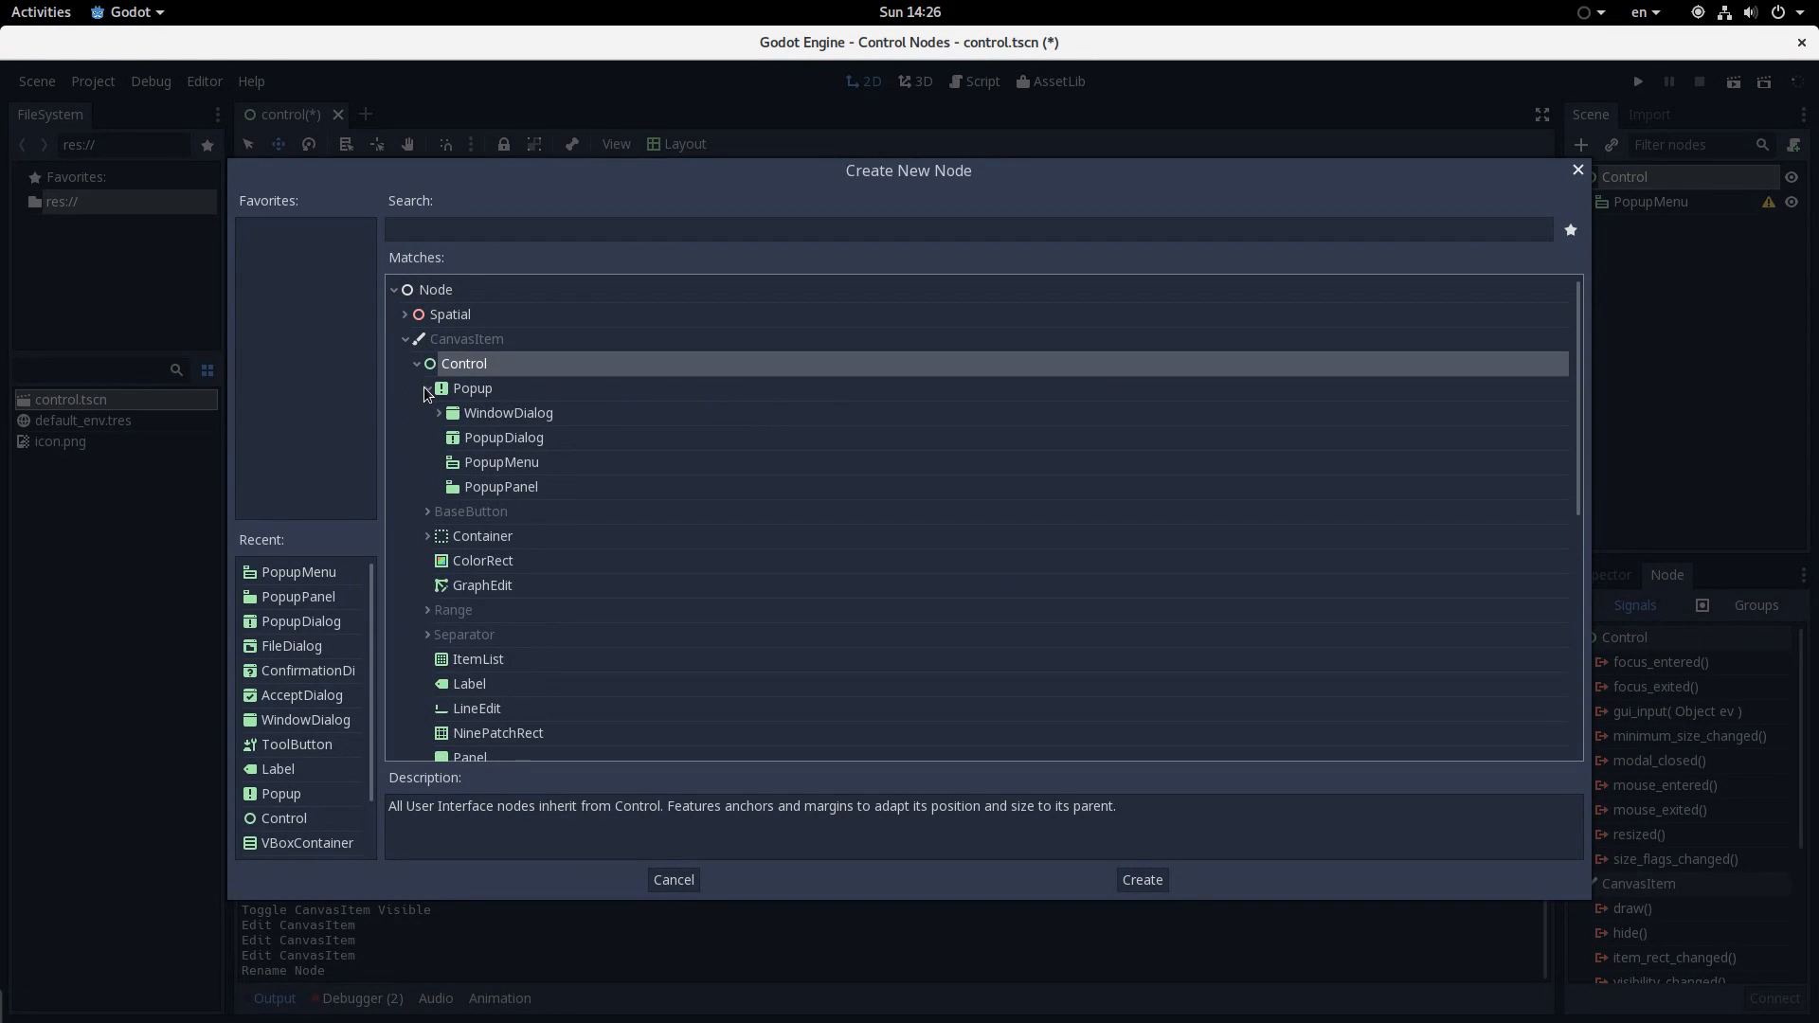
{"action": "left_click", "coordinate": [450, 412]}
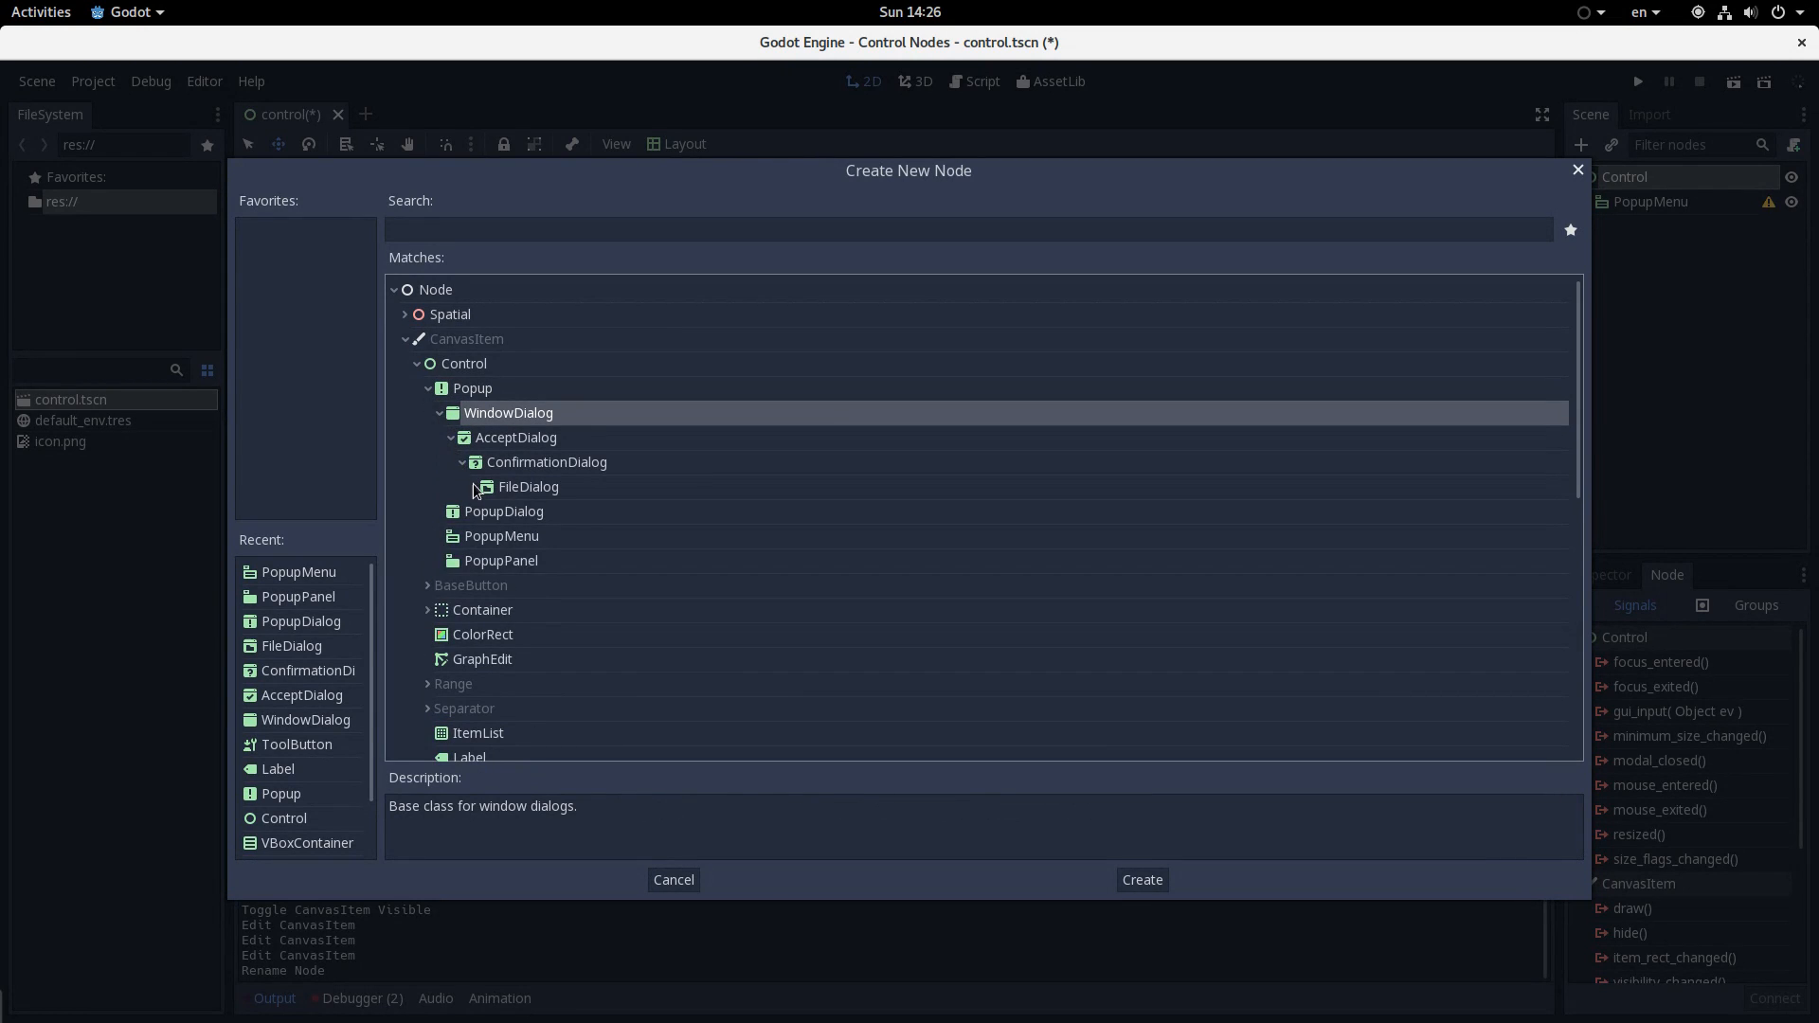
{"action": "left_click", "coordinate": [546, 461]}
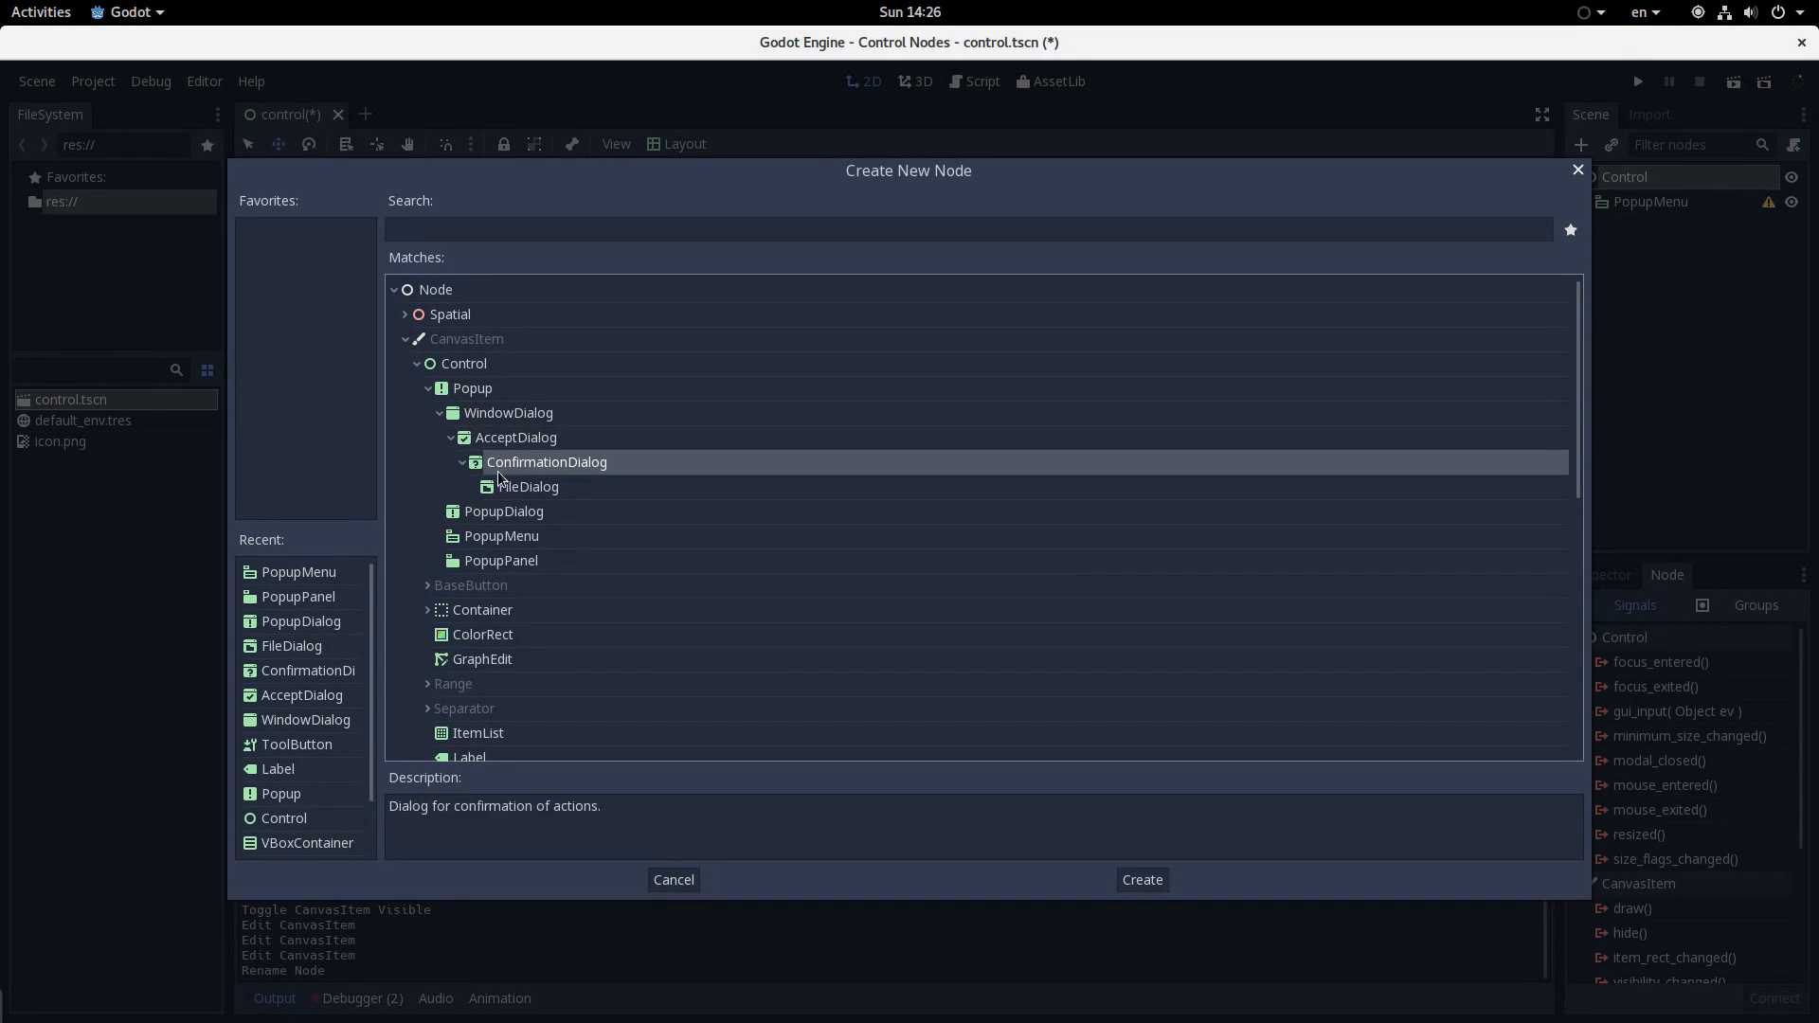
{"action": "left_click", "coordinate": [501, 560]}
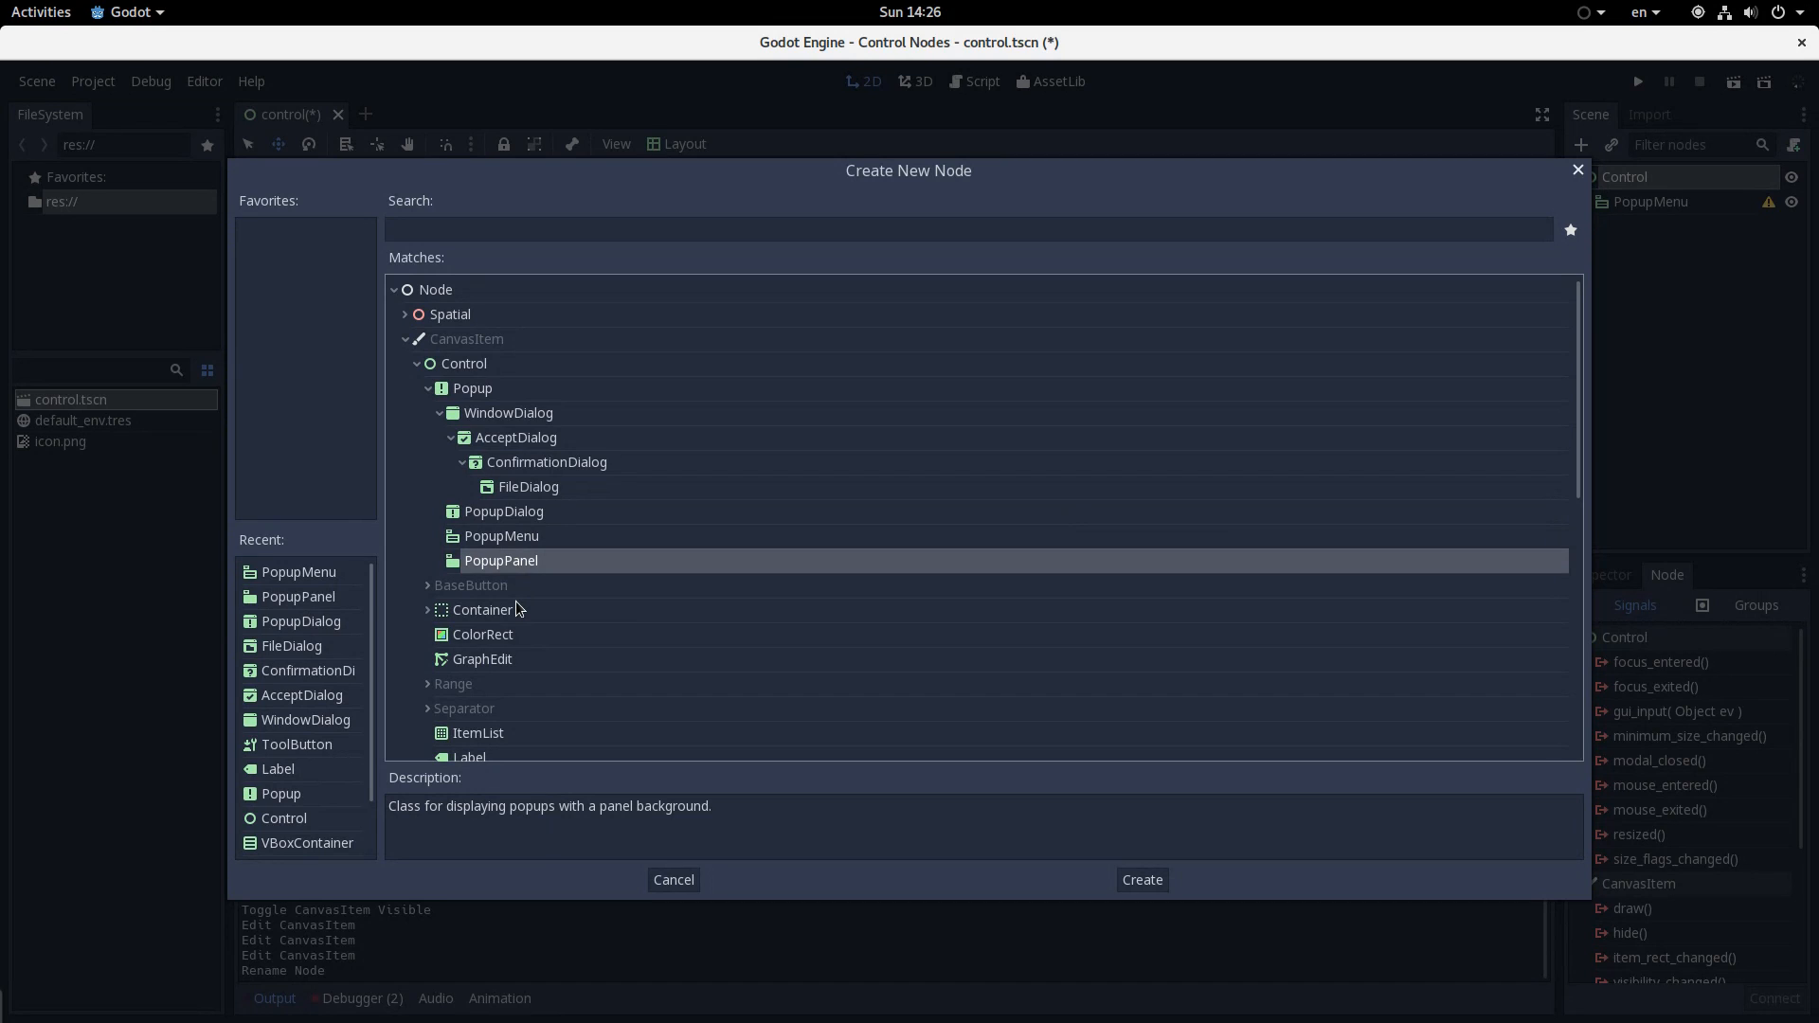
{"action": "mouse_move", "coordinate": [469, 609]}
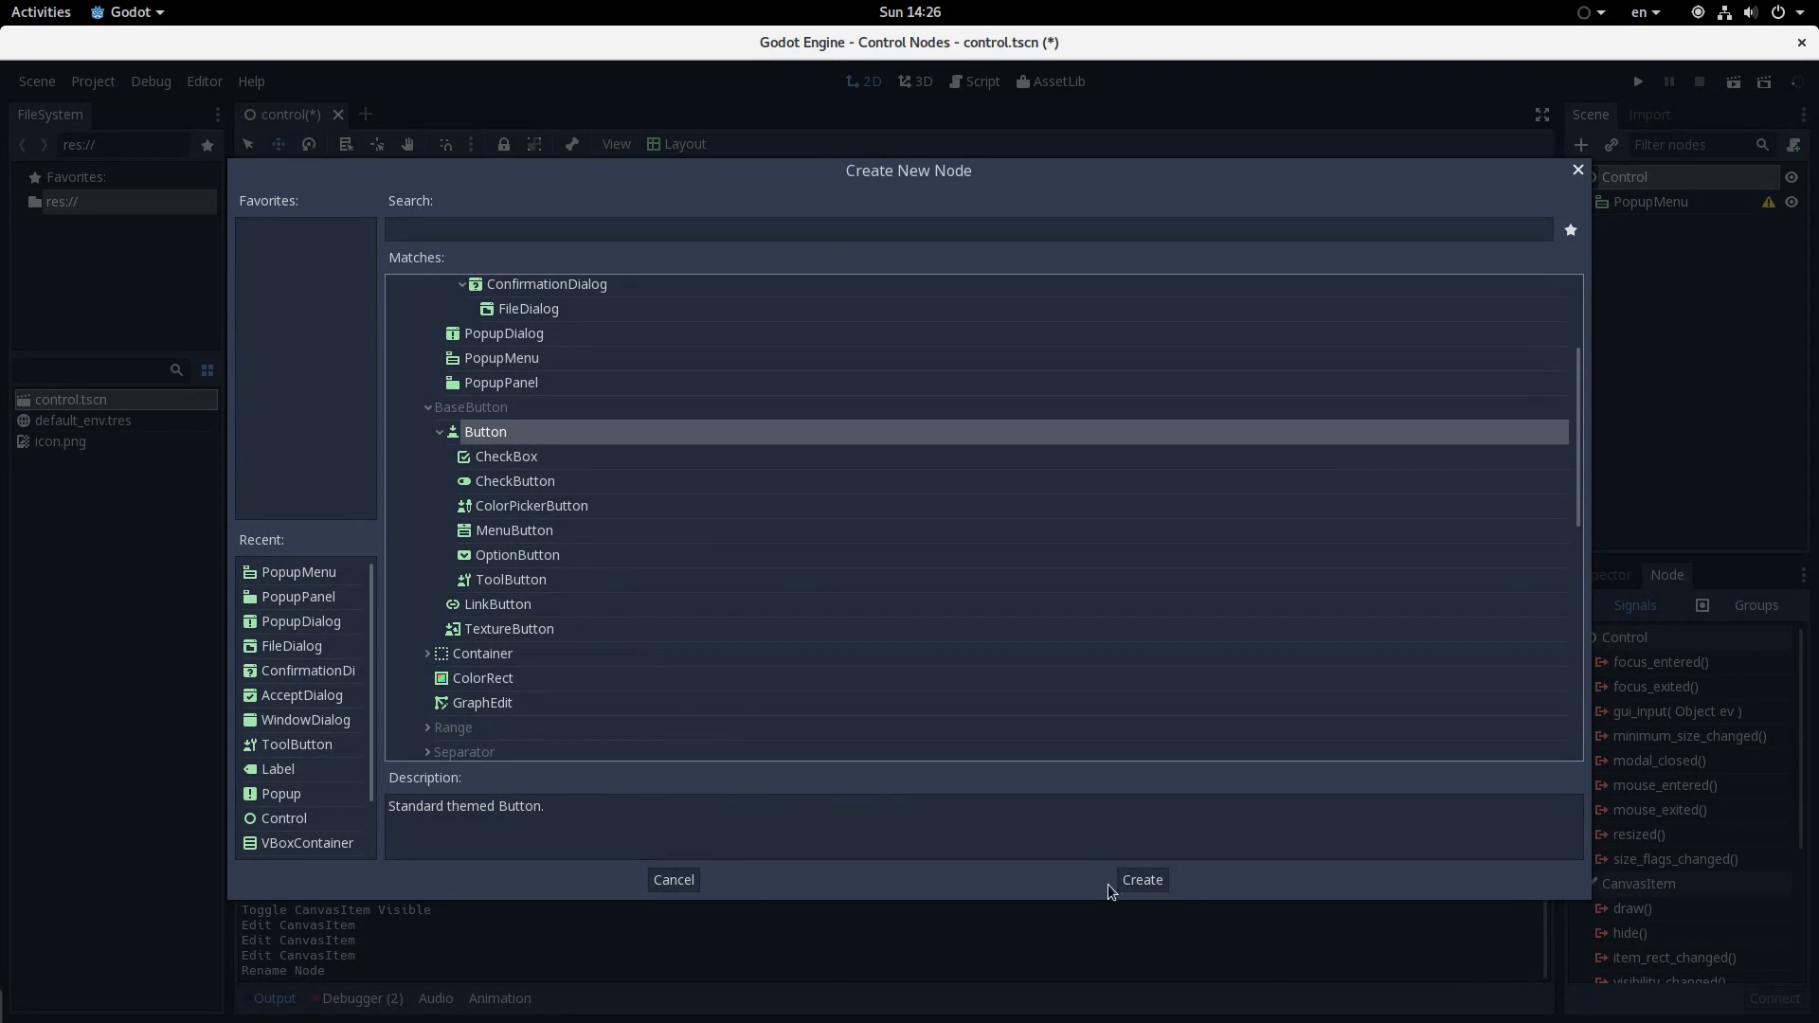
{"action": "mouse_move", "coordinate": [672, 879]}
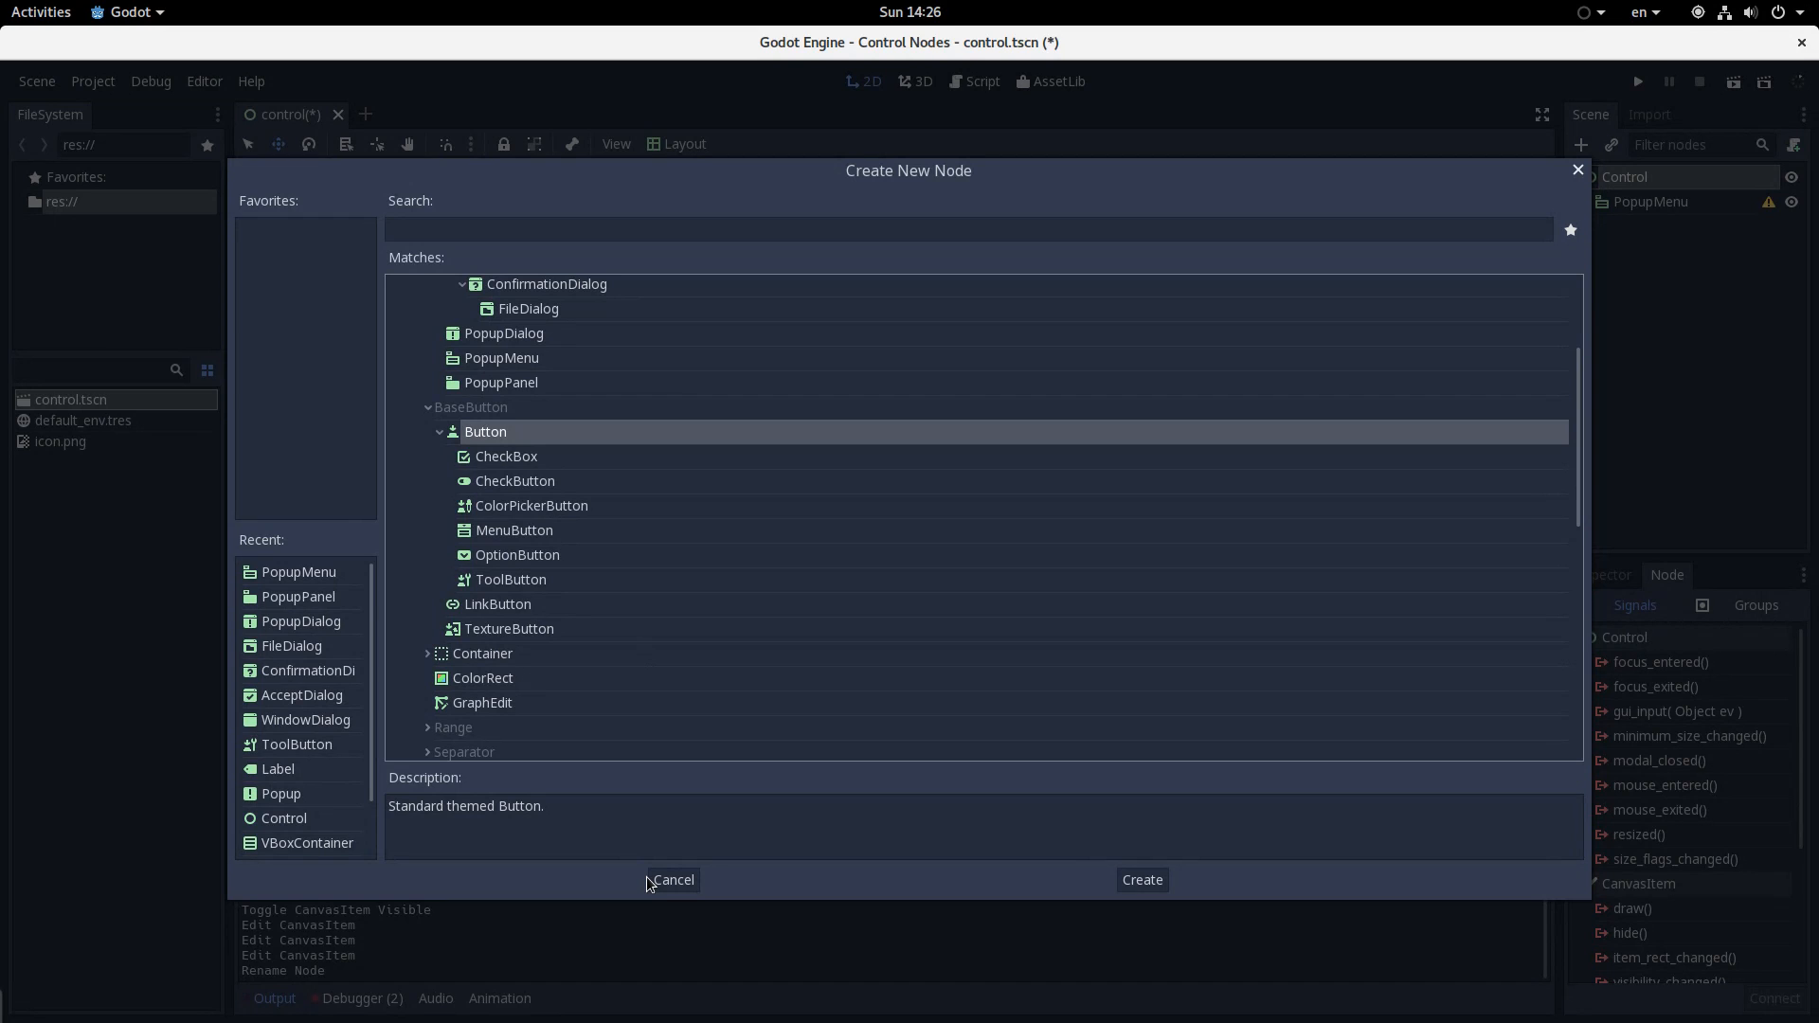
{"action": "left_click", "coordinate": [671, 879]}
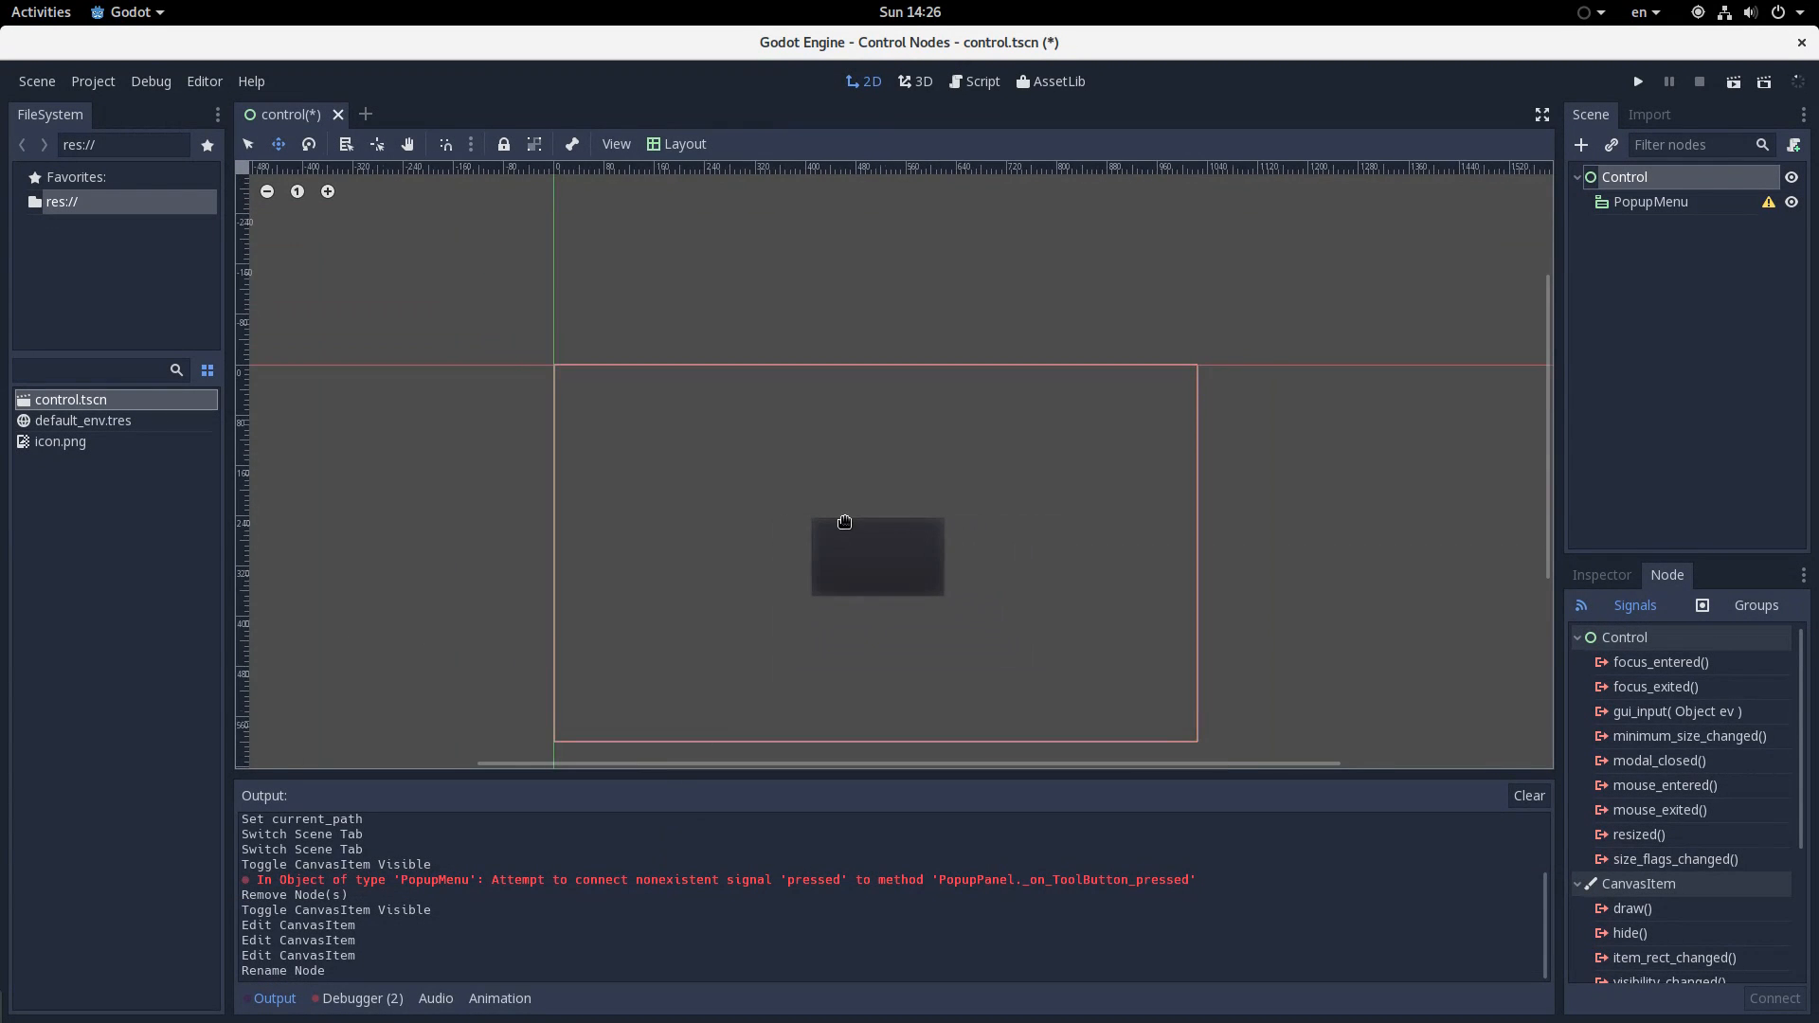